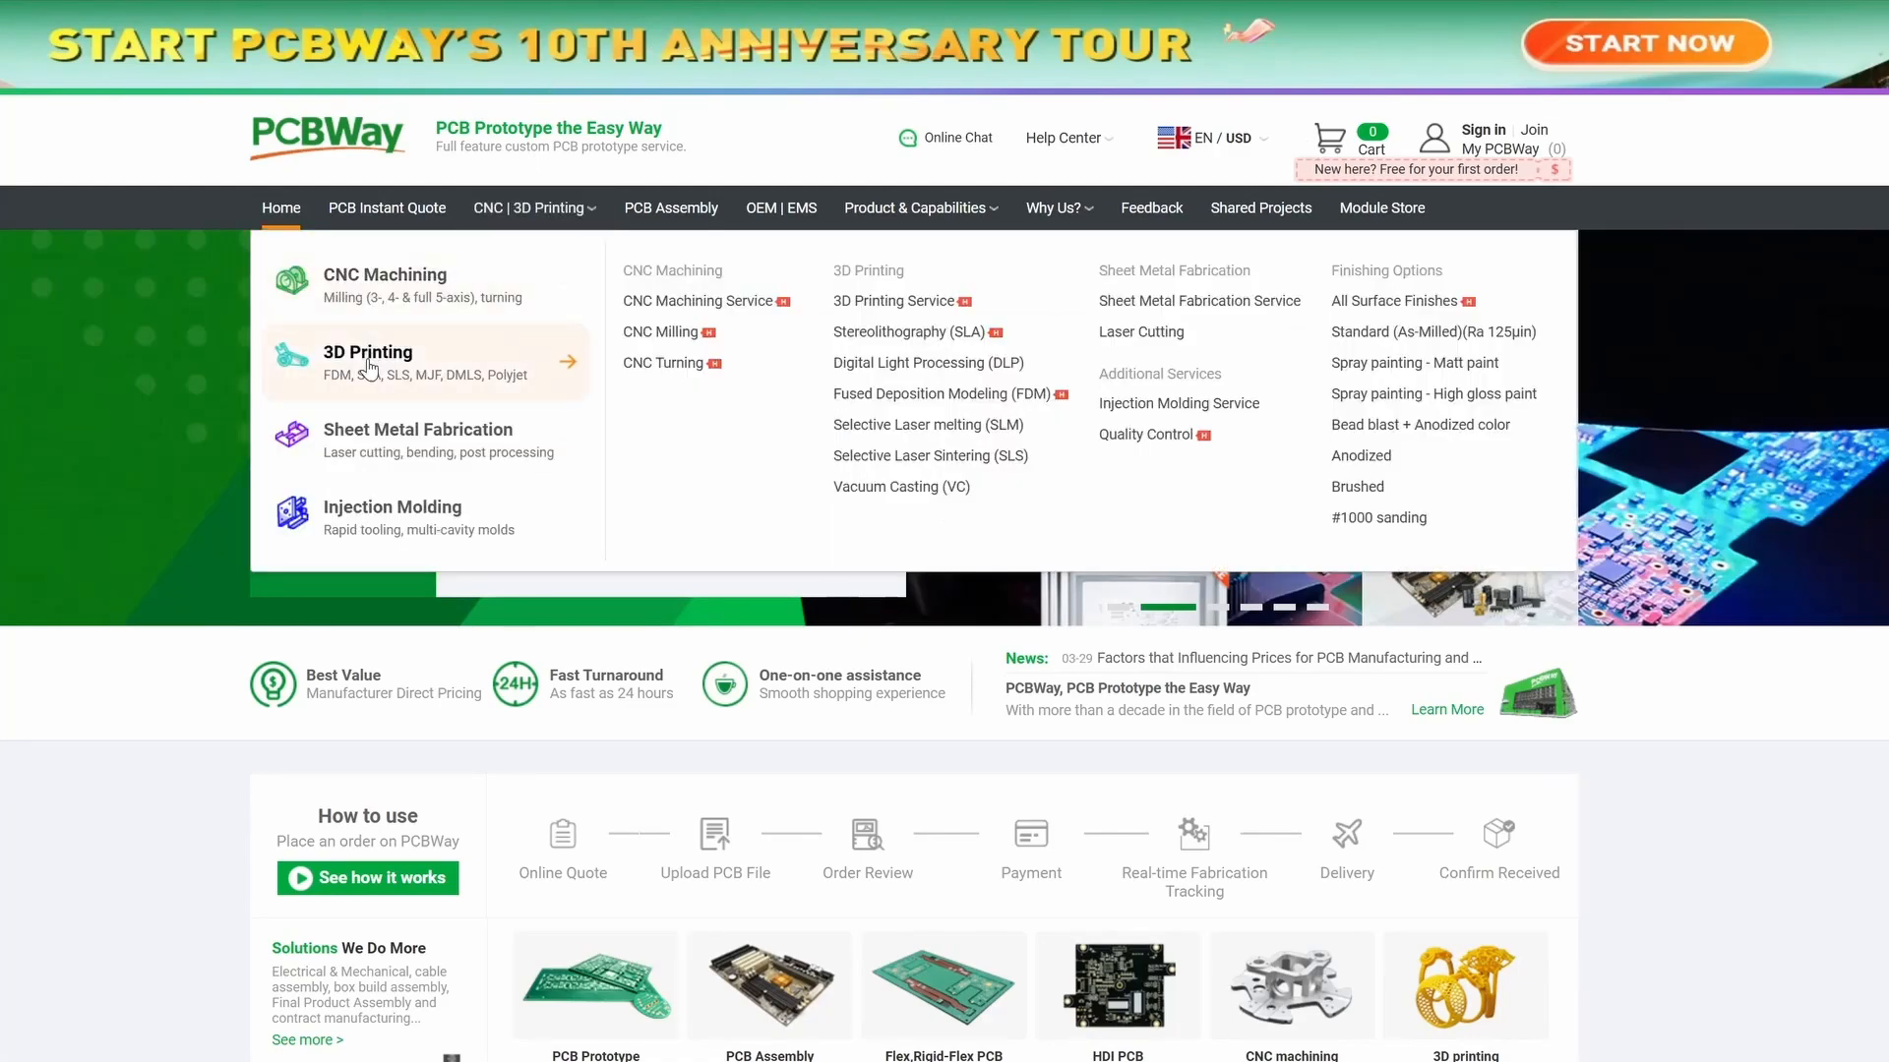
# On the PCBWay 3D printing quote, choose PLA material in grey for the Slant Shell part.
pyautogui.click(367, 352)
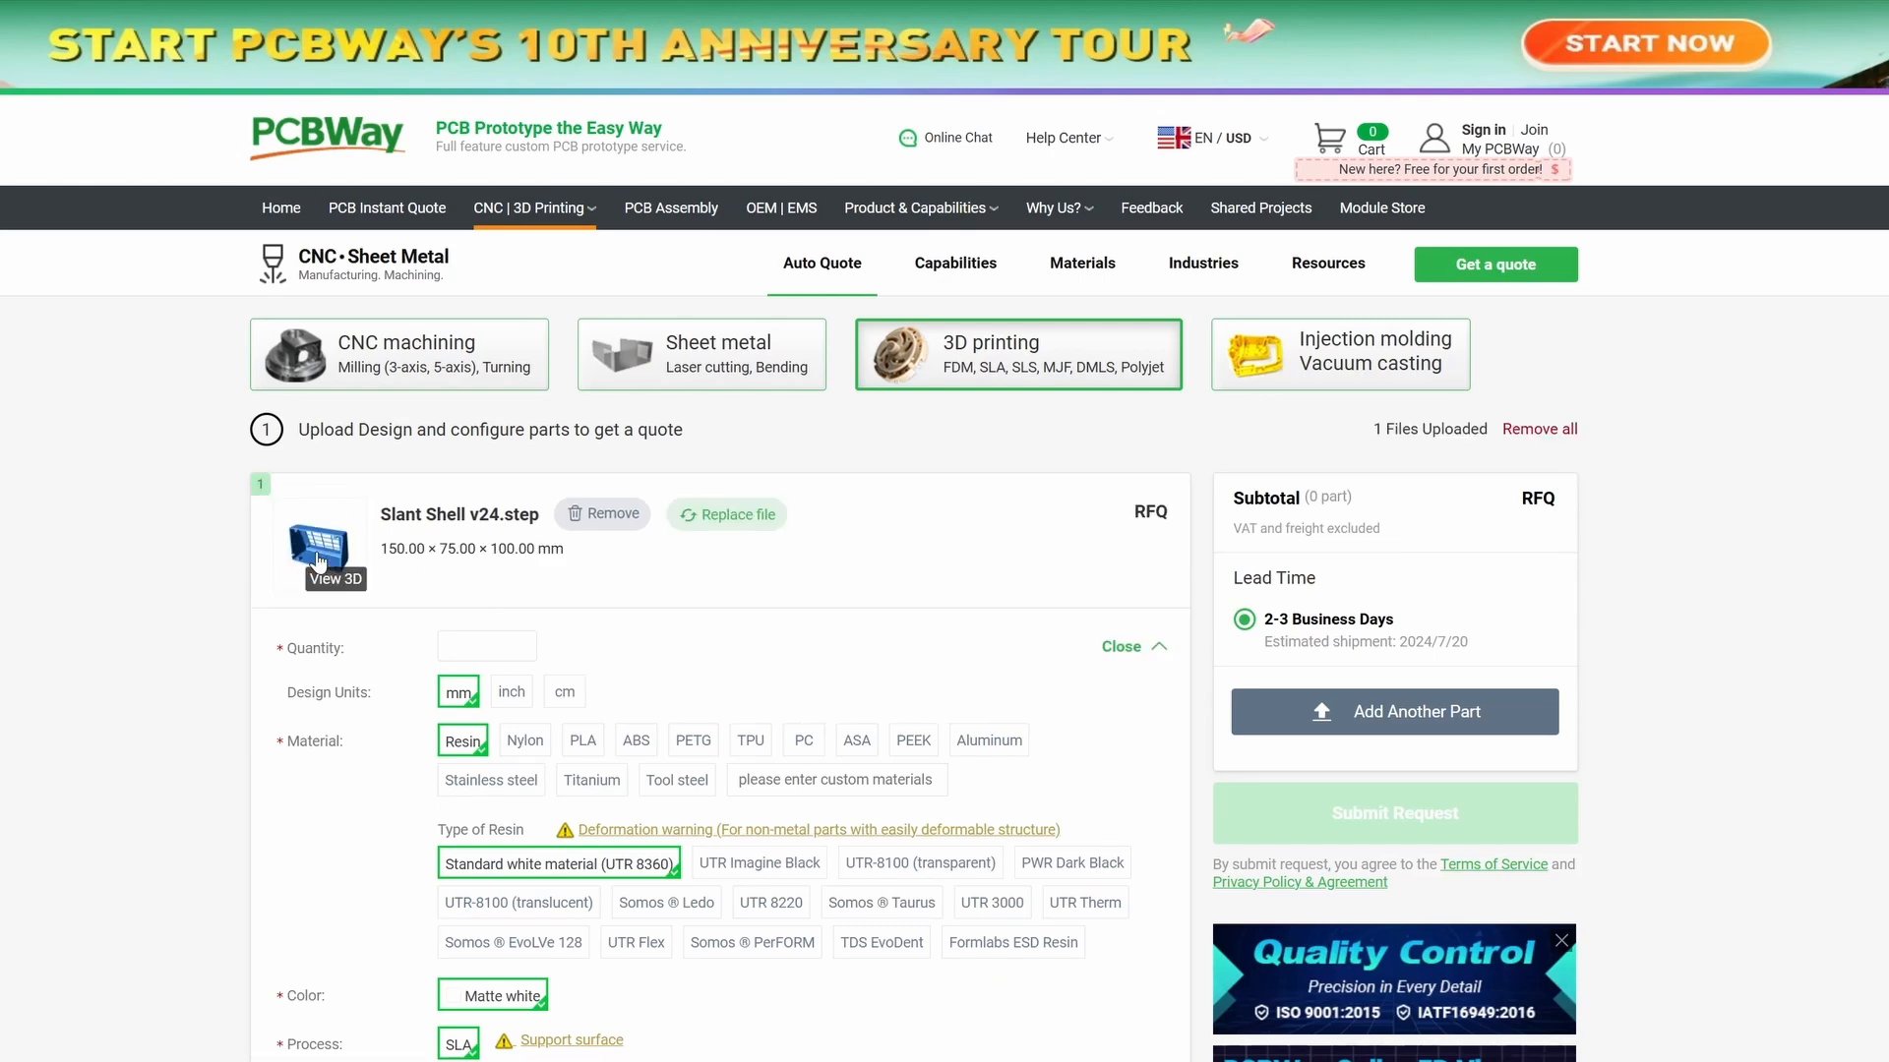
pyautogui.click(334, 578)
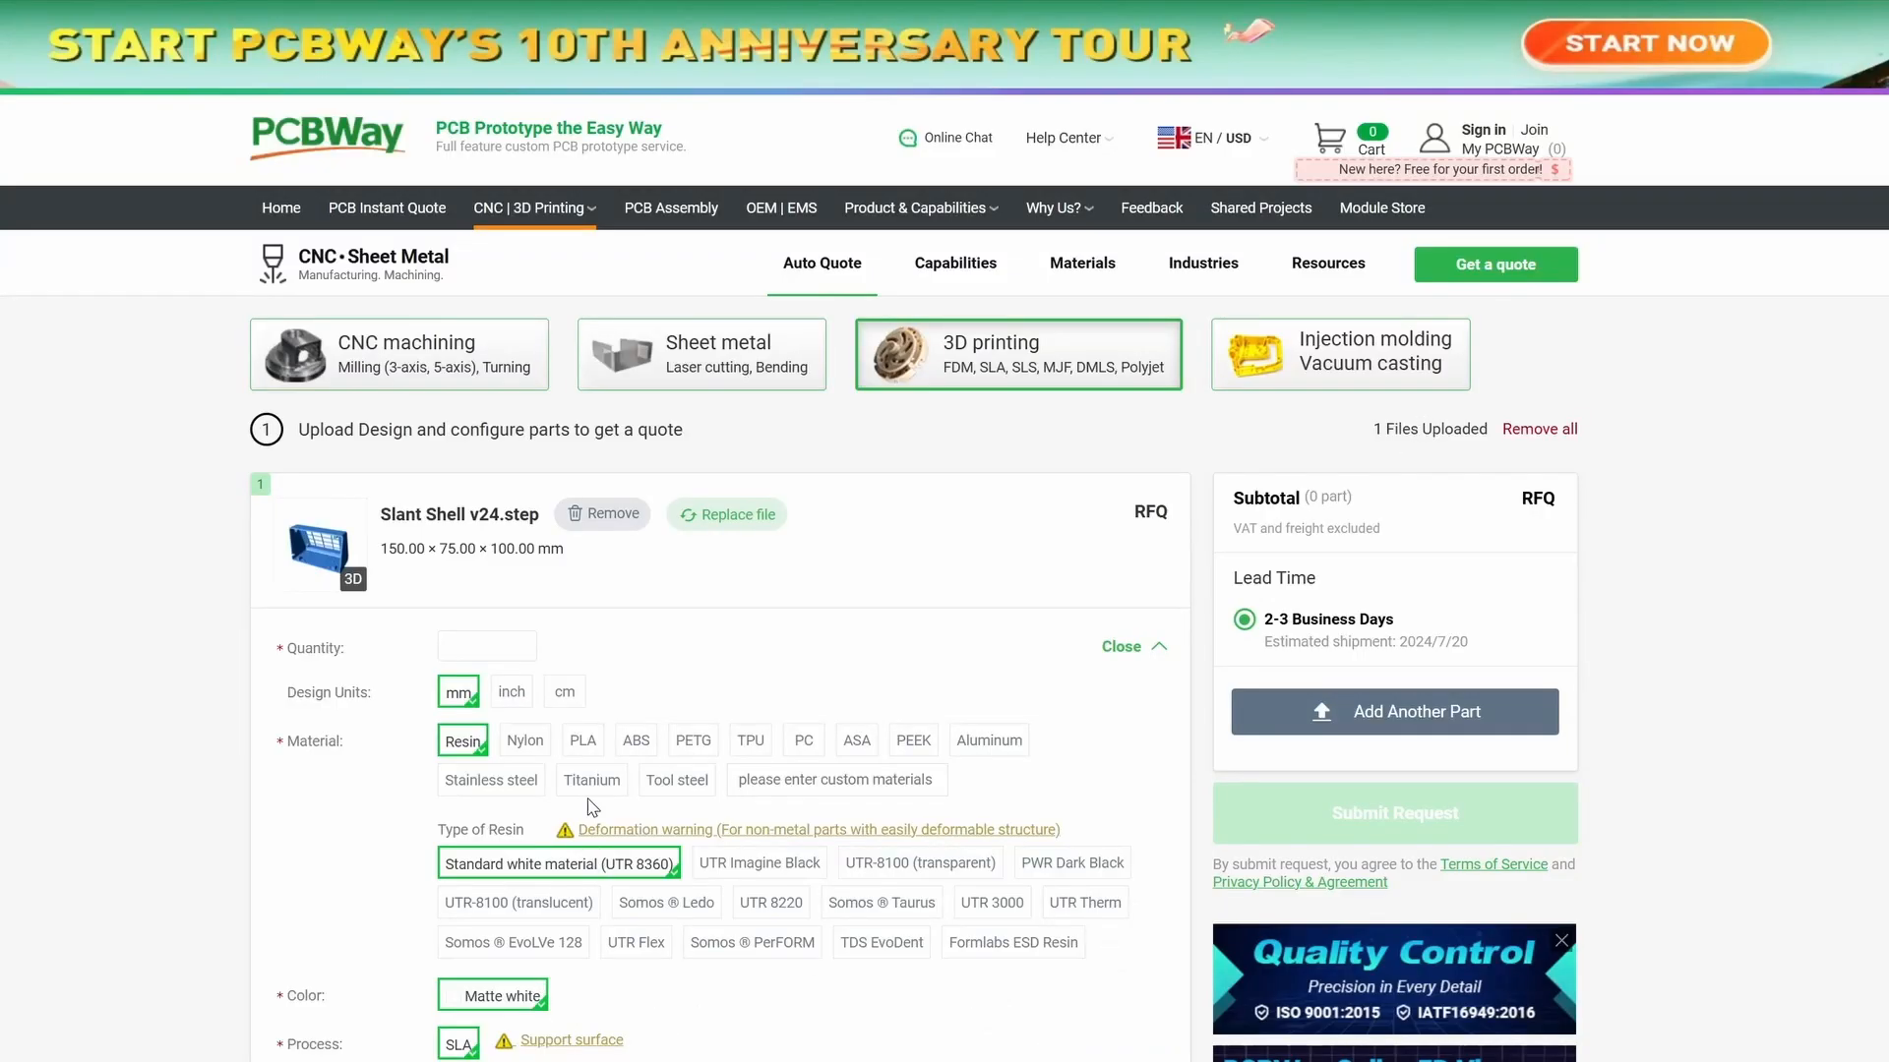
pyautogui.click(583, 740)
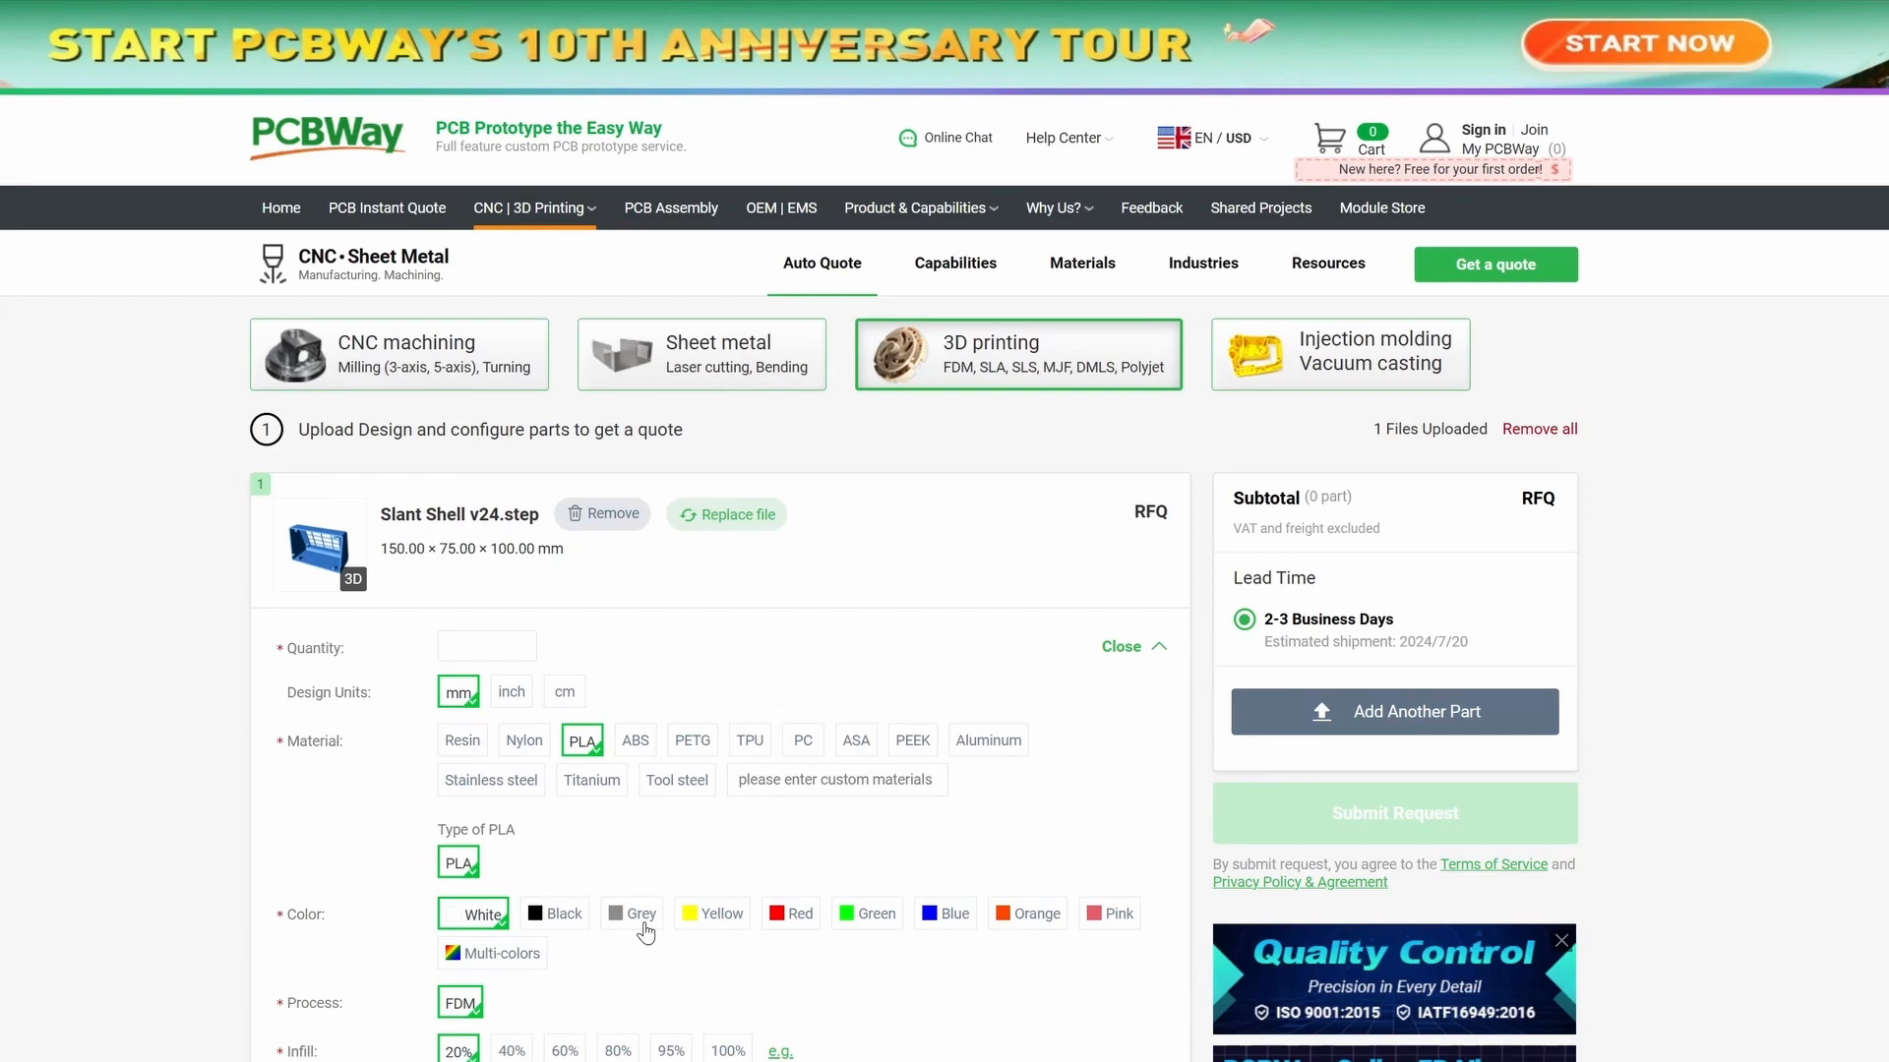
pyautogui.click(632, 913)
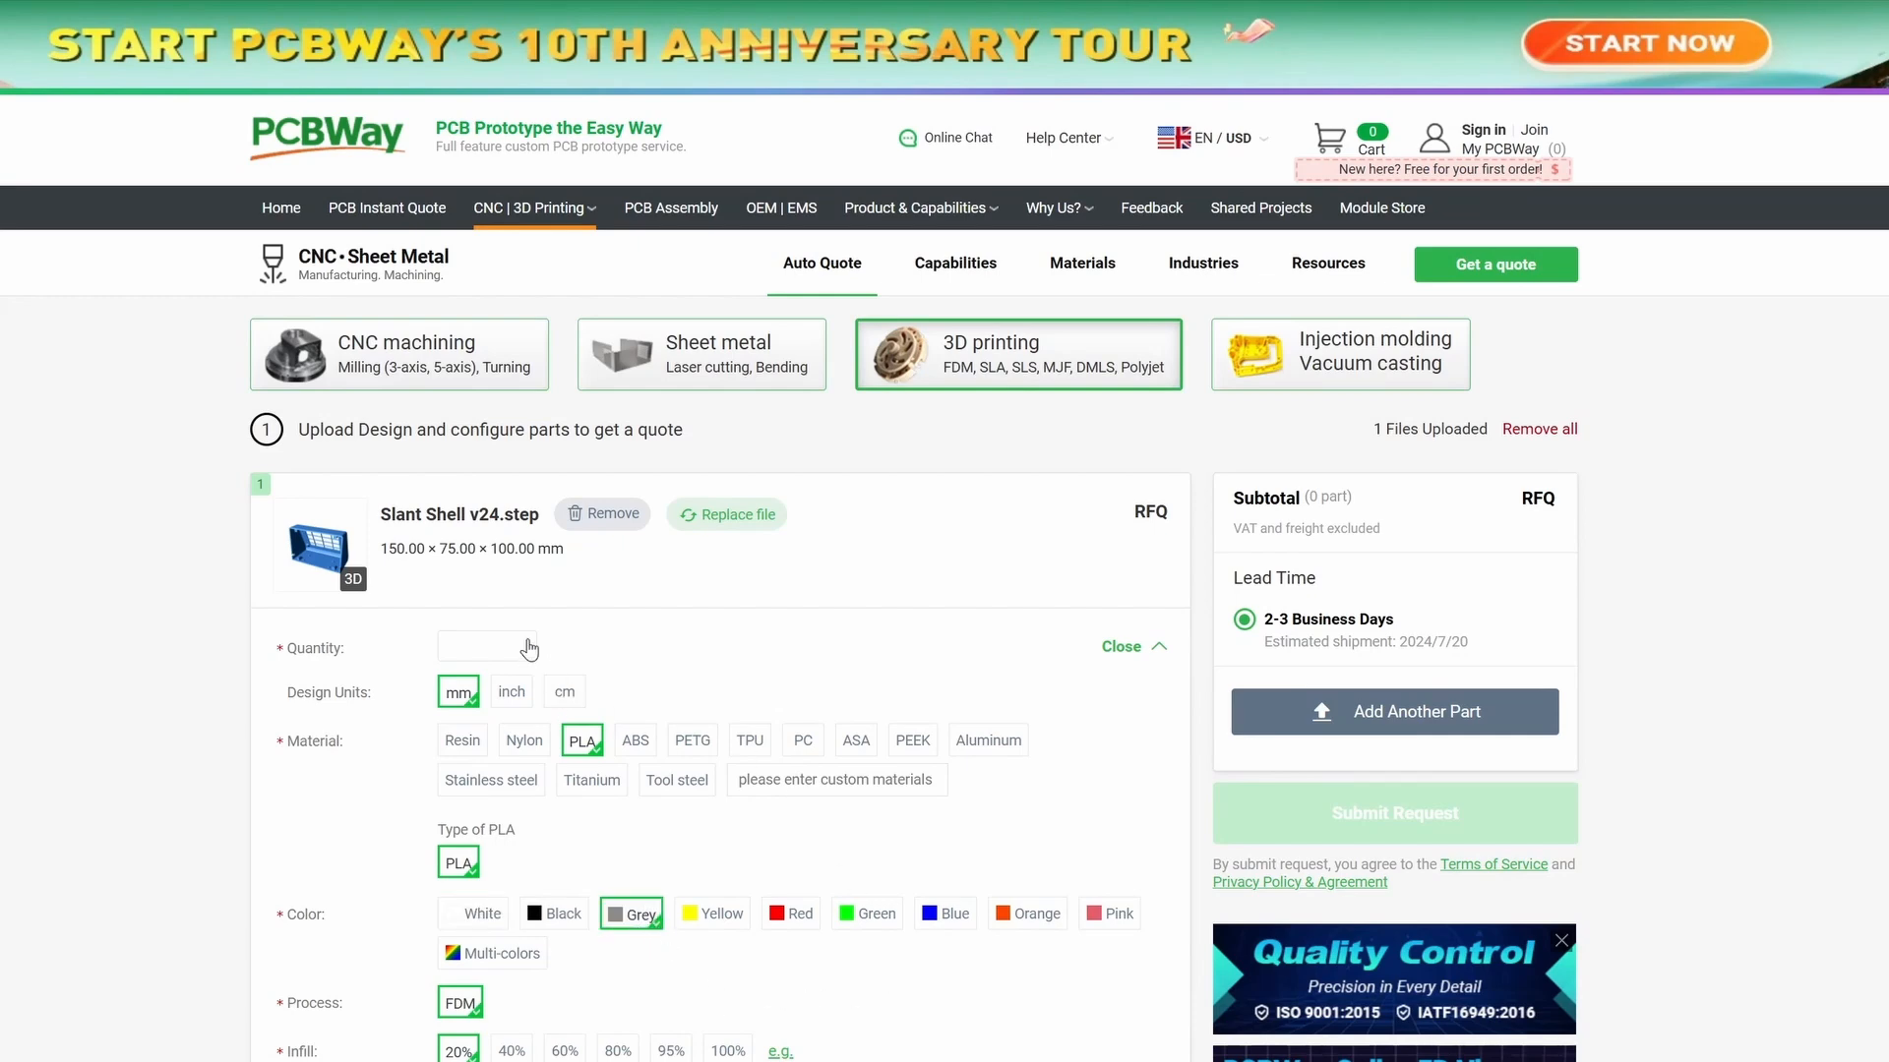
pyautogui.click(486, 647)
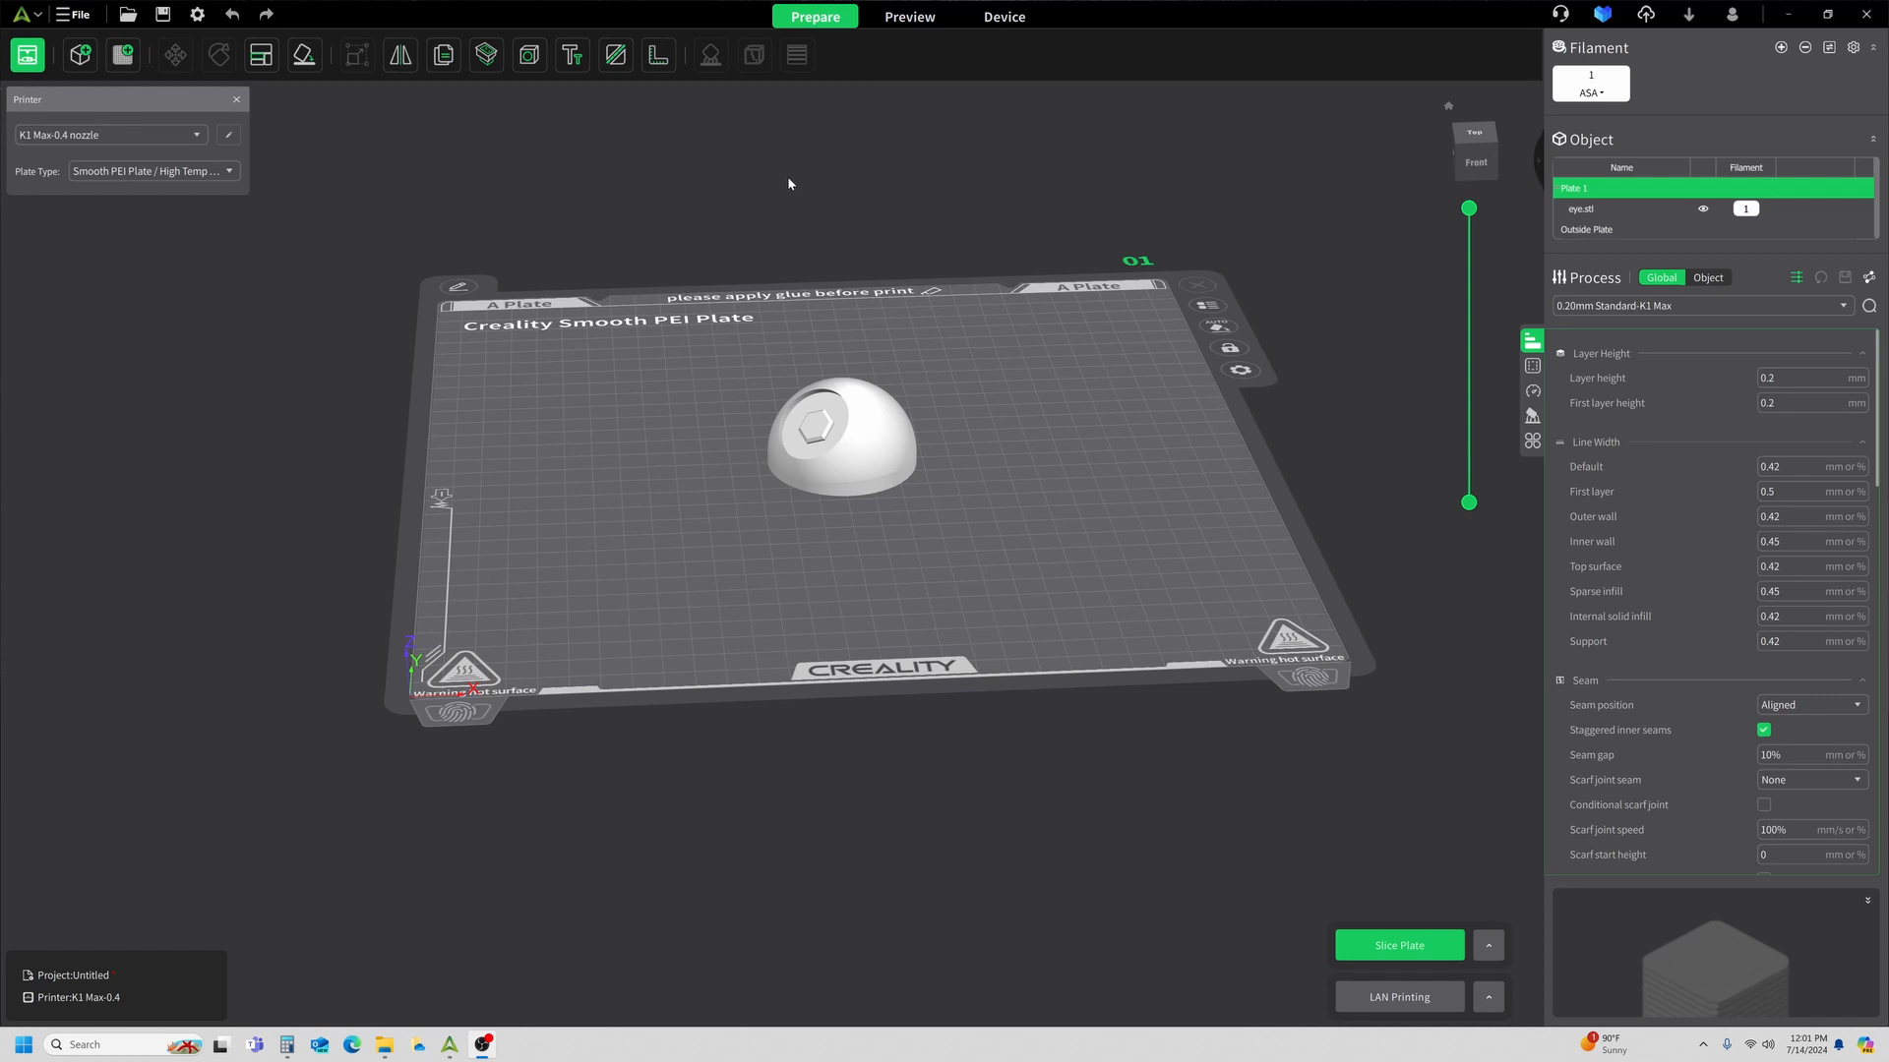
pyautogui.moveTo(1029, 476)
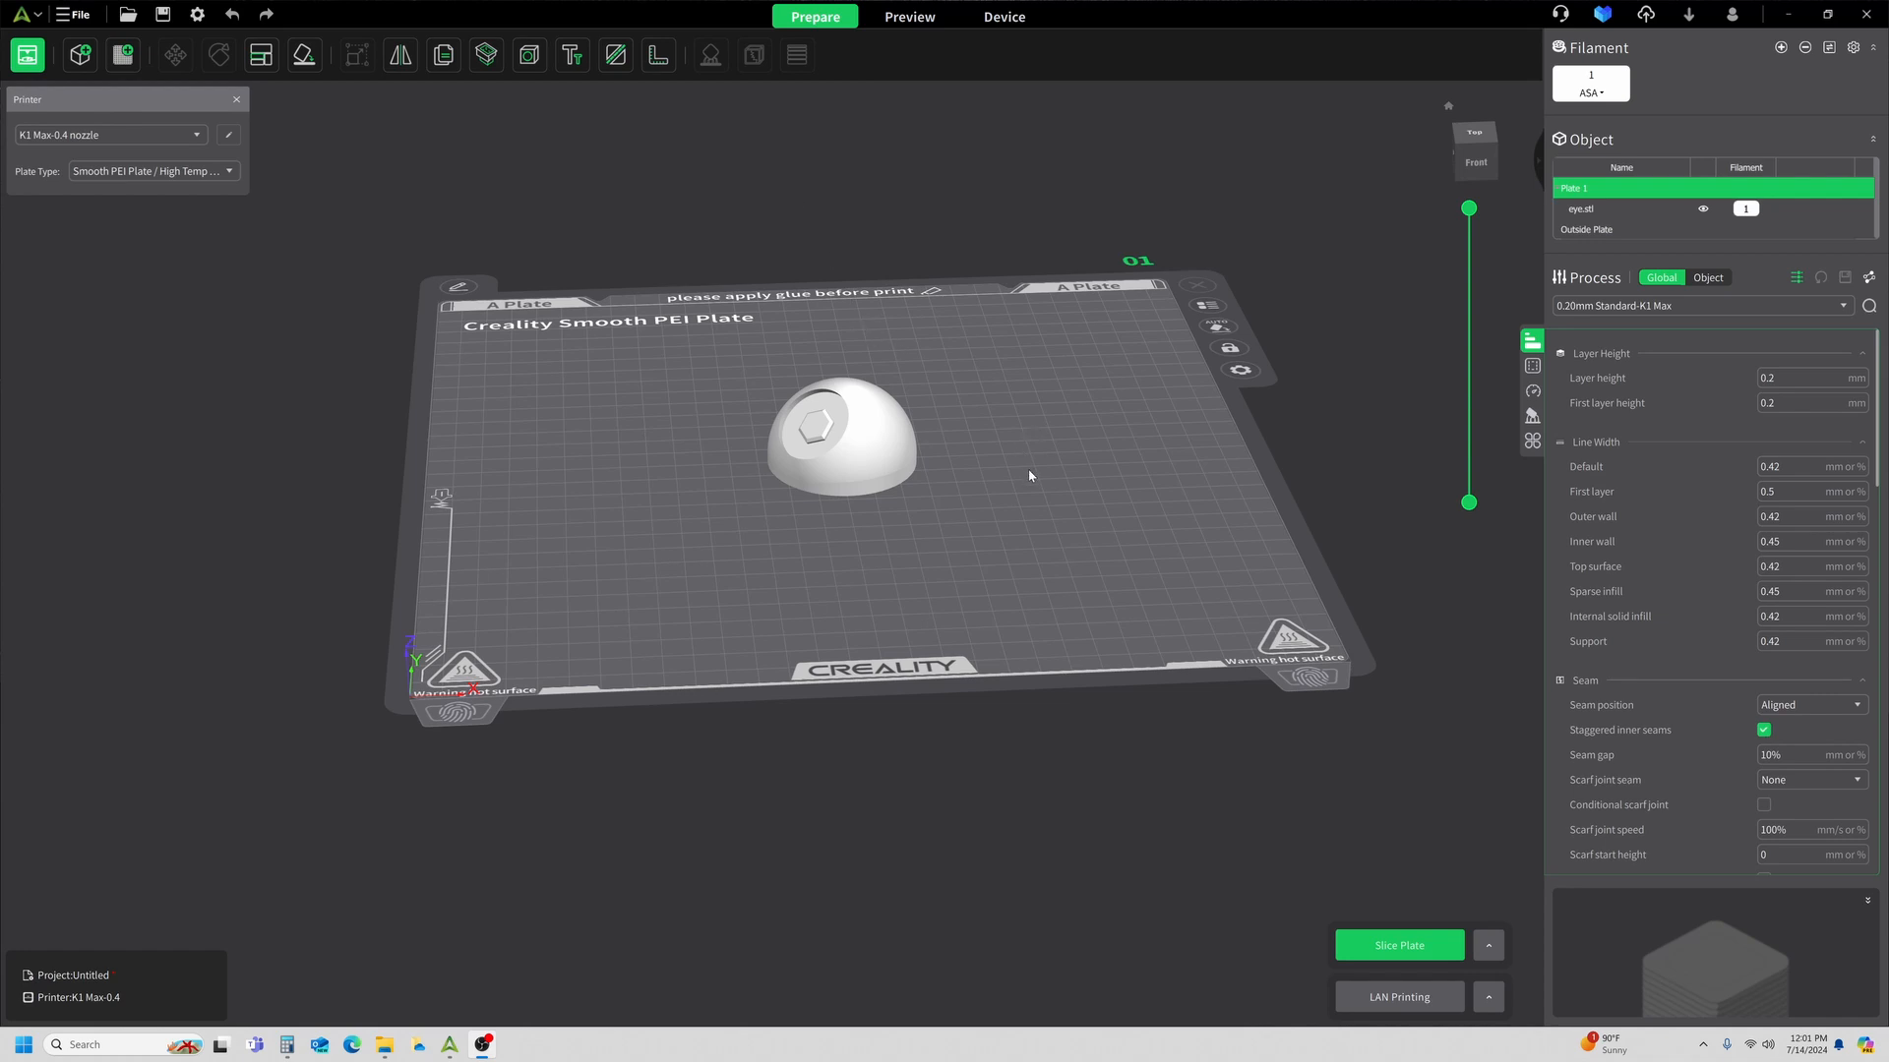
pyautogui.moveTo(554, 720)
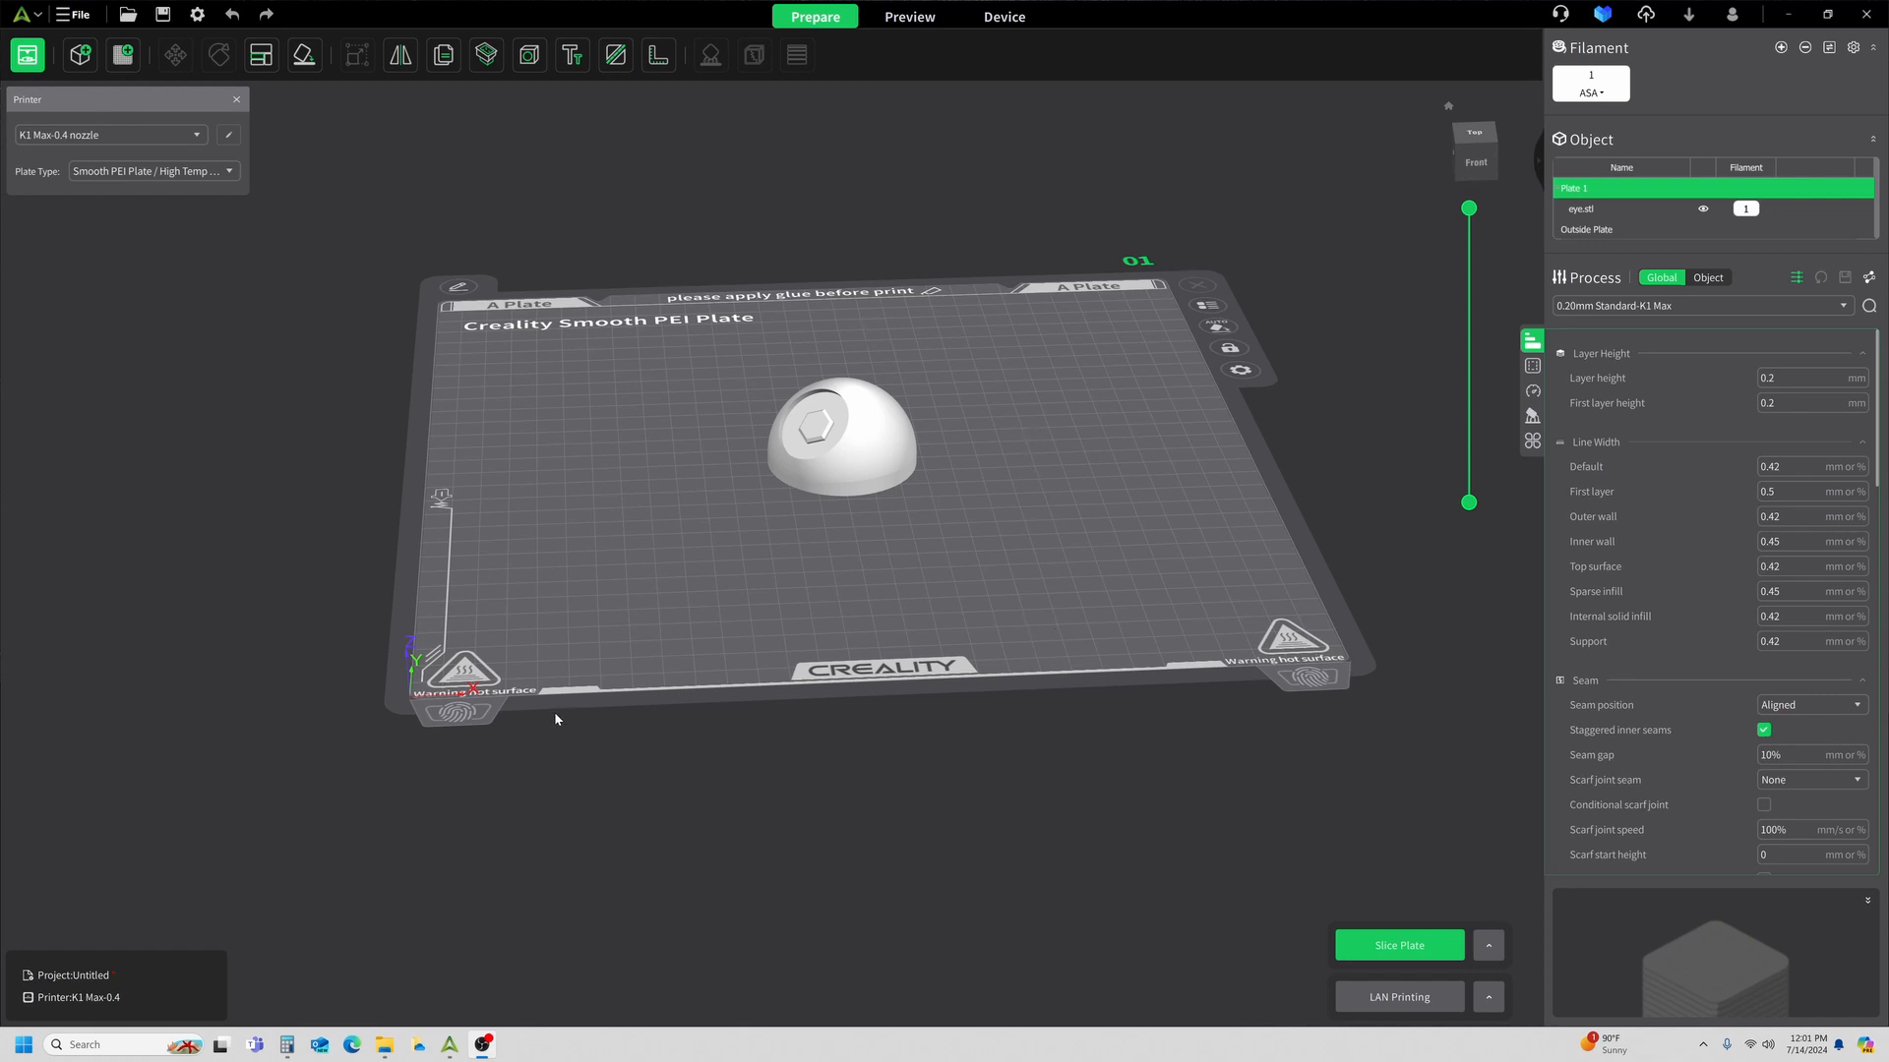
pyautogui.moveTo(482, 571)
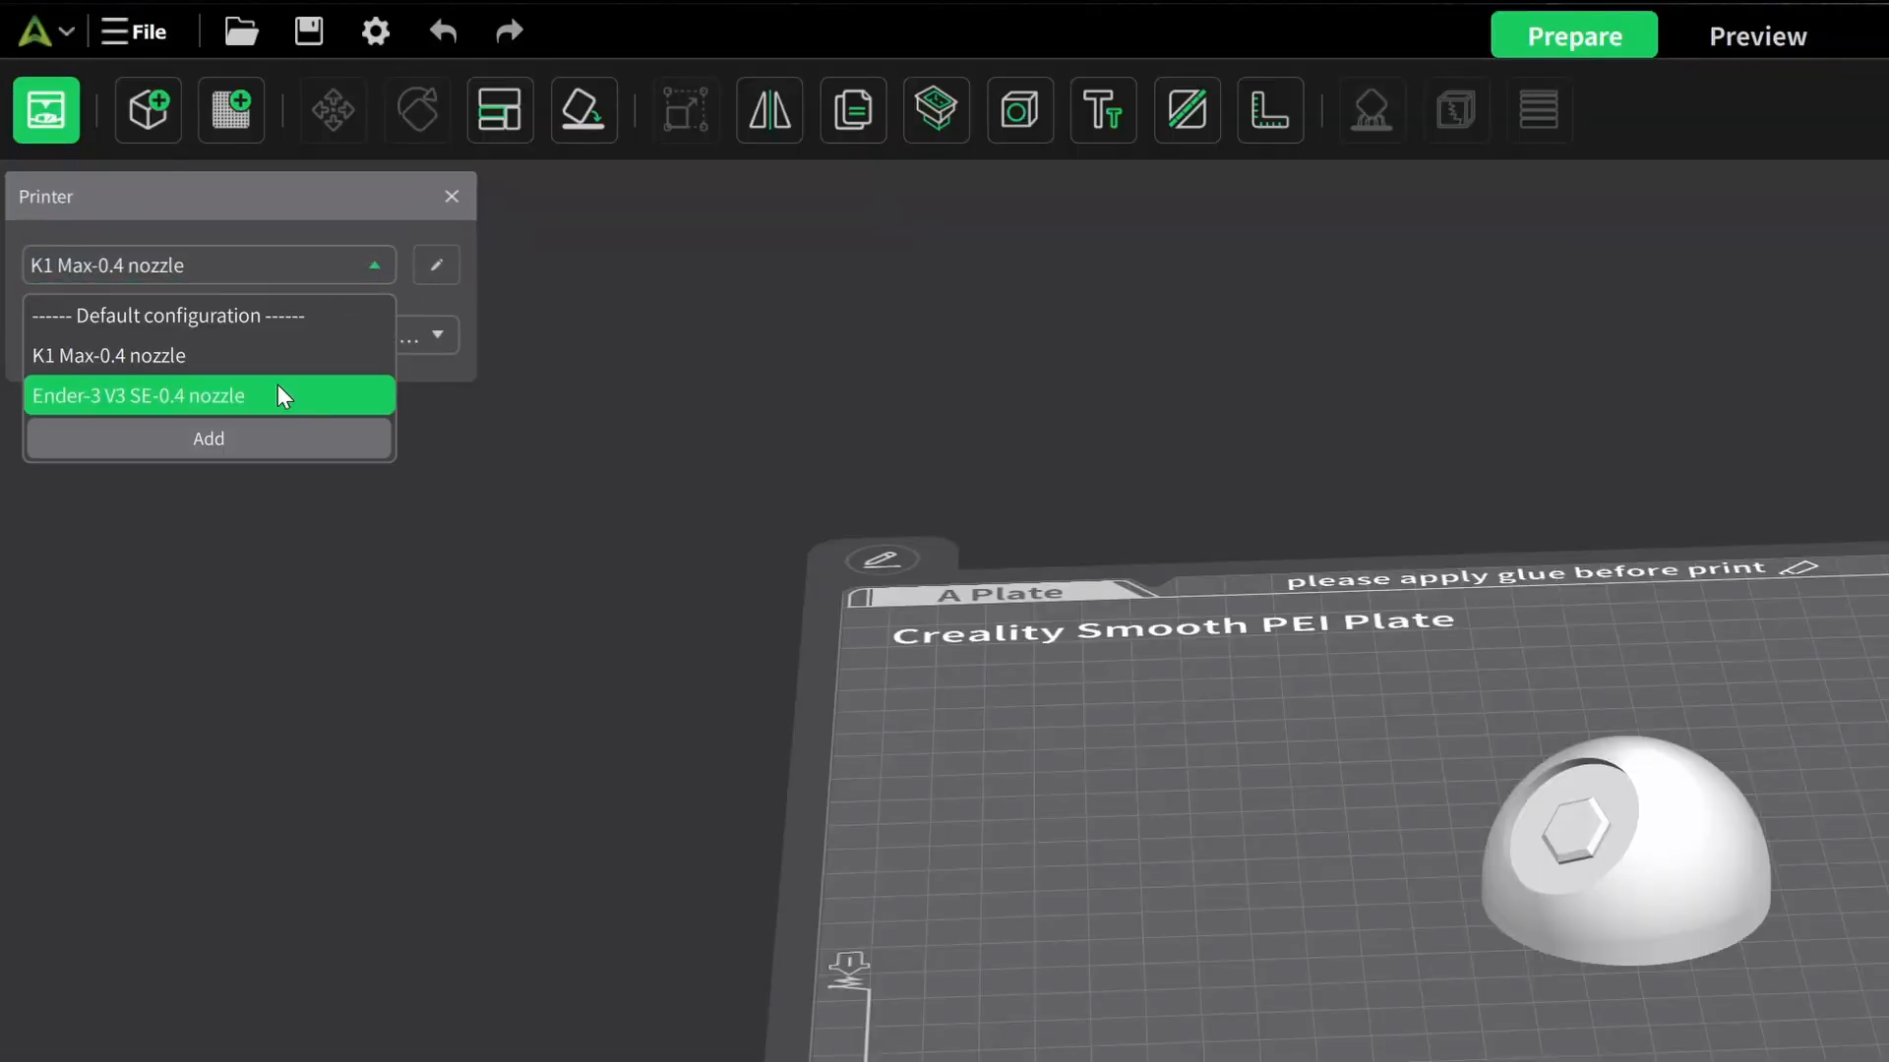
# Switch the printer to Ender-3 V3 SE 0.4 nozzle and check the PLA+ filament preset.
pyautogui.click(139, 395)
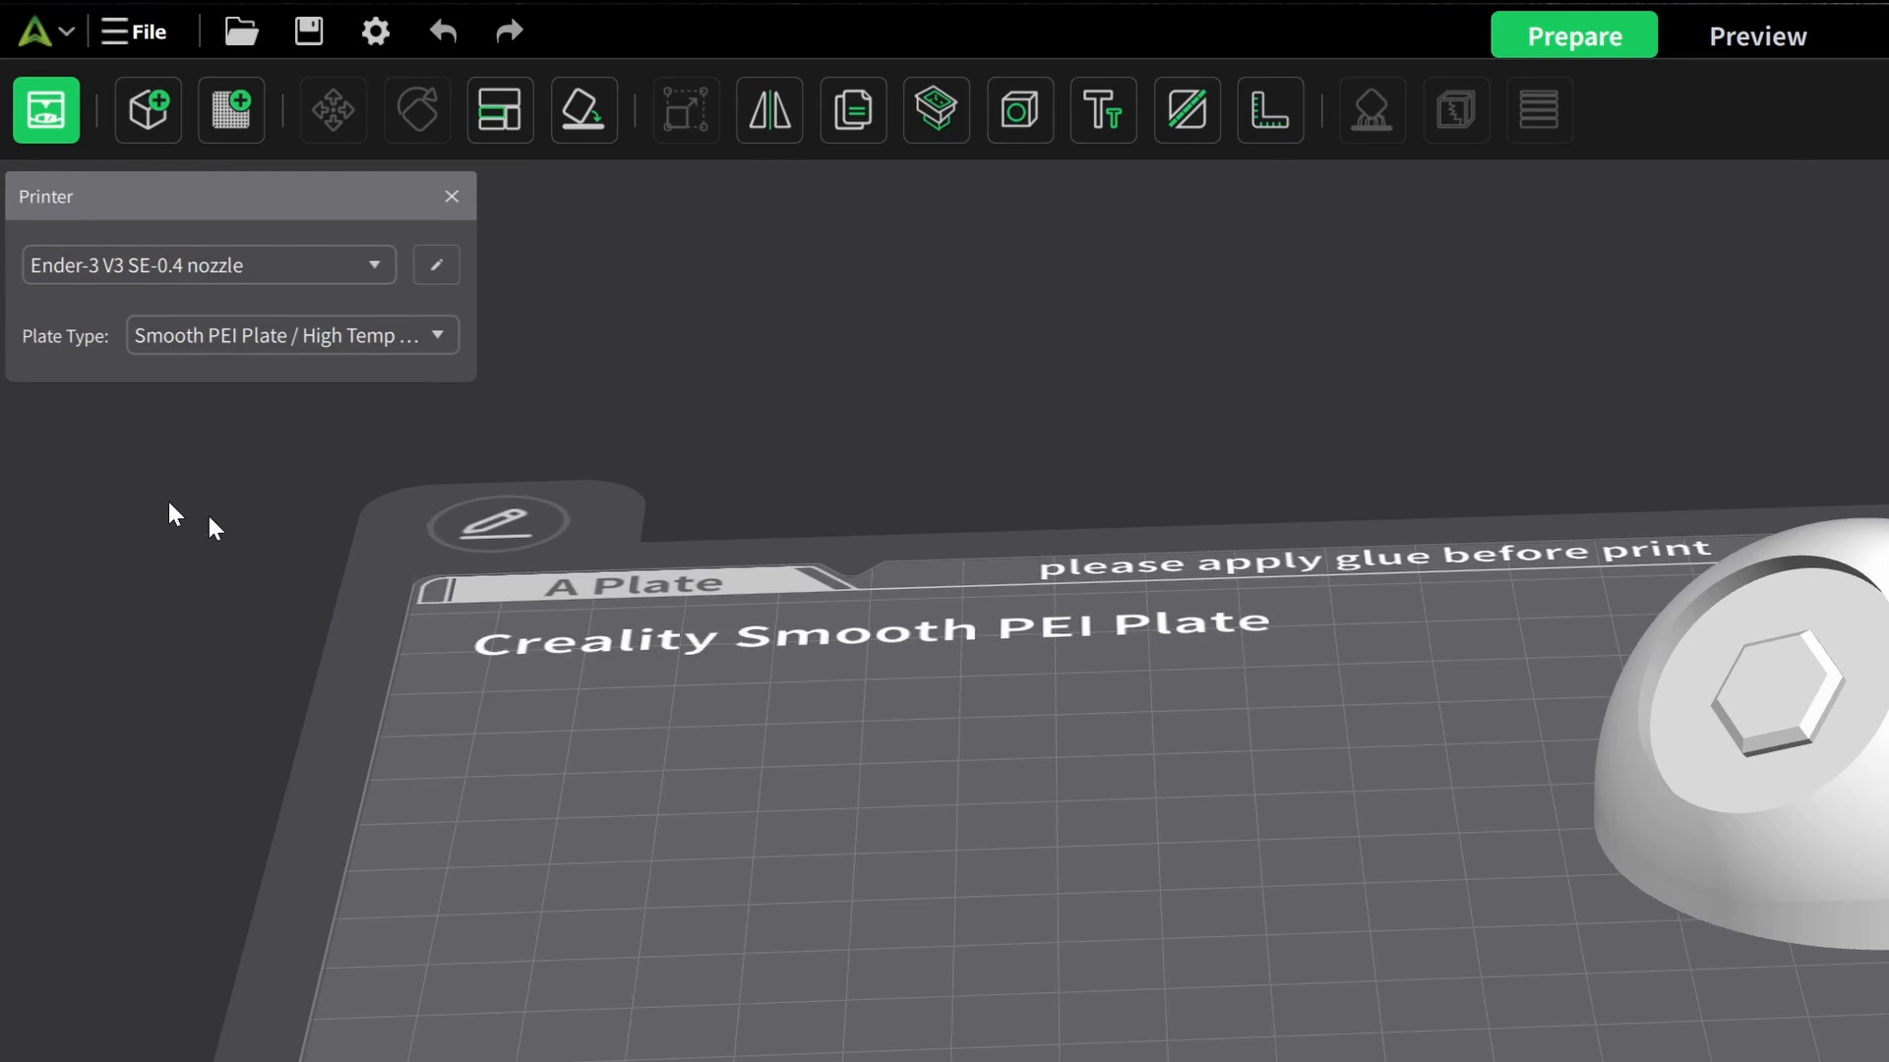
pyautogui.click(290, 335)
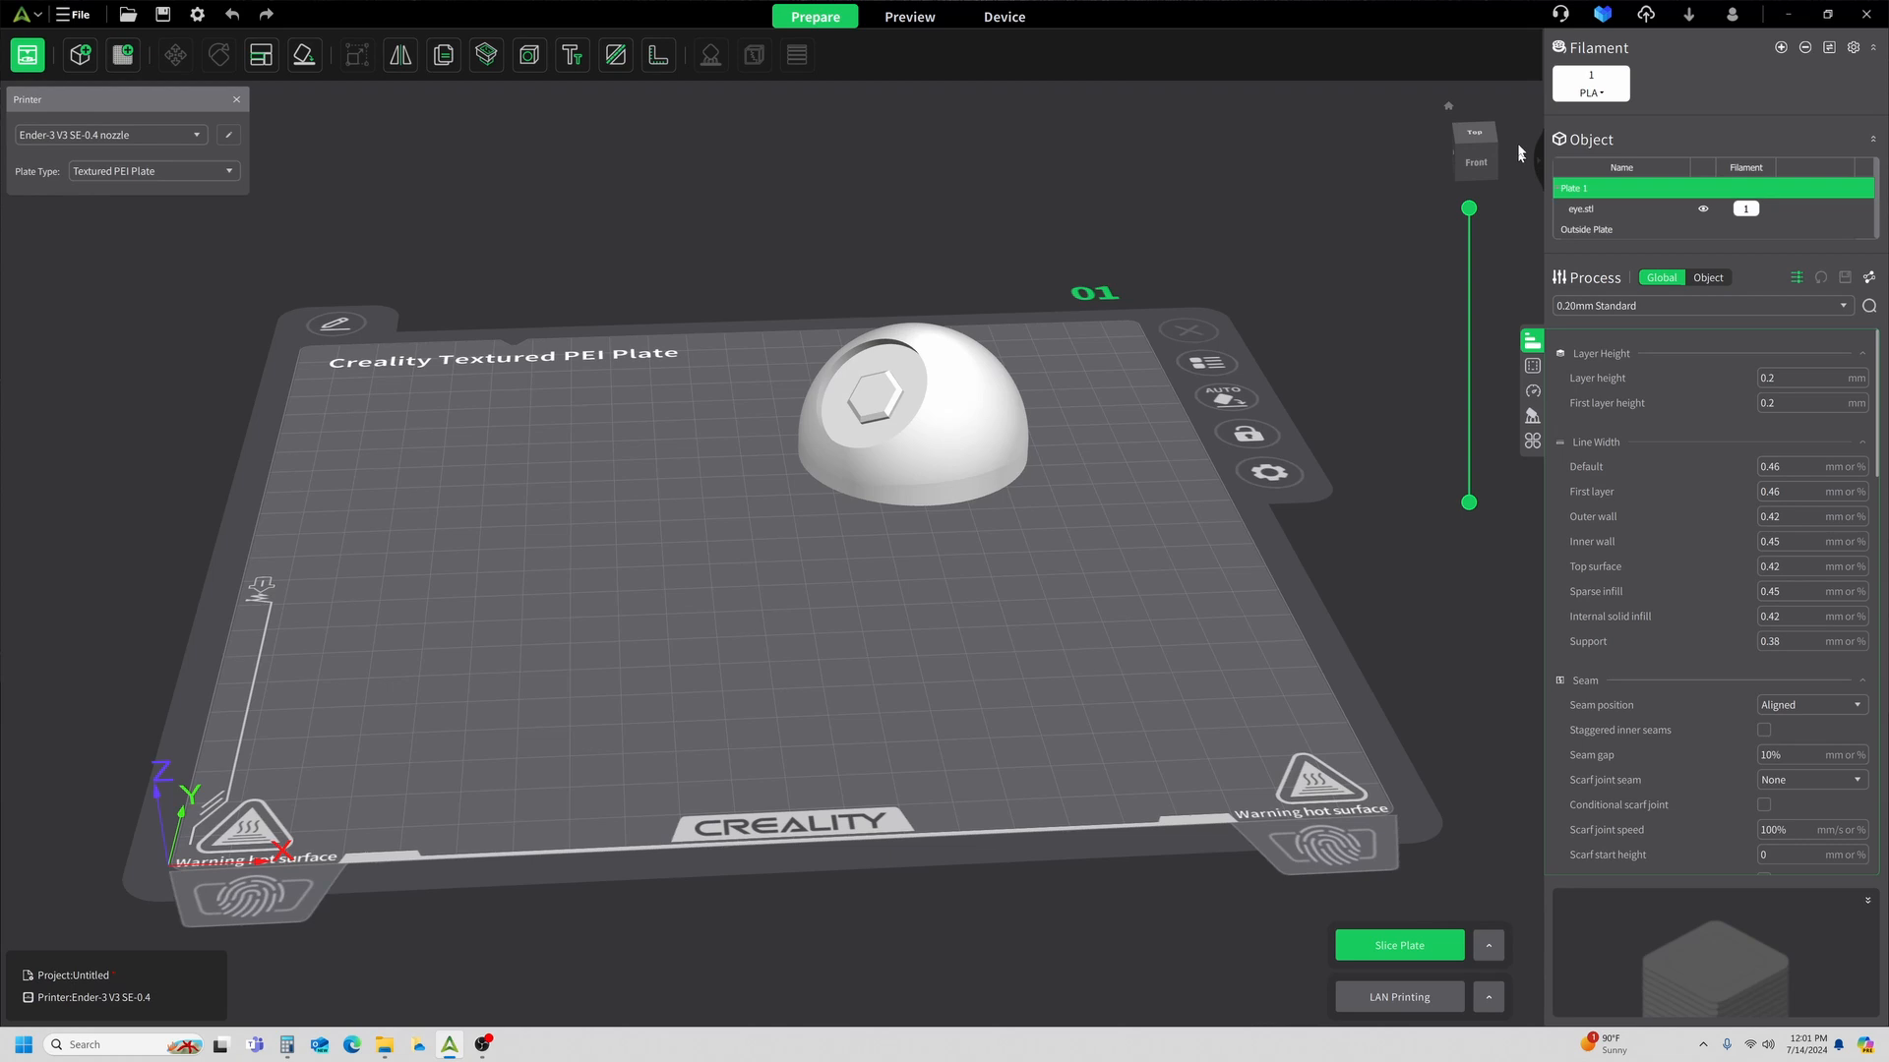
pyautogui.click(1589, 85)
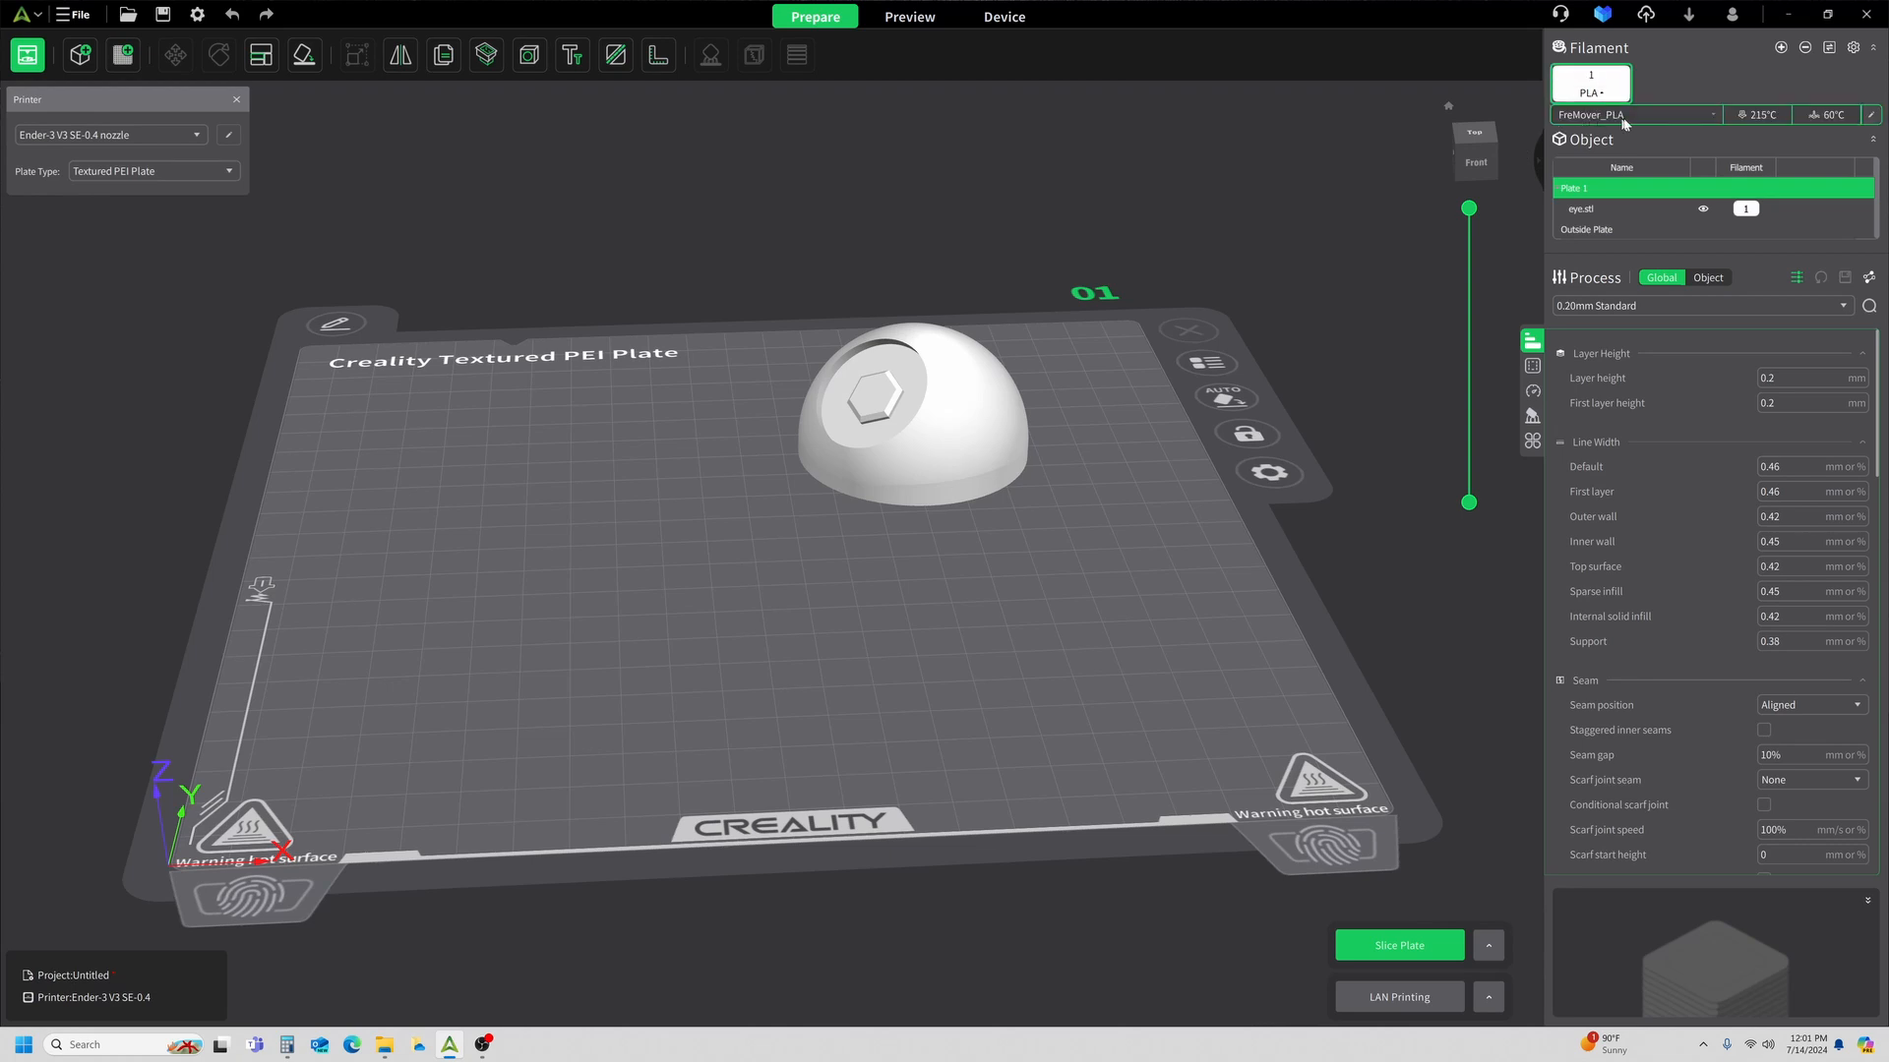
pyautogui.moveTo(1383, 159)
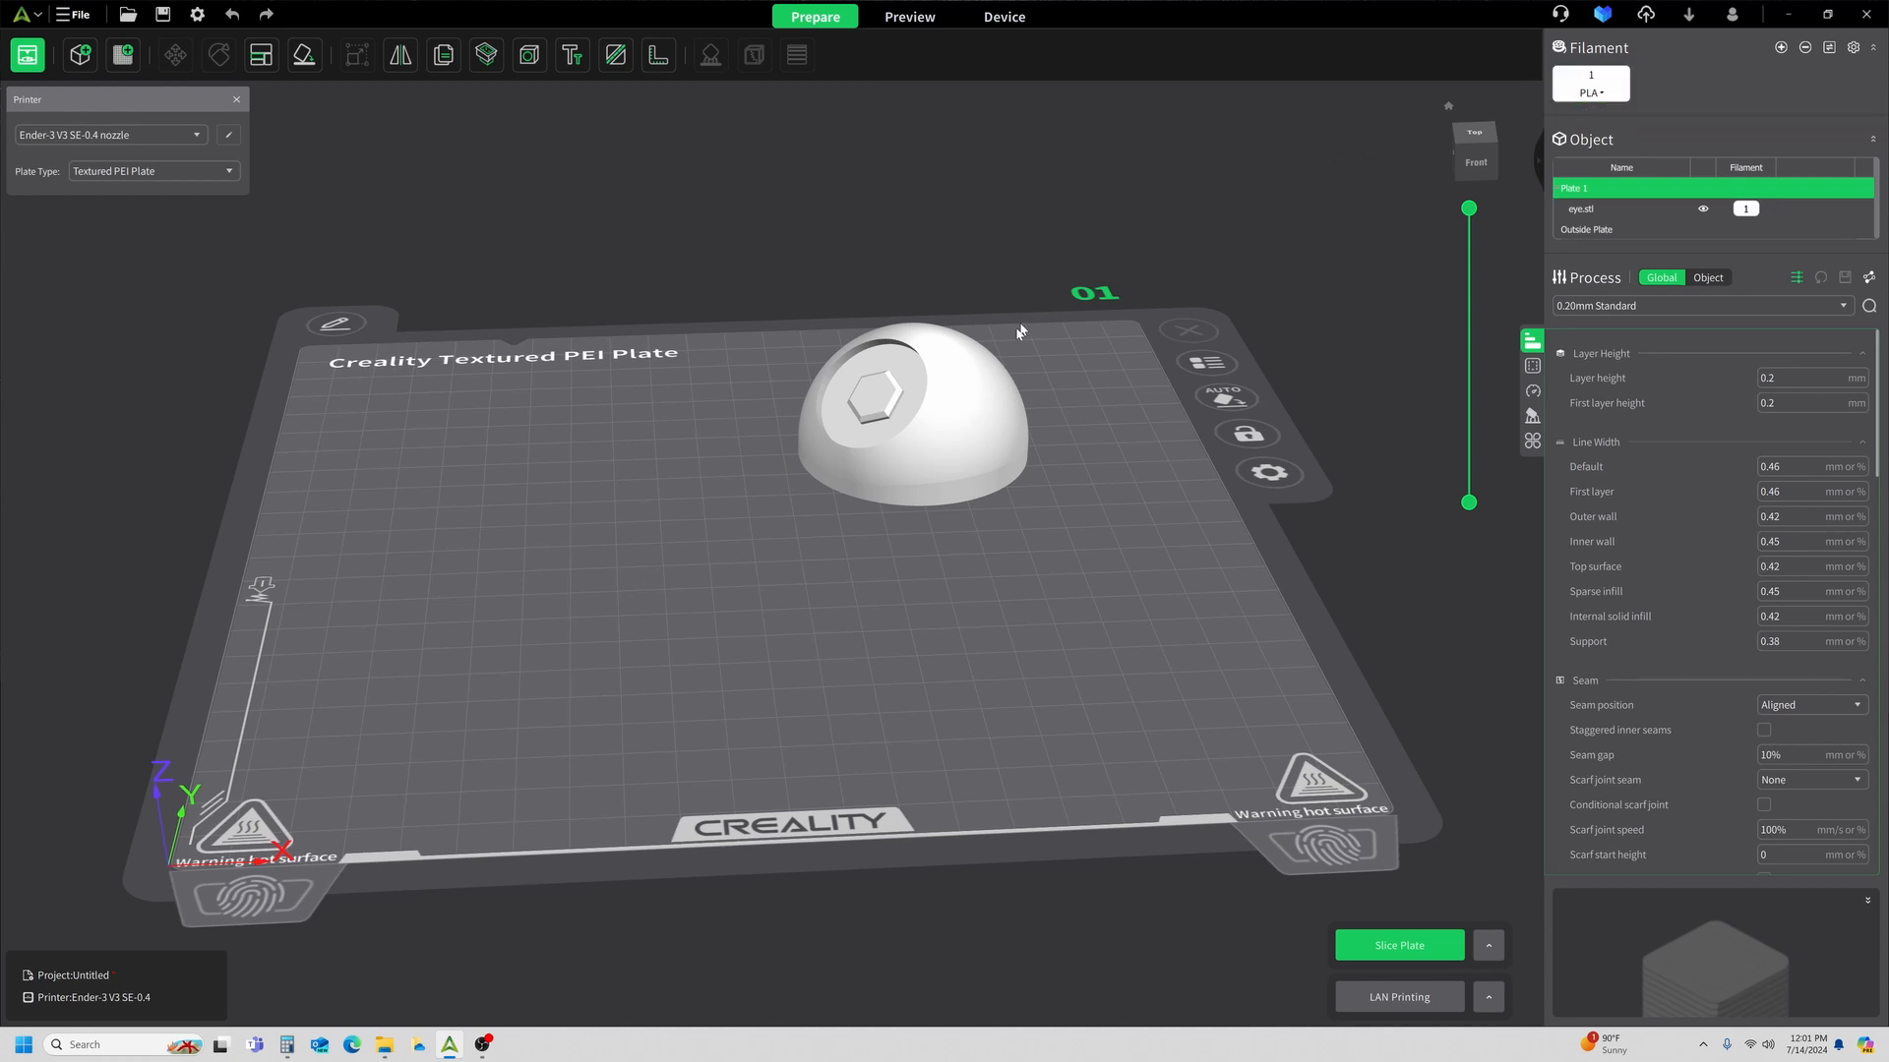
# Auto-arrange eye.stl into the middle of the Ender-3 V3 SE plate via Layout.
pyautogui.click(262, 55)
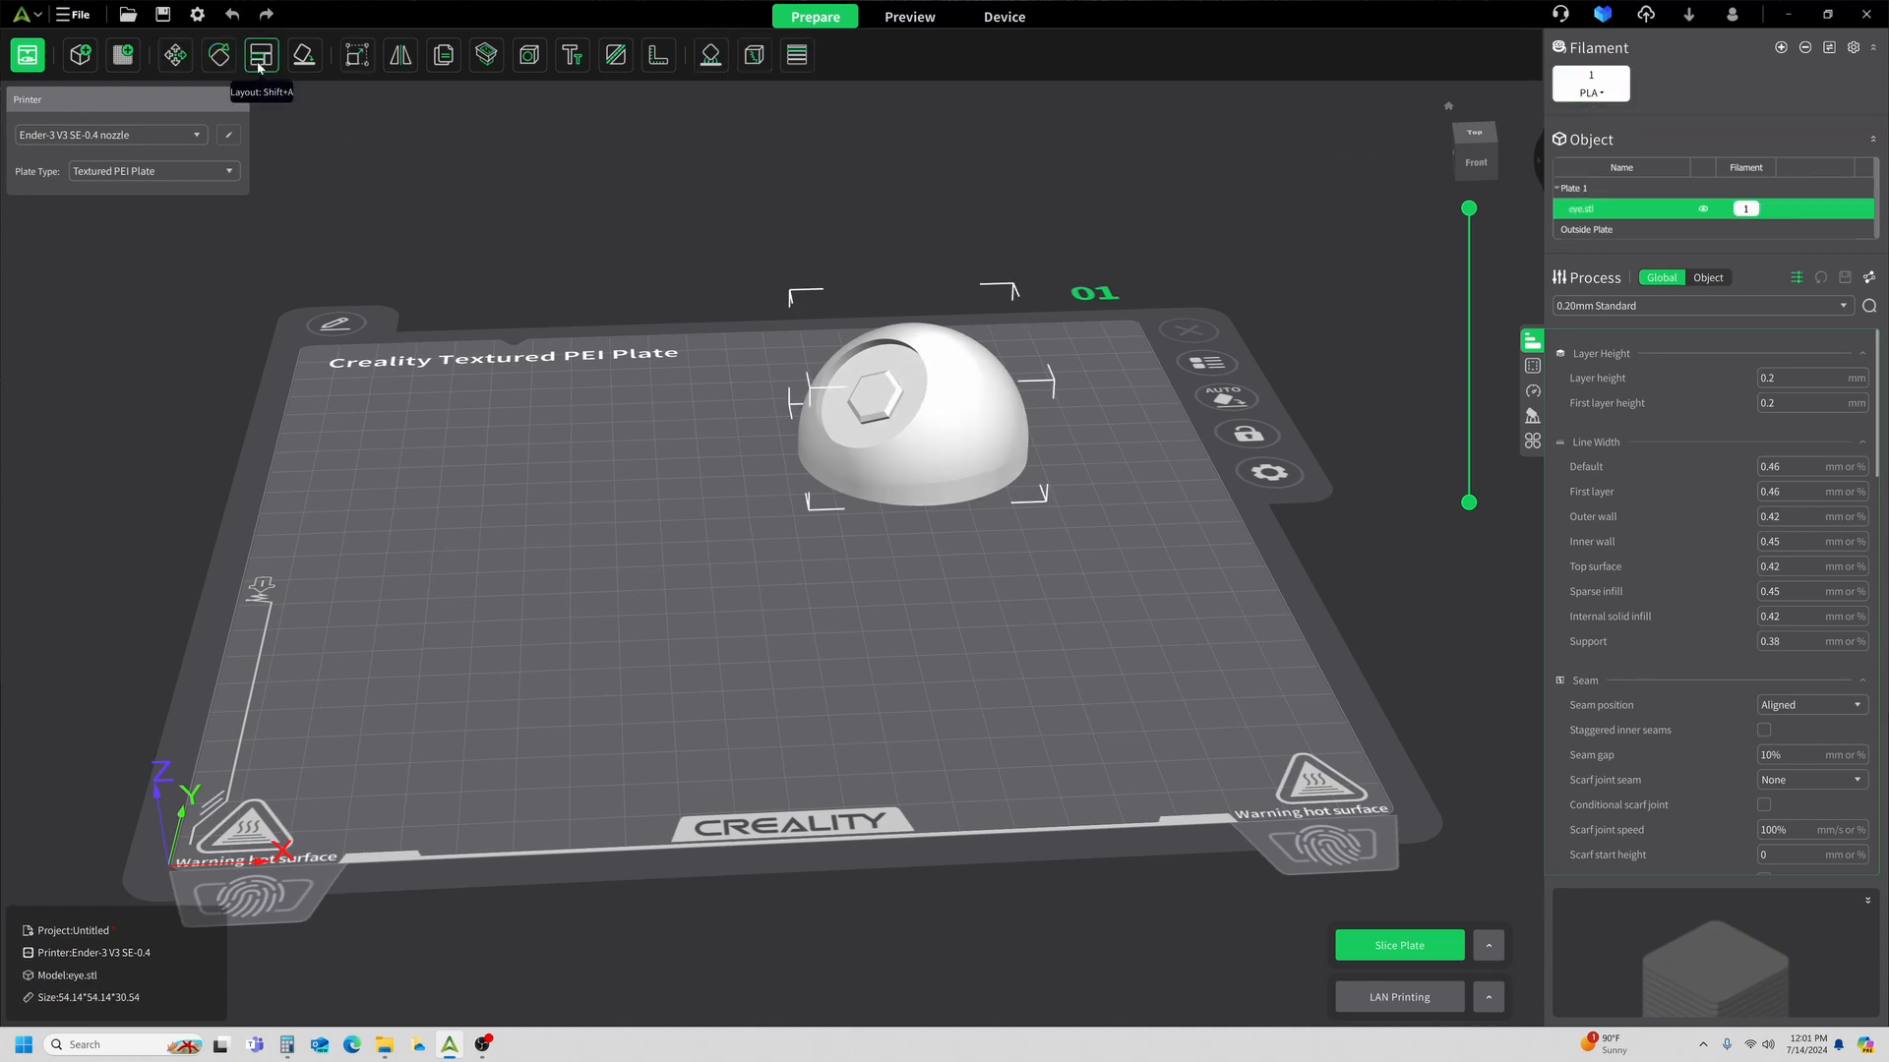
pyautogui.click(260, 56)
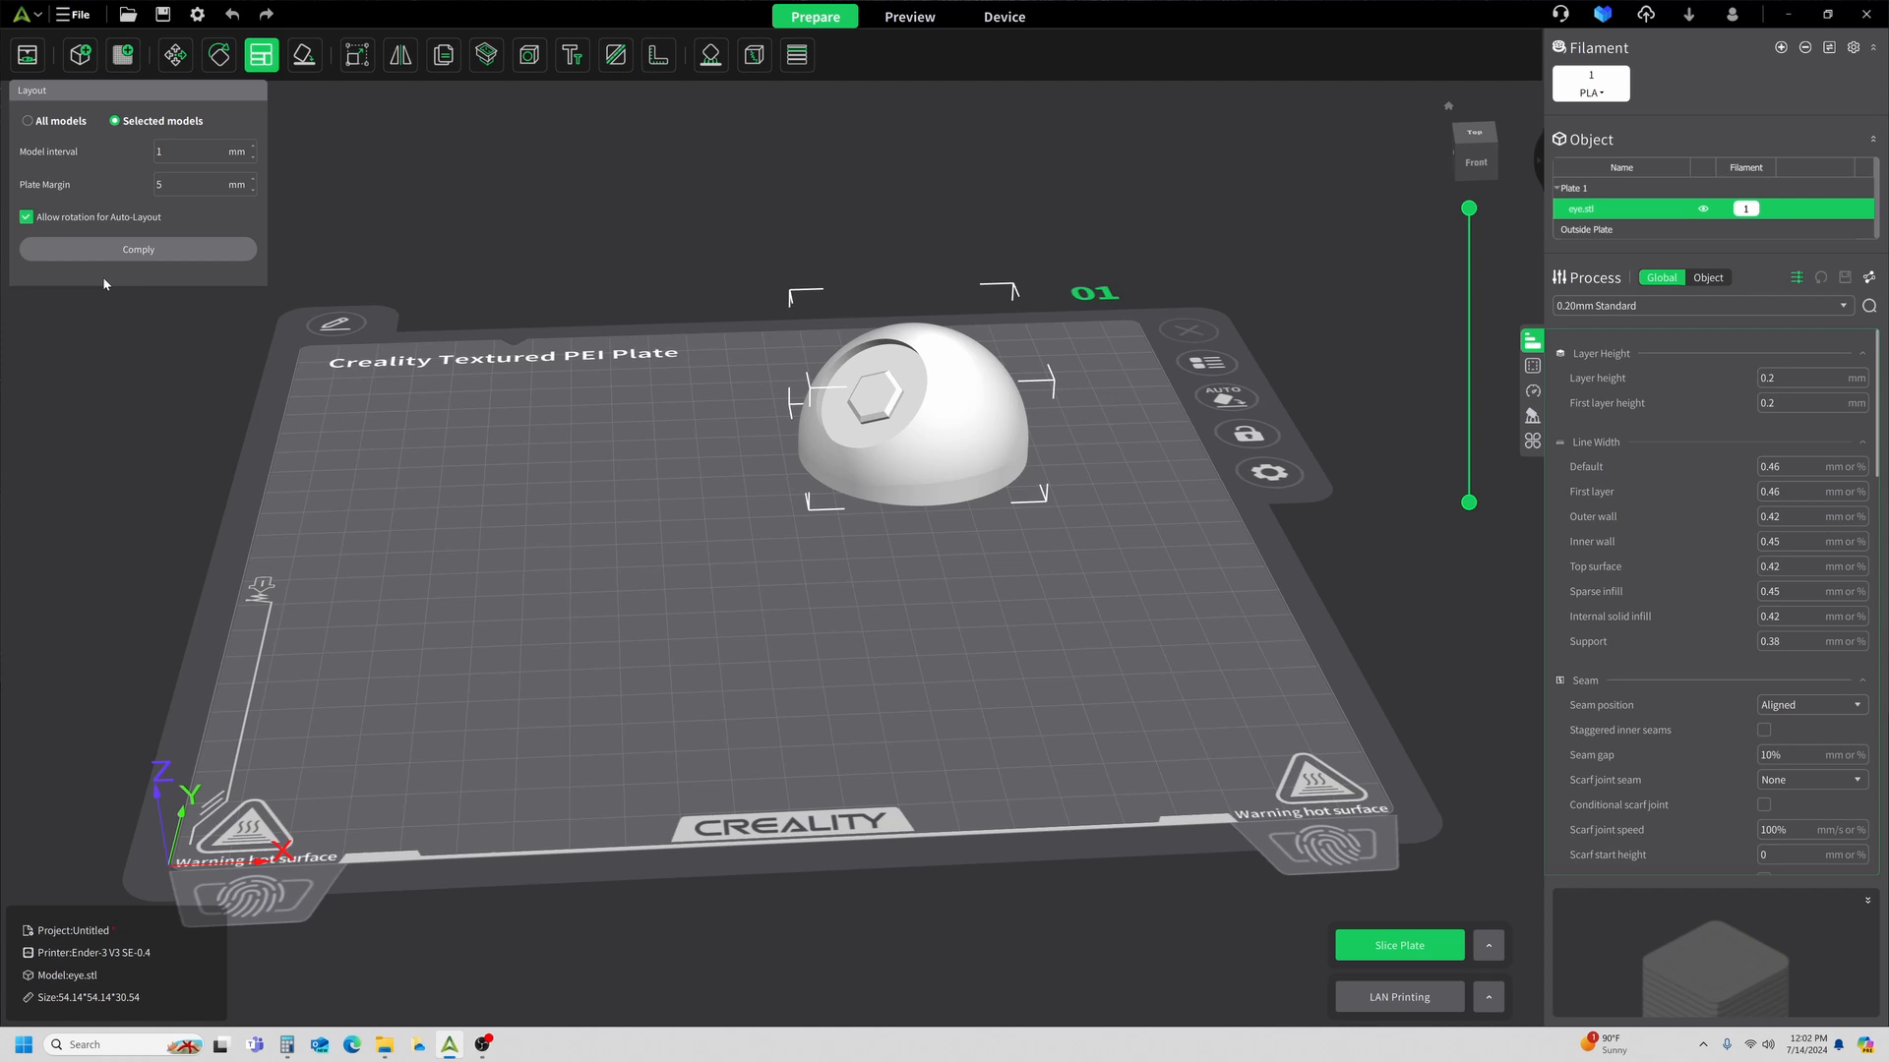
pyautogui.moveTo(914, 415); pyautogui.dragTo(759, 493)
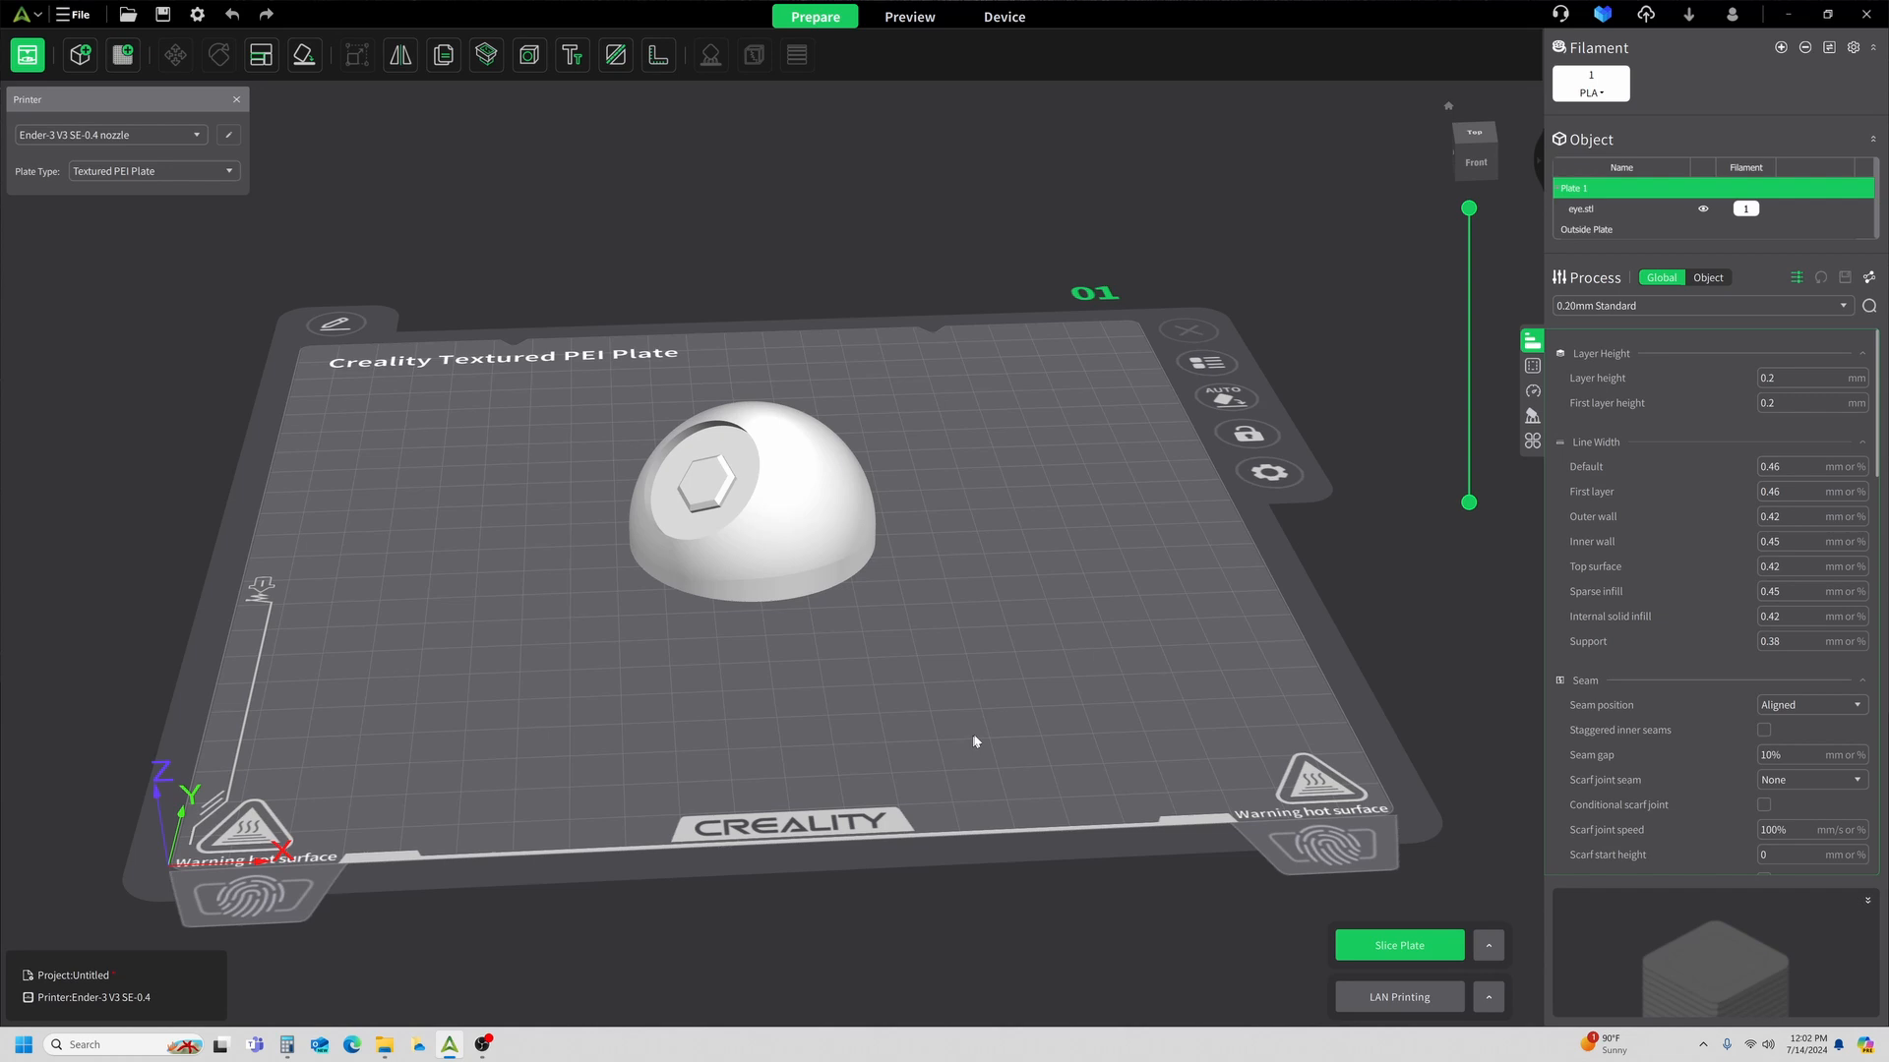
pyautogui.moveTo(1076, 789)
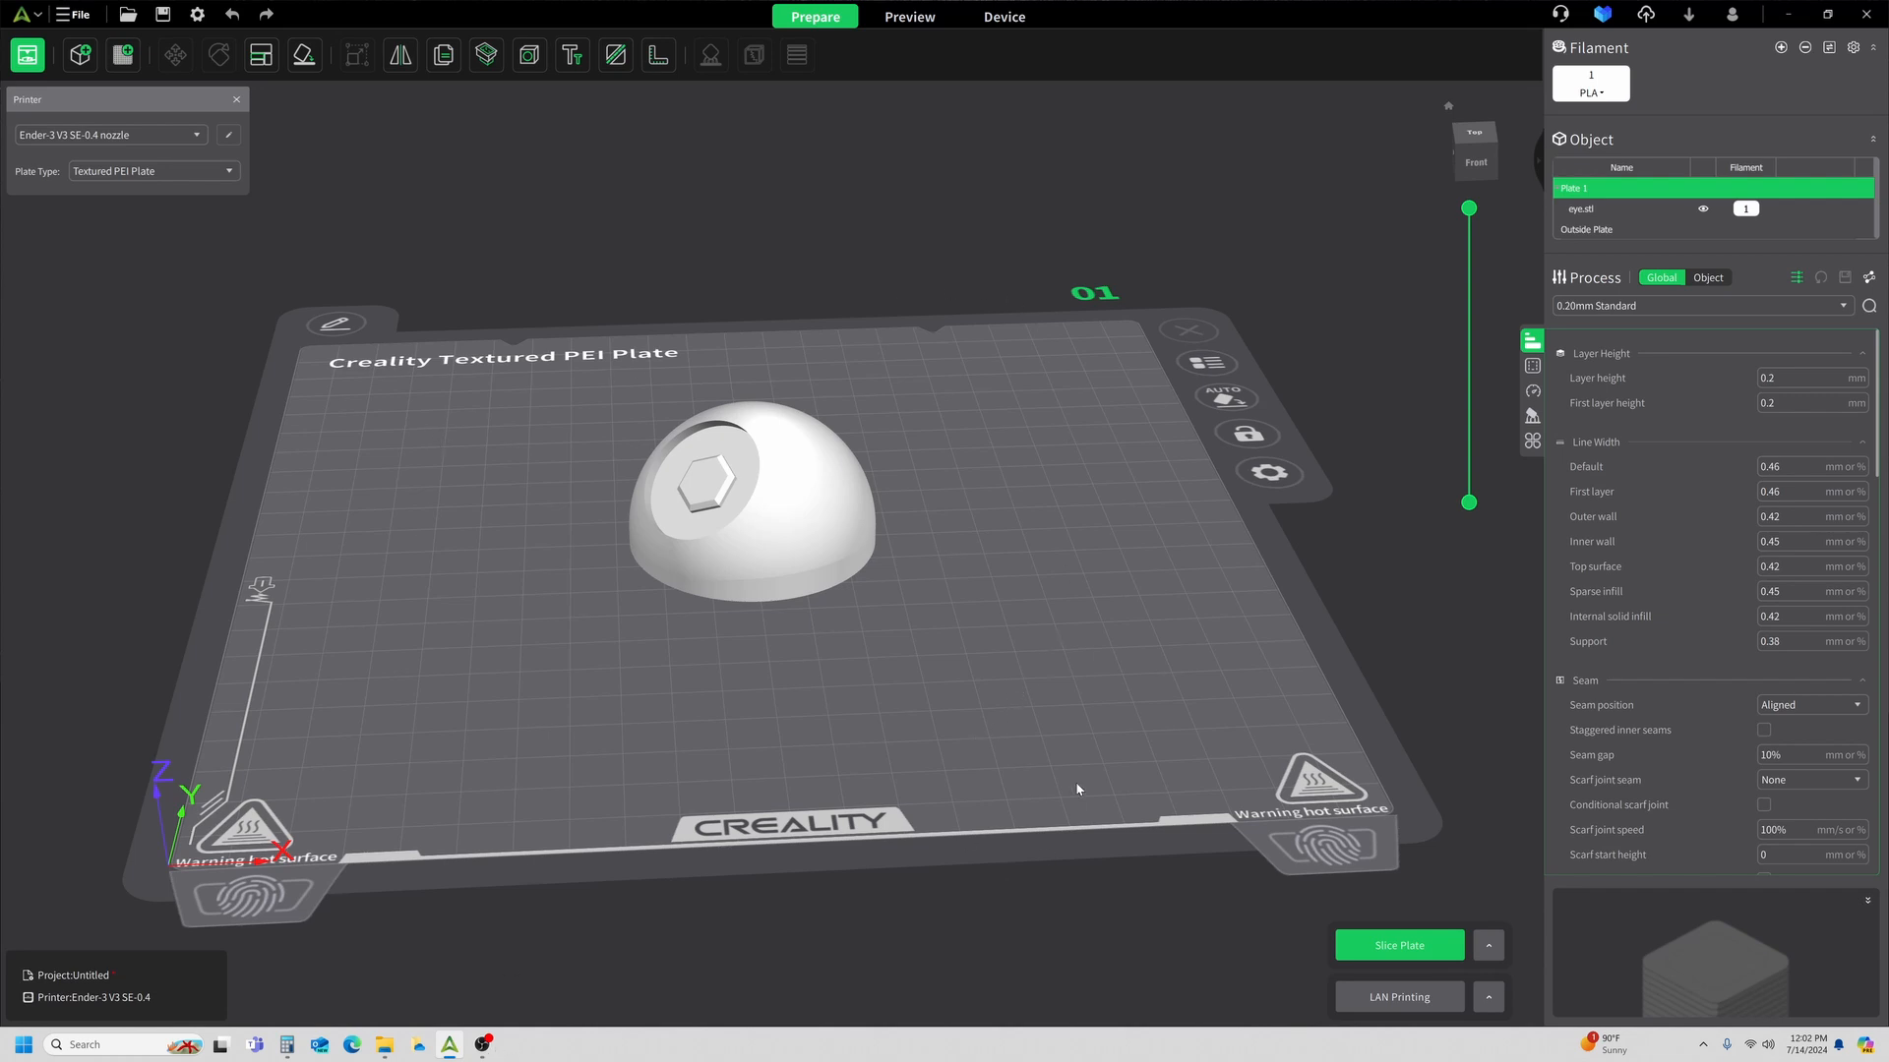
pyautogui.moveTo(1161, 758)
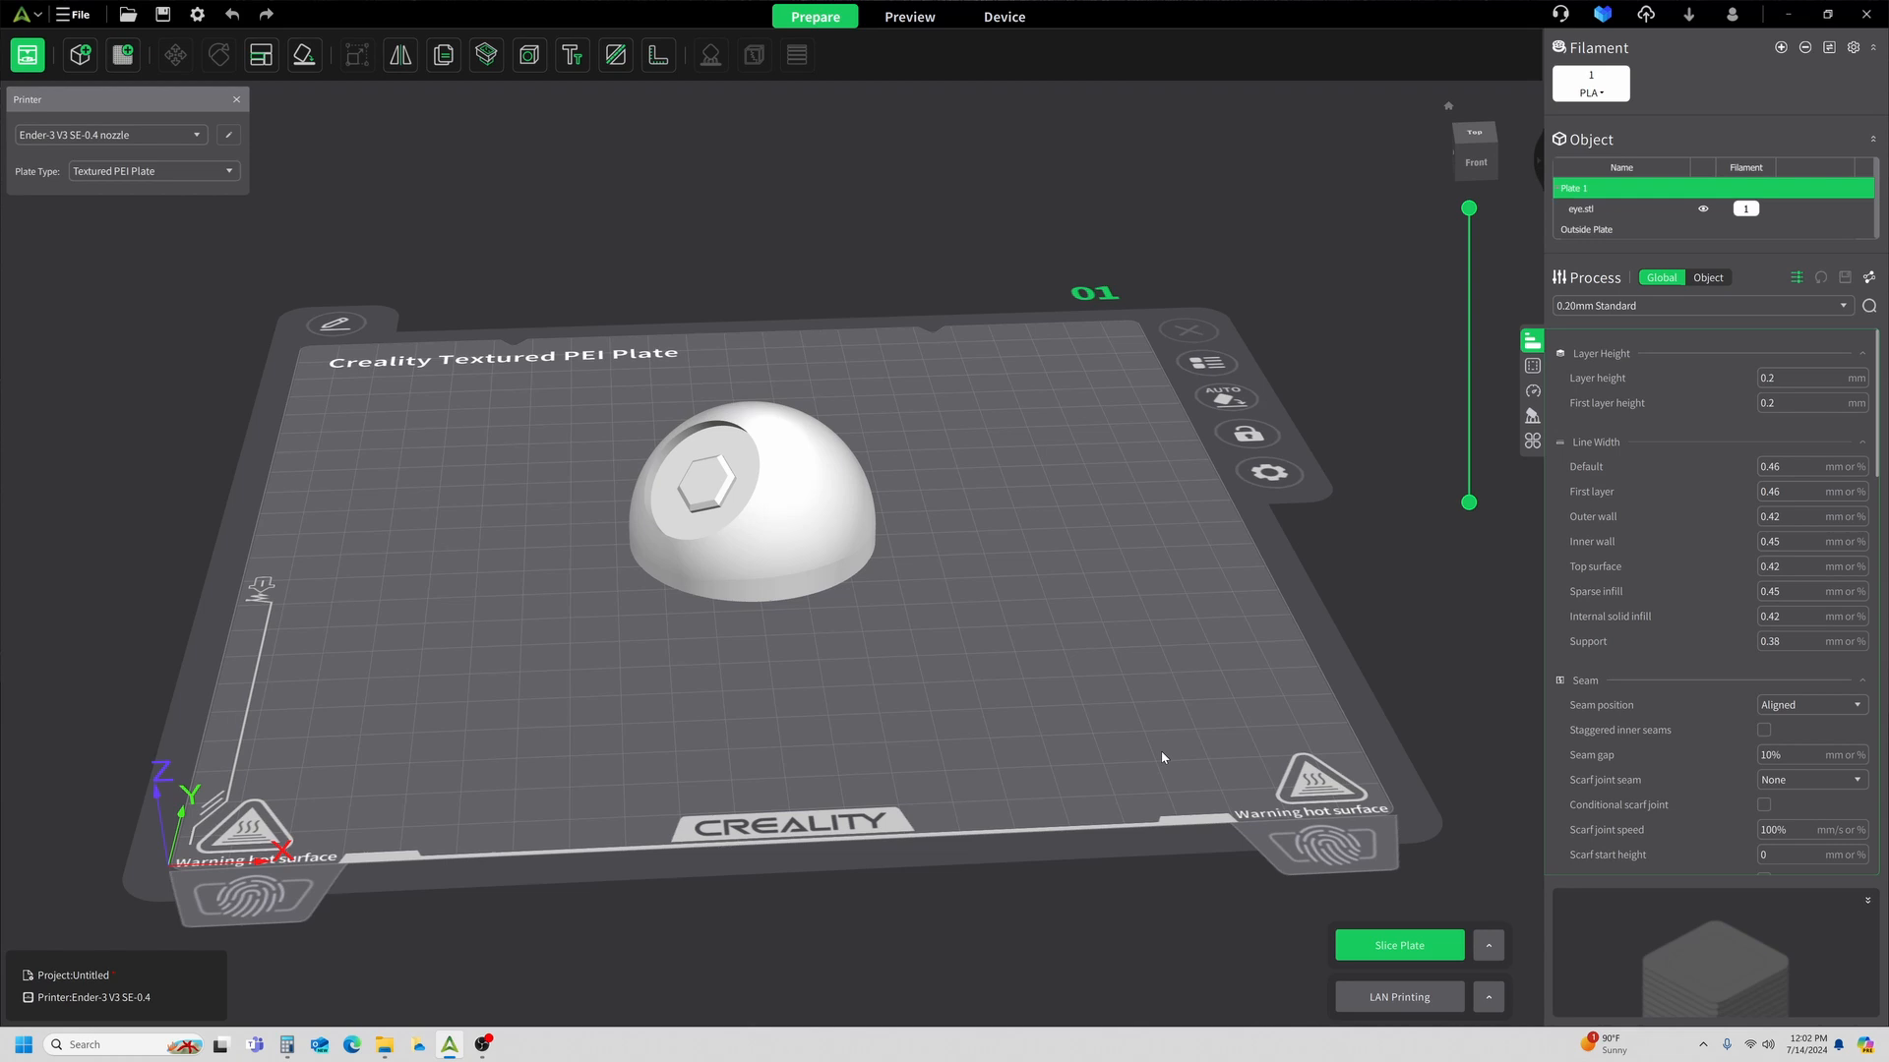
pyautogui.moveTo(1483, 704)
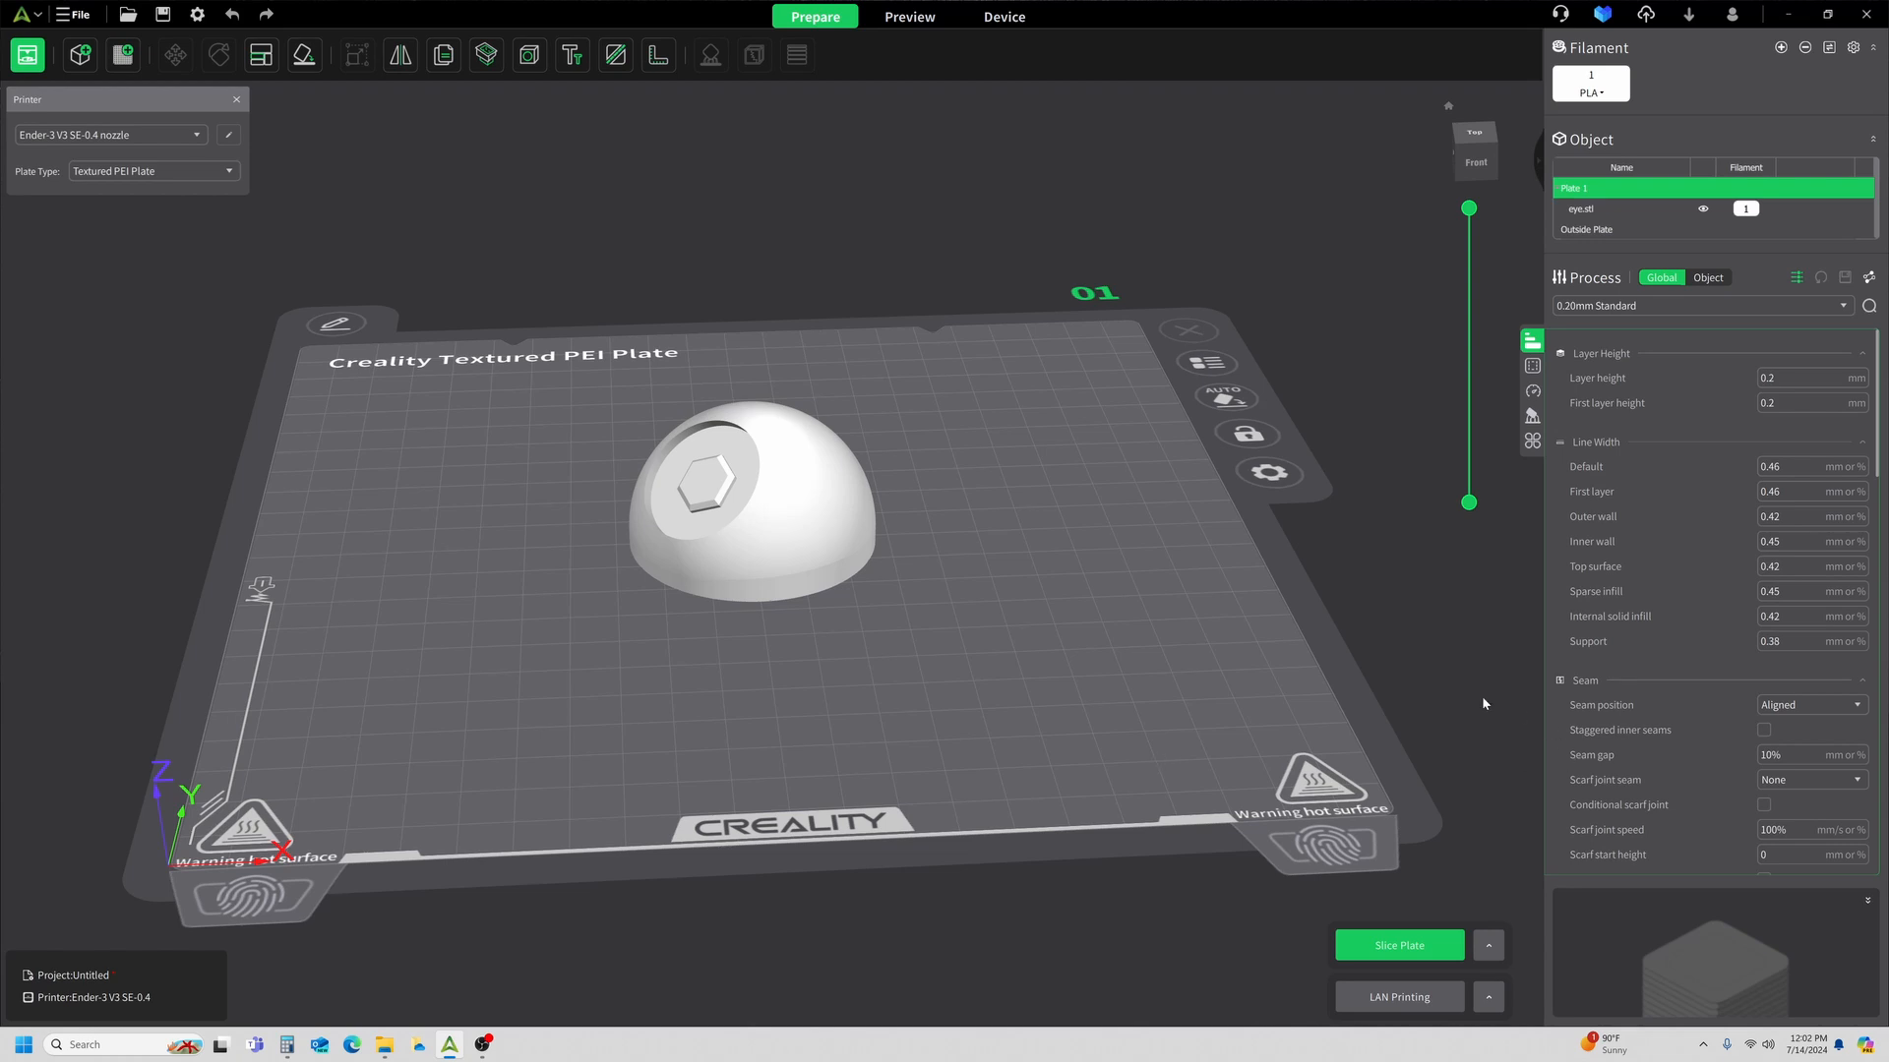
pyautogui.moveTo(1265, 647)
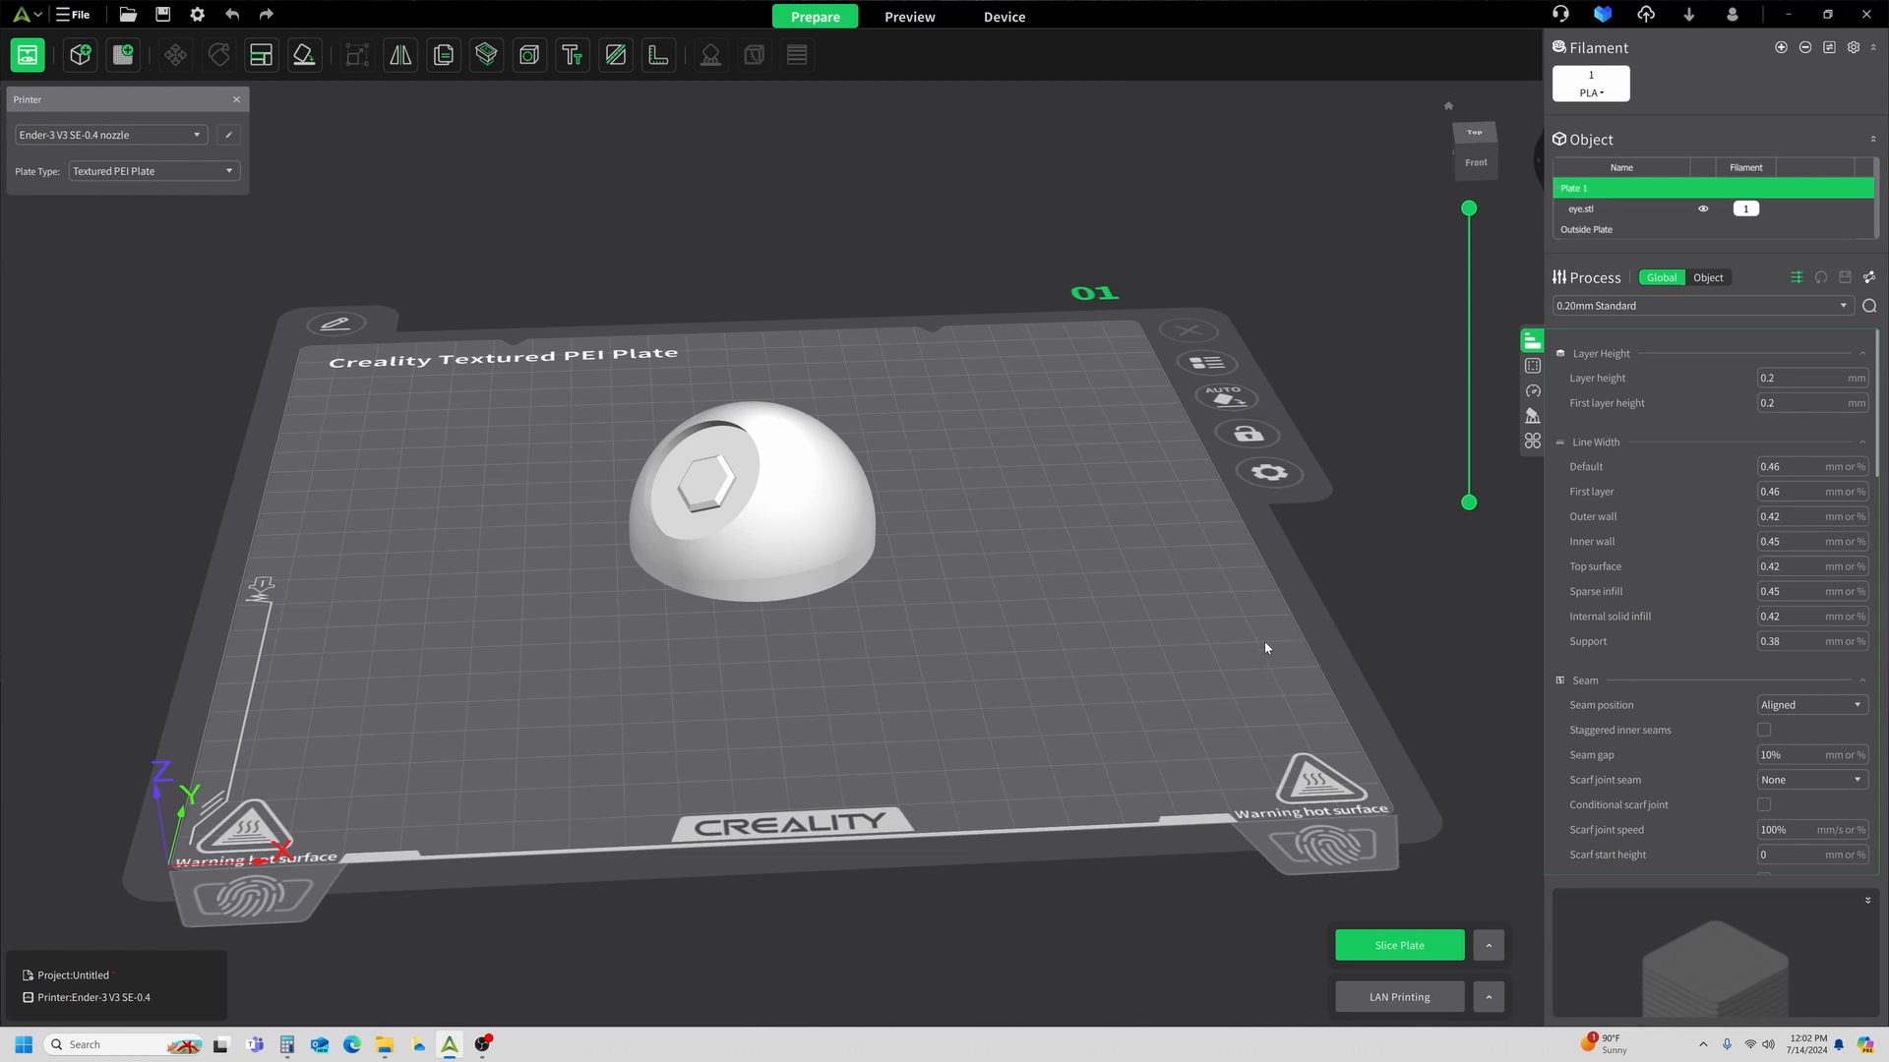
pyautogui.moveTo(1457, 771)
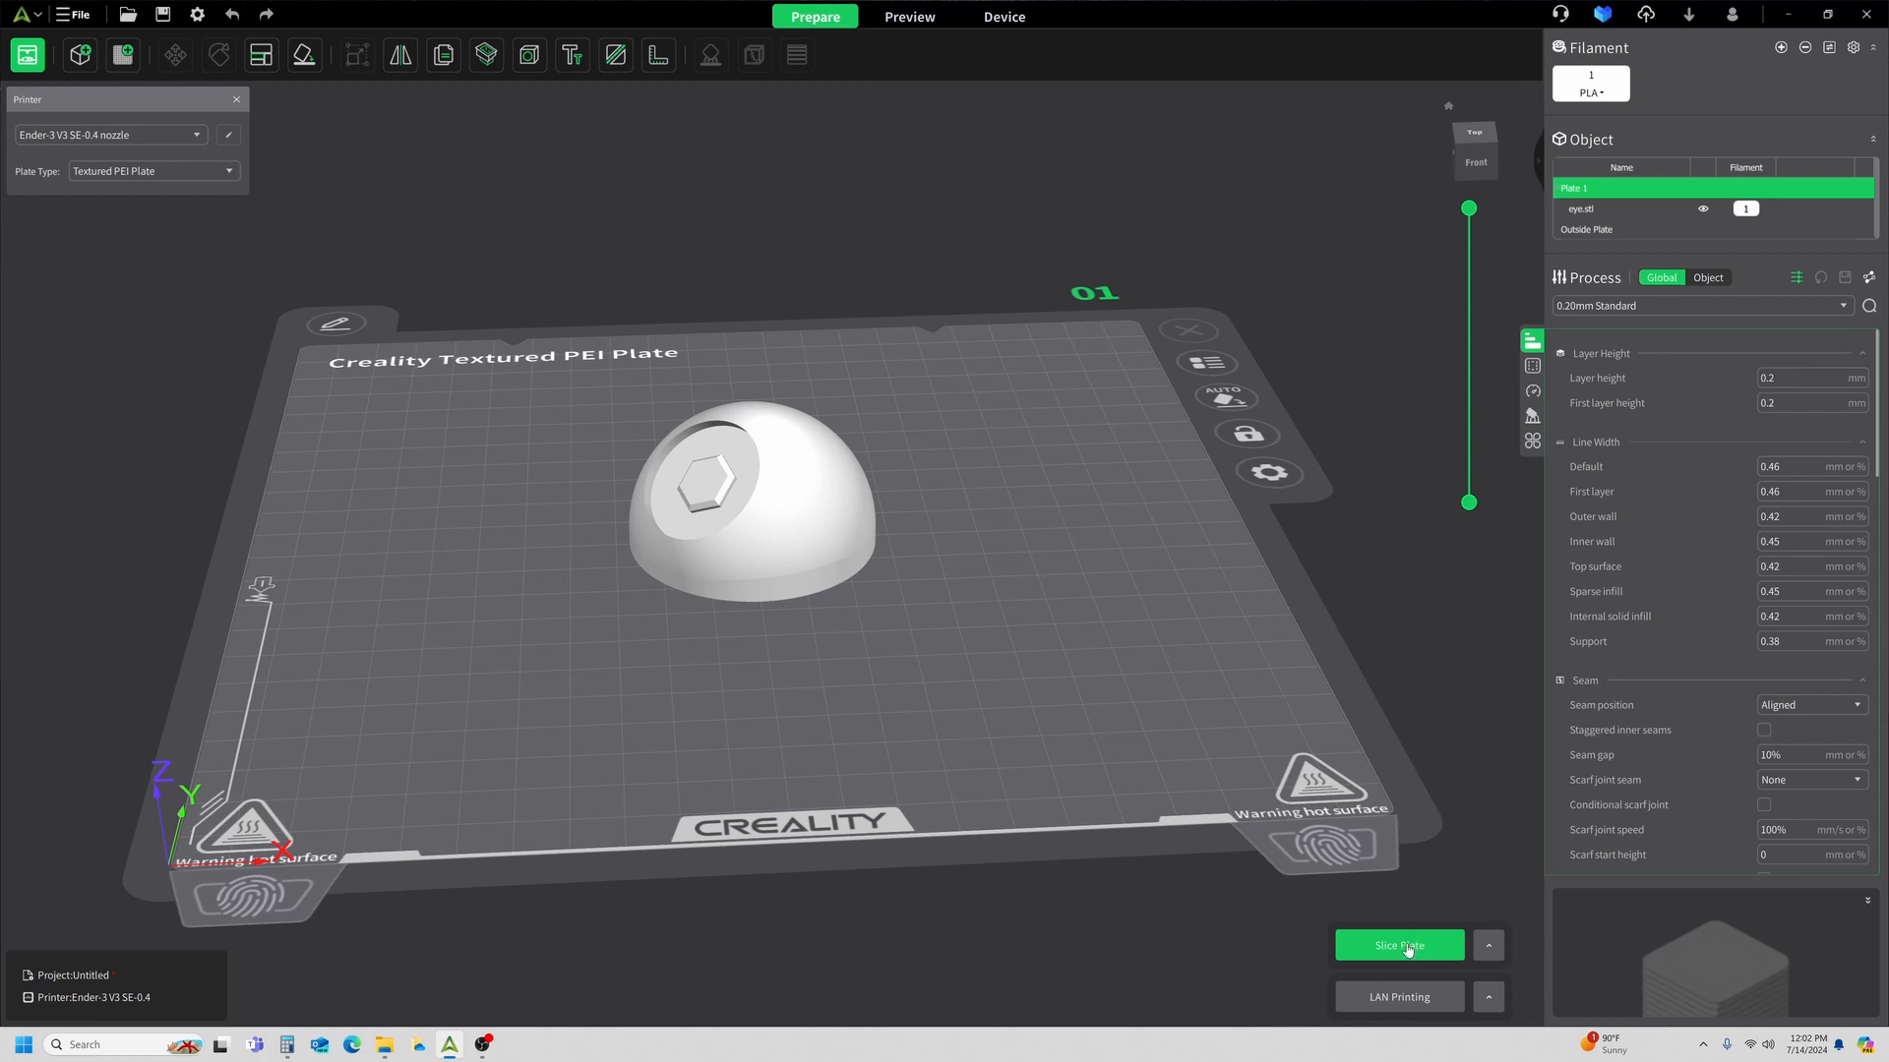
# Slice the plate and preview the dome coloured by layer height, then by structure type.
pyautogui.click(1397, 944)
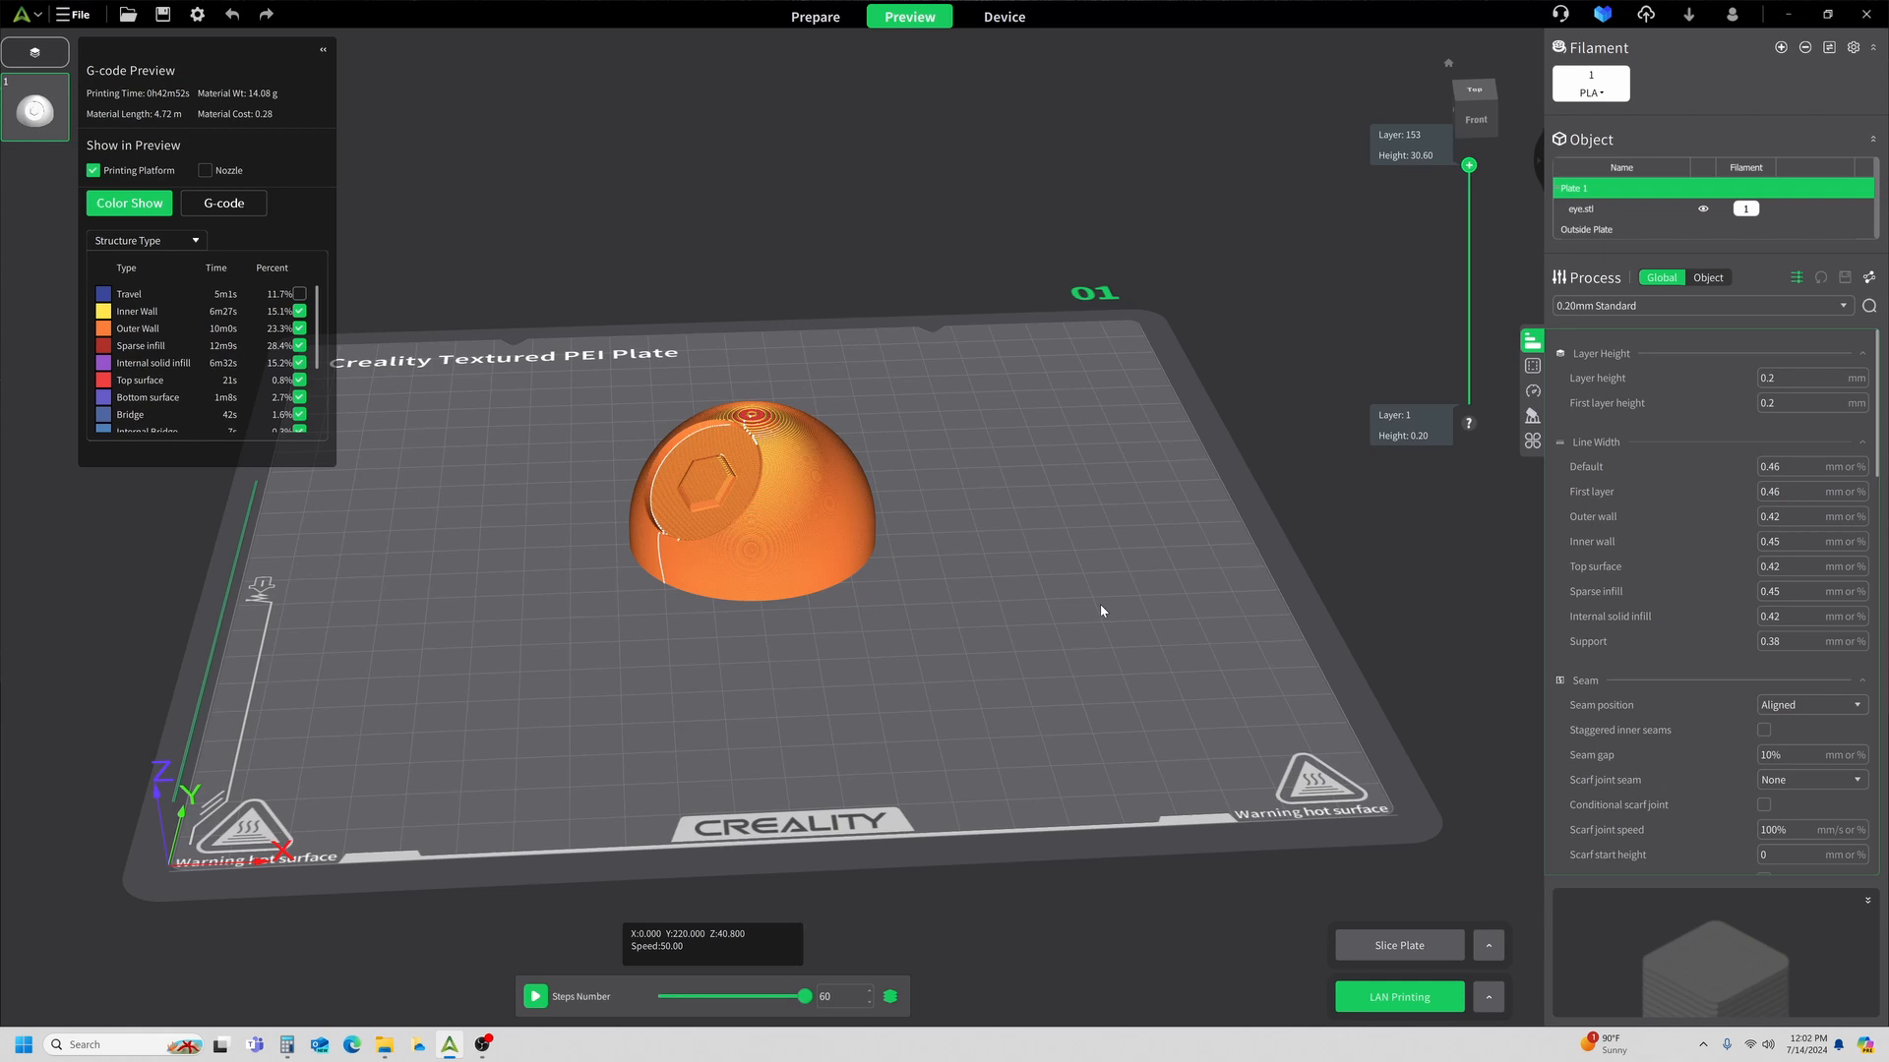
pyautogui.moveTo(641, 235)
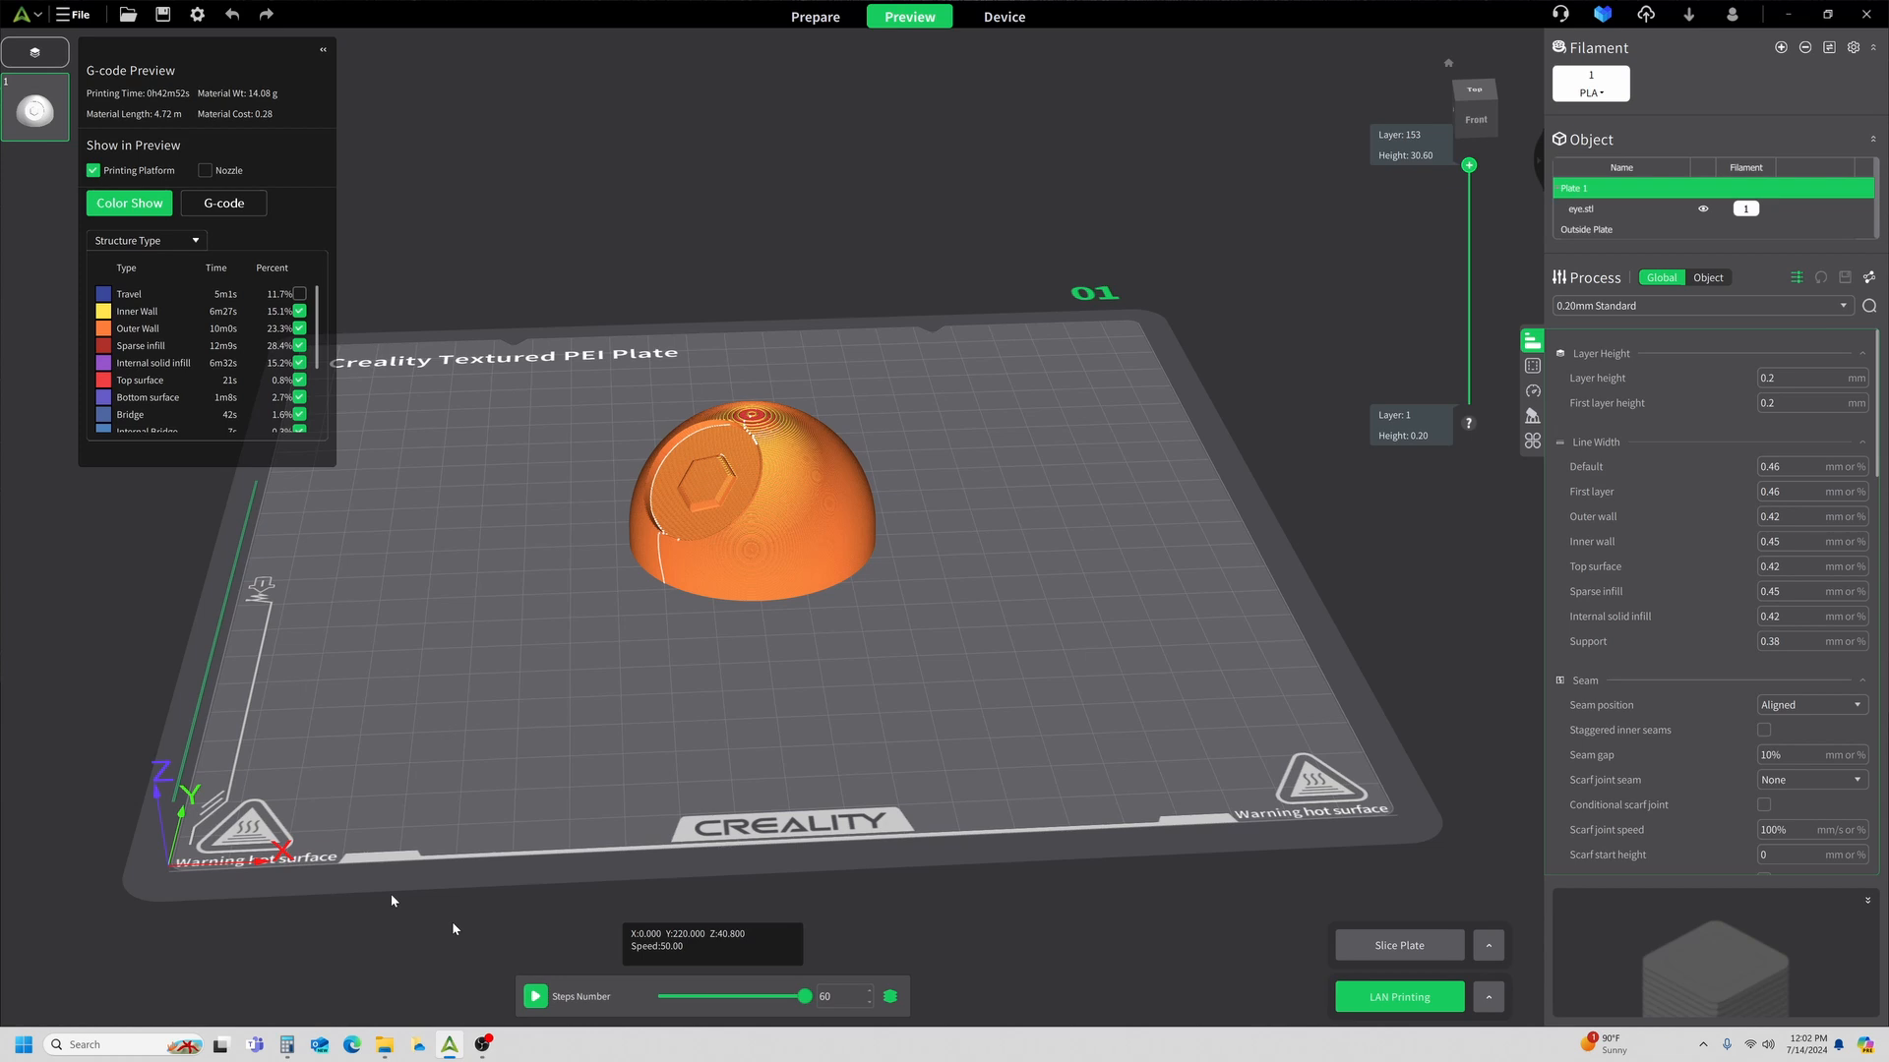
pyautogui.moveTo(340, 523)
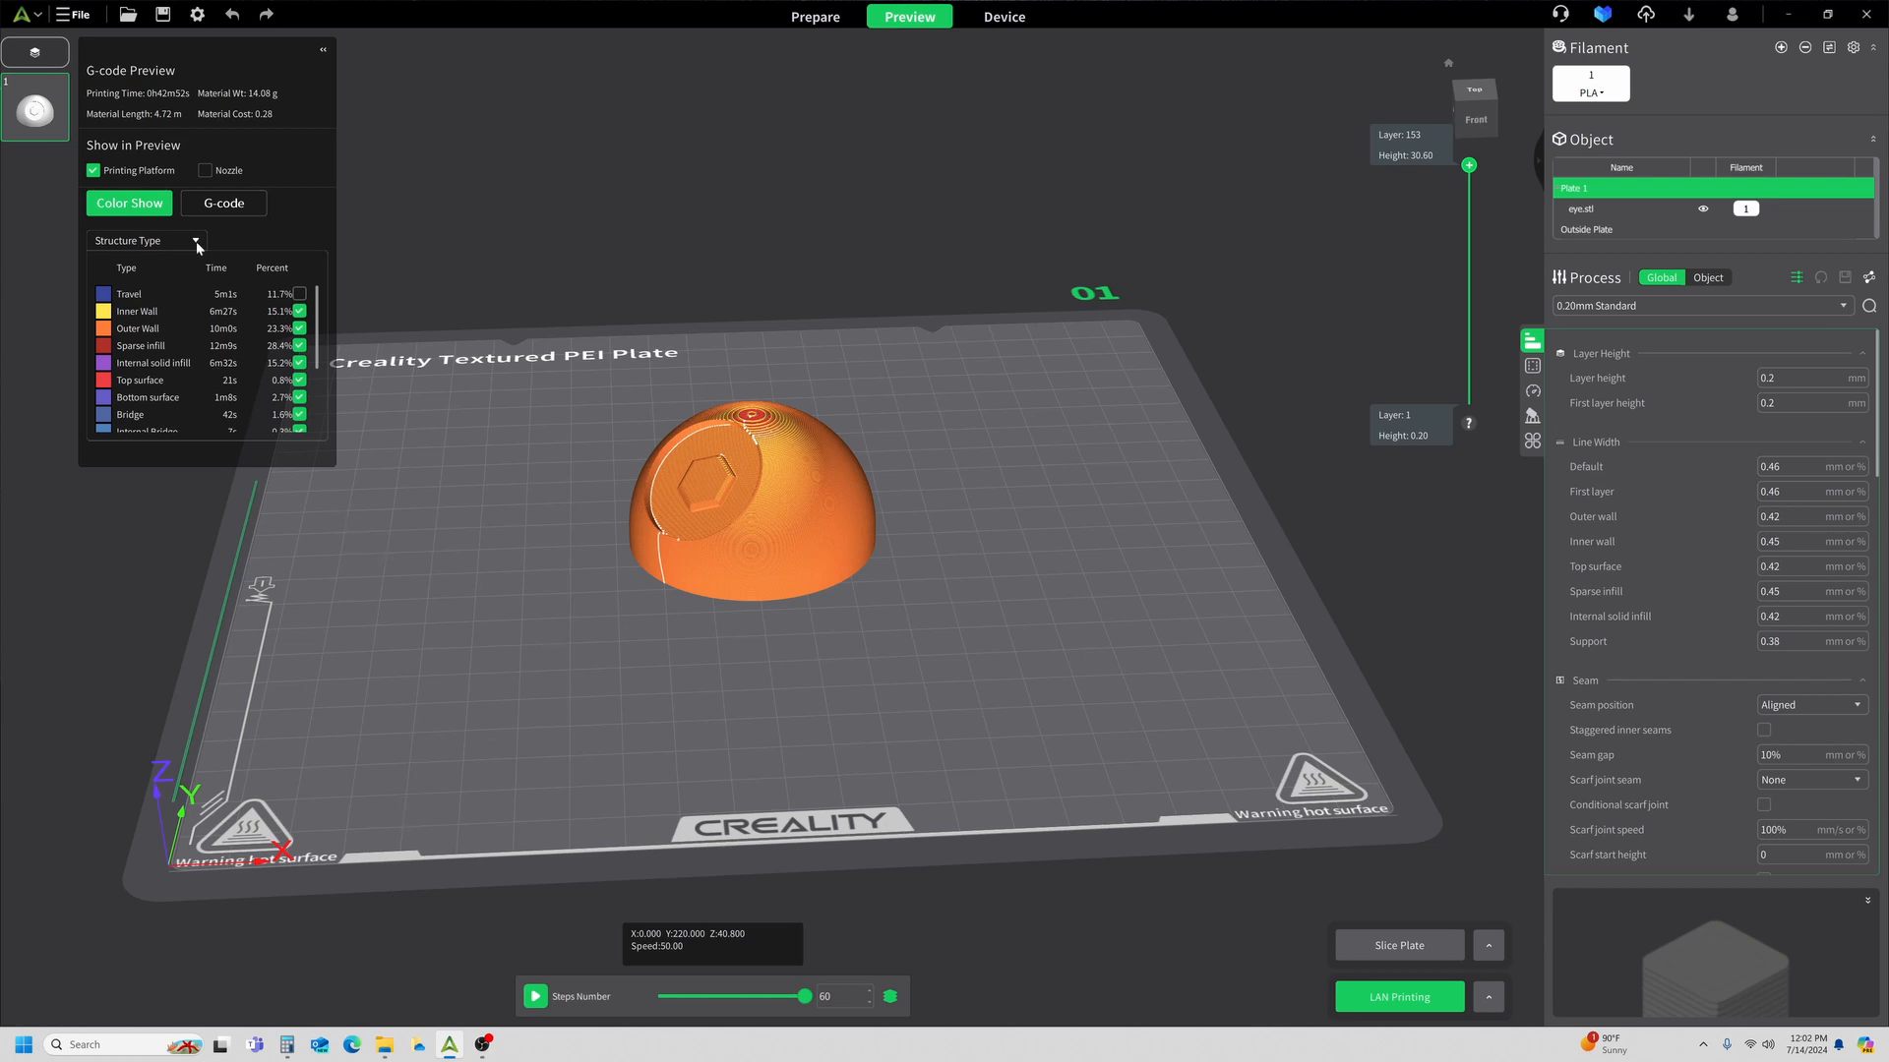
pyautogui.click(197, 240)
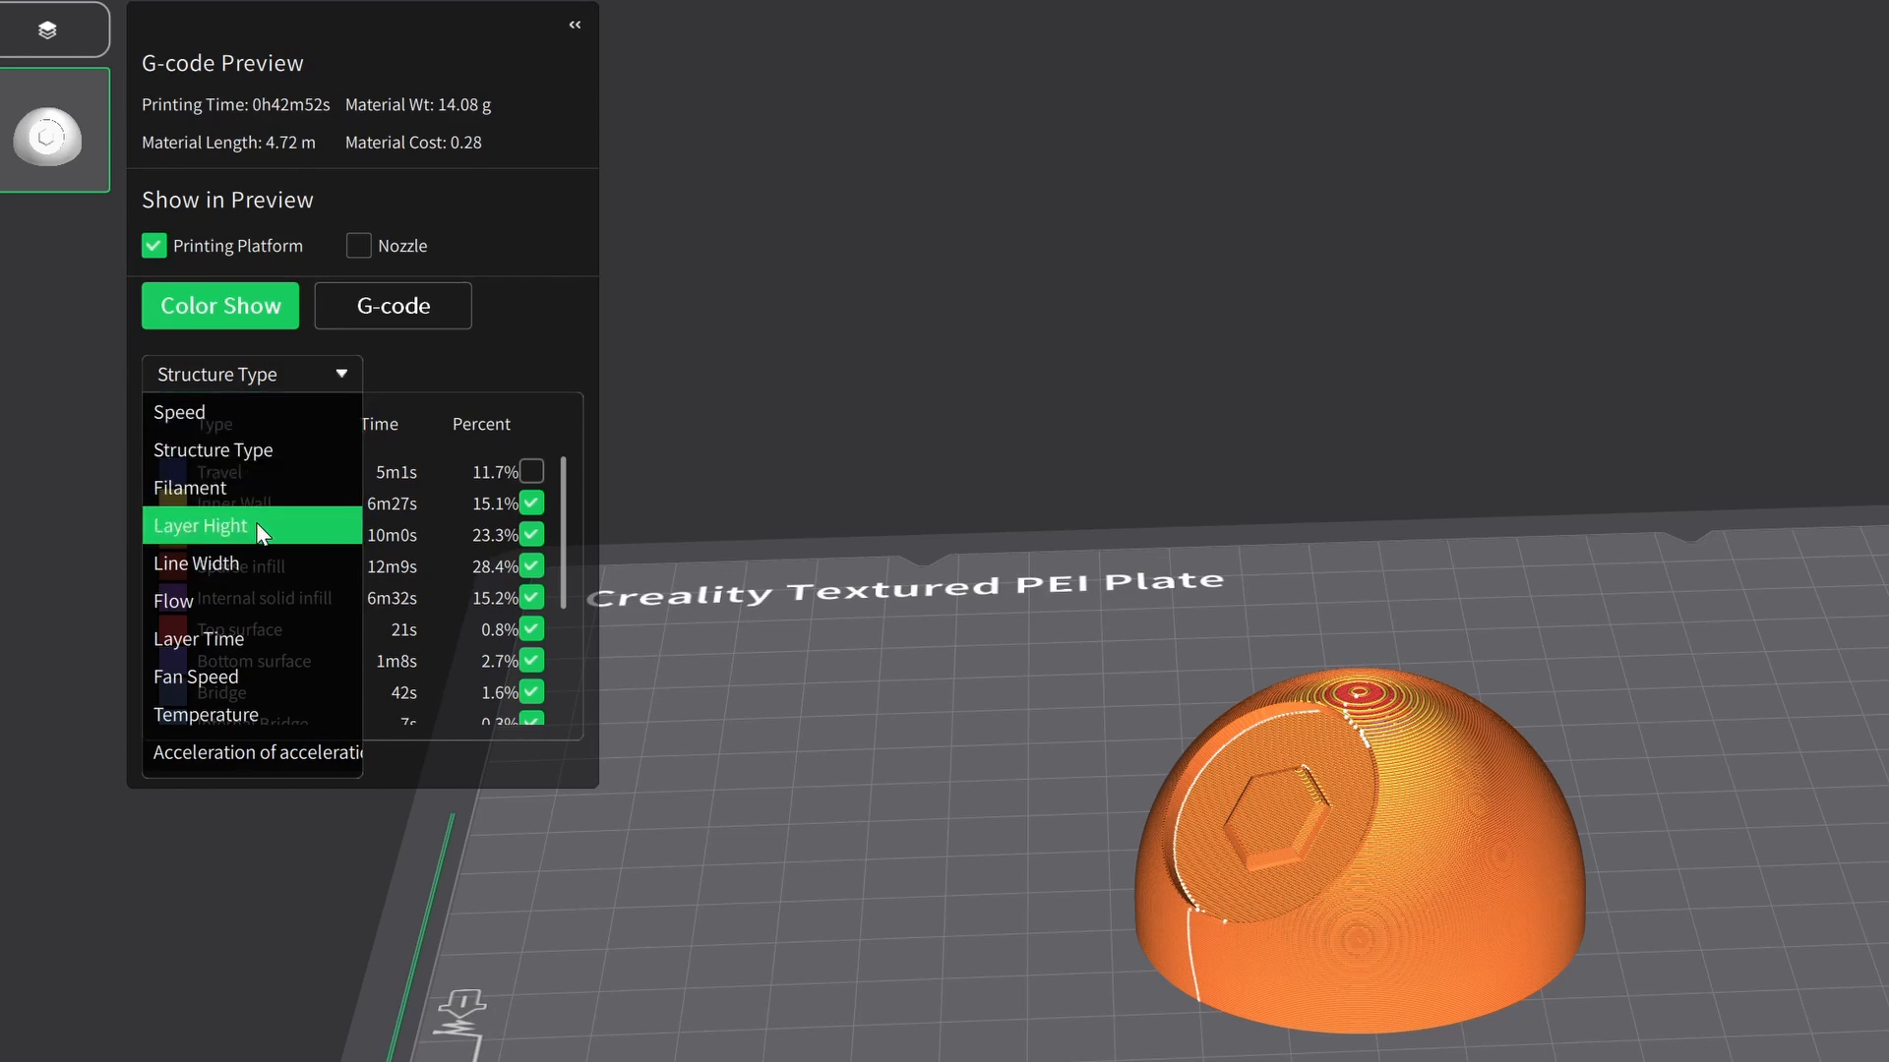
pyautogui.click(200, 526)
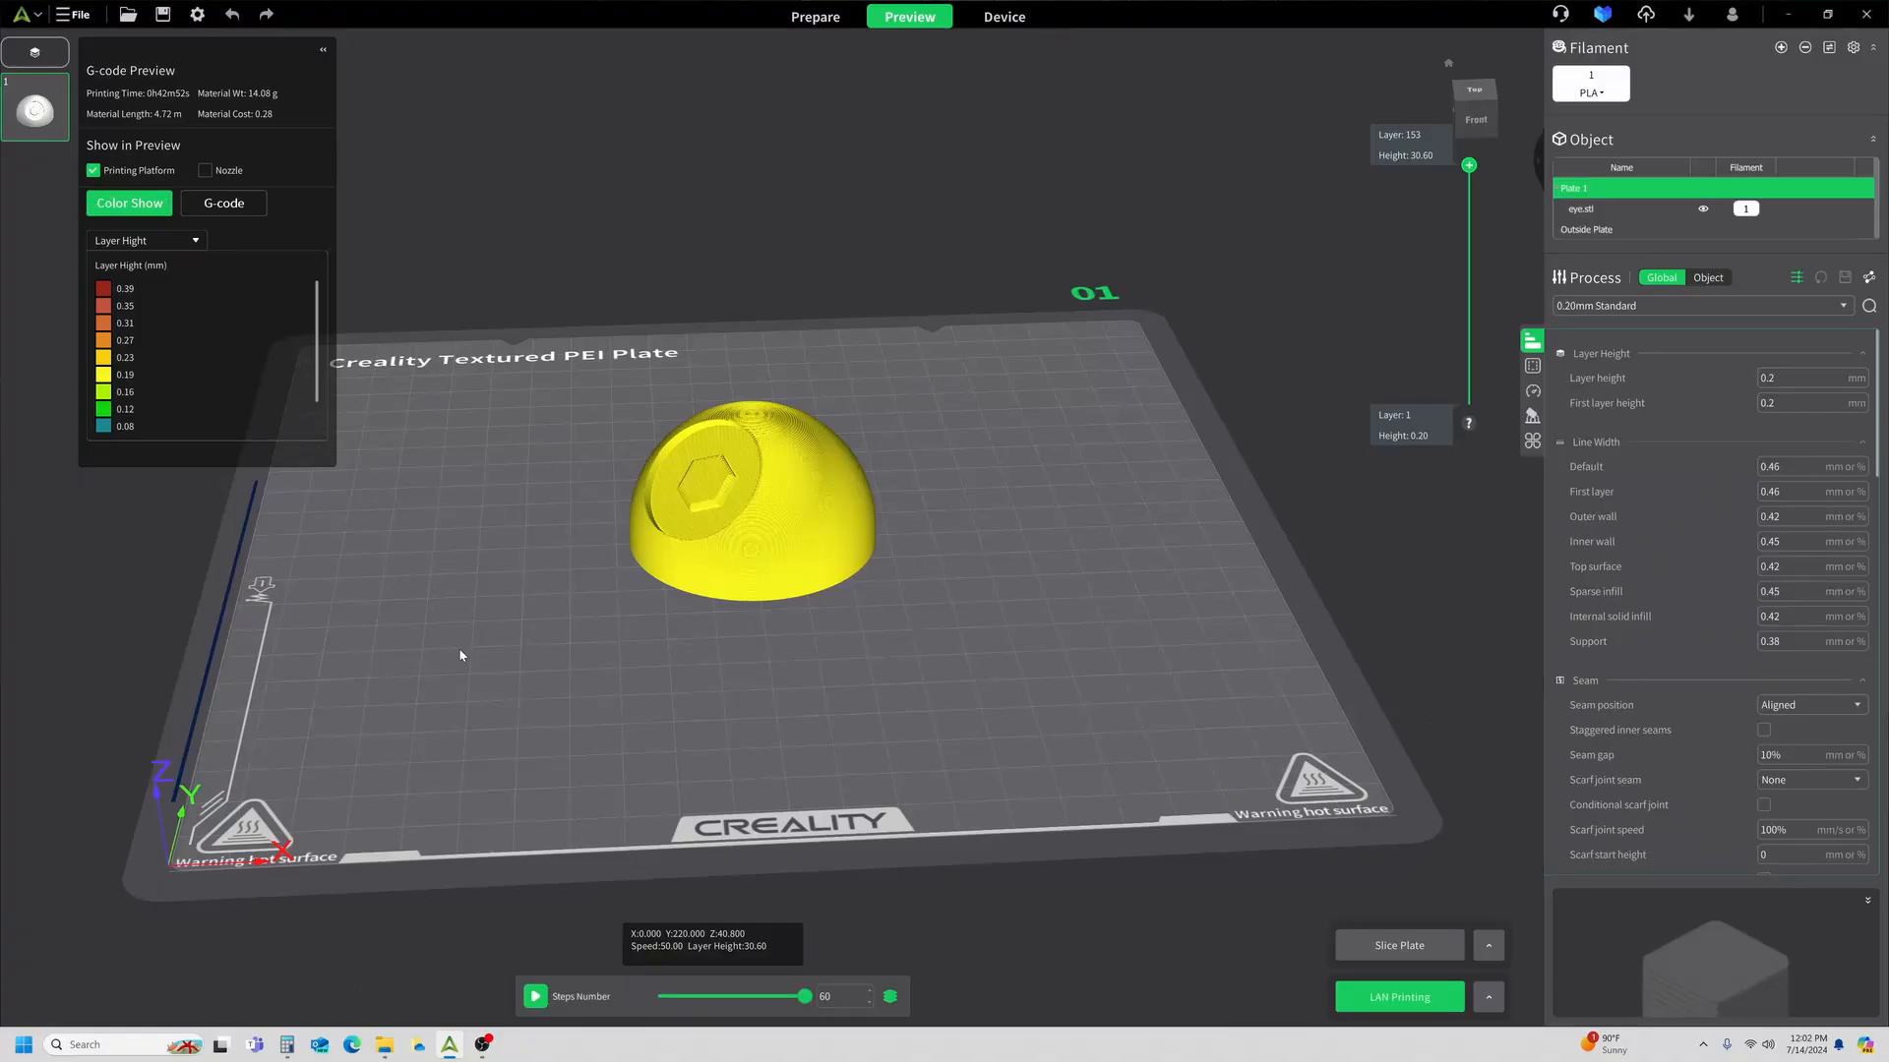
pyautogui.moveTo(879, 590)
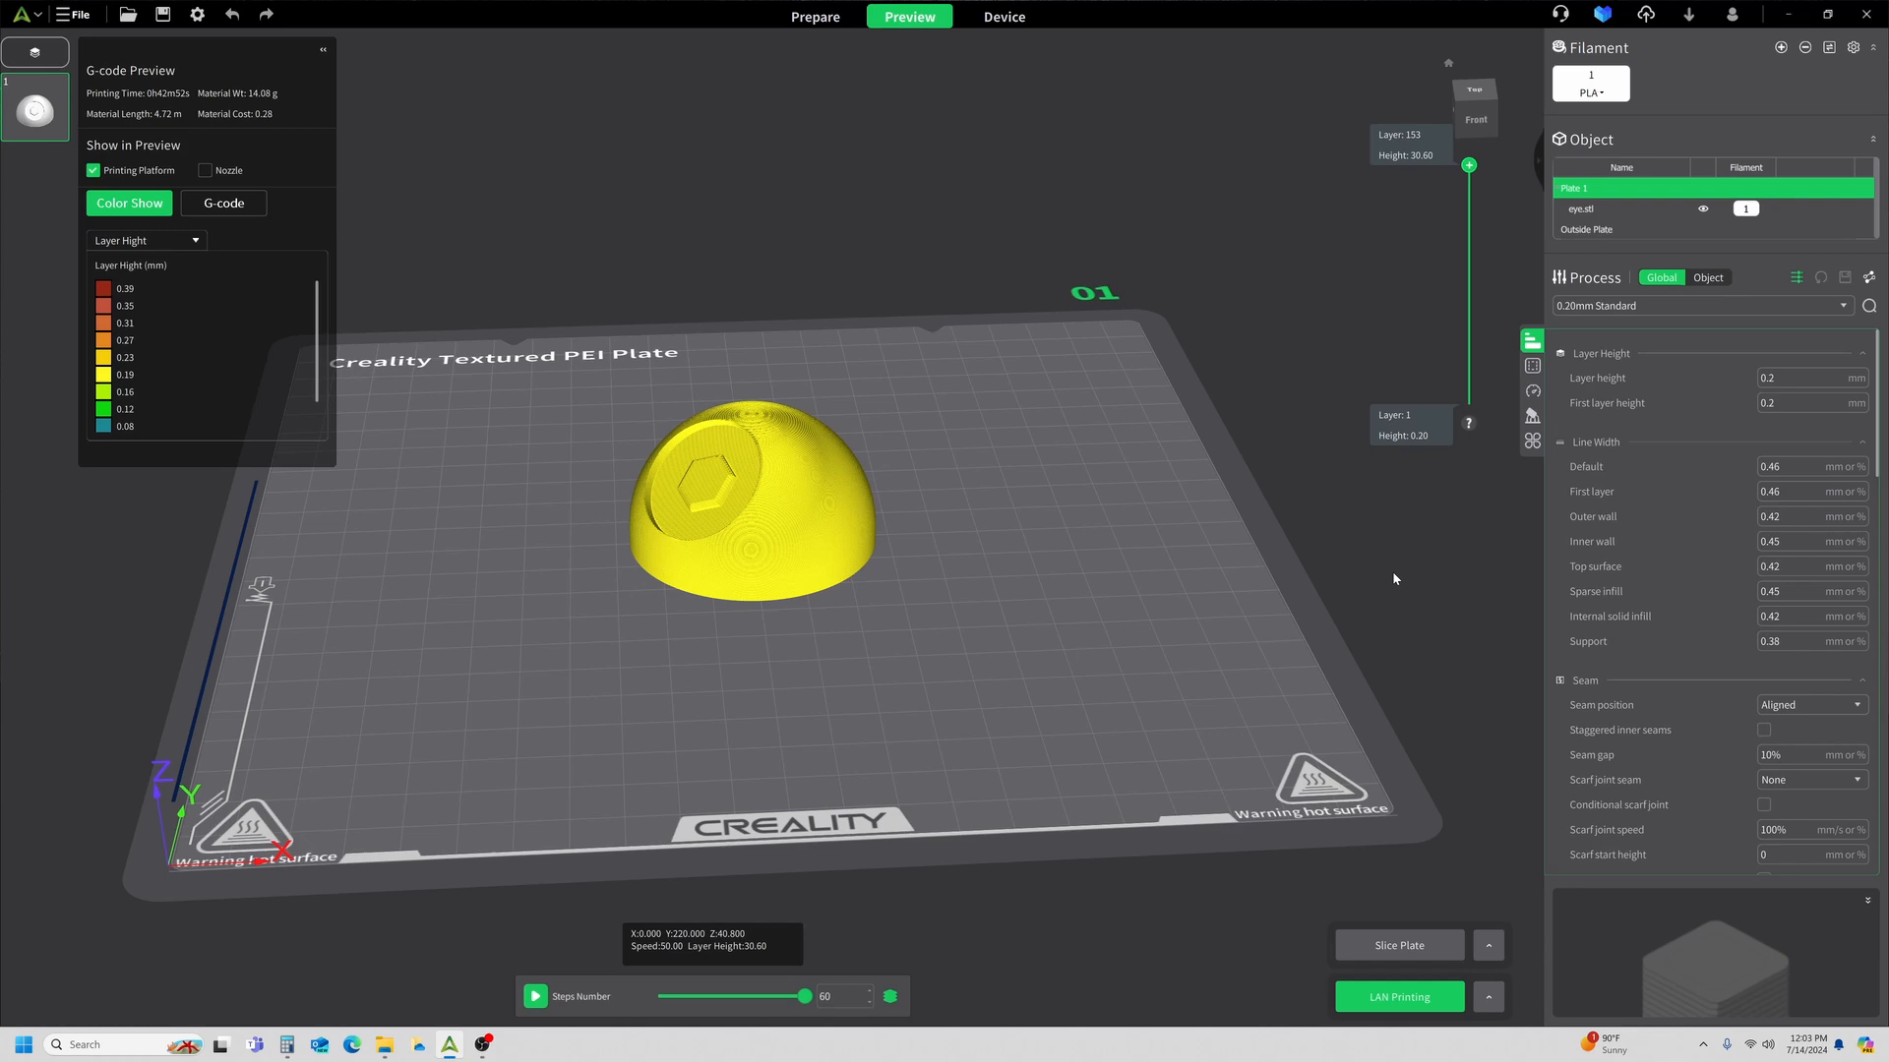
pyautogui.moveTo(276, 390)
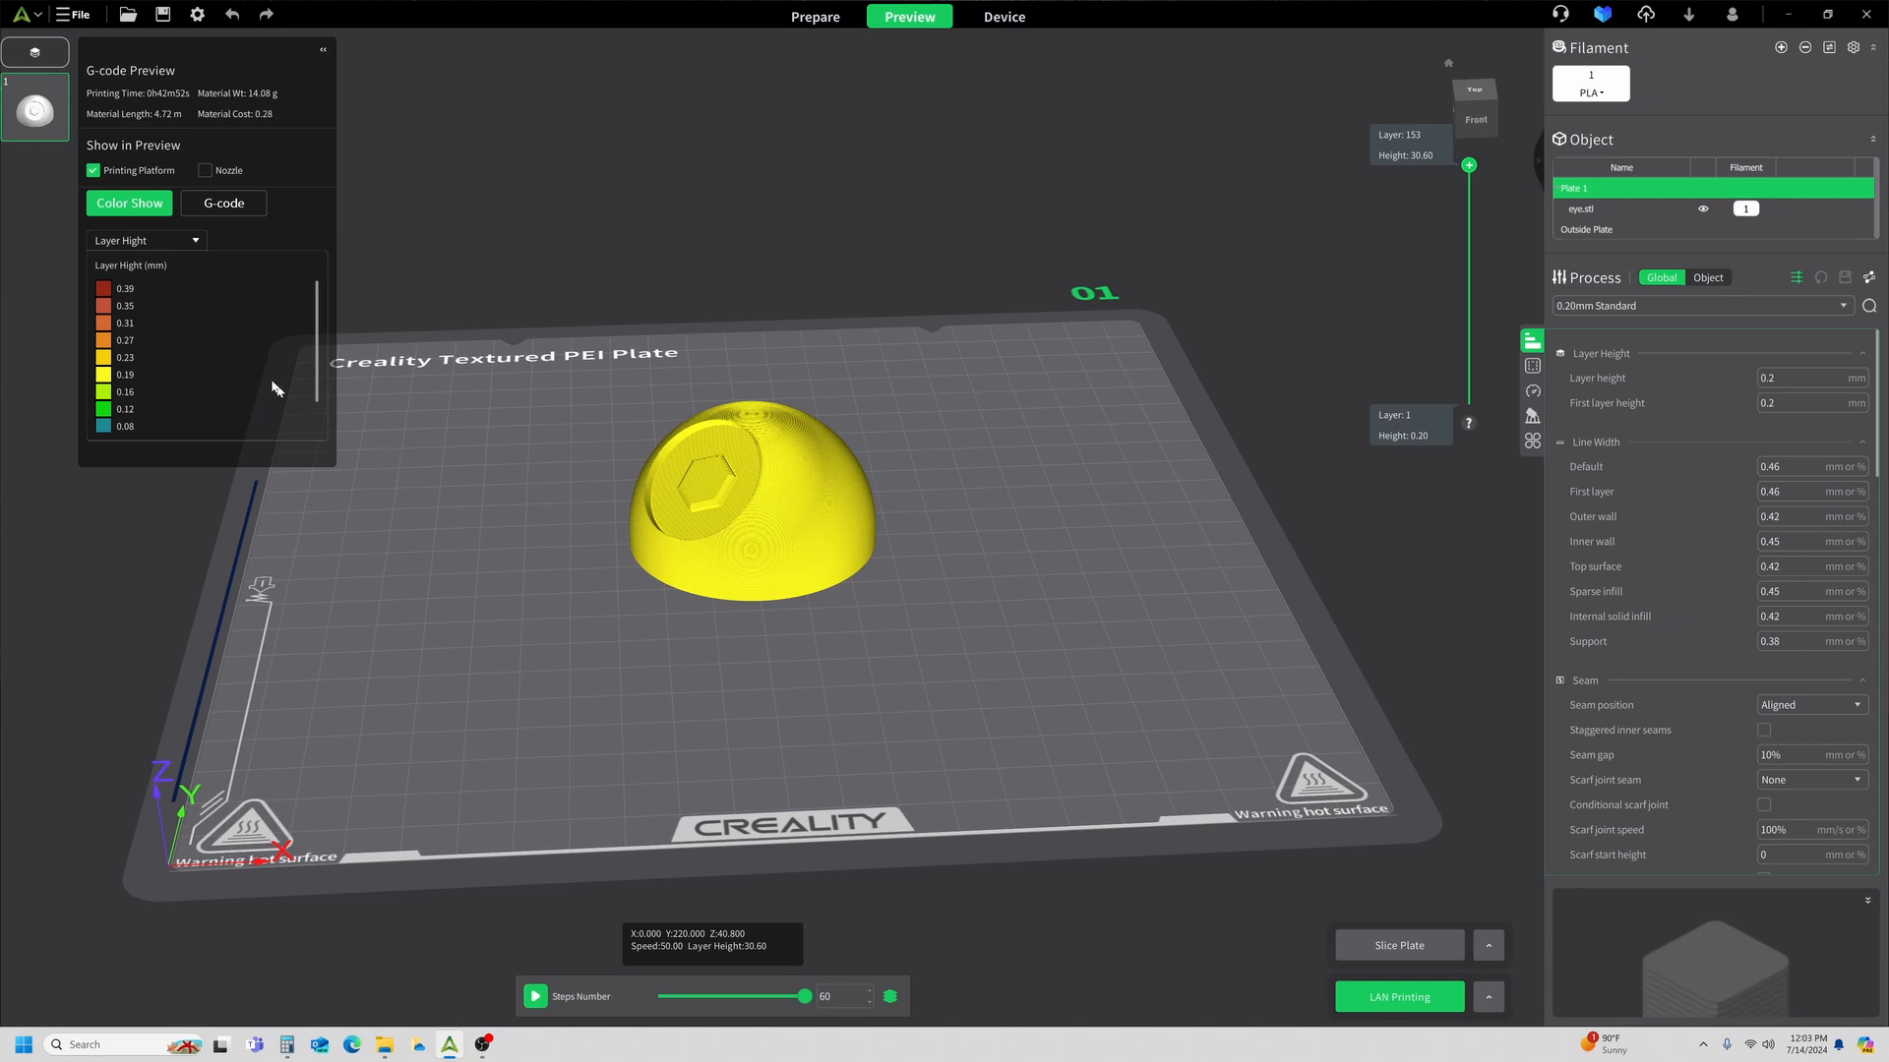
pyautogui.click(143, 240)
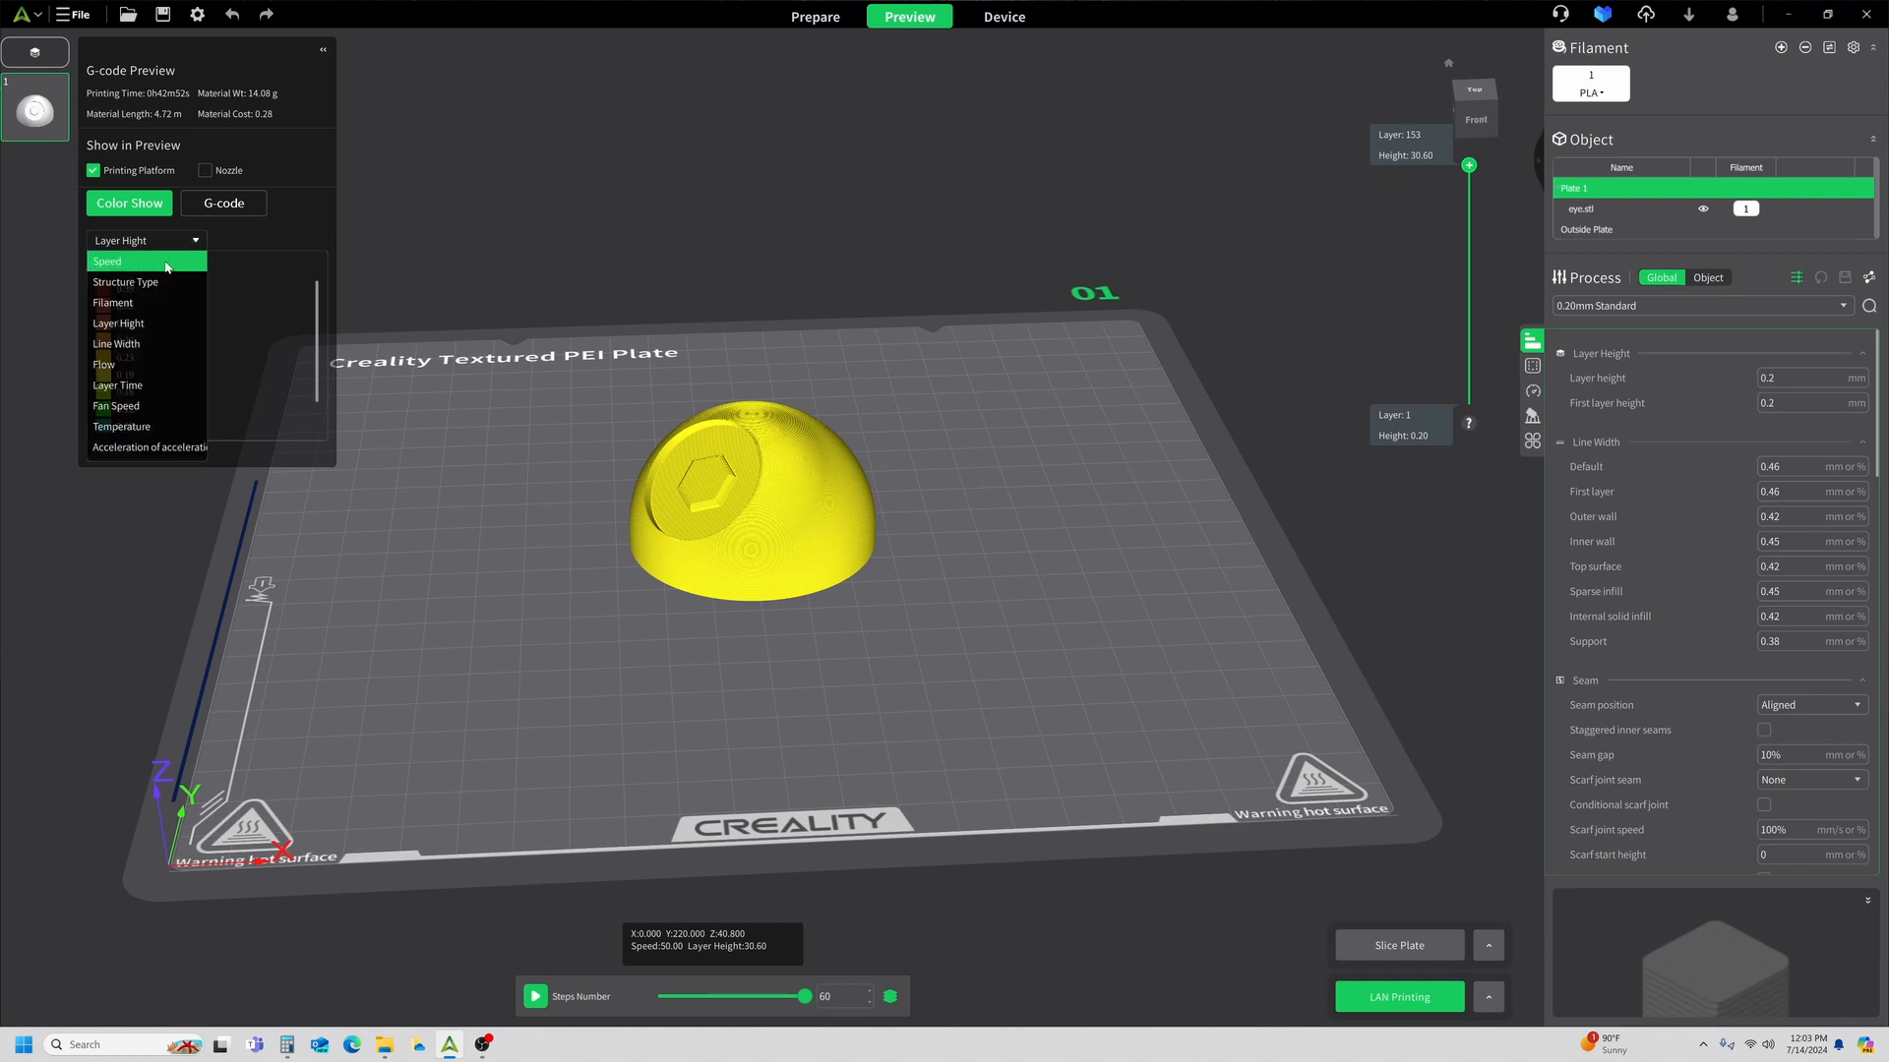
pyautogui.click(126, 282)
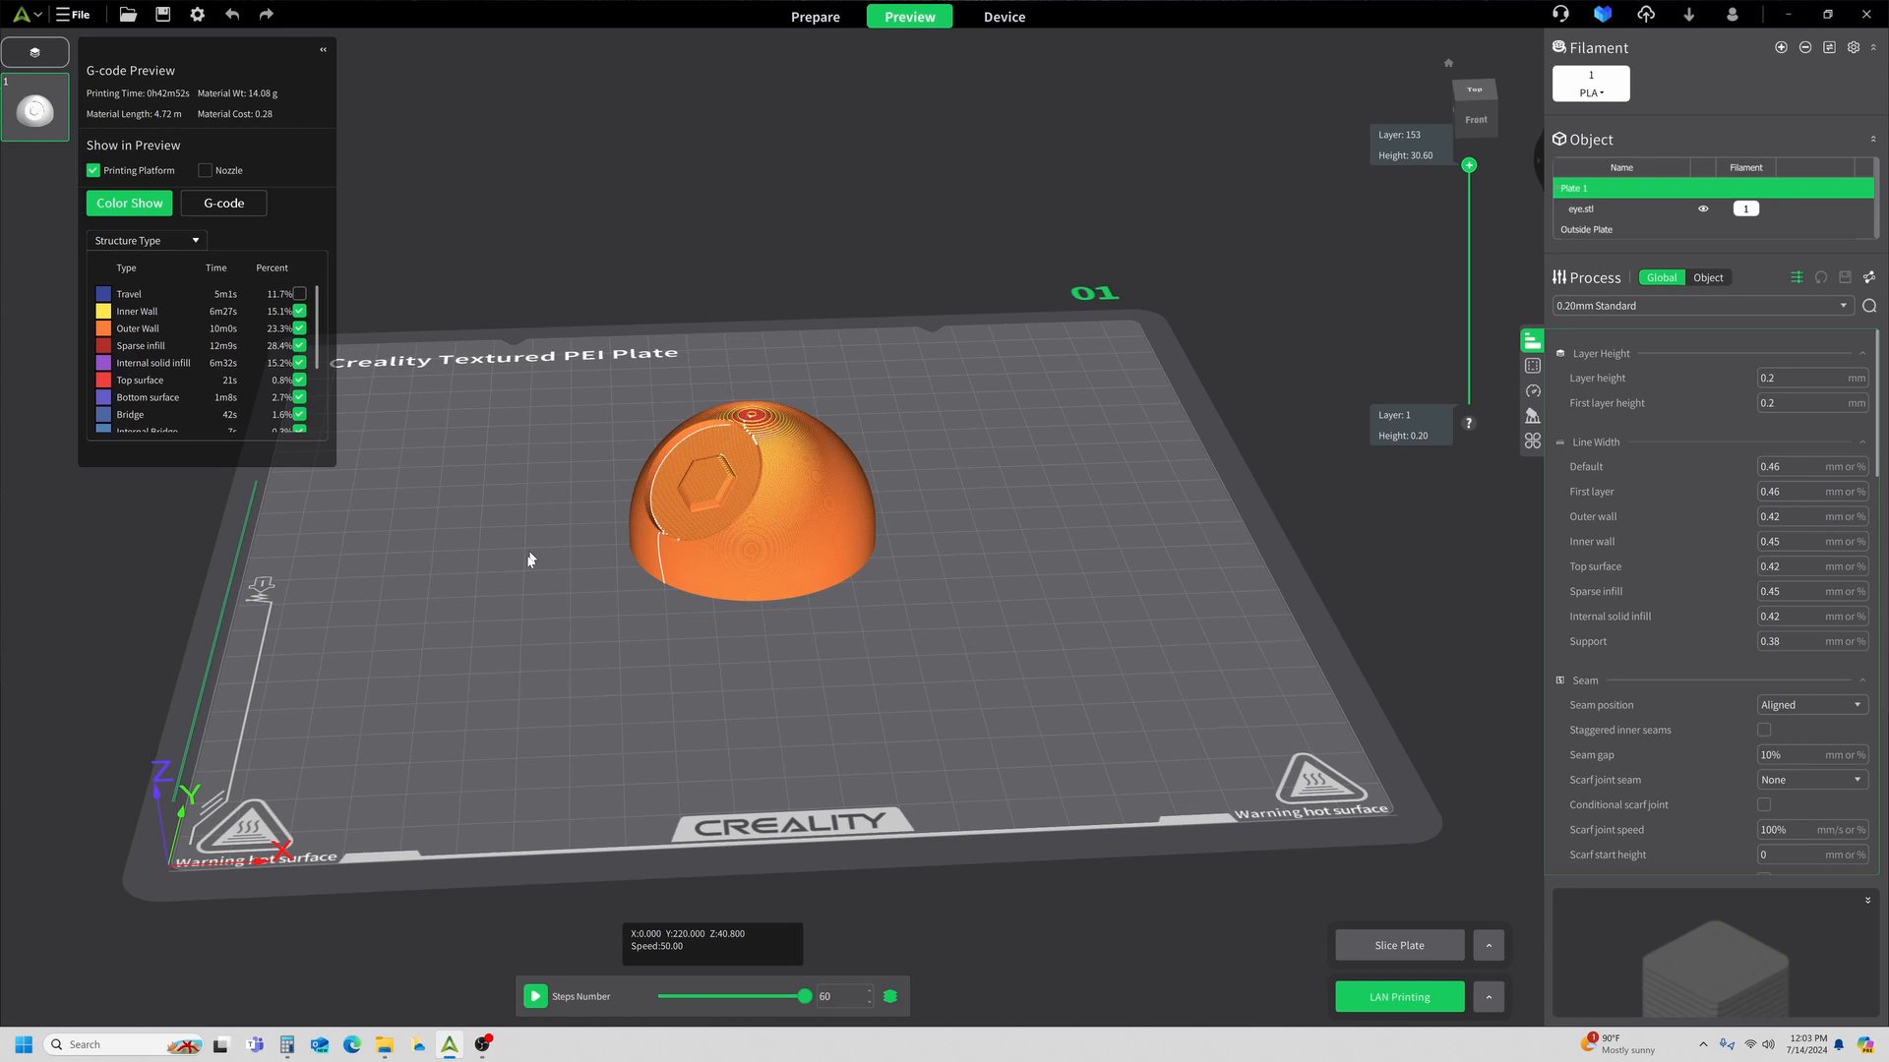
pyautogui.moveTo(515, 565)
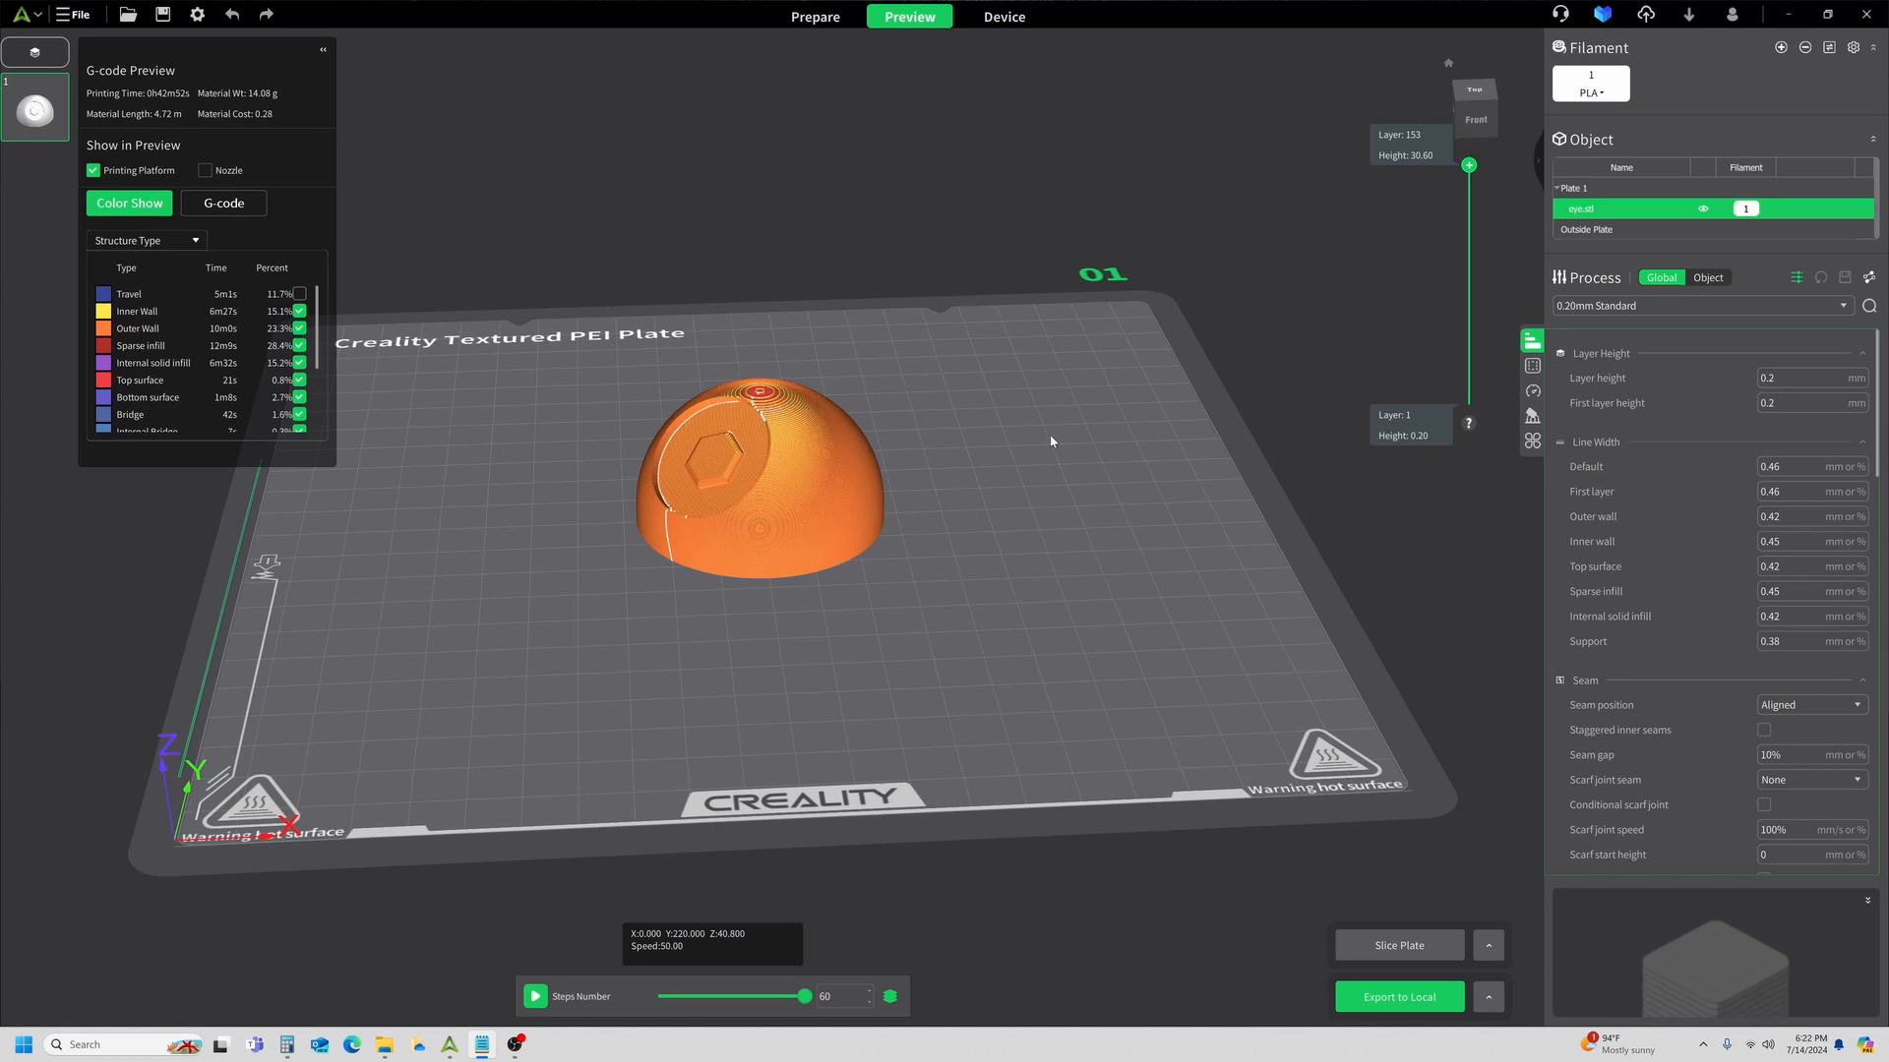
pyautogui.moveTo(918, 132)
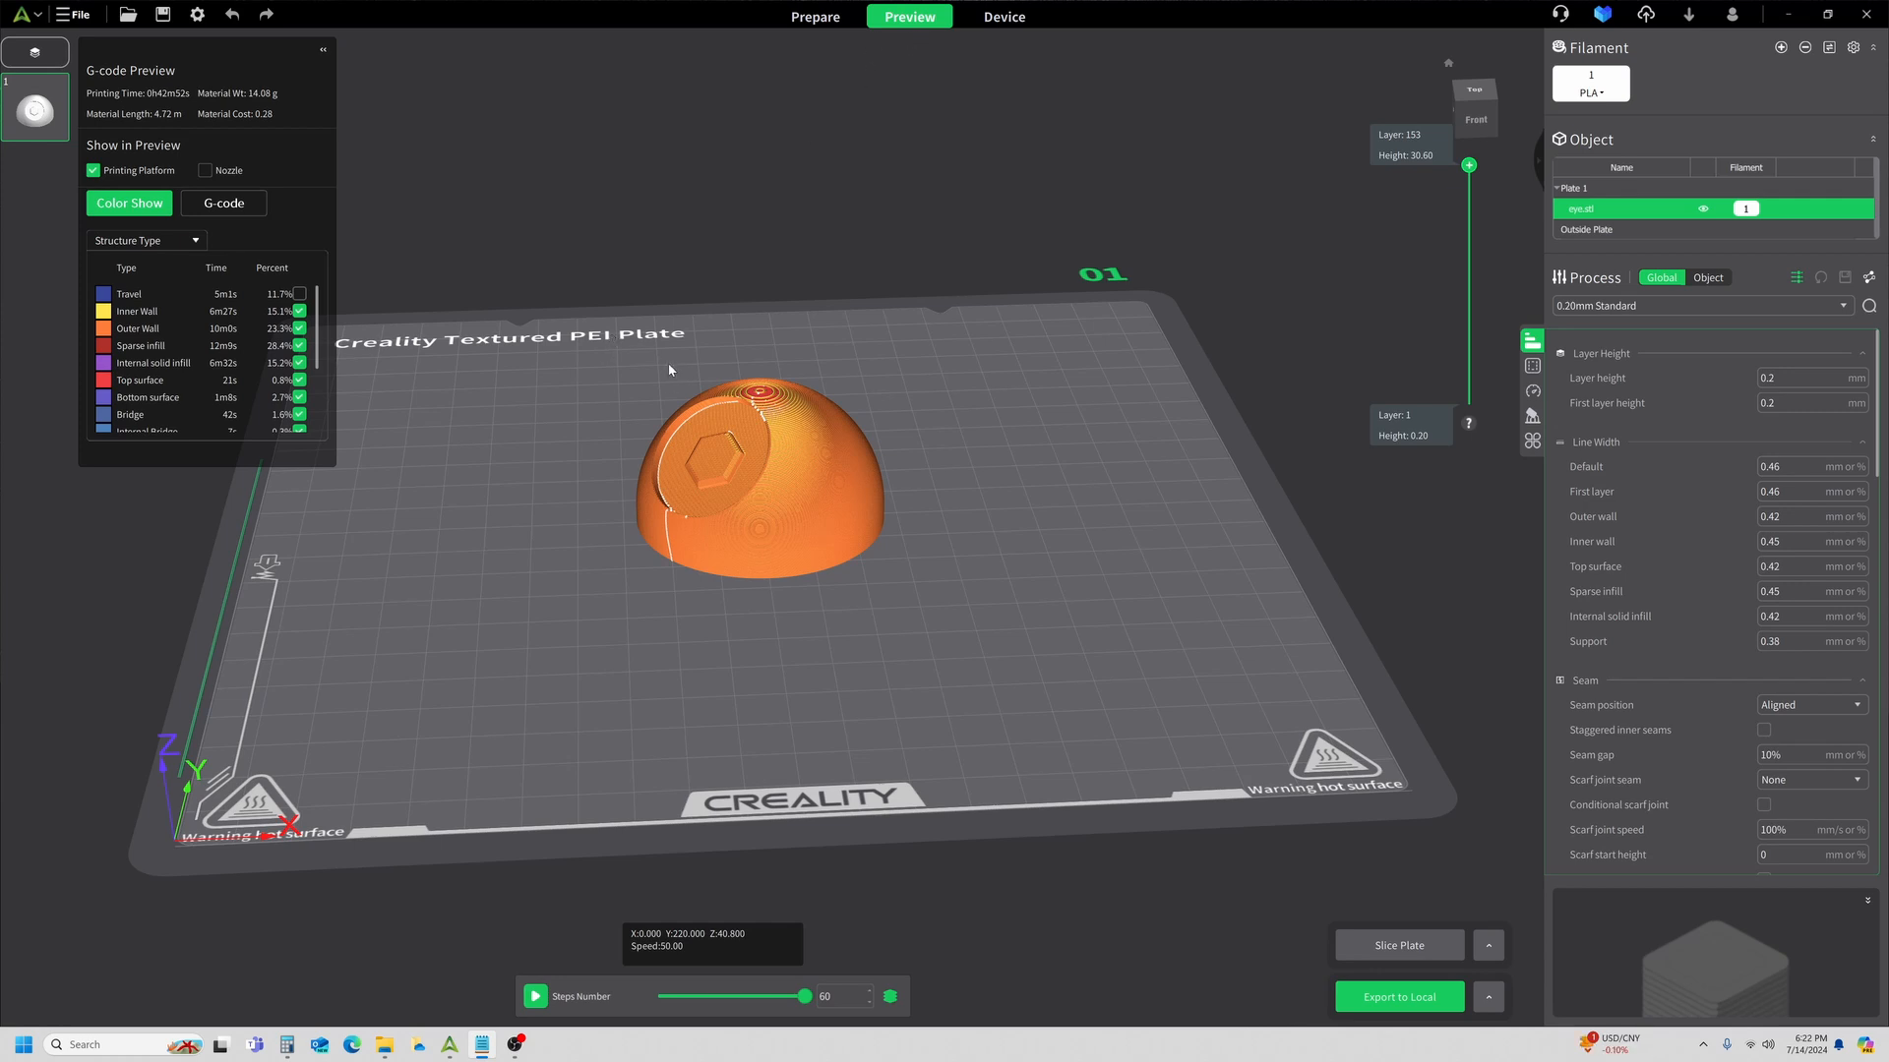
pyautogui.click(195, 242)
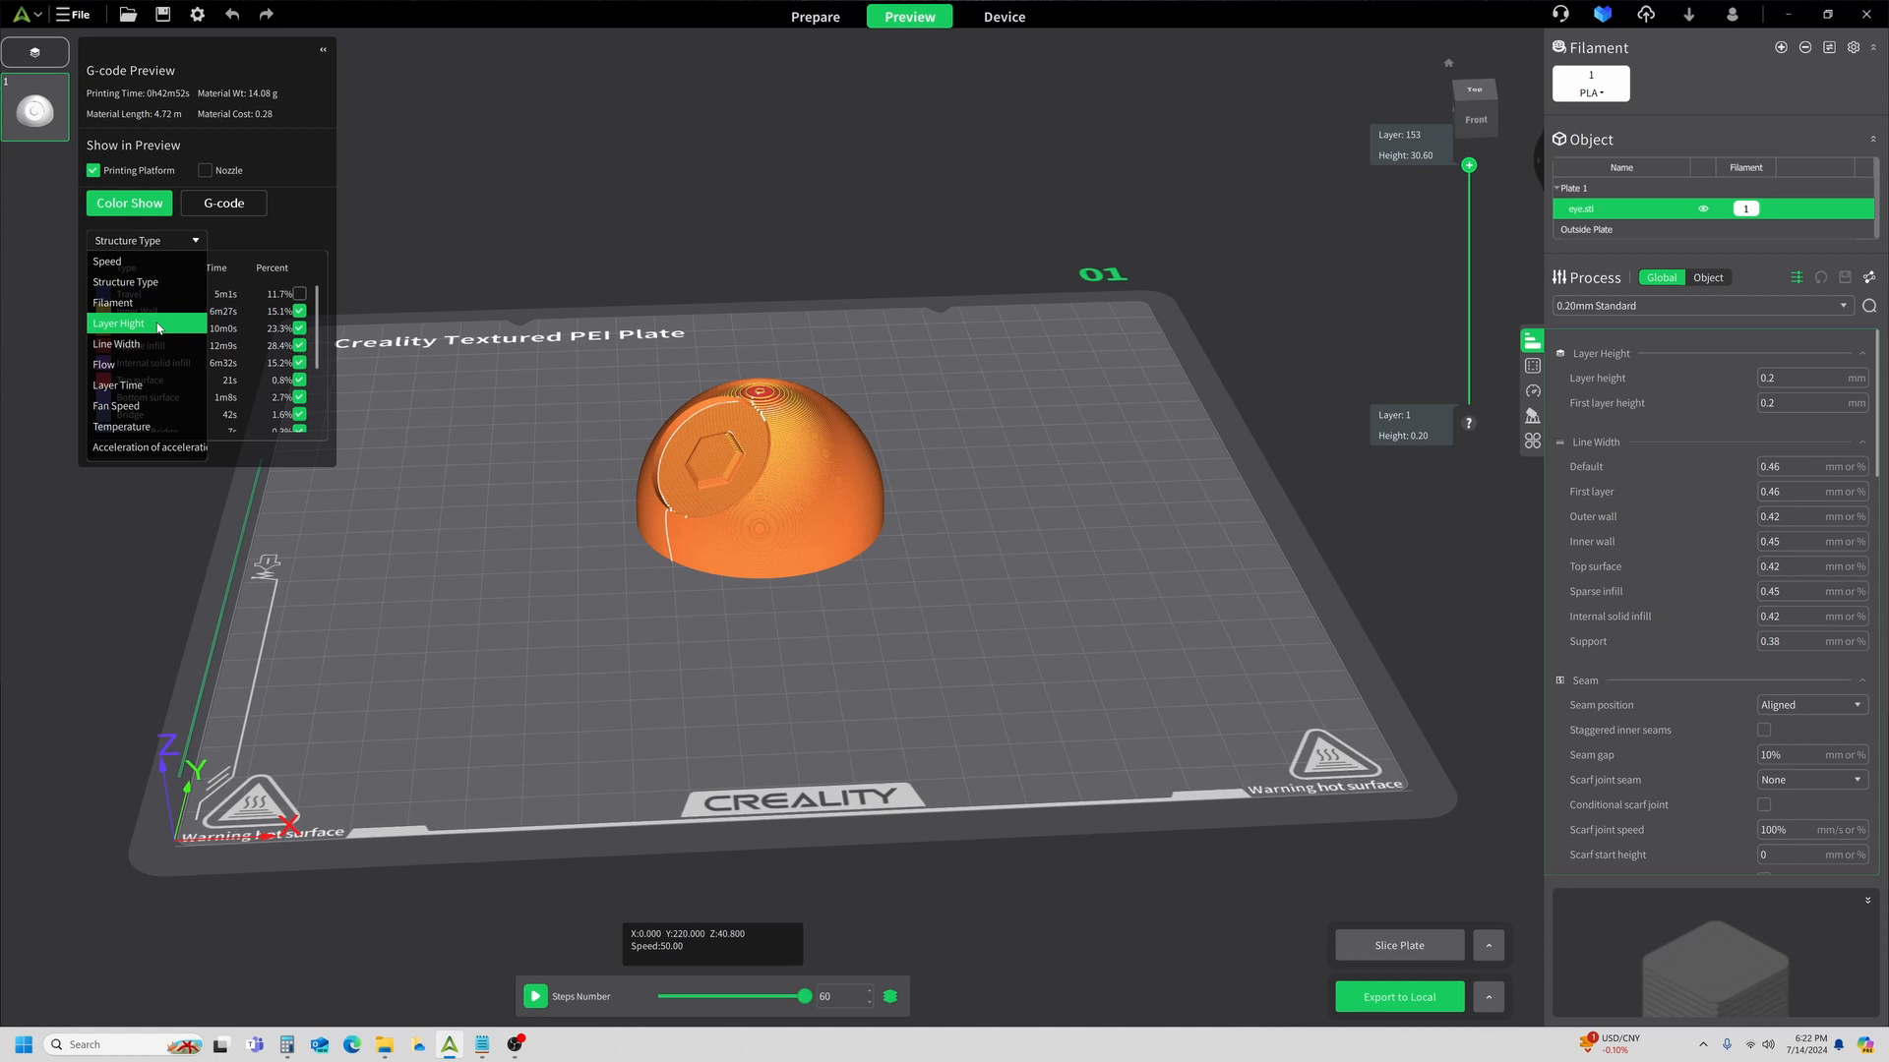
pyautogui.click(120, 322)
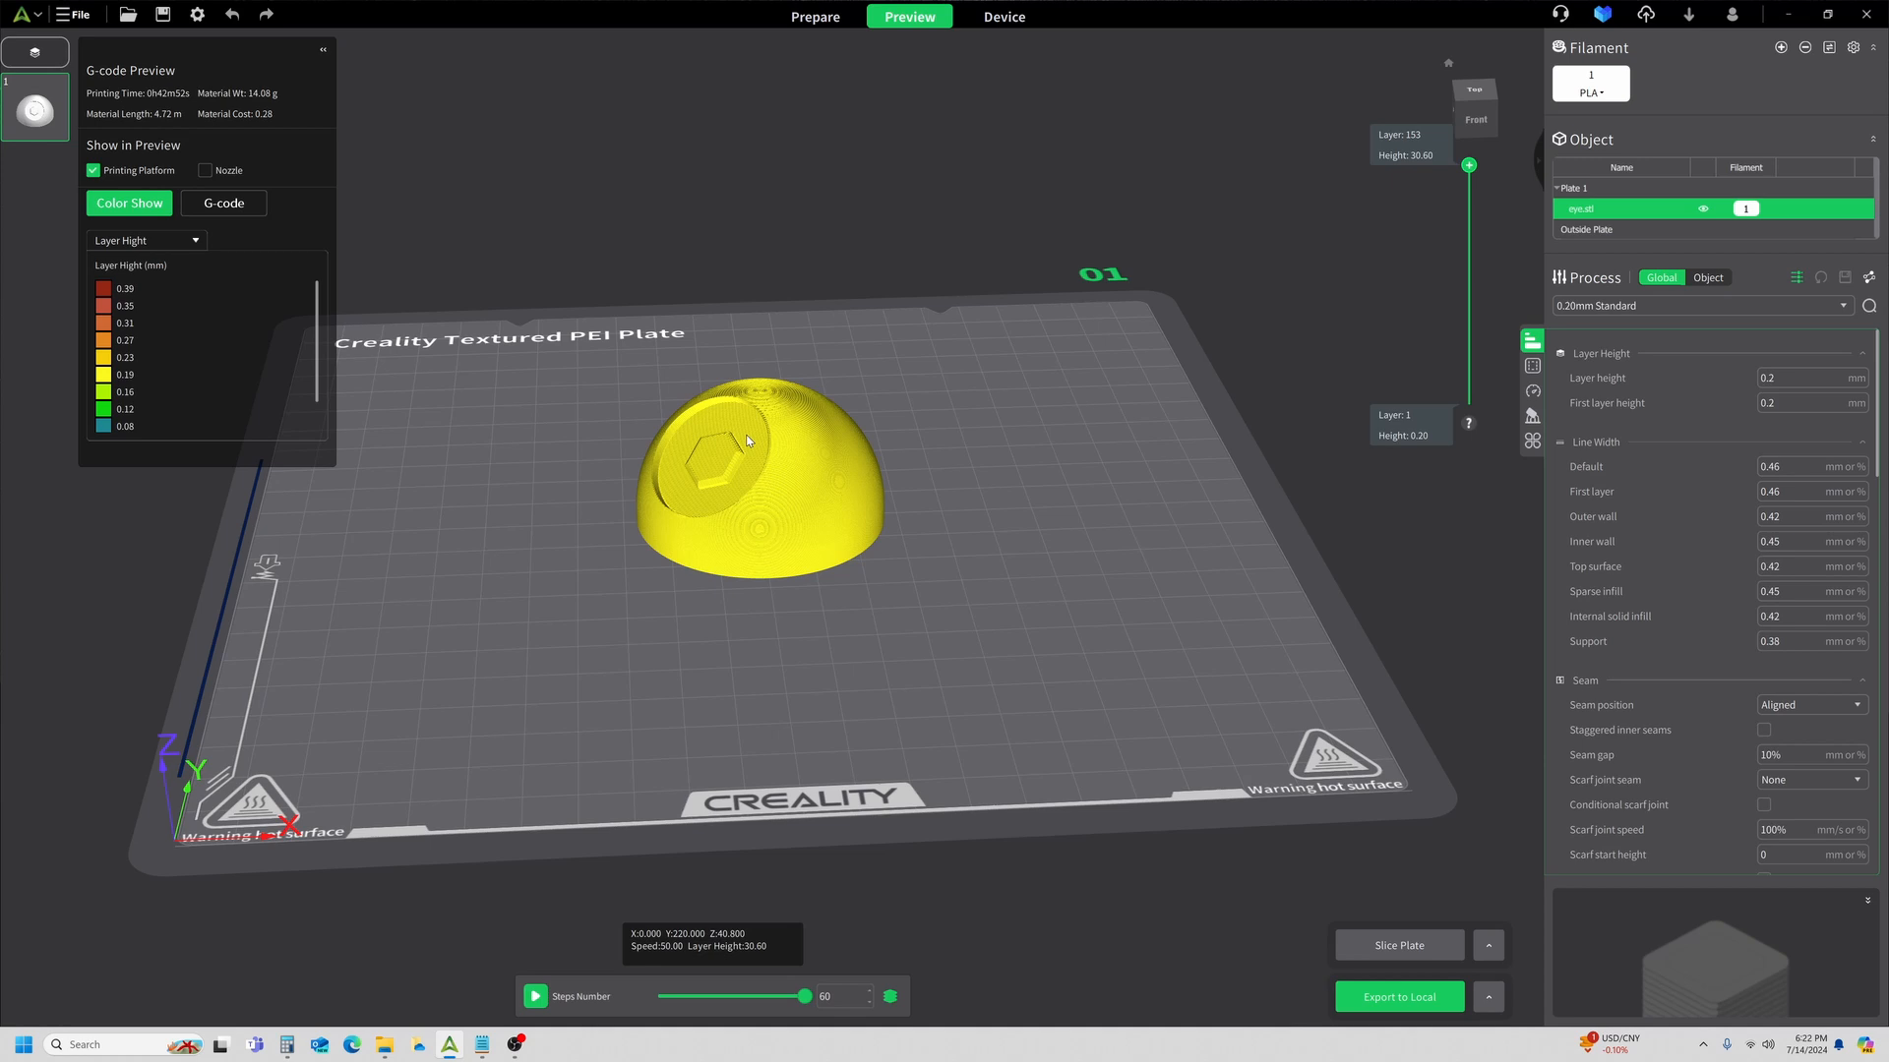
pyautogui.click(143, 240)
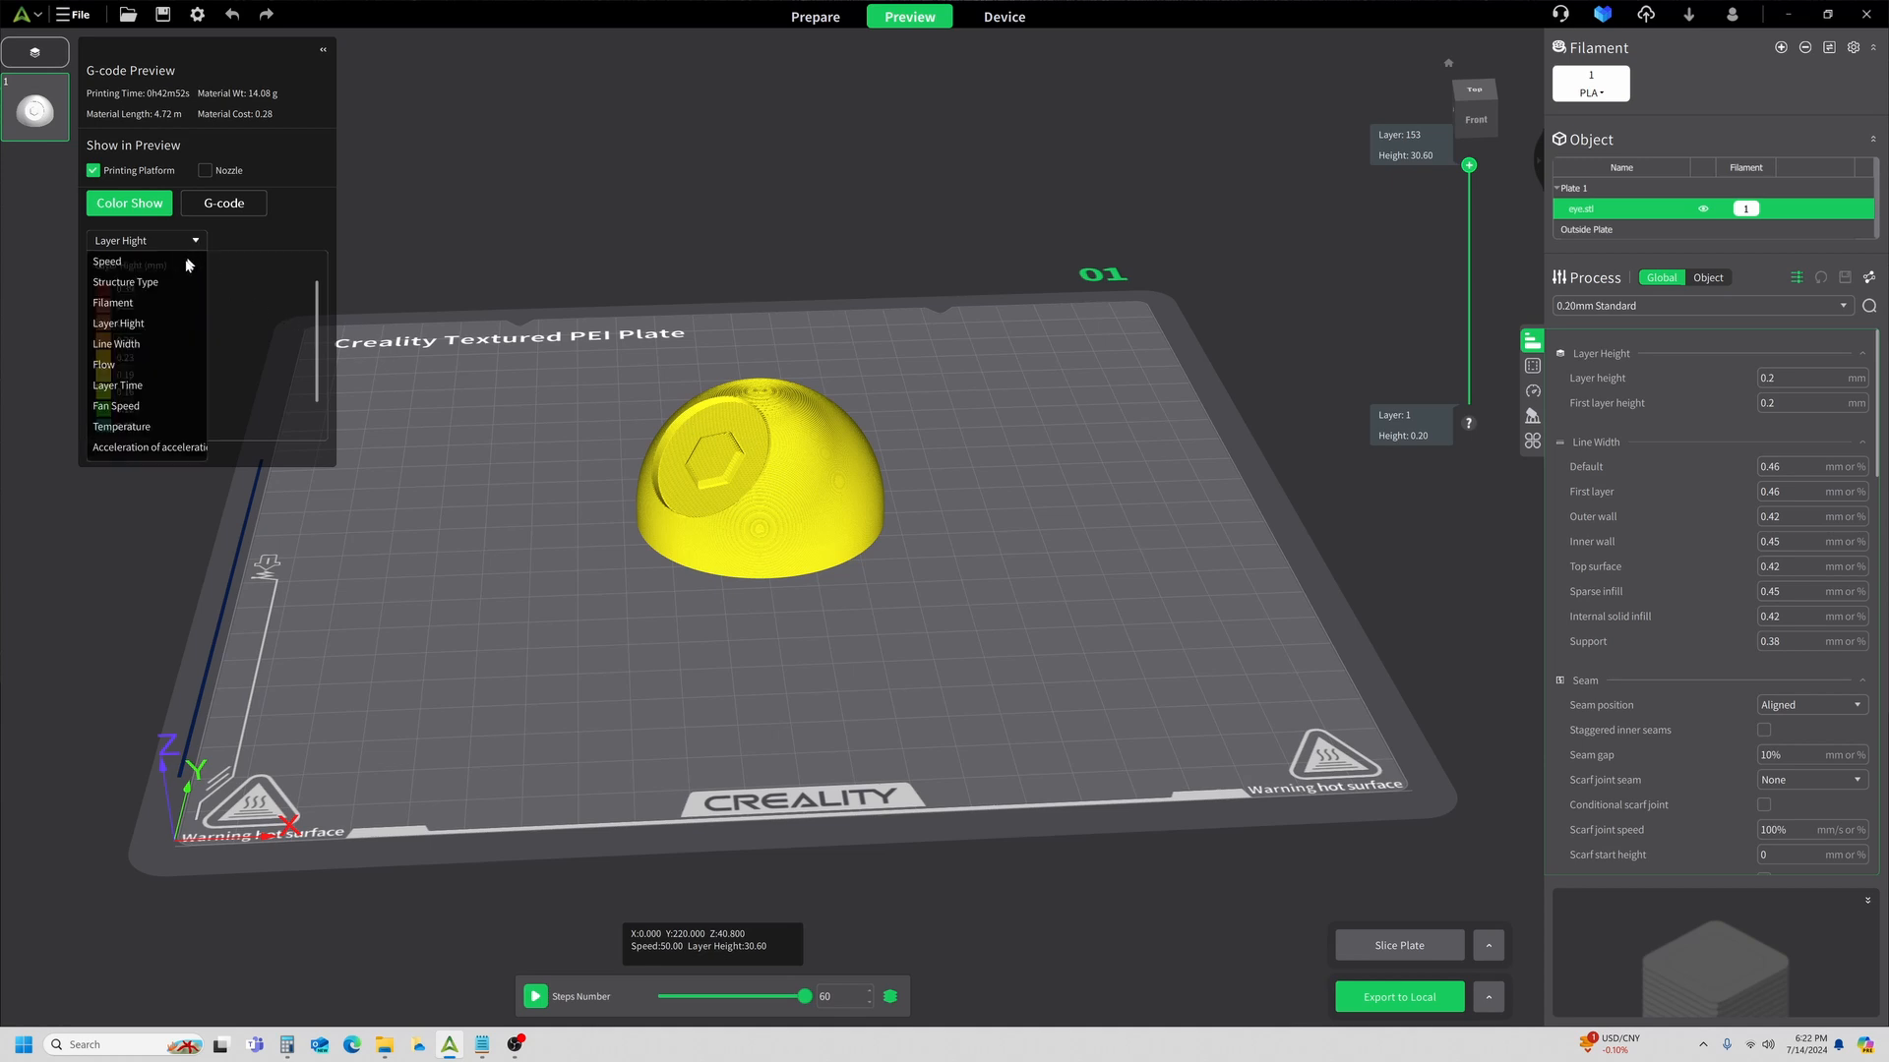
pyautogui.click(126, 281)
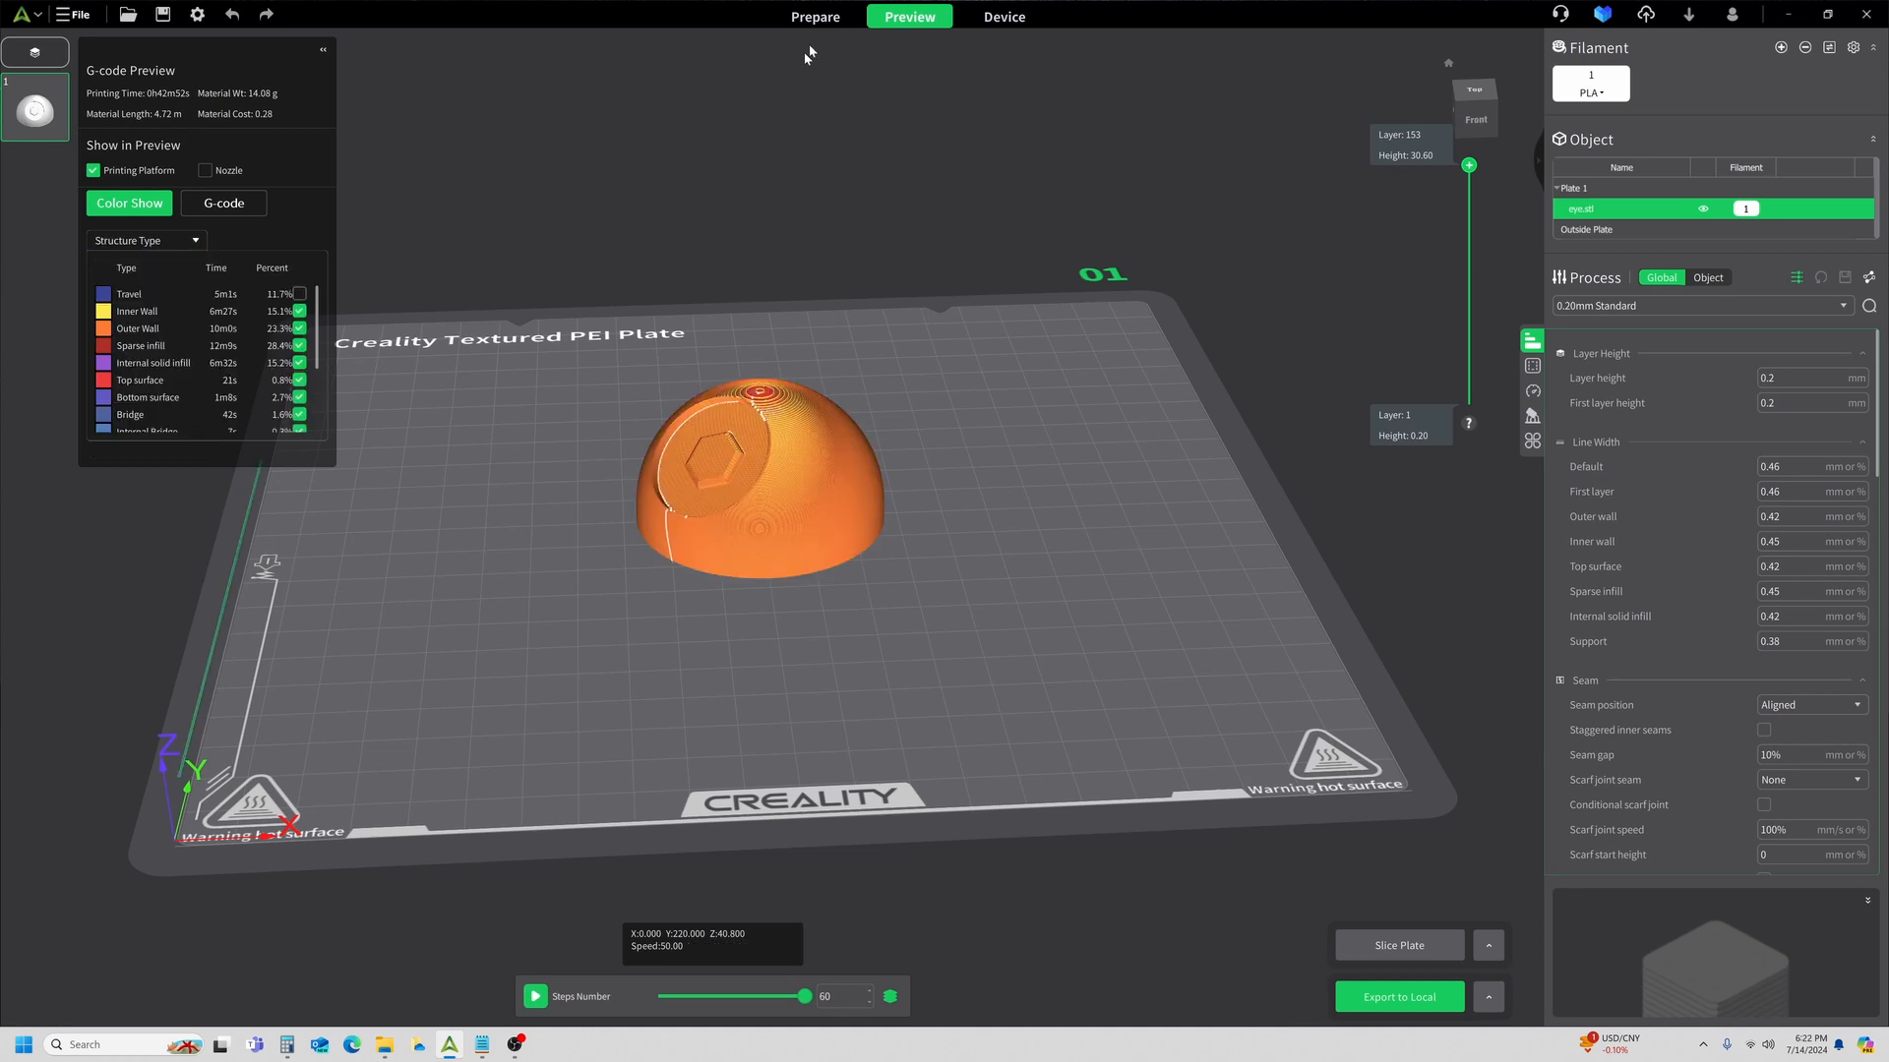
pyautogui.click(814, 15)
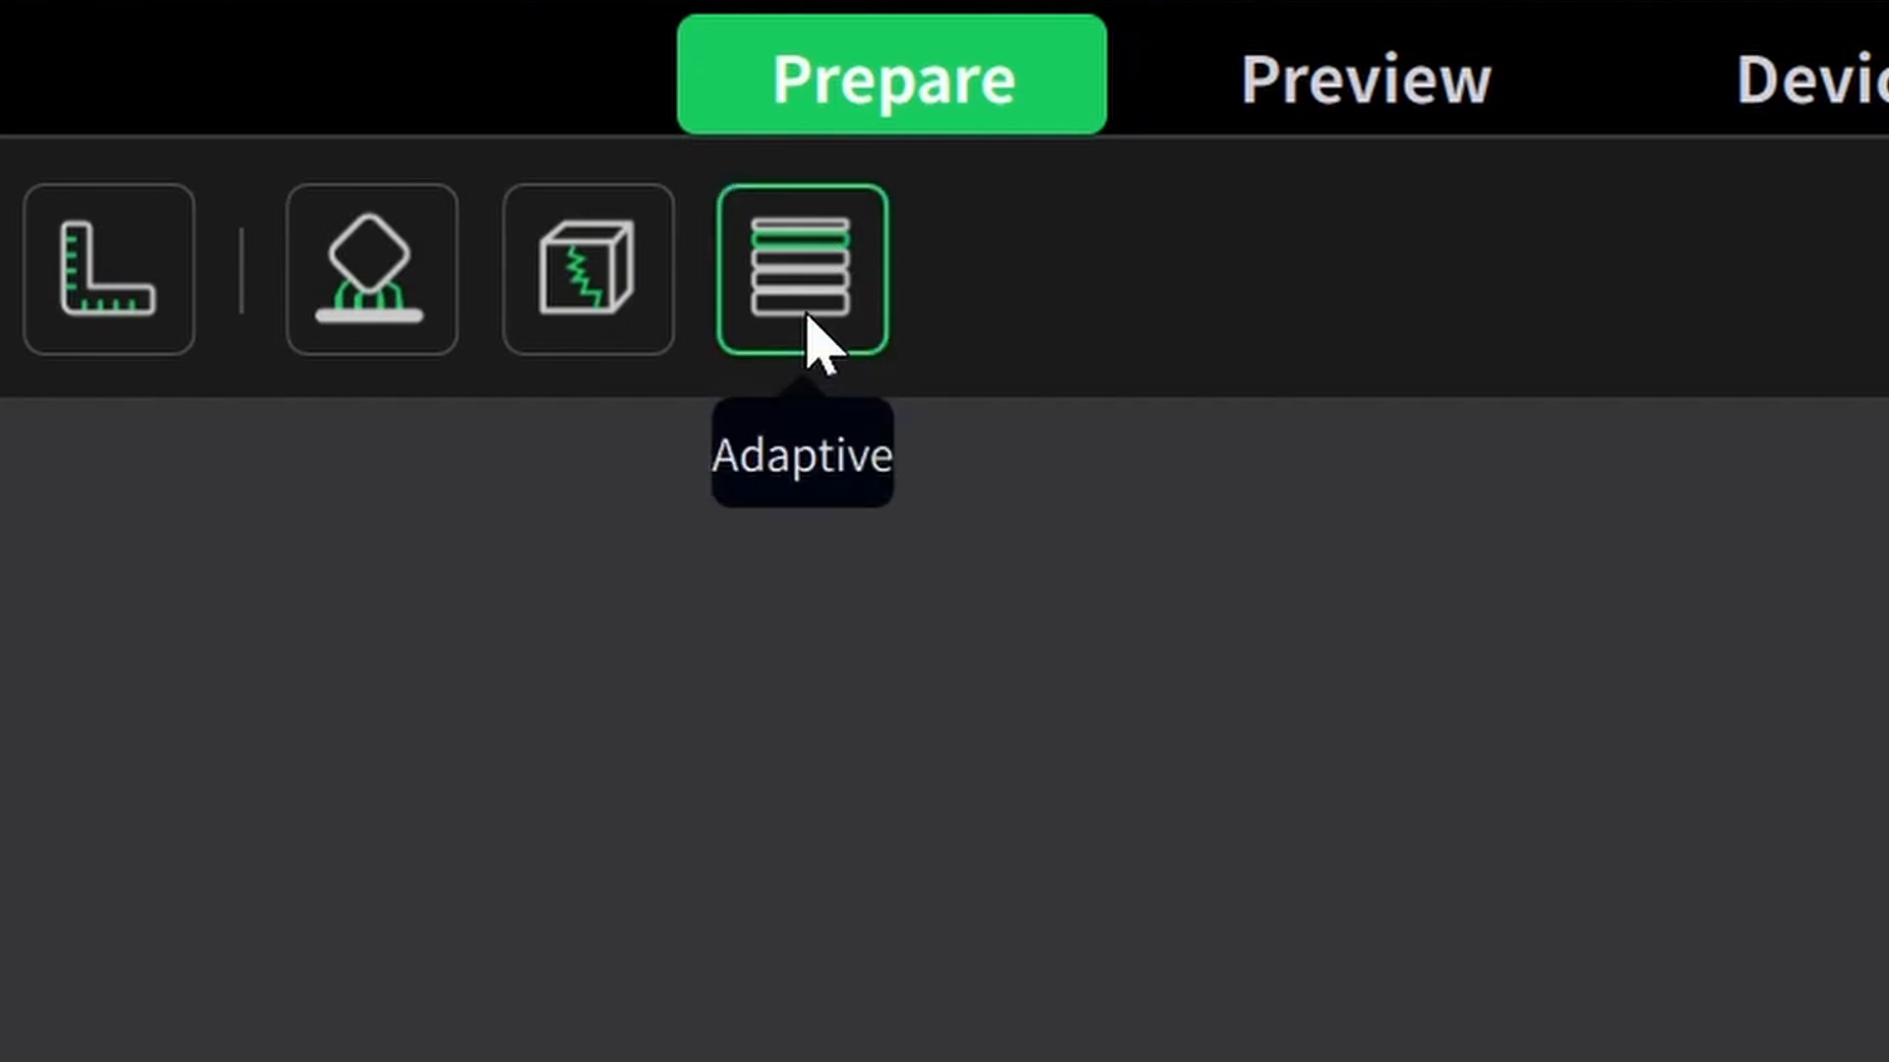
# Bring up the Adaptive layer height tool for the selected dome.
pyautogui.click(799, 268)
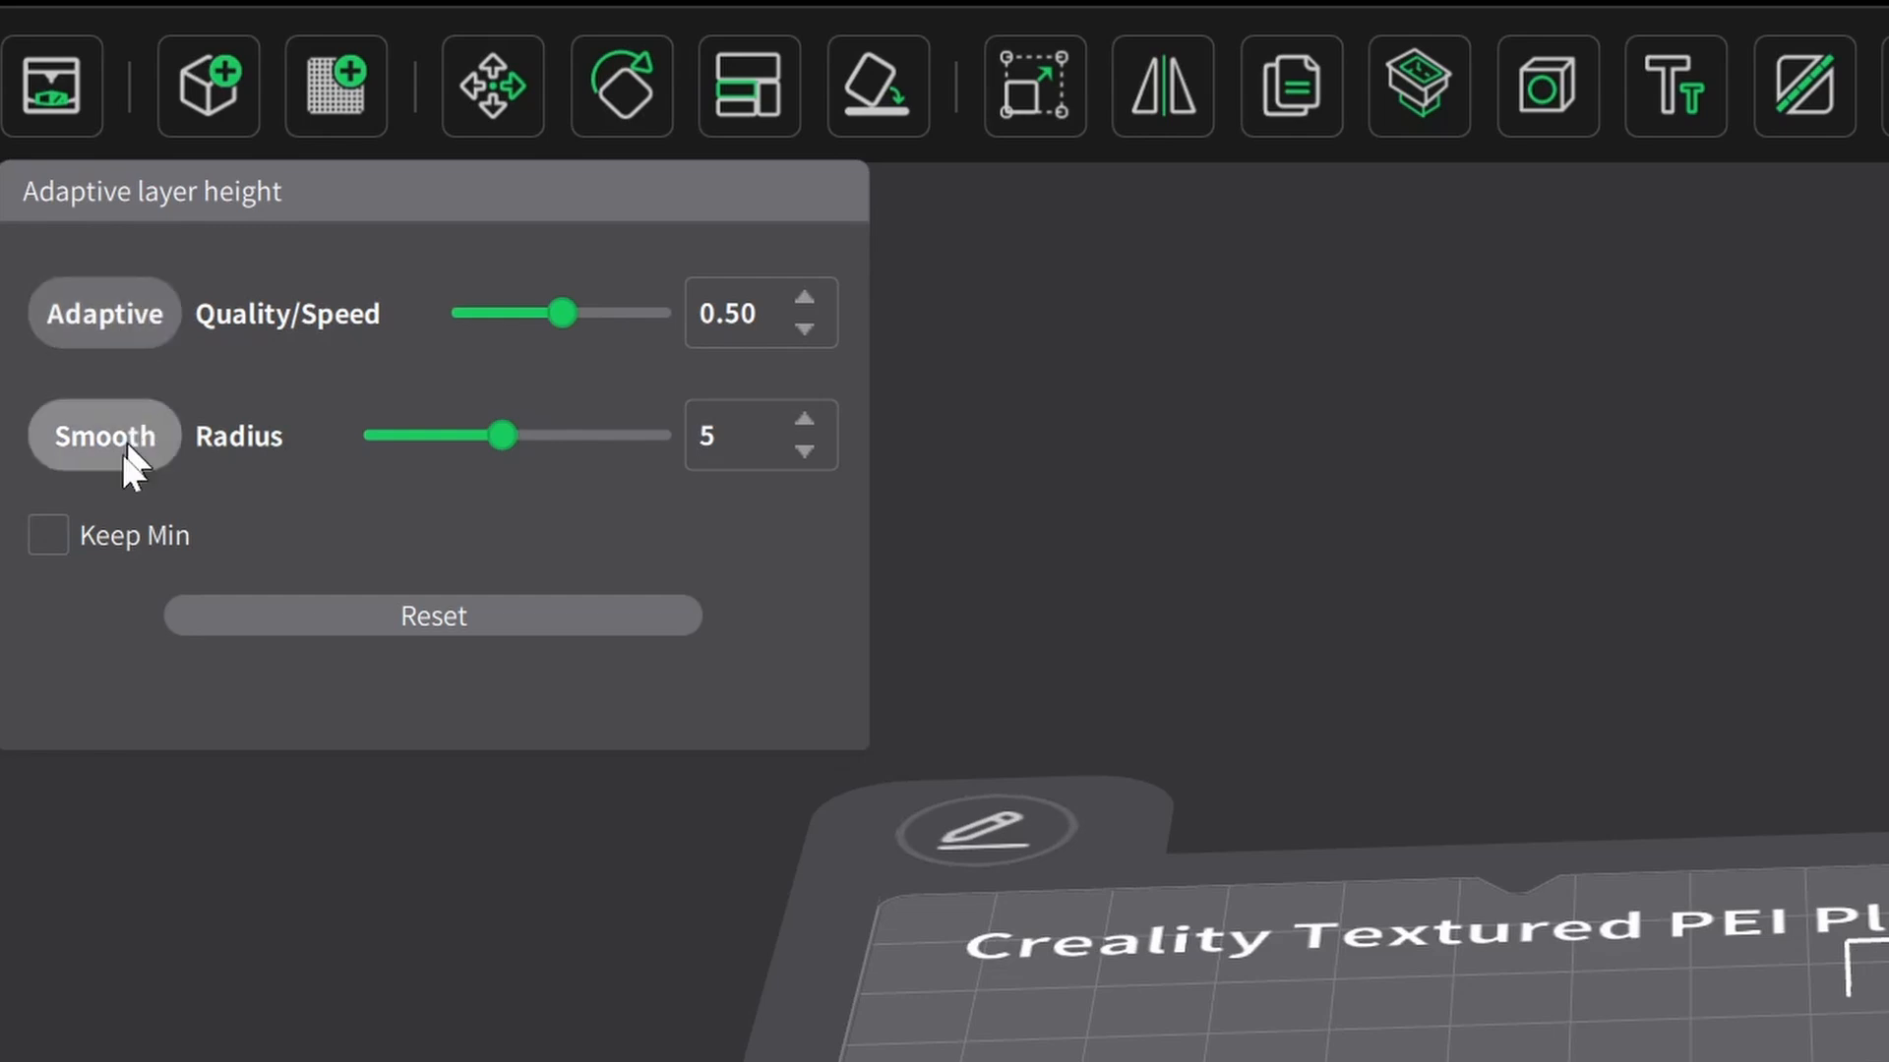
pyautogui.moveTo(1855, 397)
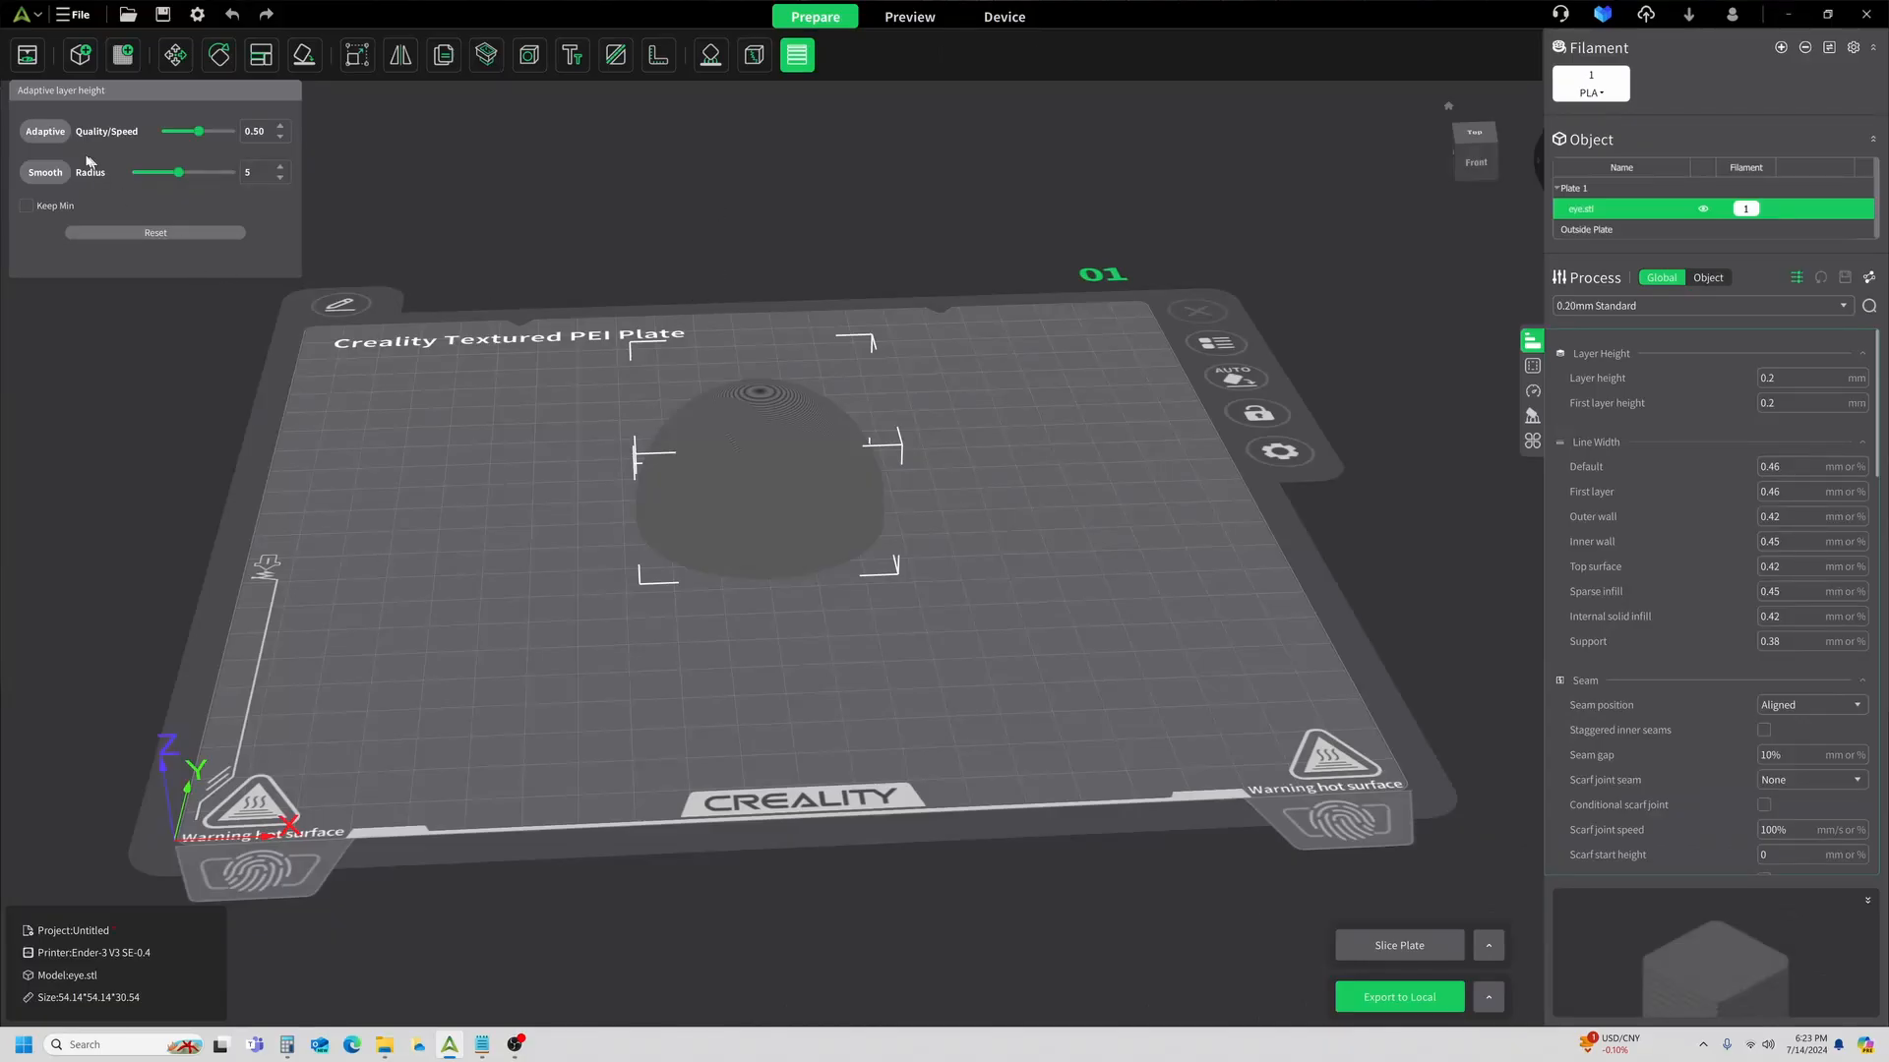
# Apply Adaptive layer heights at quality 0.50 and re-slice to preview the result.
pyautogui.click(46, 132)
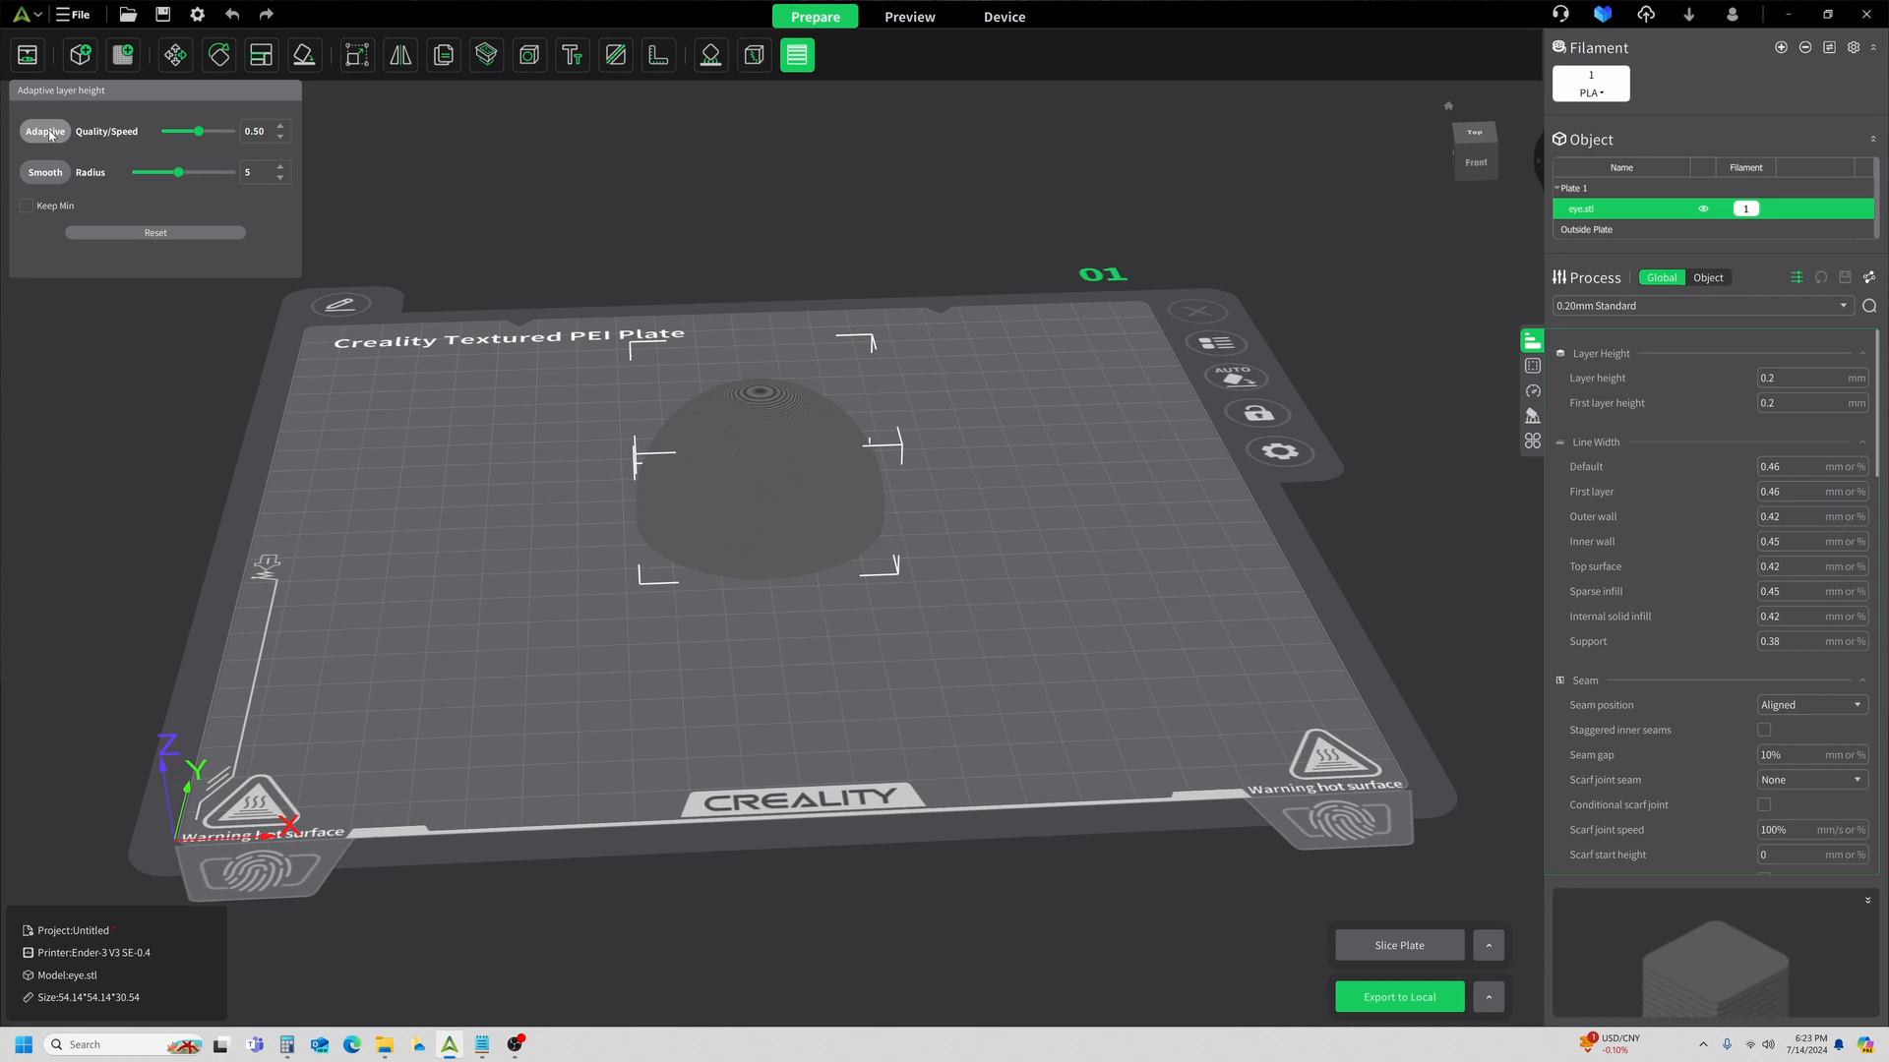
pyautogui.click(45, 132)
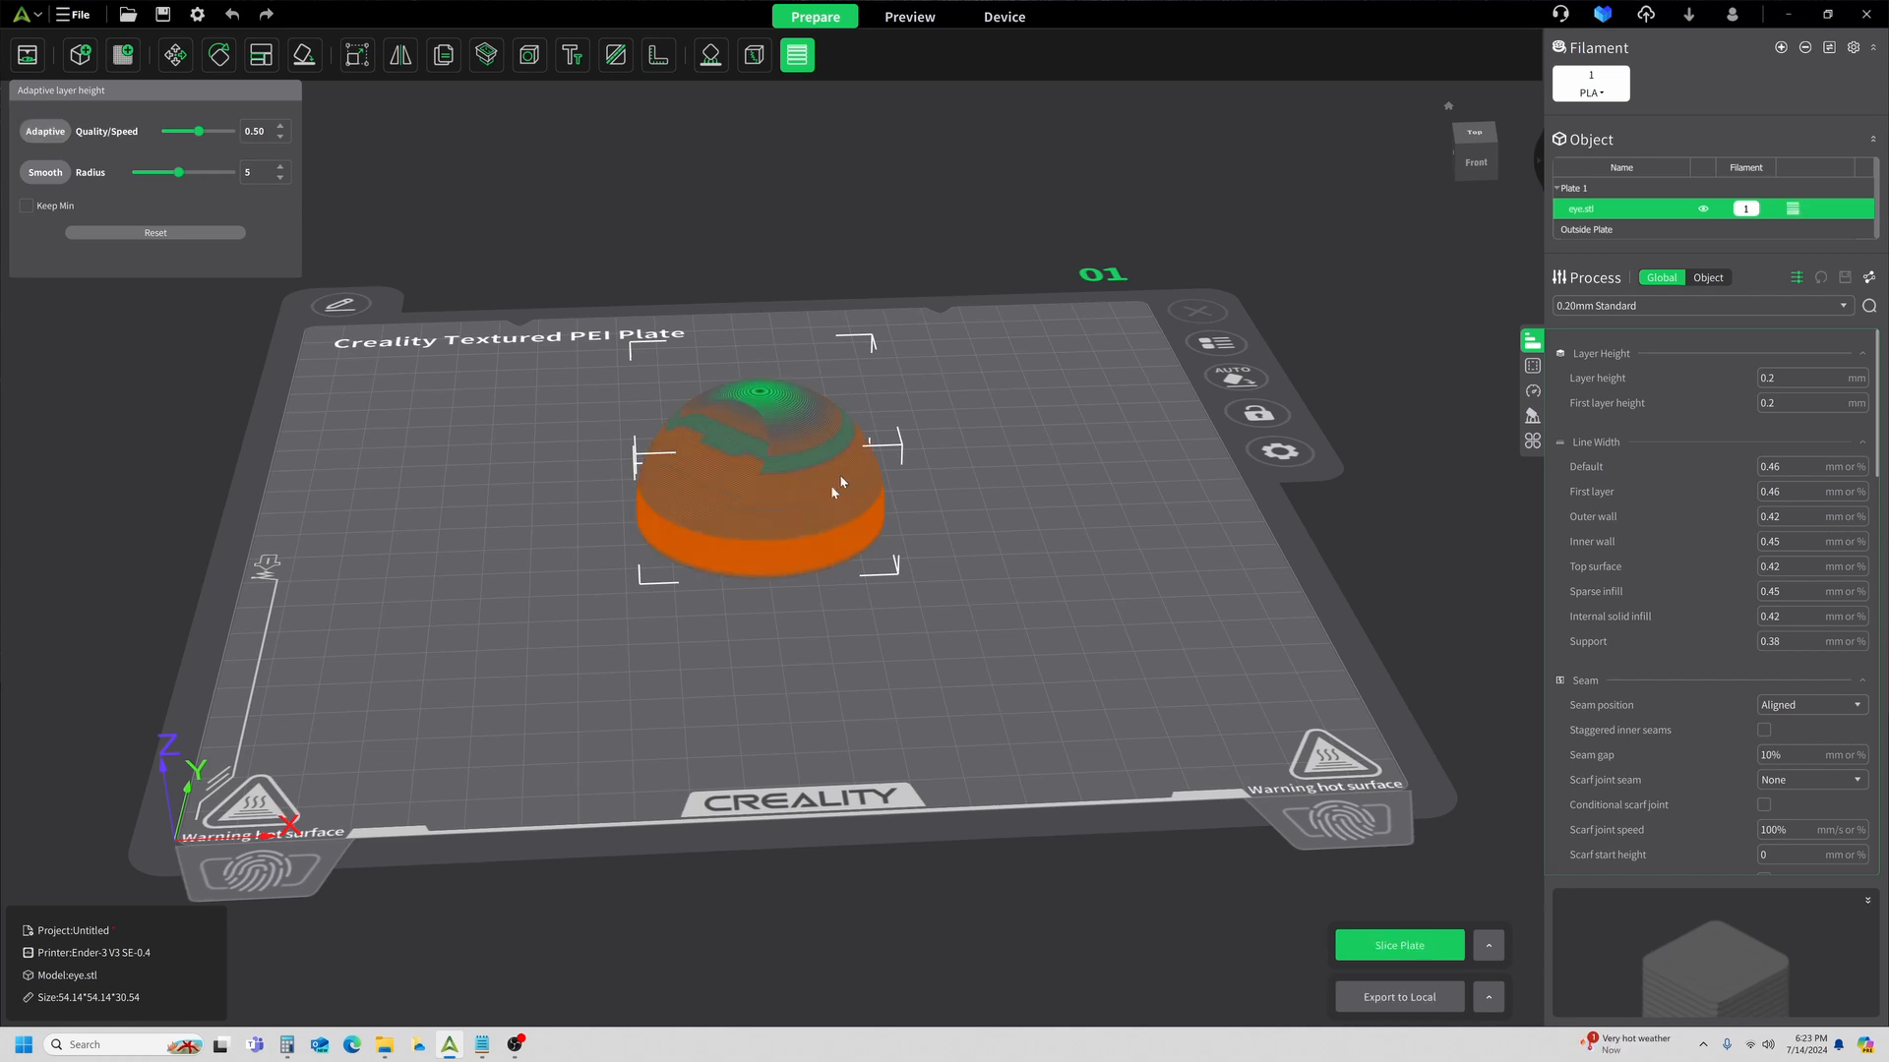
pyautogui.moveTo(832, 549)
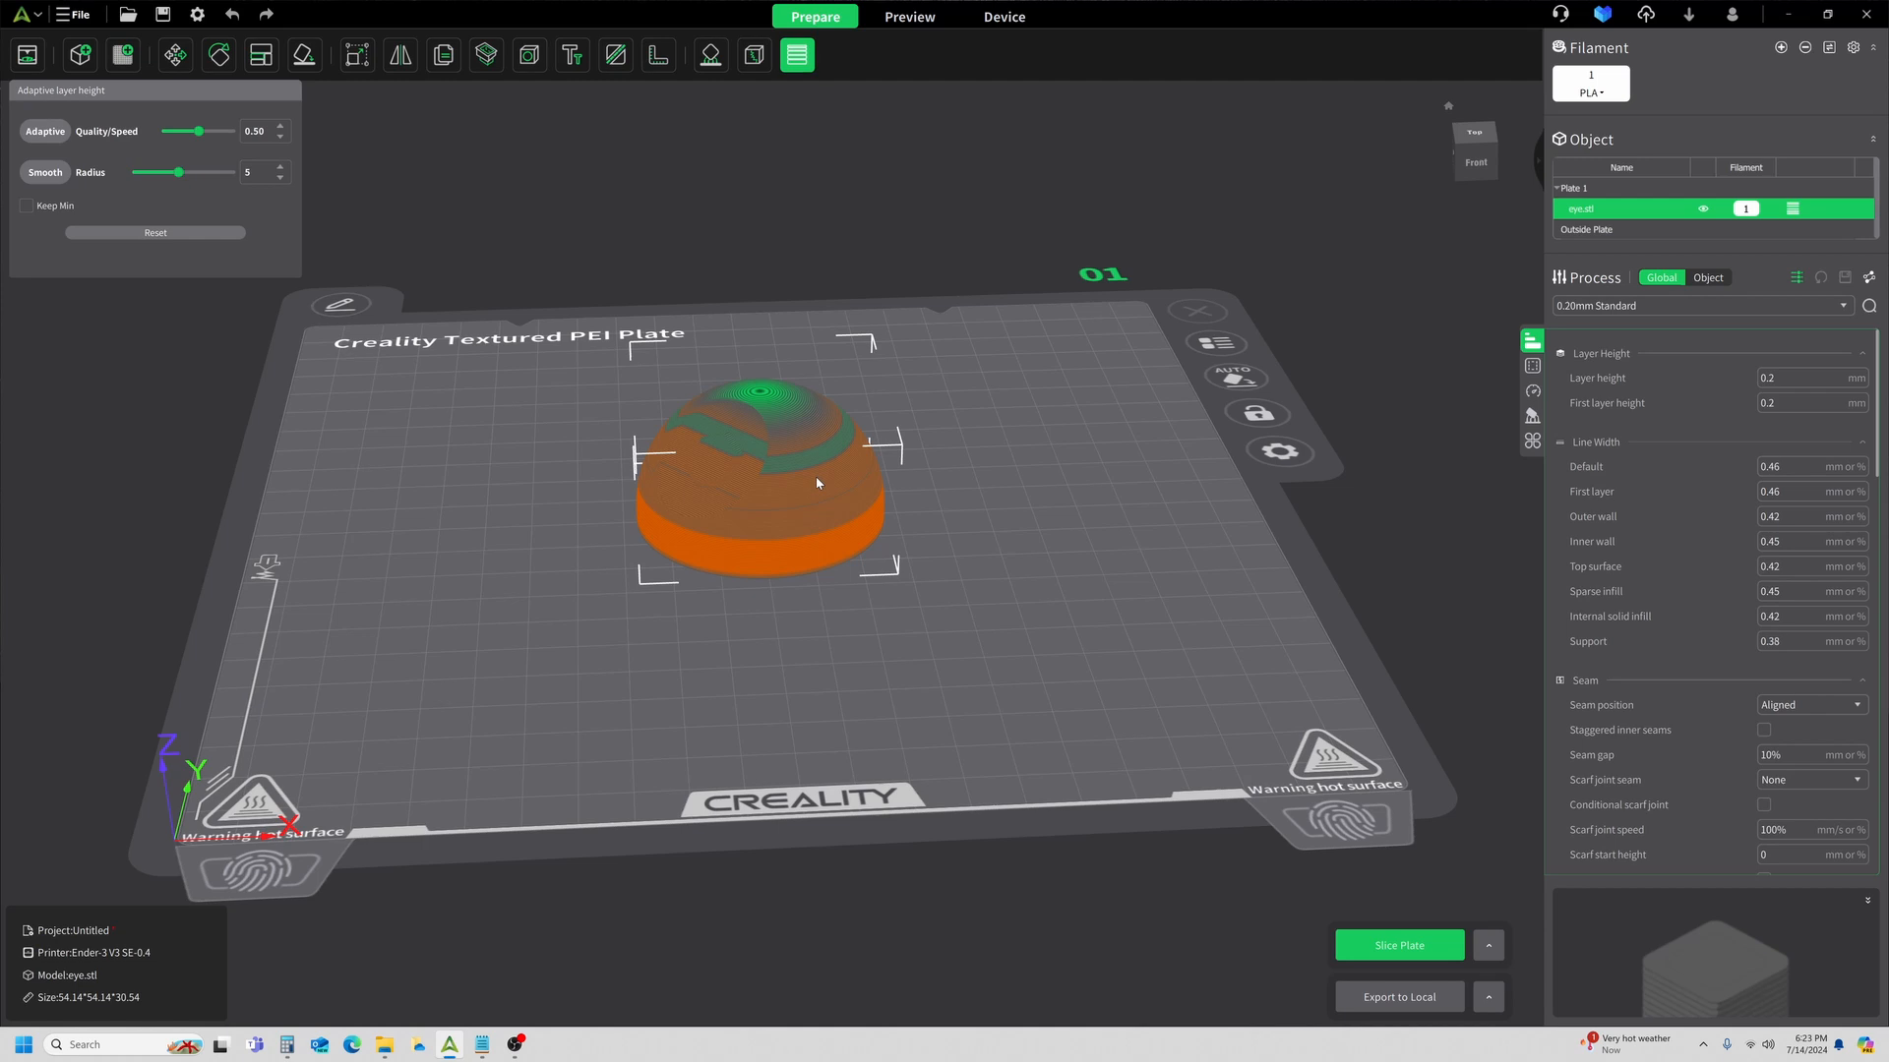
pyautogui.moveTo(773, 432)
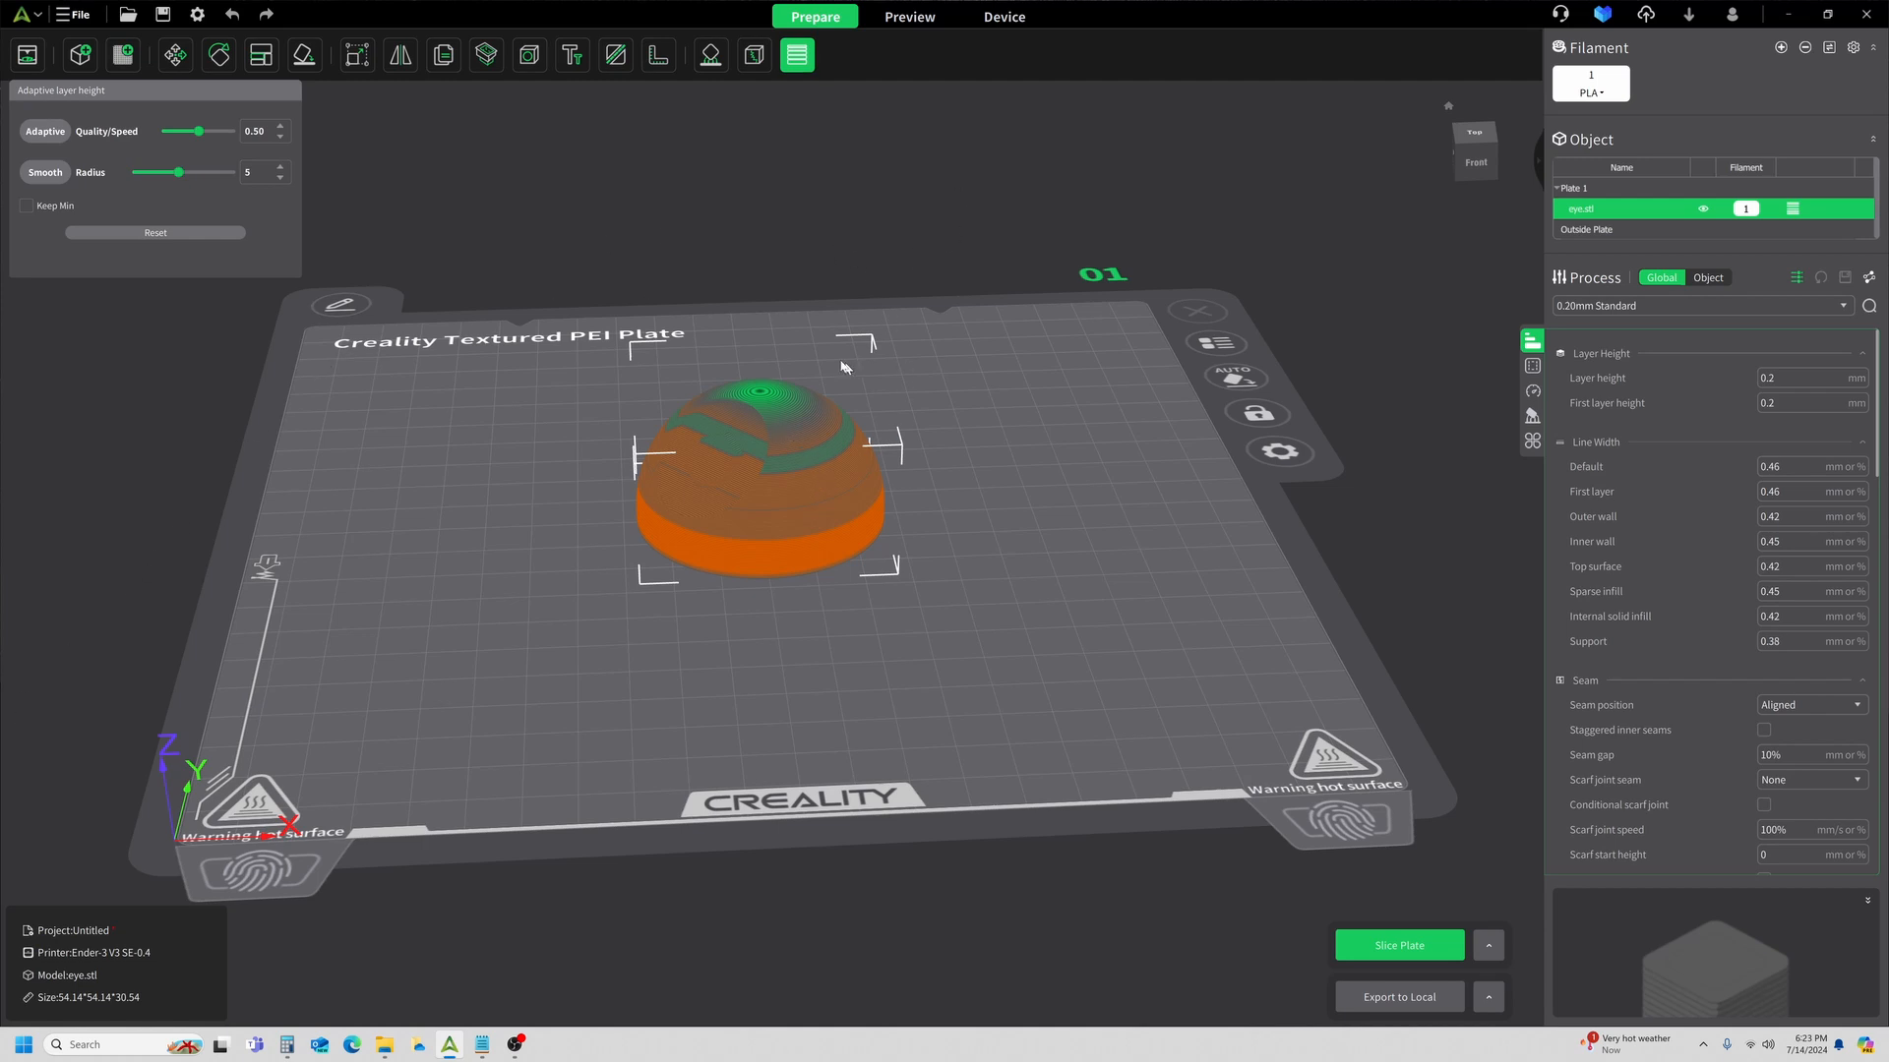
pyautogui.click(909, 16)
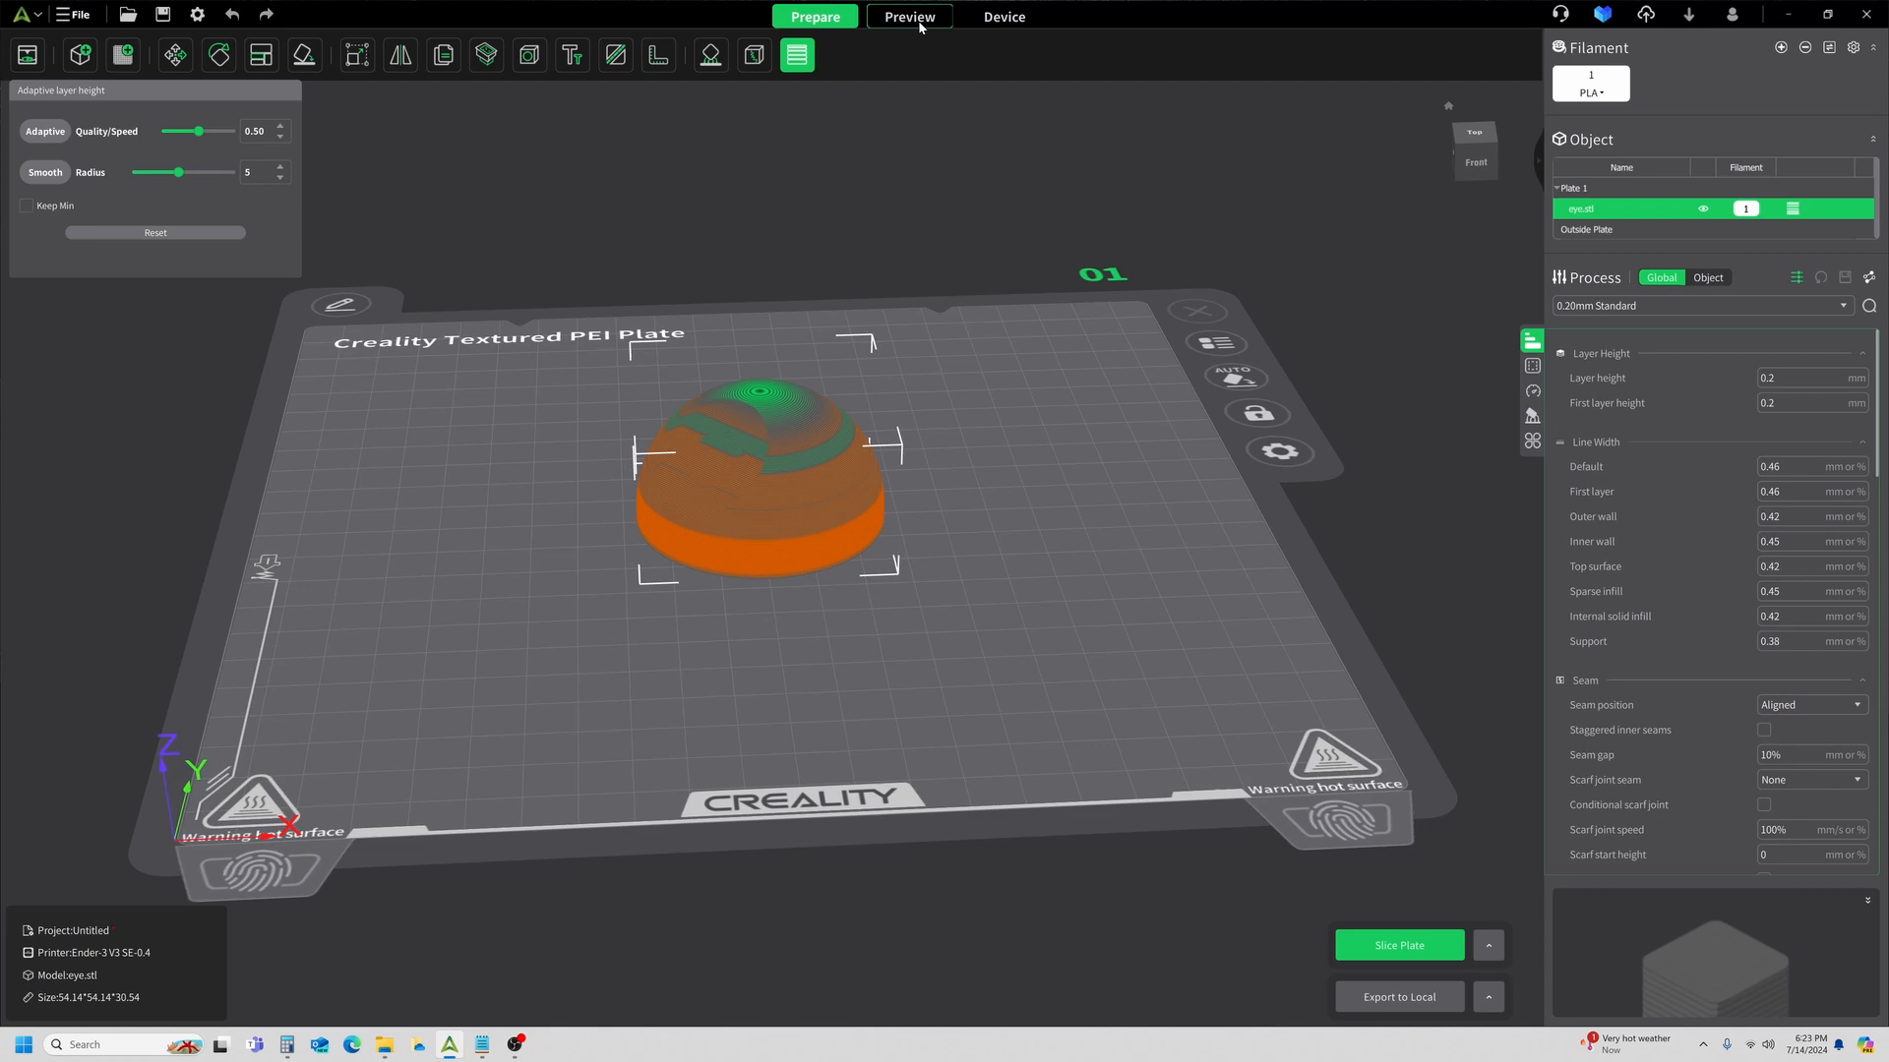
pyautogui.click(1397, 945)
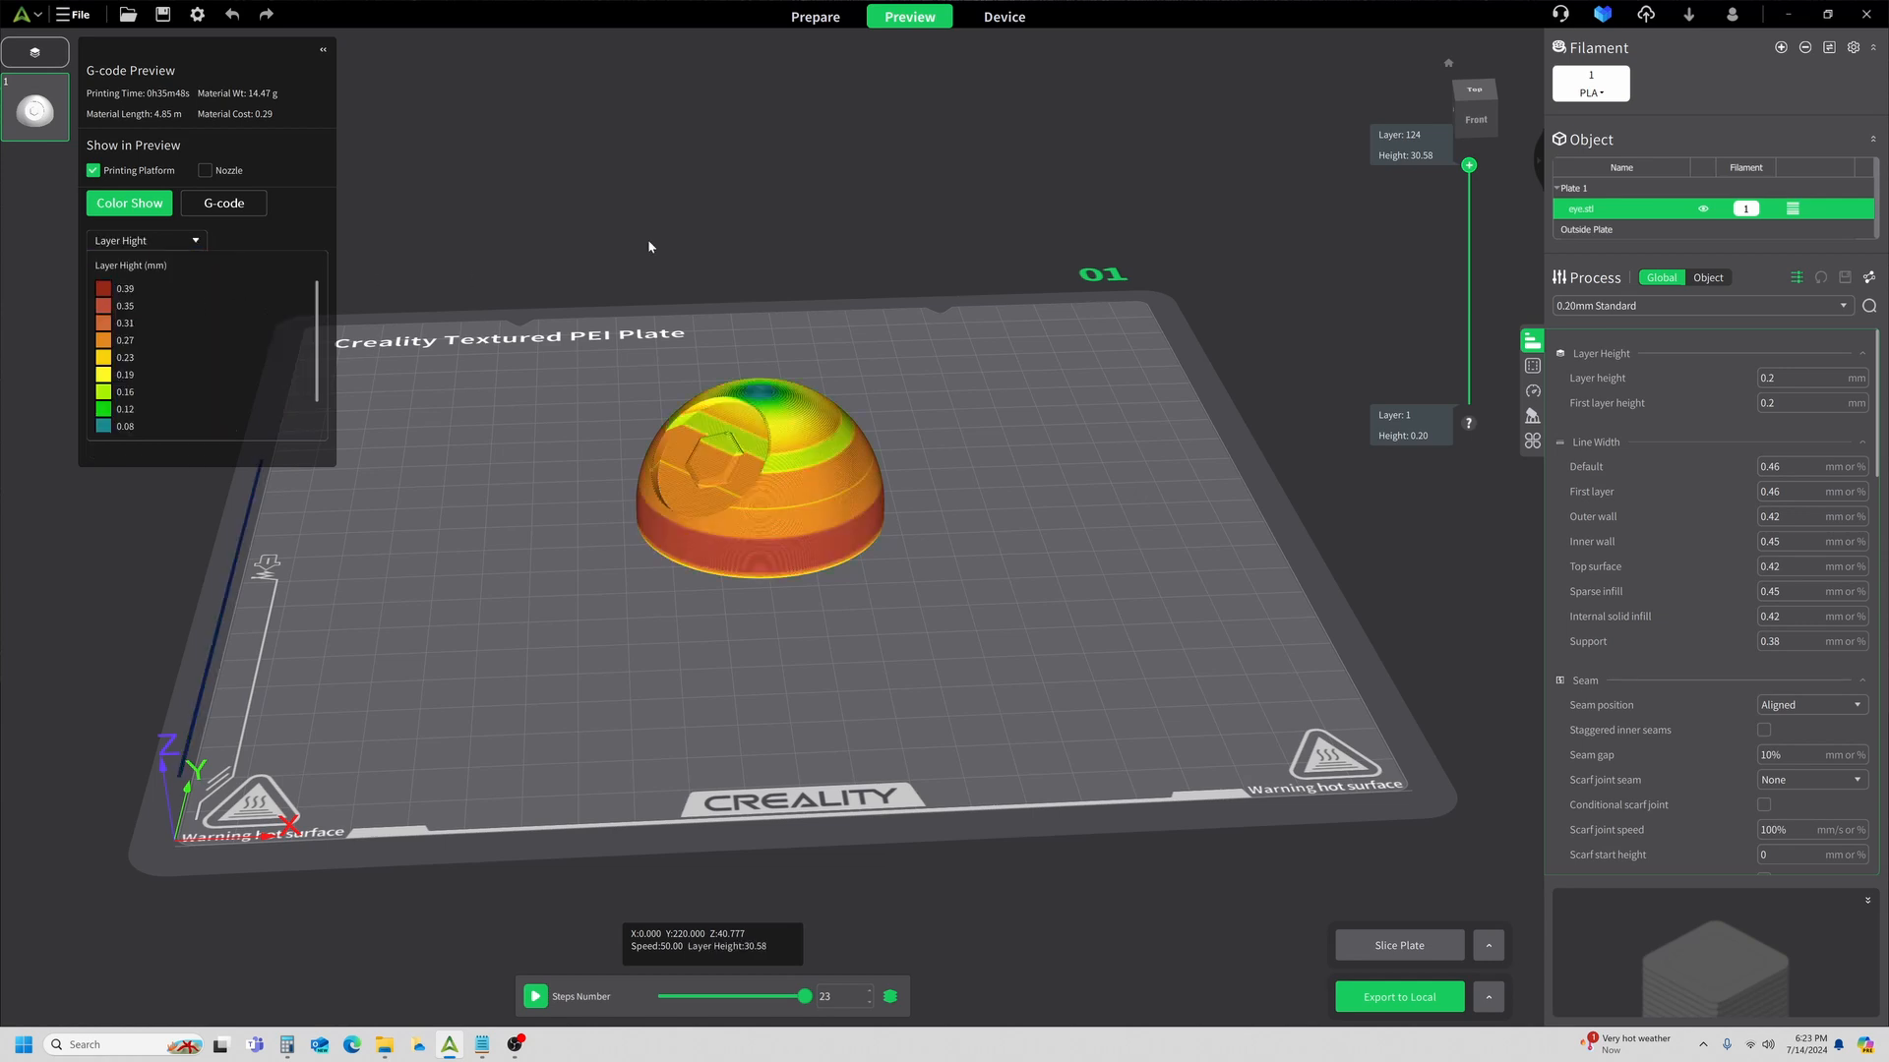
pyautogui.moveTo(653, 244)
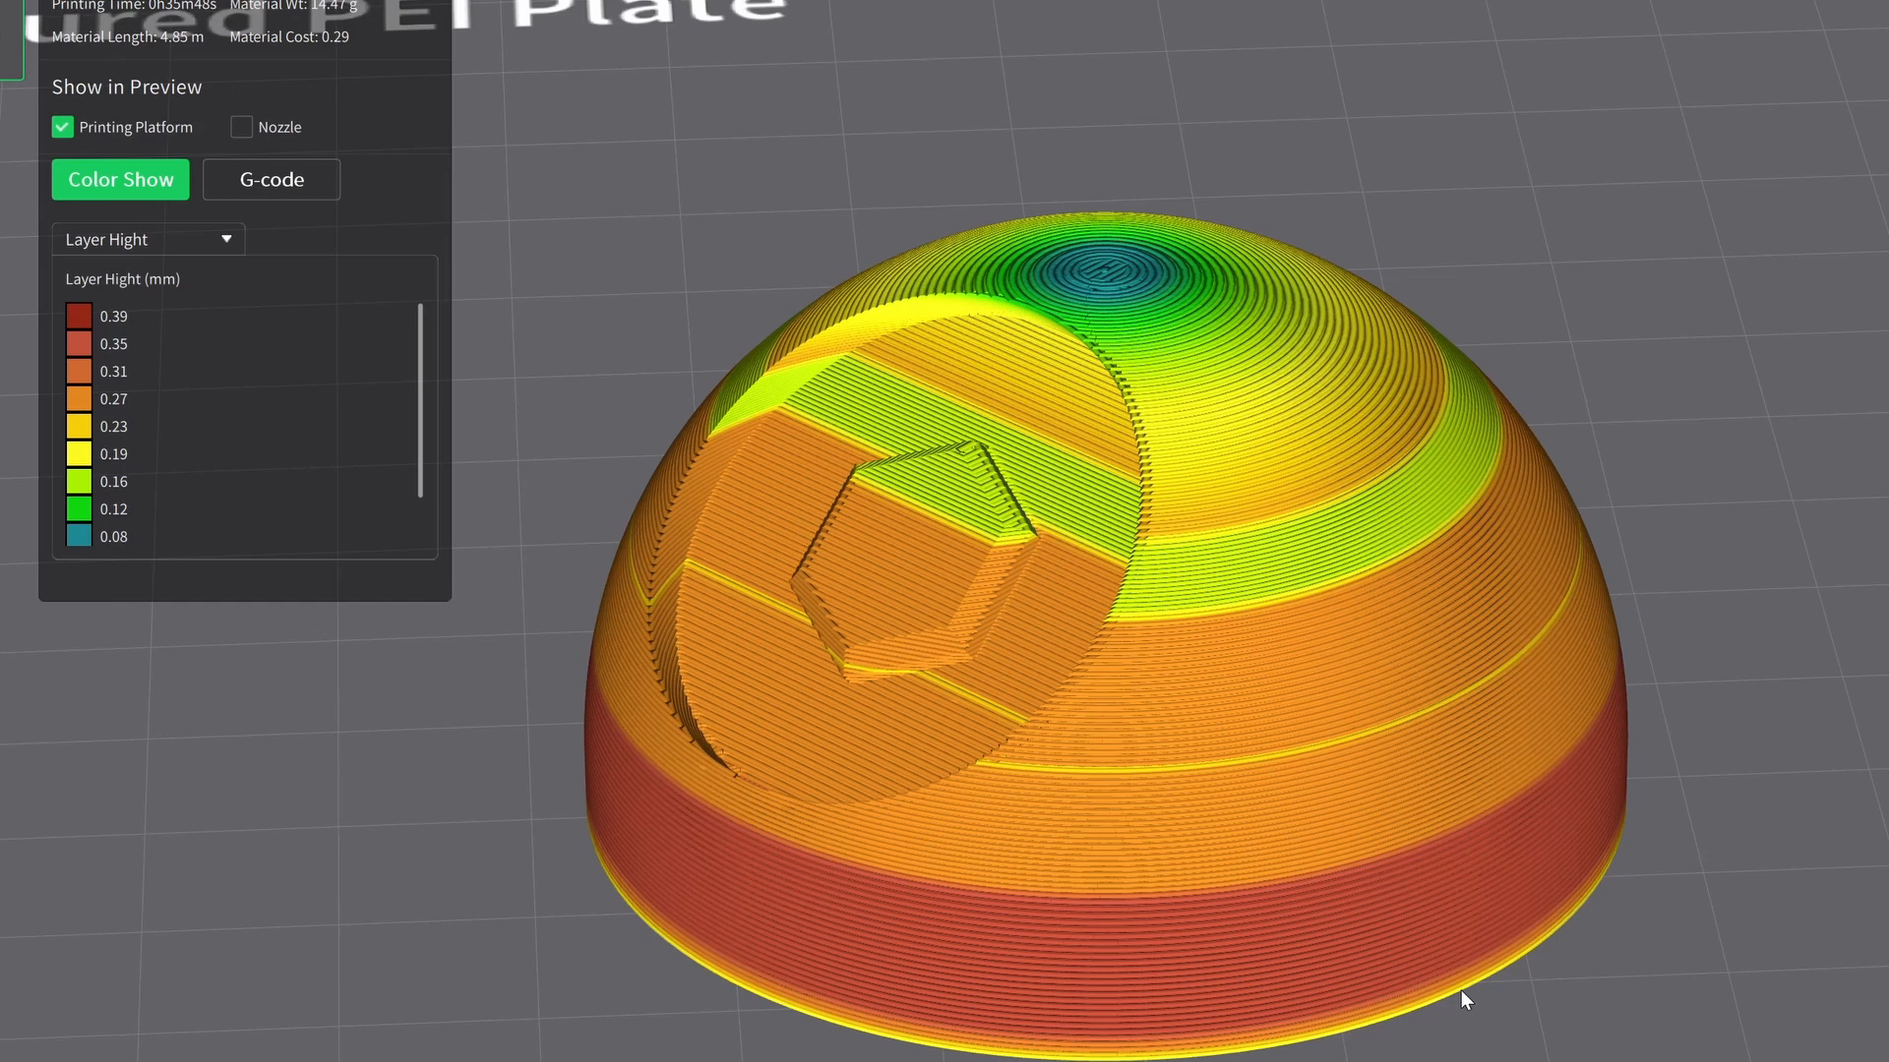
pyautogui.moveTo(1458, 1000)
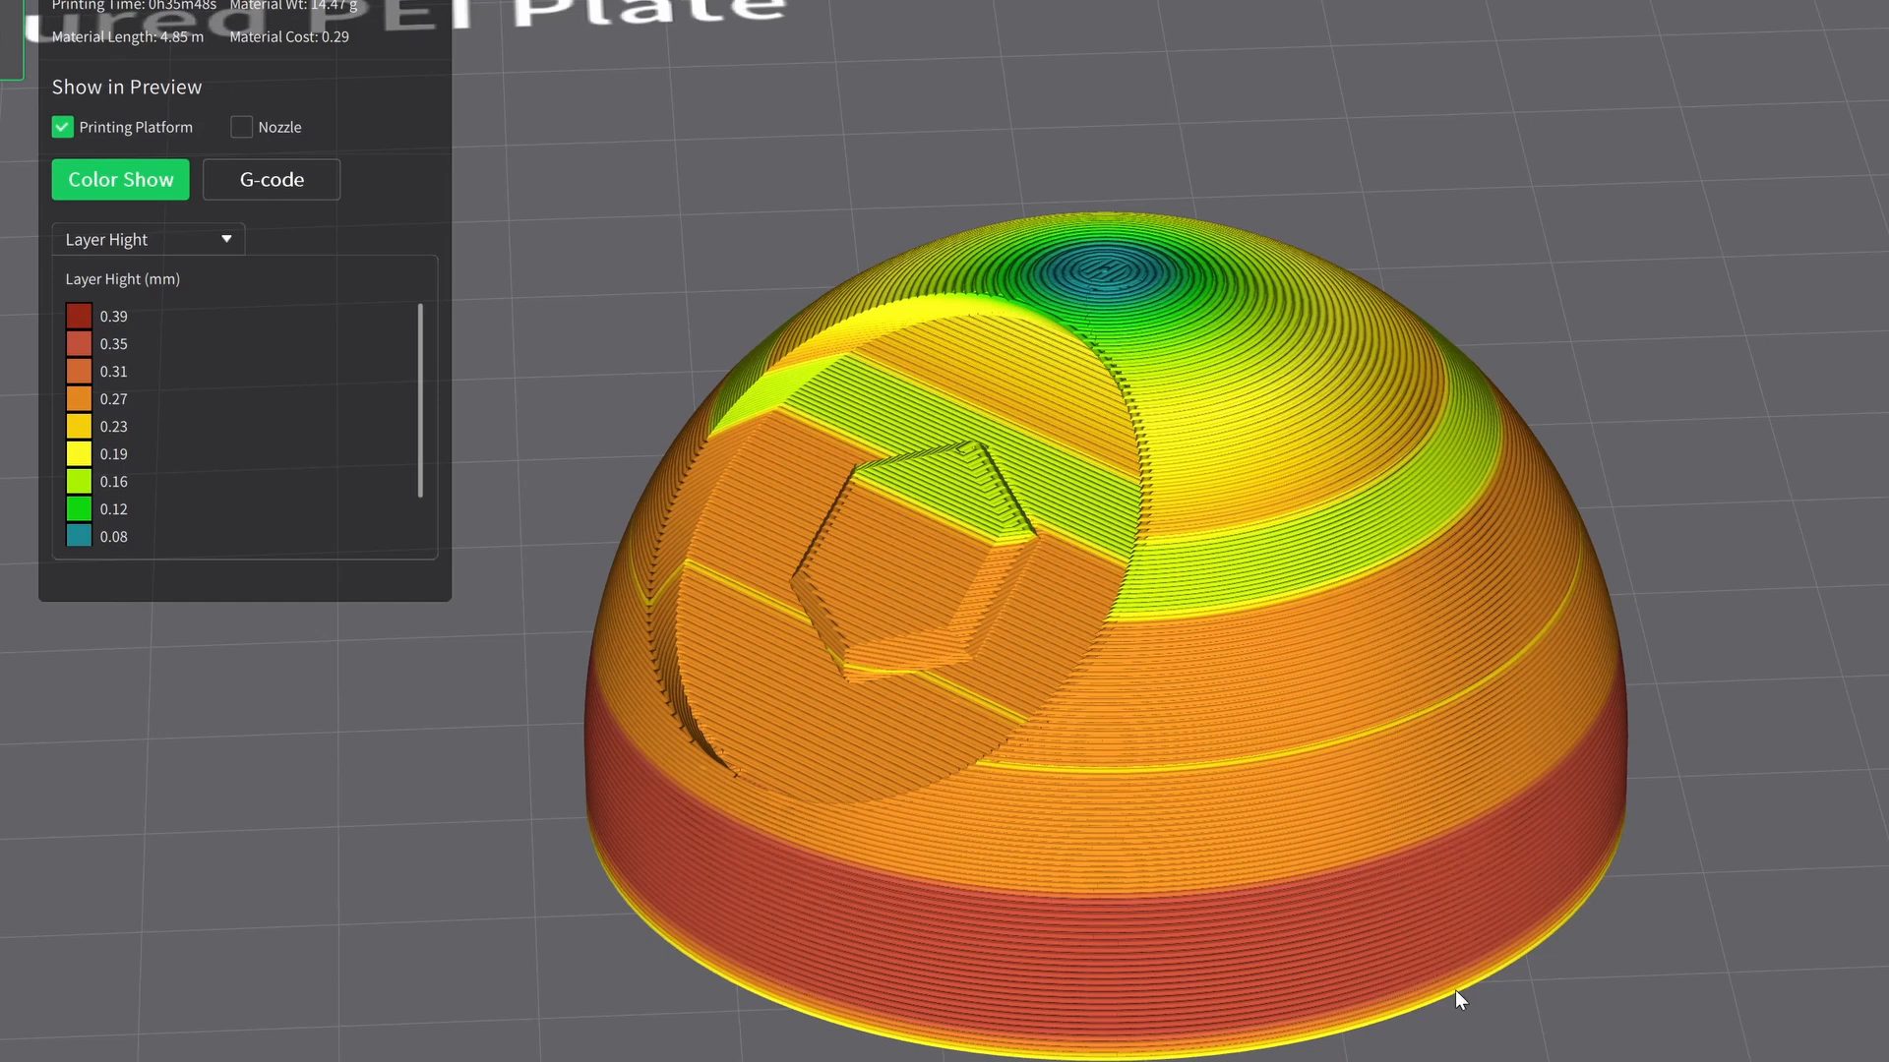
pyautogui.moveTo(1411, 921)
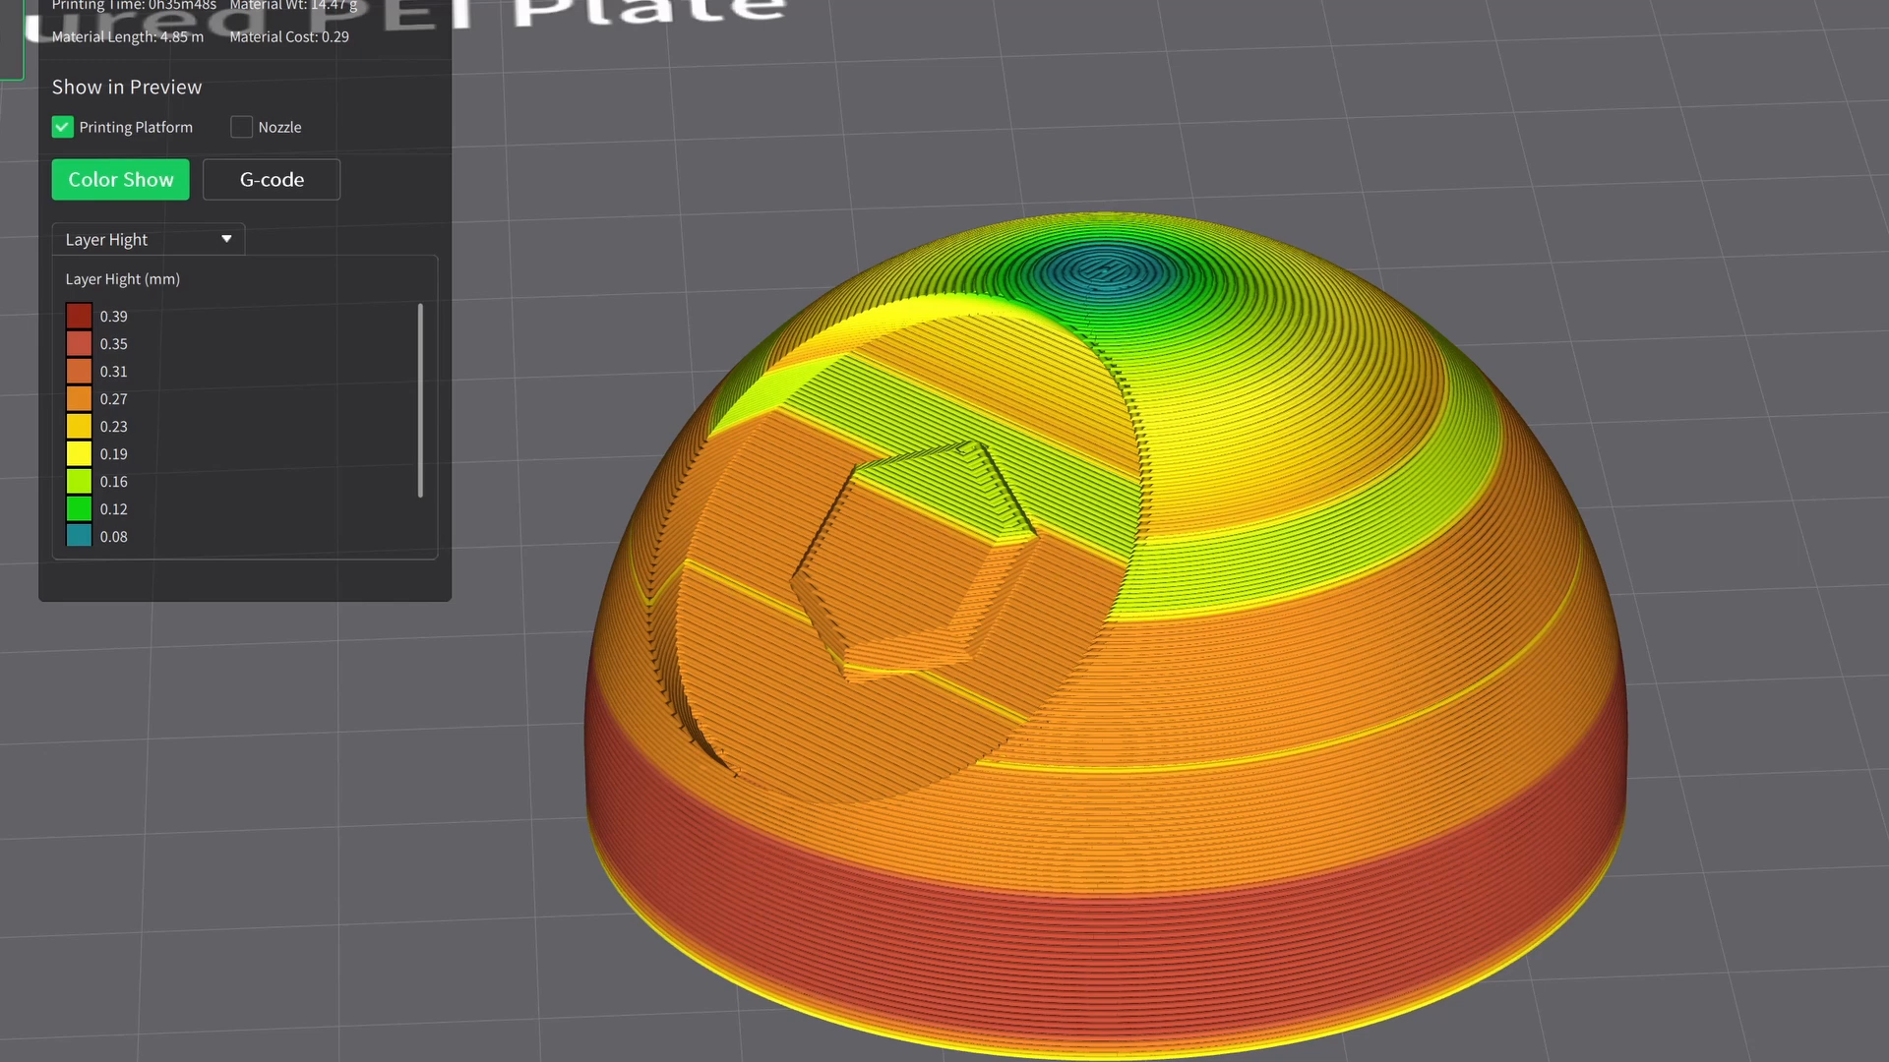
pyautogui.moveTo(1407, 813)
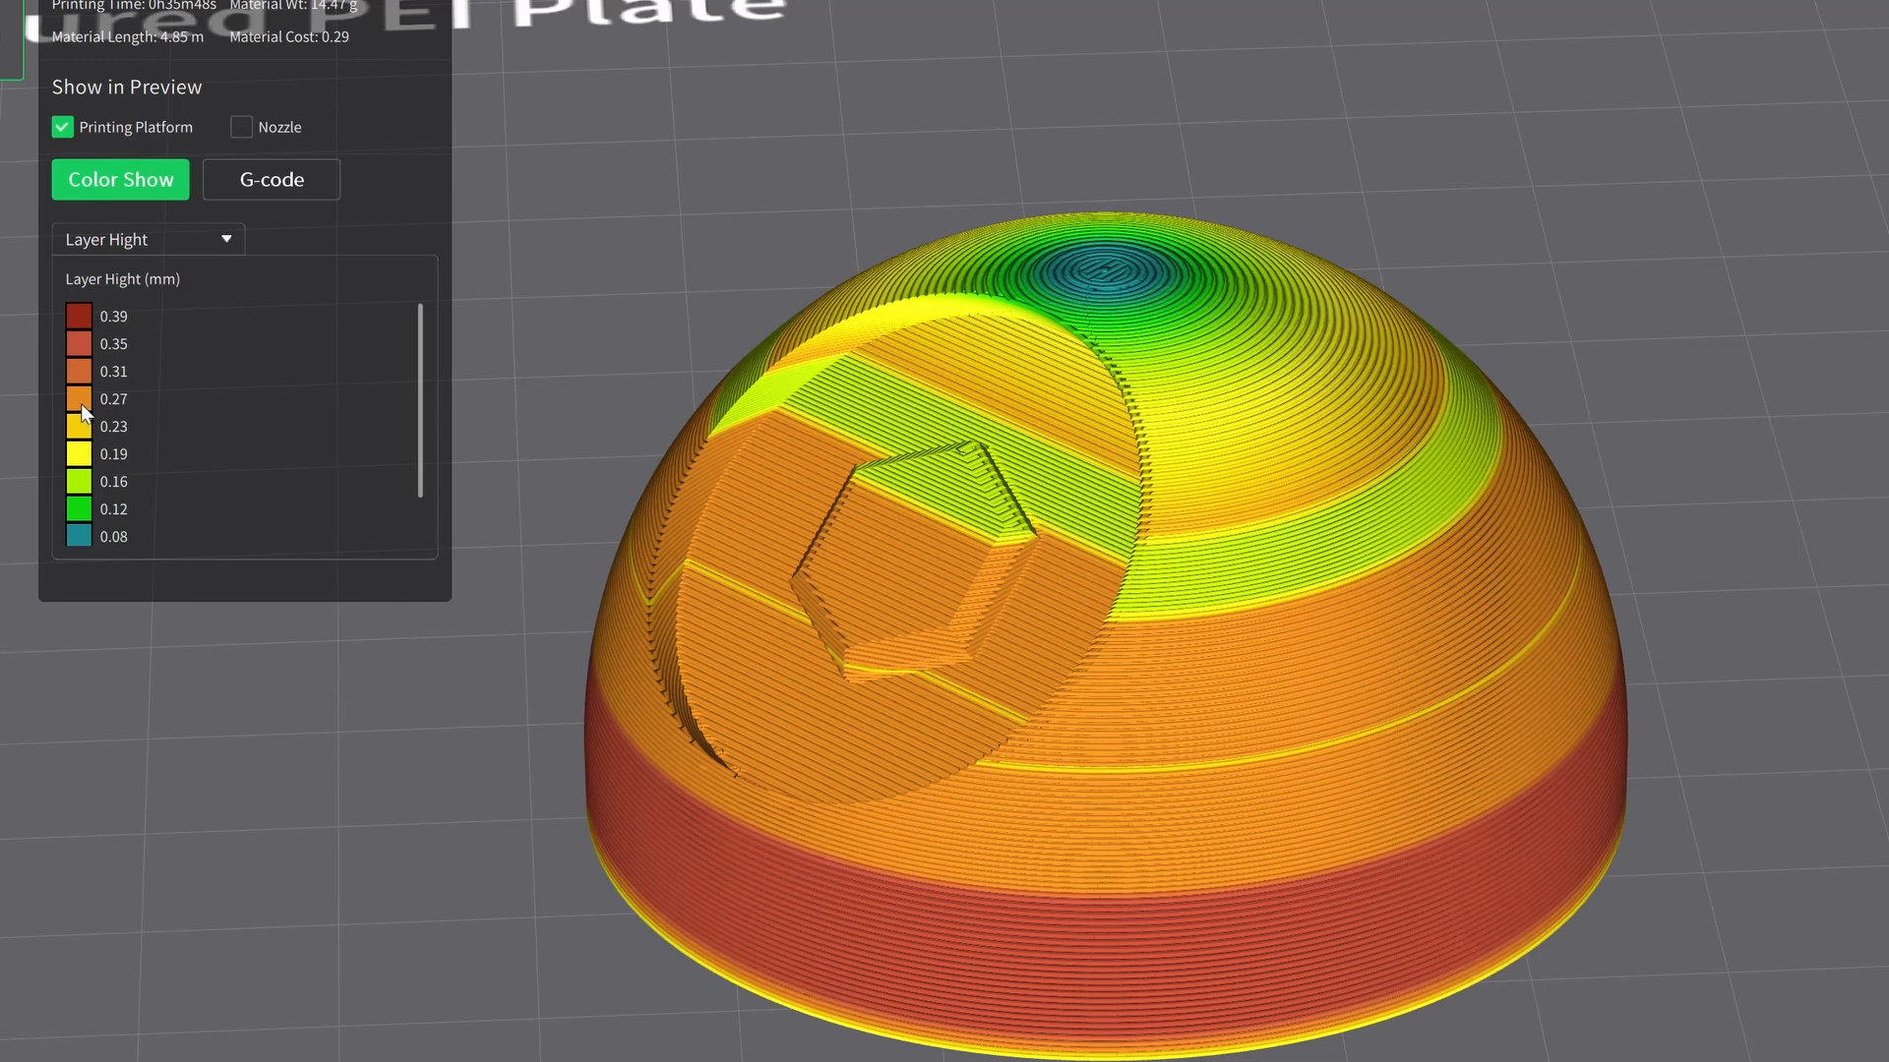
pyautogui.moveTo(1019, 773)
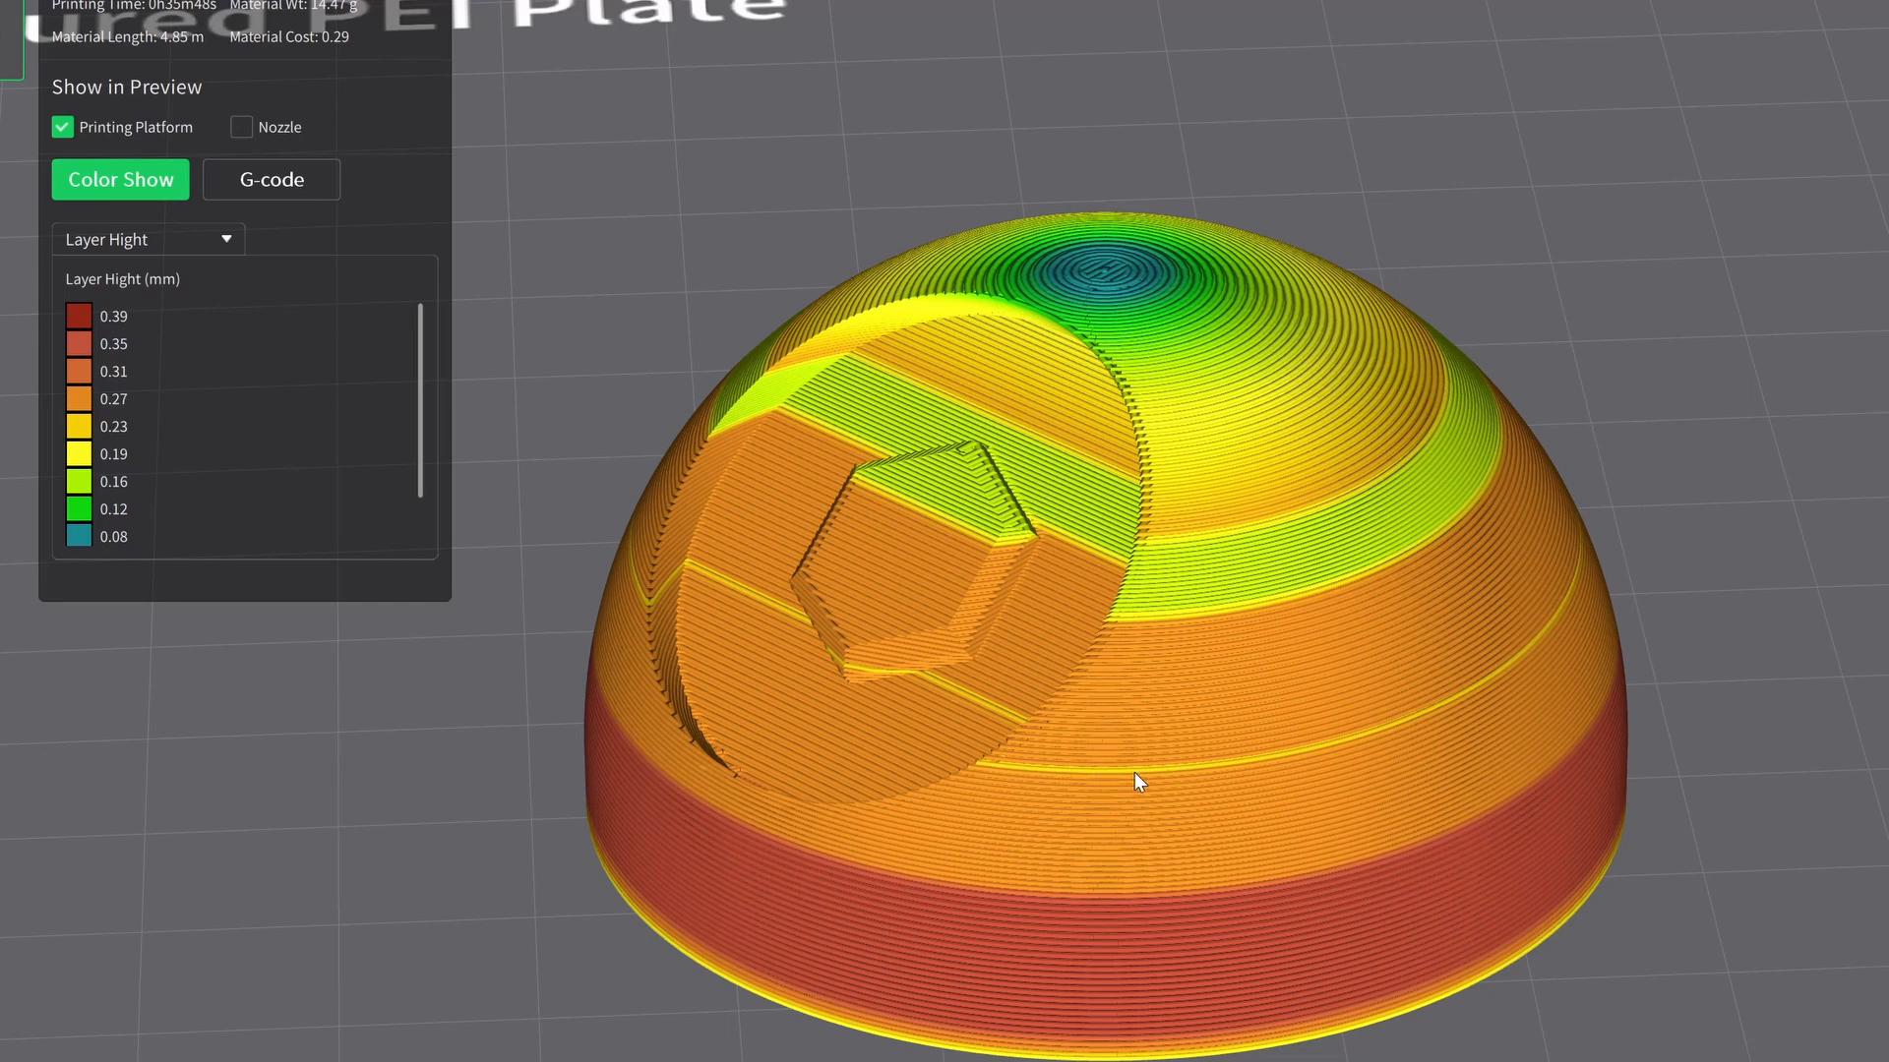
pyautogui.moveTo(1558, 706)
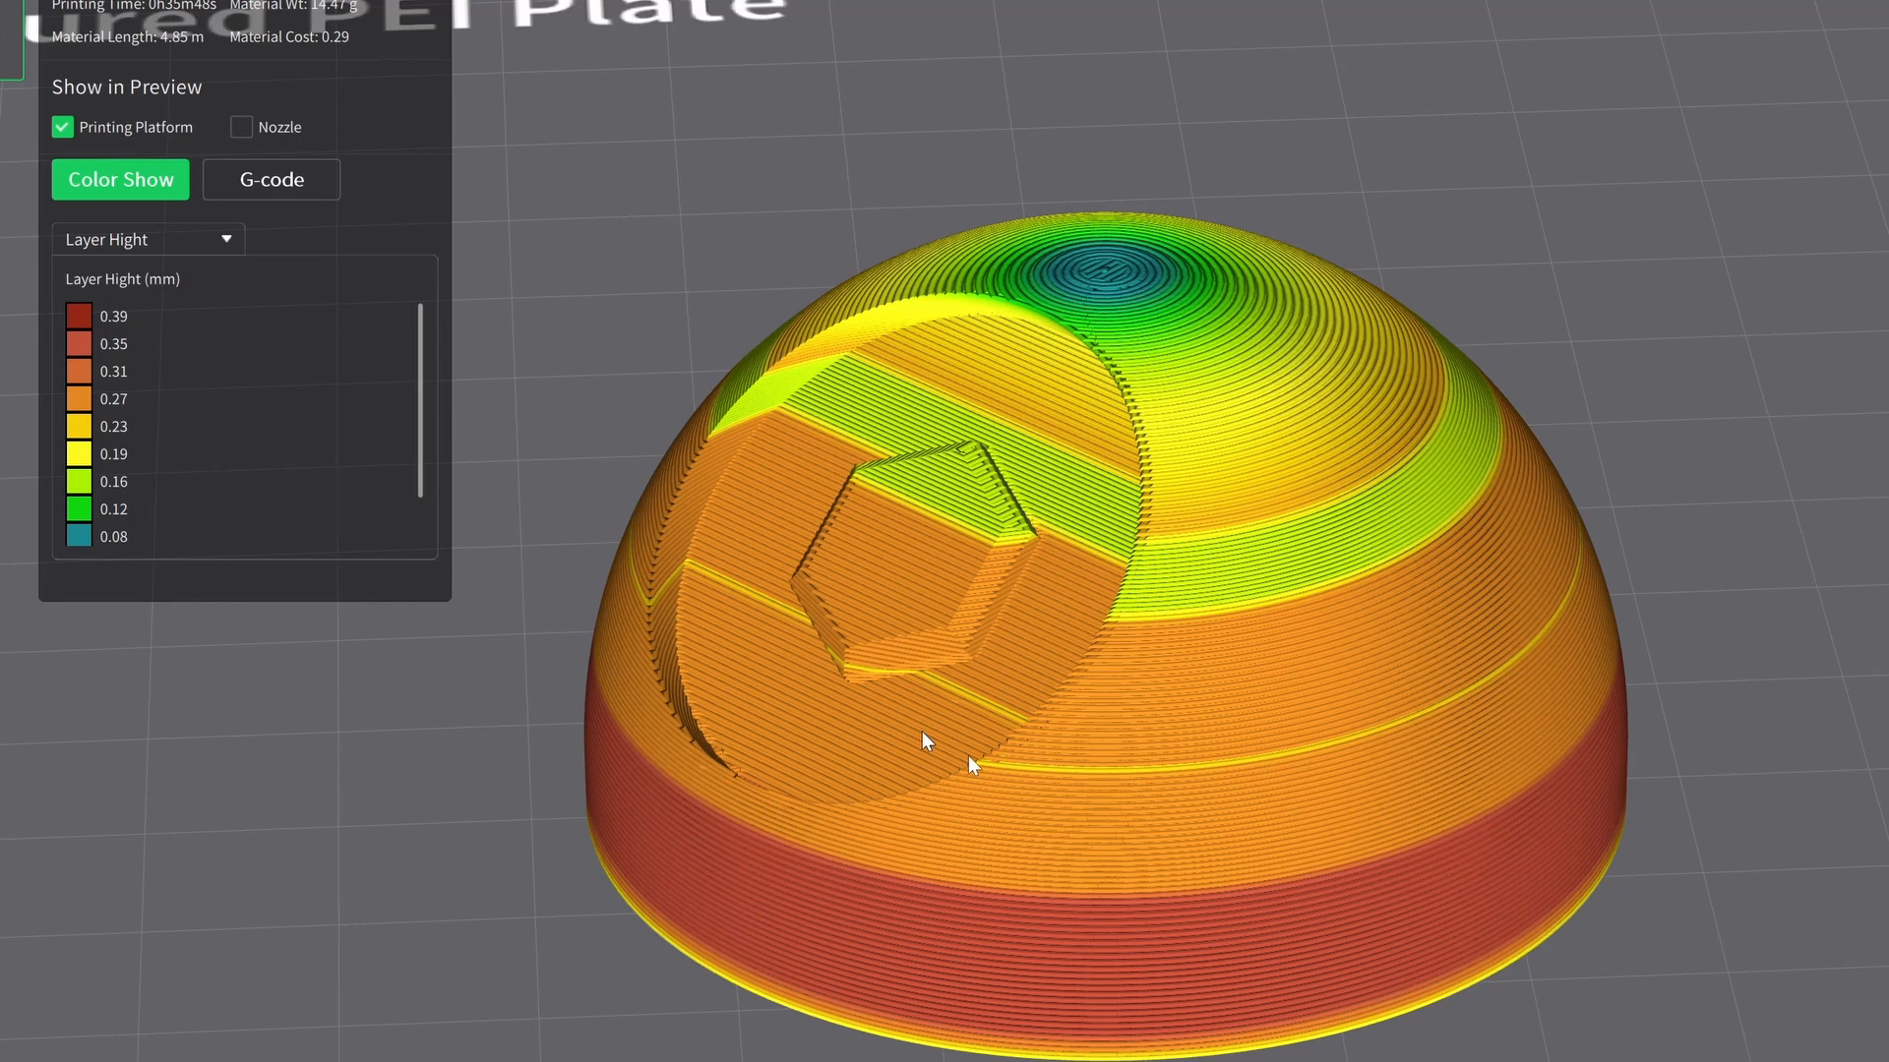
pyautogui.moveTo(1147, 803)
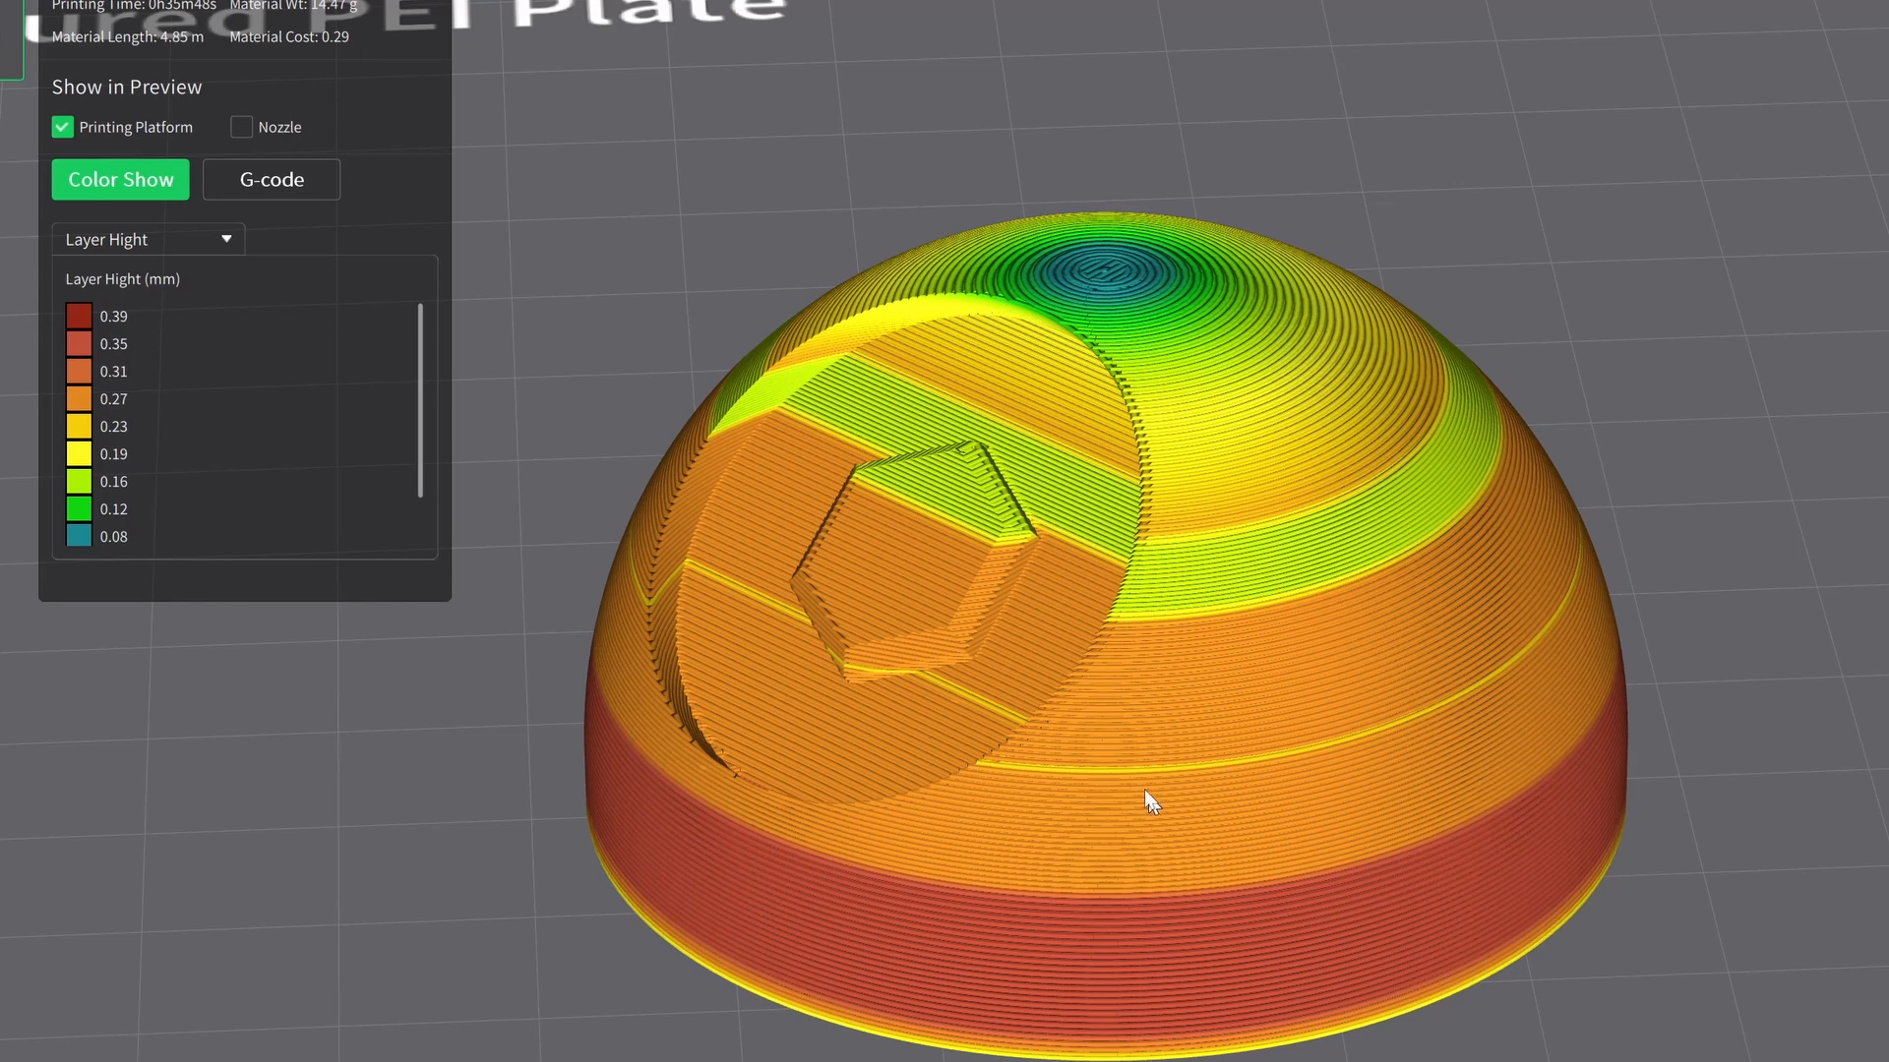
pyautogui.moveTo(1206, 685)
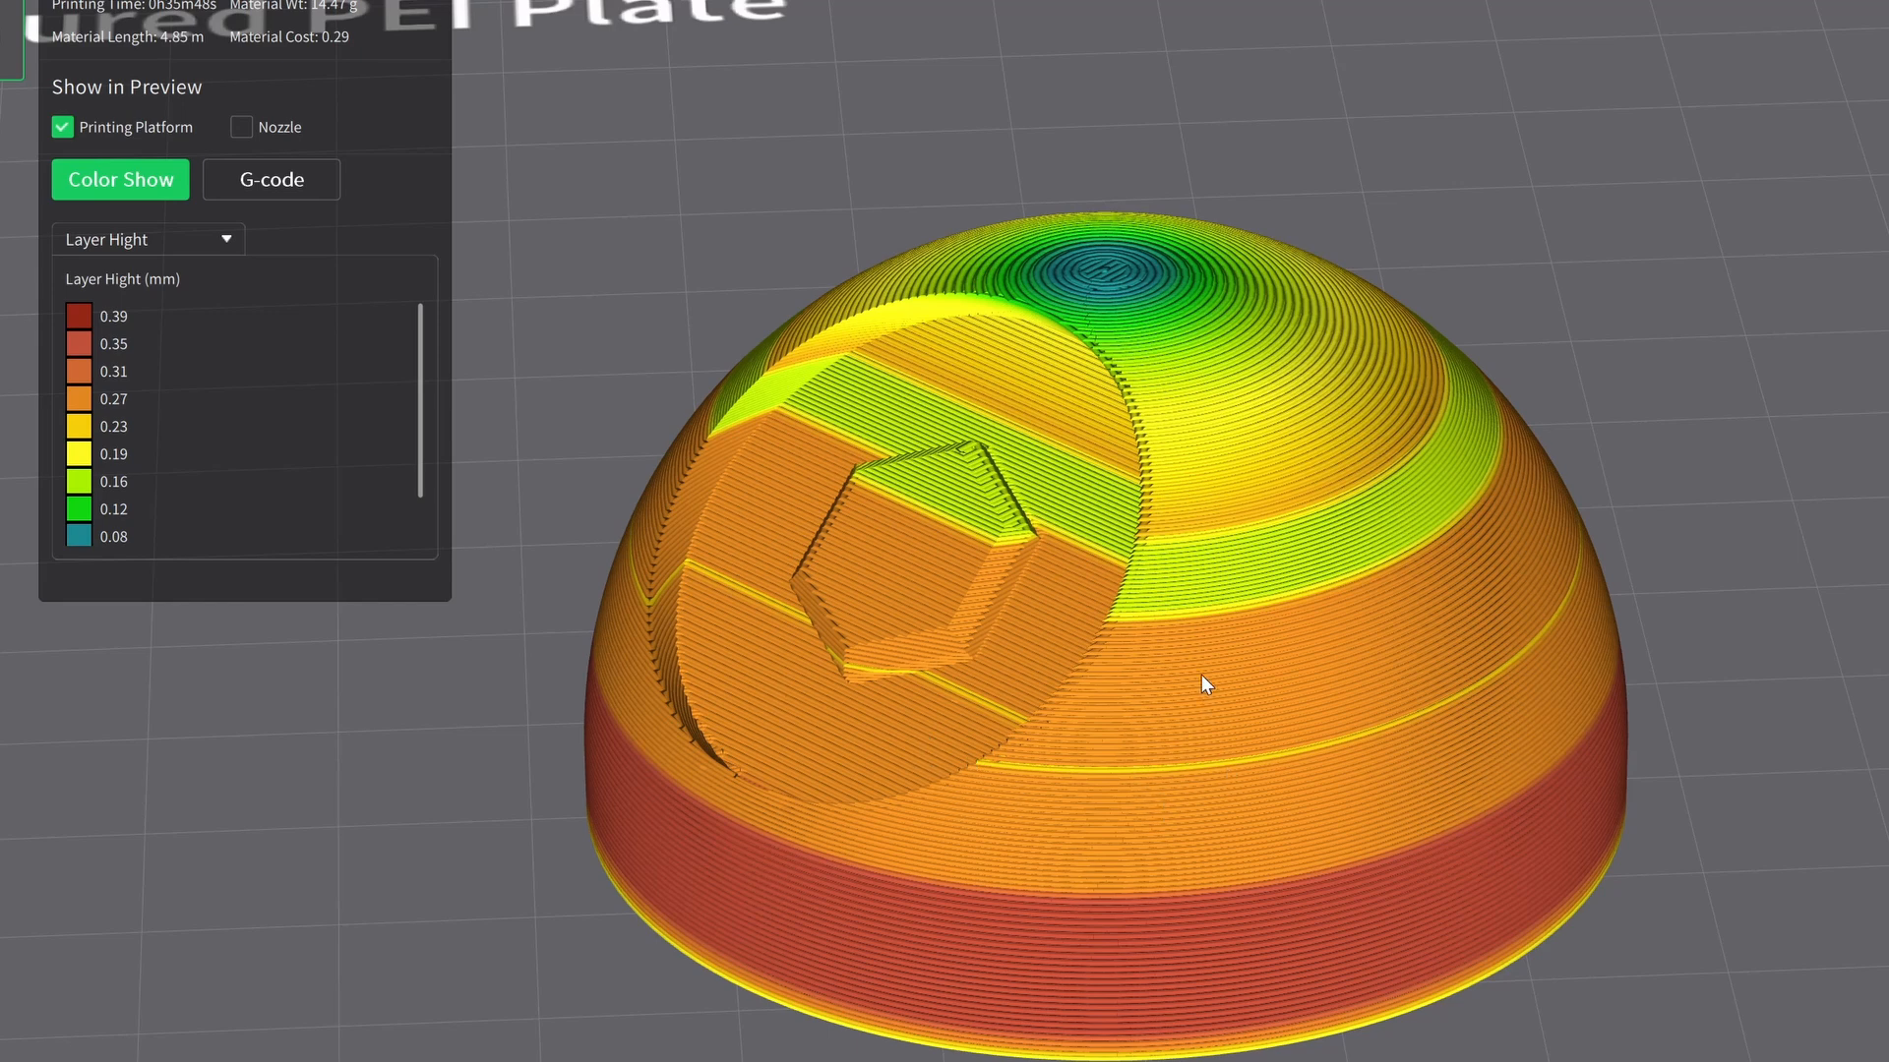
pyautogui.moveTo(1231, 598)
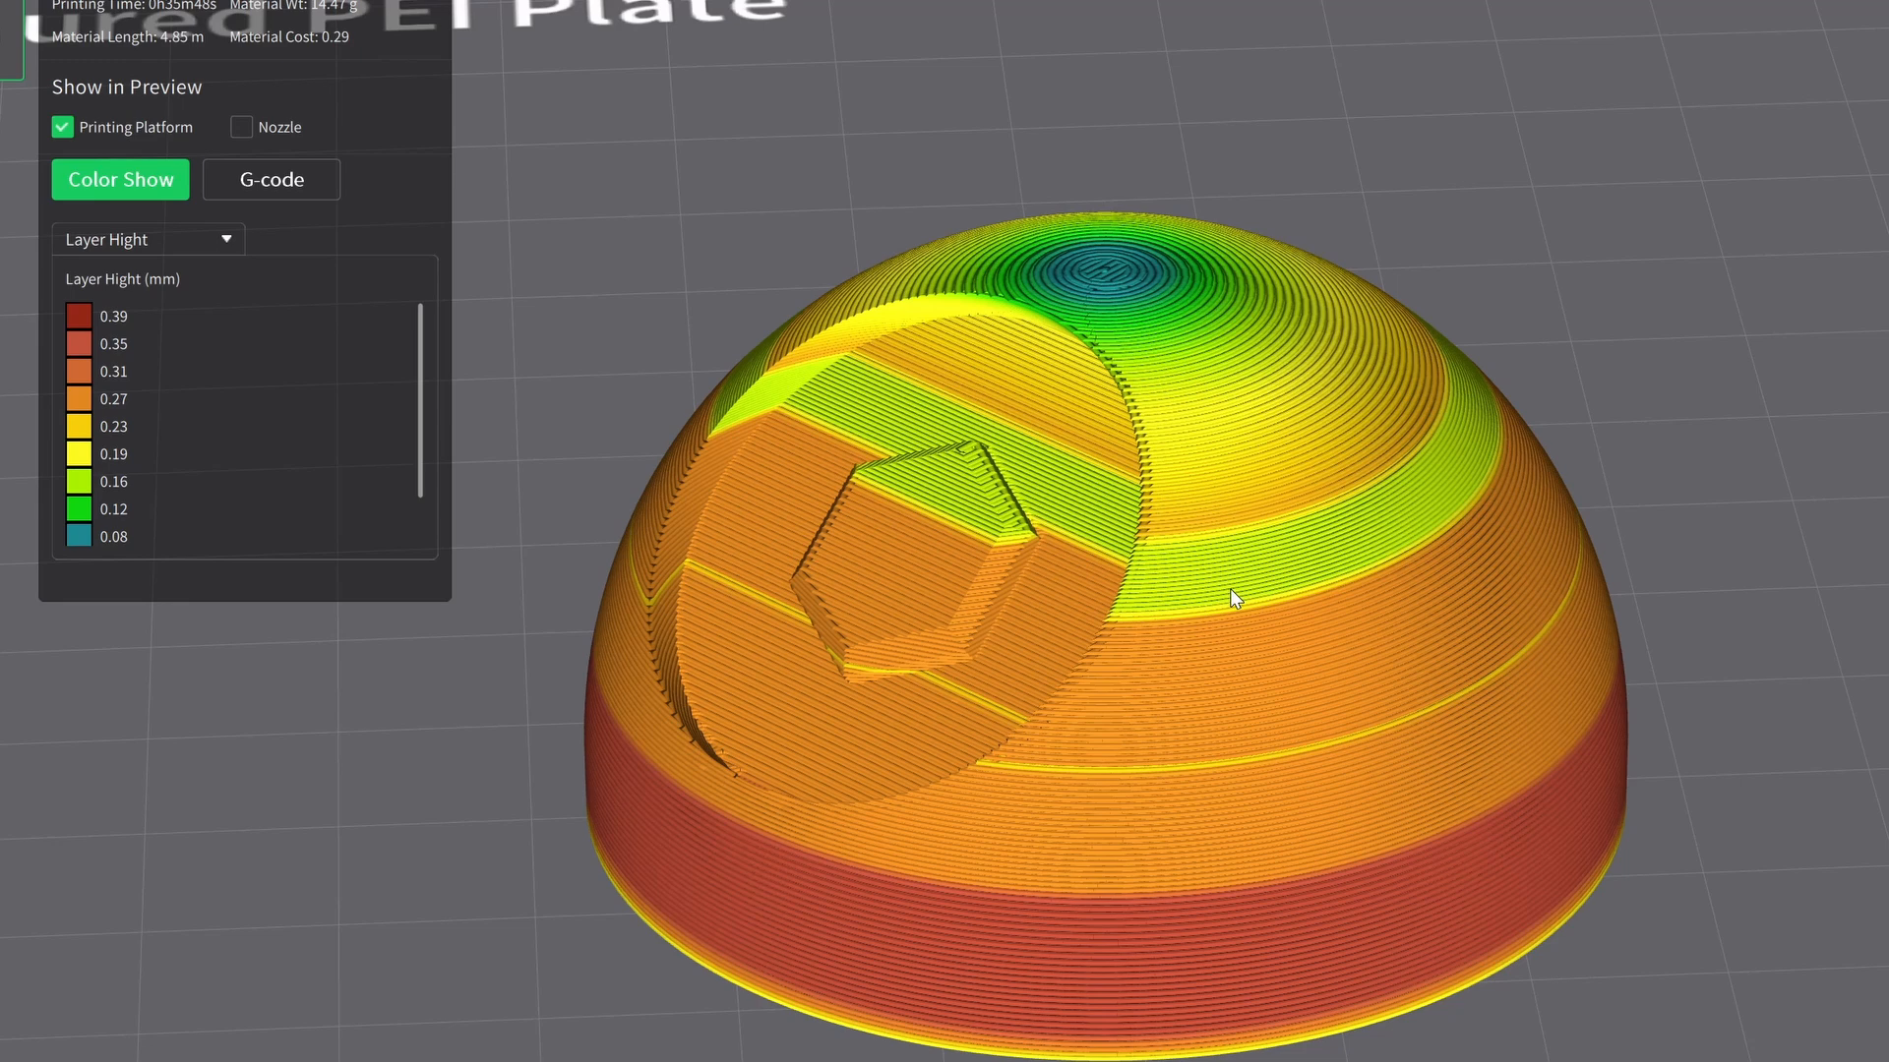
pyautogui.moveTo(1221, 596)
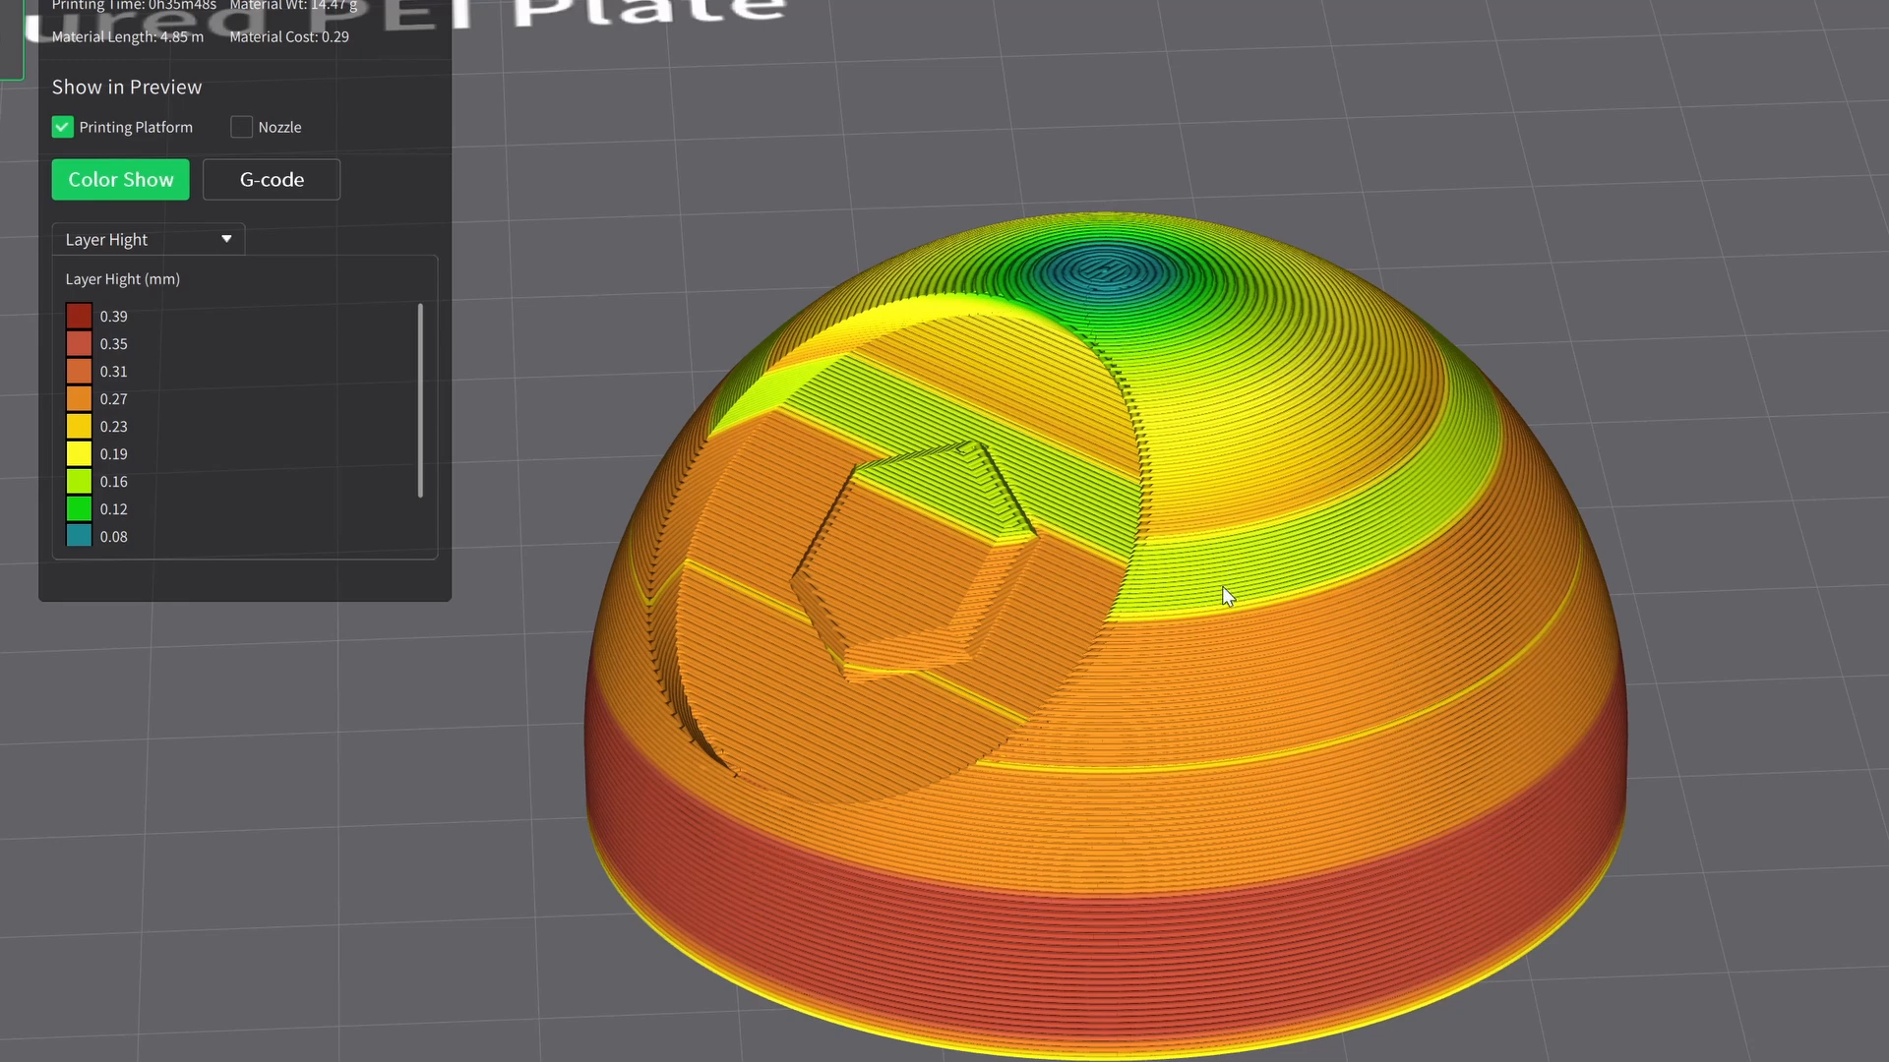
pyautogui.moveTo(1265, 600)
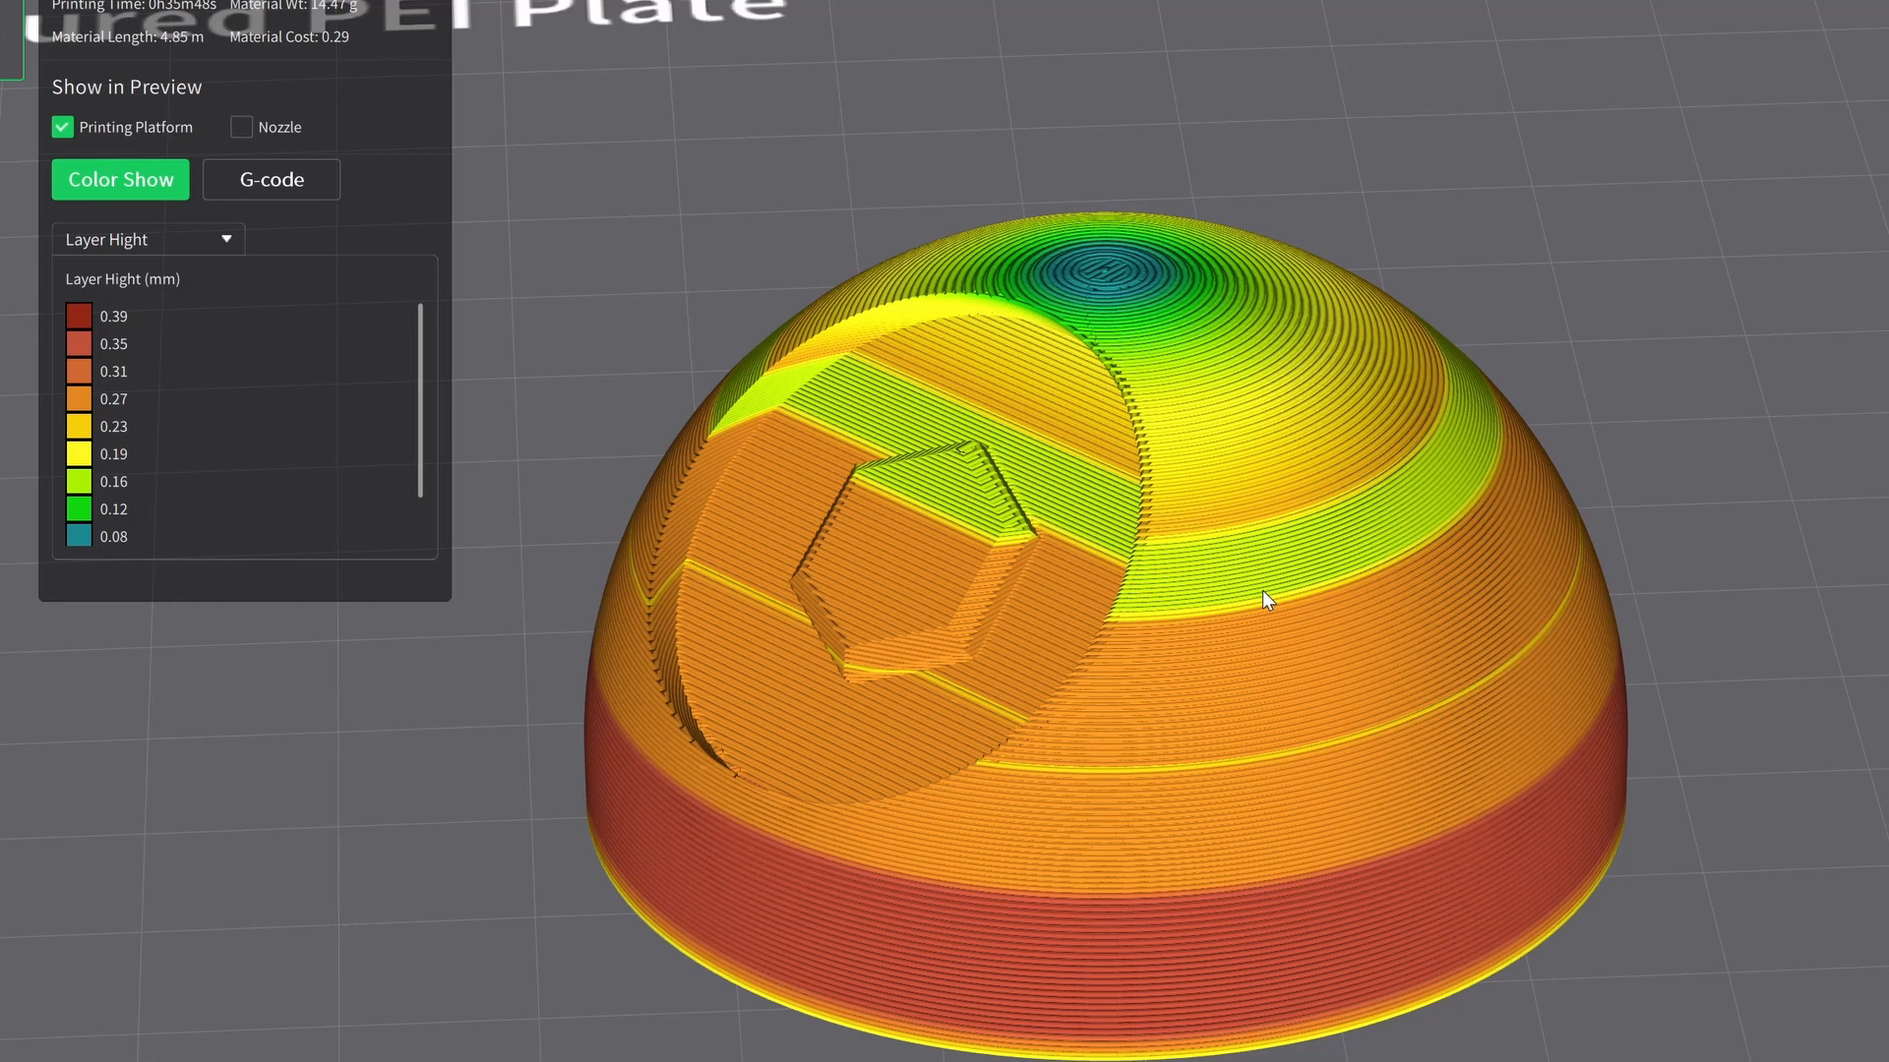
pyautogui.moveTo(1312, 844)
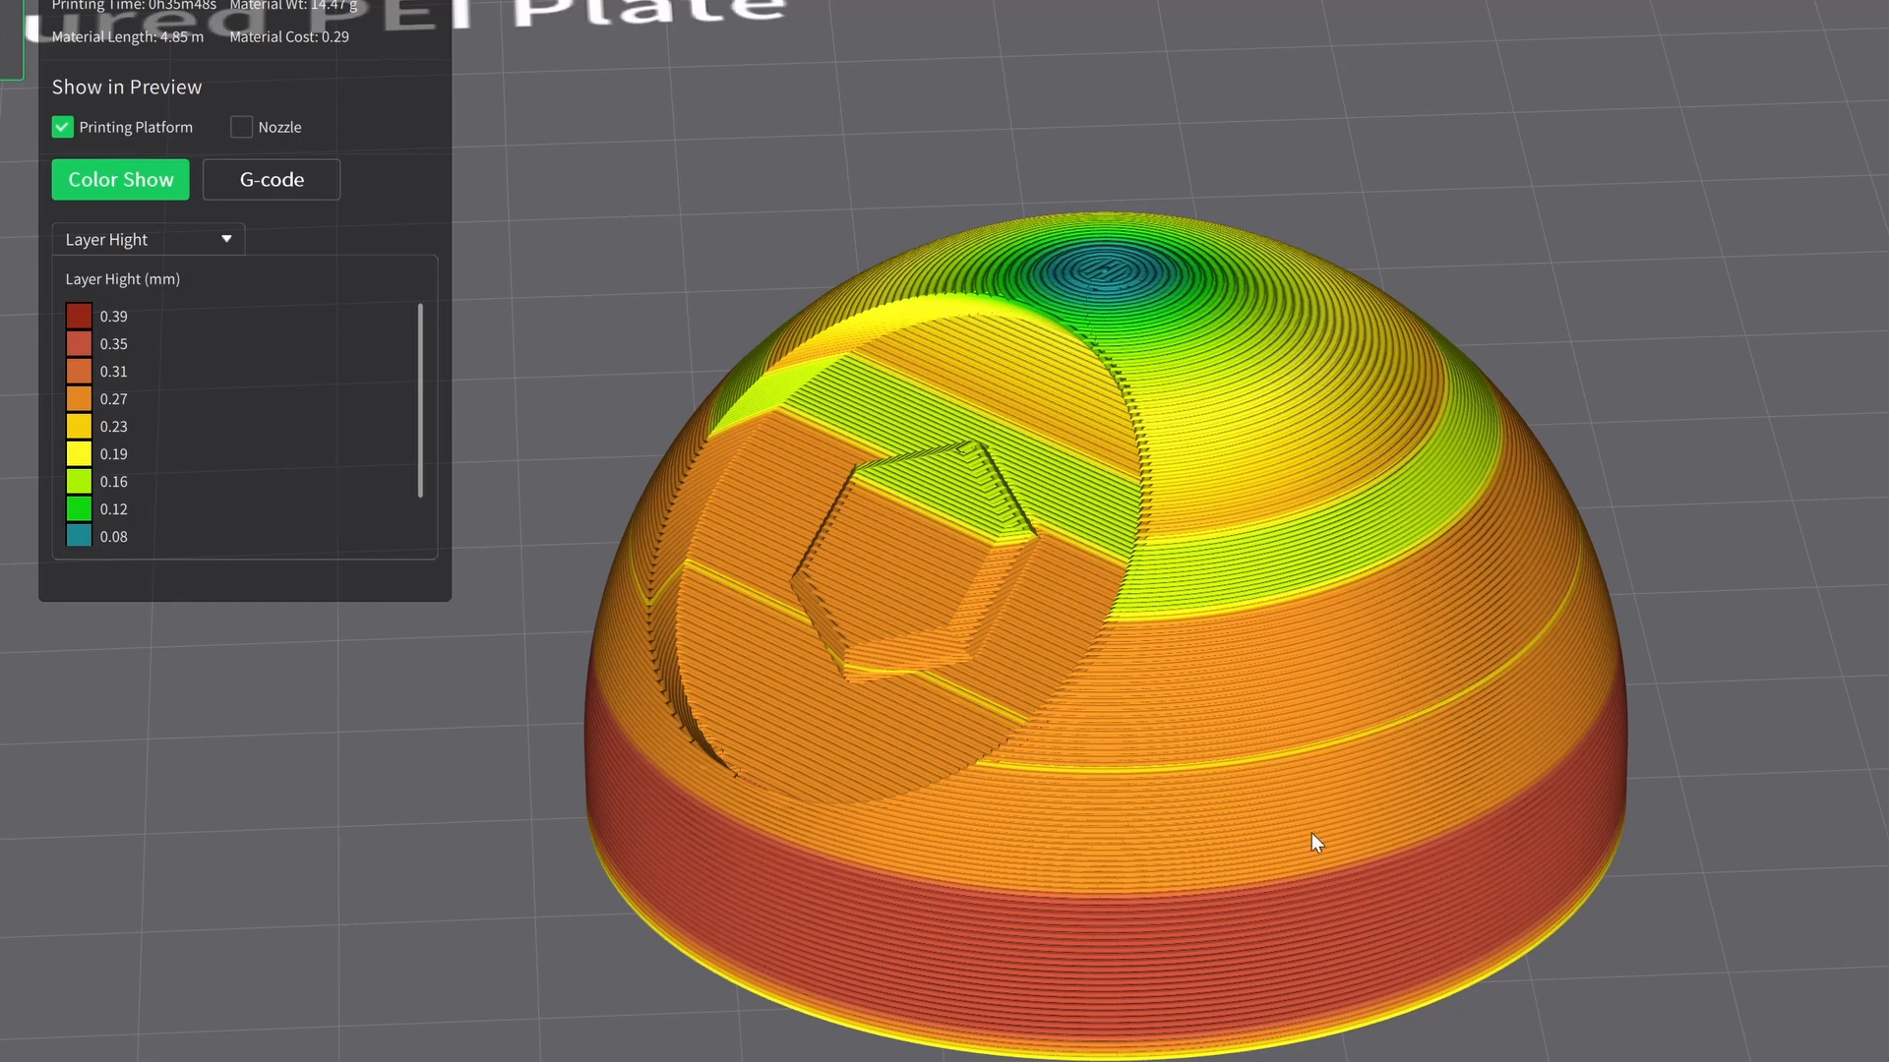
pyautogui.moveTo(1346, 995)
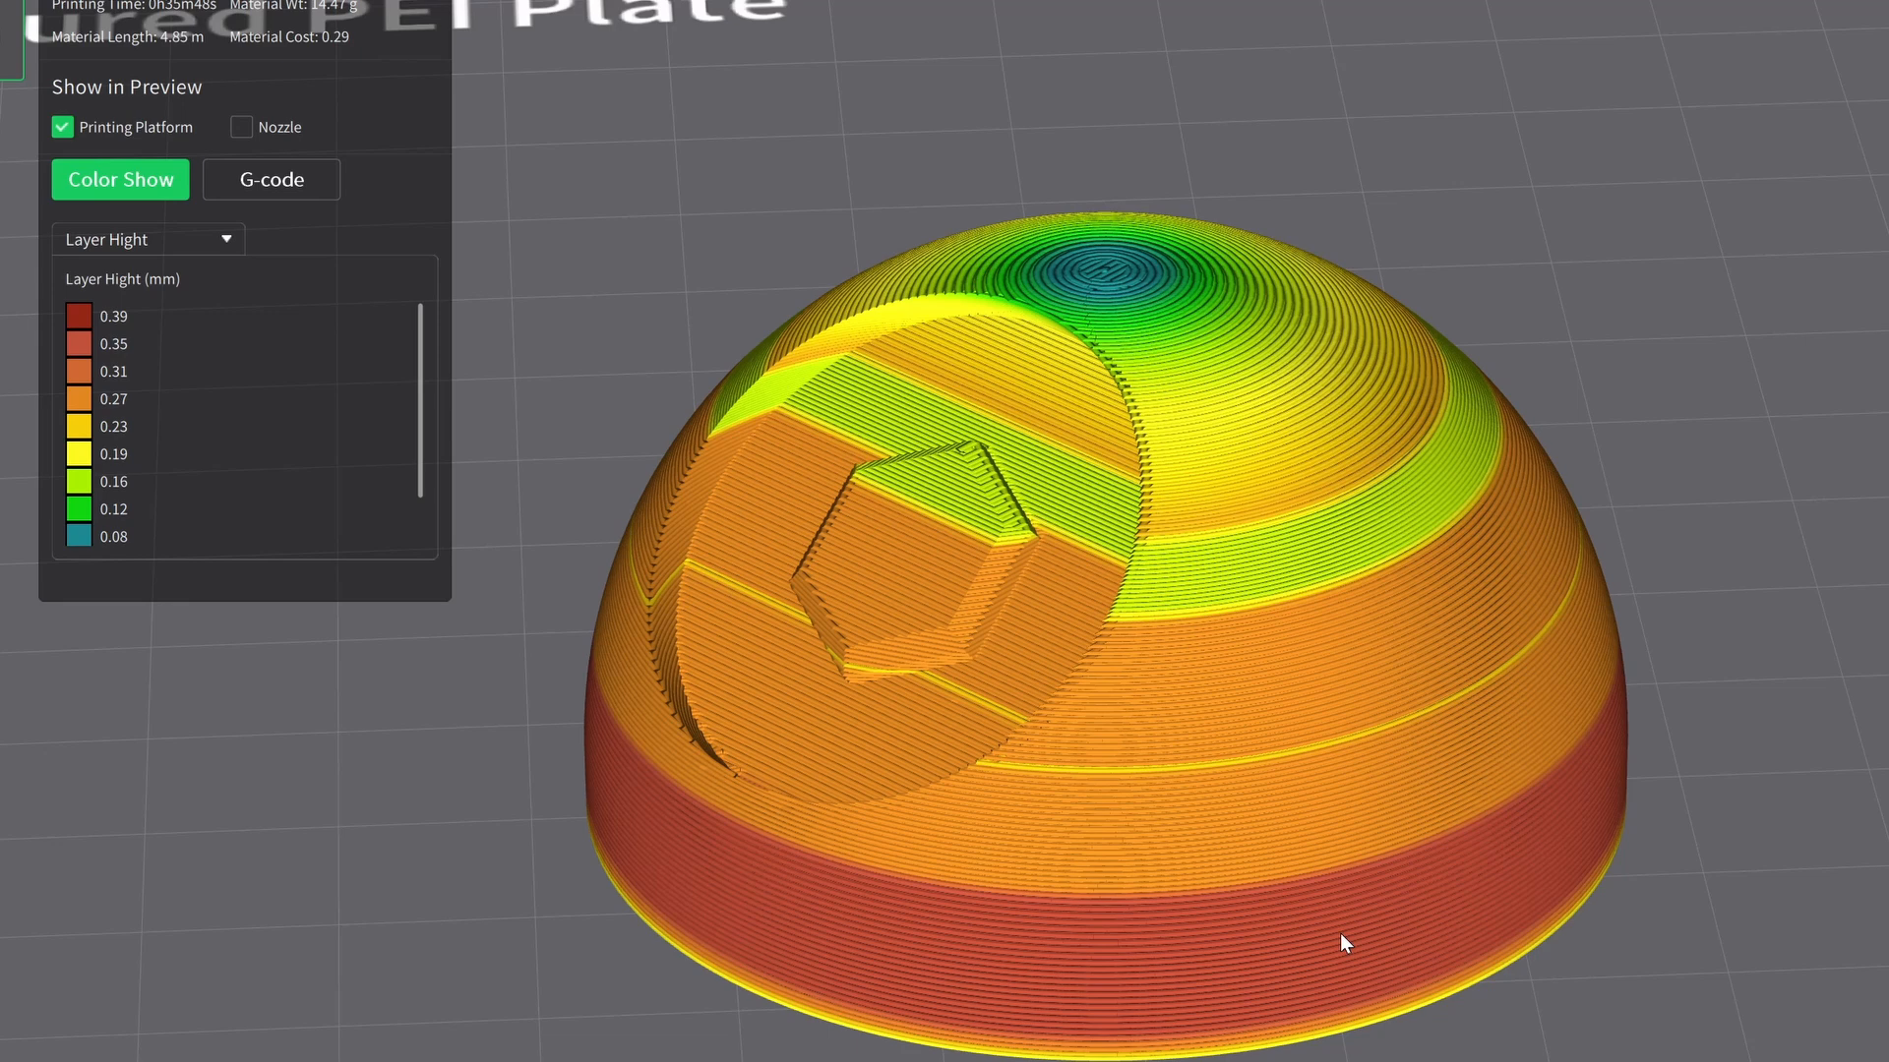
pyautogui.moveTo(1338, 642)
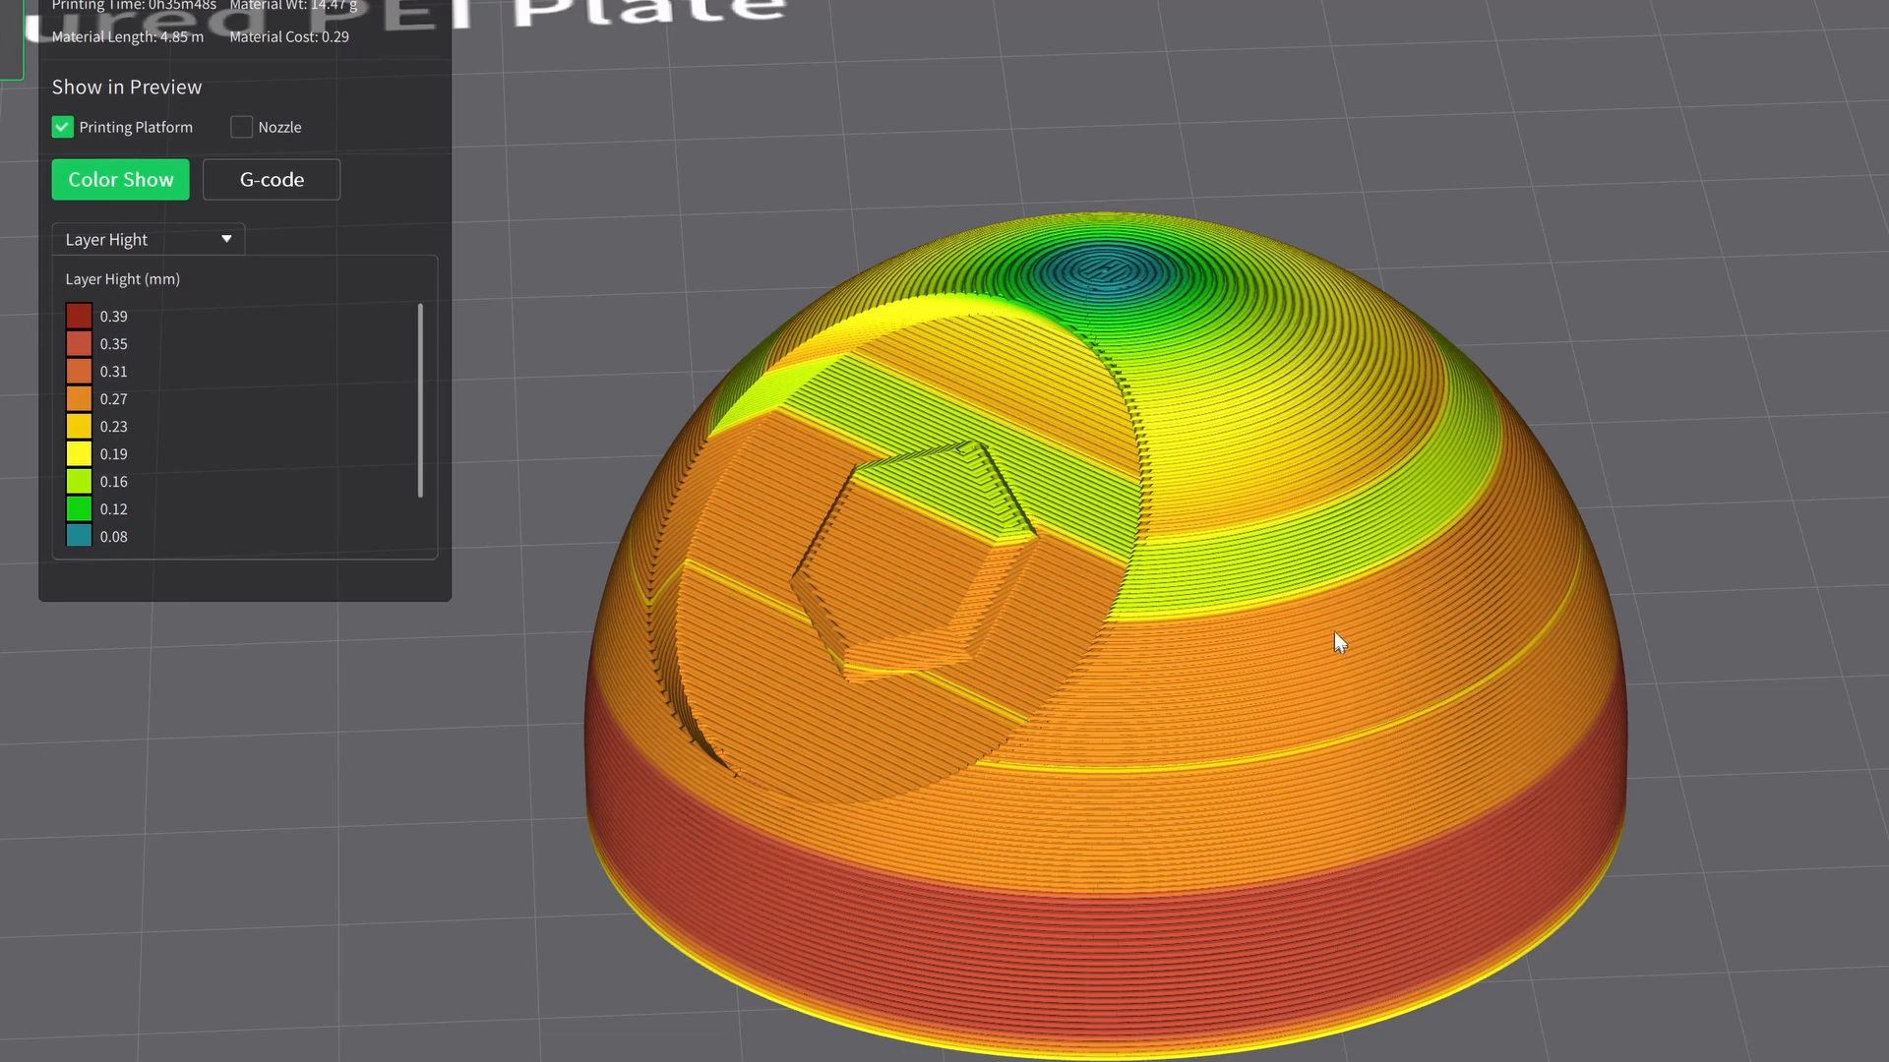
pyautogui.moveTo(1300, 409)
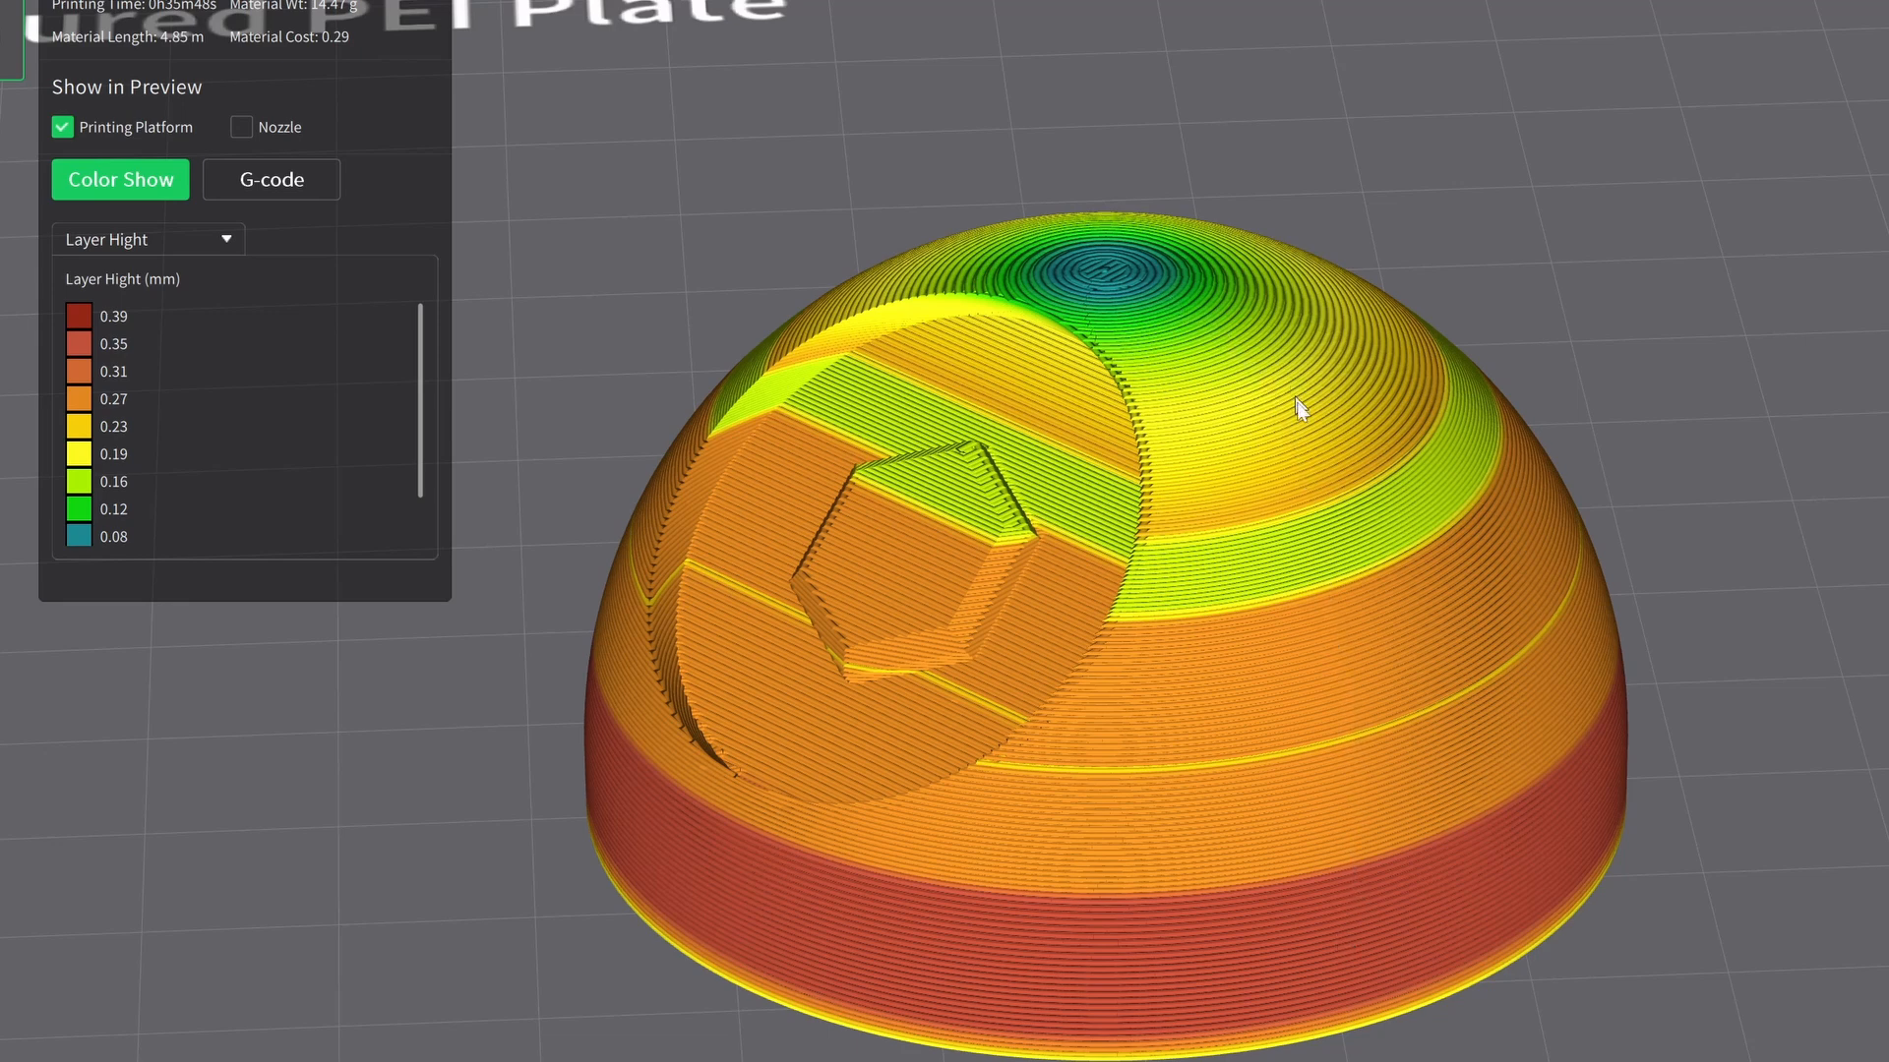
pyautogui.moveTo(1113, 305)
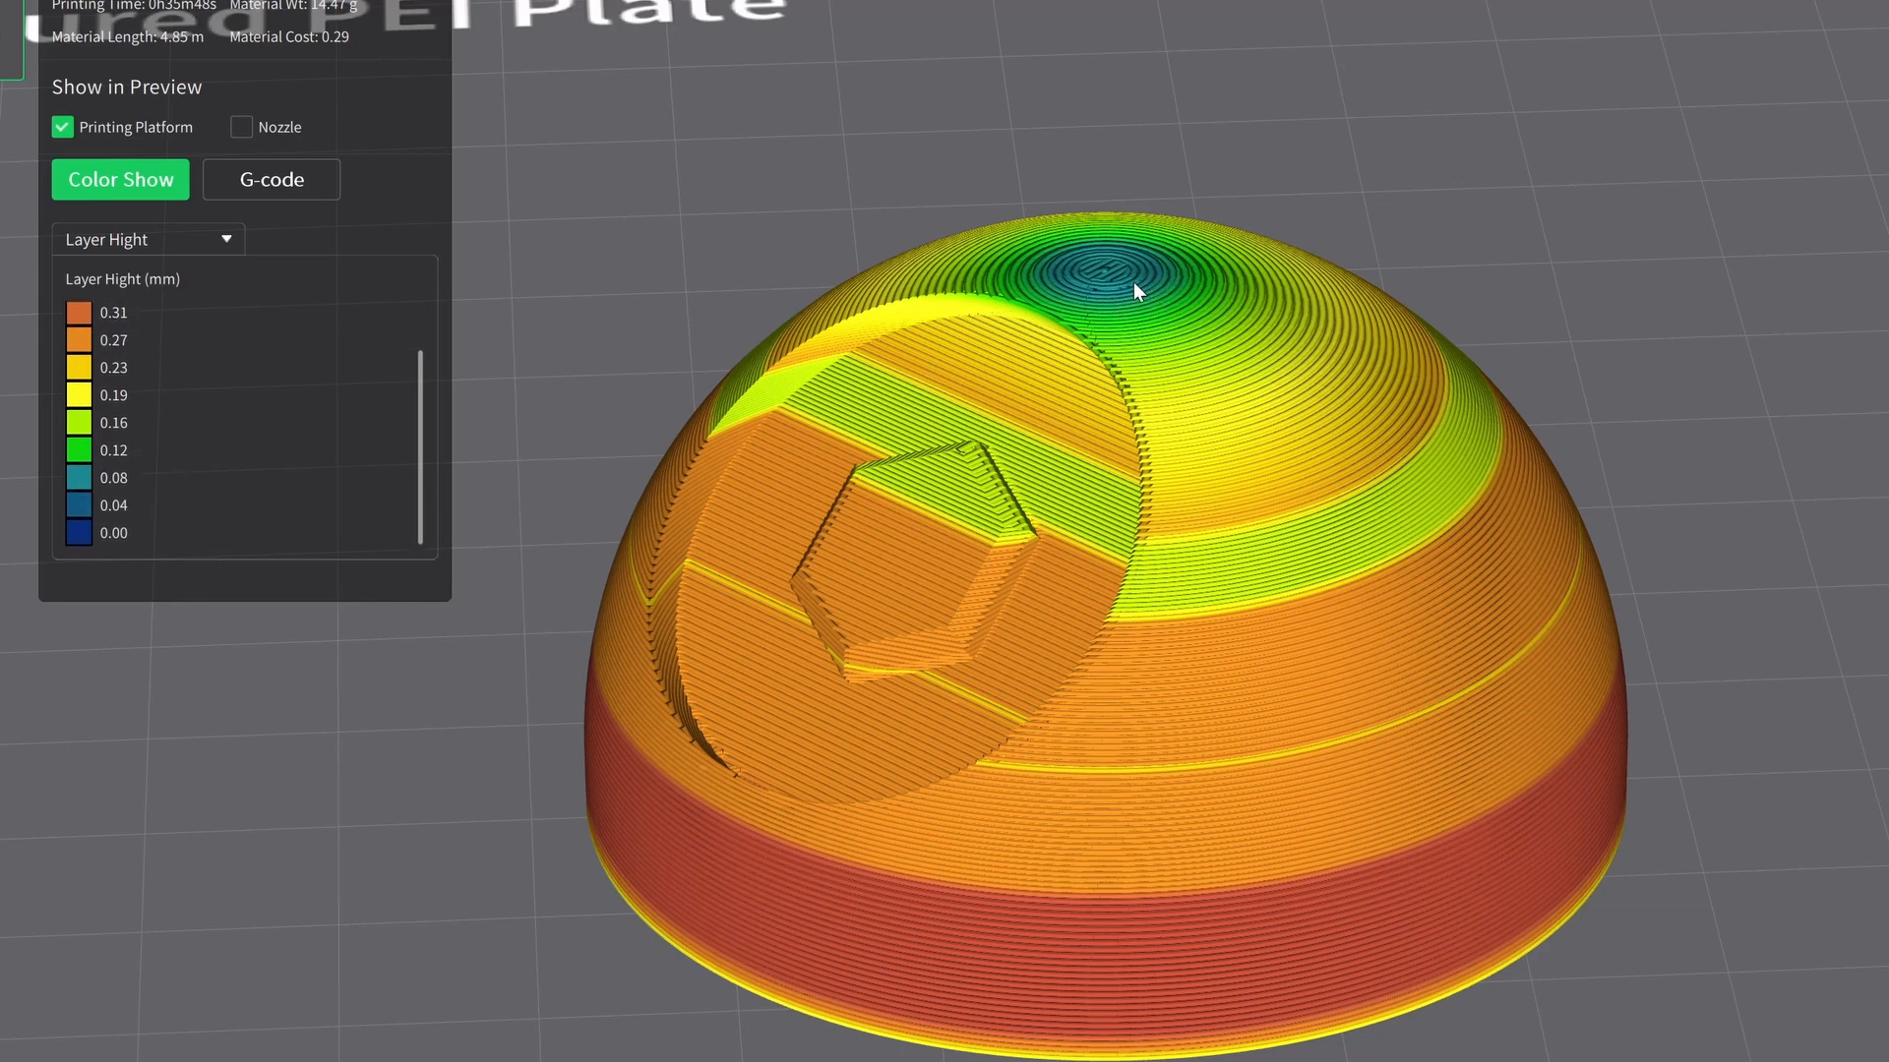
pyautogui.moveTo(1133, 275)
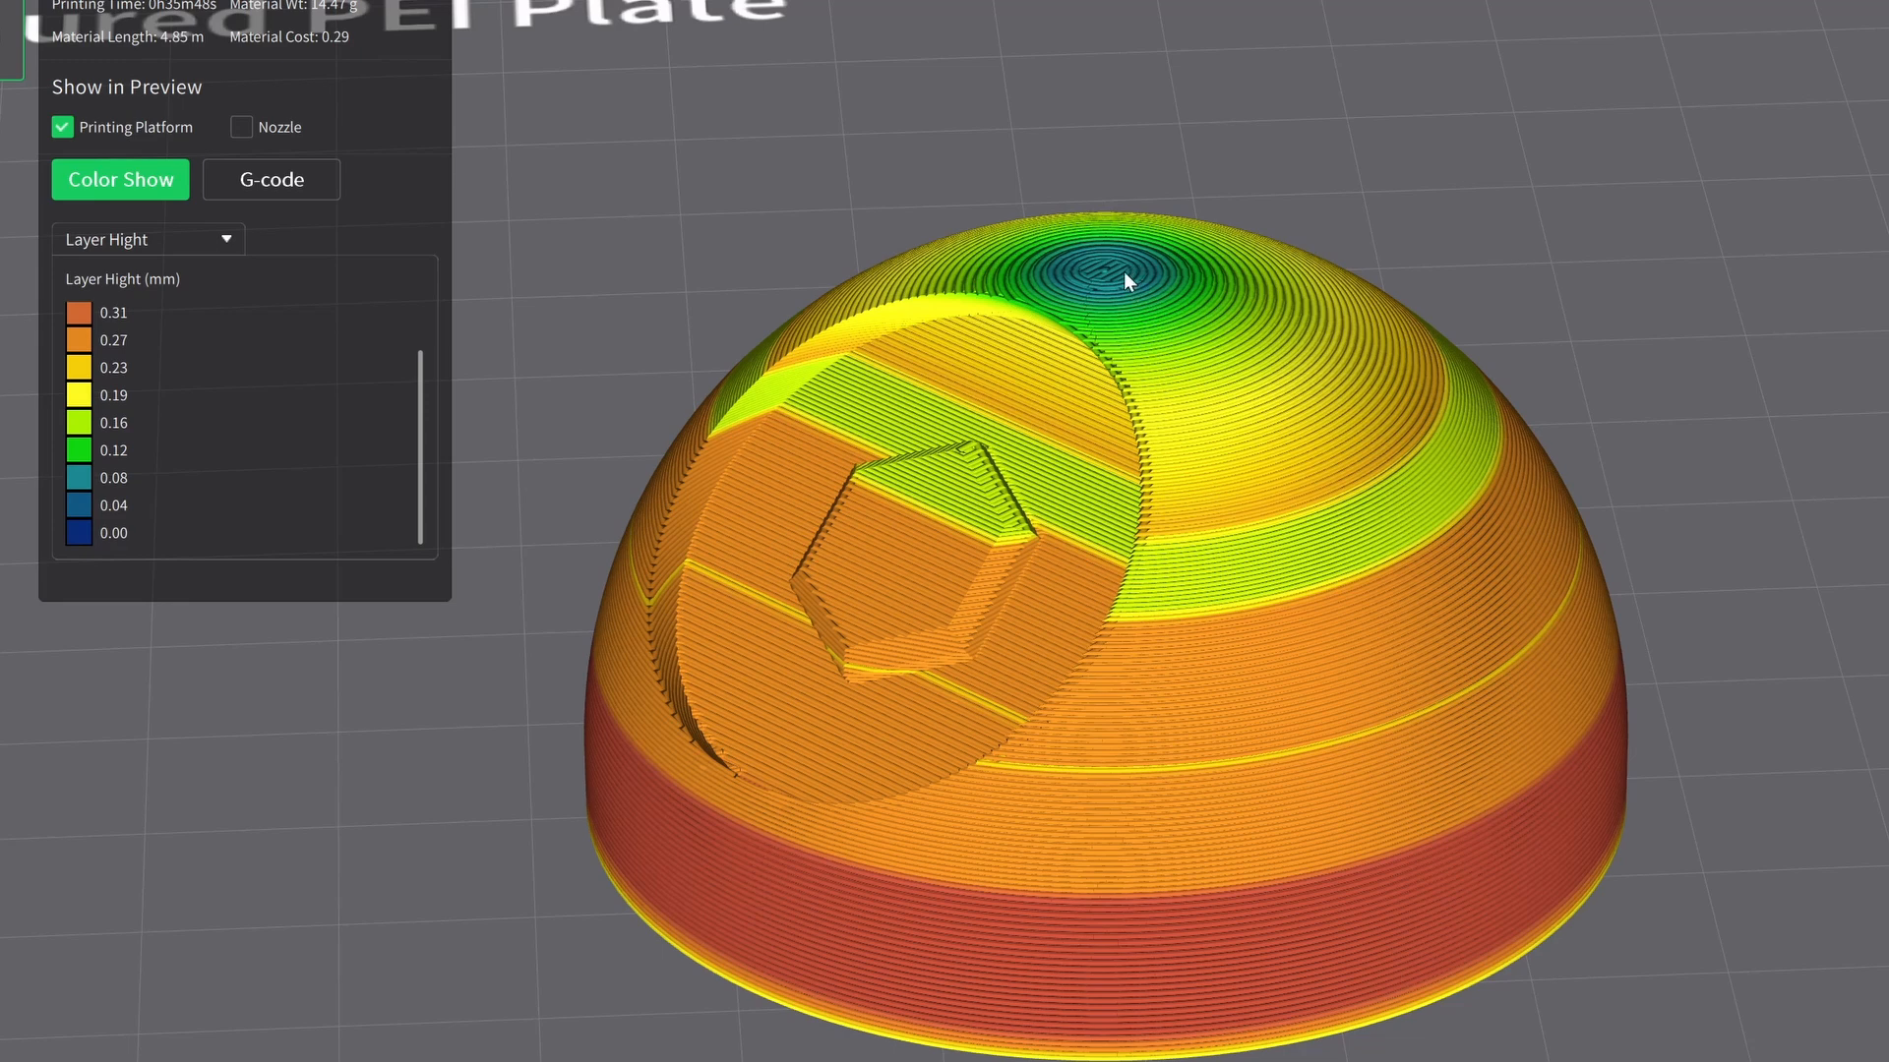
pyautogui.moveTo(1130, 275)
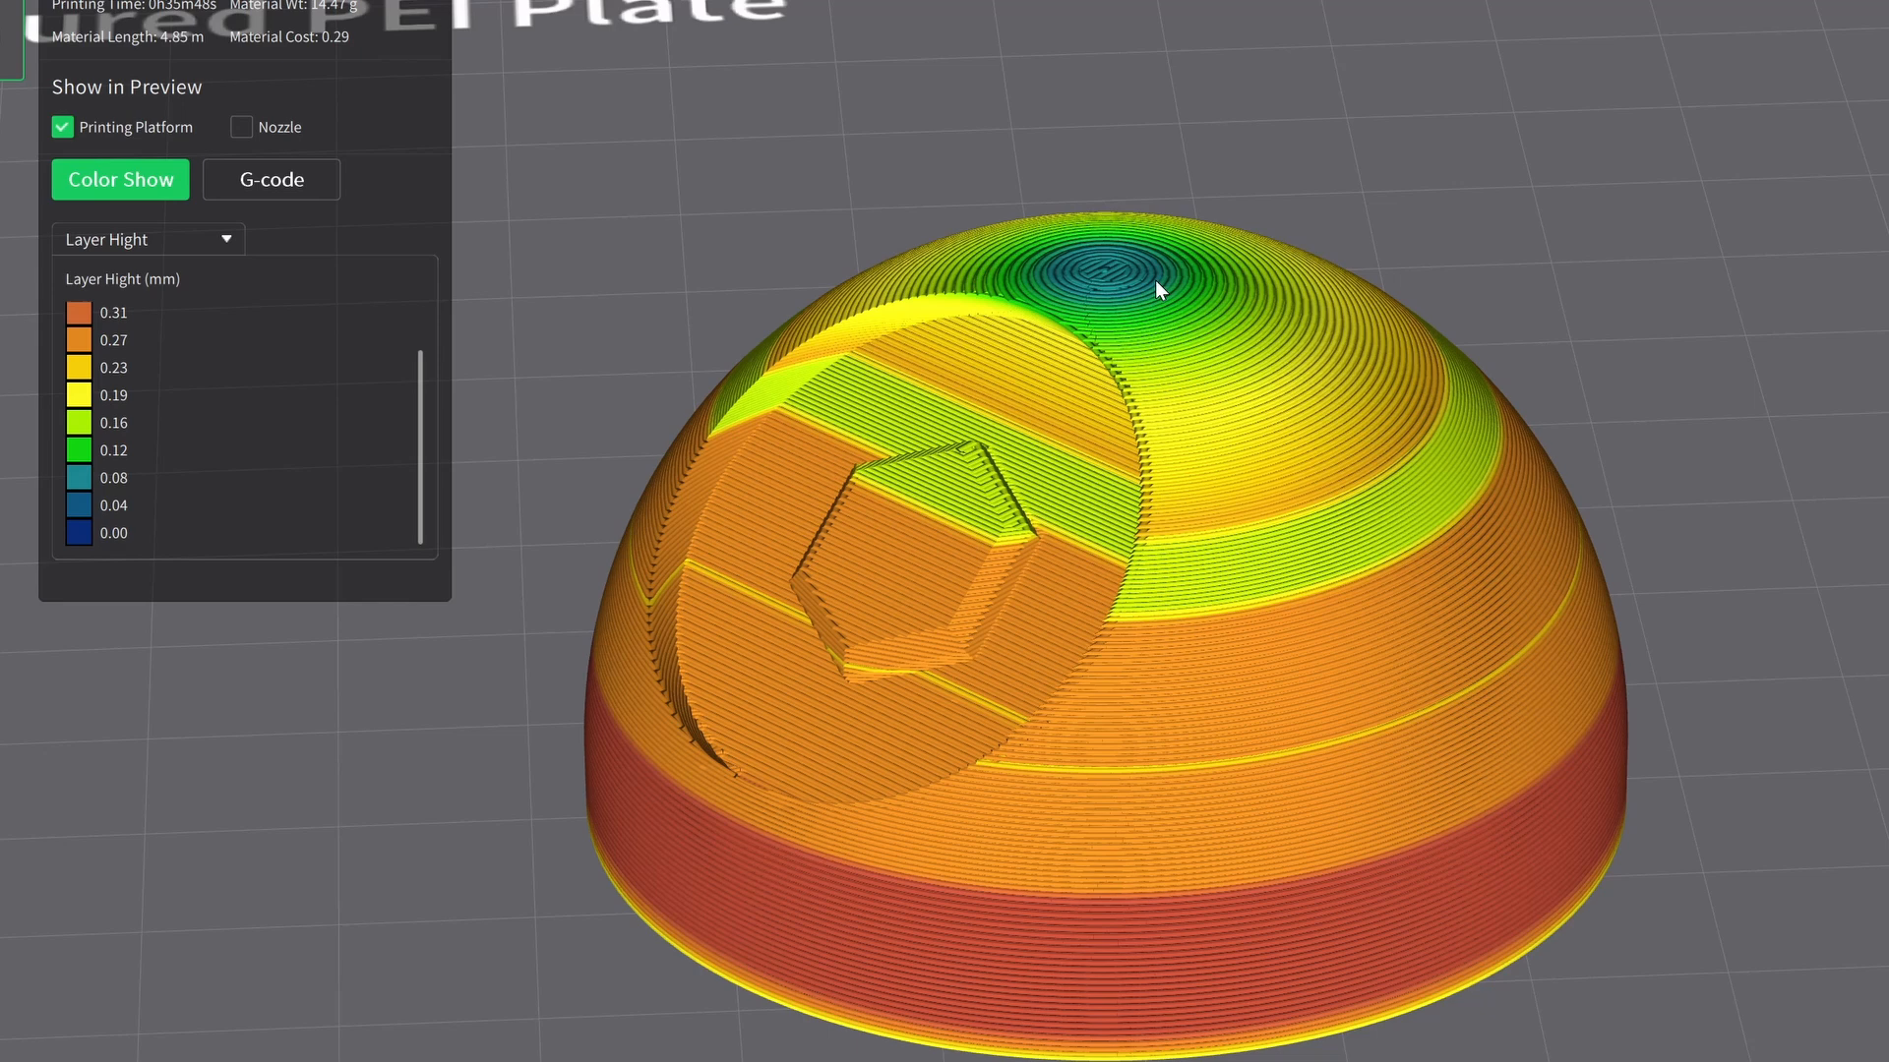
pyautogui.moveTo(1145, 282)
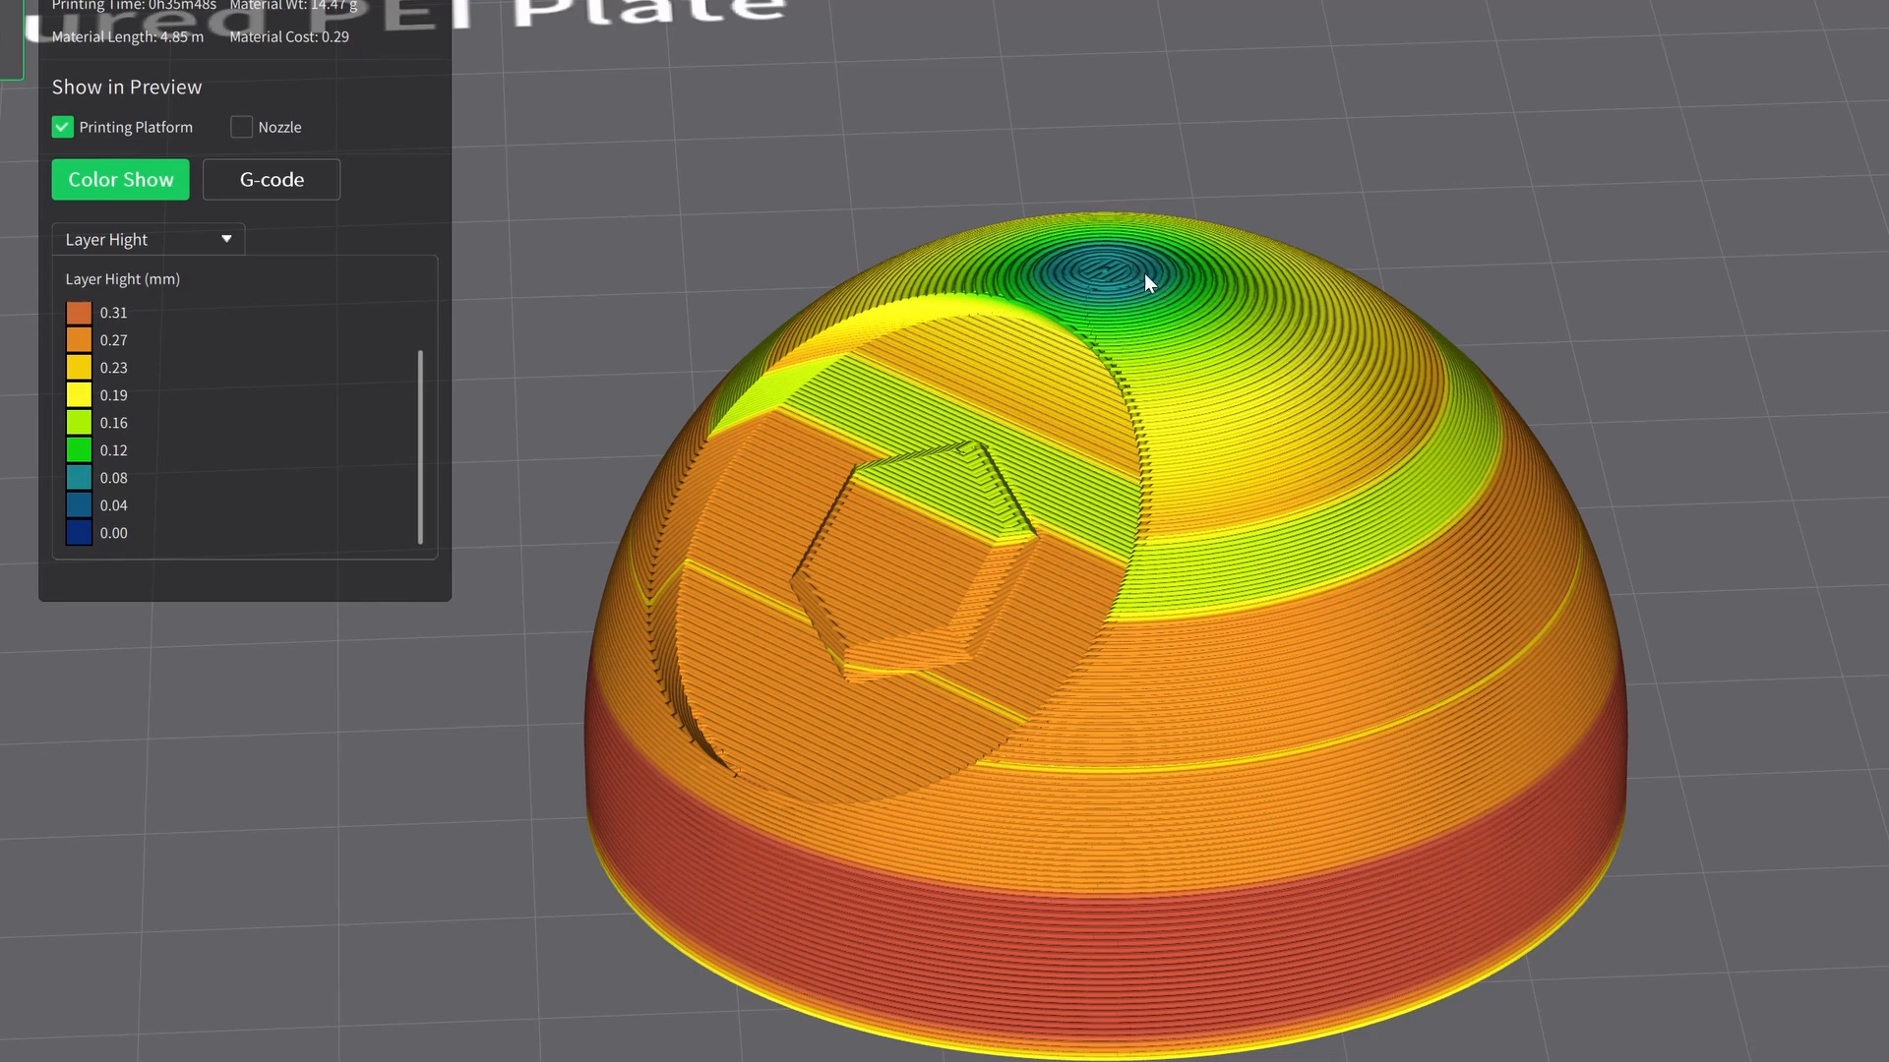
pyautogui.moveTo(1737, 474)
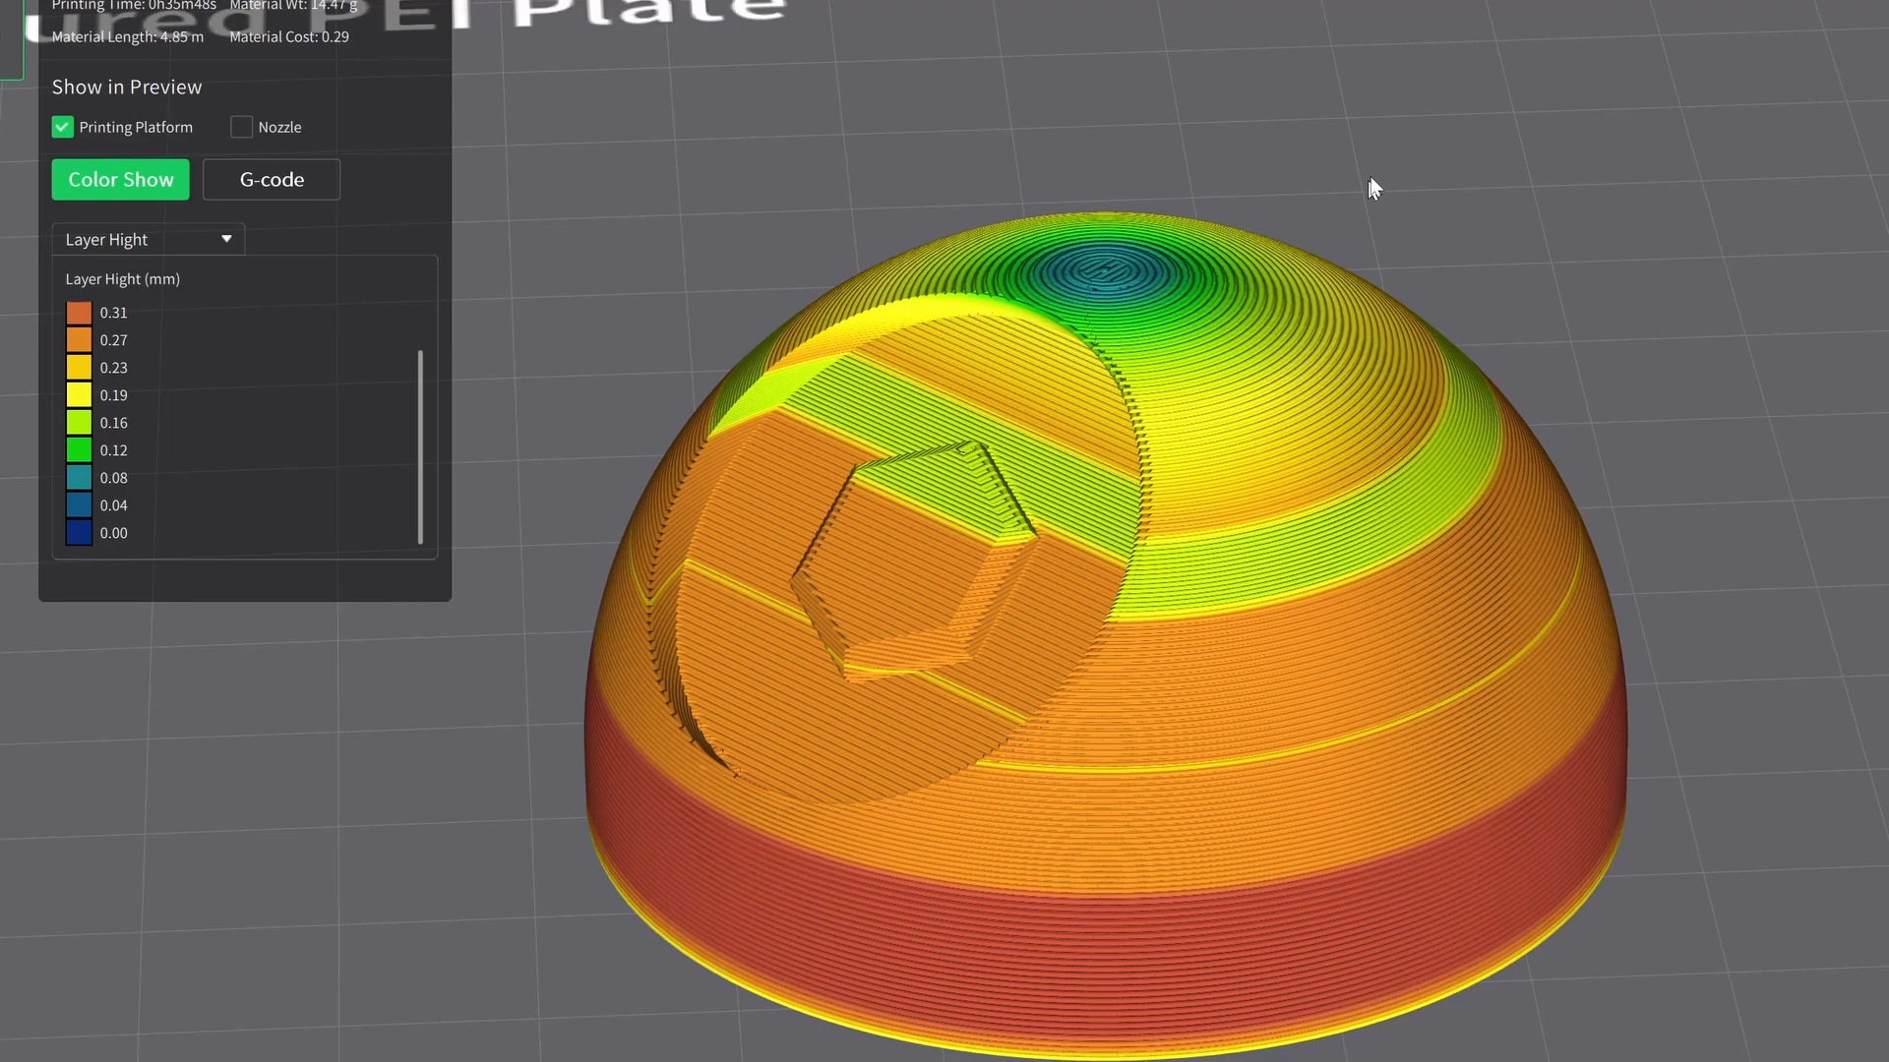
pyautogui.moveTo(173, 1003)
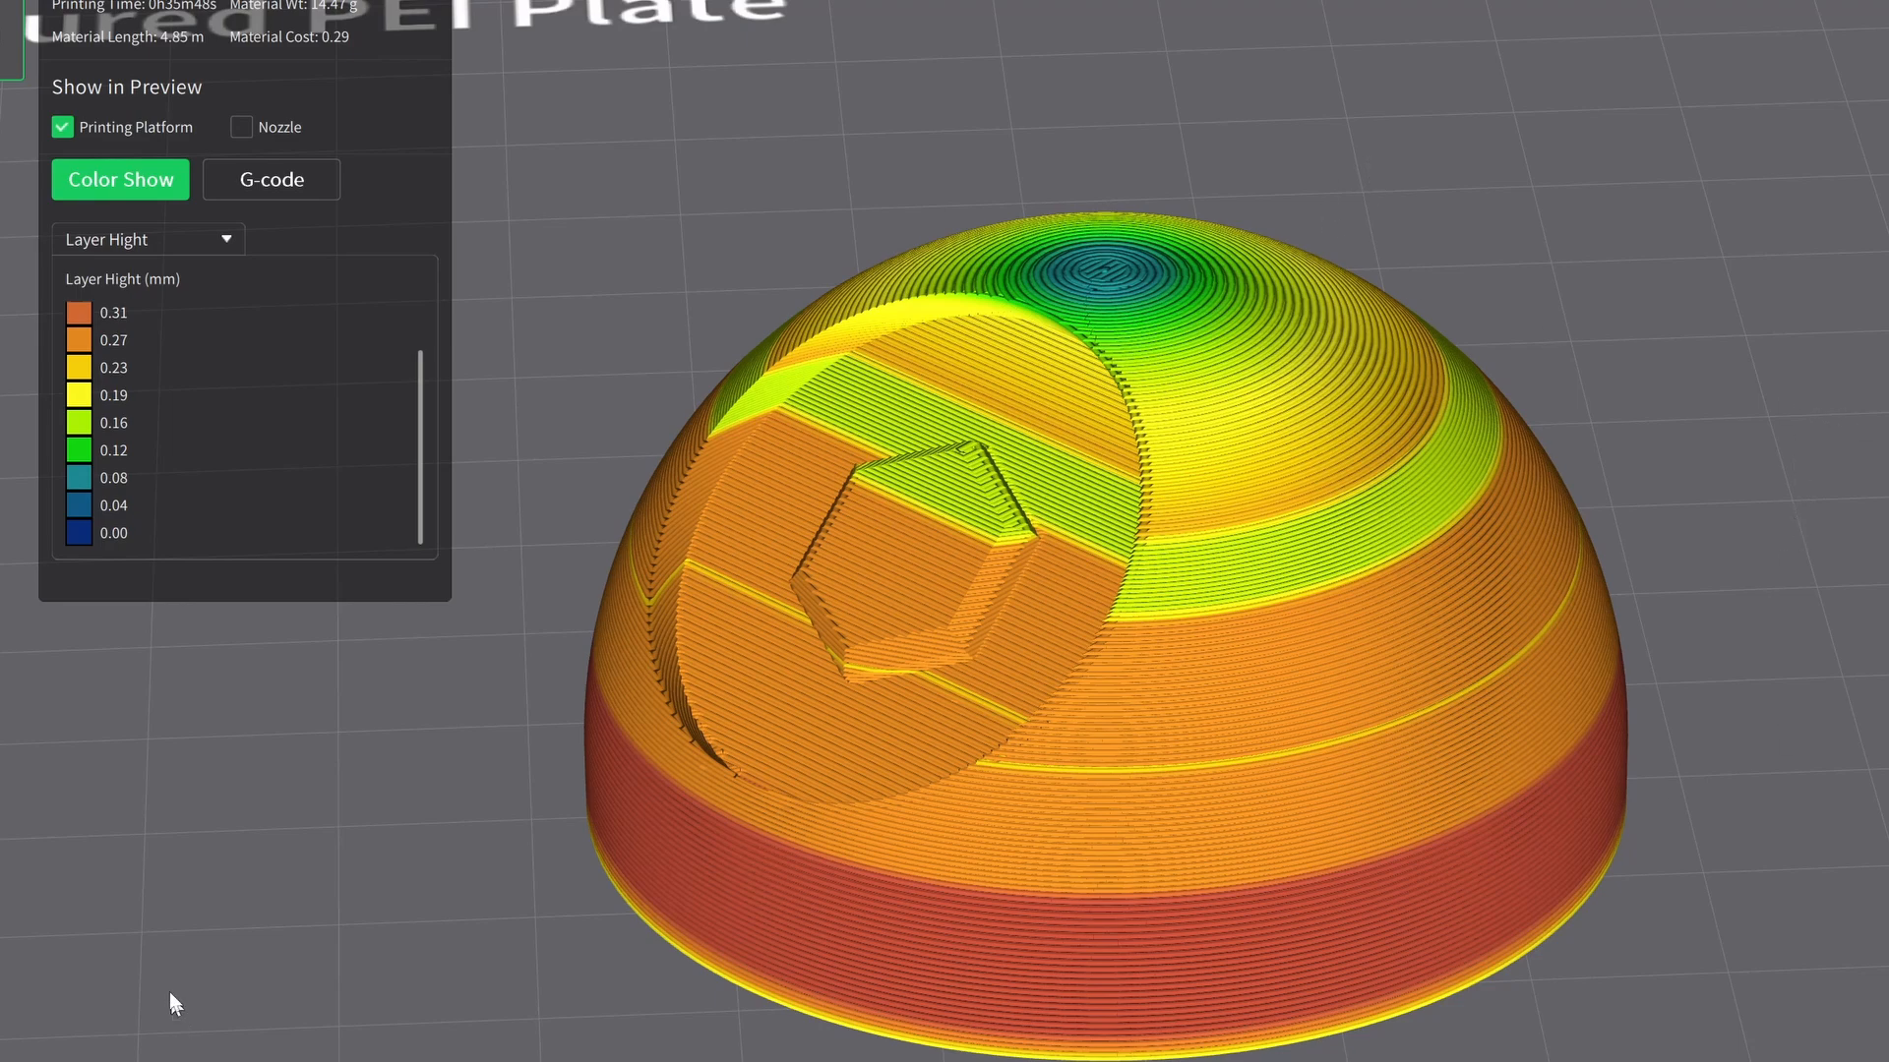
pyautogui.moveTo(1241, 46)
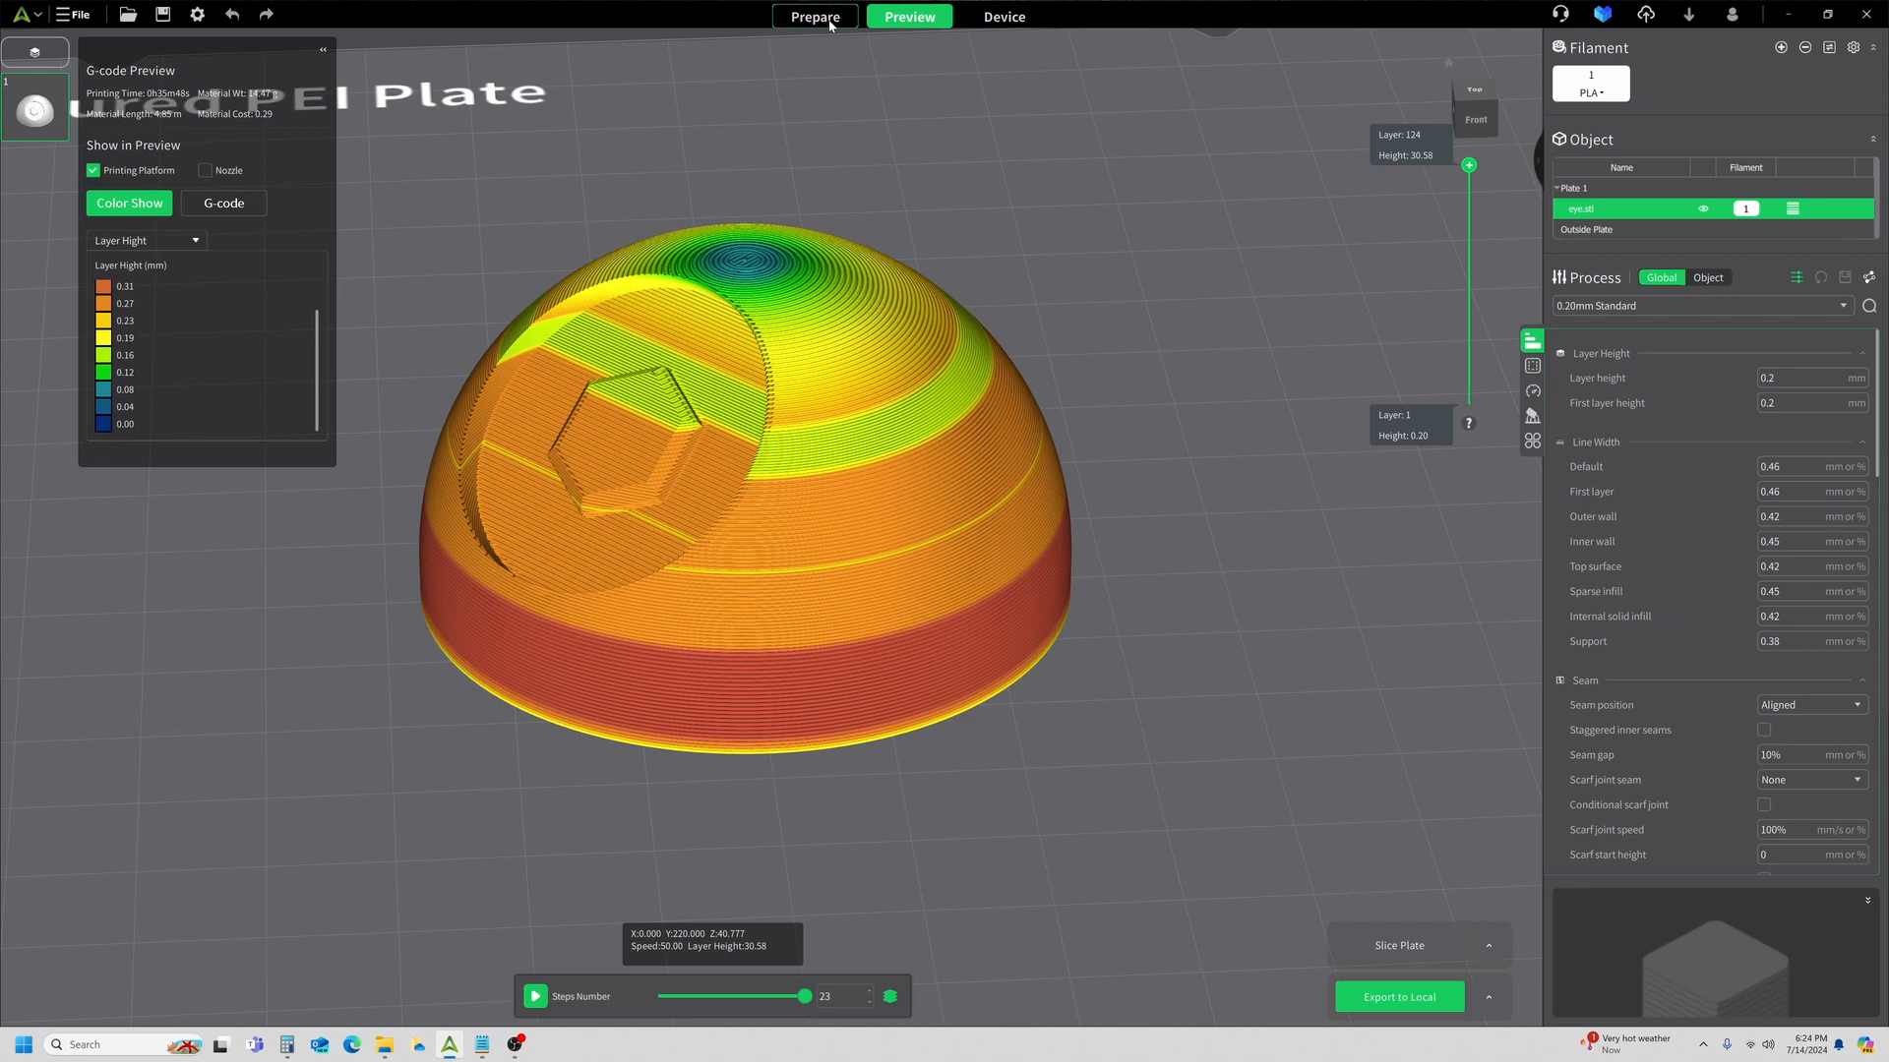
# In Prepare, apply smoothed adaptive layer heights to the dome and re-slice.
pyautogui.click(814, 18)
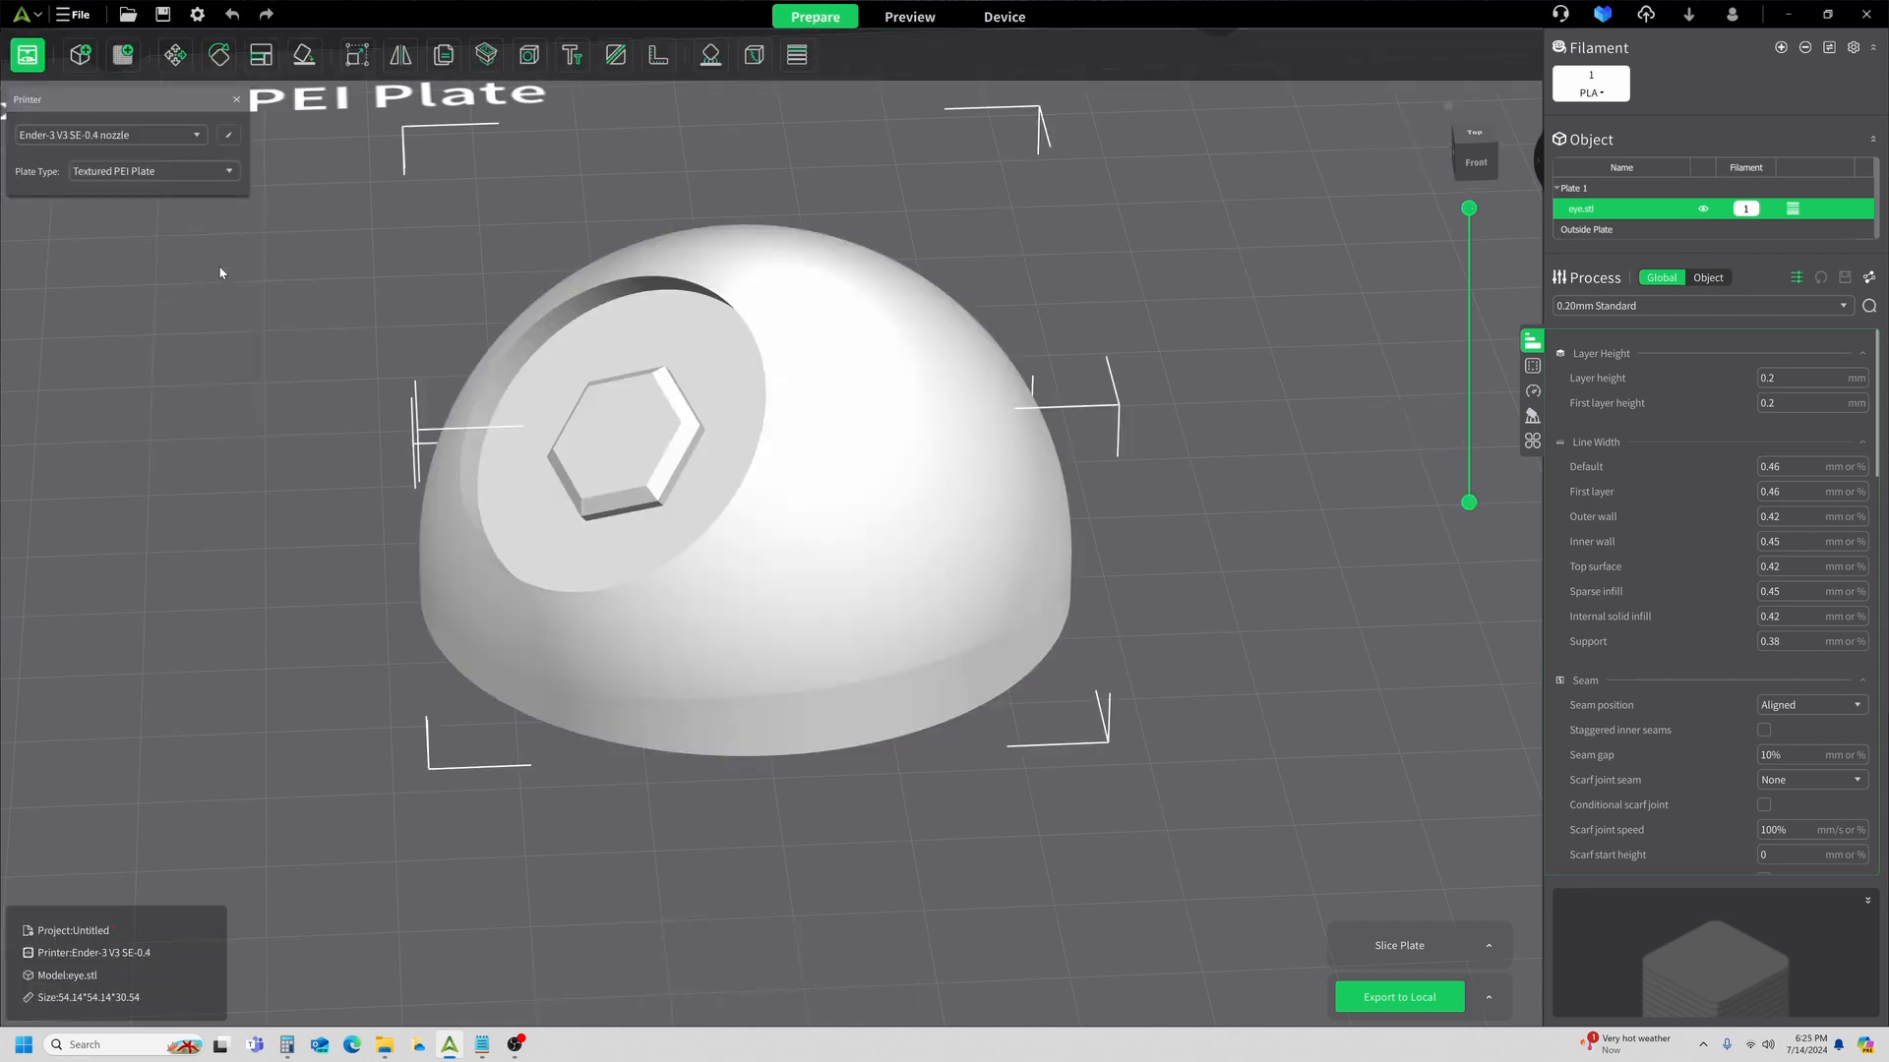
pyautogui.click(797, 55)
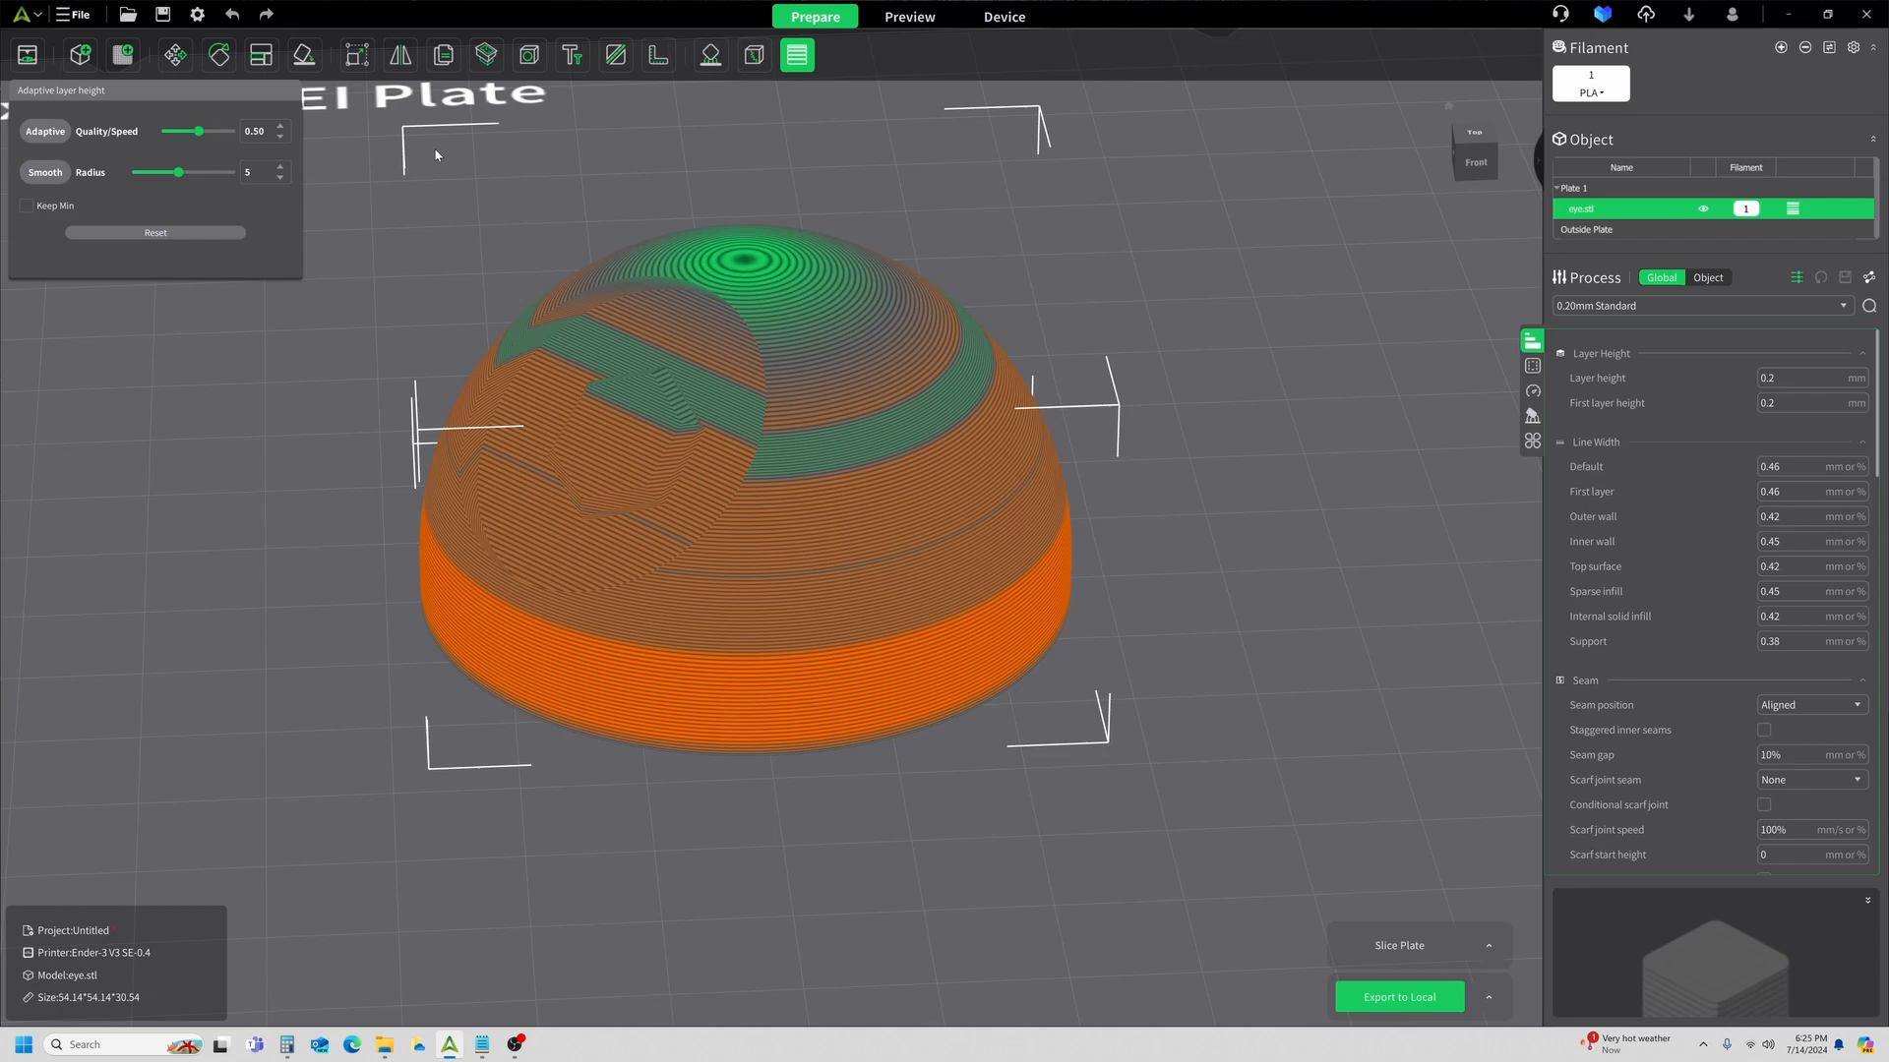
pyautogui.moveTo(29, 285)
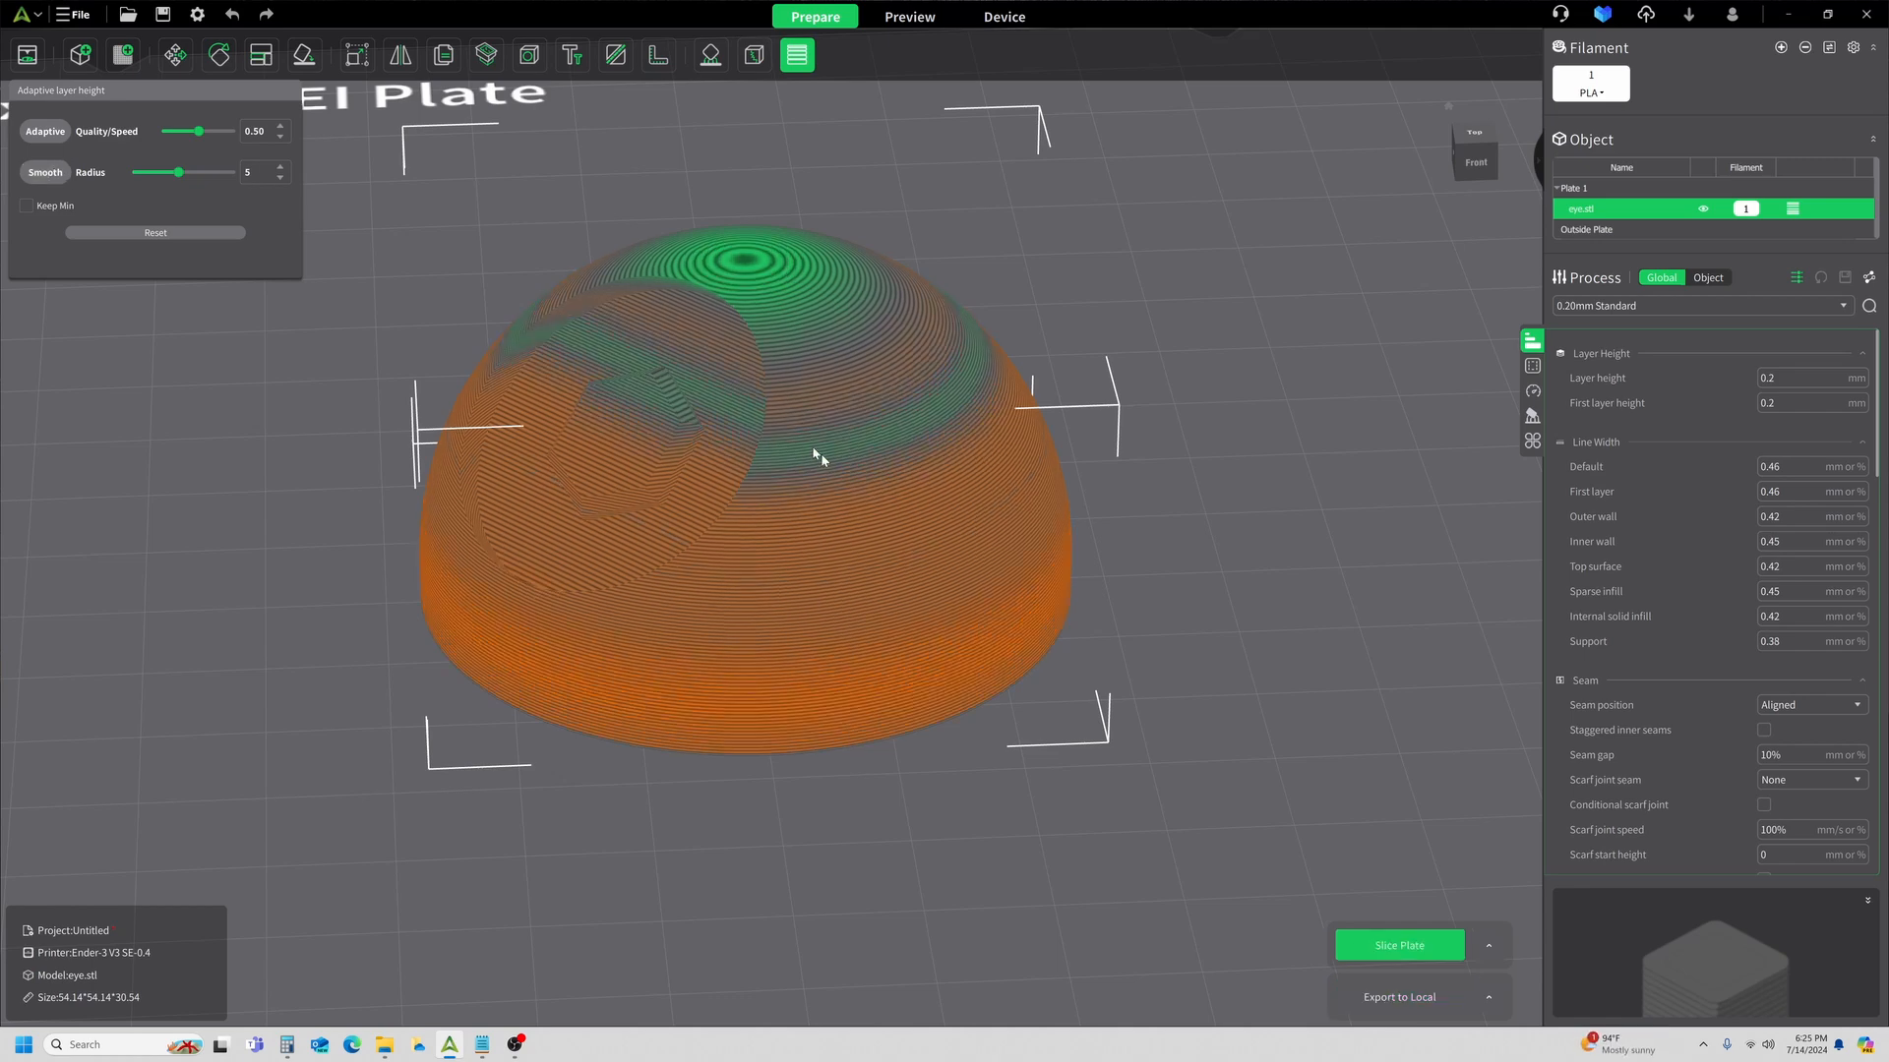
pyautogui.moveTo(386, 527)
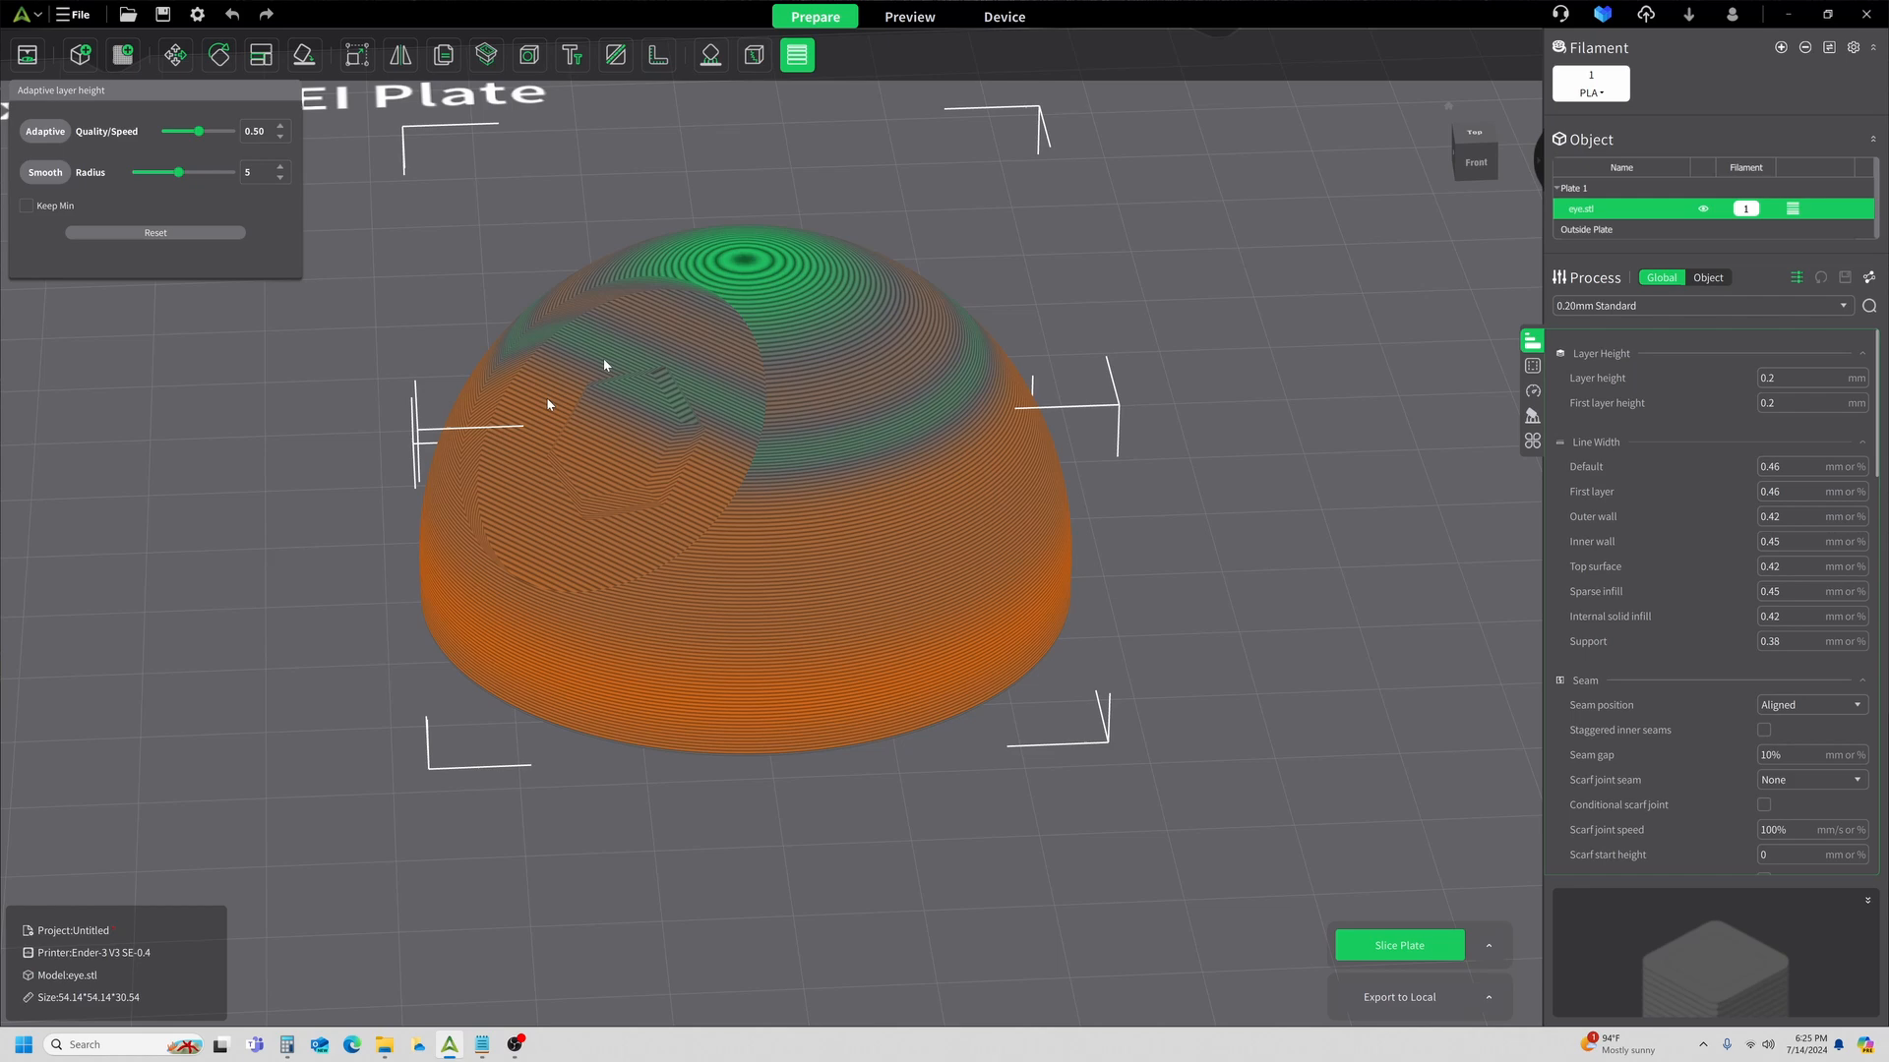
pyautogui.click(1399, 944)
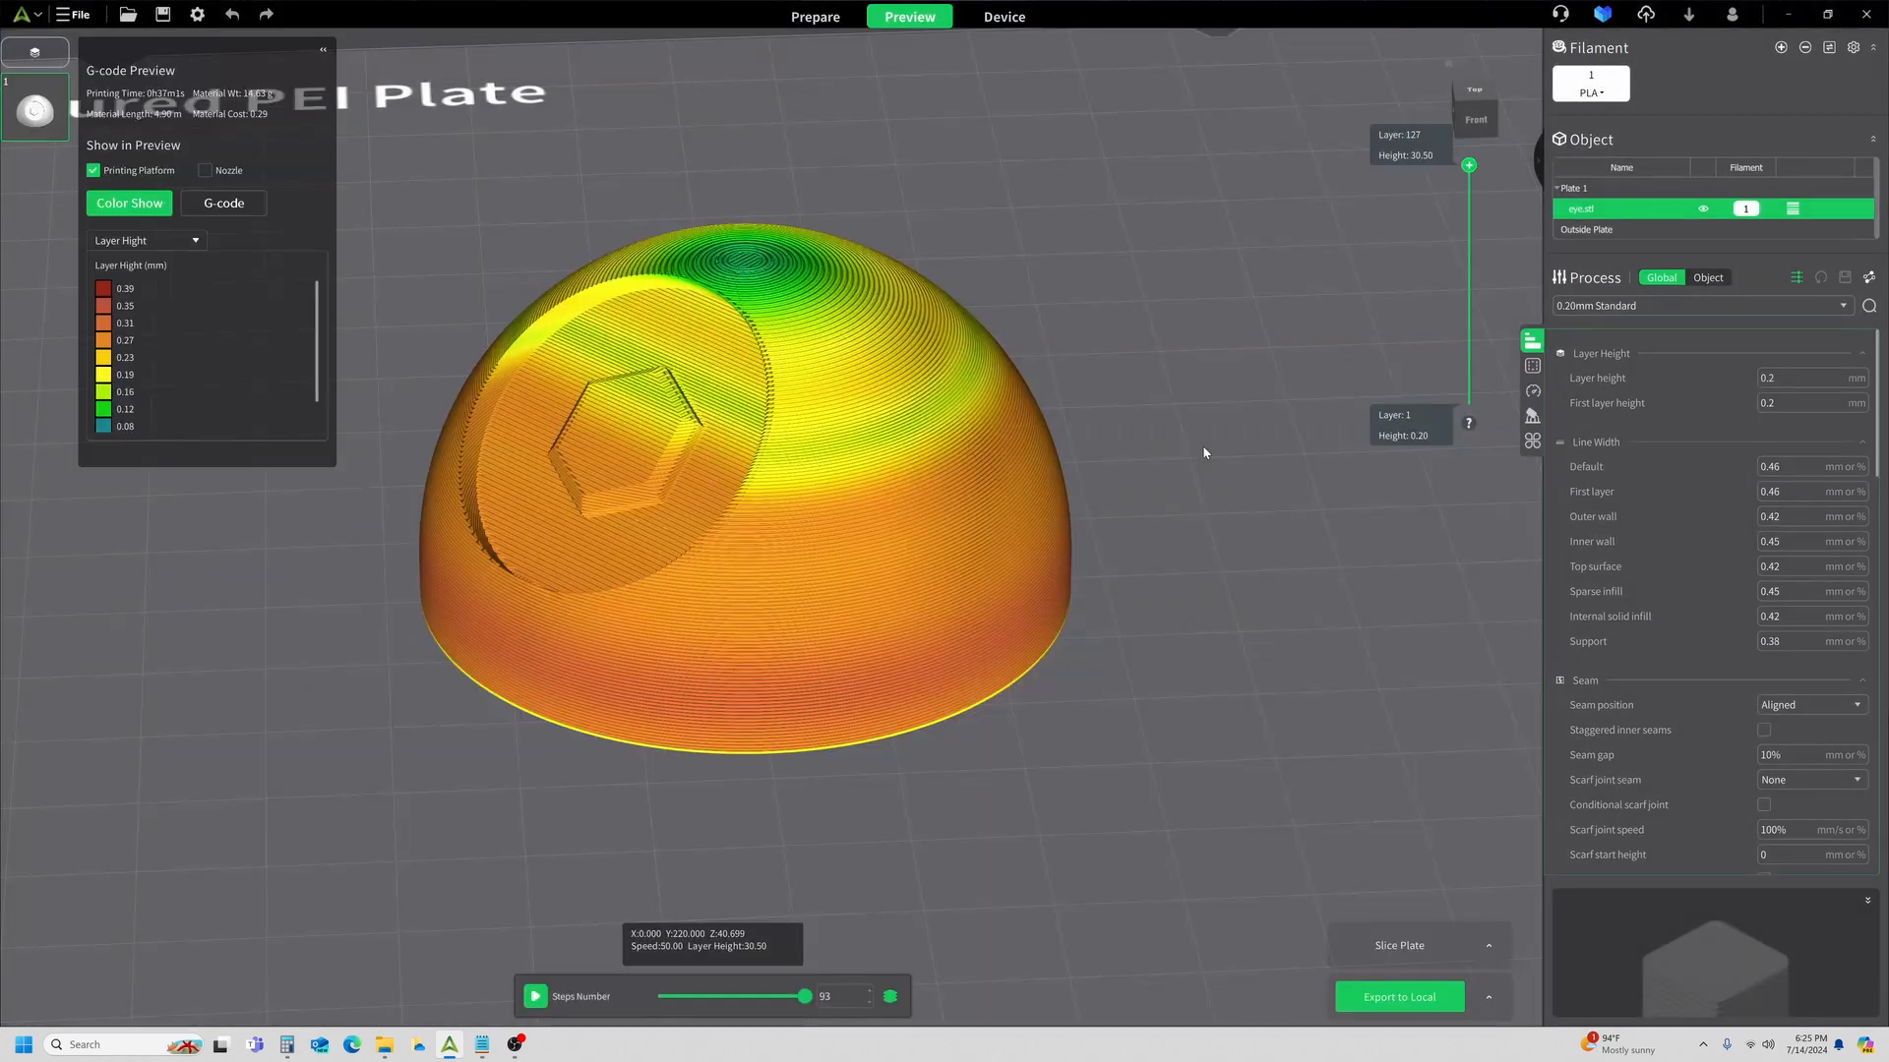
# Zoom in on the smoothed layer-height preview of the dome.
pyautogui.scroll(3)
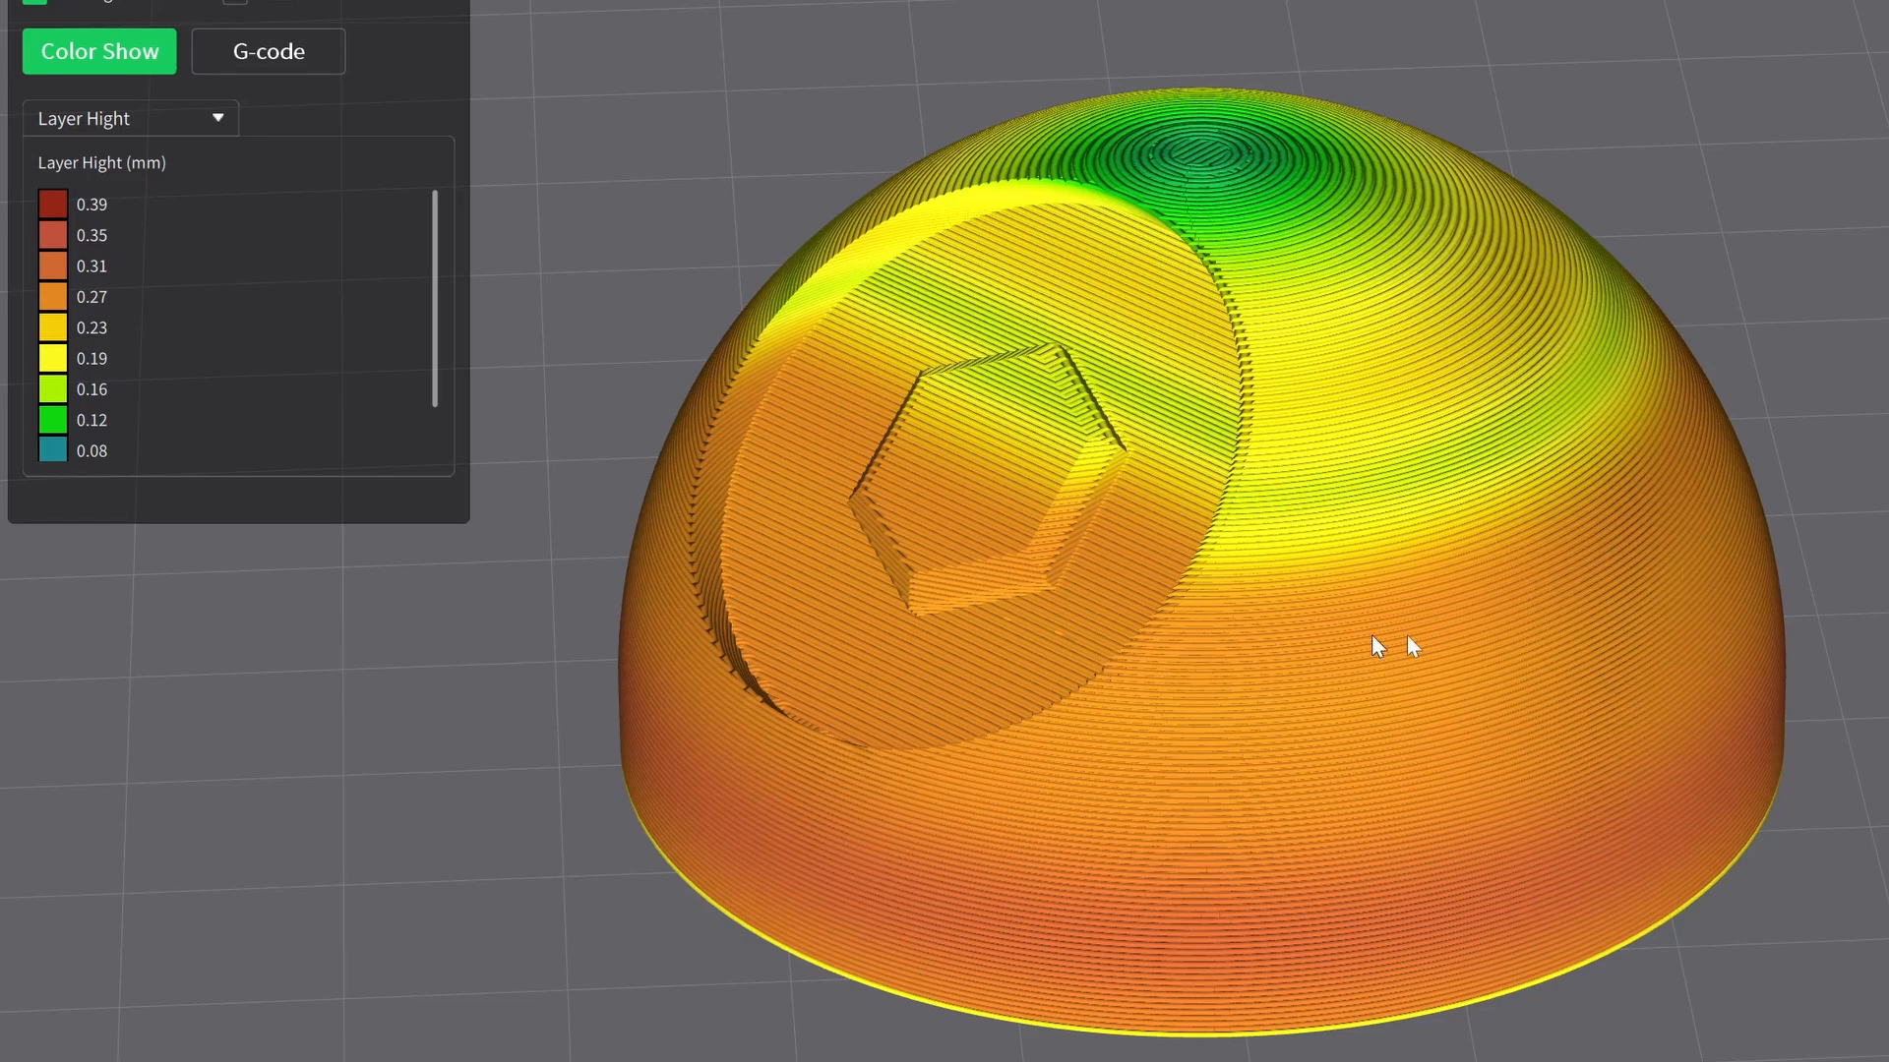
pyautogui.moveTo(710, 484)
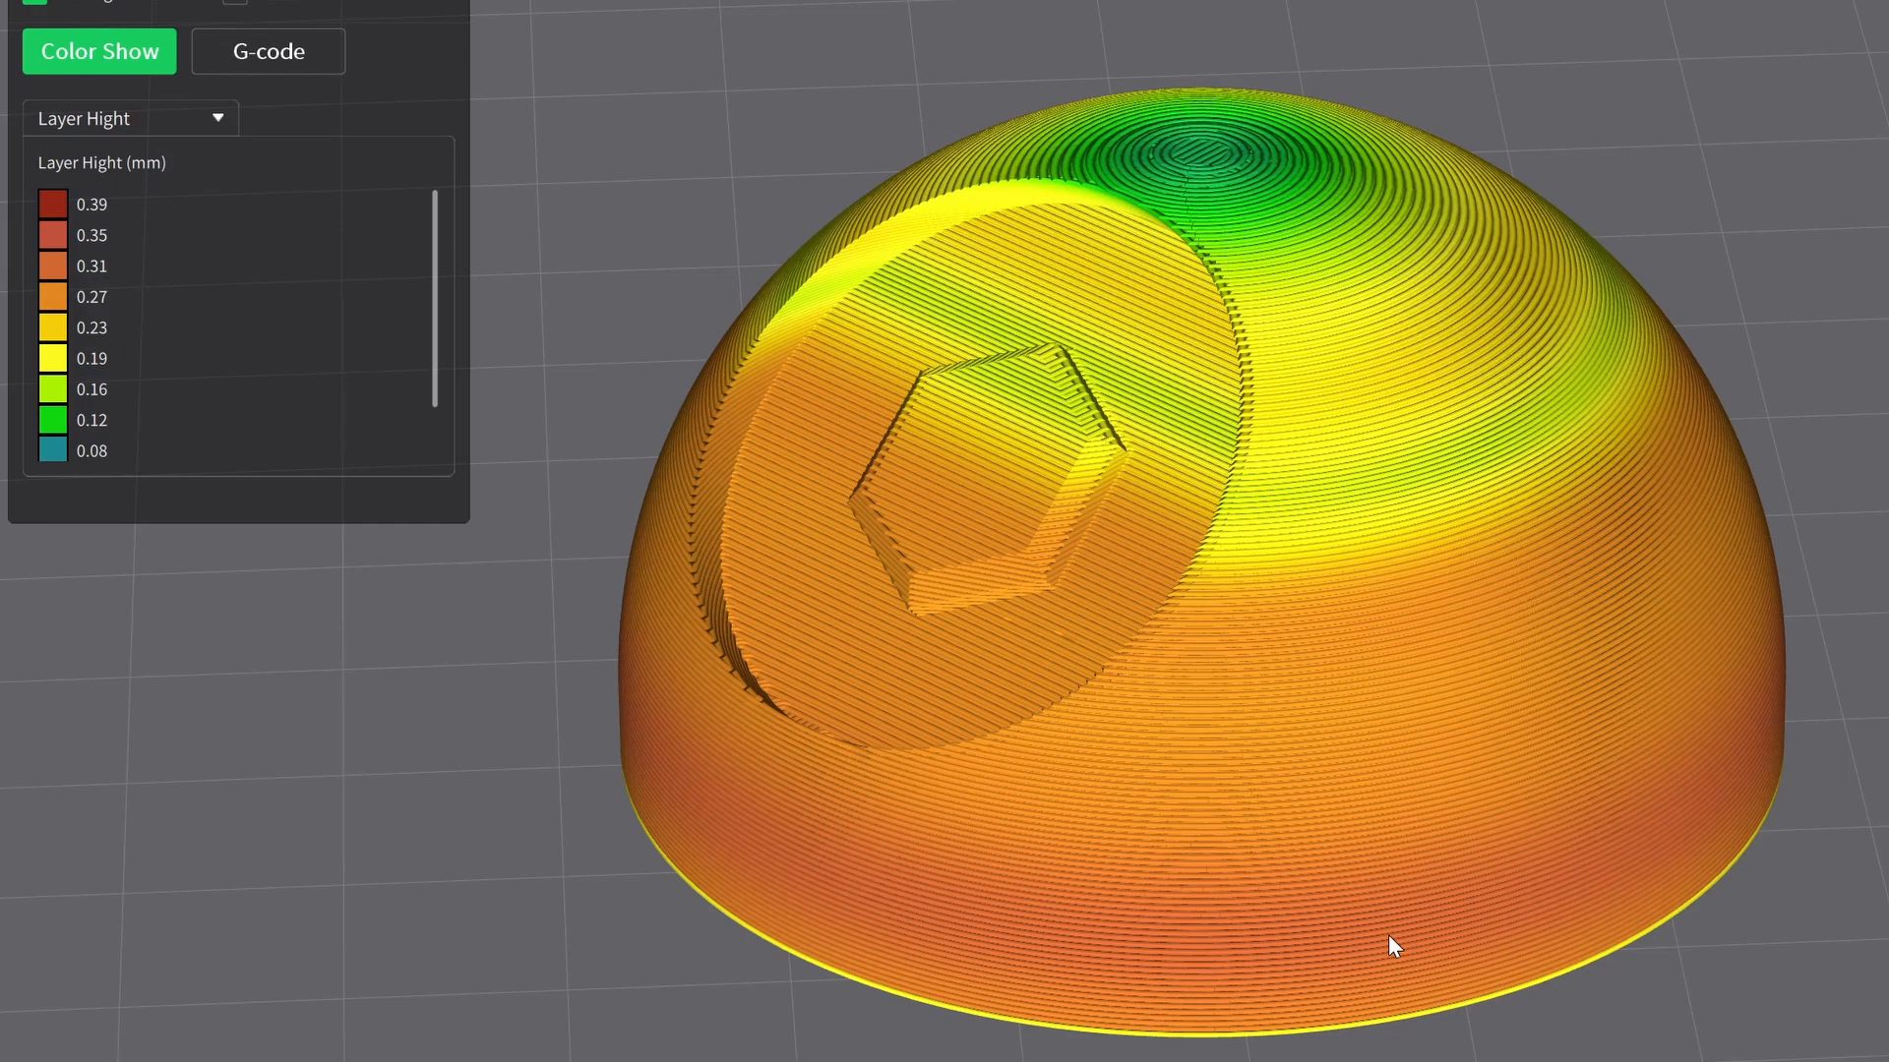
pyautogui.moveTo(1436, 716)
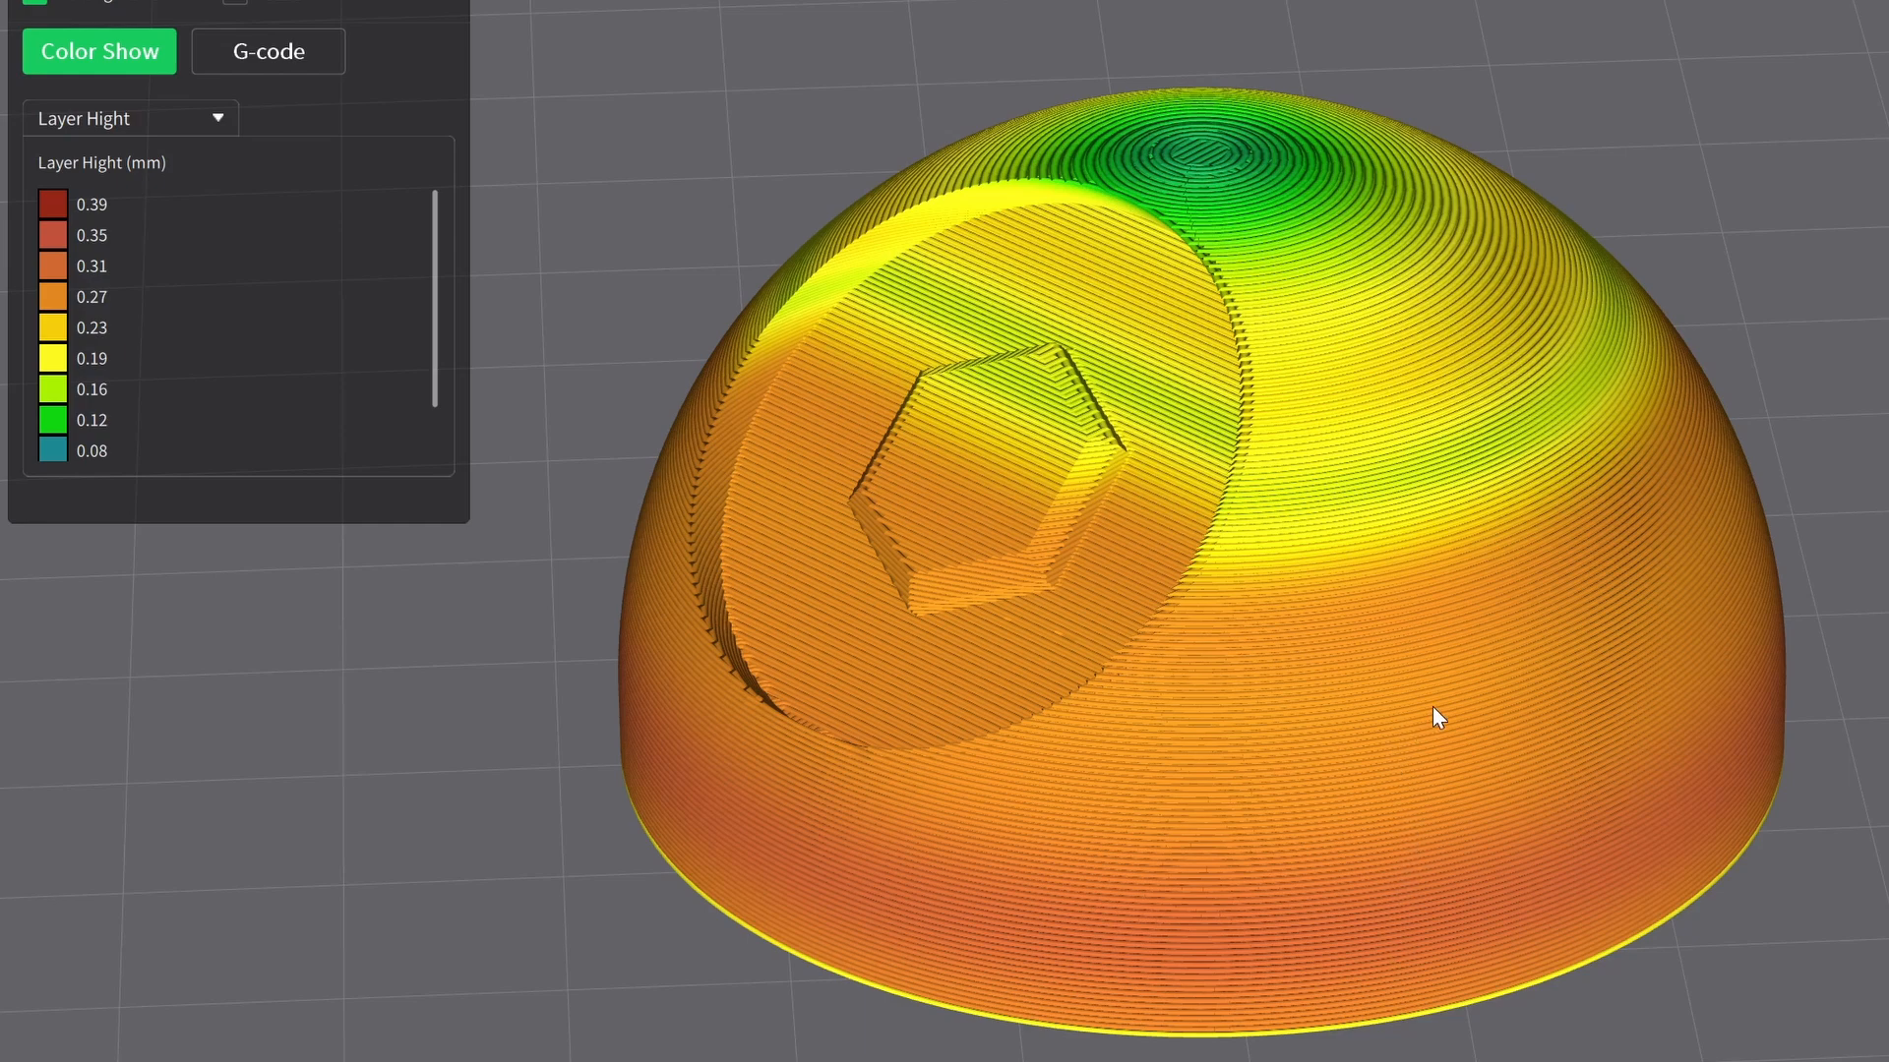
pyautogui.moveTo(1367, 645)
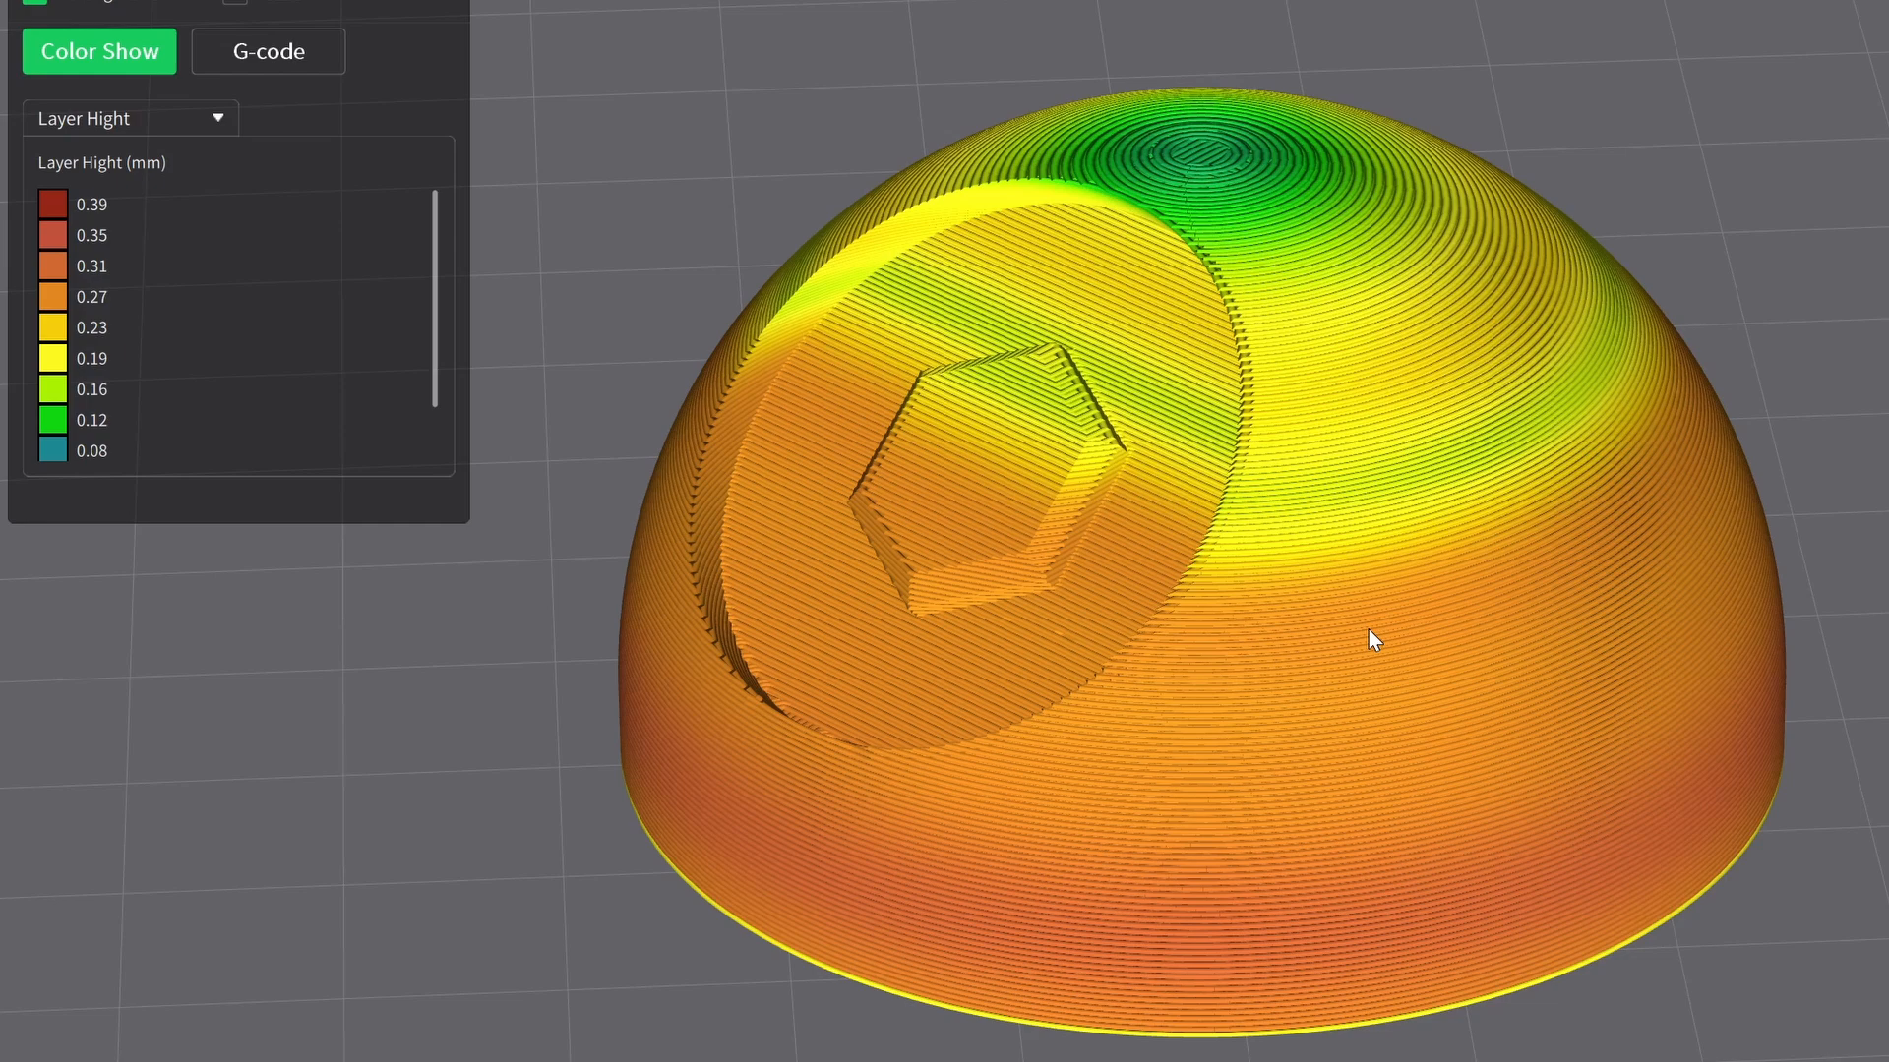
pyautogui.moveTo(1475, 654)
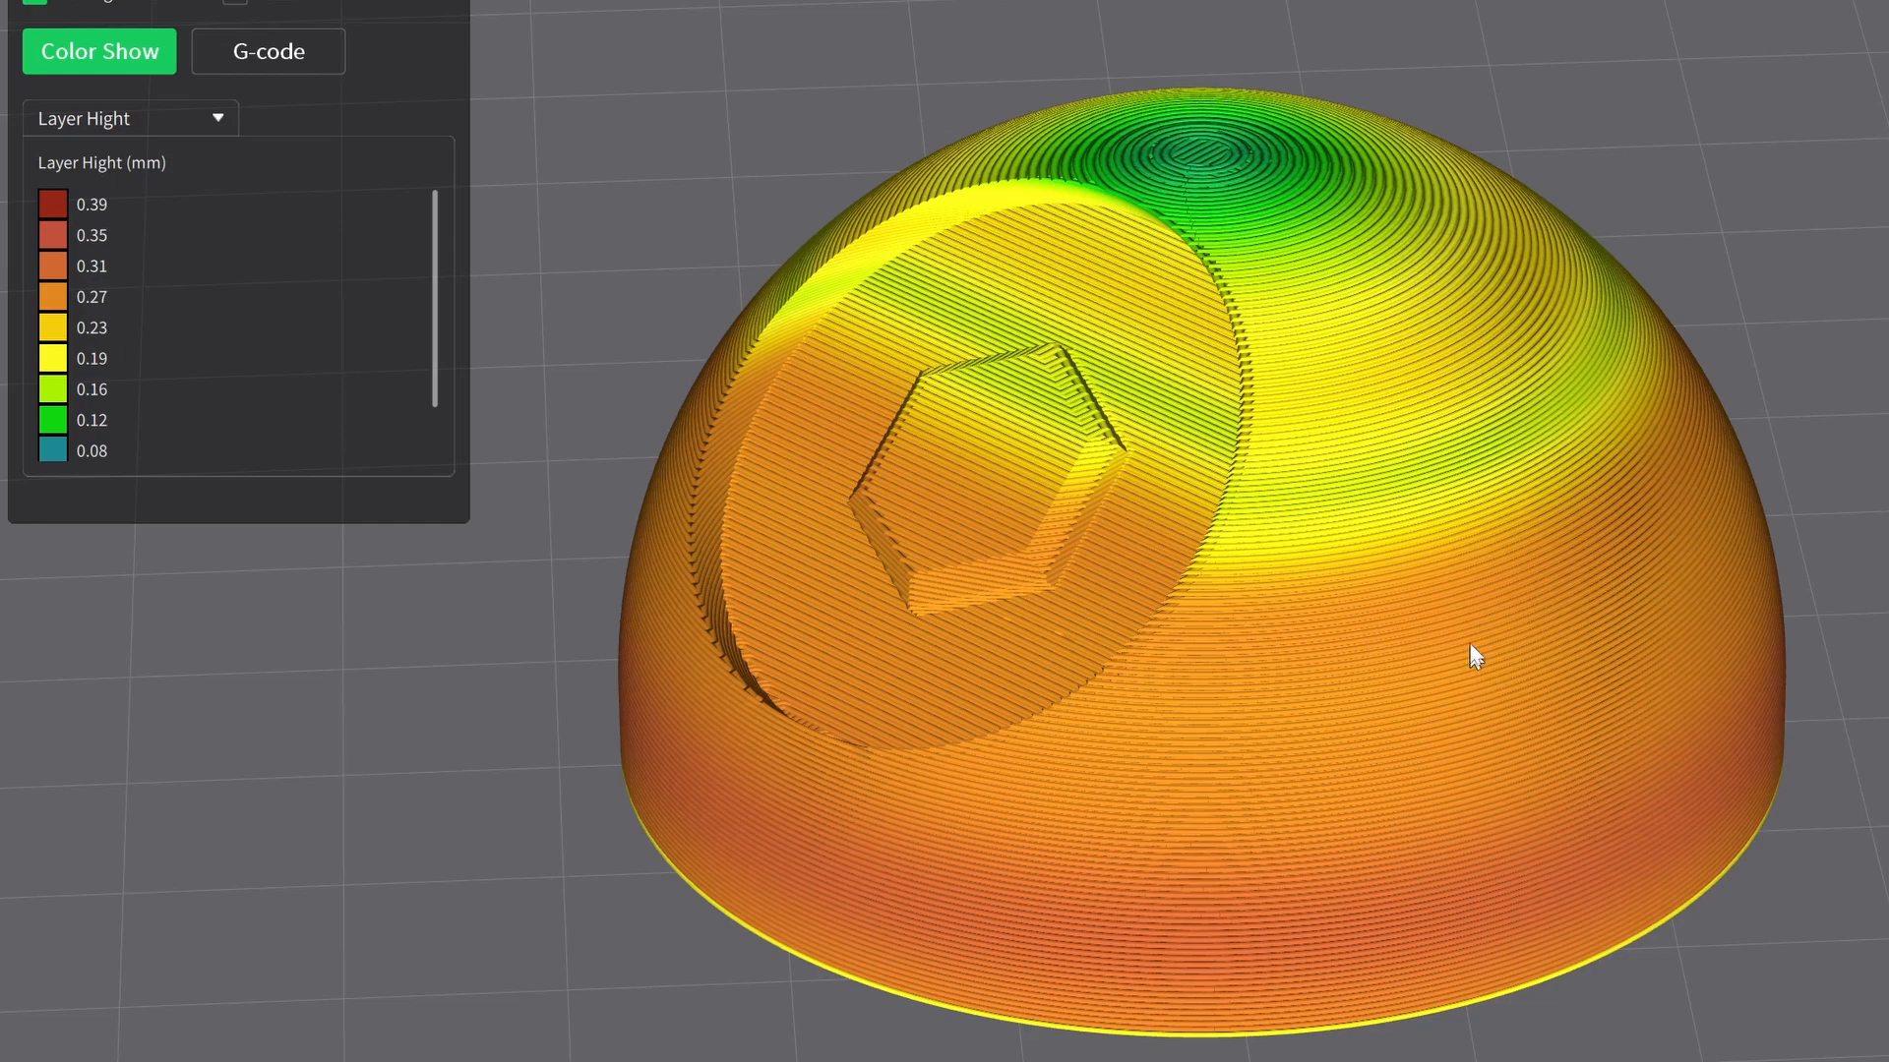
pyautogui.moveTo(1450, 543)
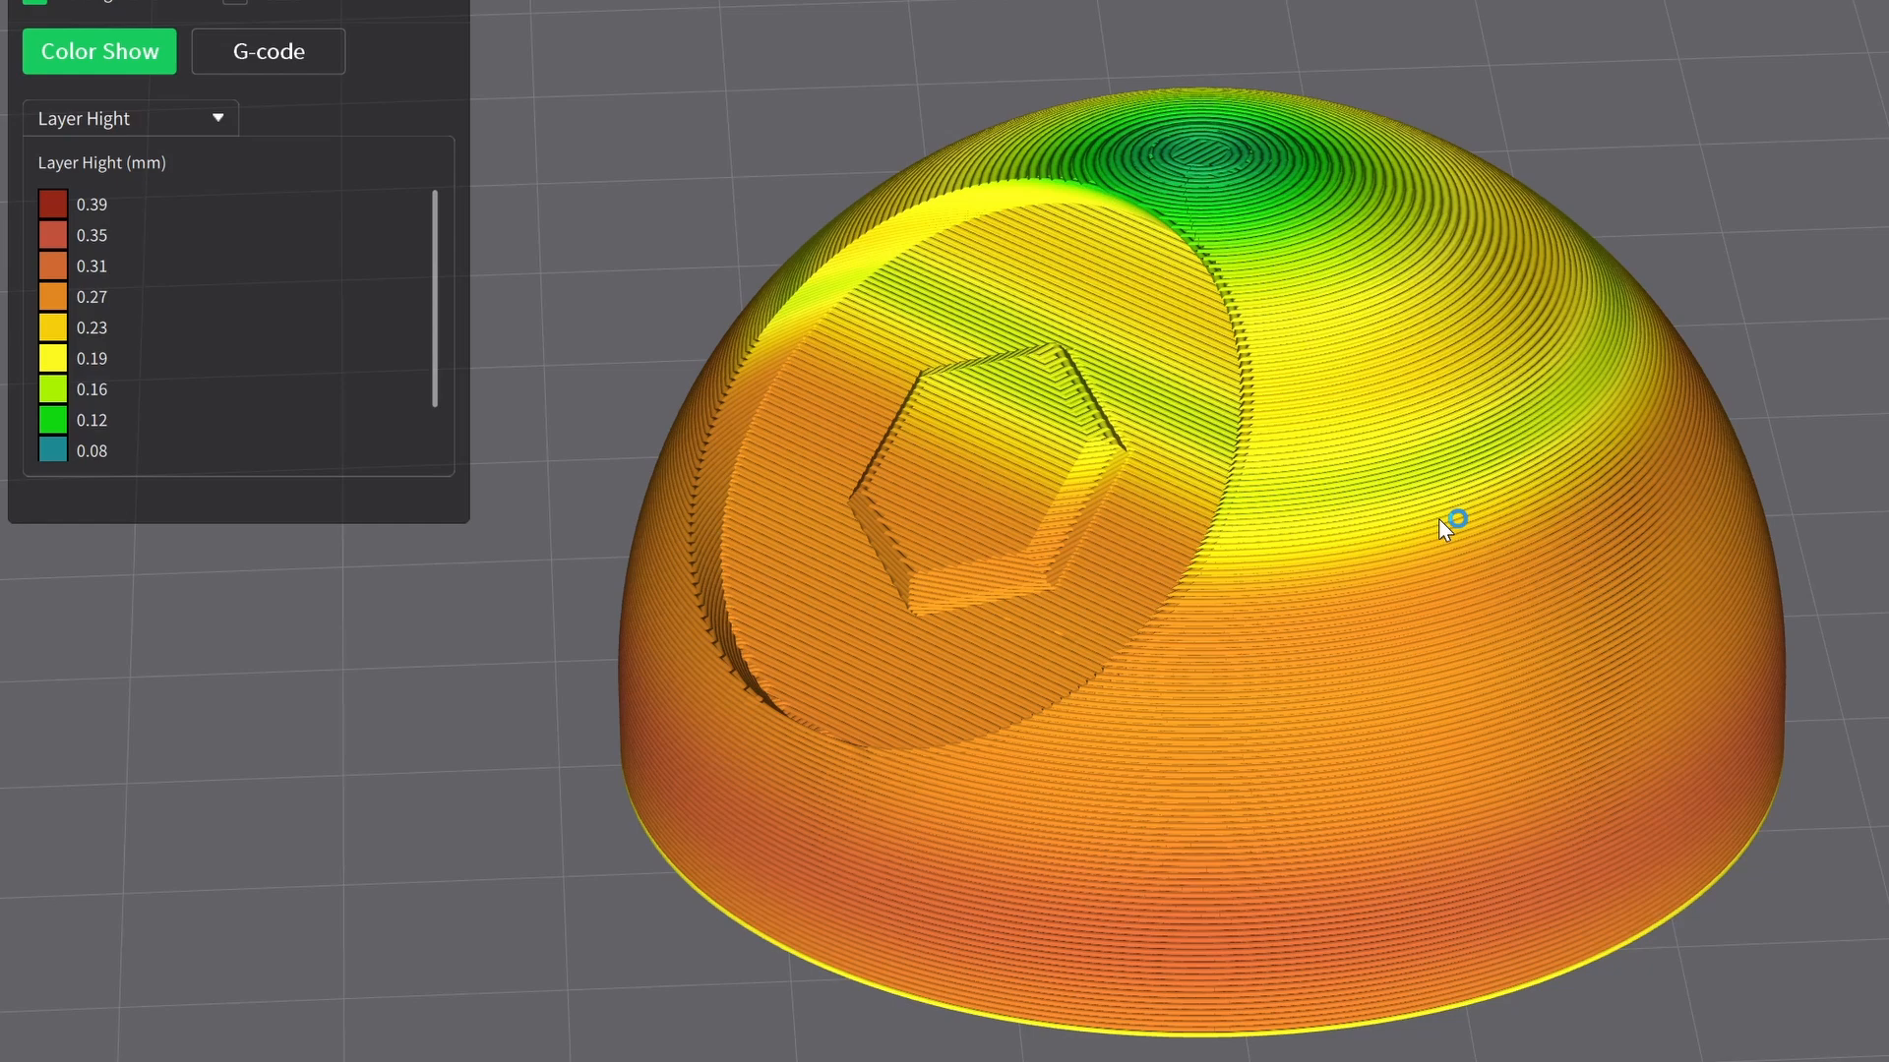
pyautogui.moveTo(1452, 482)
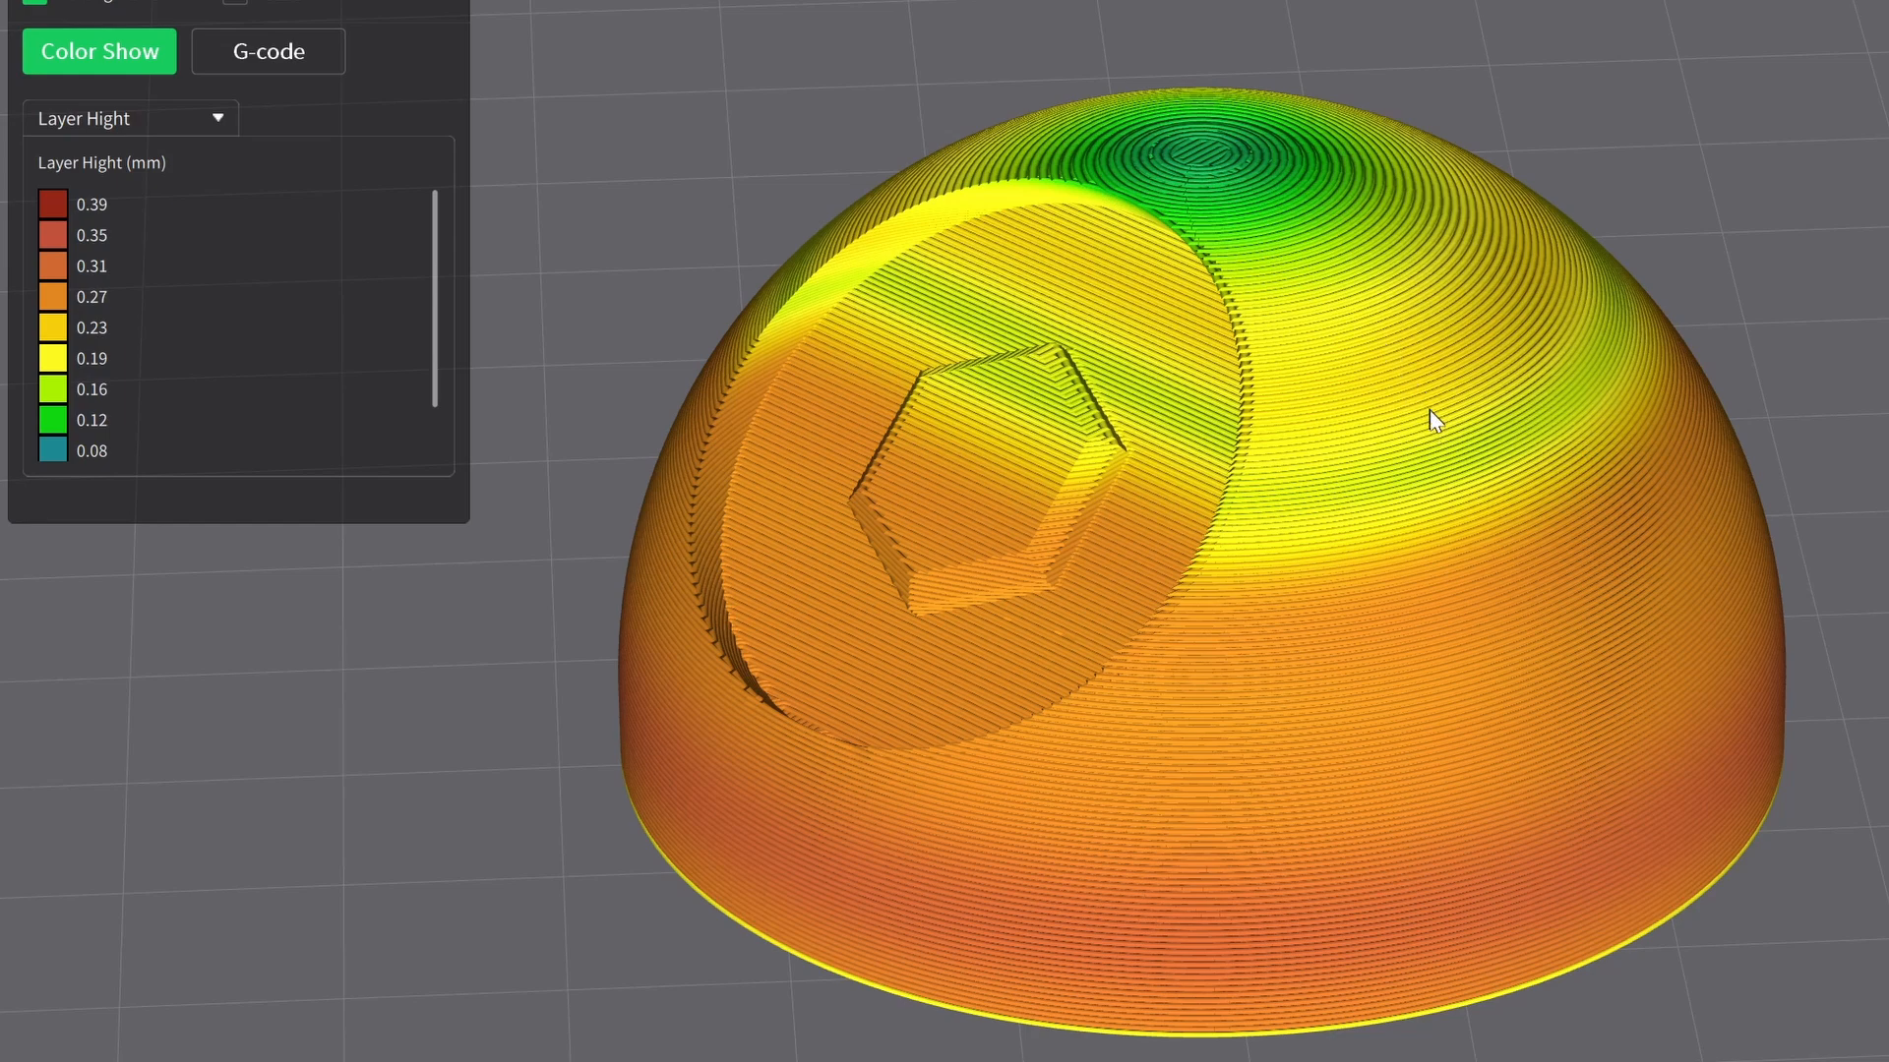
pyautogui.moveTo(1440, 397)
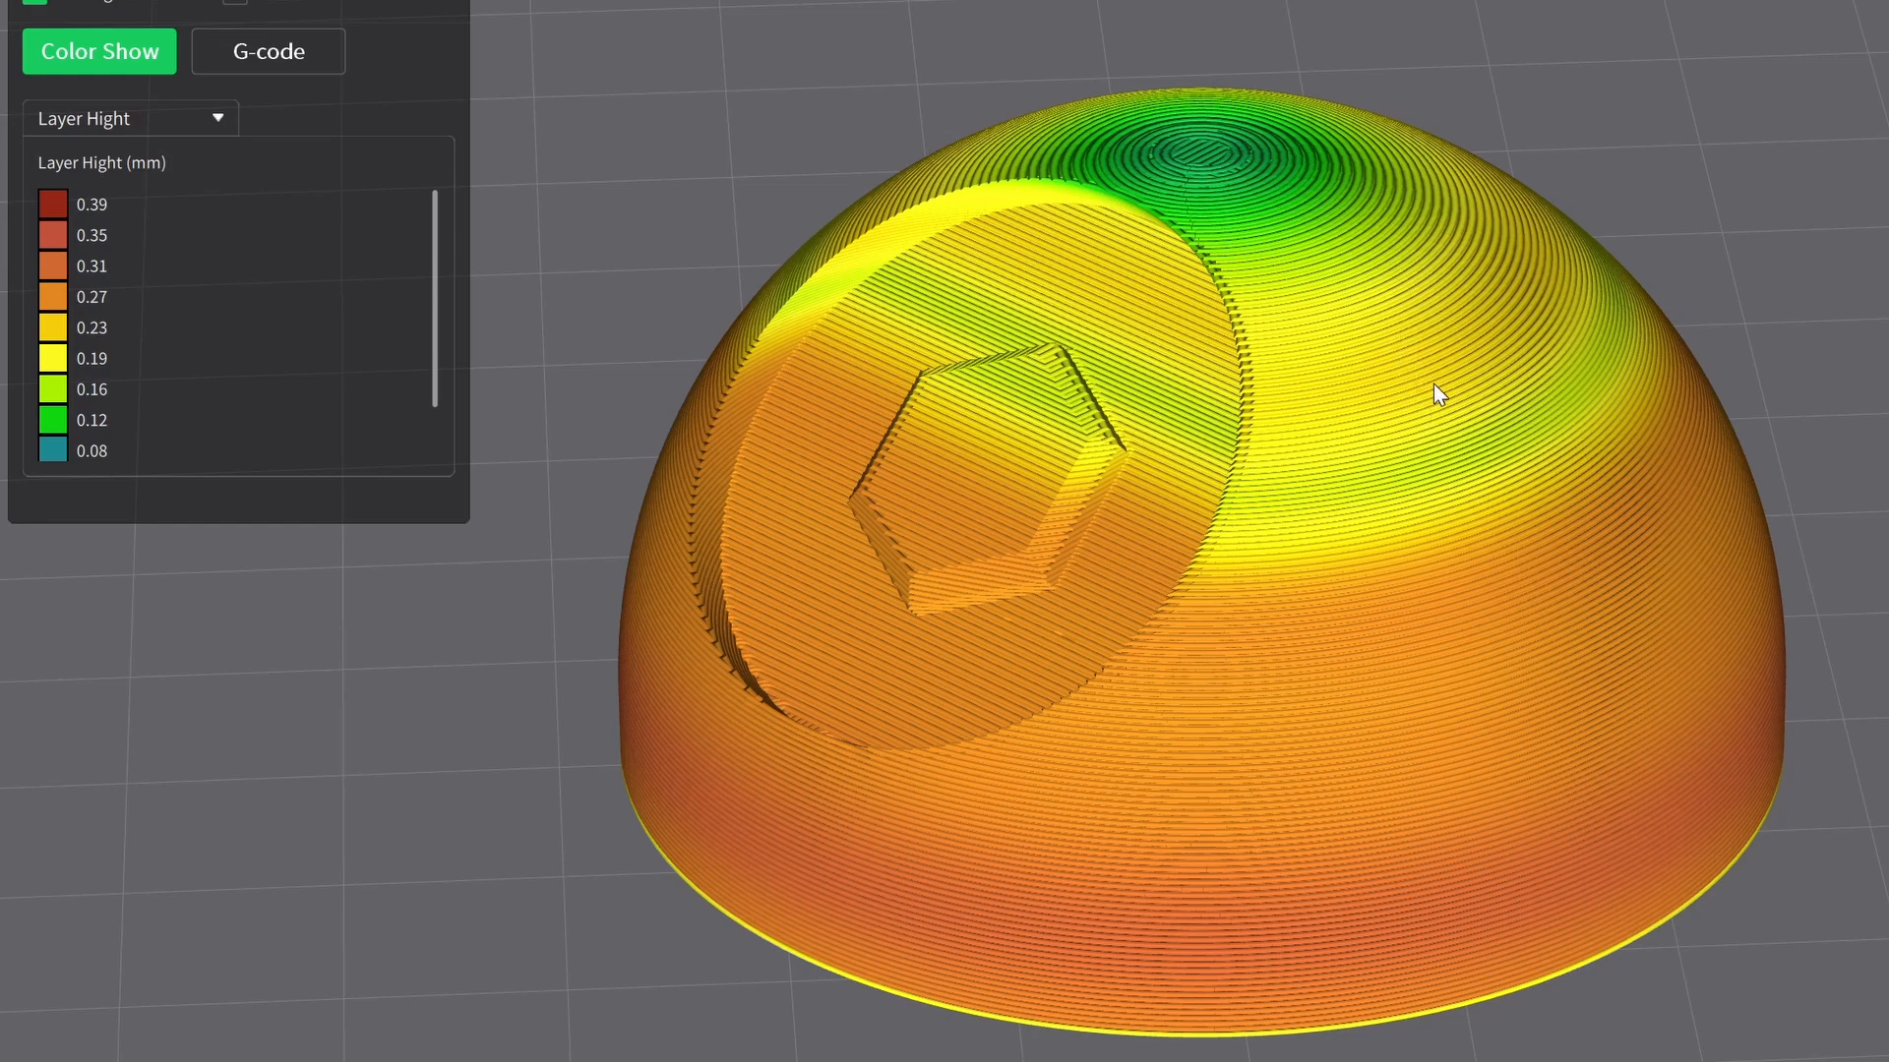
pyautogui.moveTo(1434, 378)
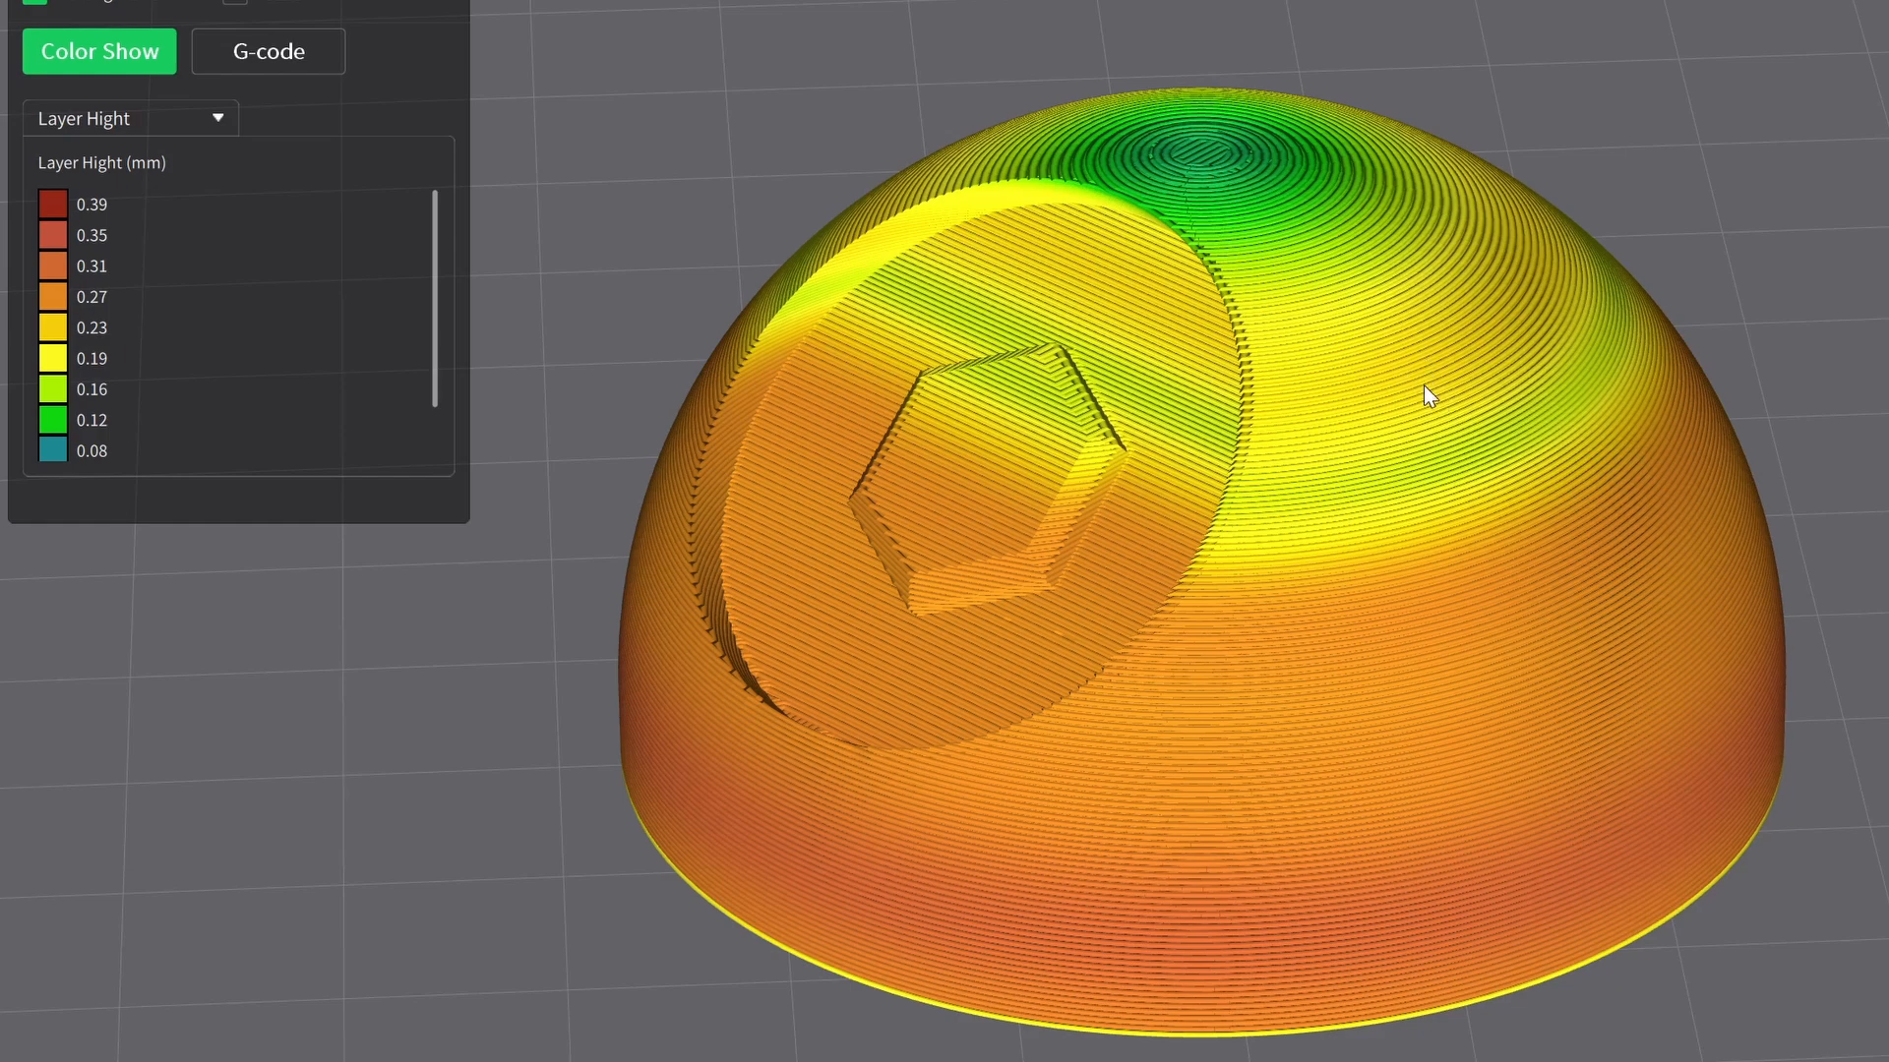
pyautogui.moveTo(1381, 256)
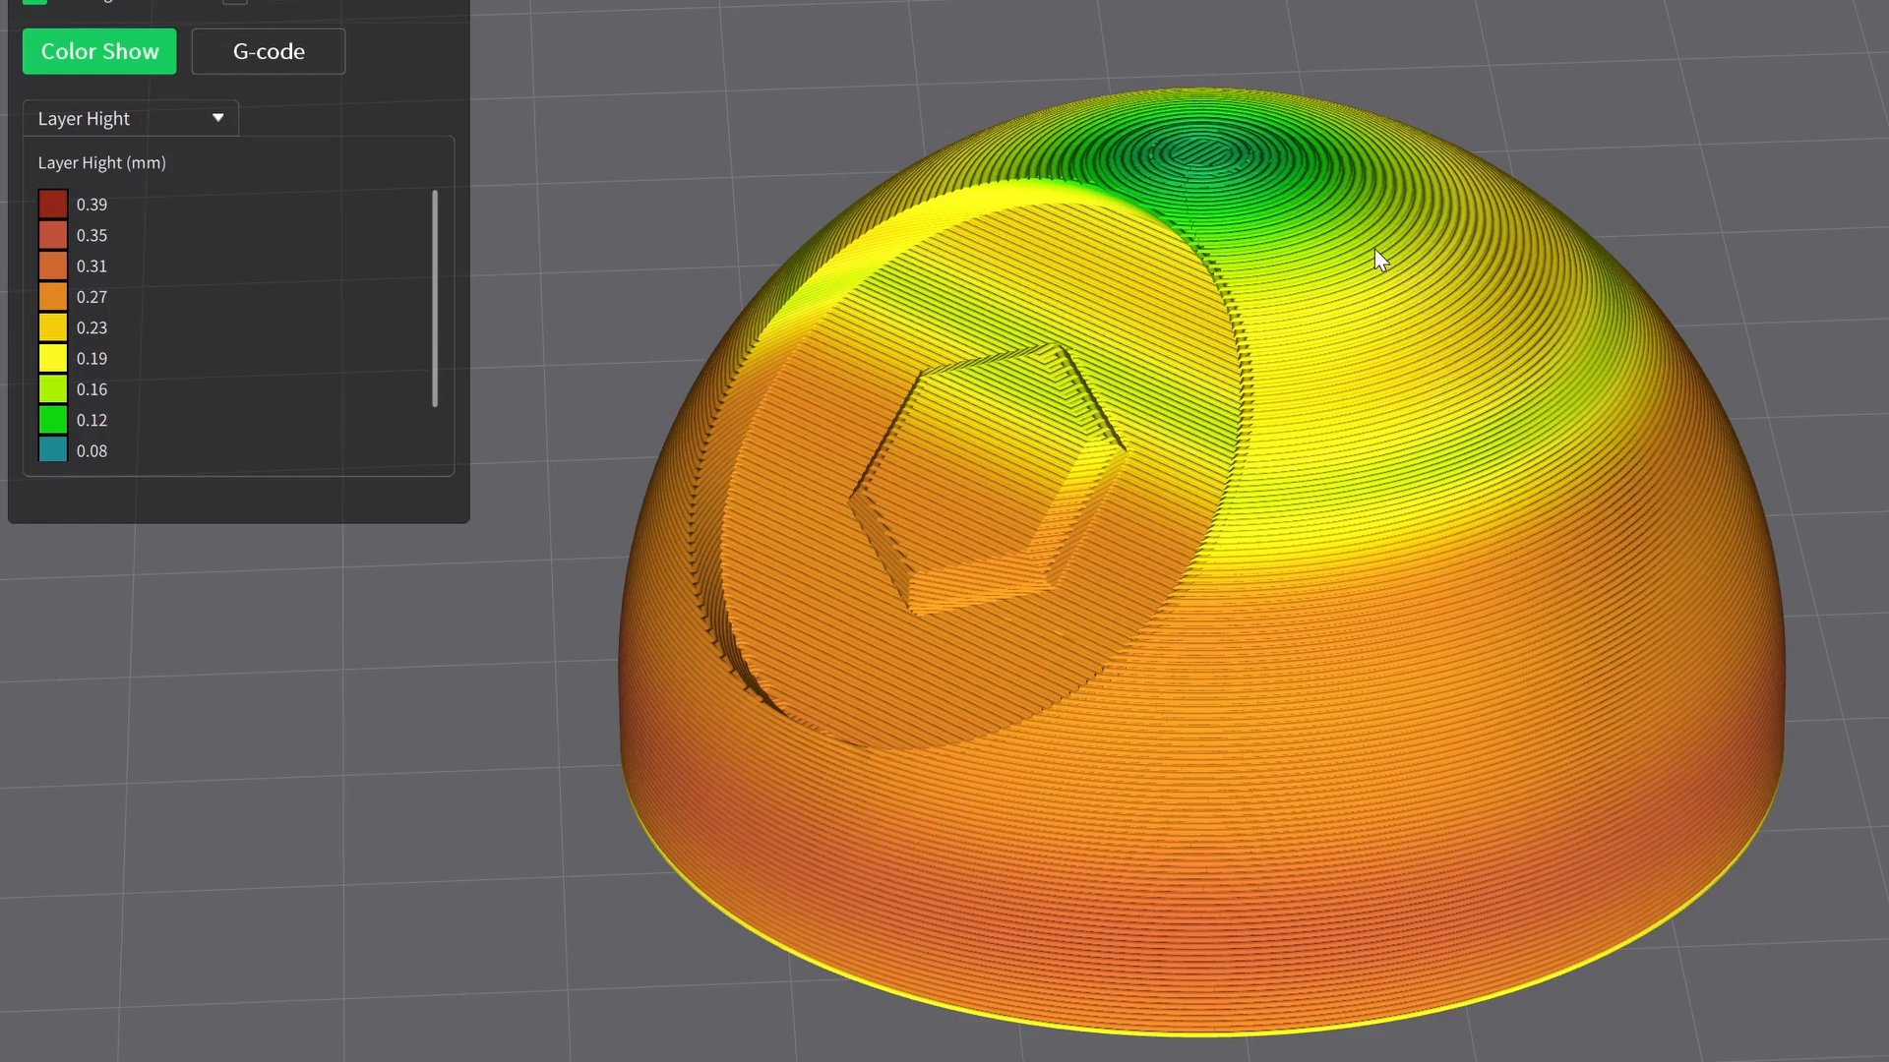
pyautogui.moveTo(1358, 238)
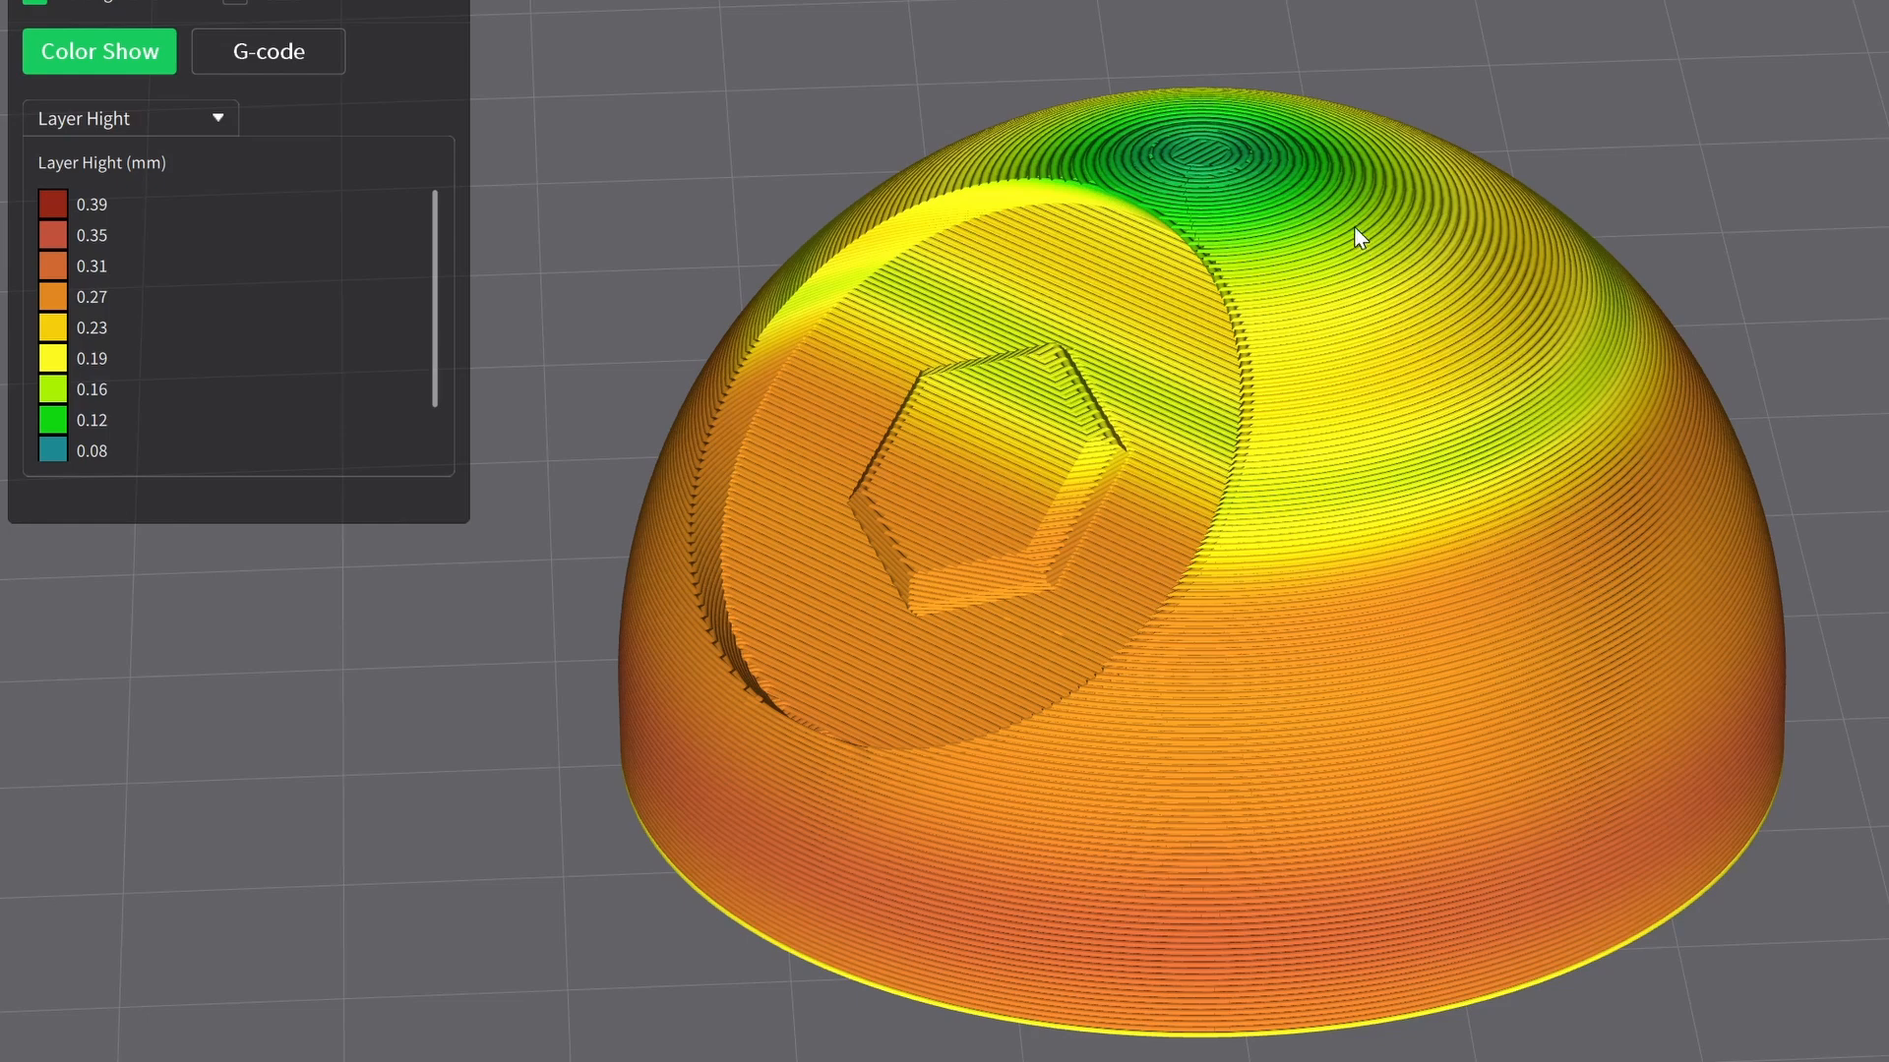
pyautogui.moveTo(1222, 195)
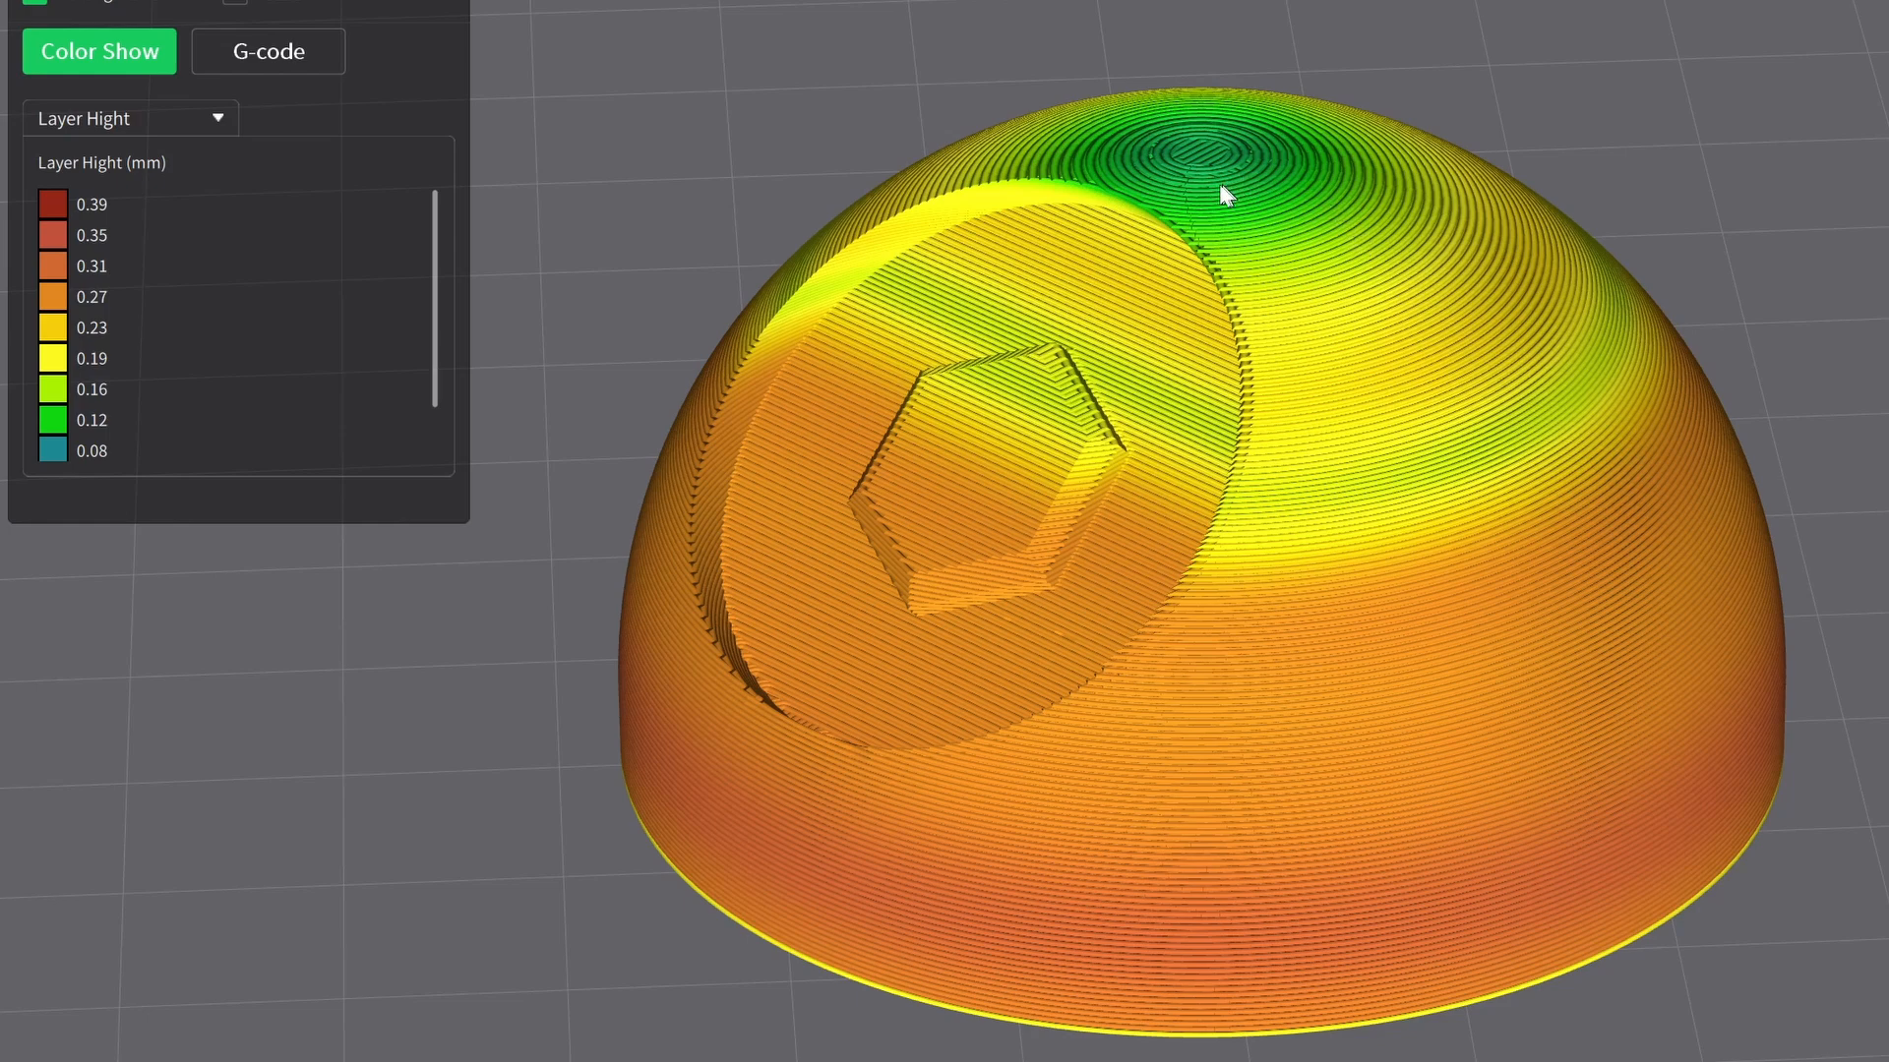
pyautogui.moveTo(1173, 165)
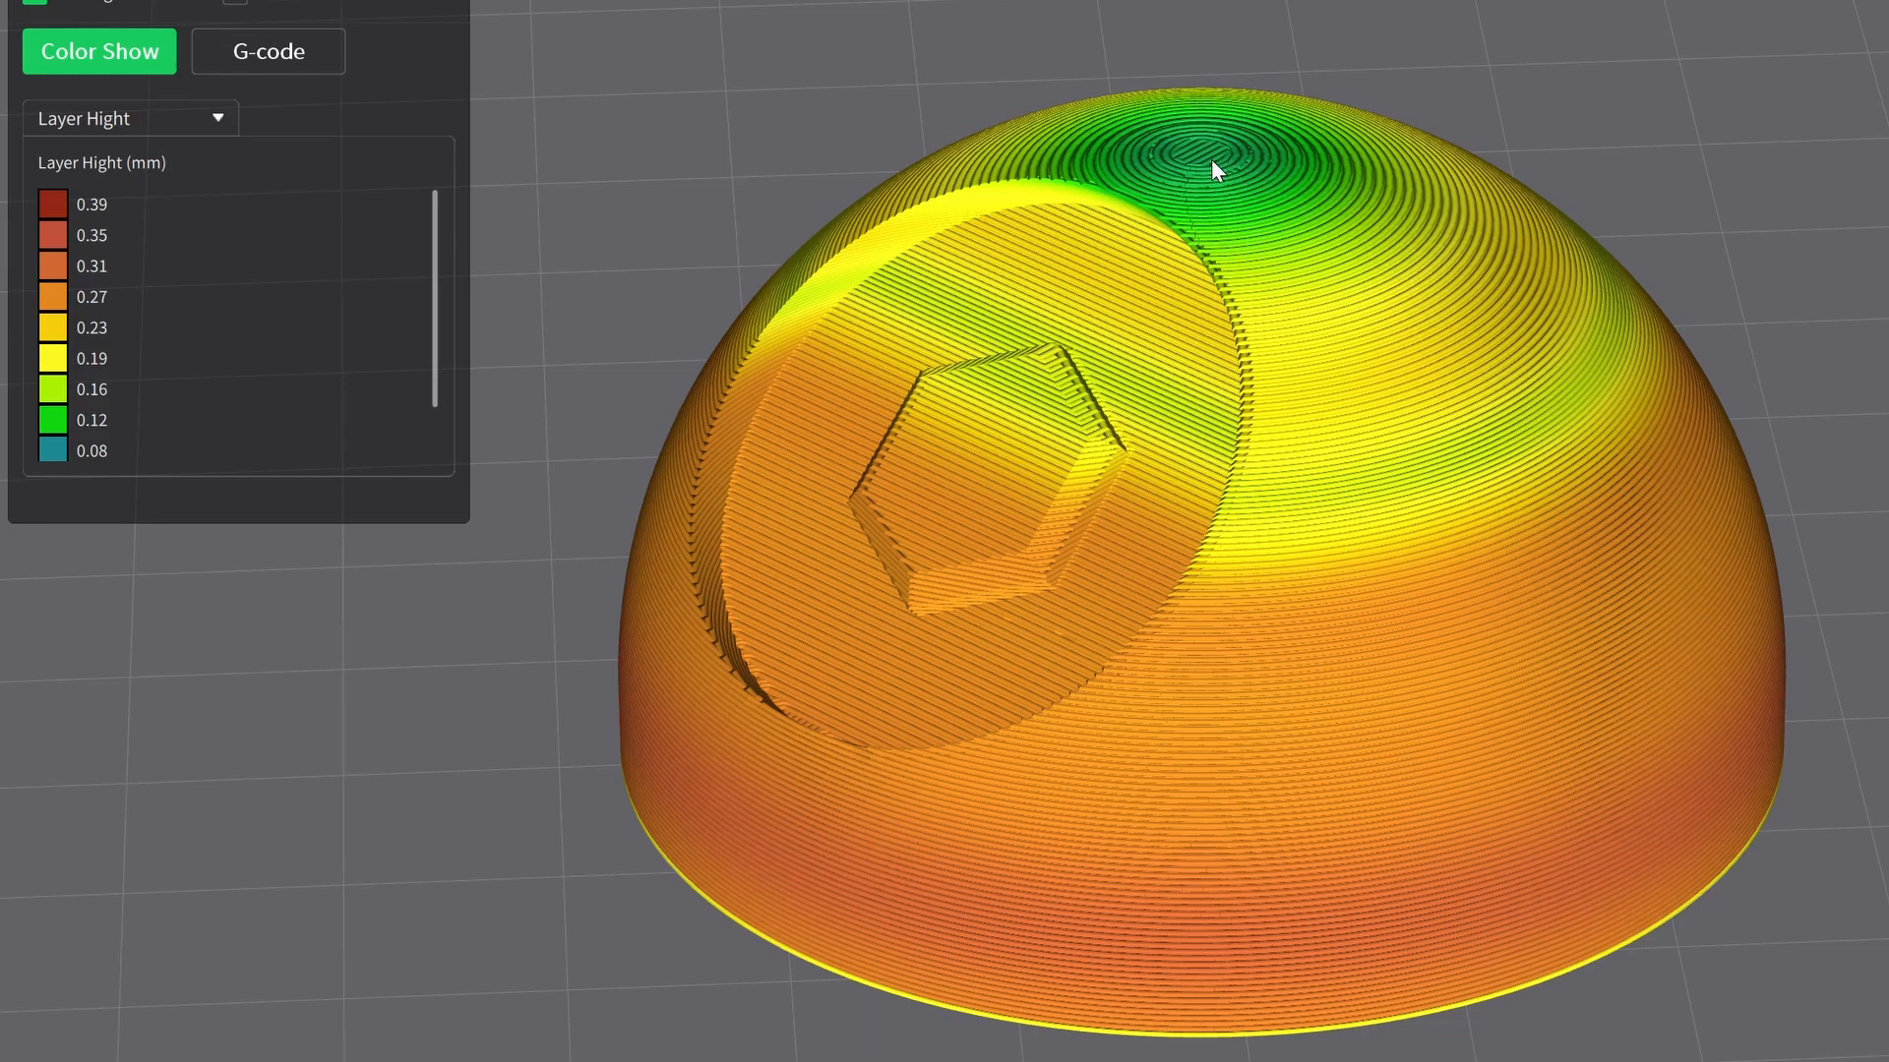
pyautogui.moveTo(317, 931)
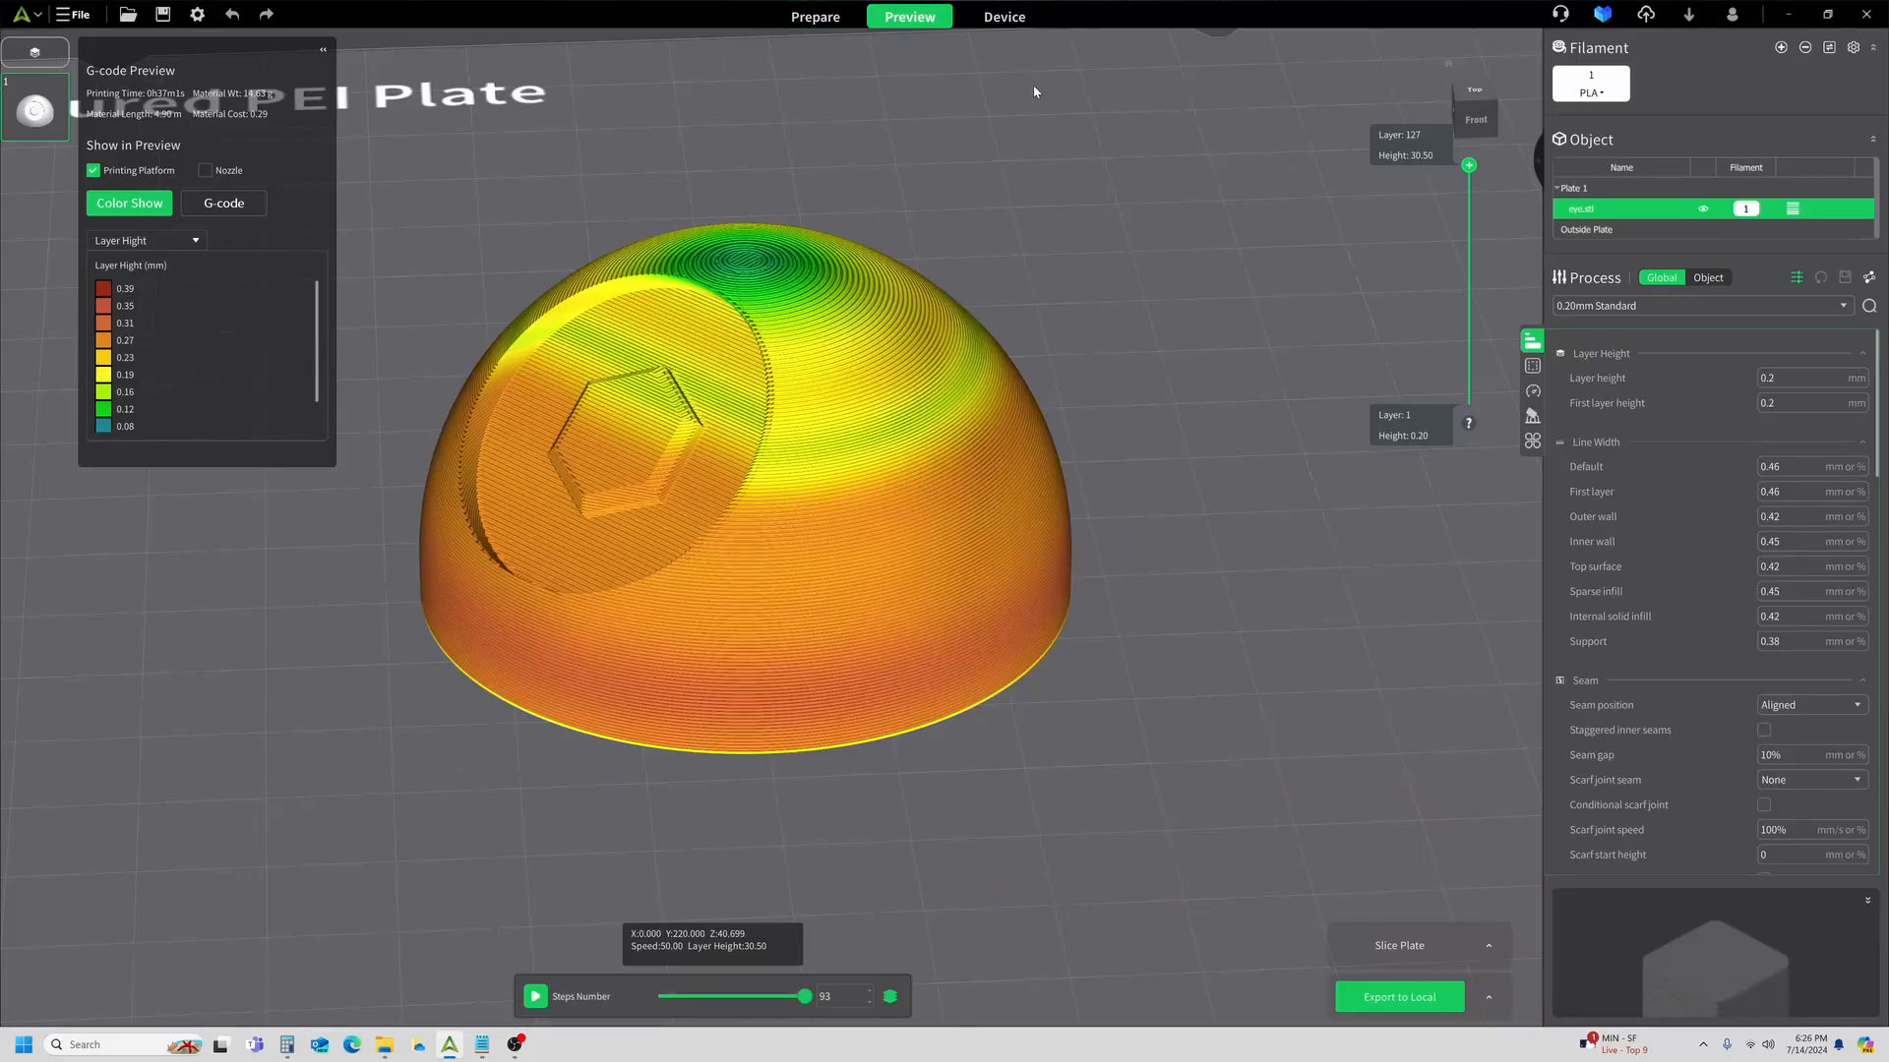
pyautogui.moveTo(513, 181)
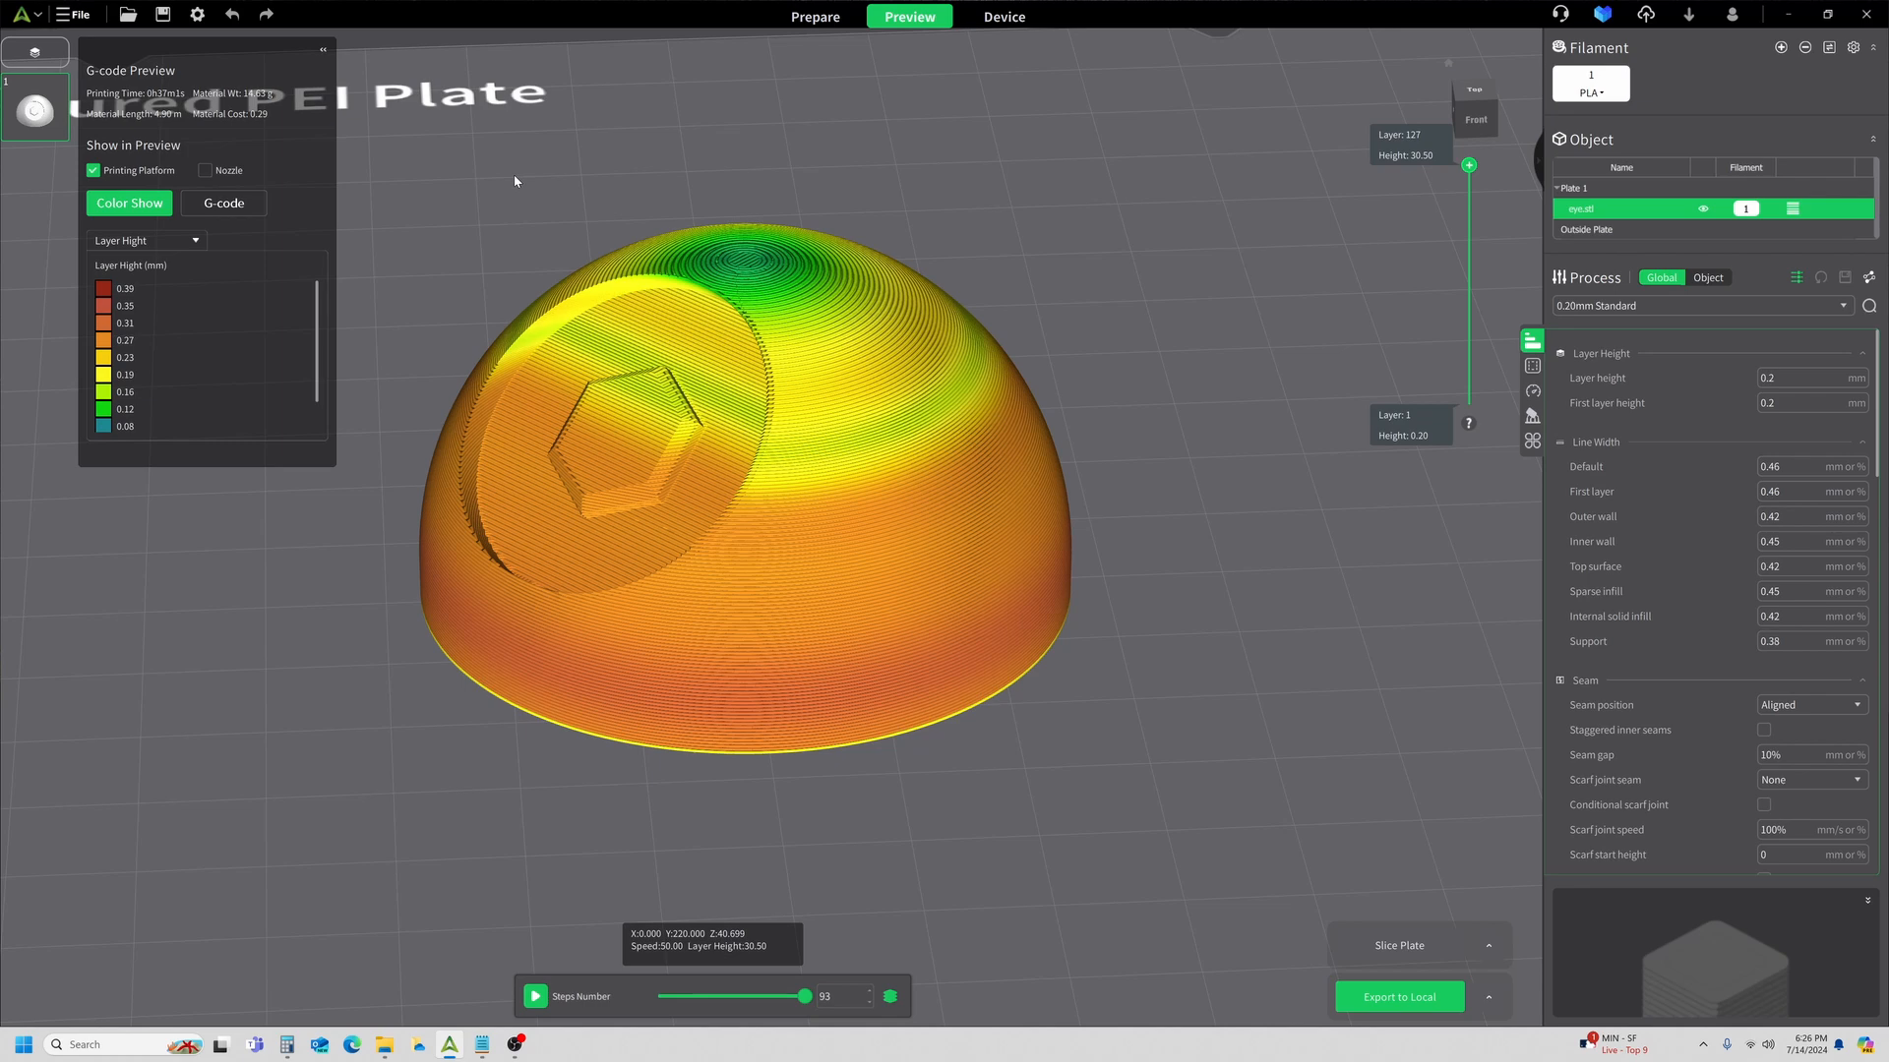
pyautogui.moveTo(509, 212)
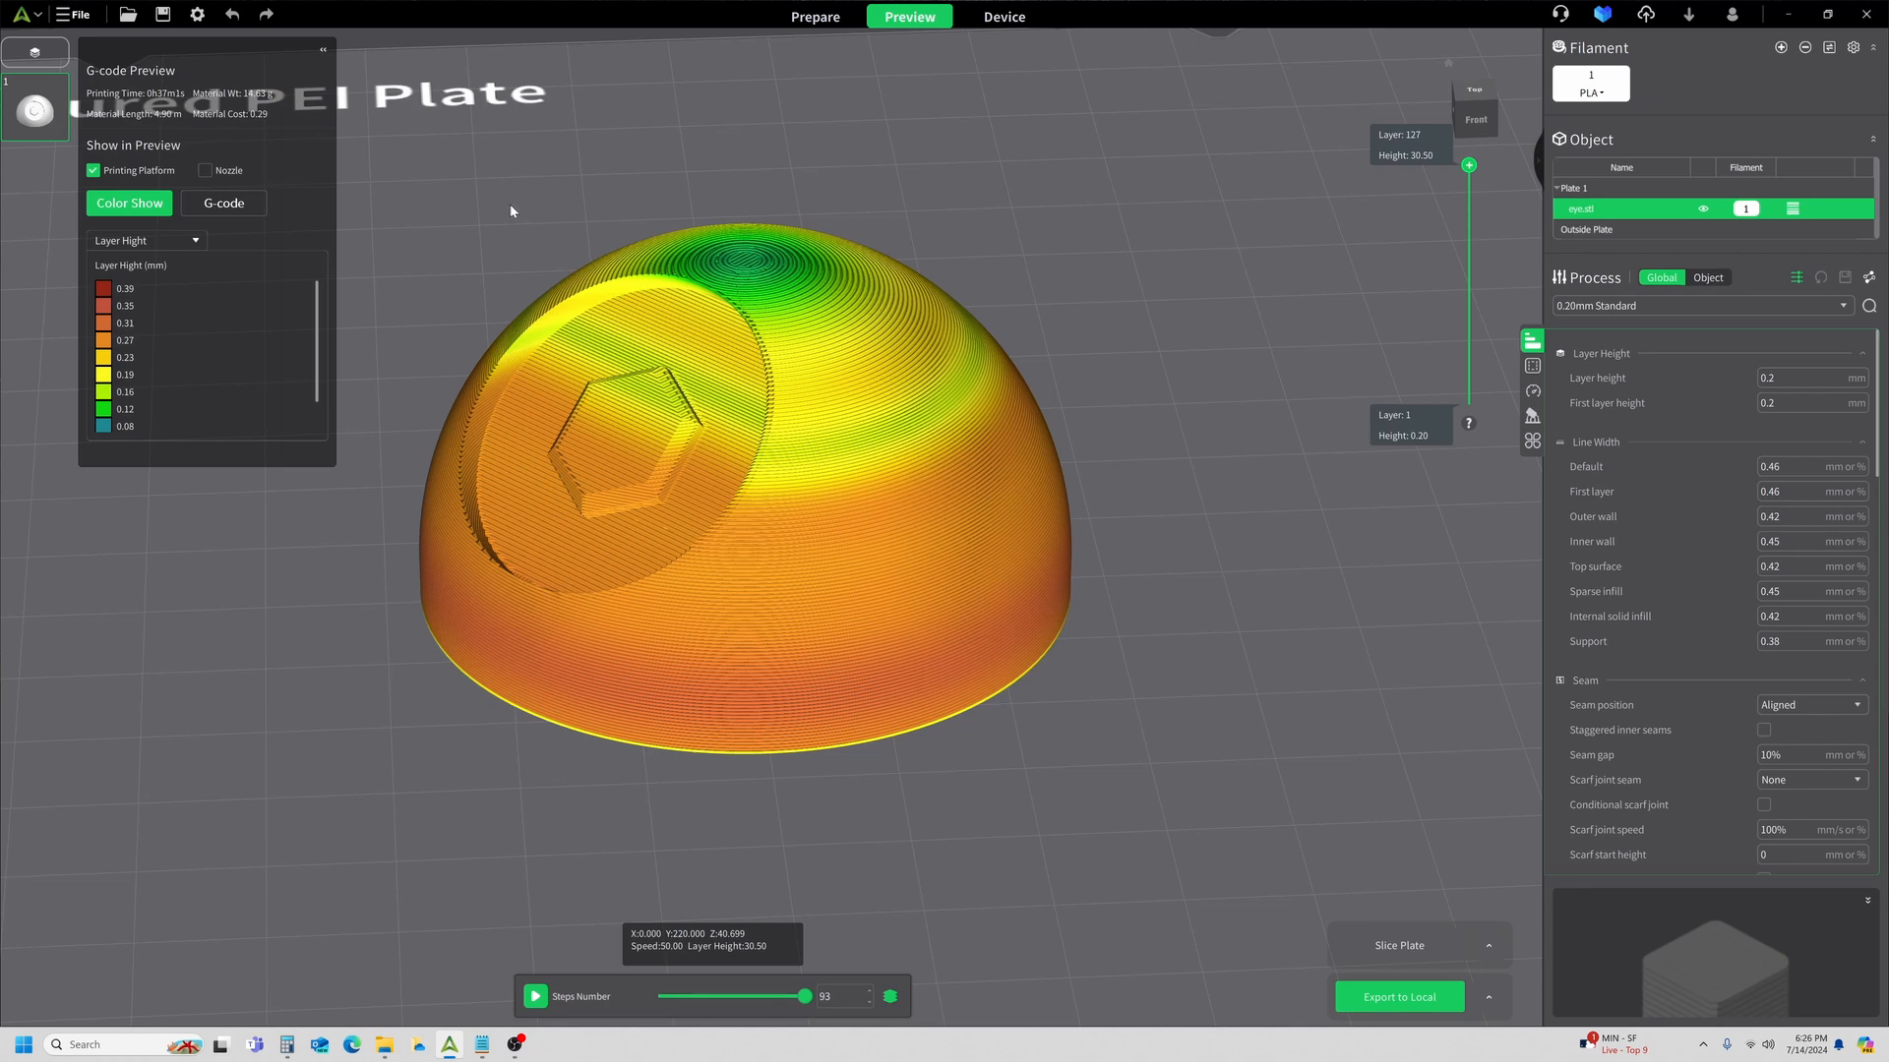
pyautogui.moveTo(728, 240)
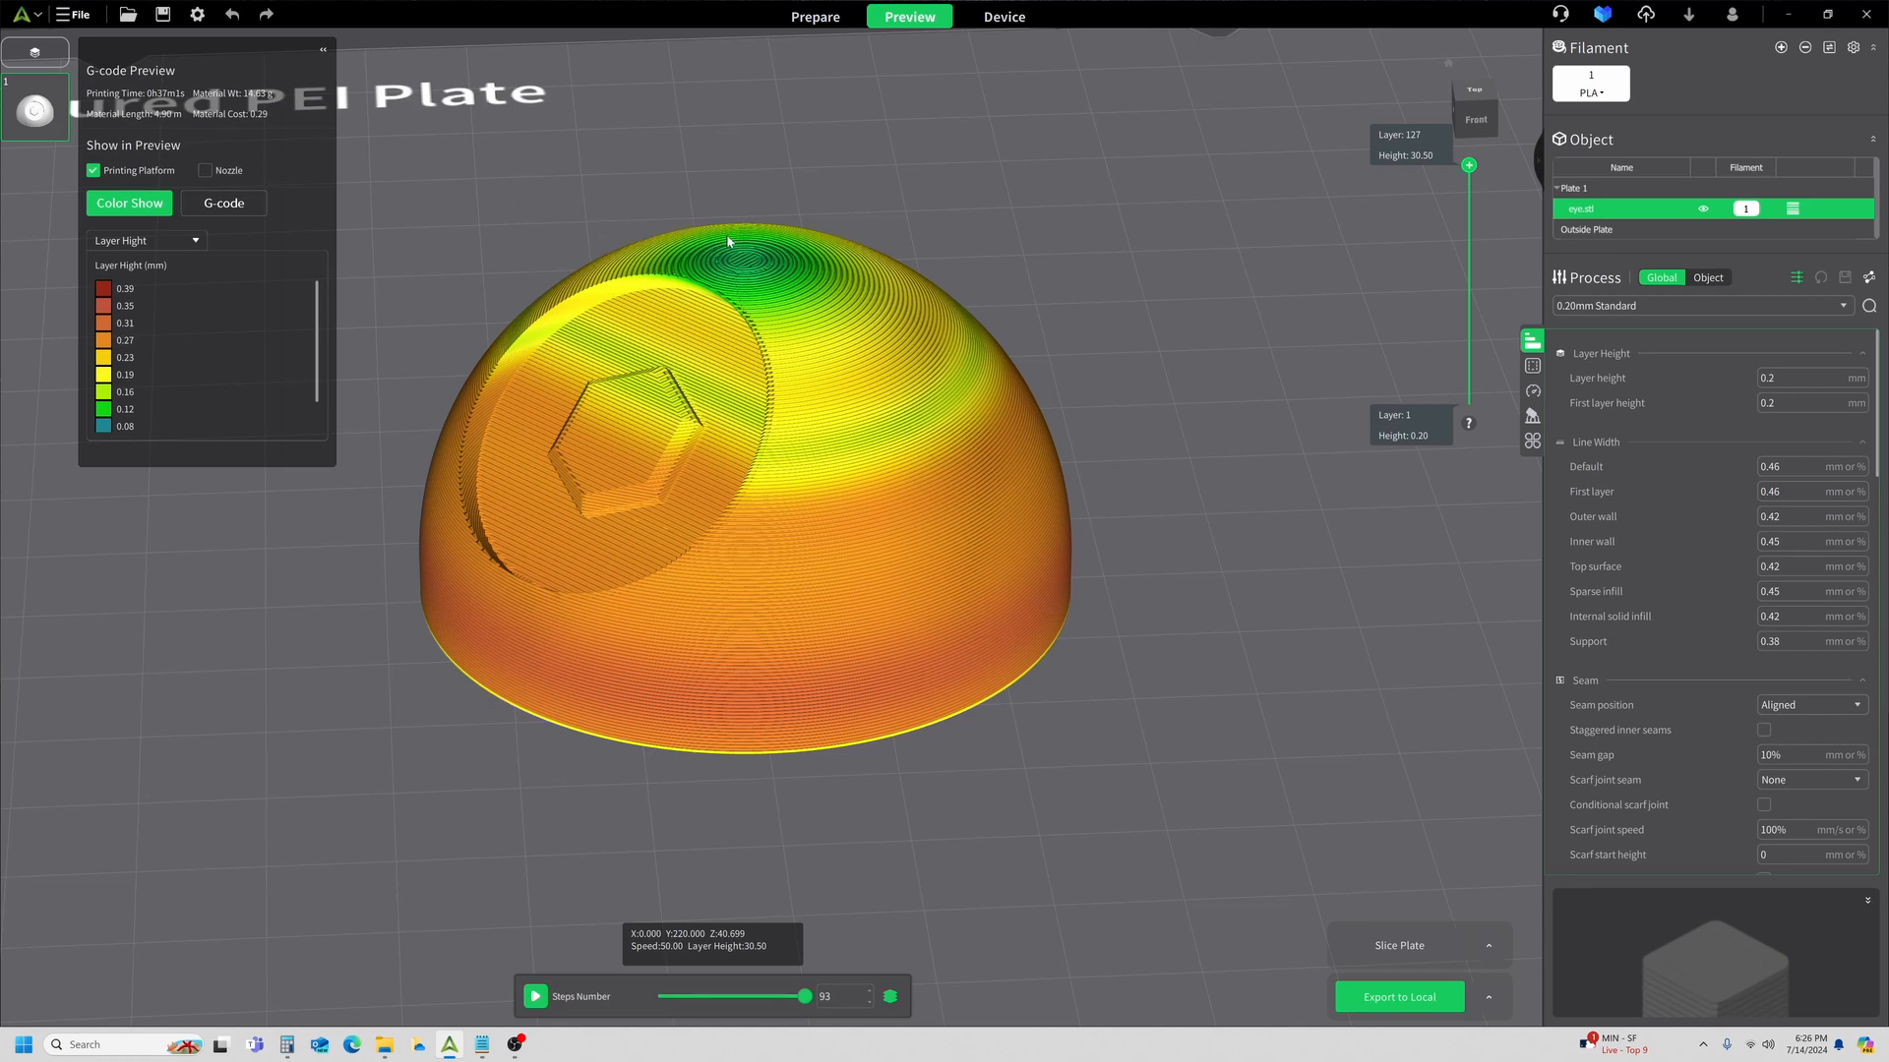
pyautogui.moveTo(158, 102)
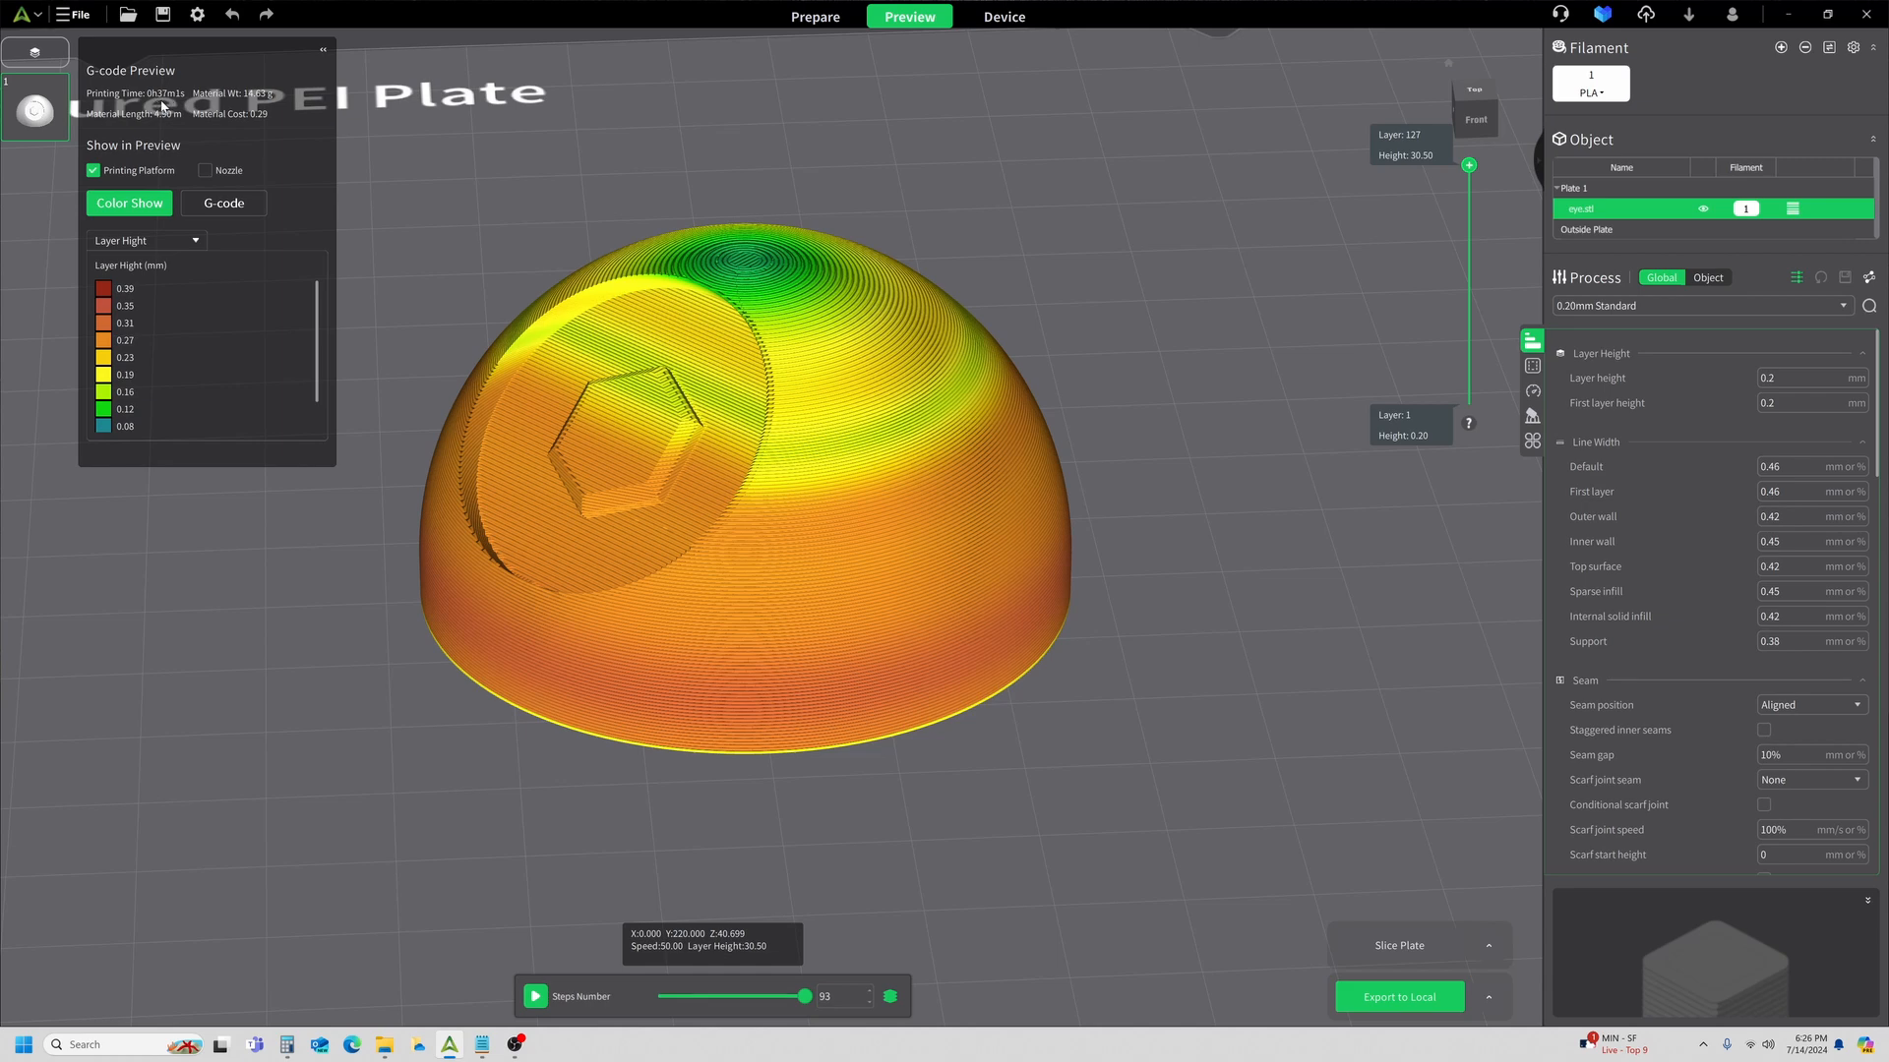
pyautogui.moveTo(167, 106)
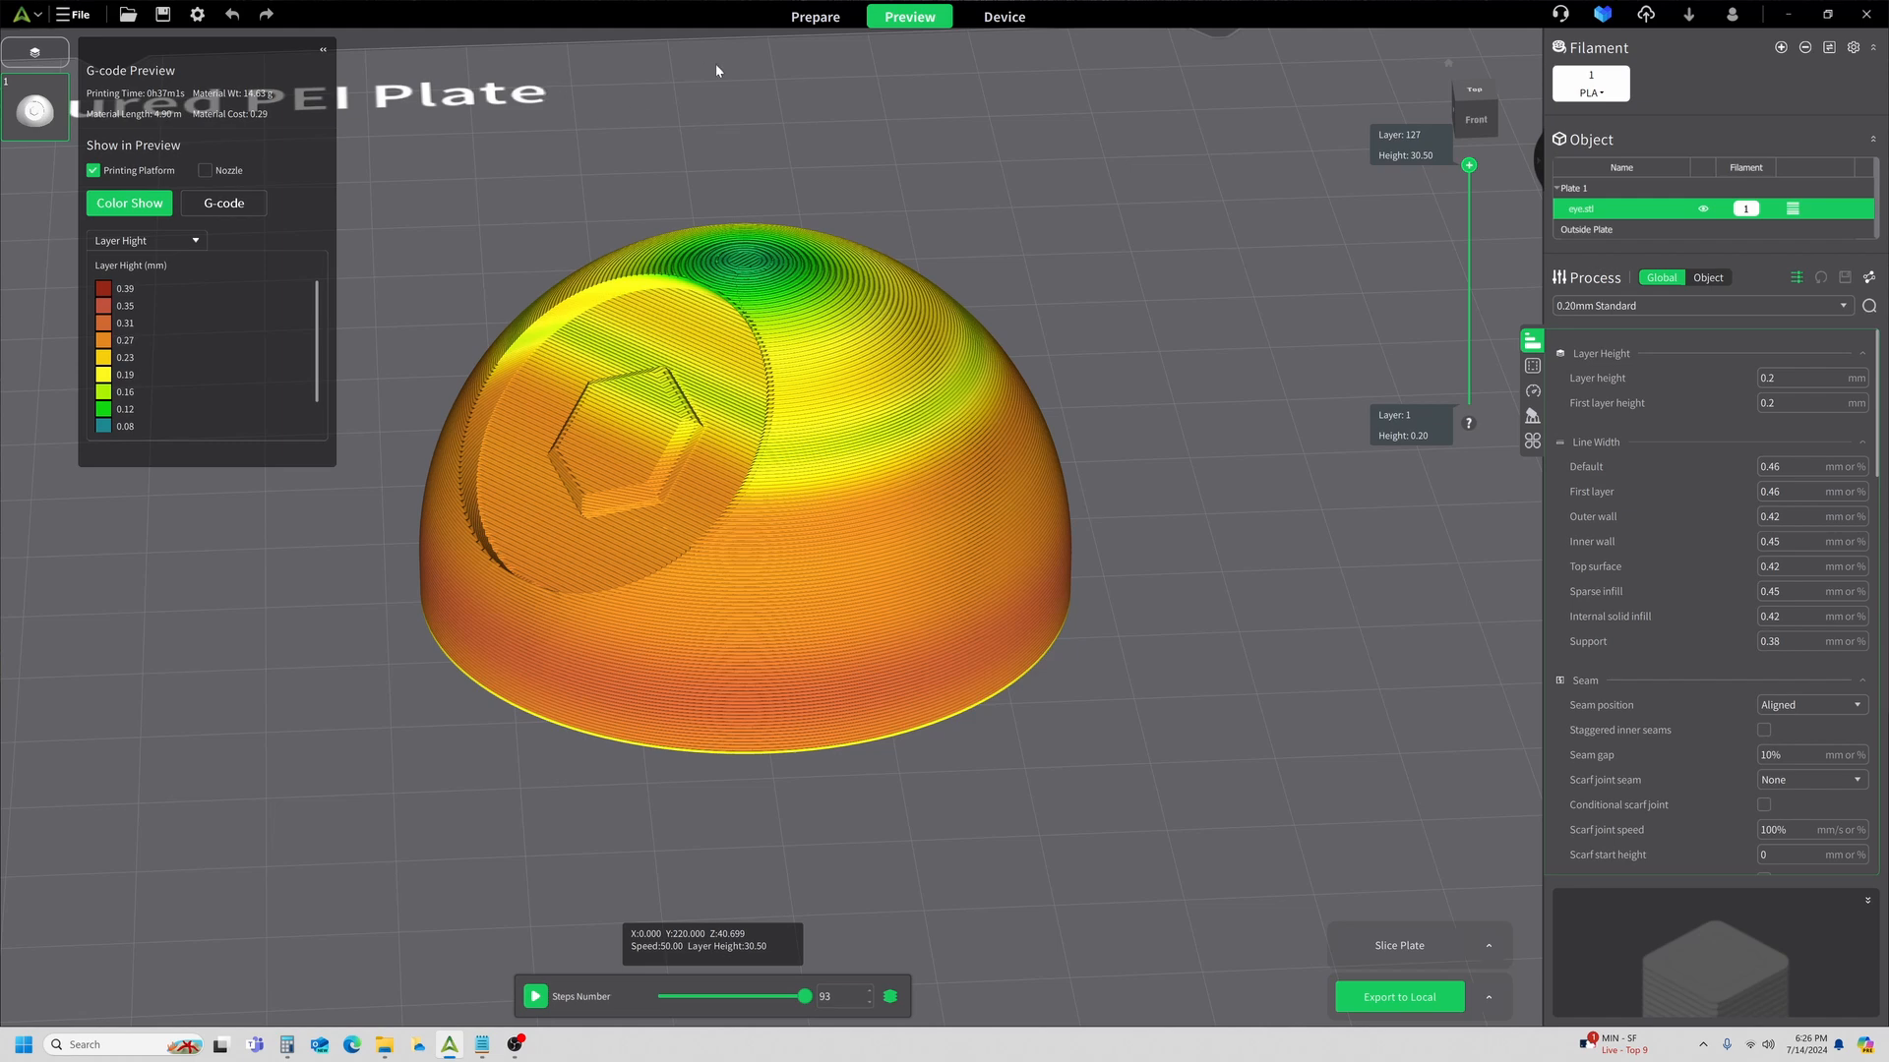
pyautogui.moveTo(1113, 317)
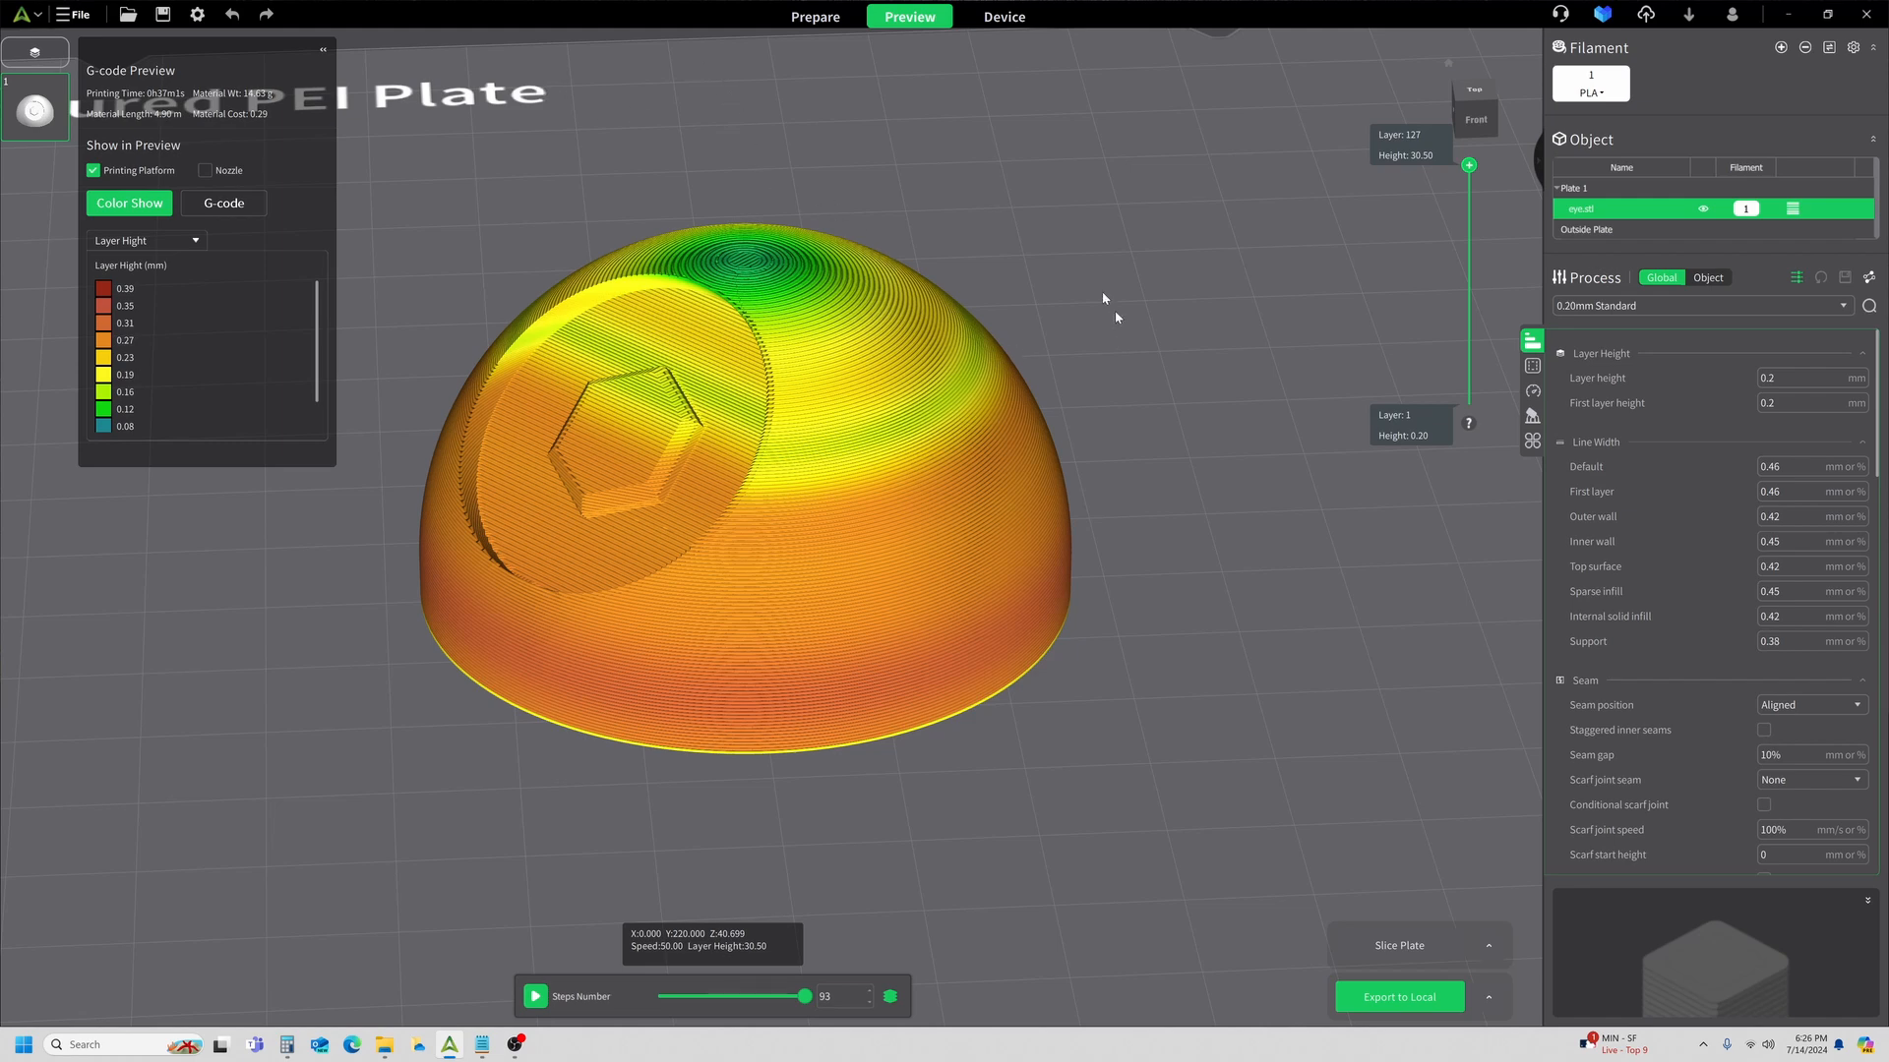
pyautogui.moveTo(789, 106)
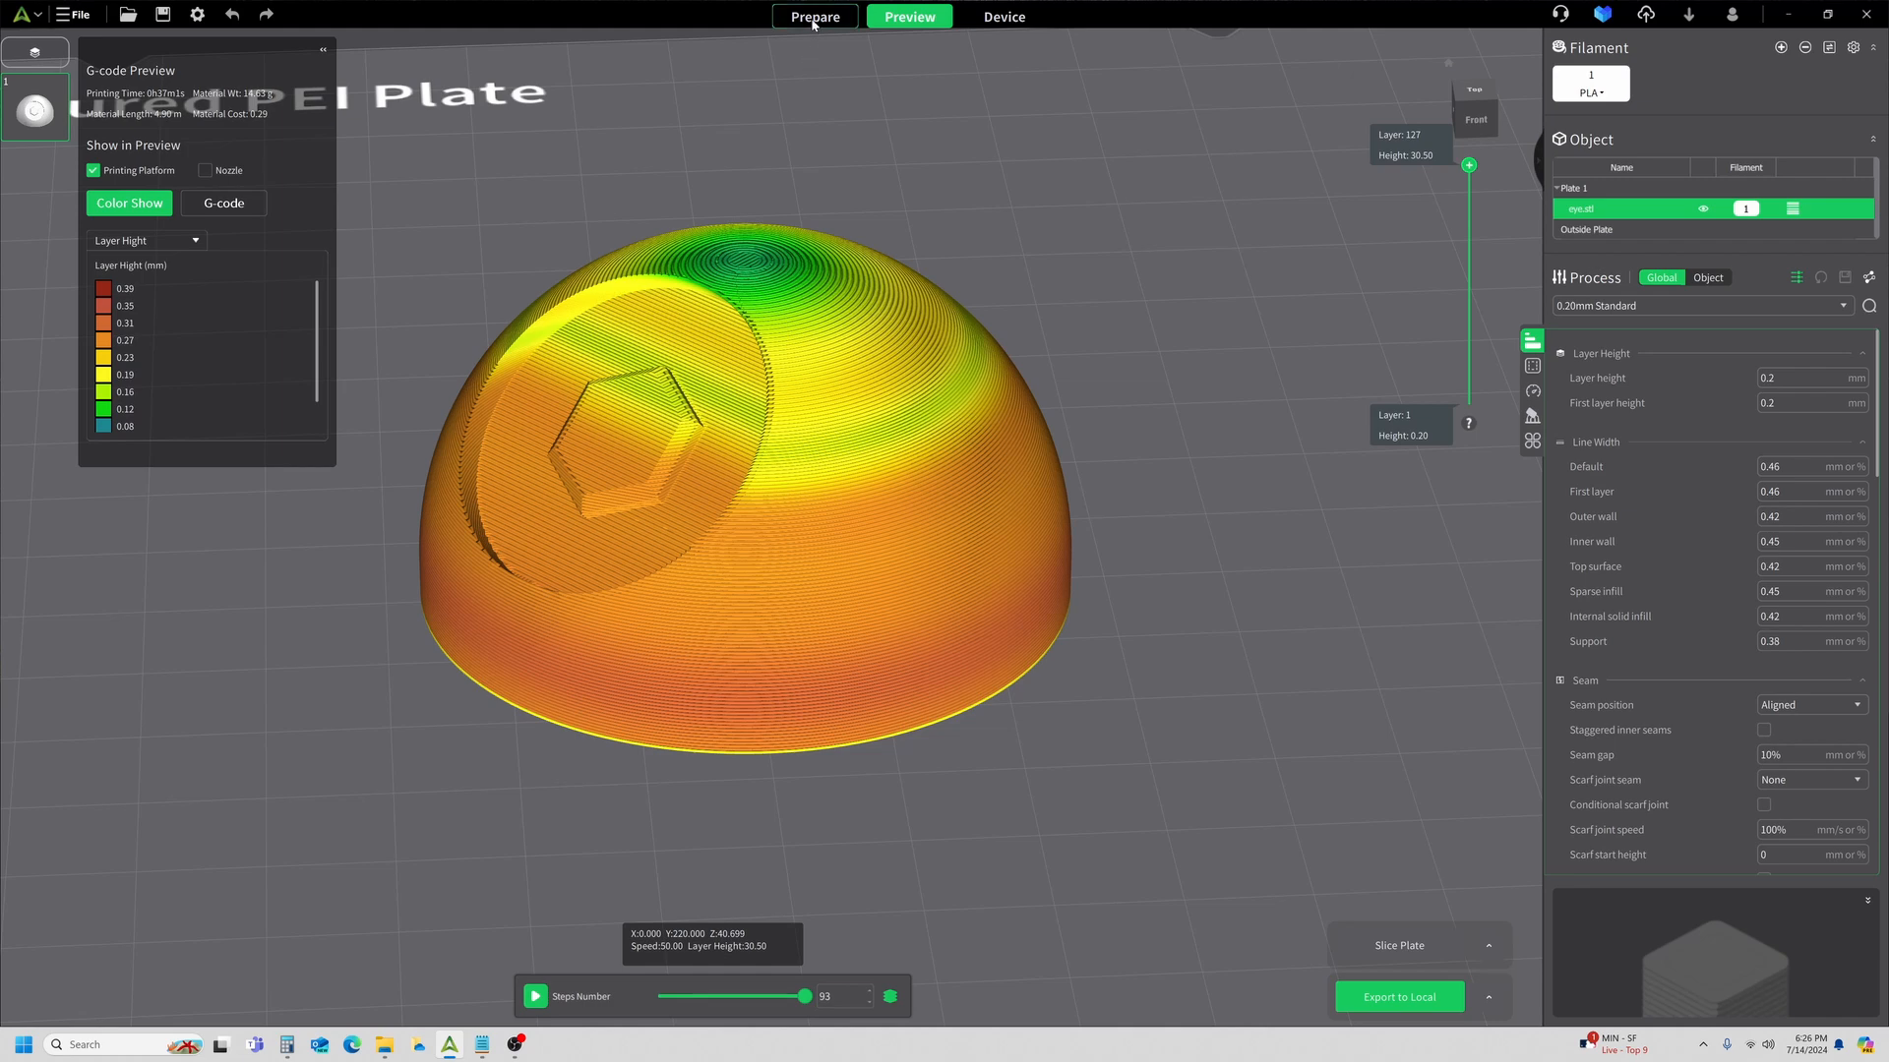
# In the Adaptive tool, drag Quality/Speed down to 0.18, then up to 0.88.
pyautogui.click(815, 16)
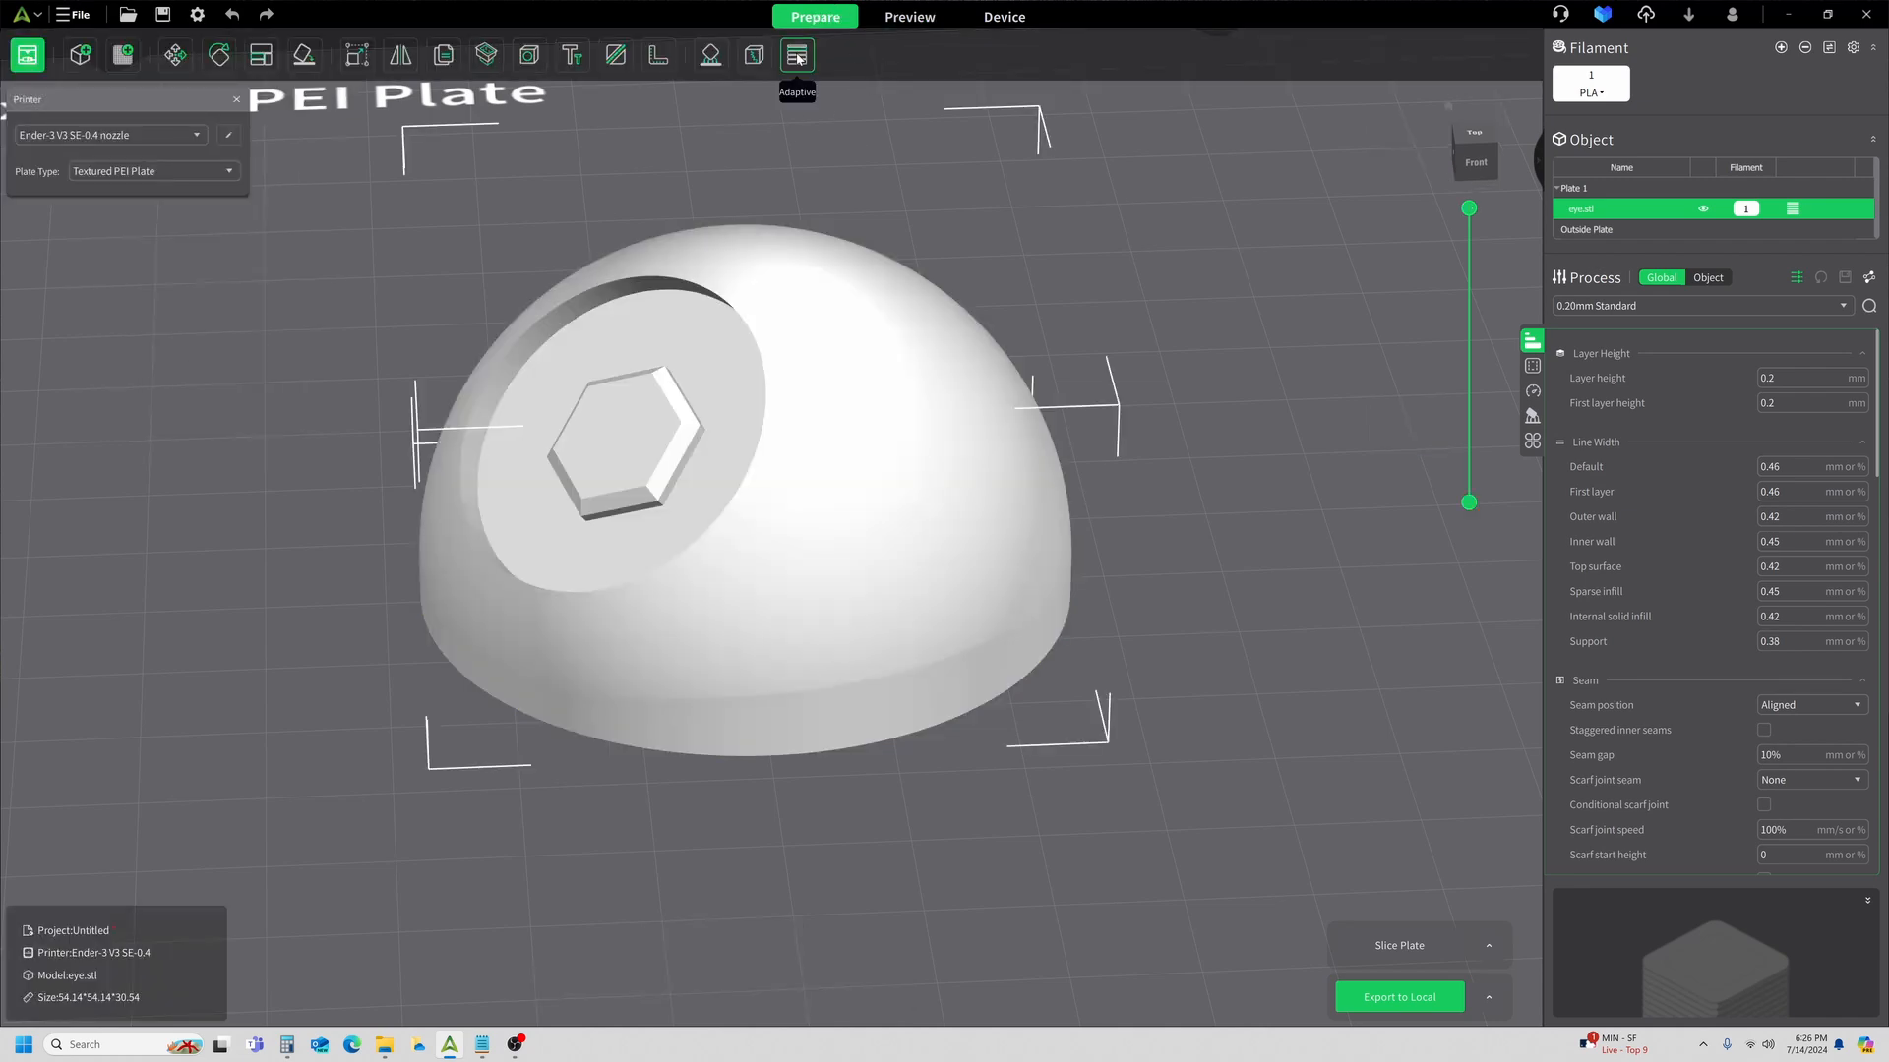
pyautogui.click(797, 55)
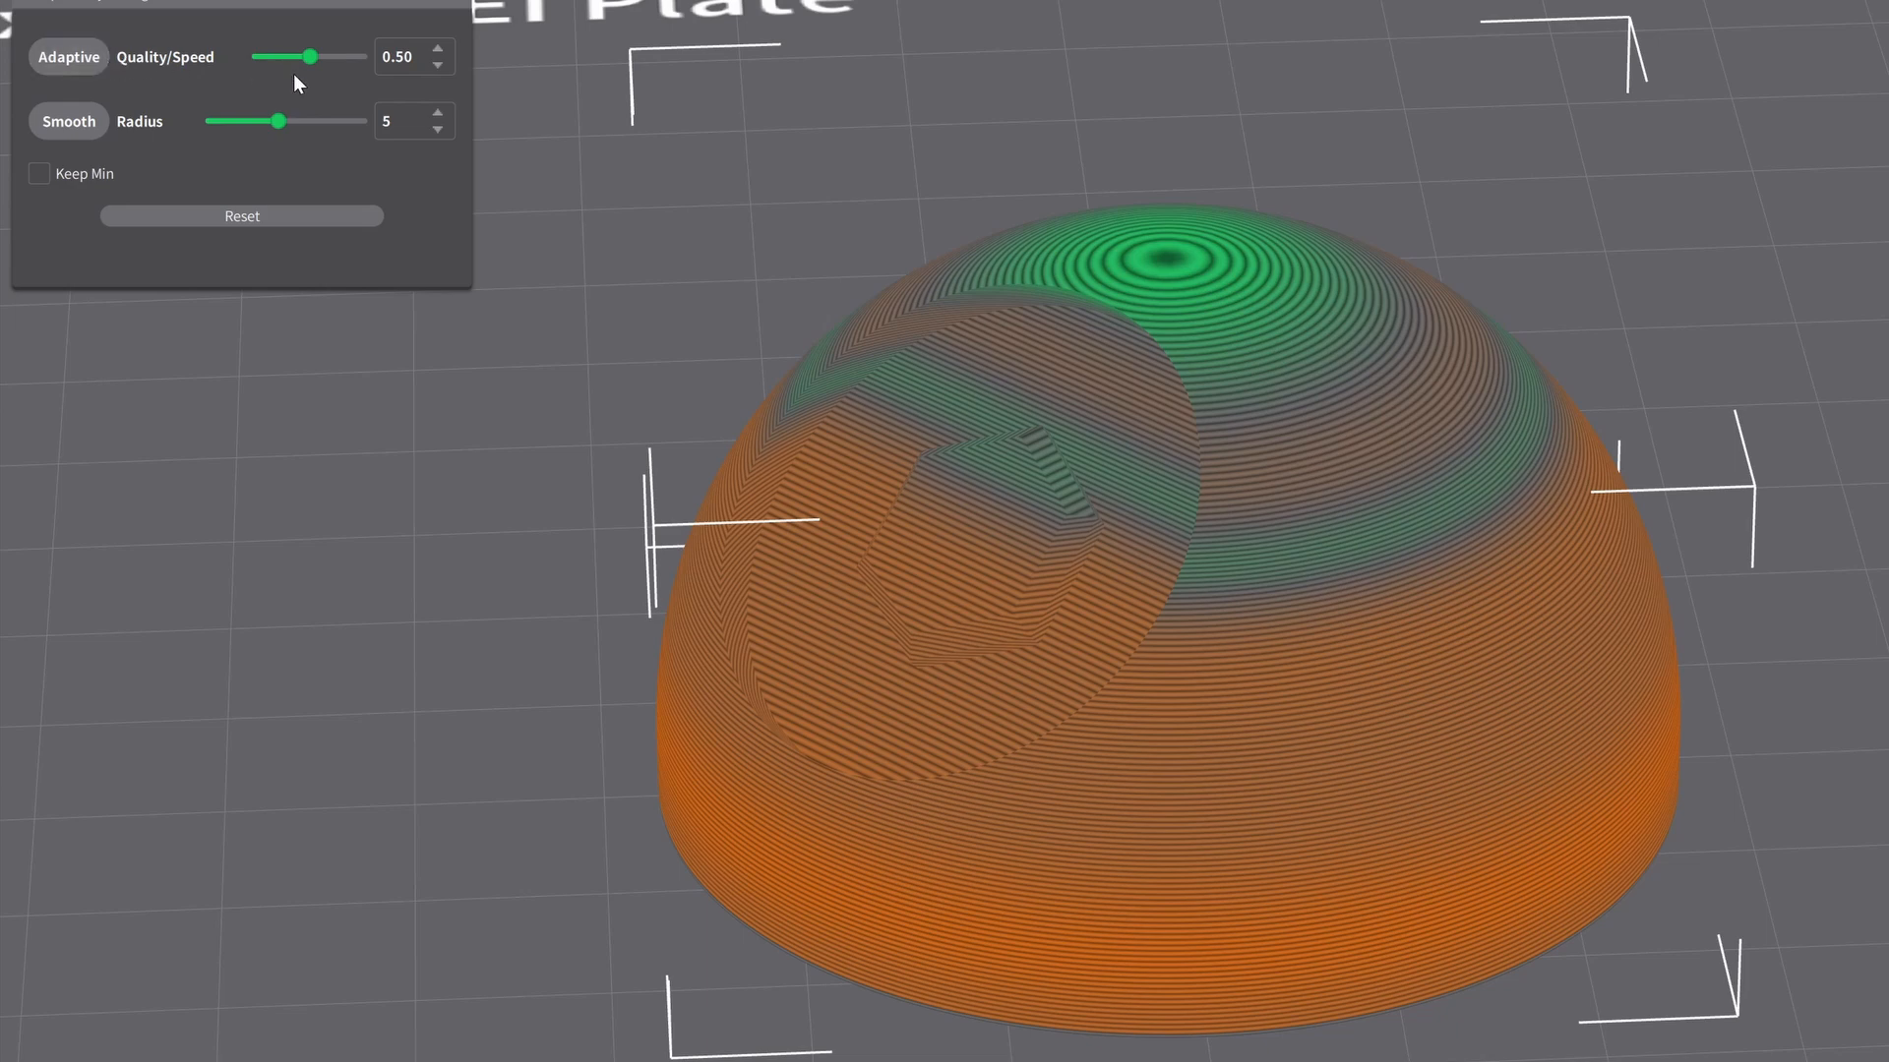
pyautogui.moveTo(319, 57); pyautogui.dragTo(276, 57)
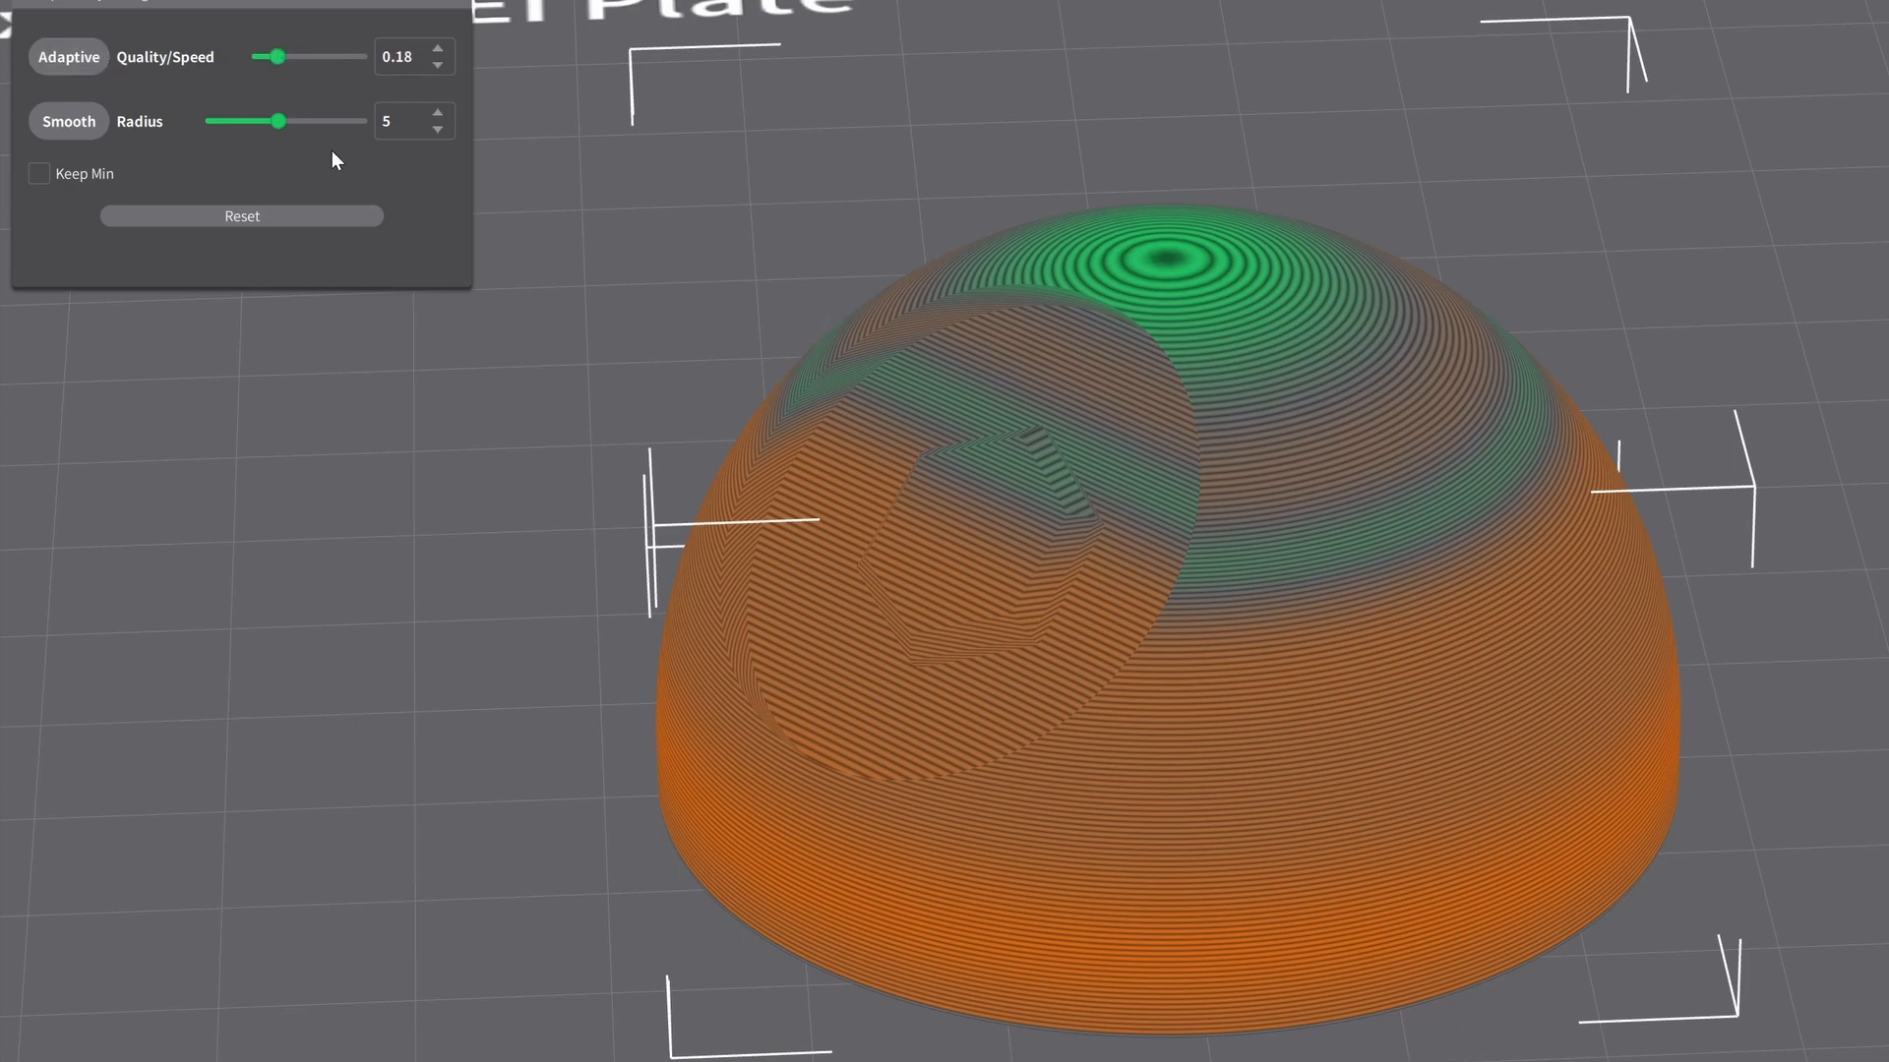
pyautogui.moveTo(1310, 508)
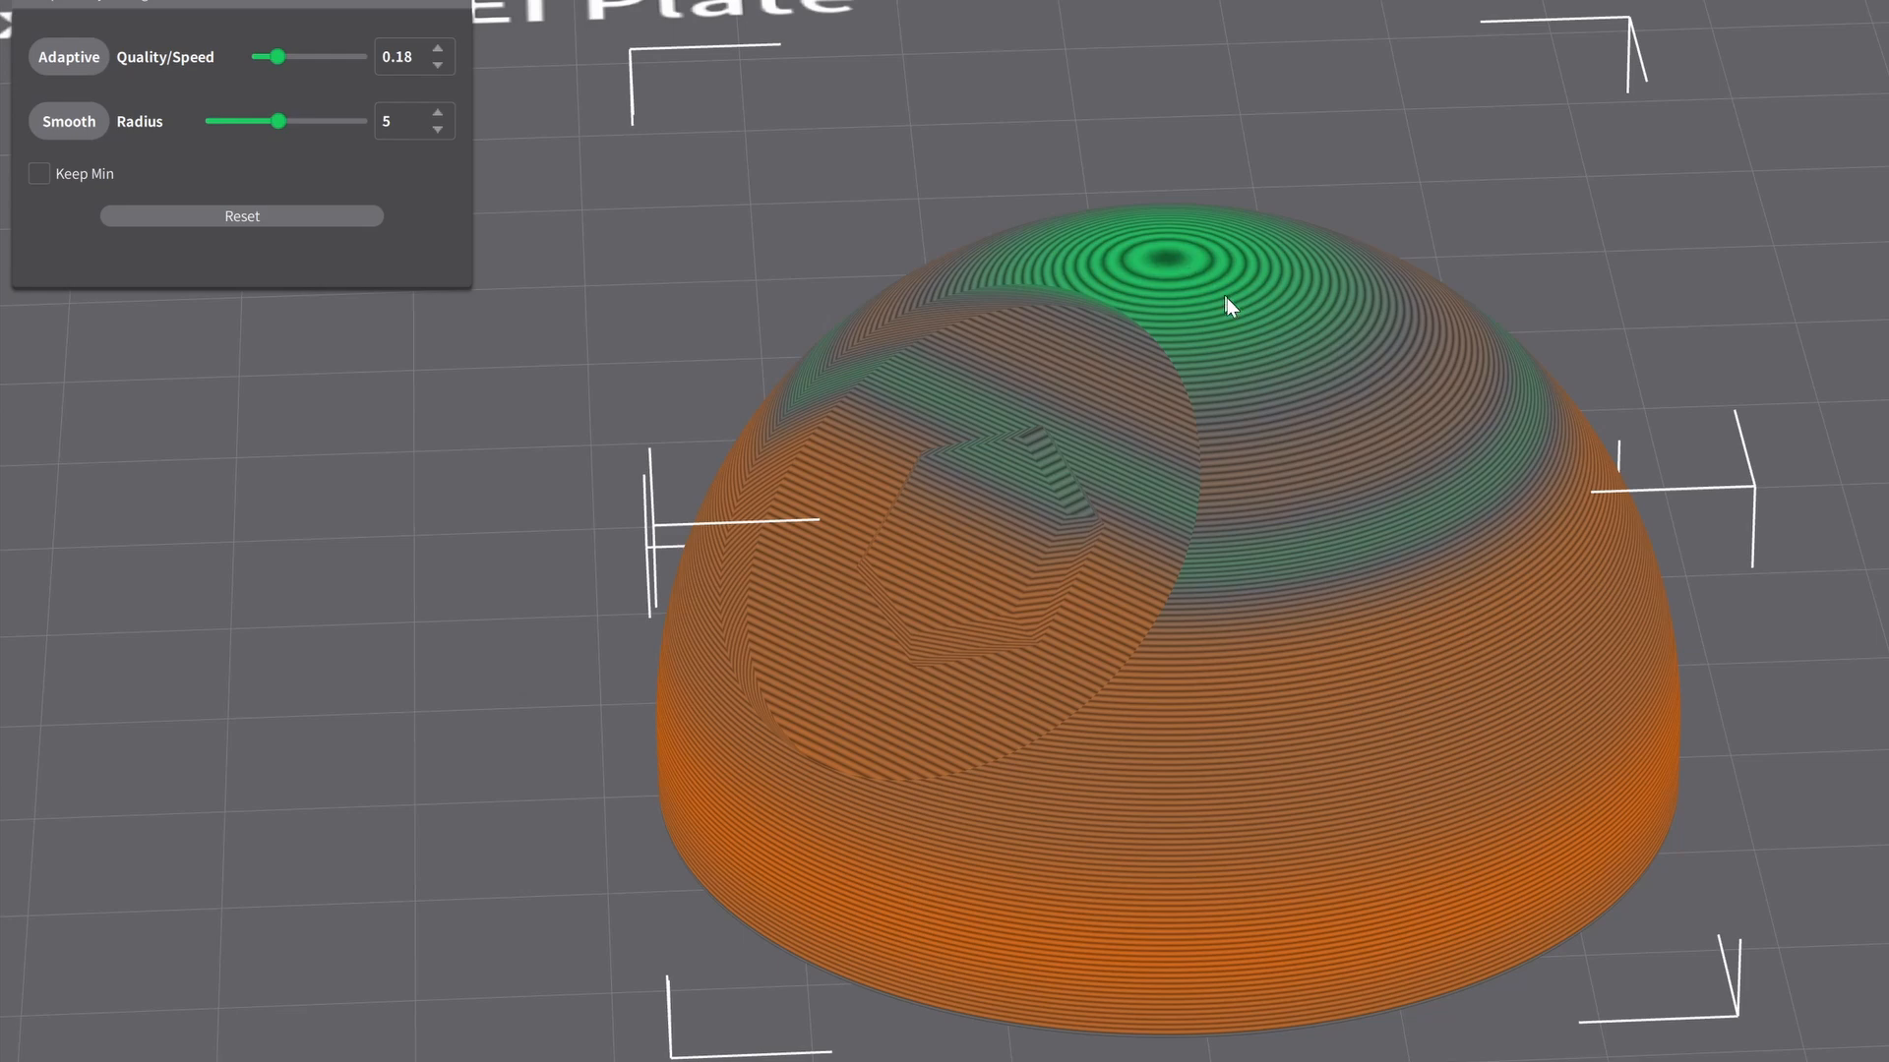
pyautogui.moveTo(1379, 447)
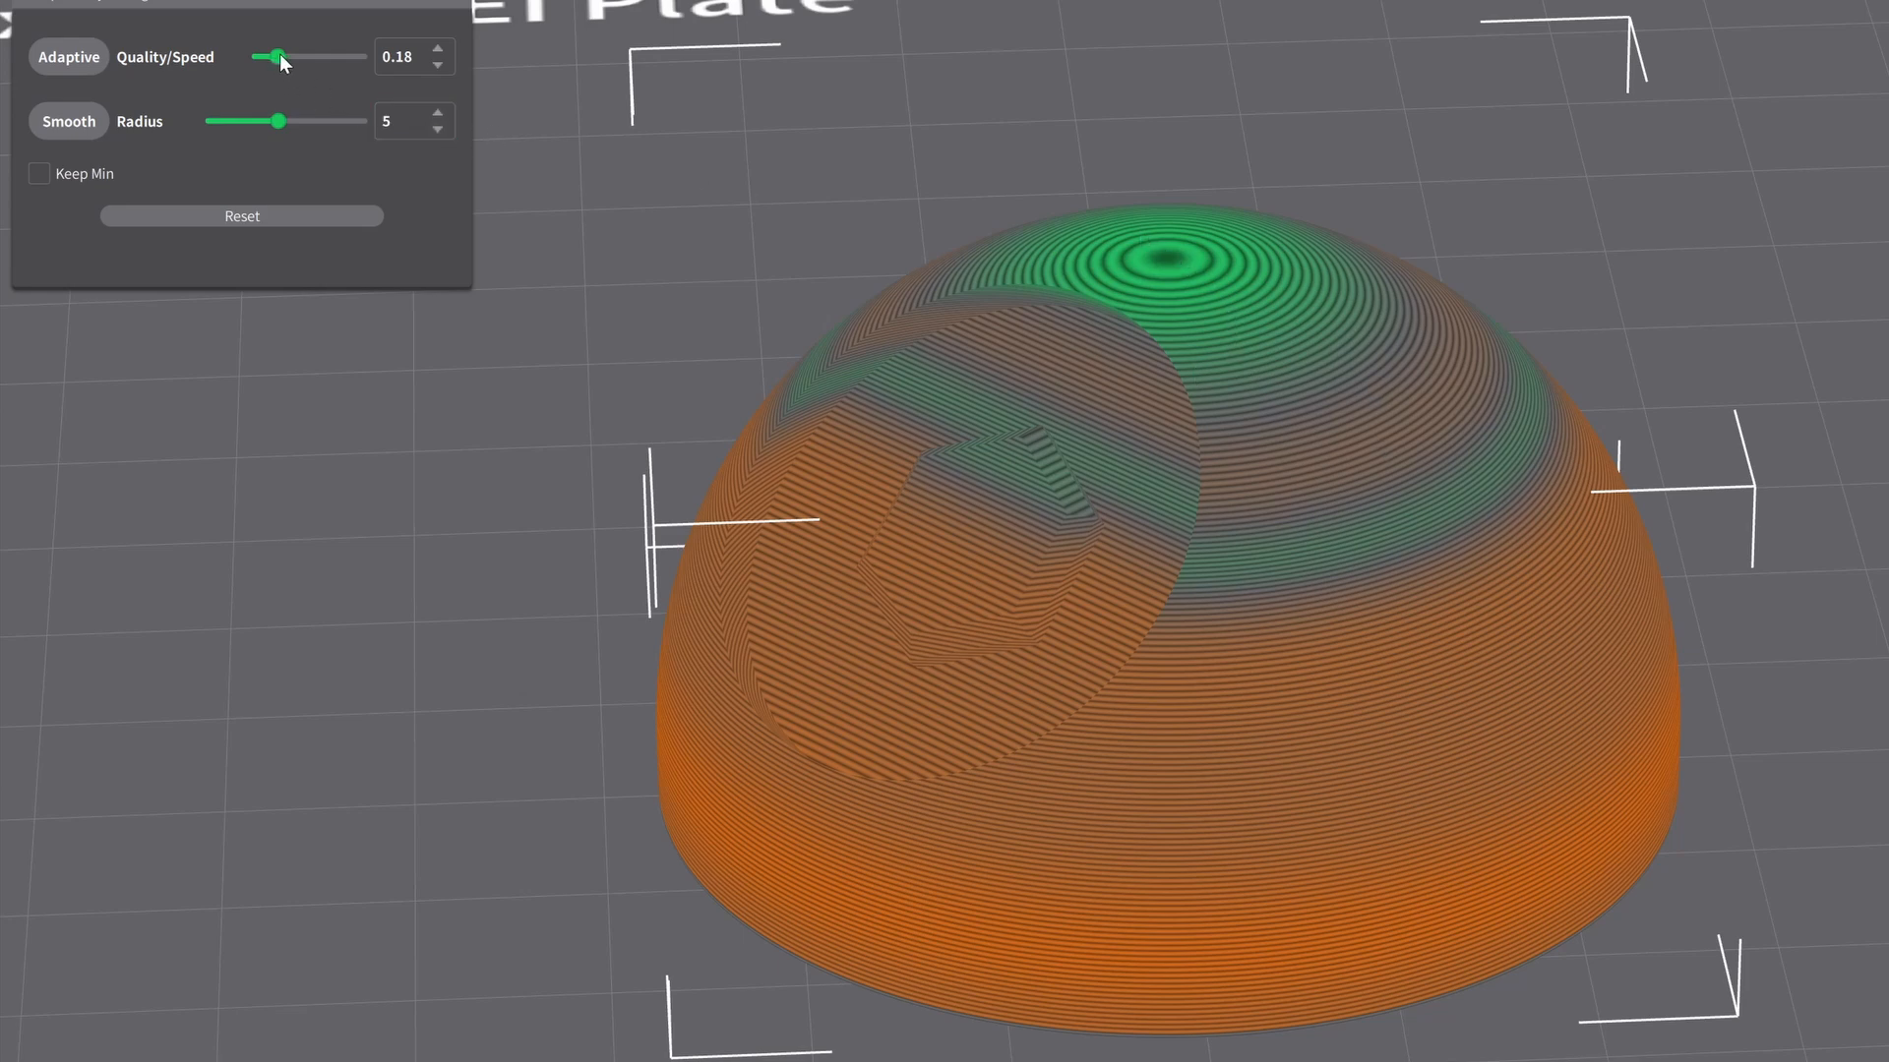
pyautogui.moveTo(278, 57); pyautogui.dragTo(350, 57)
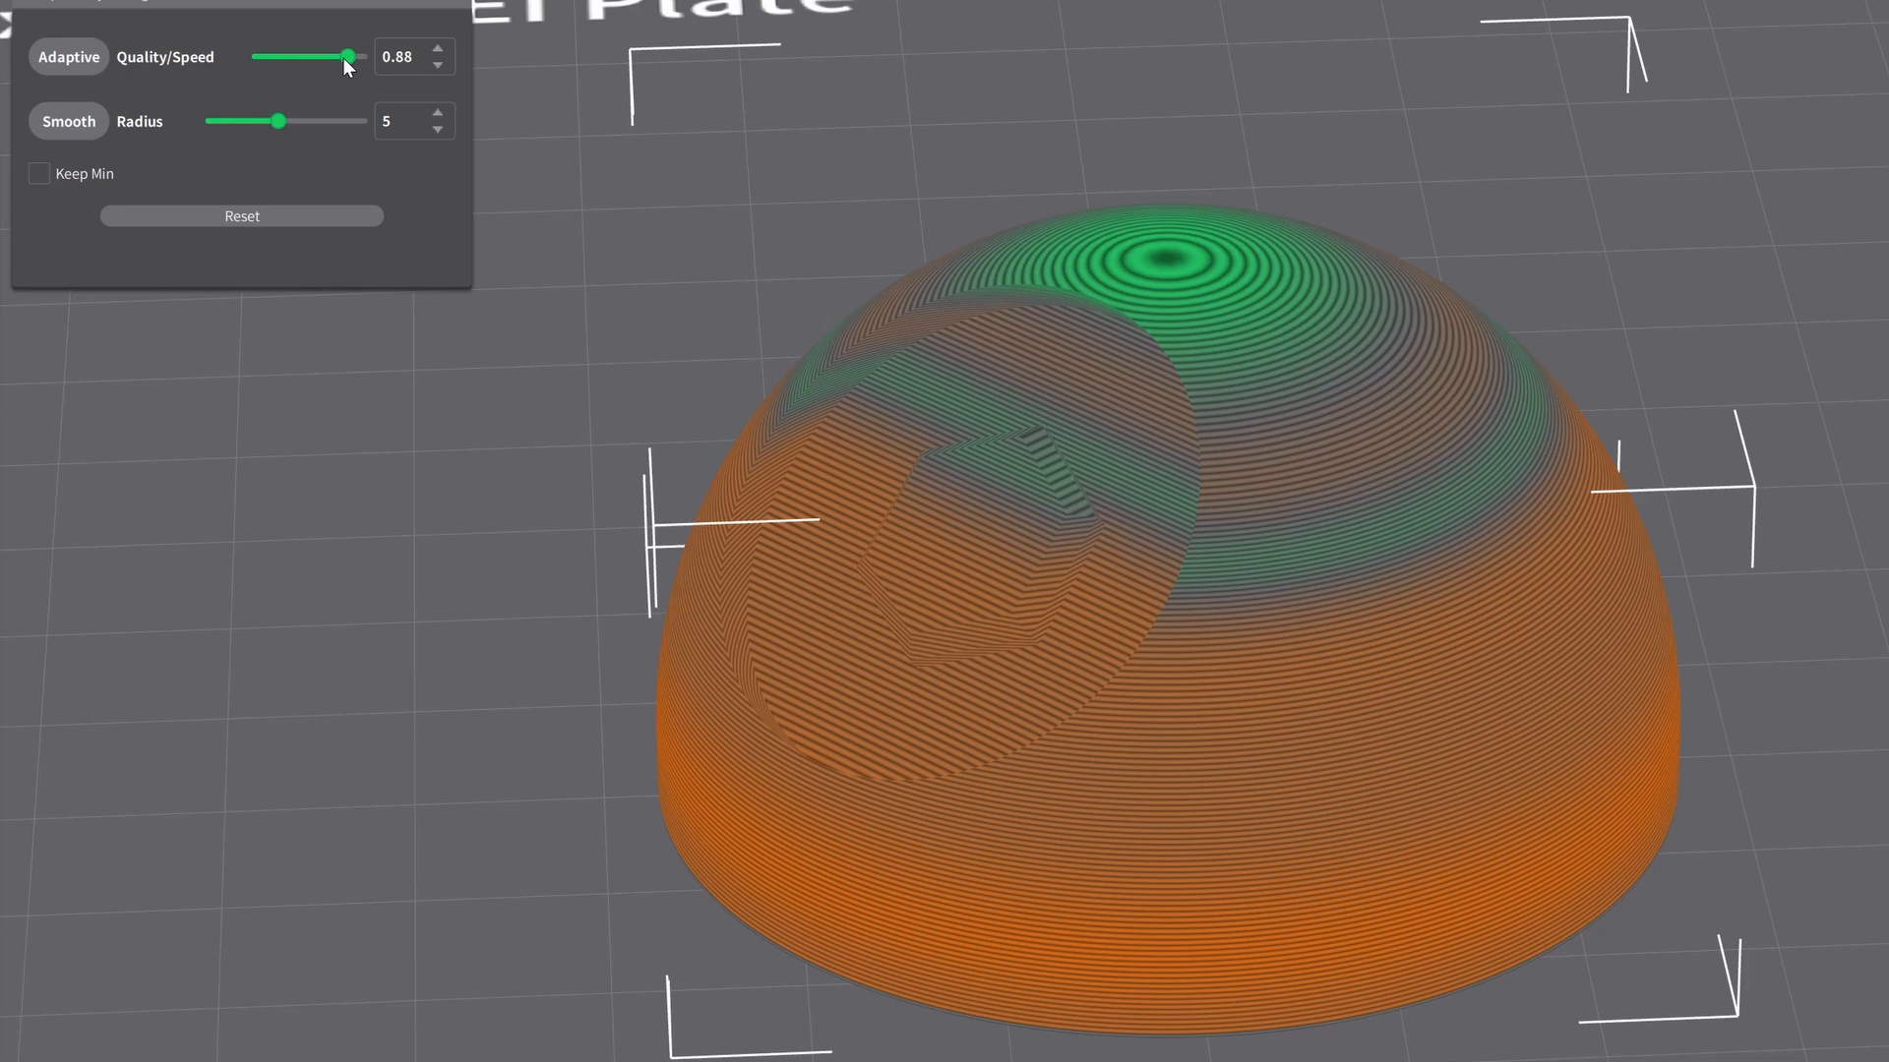
pyautogui.moveTo(202, 86)
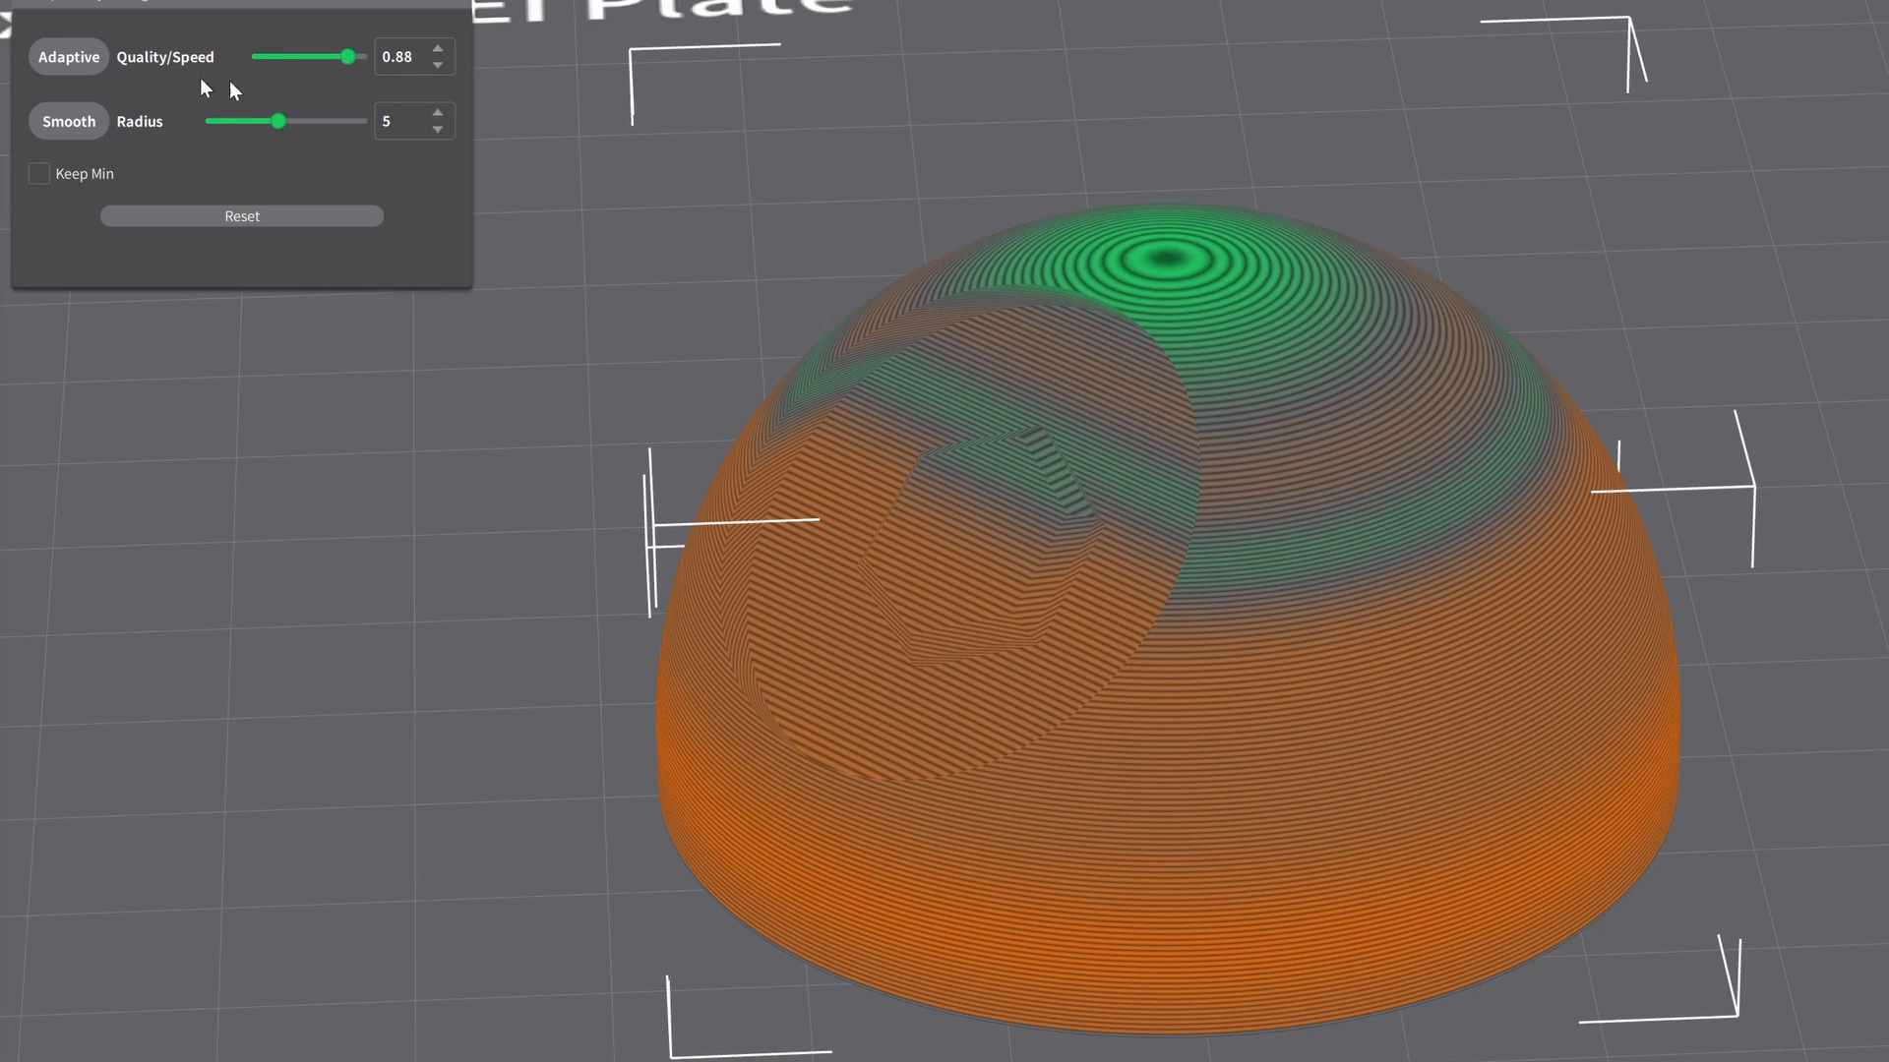
pyautogui.moveTo(202, 88)
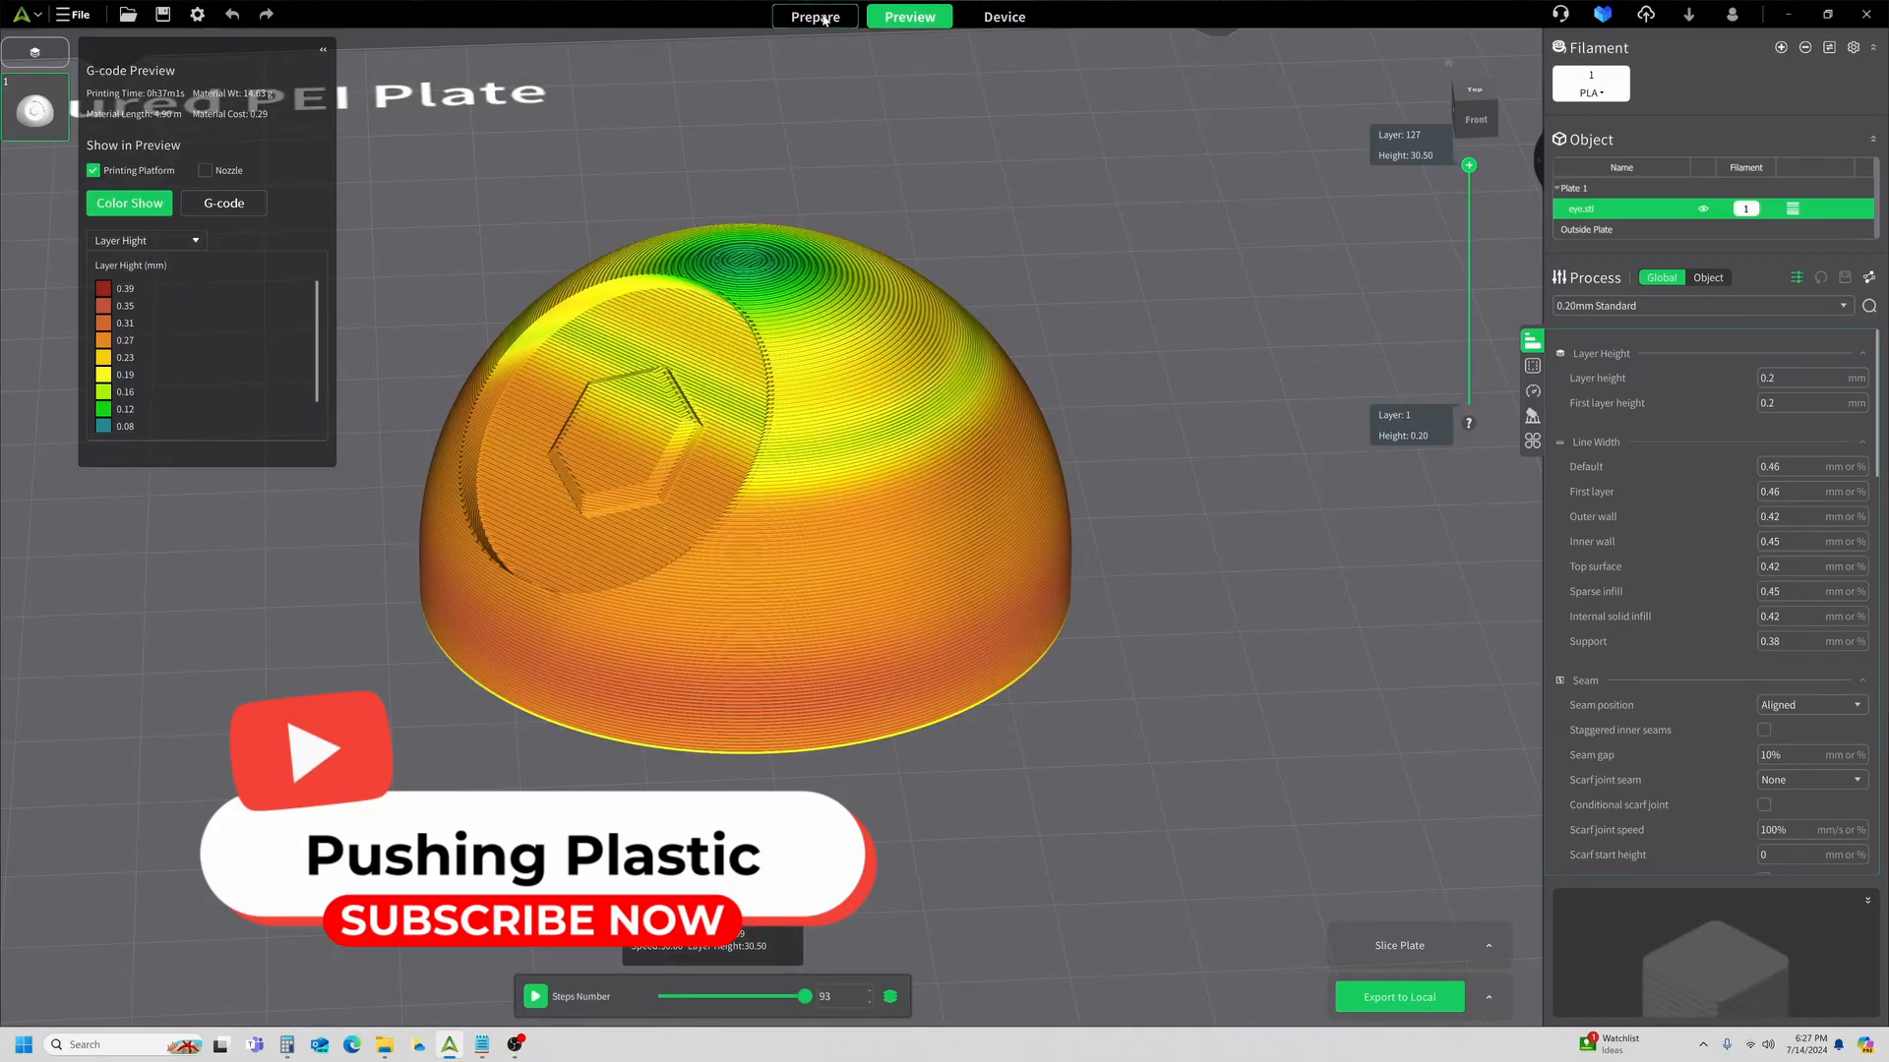
# Re-slice the dome at quality 0.88 for the layer-height preview.
pyautogui.click(814, 15)
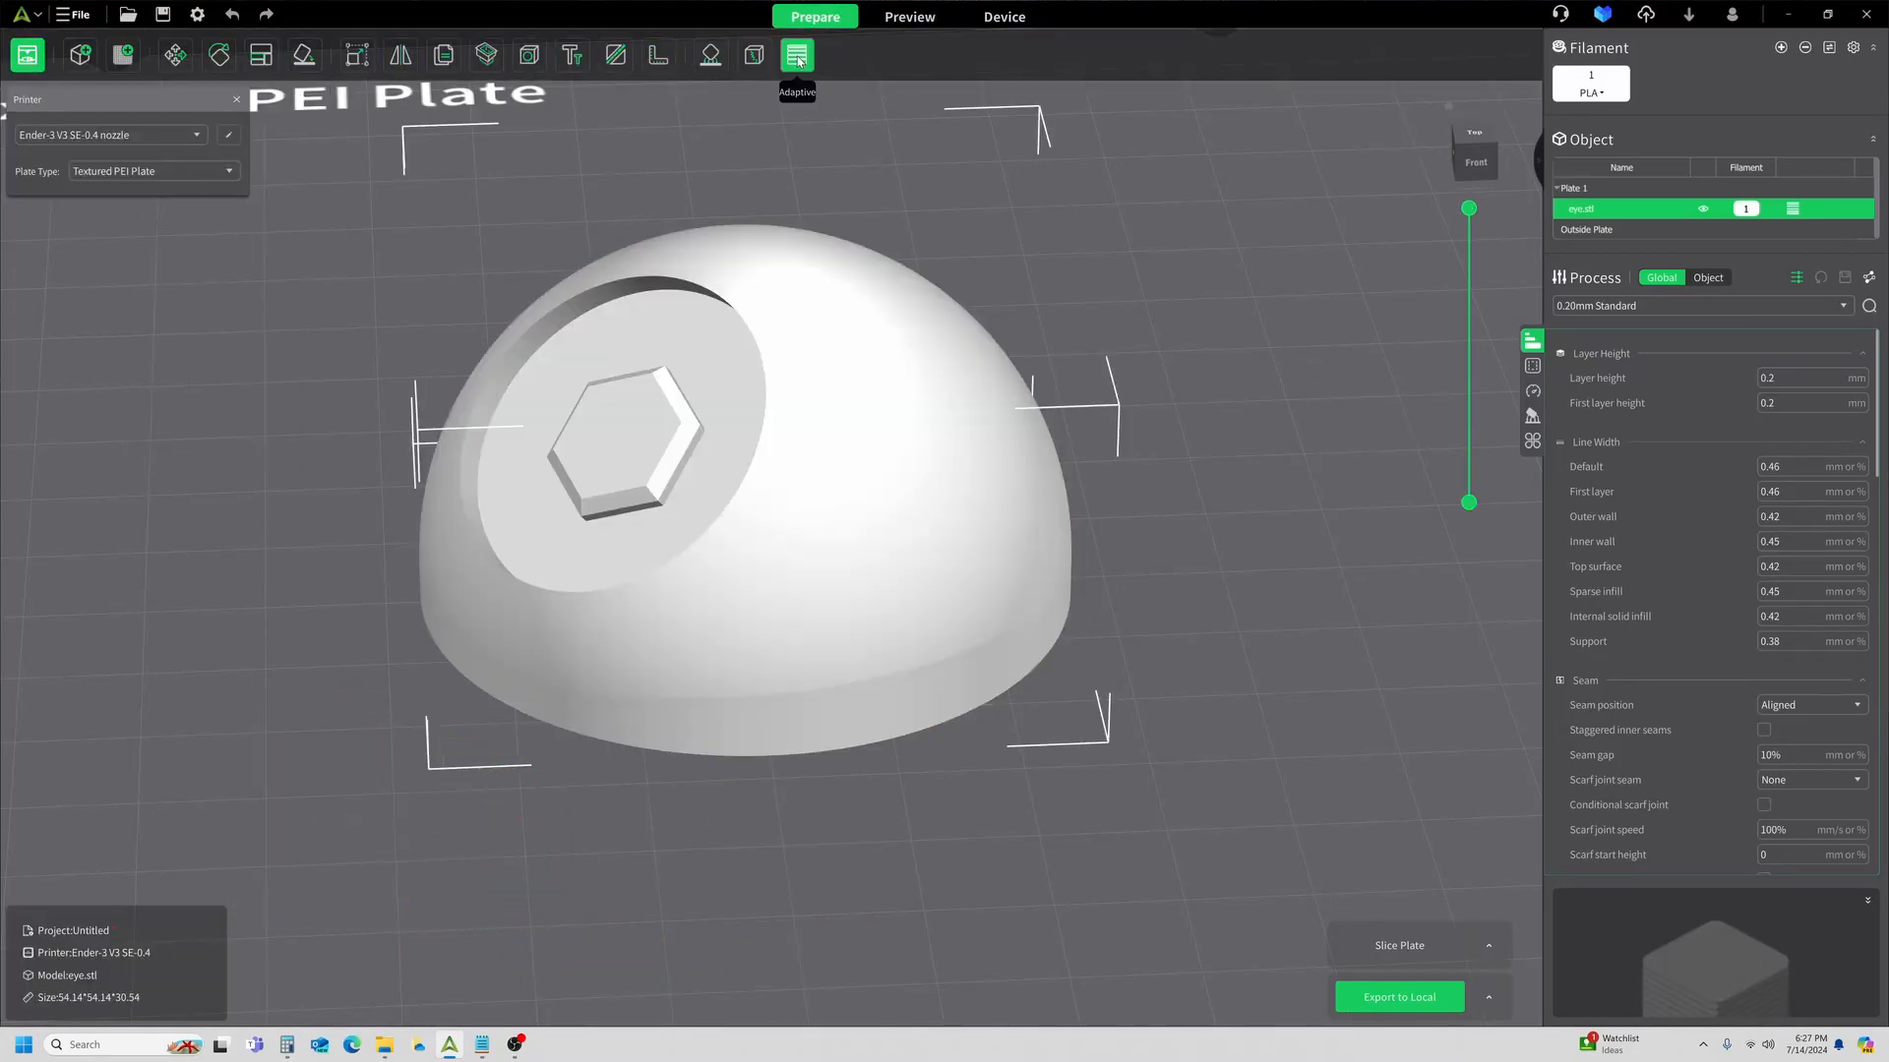
pyautogui.click(797, 55)
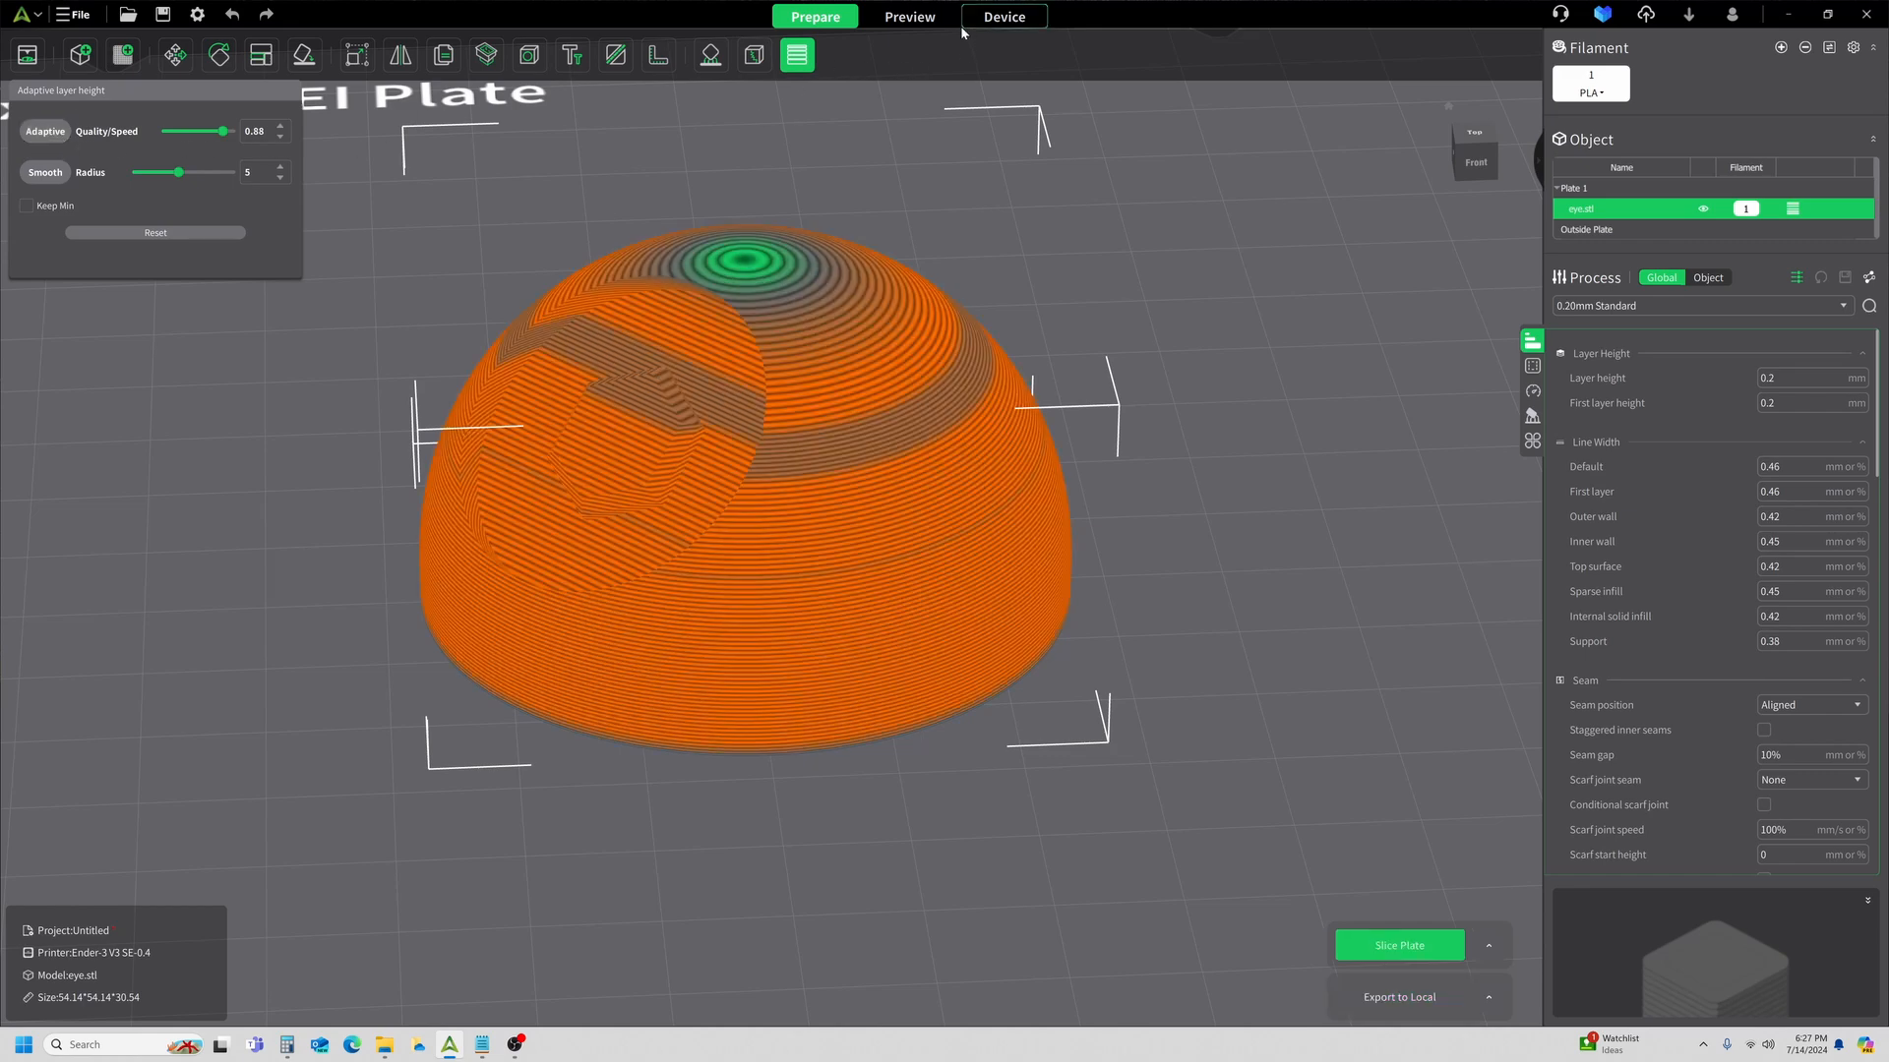
pyautogui.click(1398, 944)
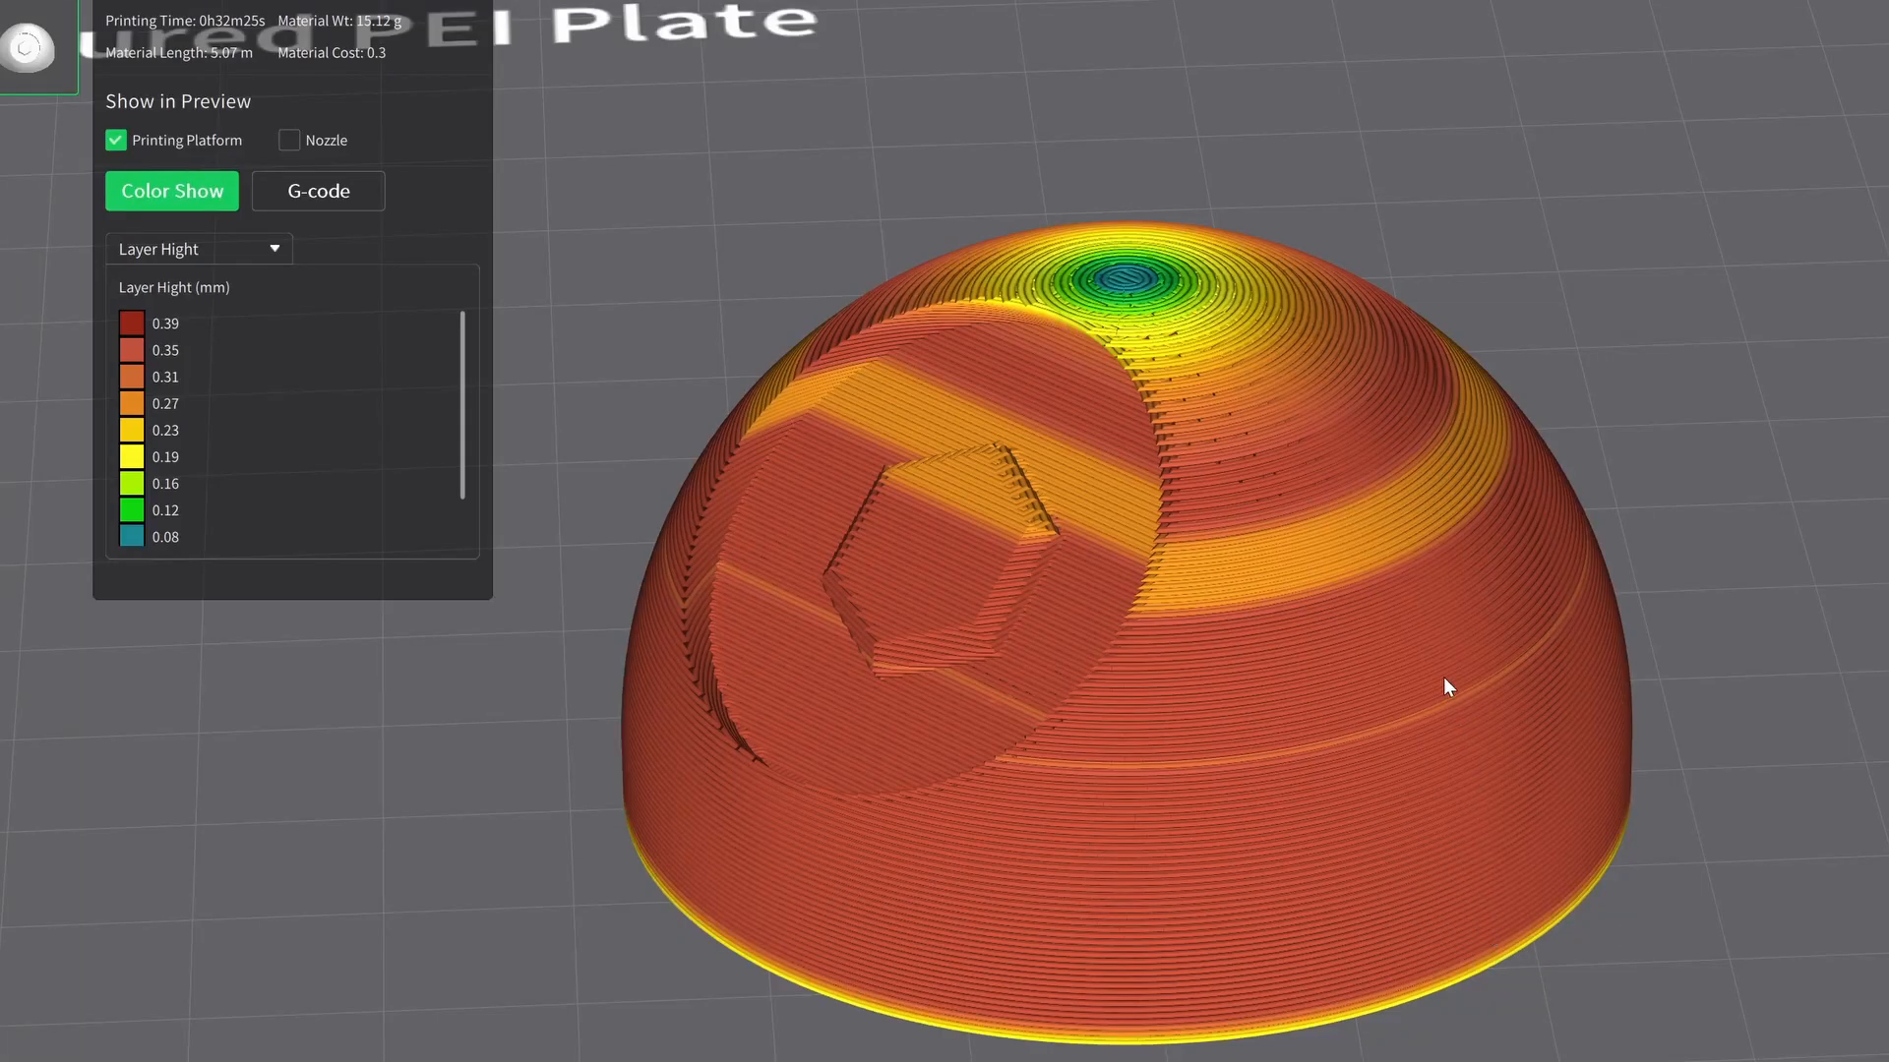
pyautogui.moveTo(1423, 747)
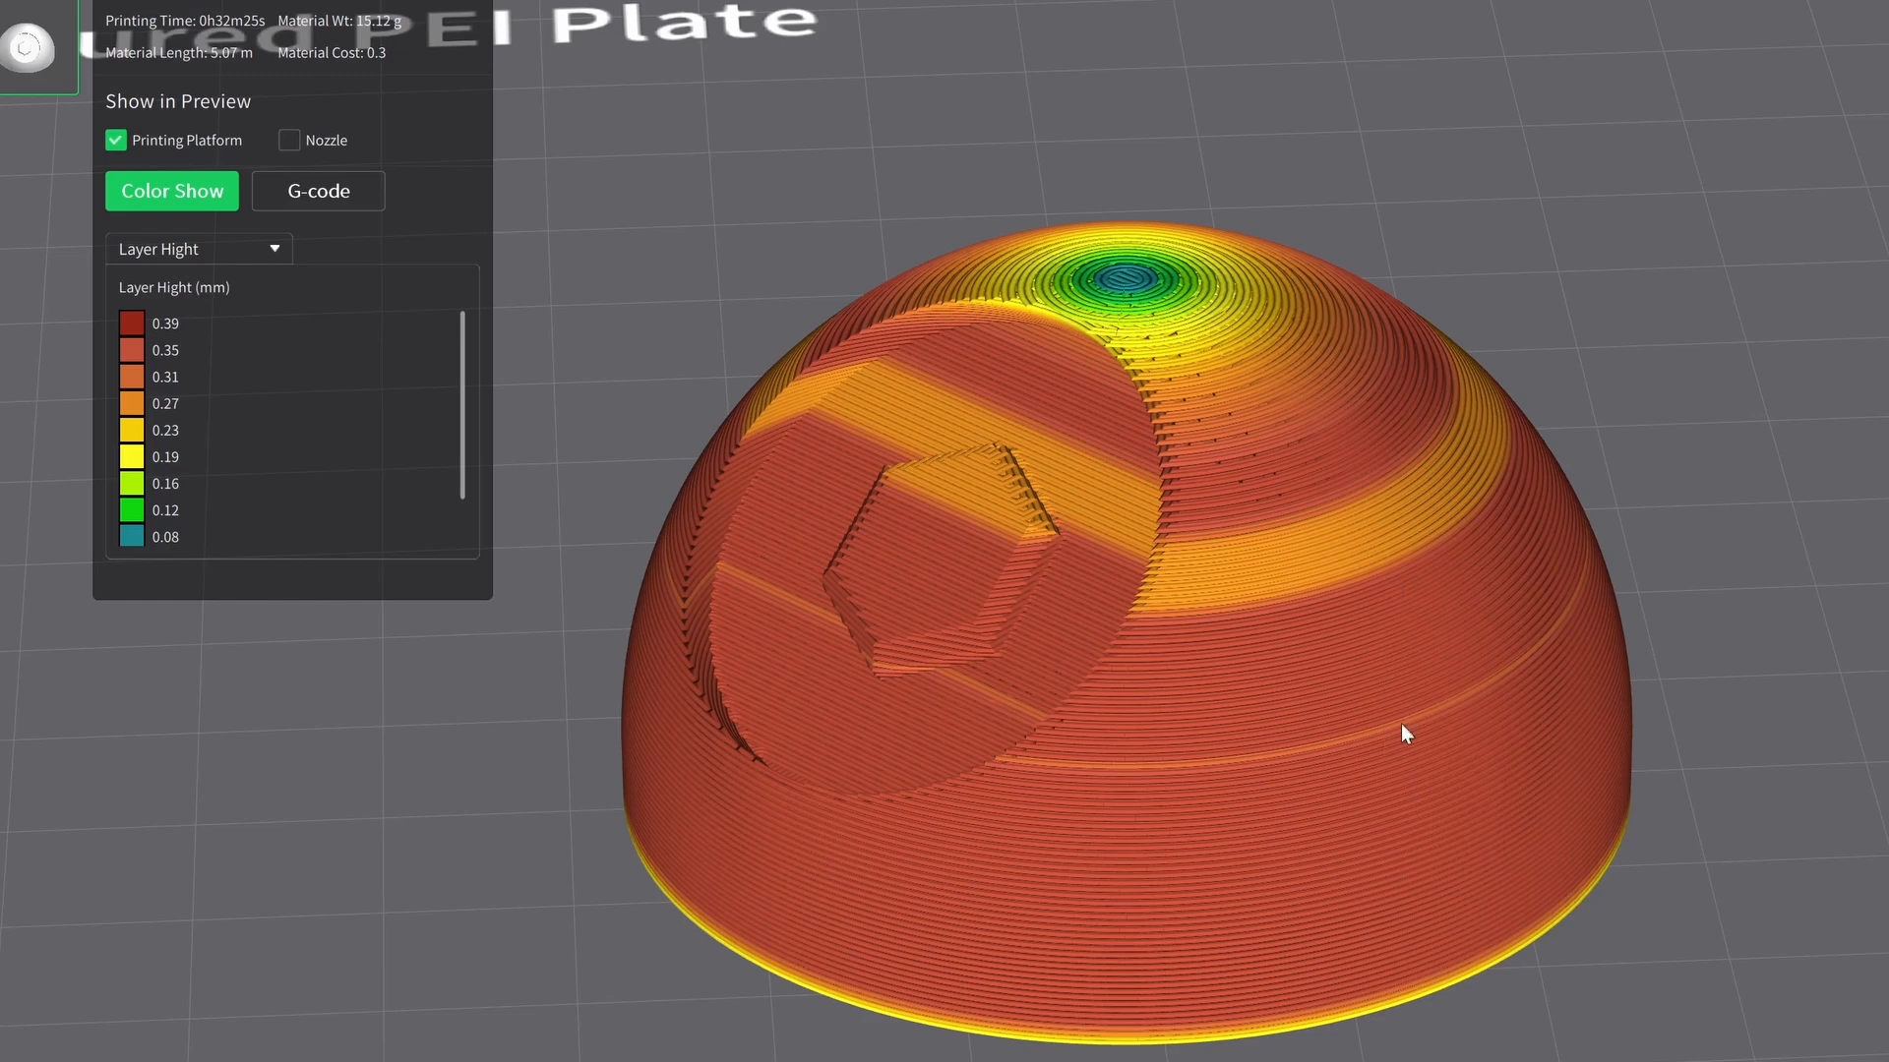
pyautogui.moveTo(1280, 531)
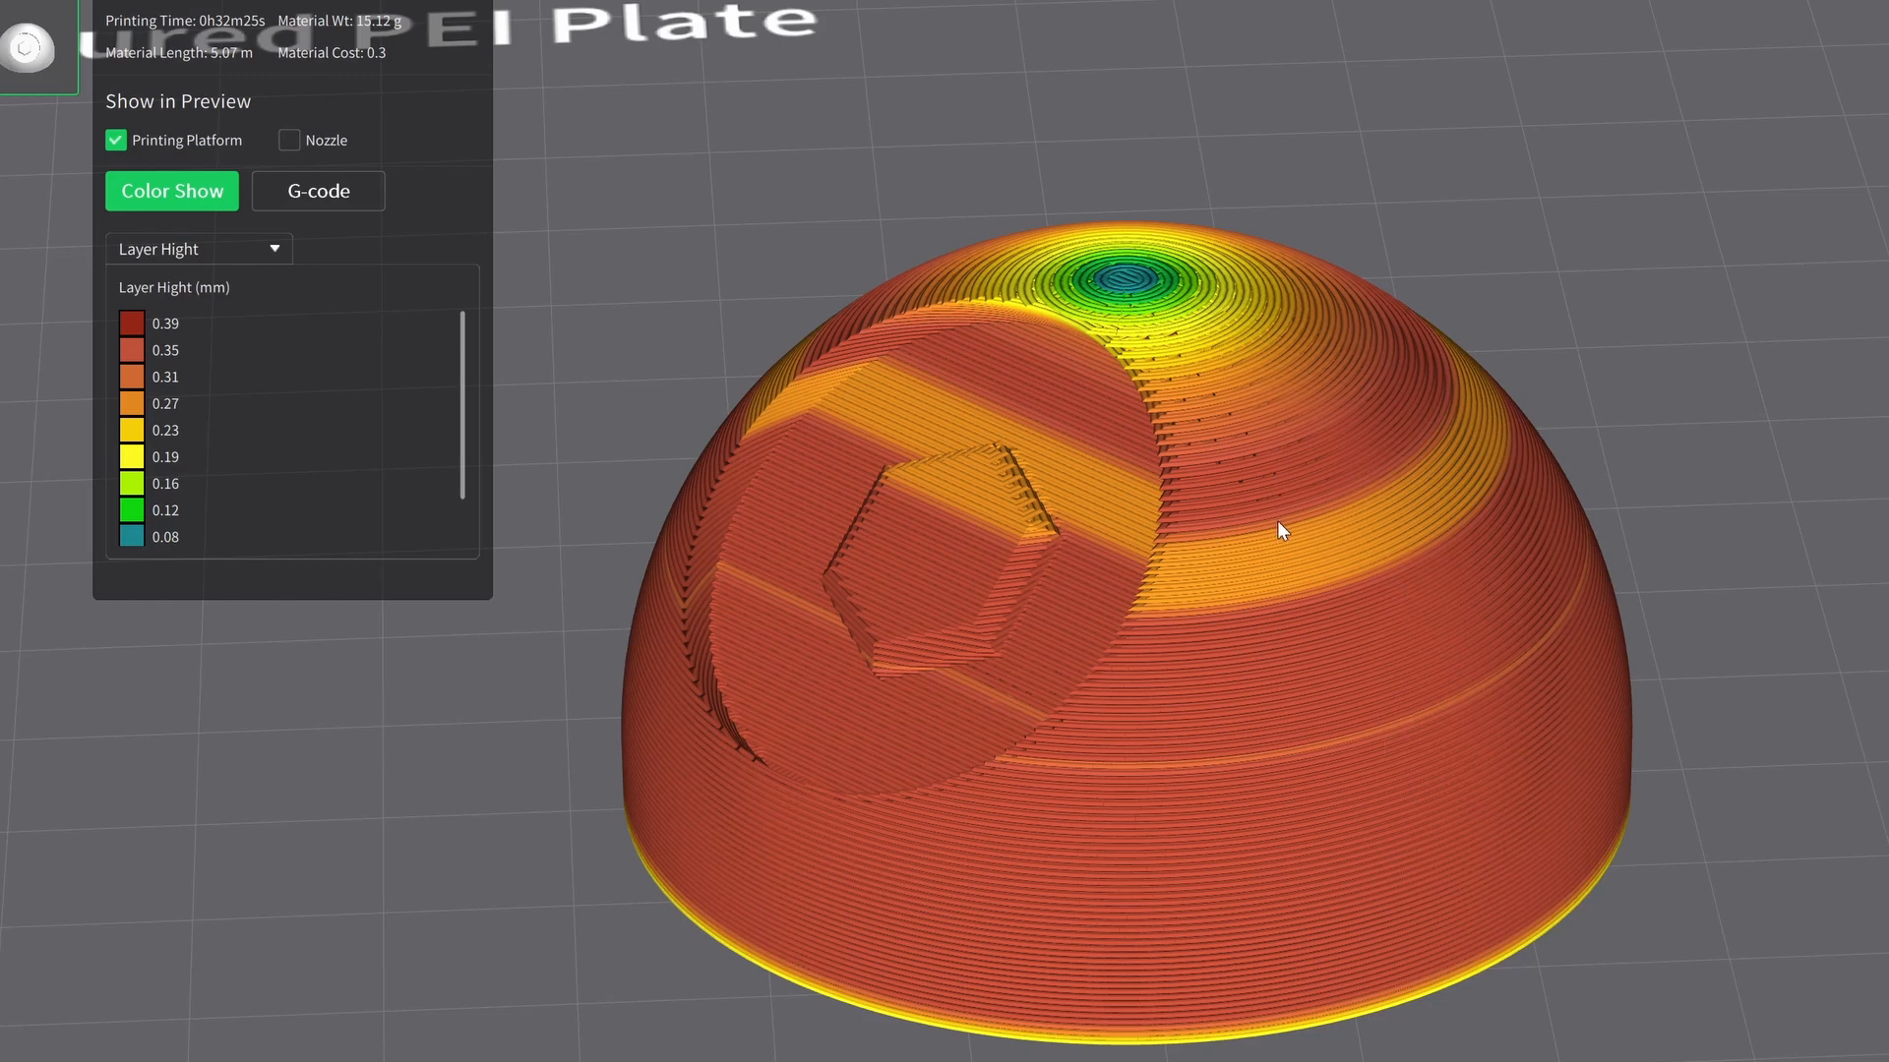
pyautogui.moveTo(1285, 541)
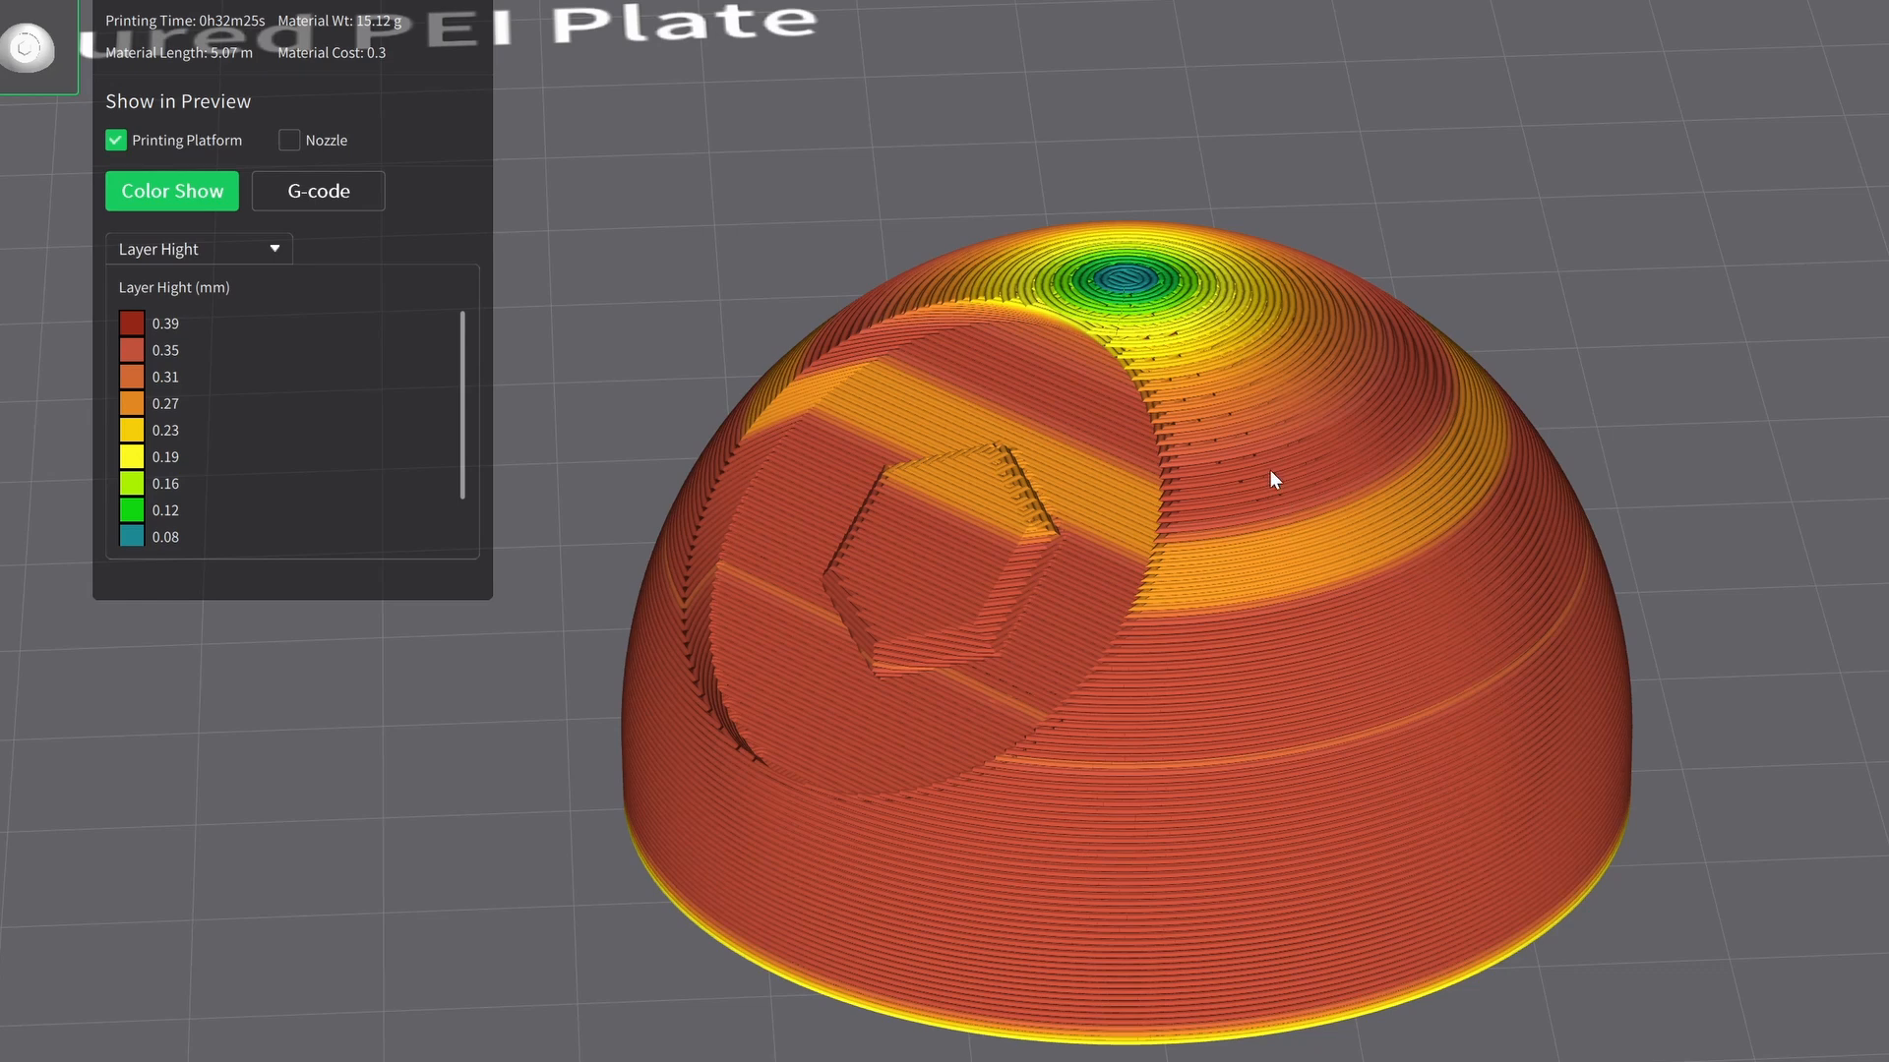
pyautogui.moveTo(1200, 338)
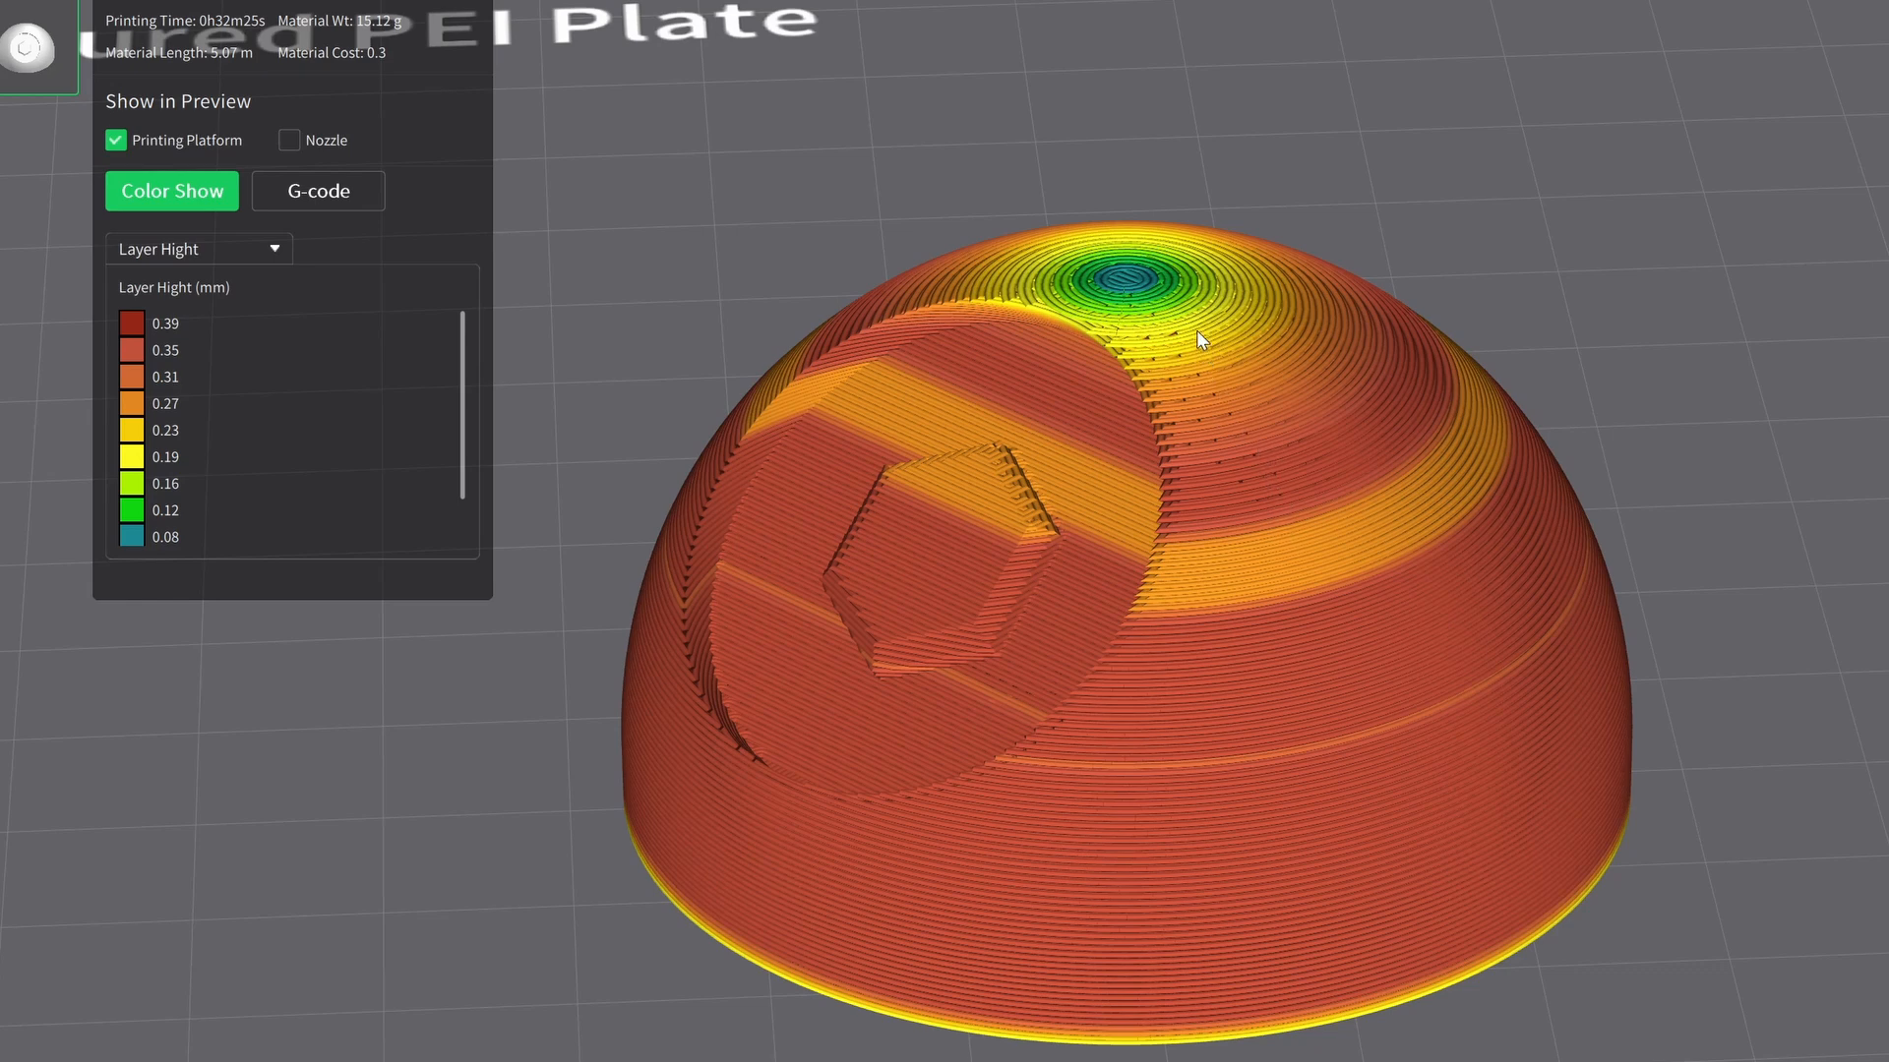
pyautogui.moveTo(1186, 340)
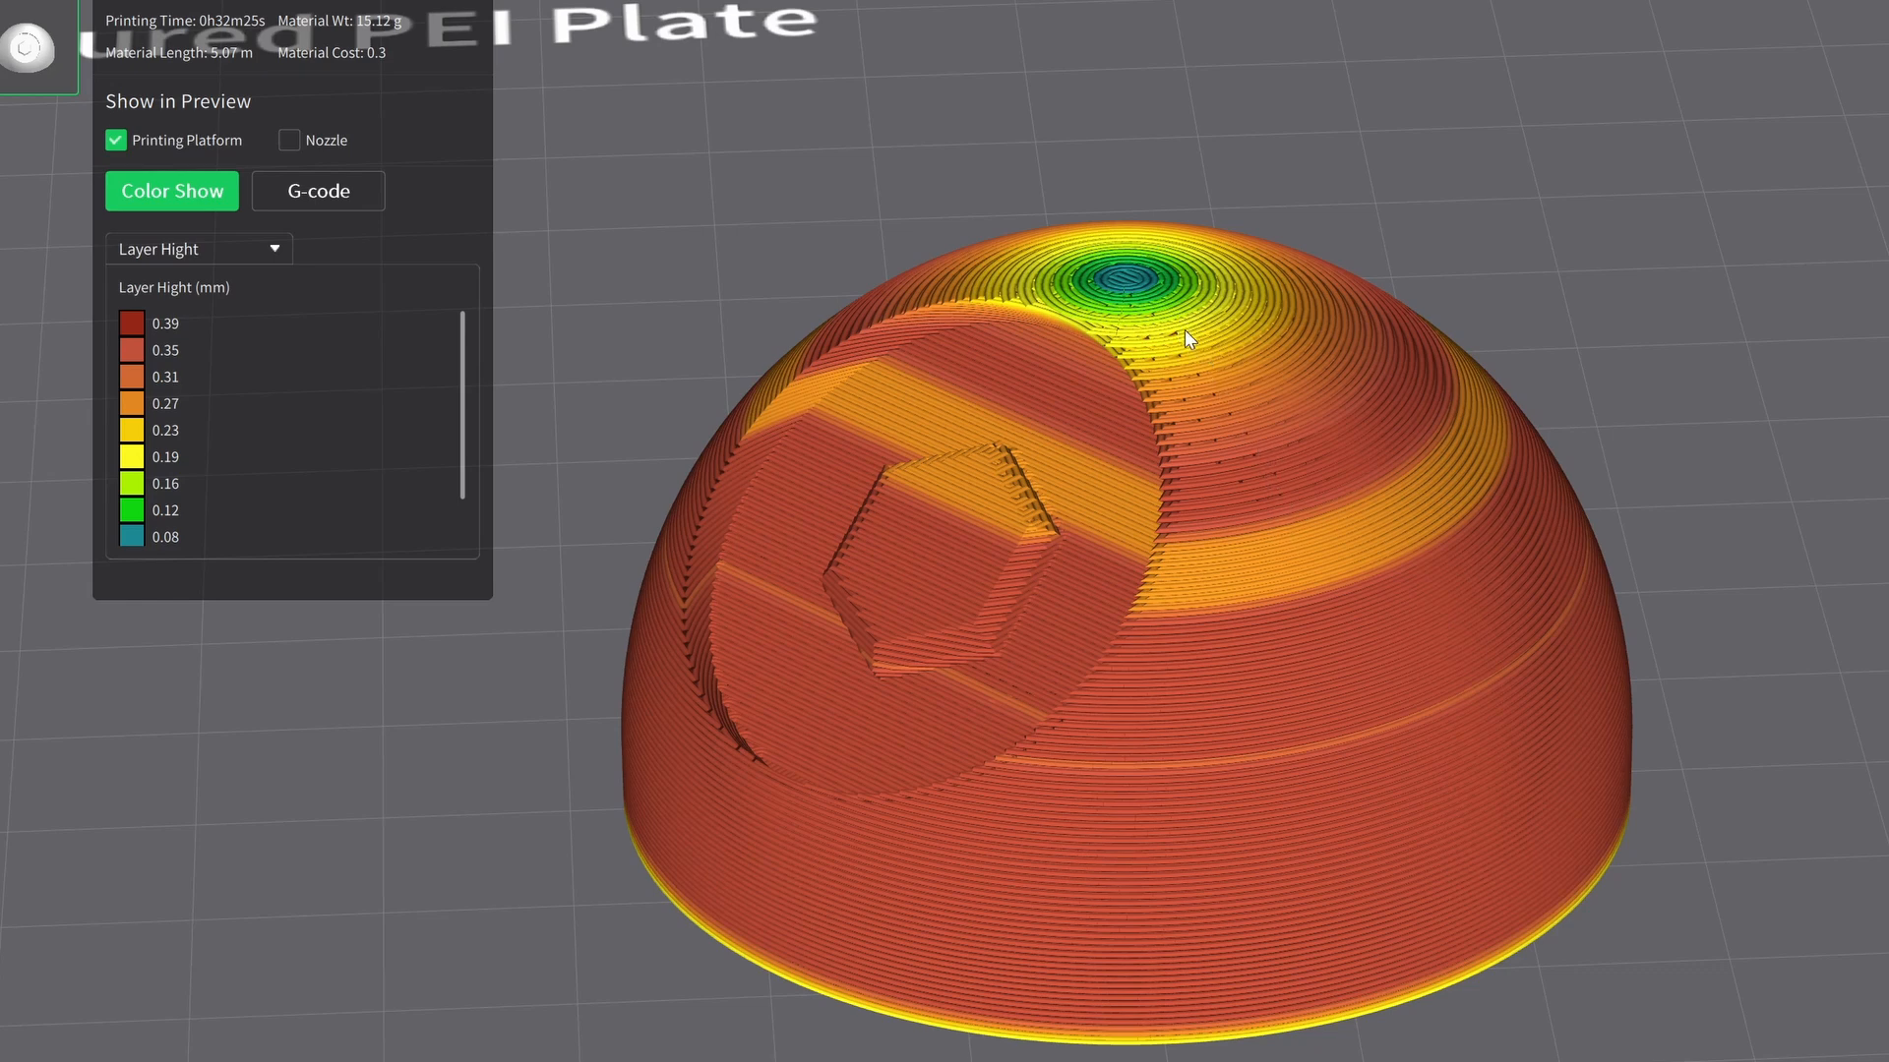
pyautogui.moveTo(1178, 311)
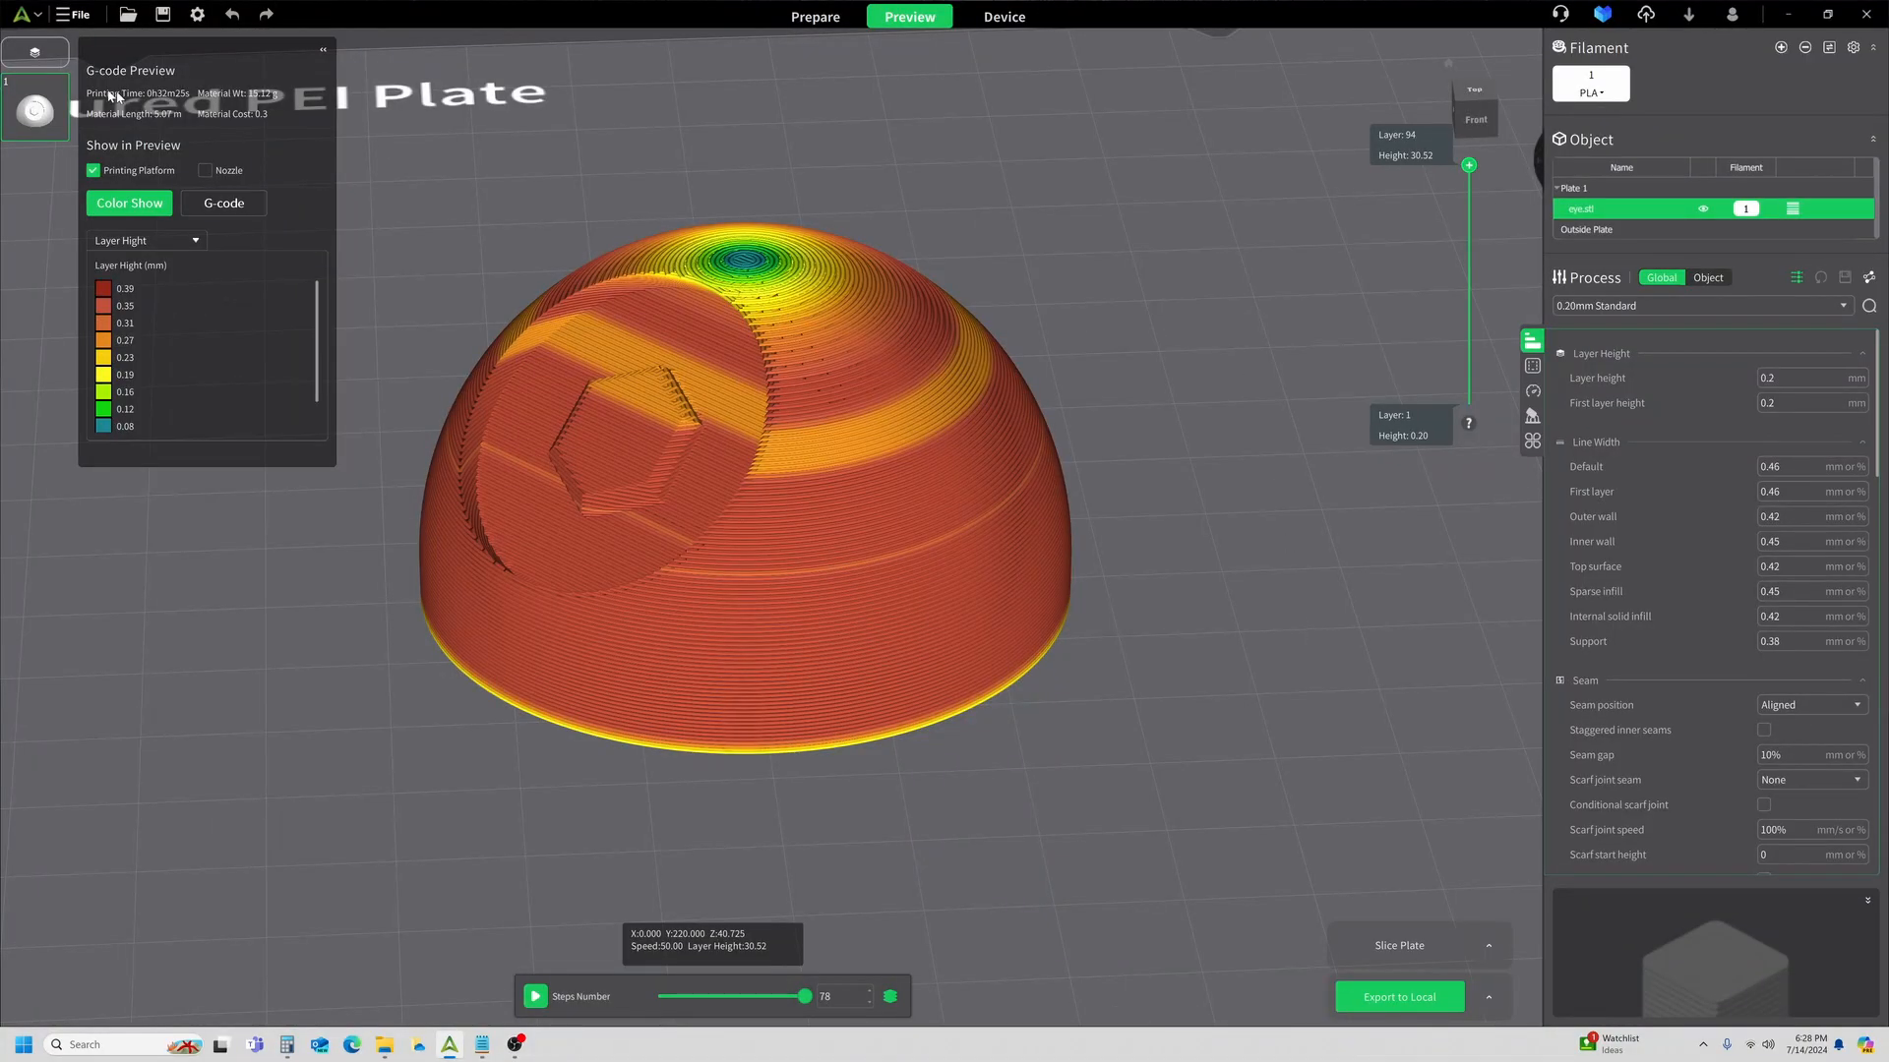
pyautogui.moveTo(596, 100)
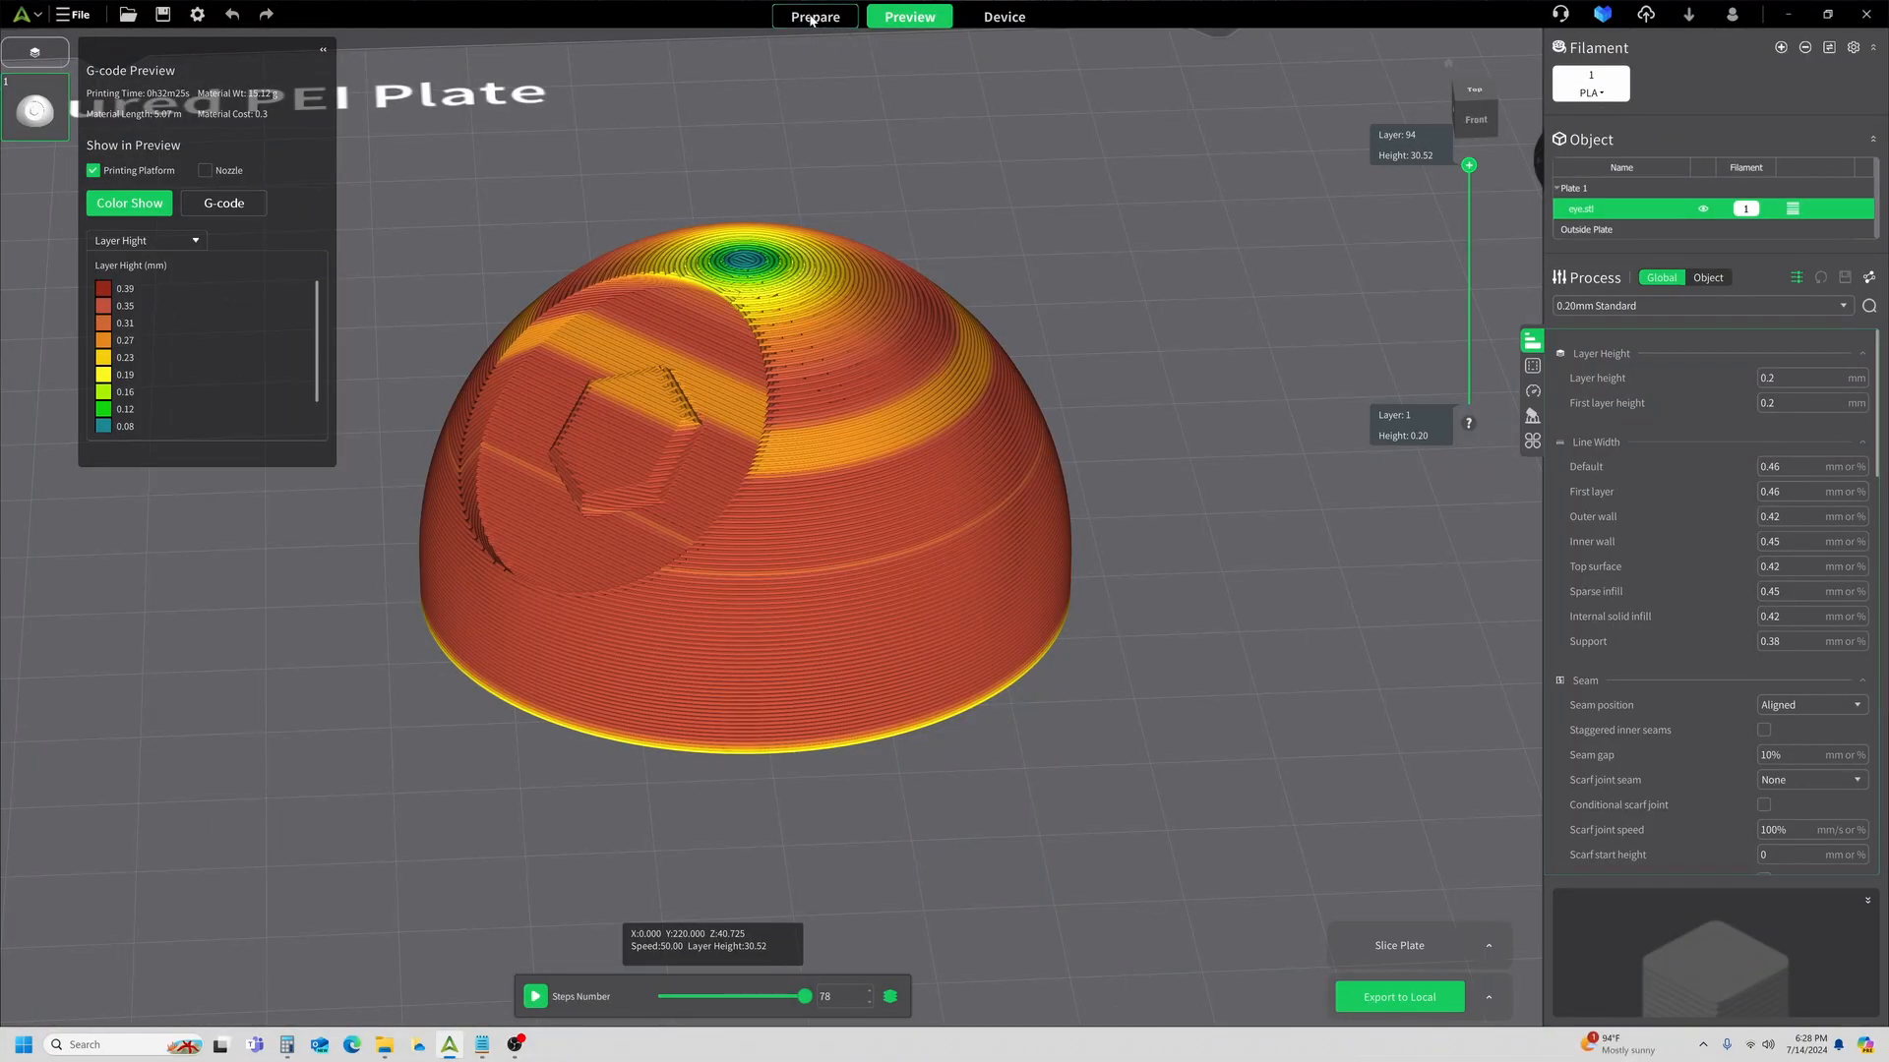
# Drag the Quality/Speed slider from 0.88 down and fine-tune it to about 0.23.
pyautogui.click(815, 16)
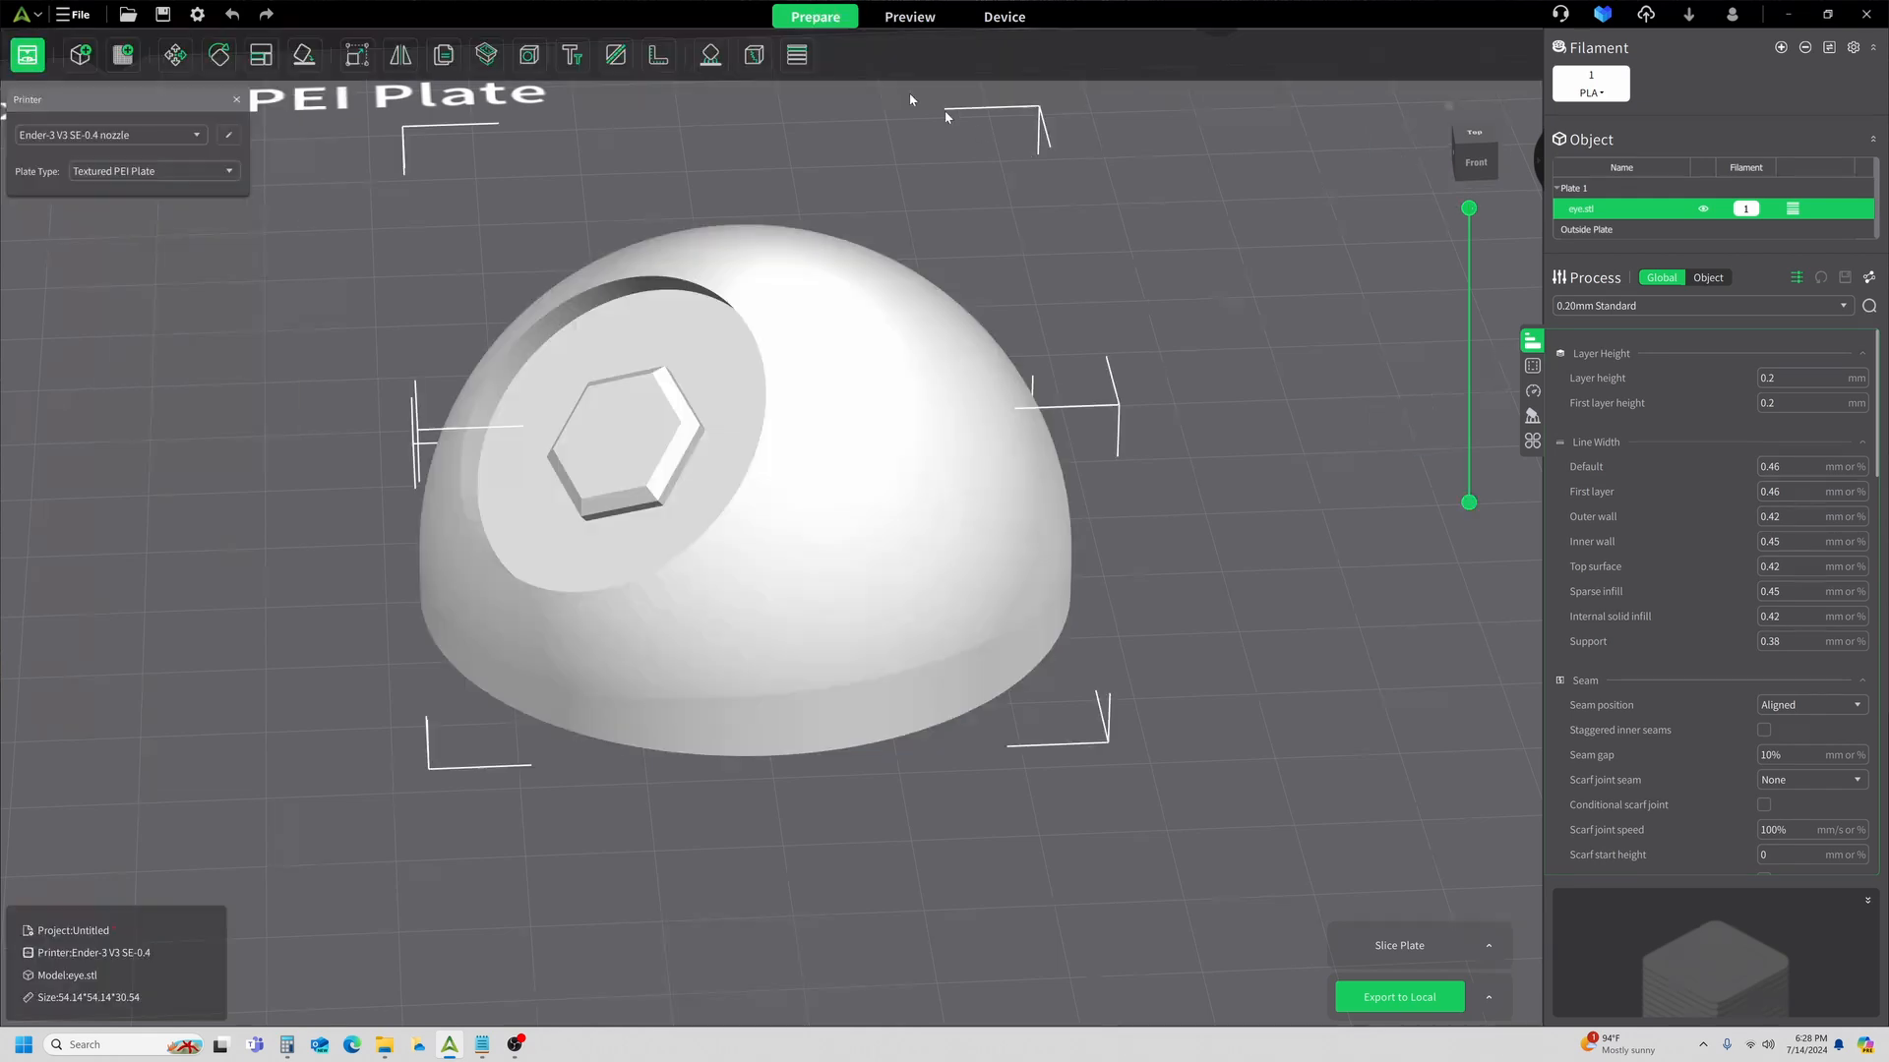
pyautogui.moveTo(737, 61)
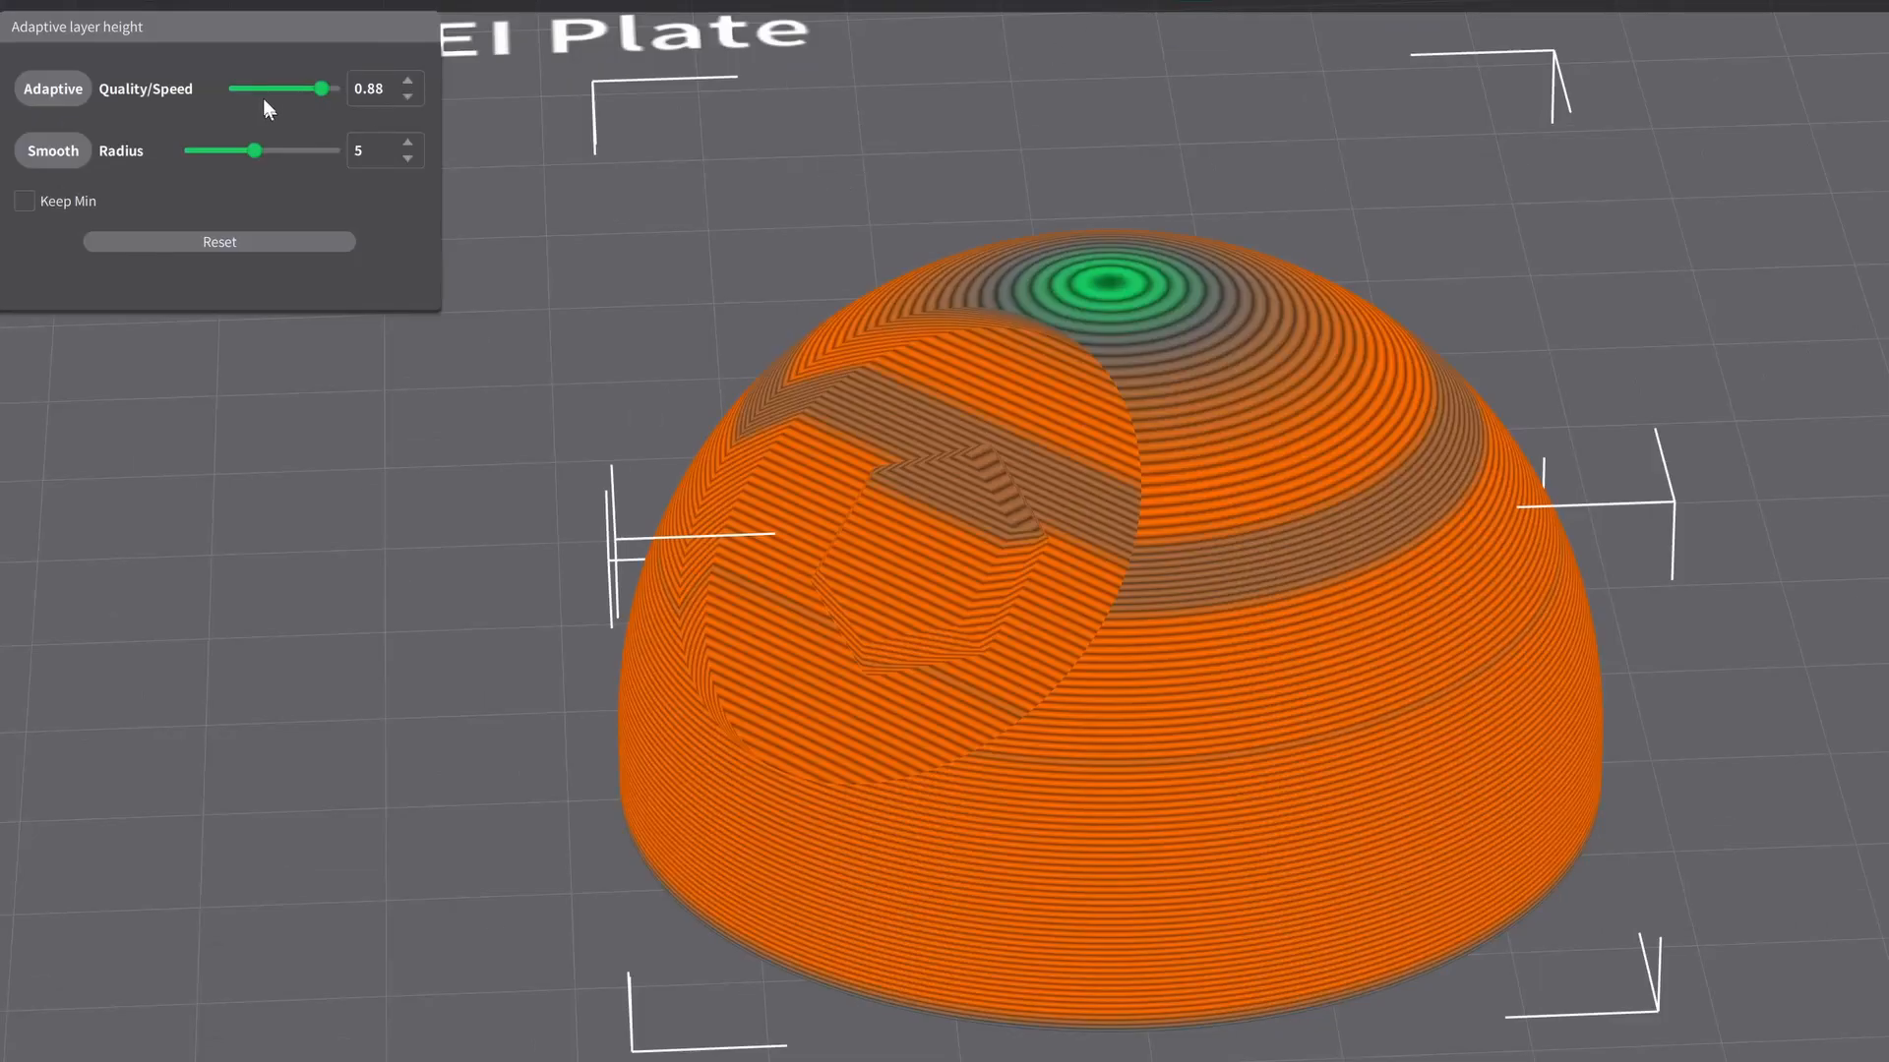
pyautogui.moveTo(321, 88); pyautogui.dragTo(291, 88)
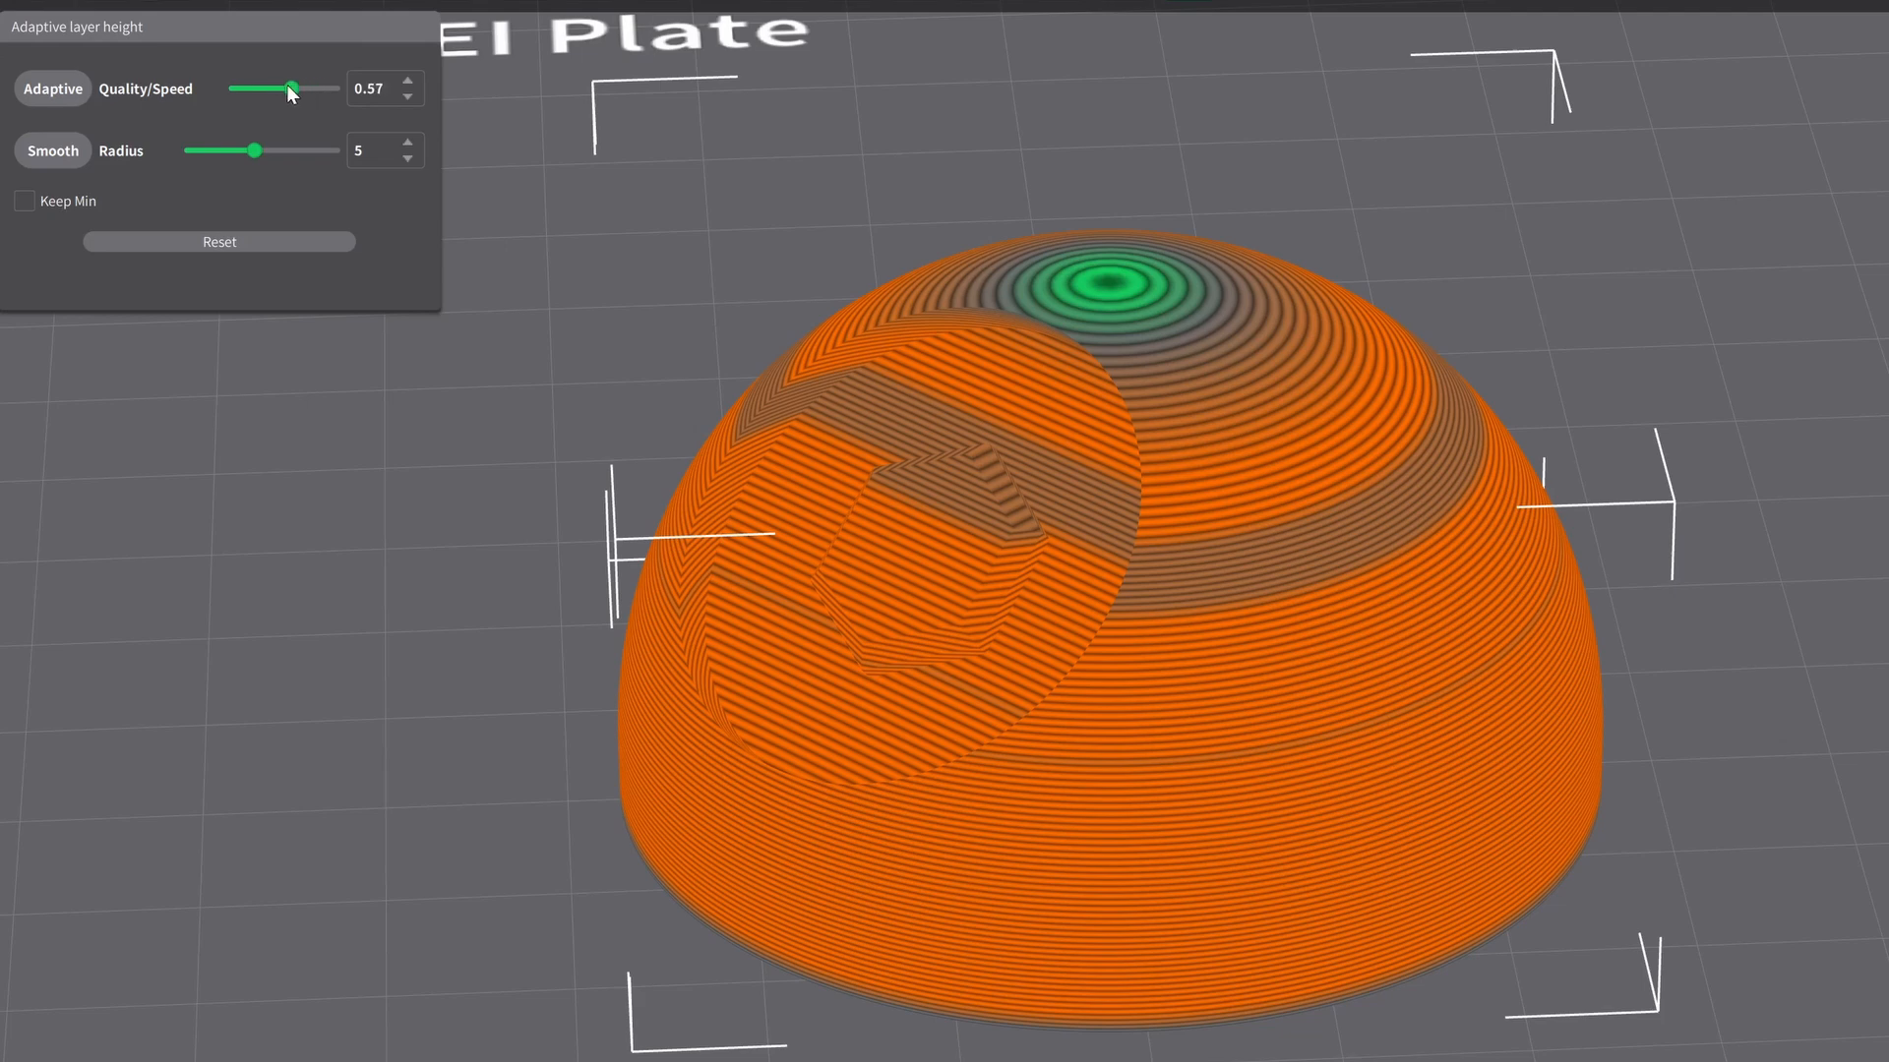
pyautogui.moveTo(292, 88); pyautogui.dragTo(250, 88)
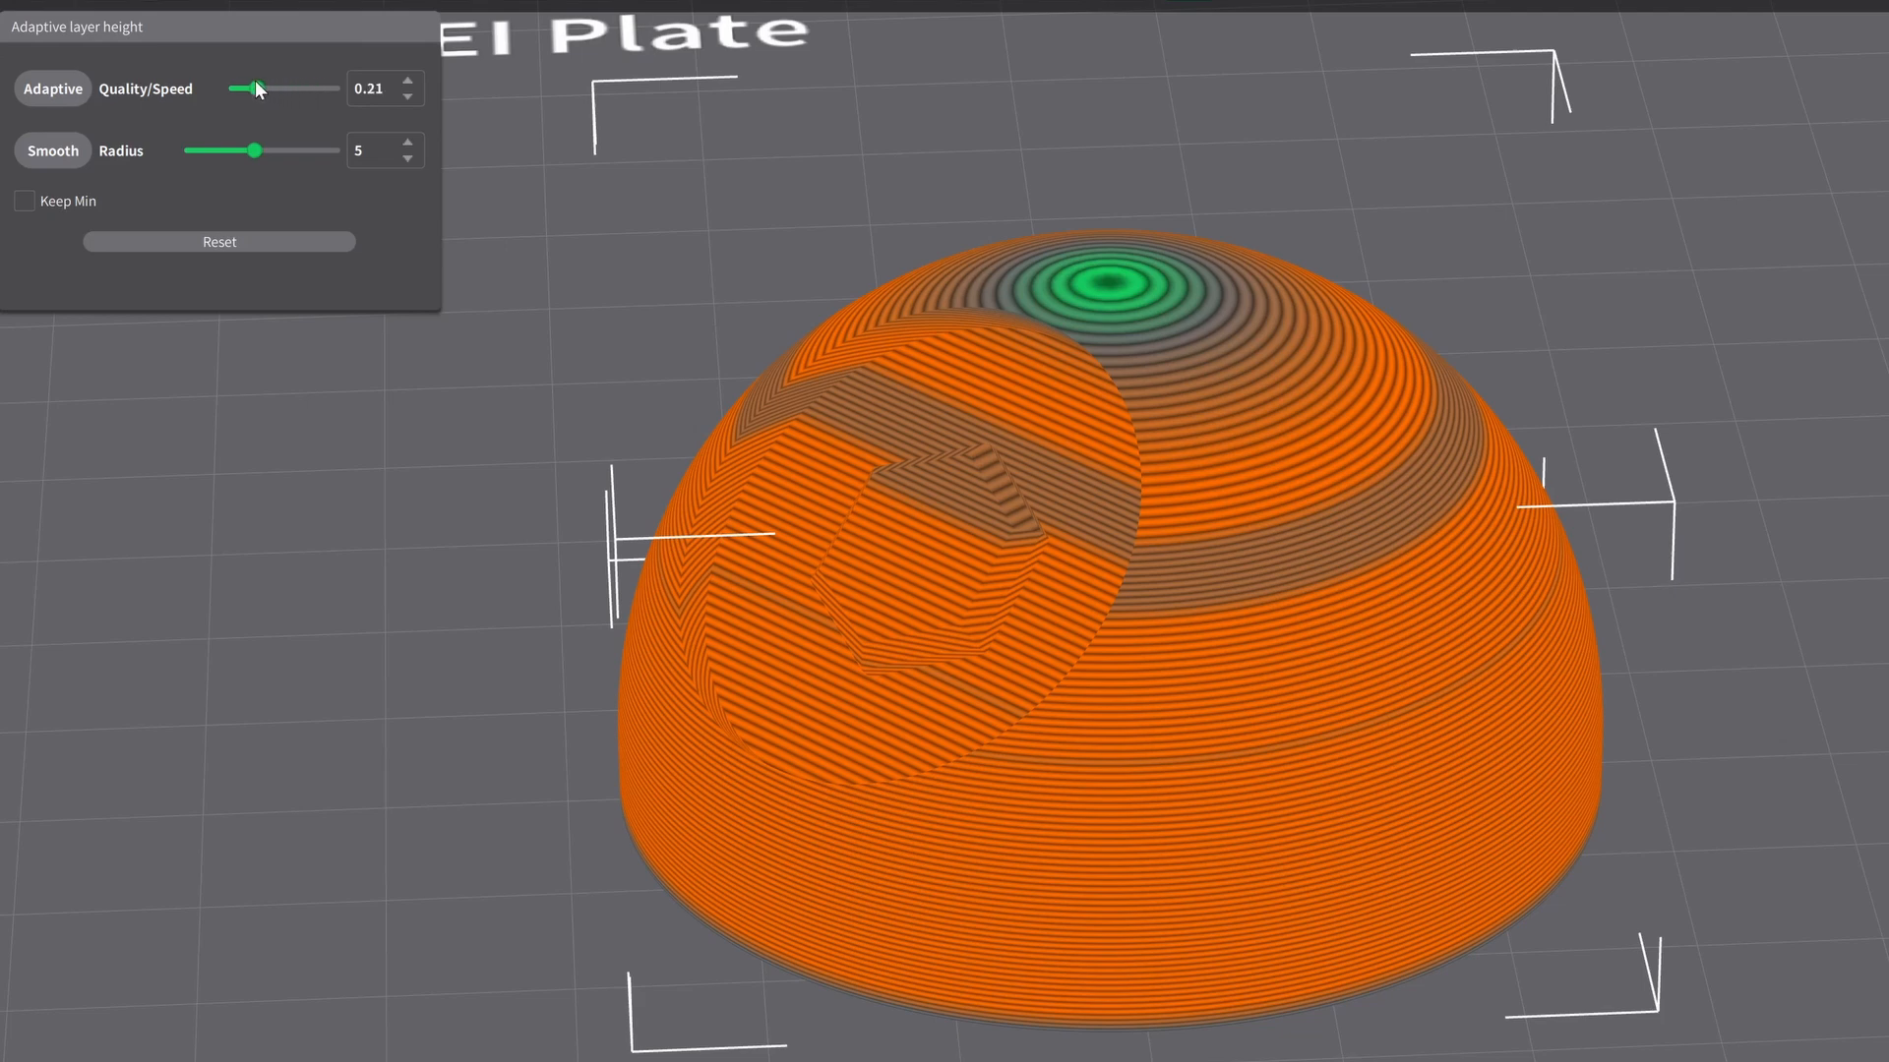
pyautogui.click(409, 81)
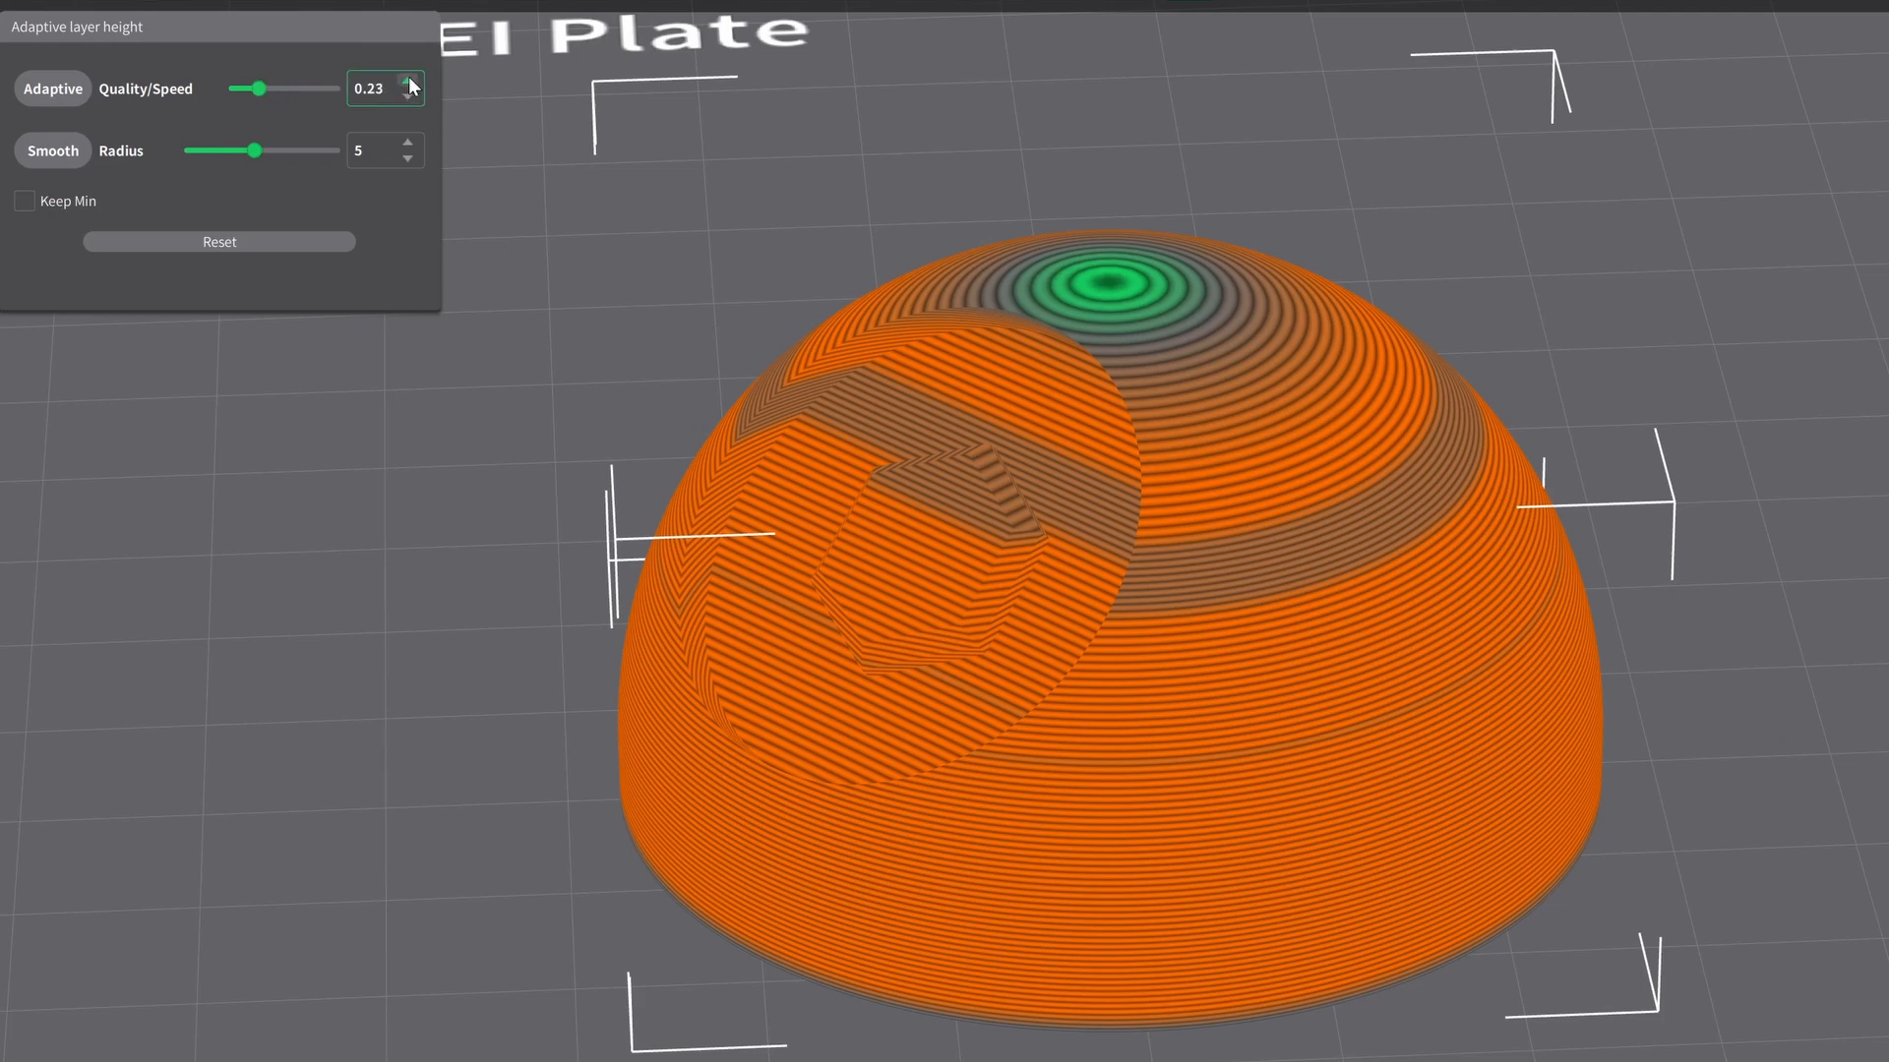
pyautogui.click(409, 79)
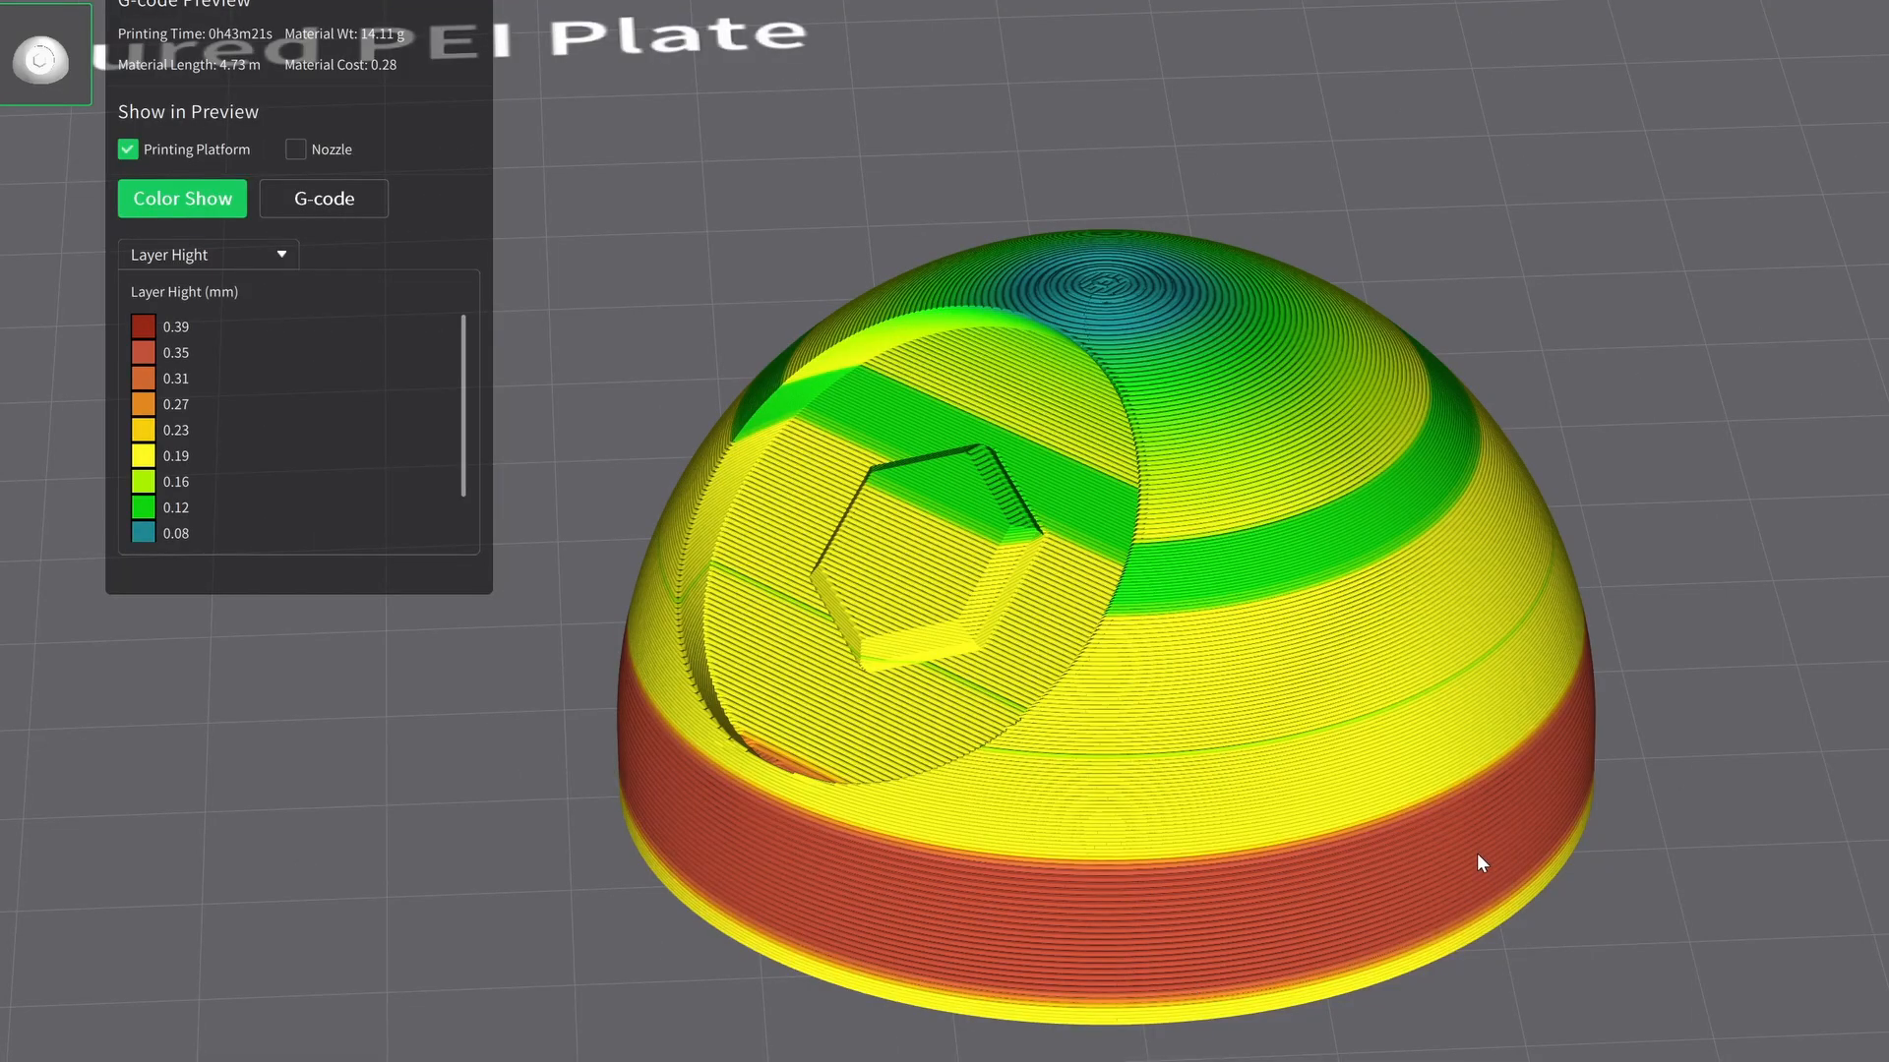
pyautogui.moveTo(1442, 738)
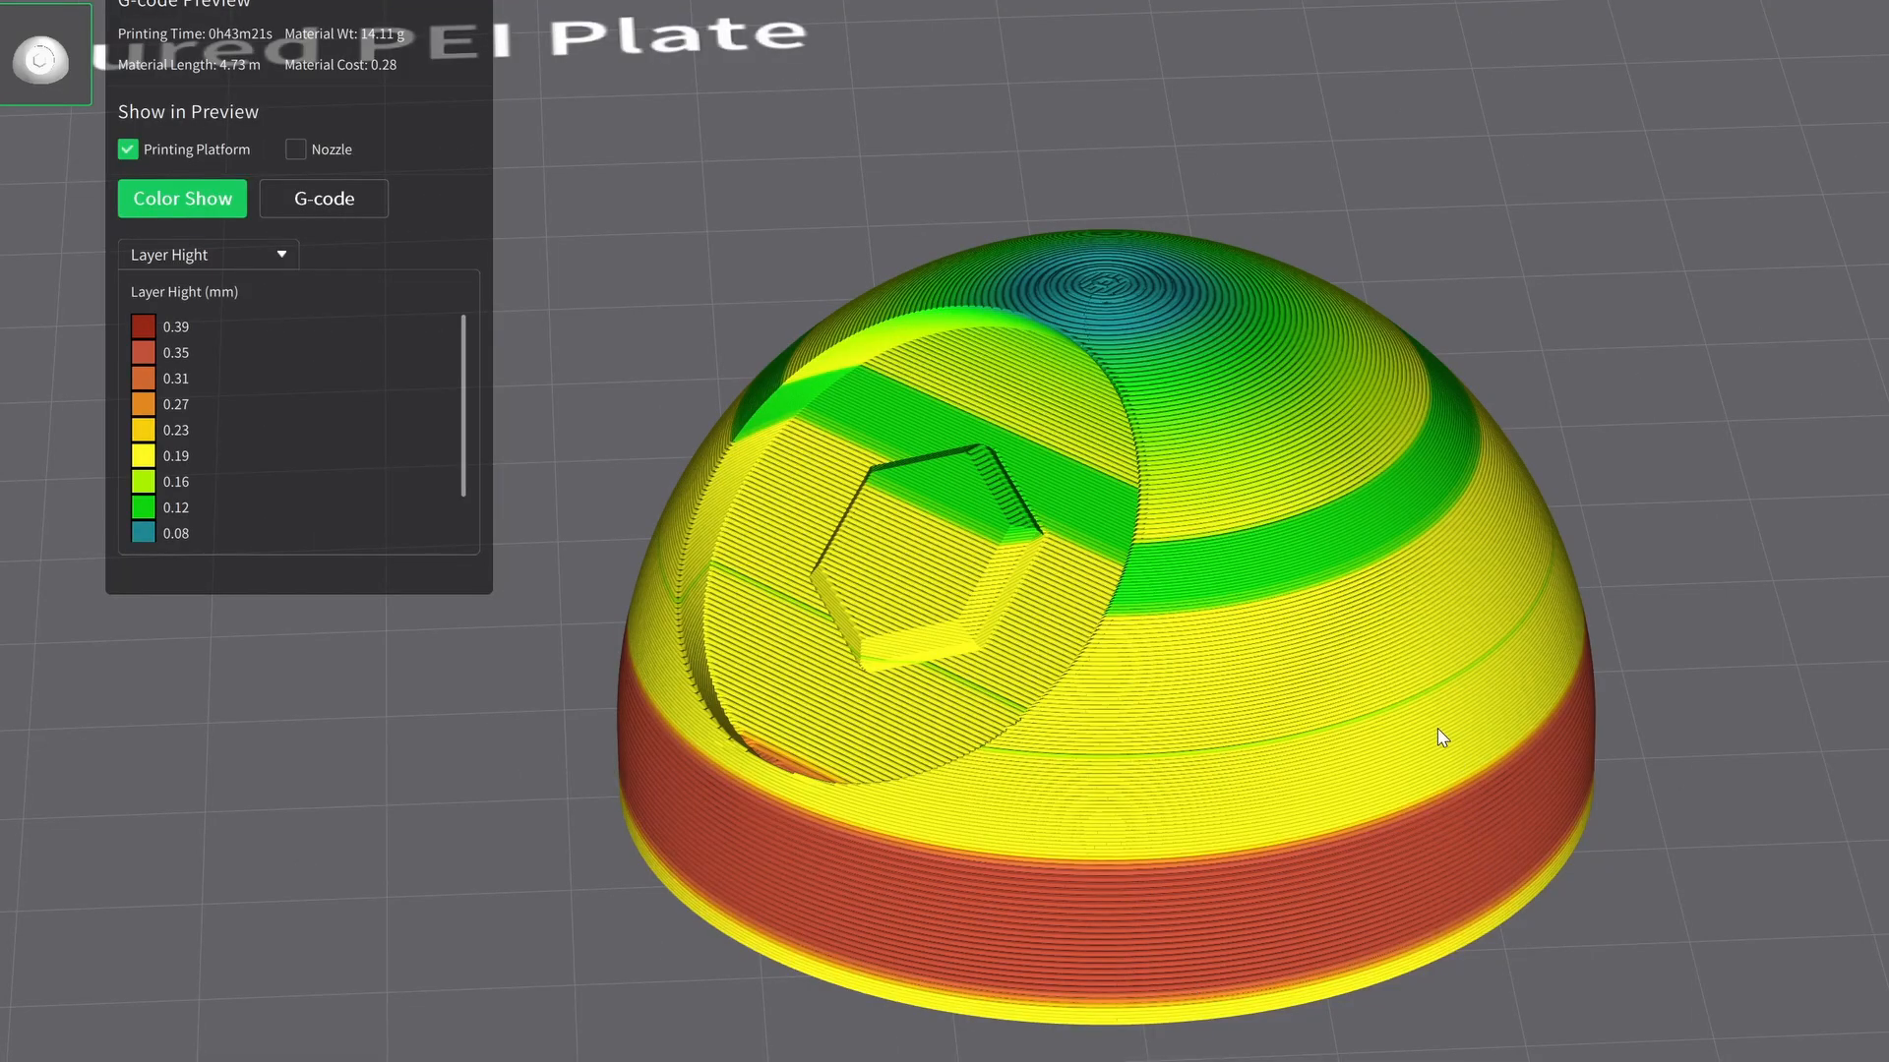
pyautogui.moveTo(1436, 700)
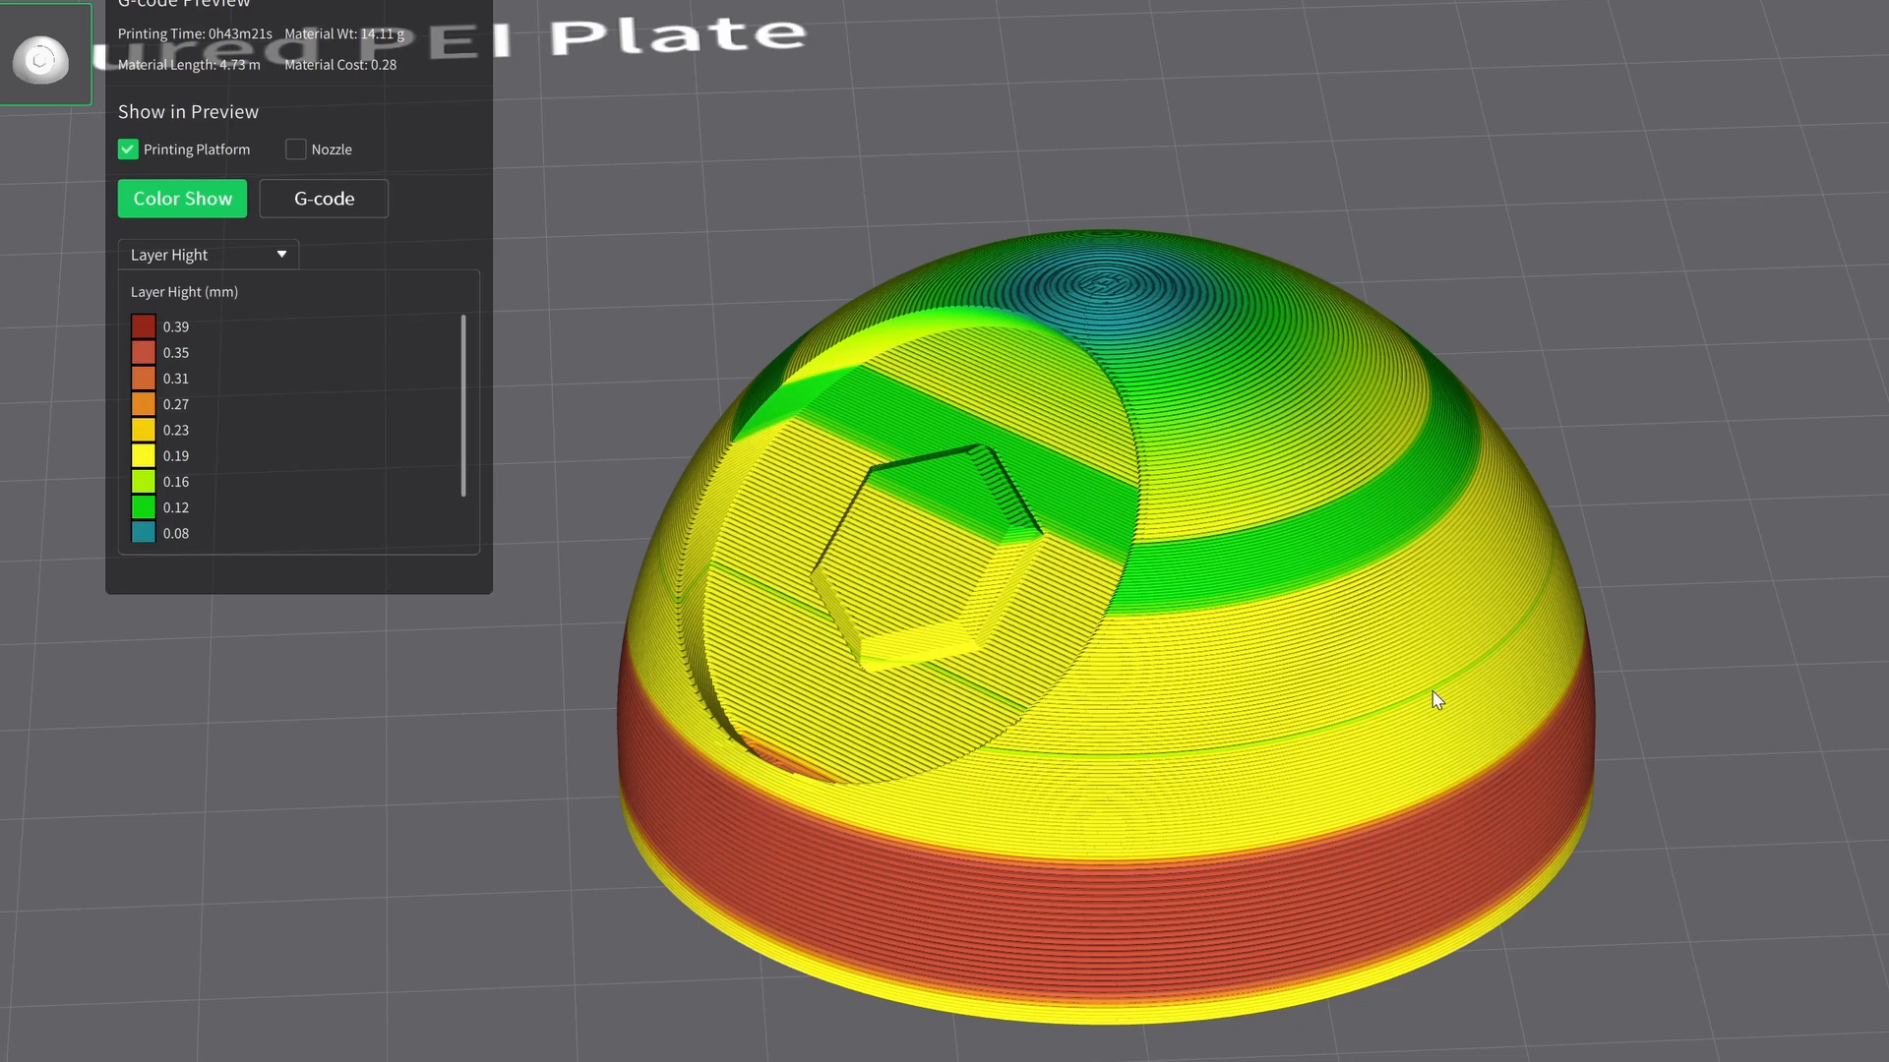
pyautogui.moveTo(1381, 549)
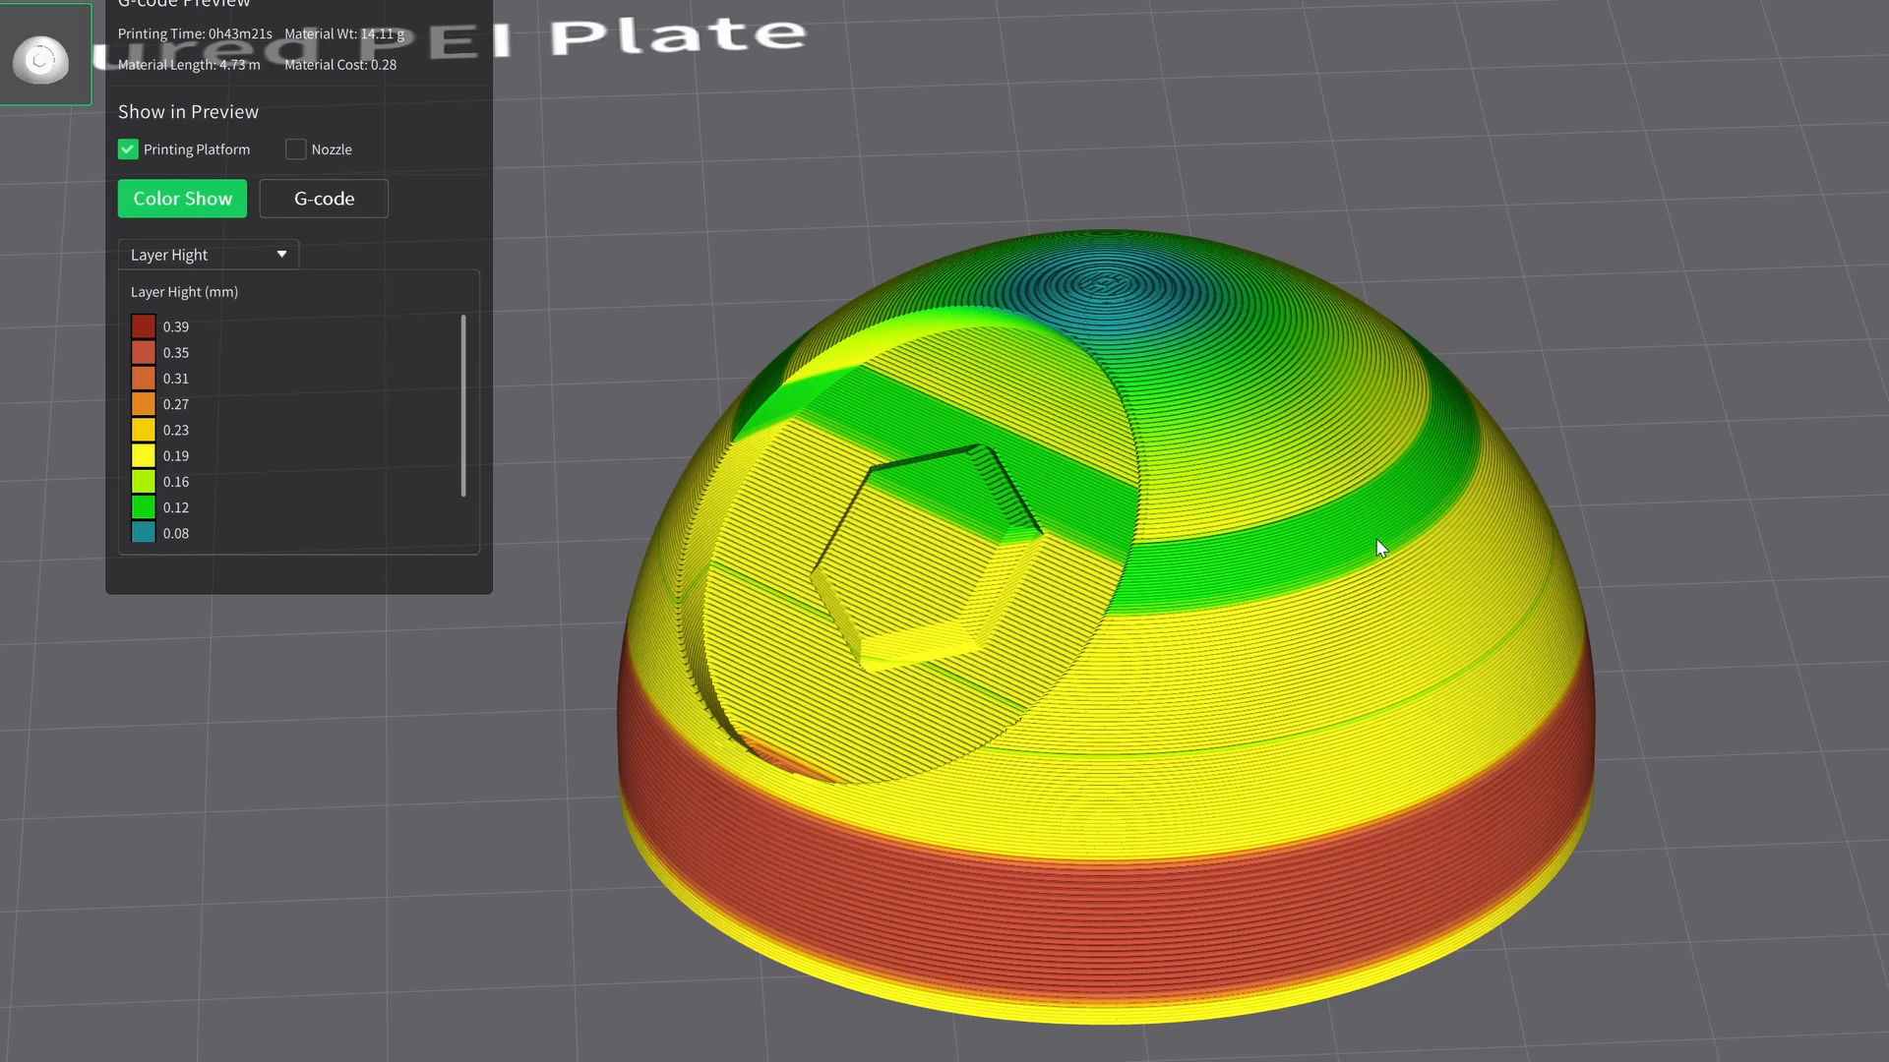
pyautogui.moveTo(1343, 648)
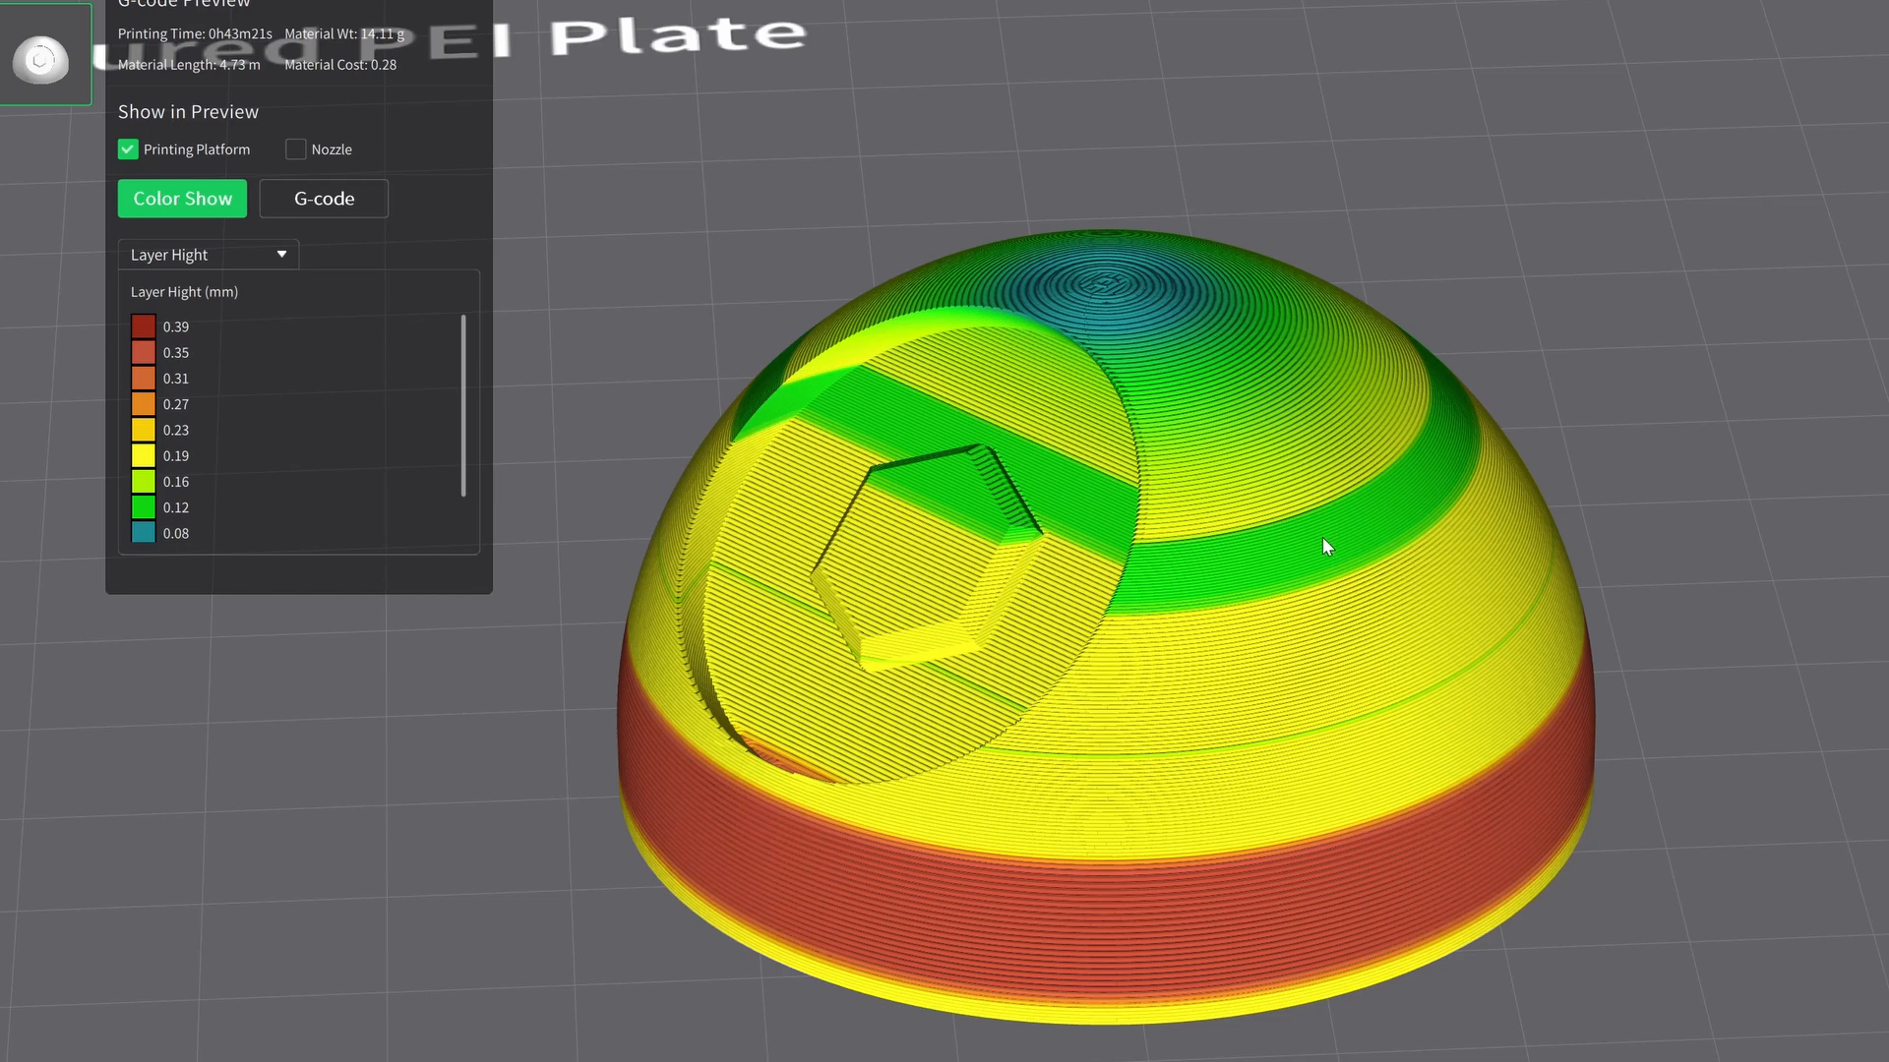
pyautogui.moveTo(1168, 336)
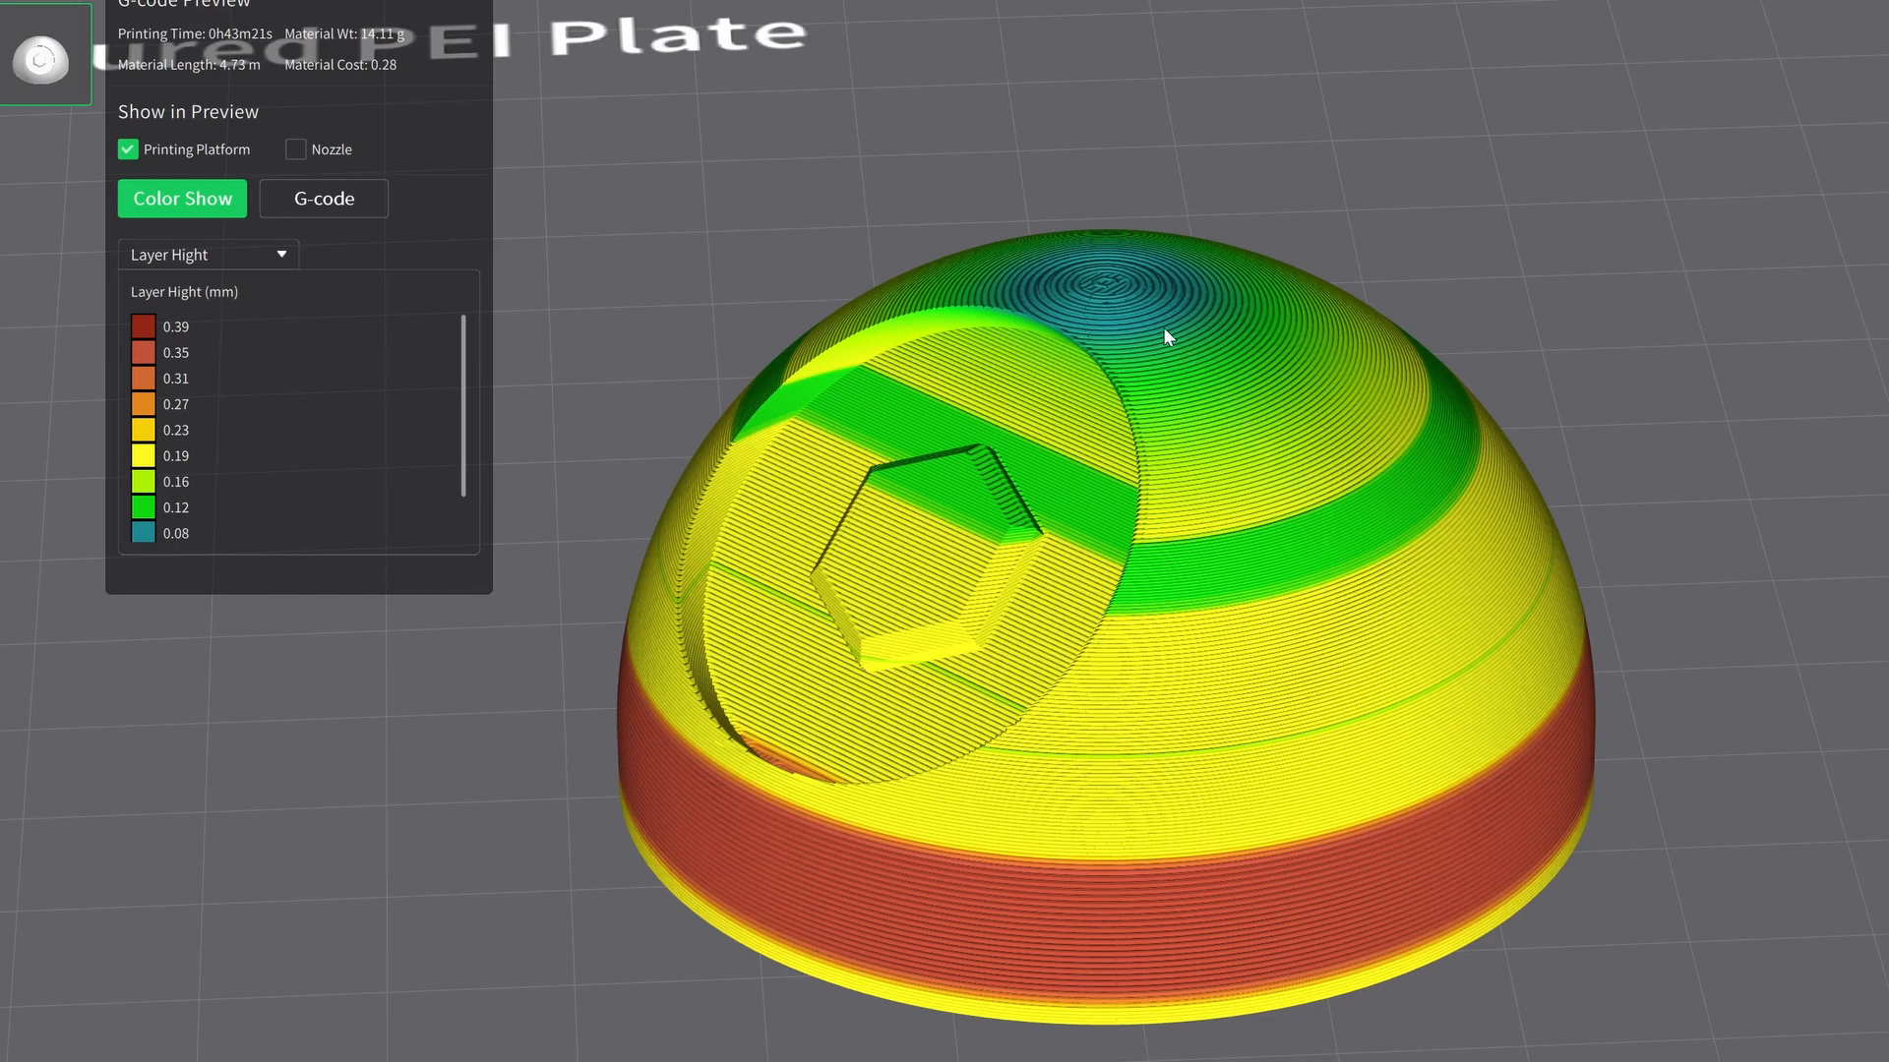
pyautogui.moveTo(1214, 325)
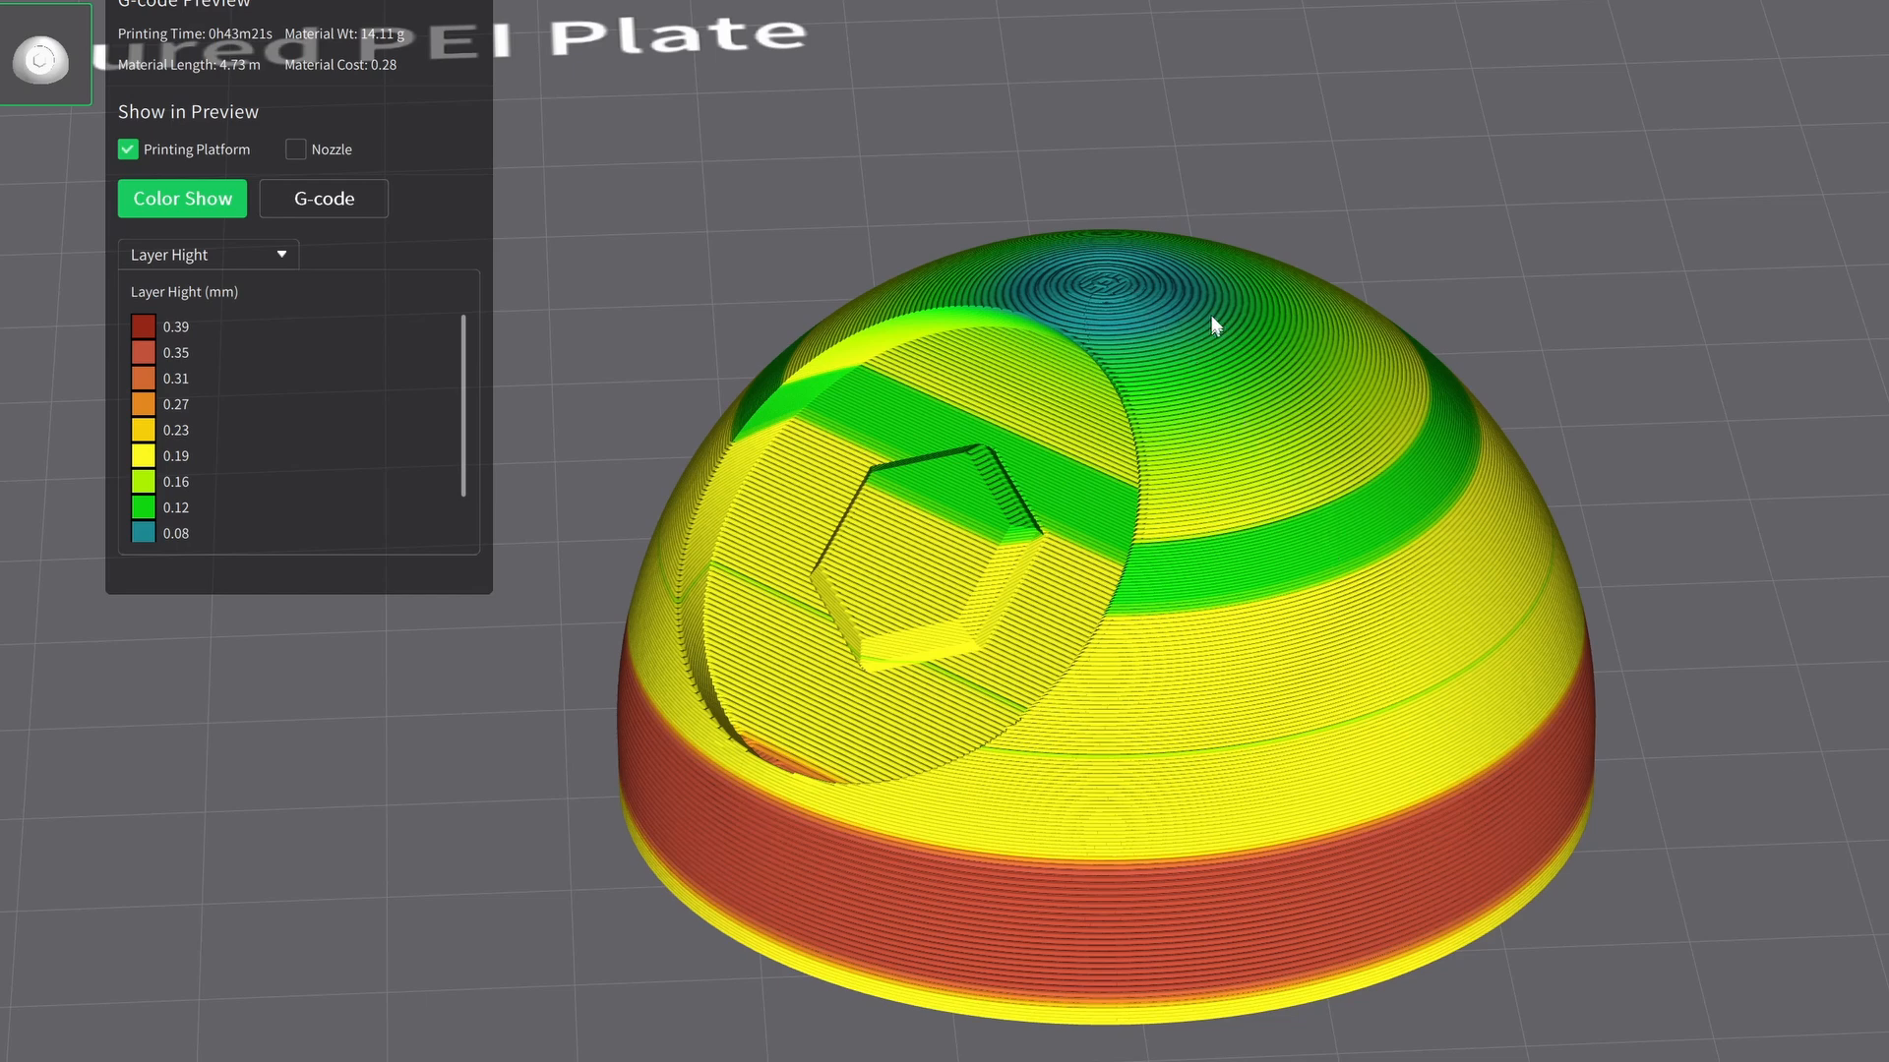
pyautogui.moveTo(1188, 289)
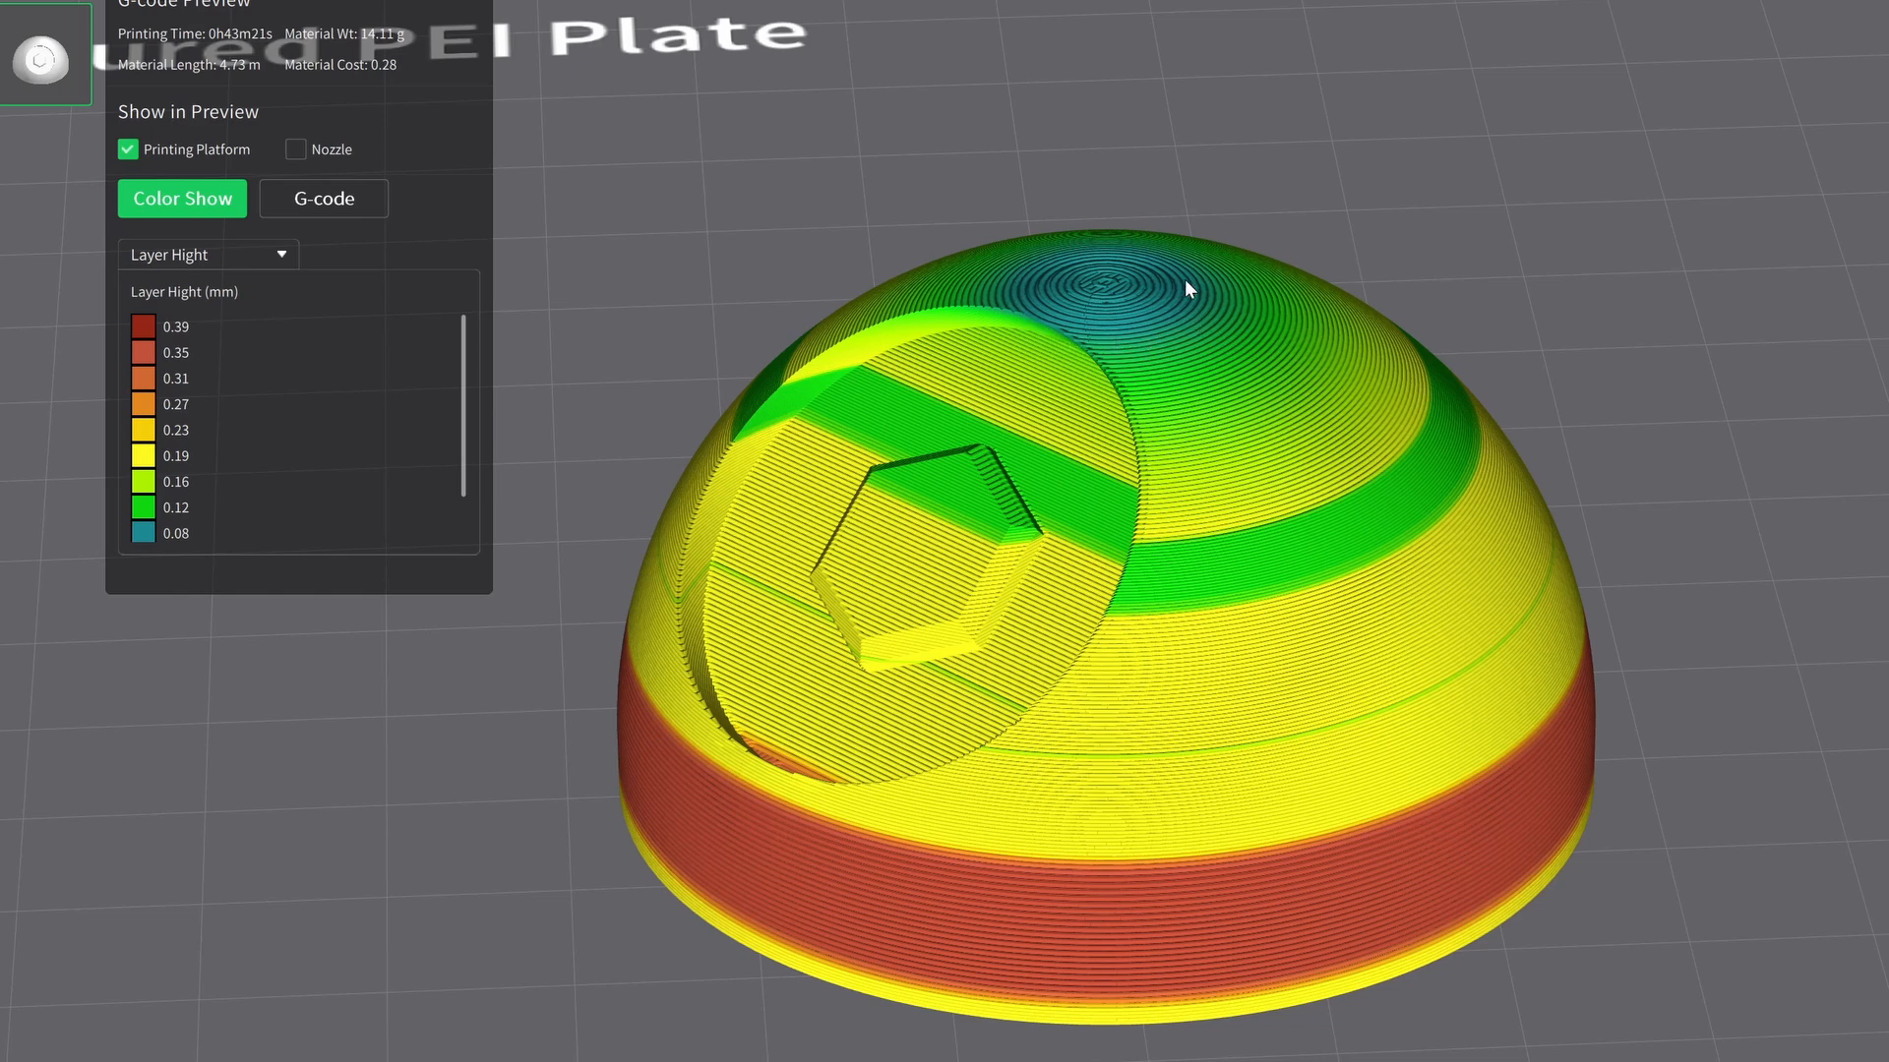
pyautogui.moveTo(1123, 315)
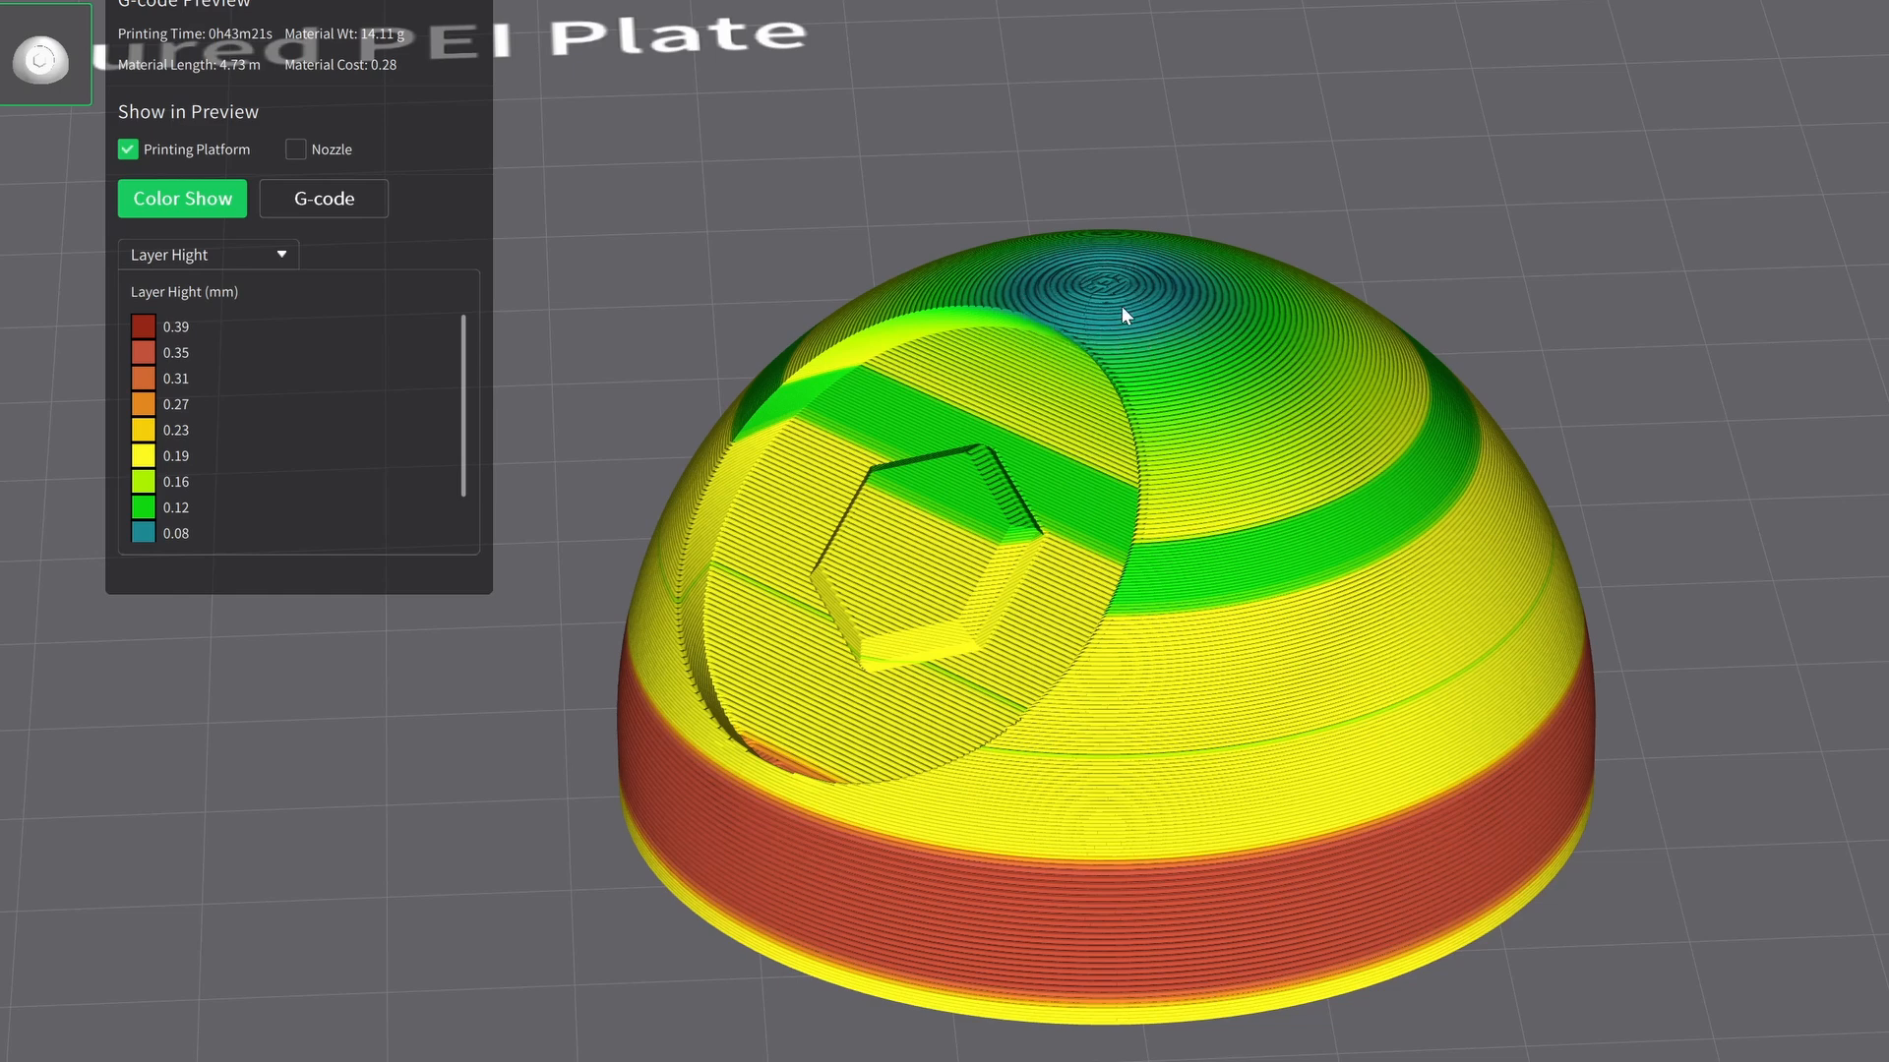
pyautogui.moveTo(1879, 480)
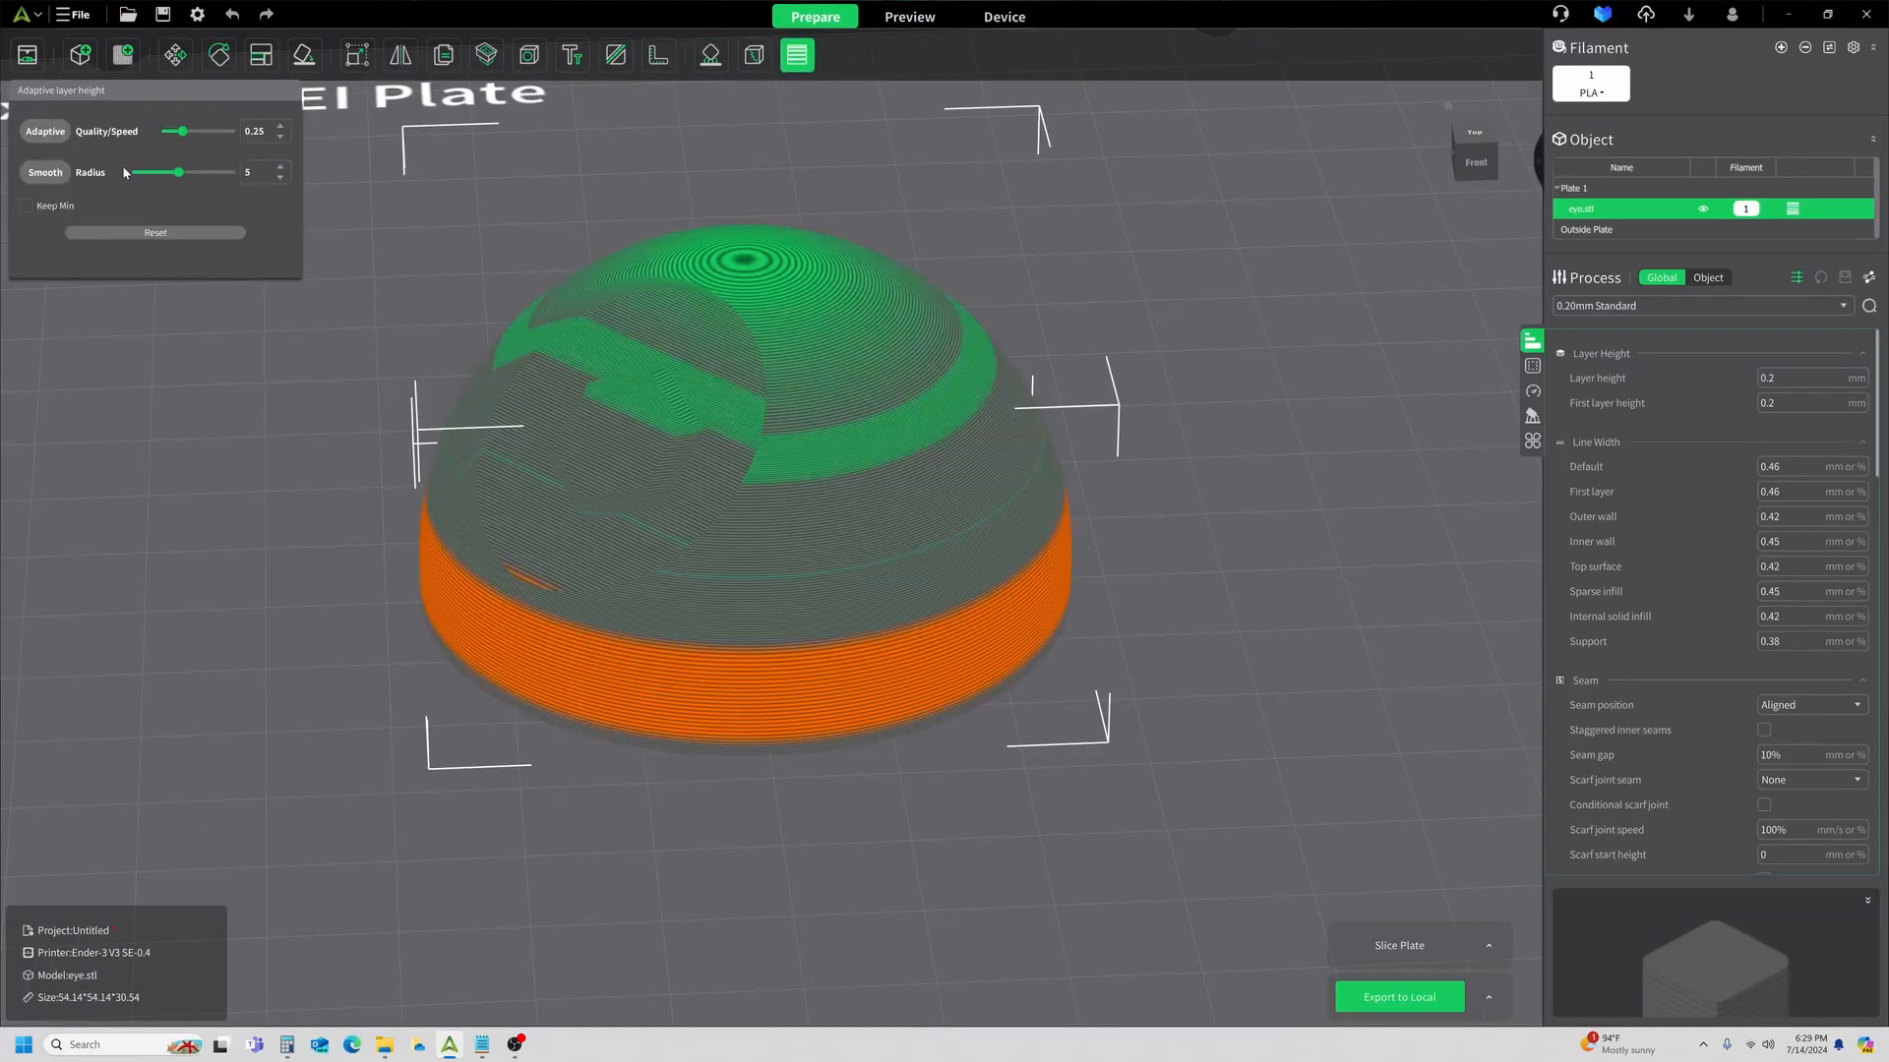
# Apply smoothing to the adaptive layer heights and re-slice the dome for a layer-height preview.
pyautogui.click(45, 173)
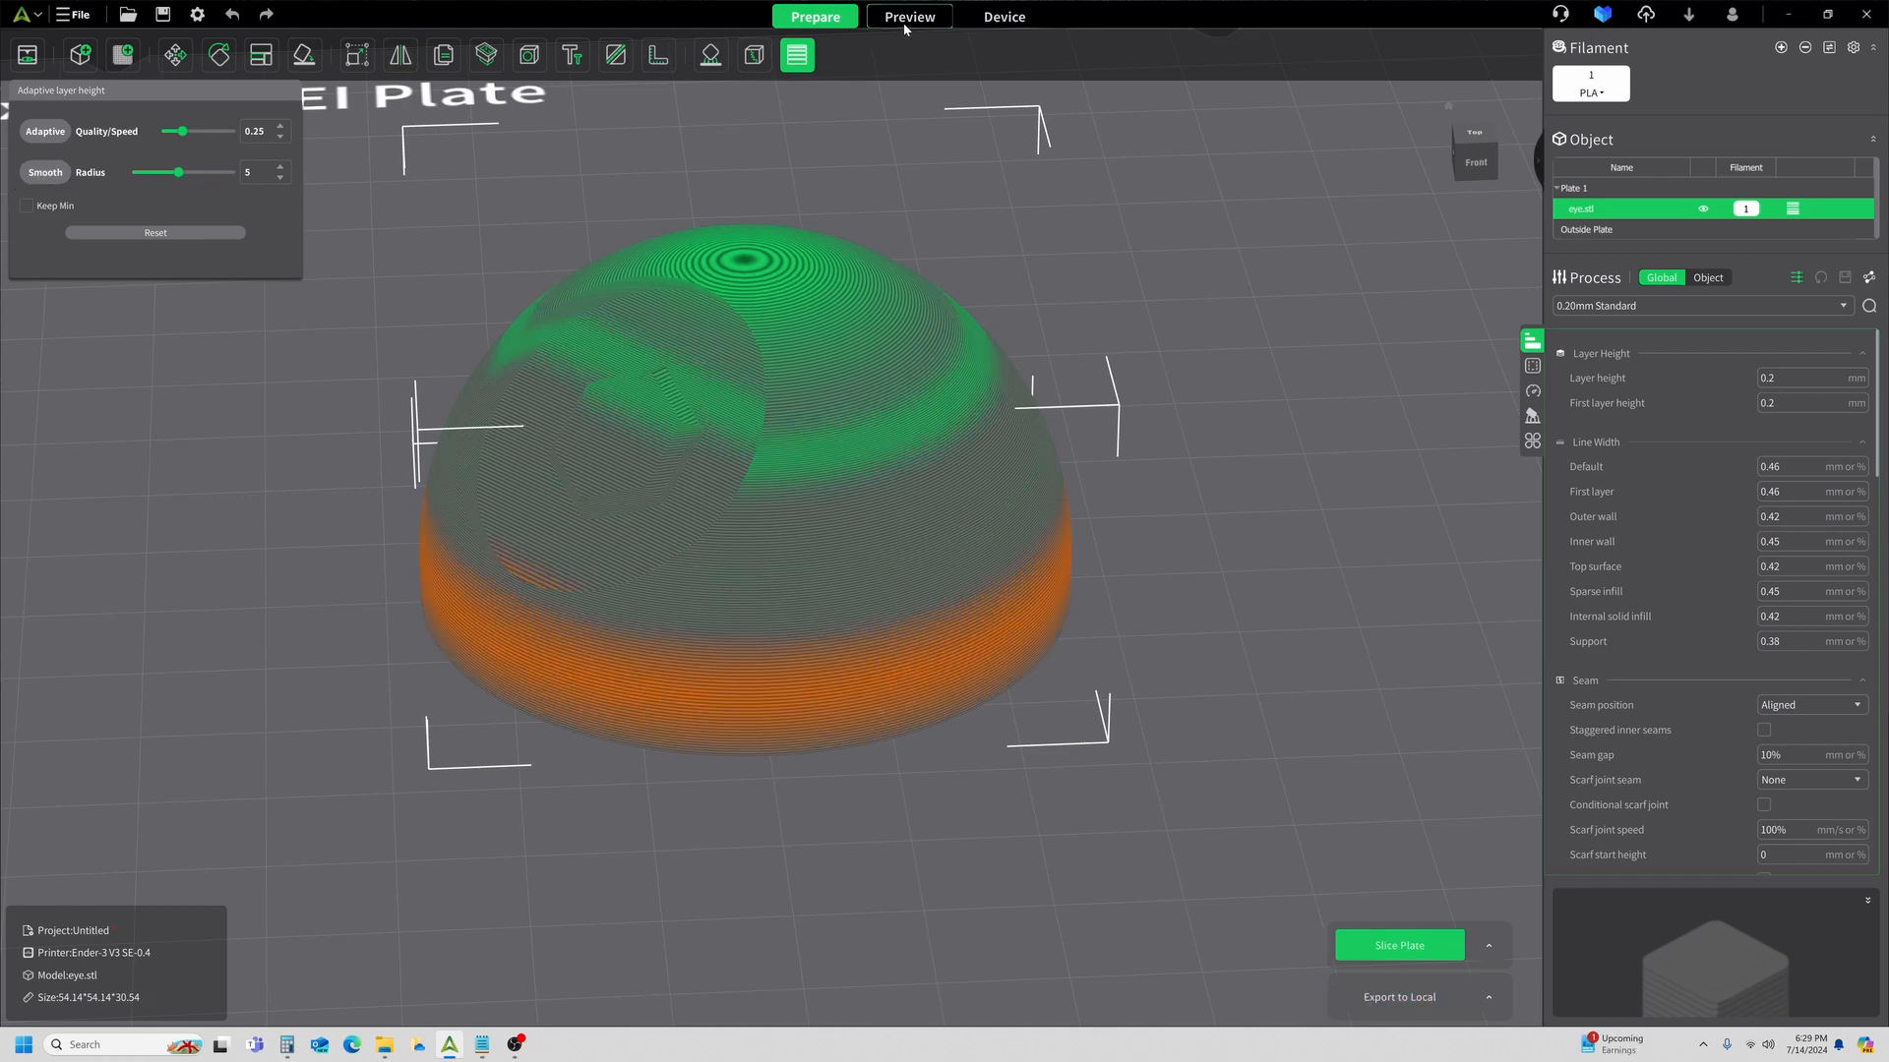
pyautogui.click(1396, 946)
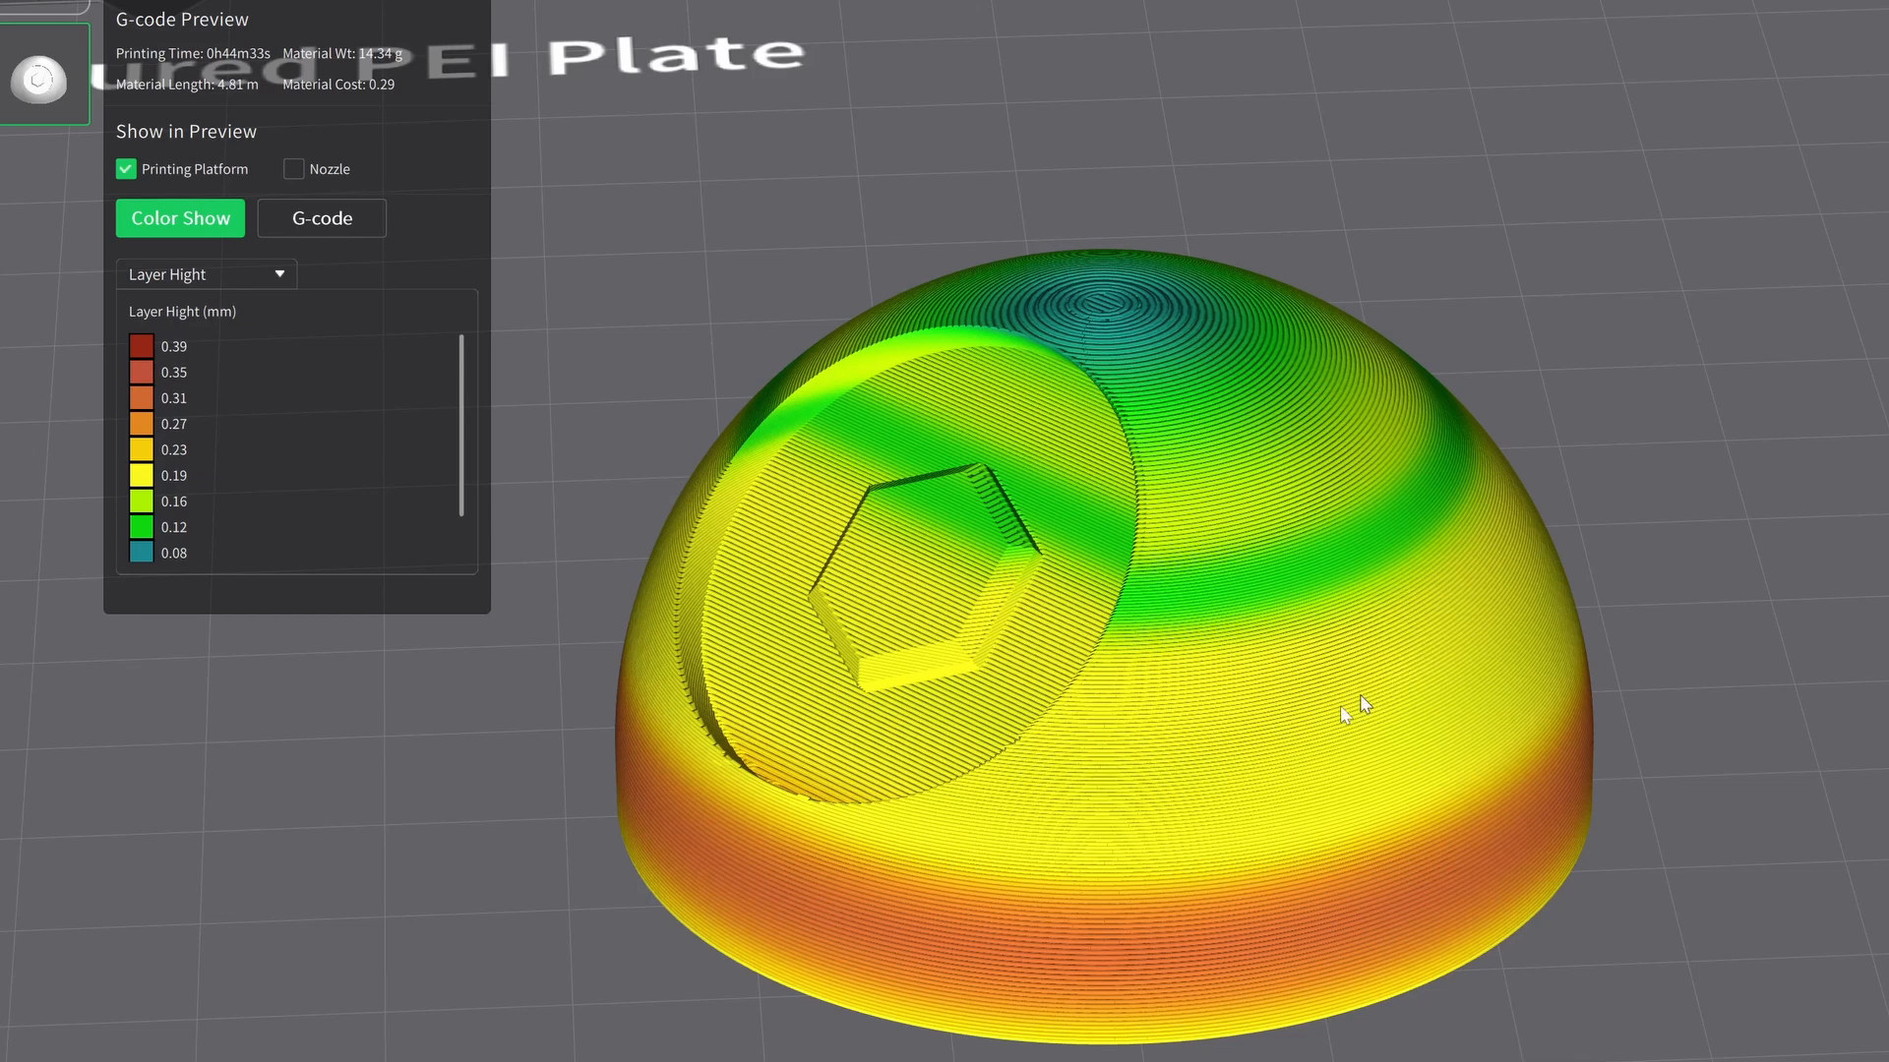
pyautogui.moveTo(1515, 970)
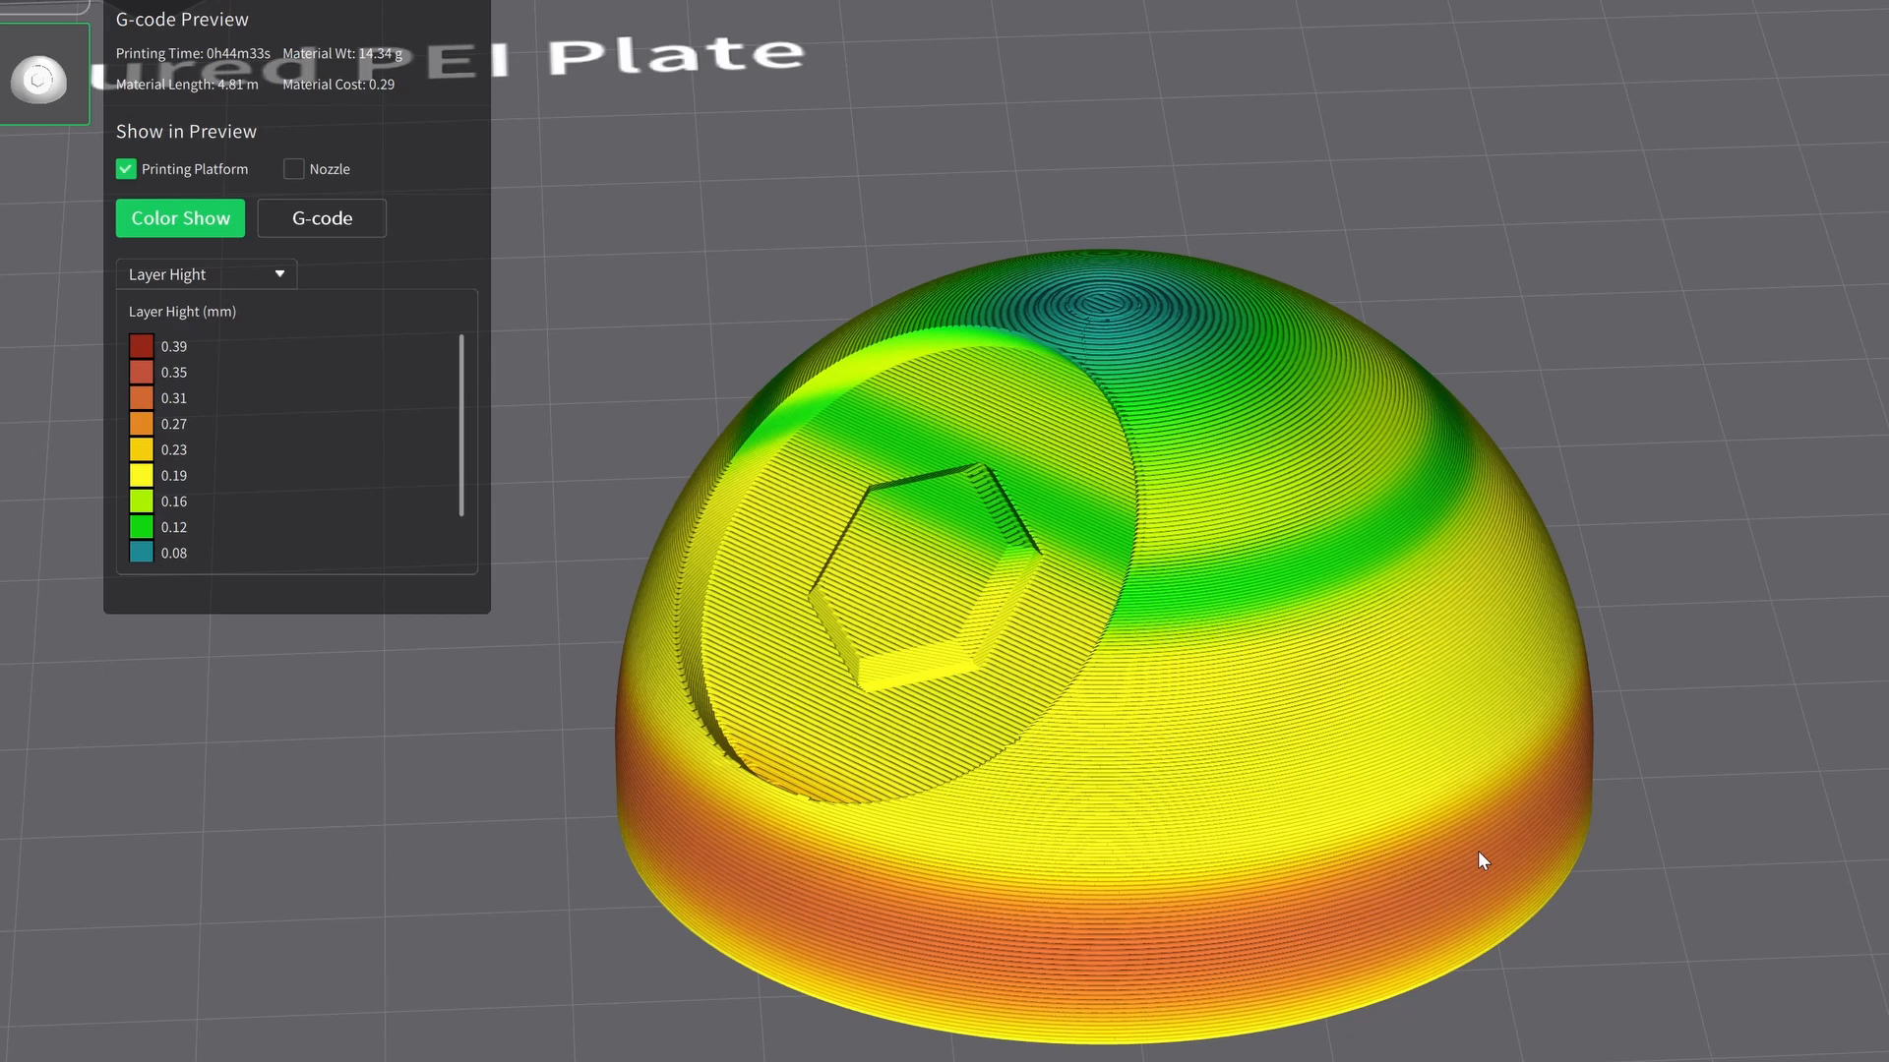
pyautogui.moveTo(1332, 757)
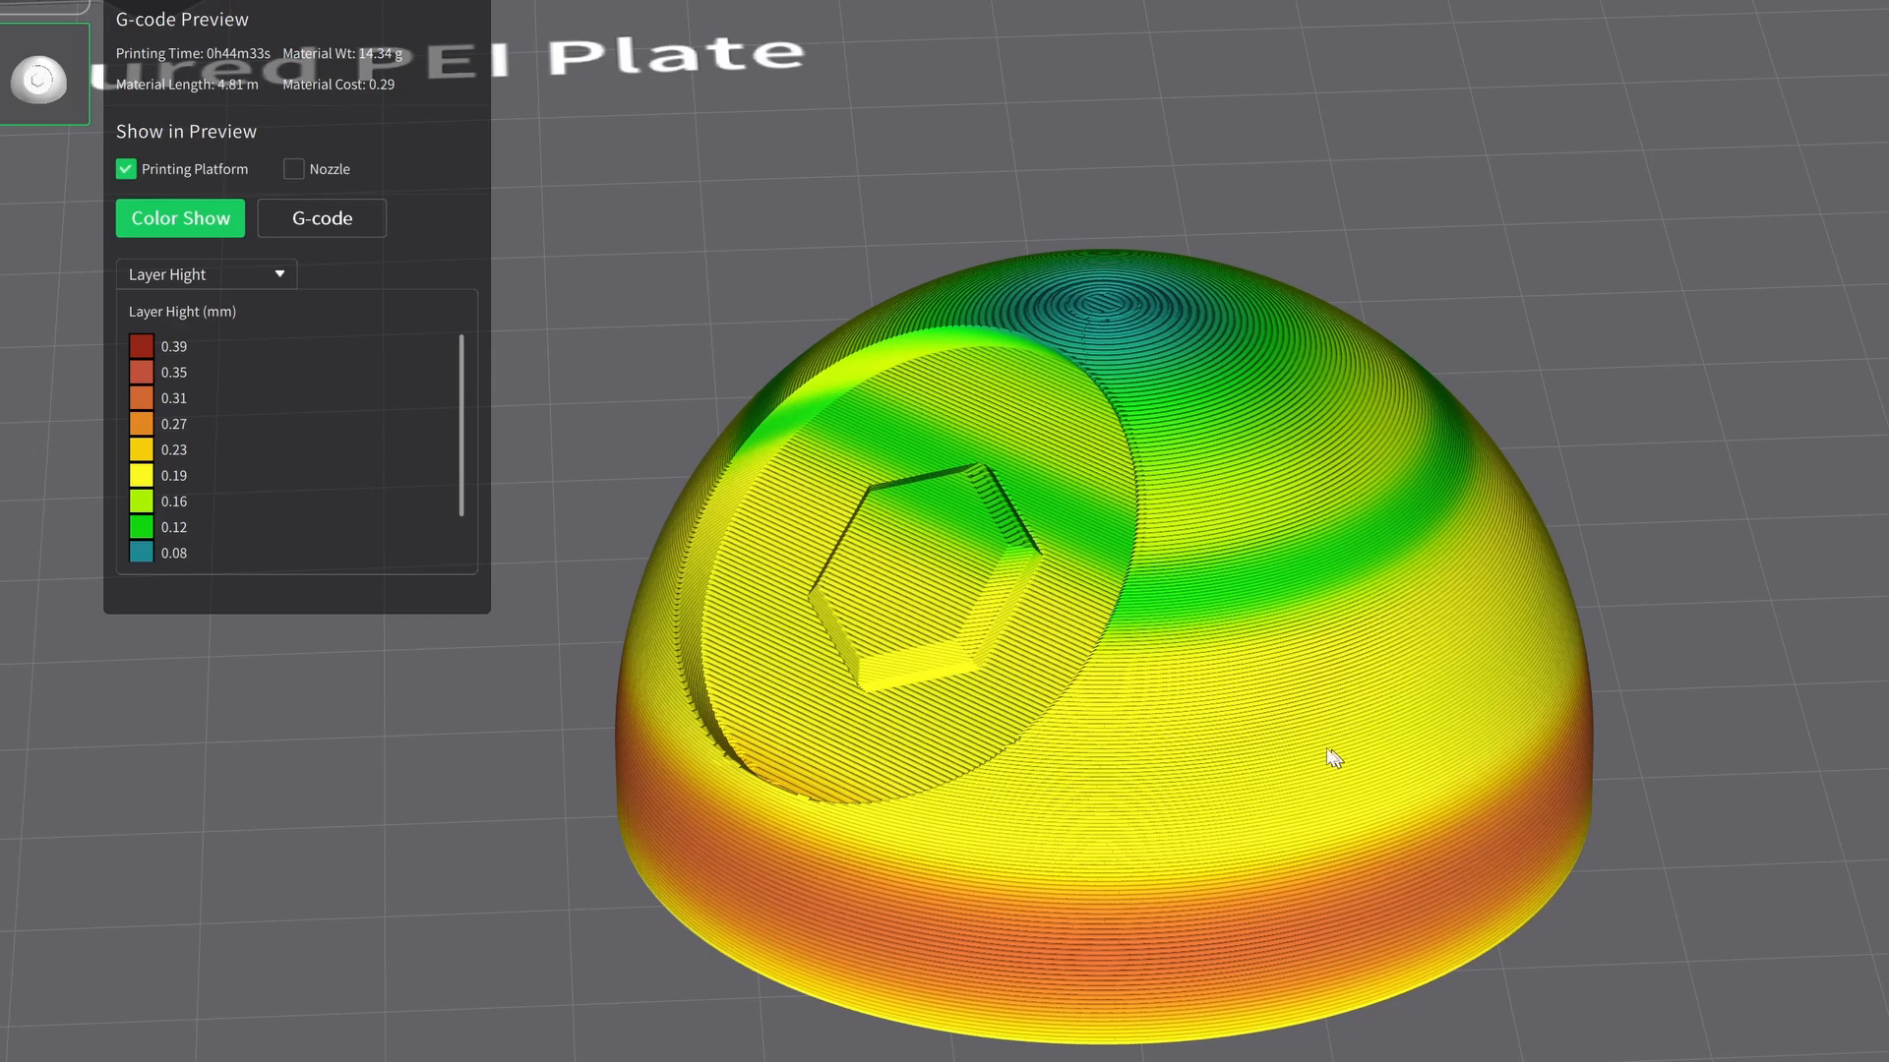
pyautogui.moveTo(1345, 590)
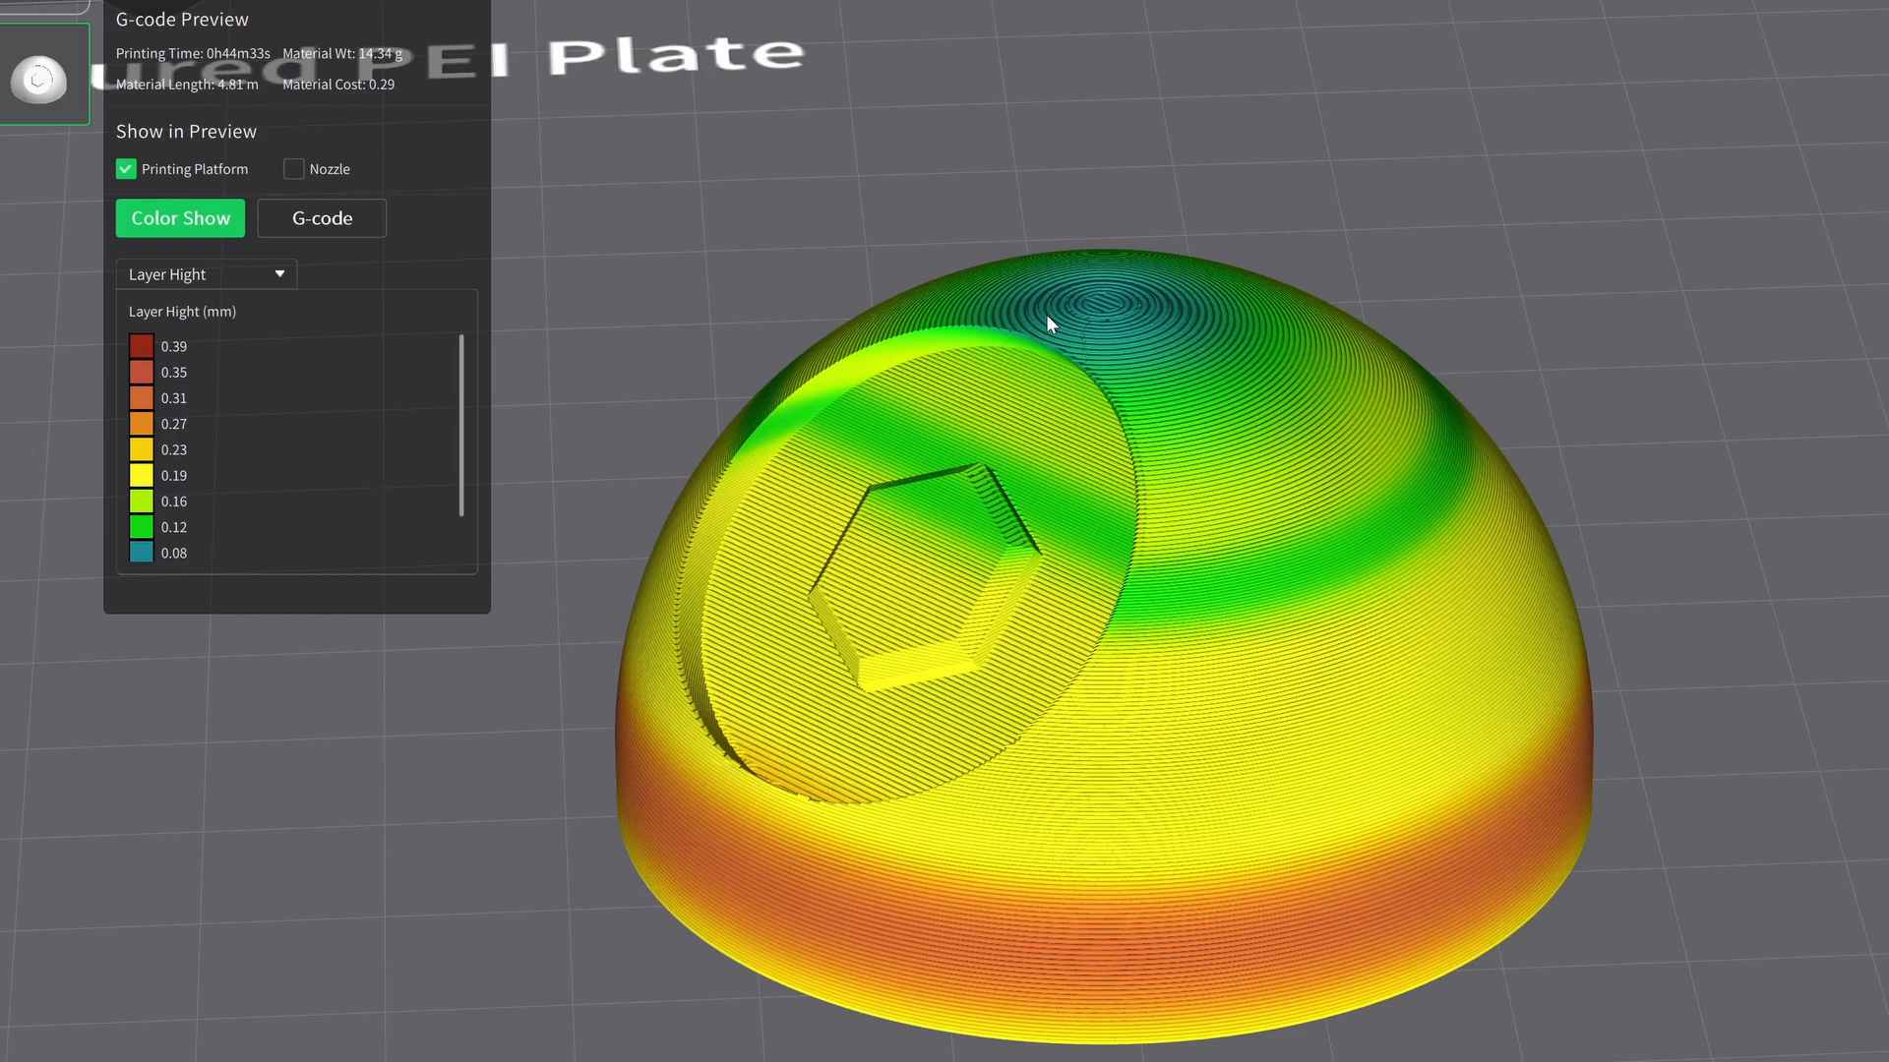
pyautogui.moveTo(1174, 69)
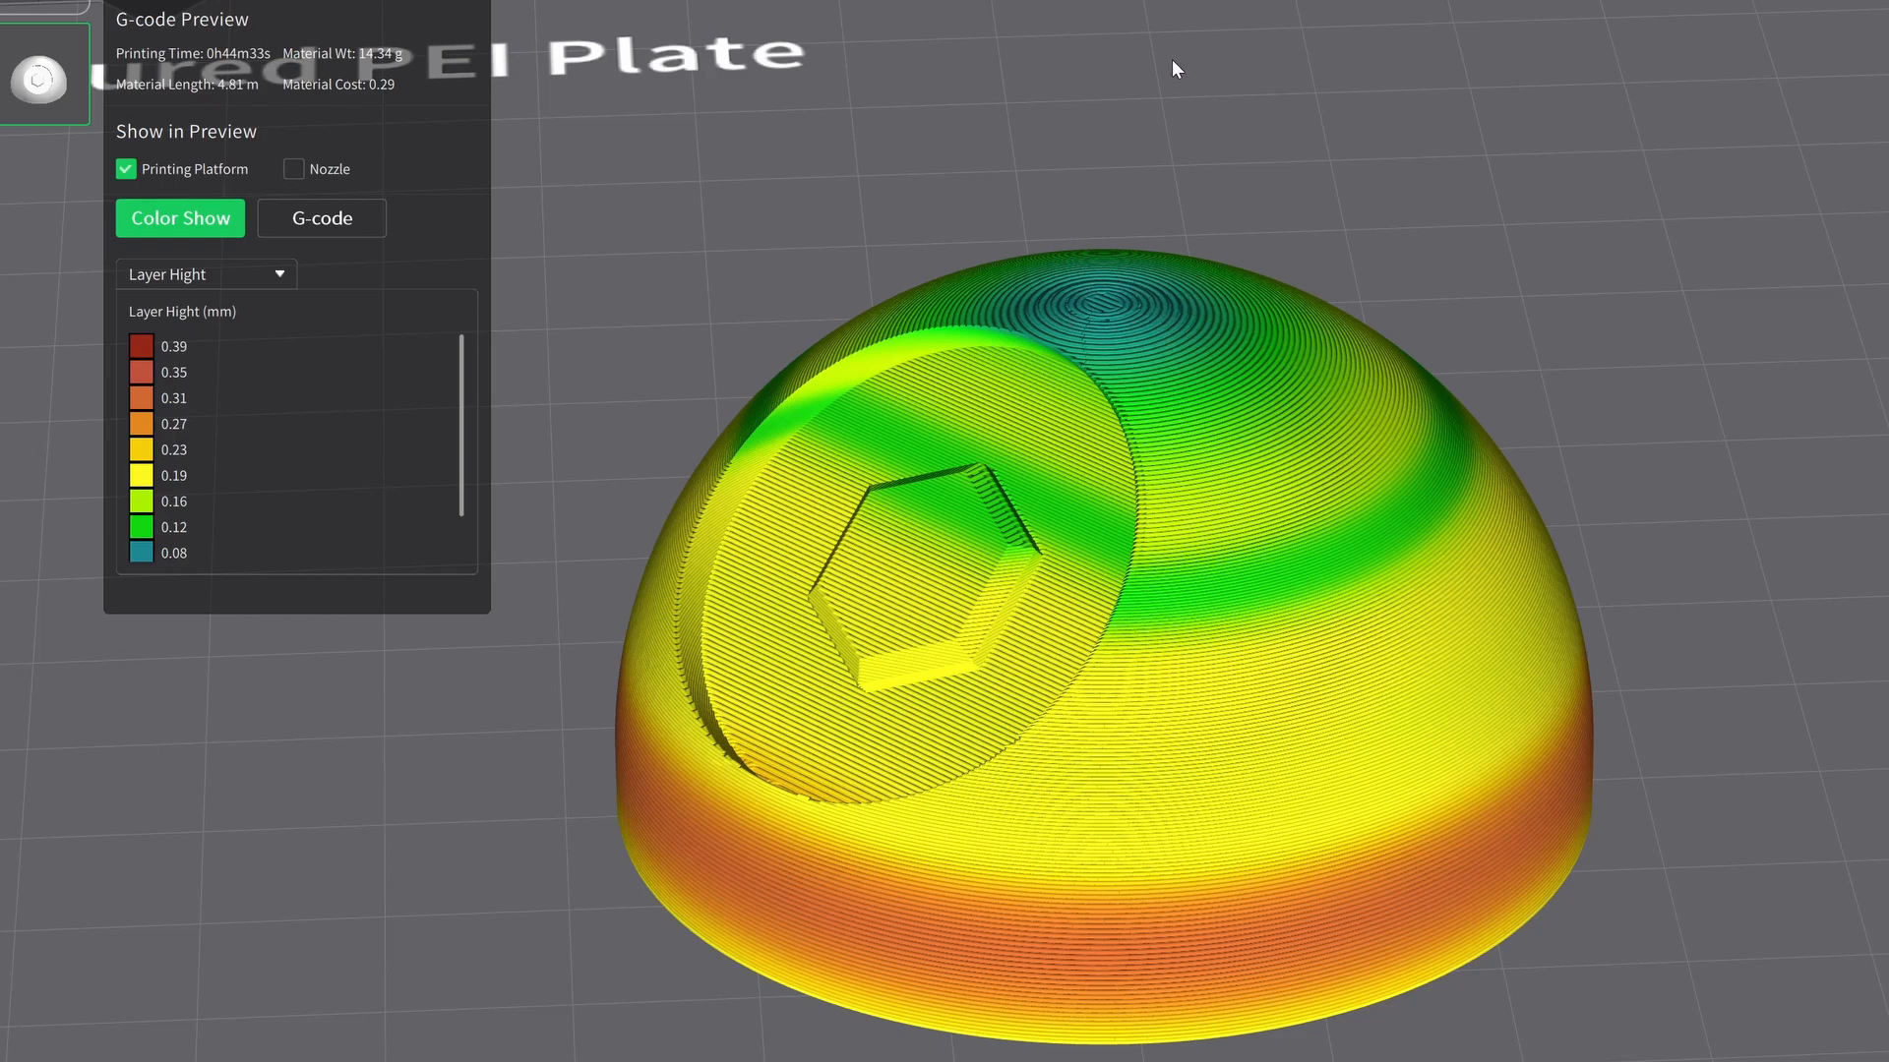
# Switch between the sliced preview and Prepare, ending in the model editing view.
pyautogui.click(814, 16)
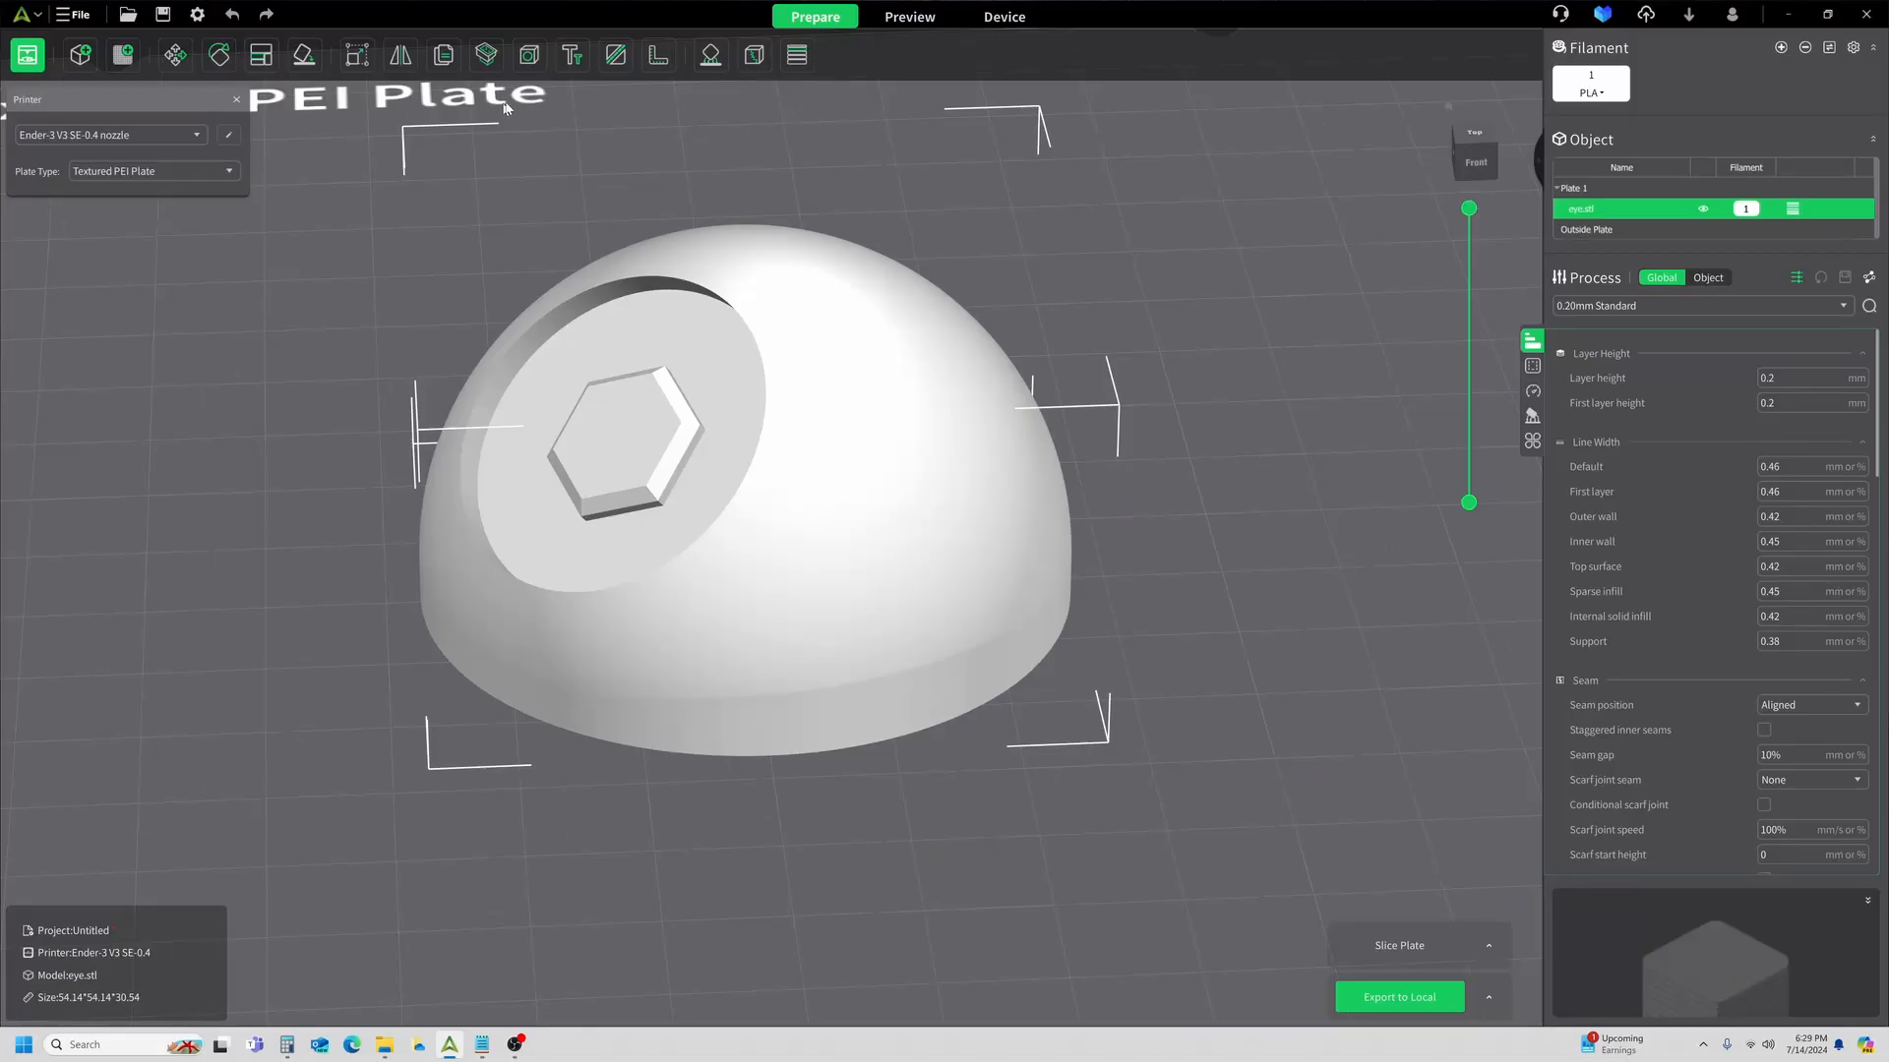
pyautogui.click(909, 16)
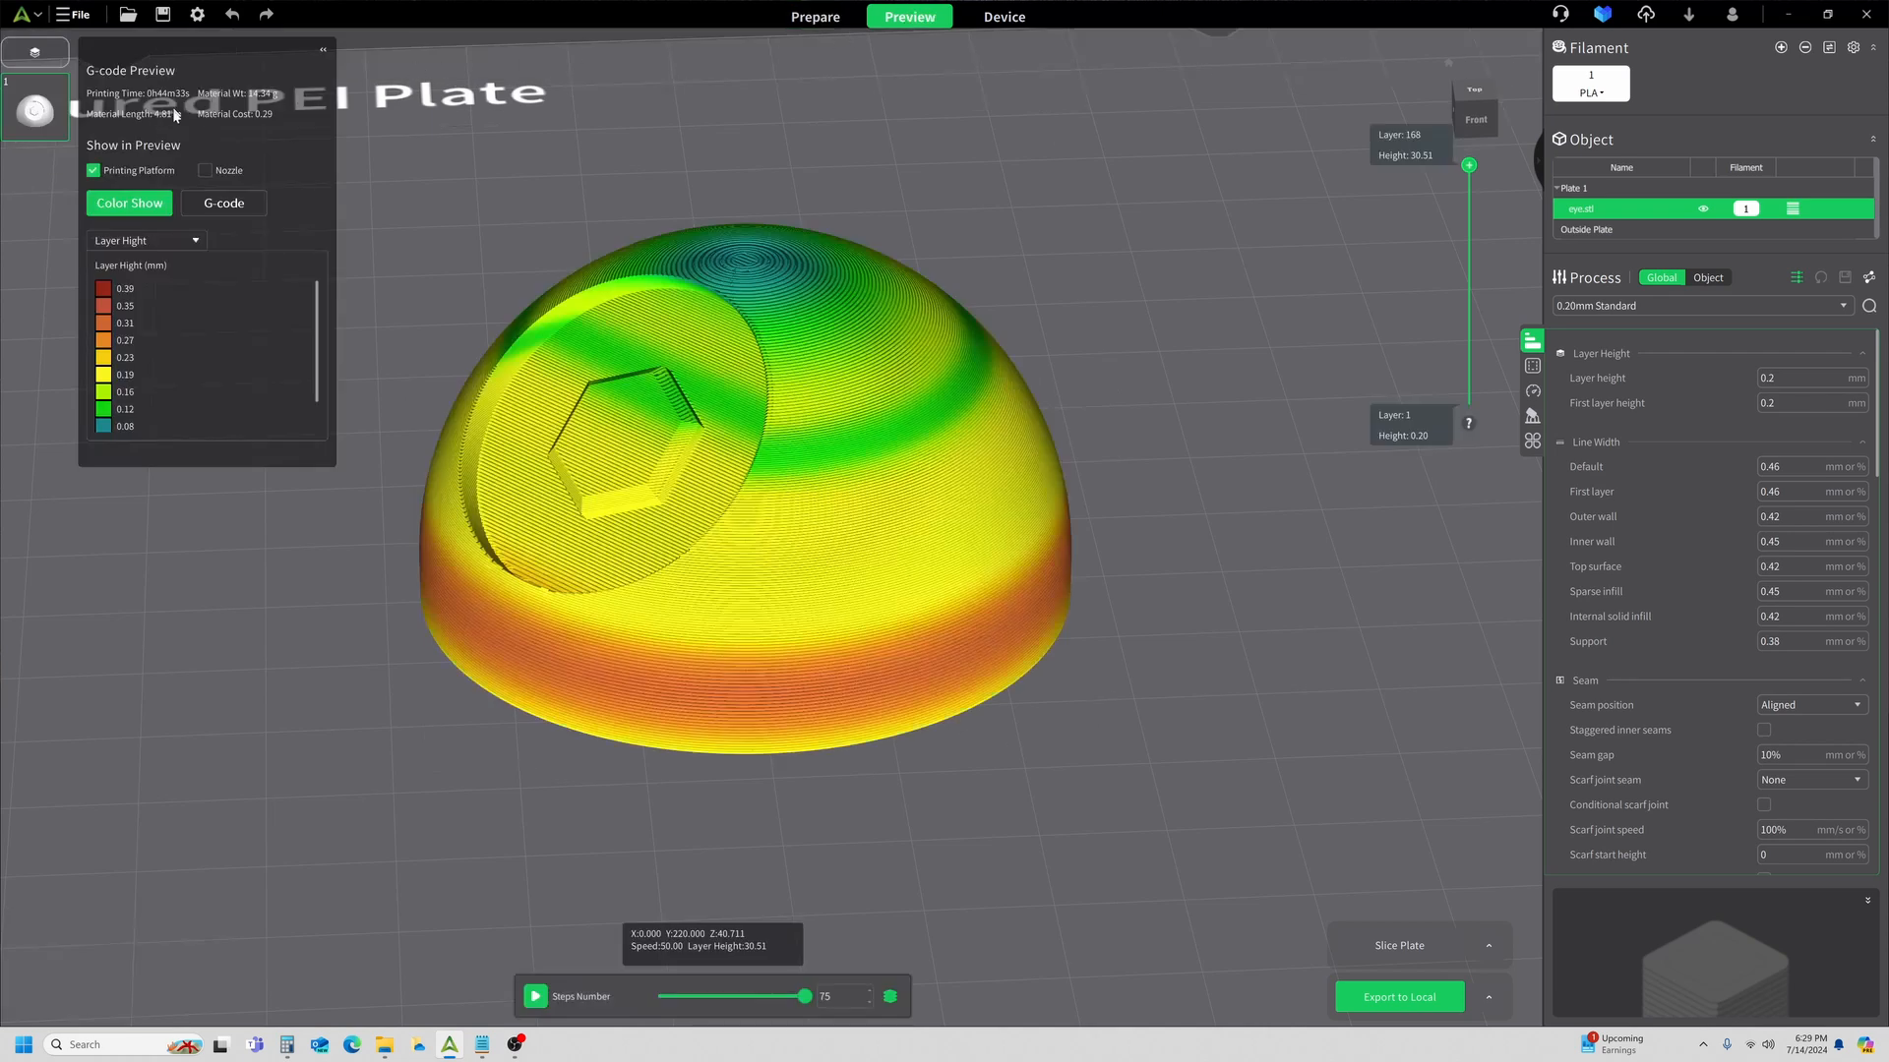
pyautogui.moveTo(169, 108)
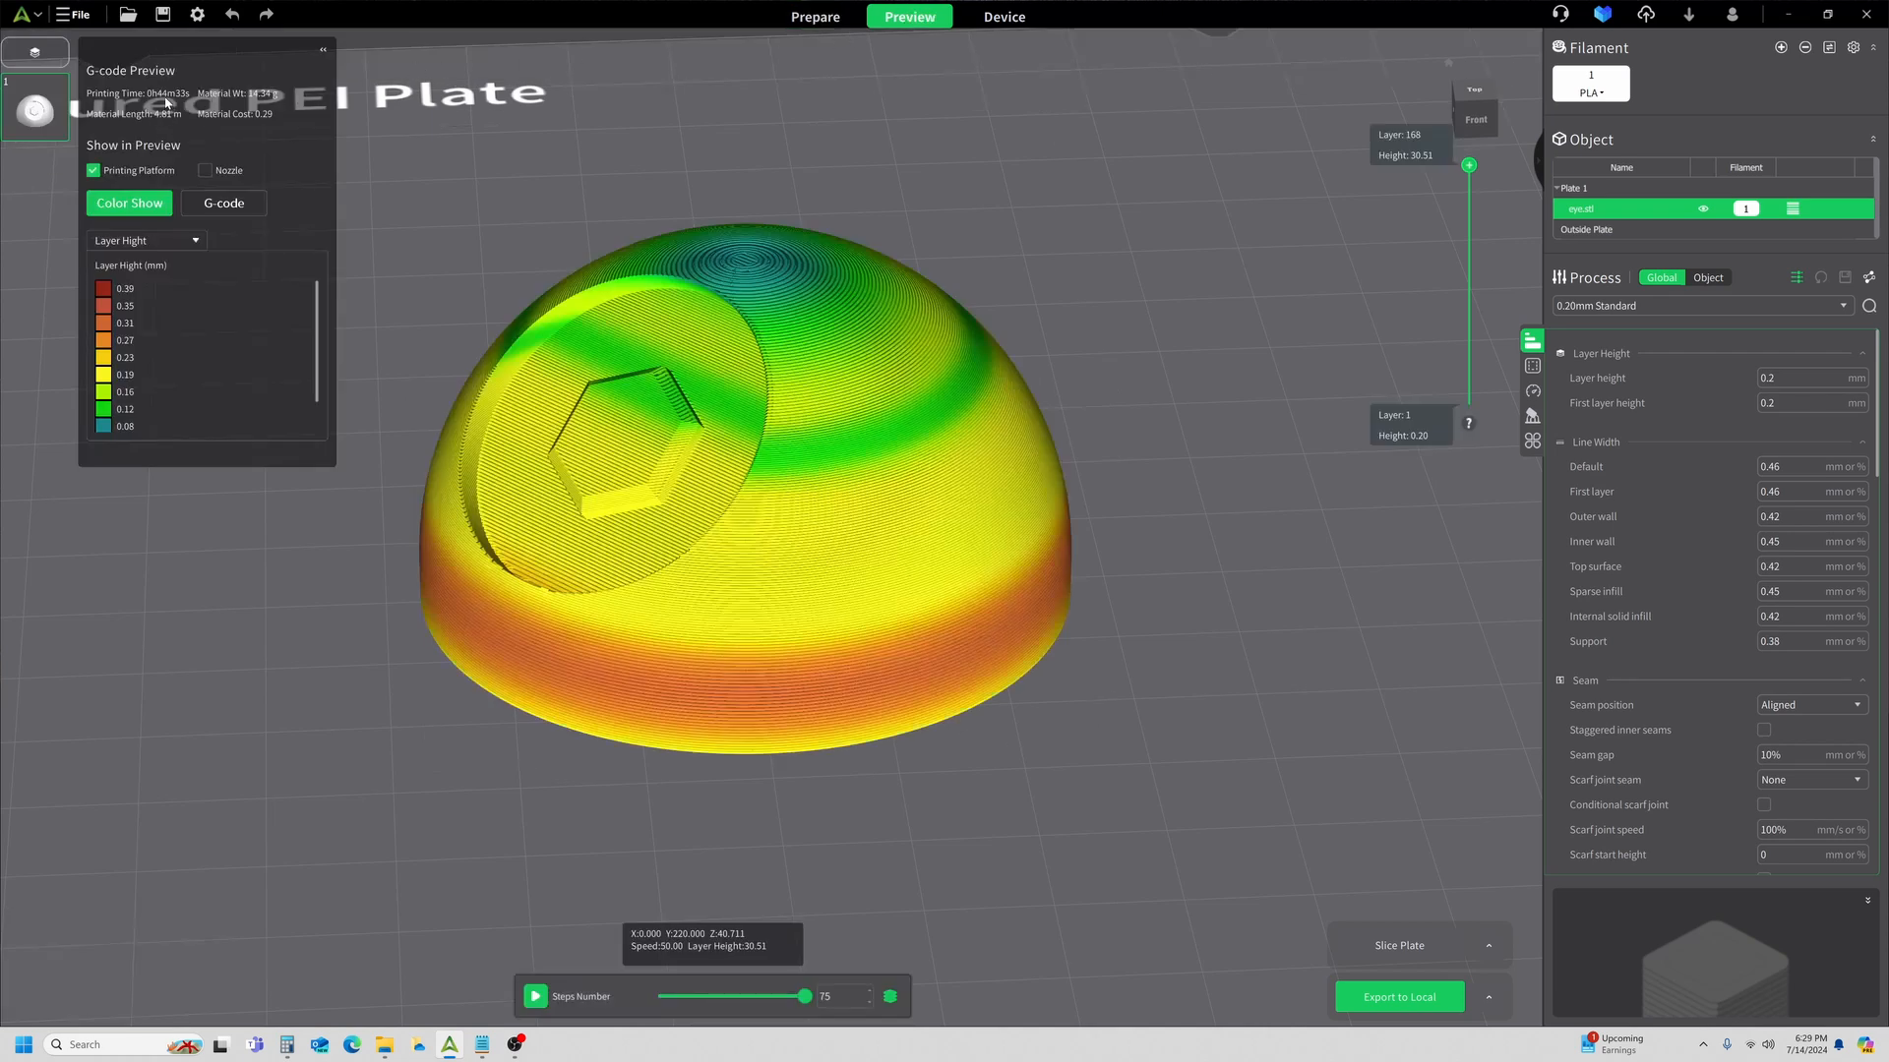
pyautogui.click(814, 16)
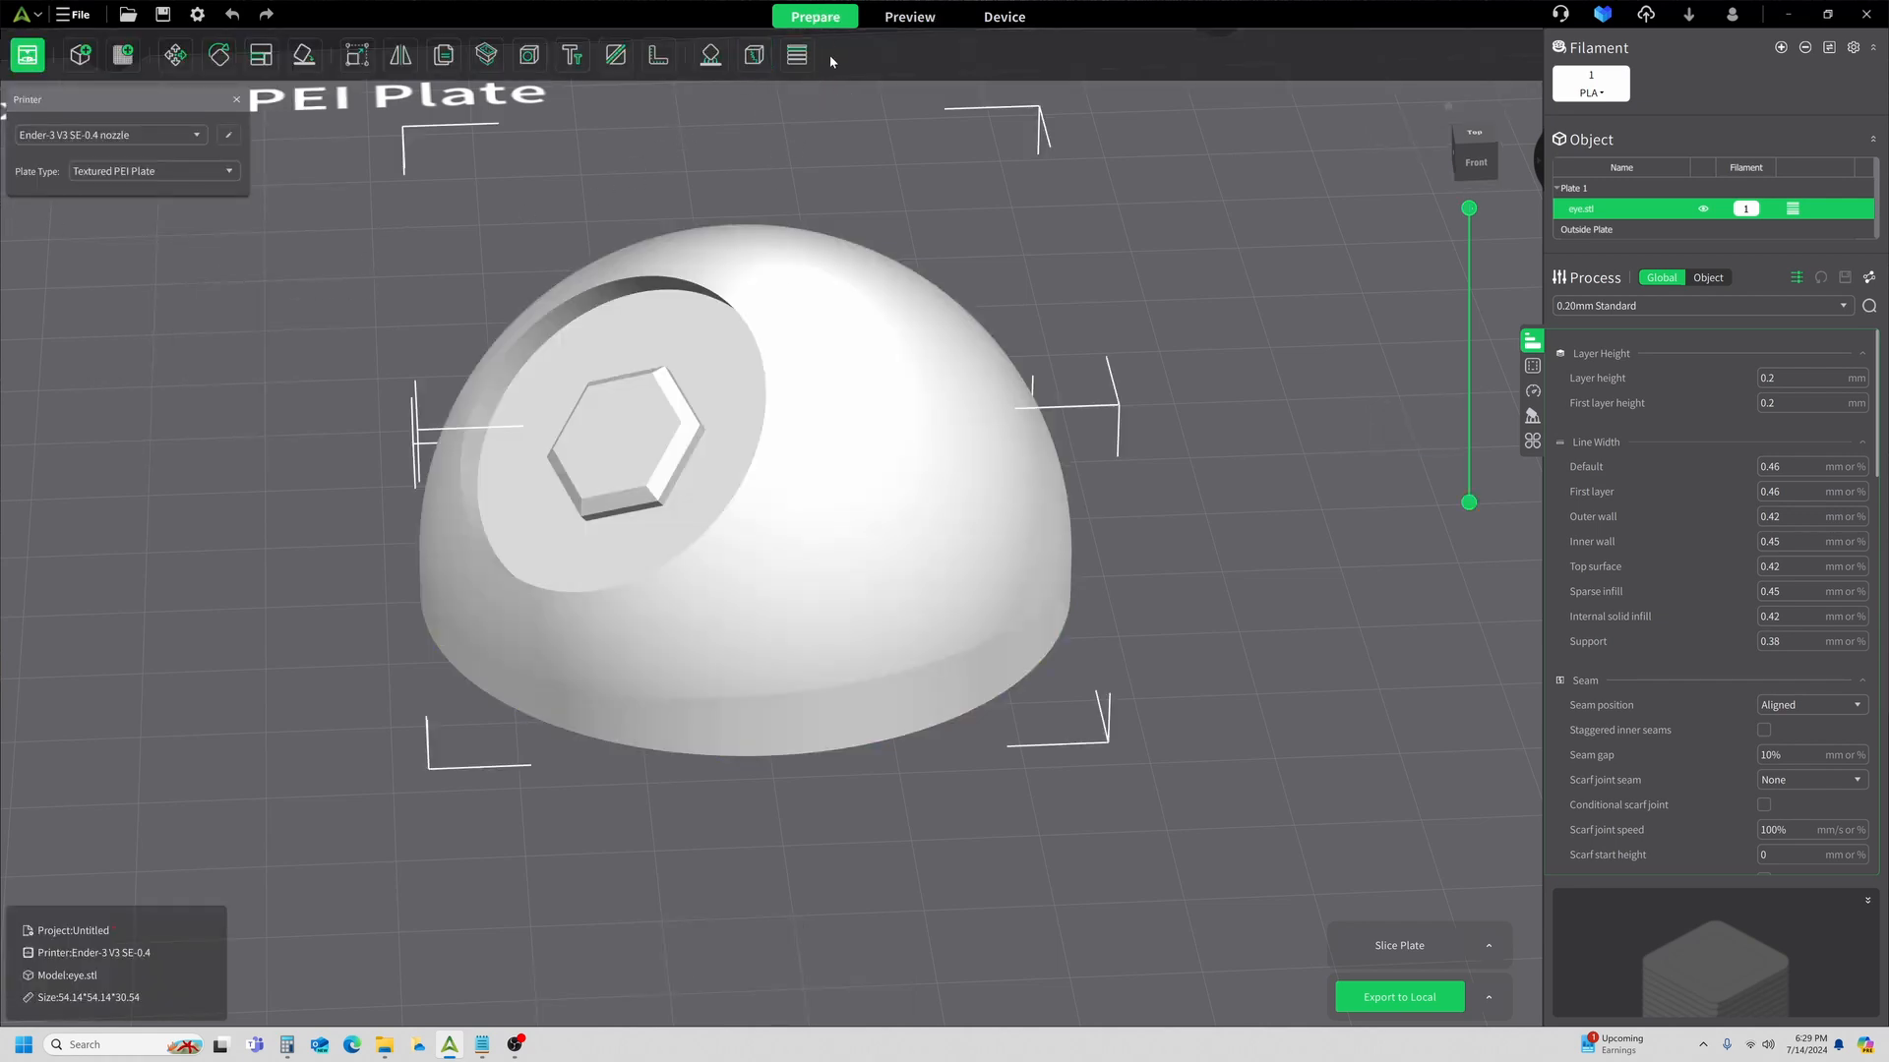
# Set the adaptive Quality/Speed value to 0.15 and re-apply smoothing at radius 5.
pyautogui.click(795, 55)
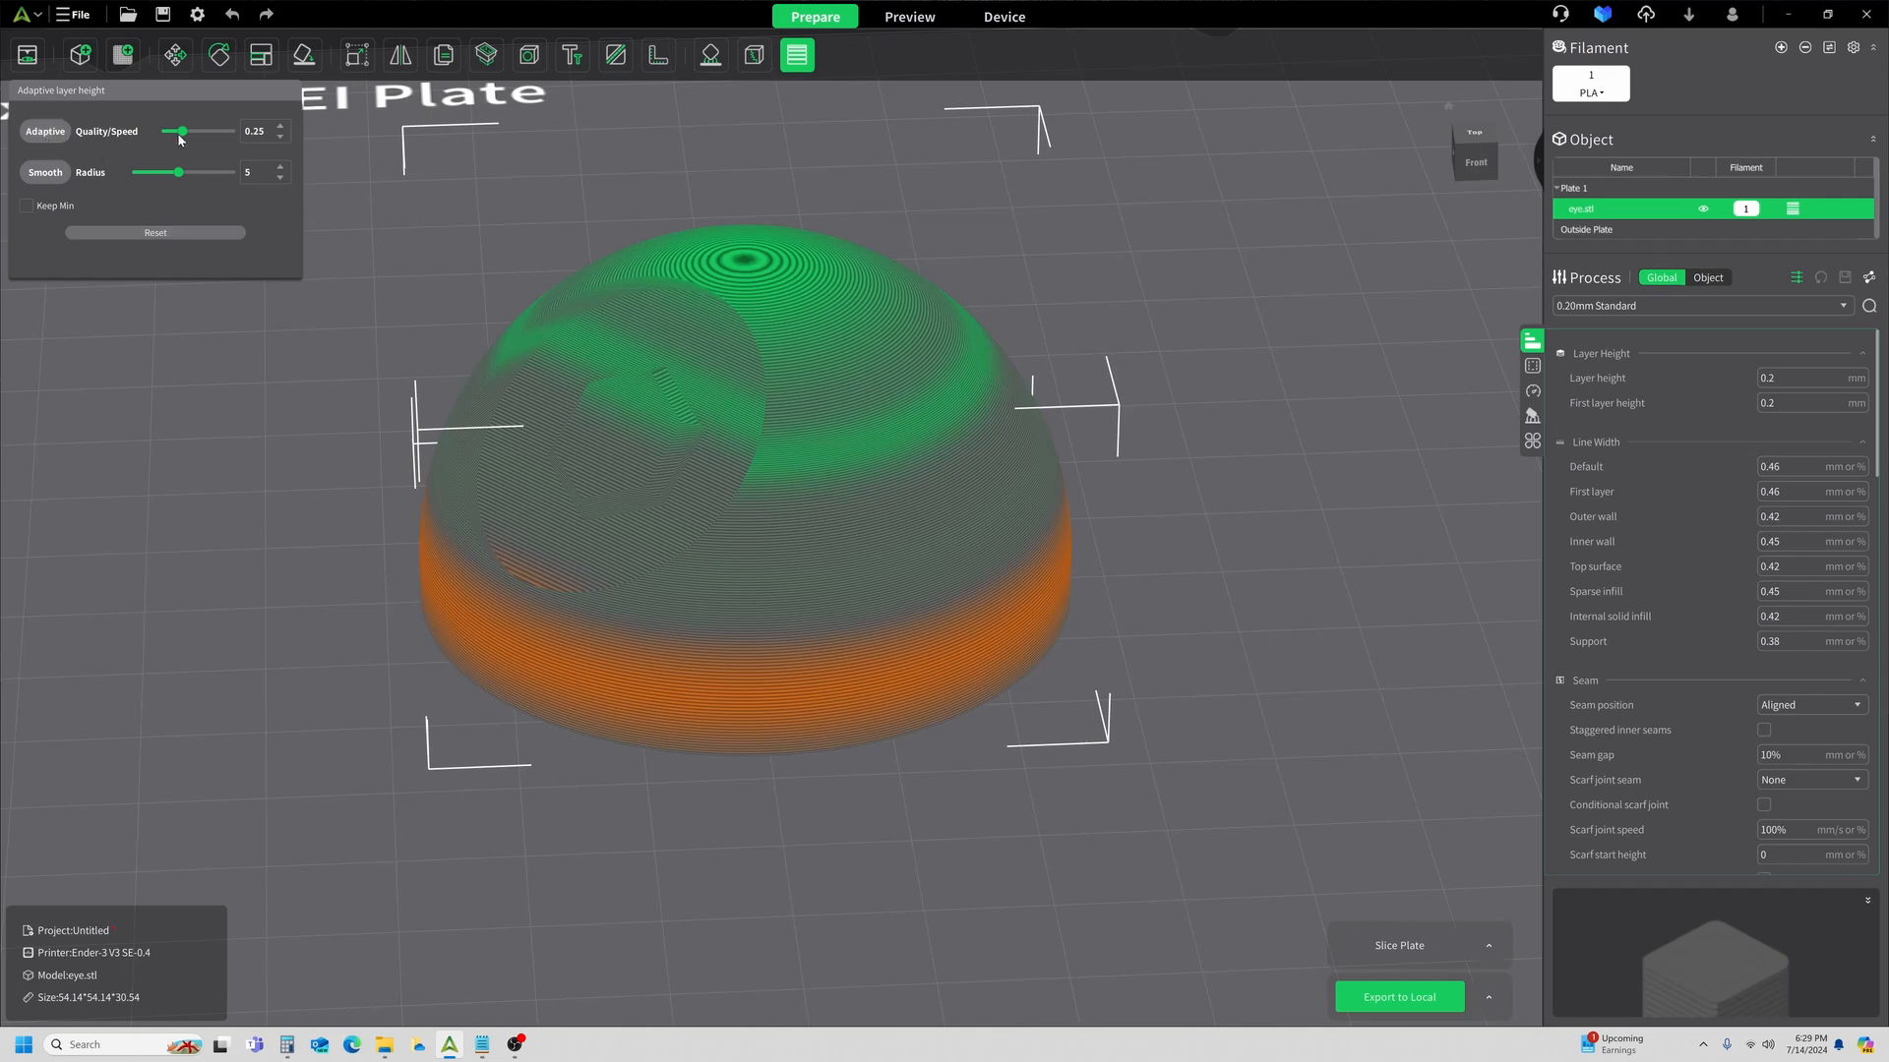
pyautogui.moveTo(181, 129); pyautogui.dragTo(175, 130)
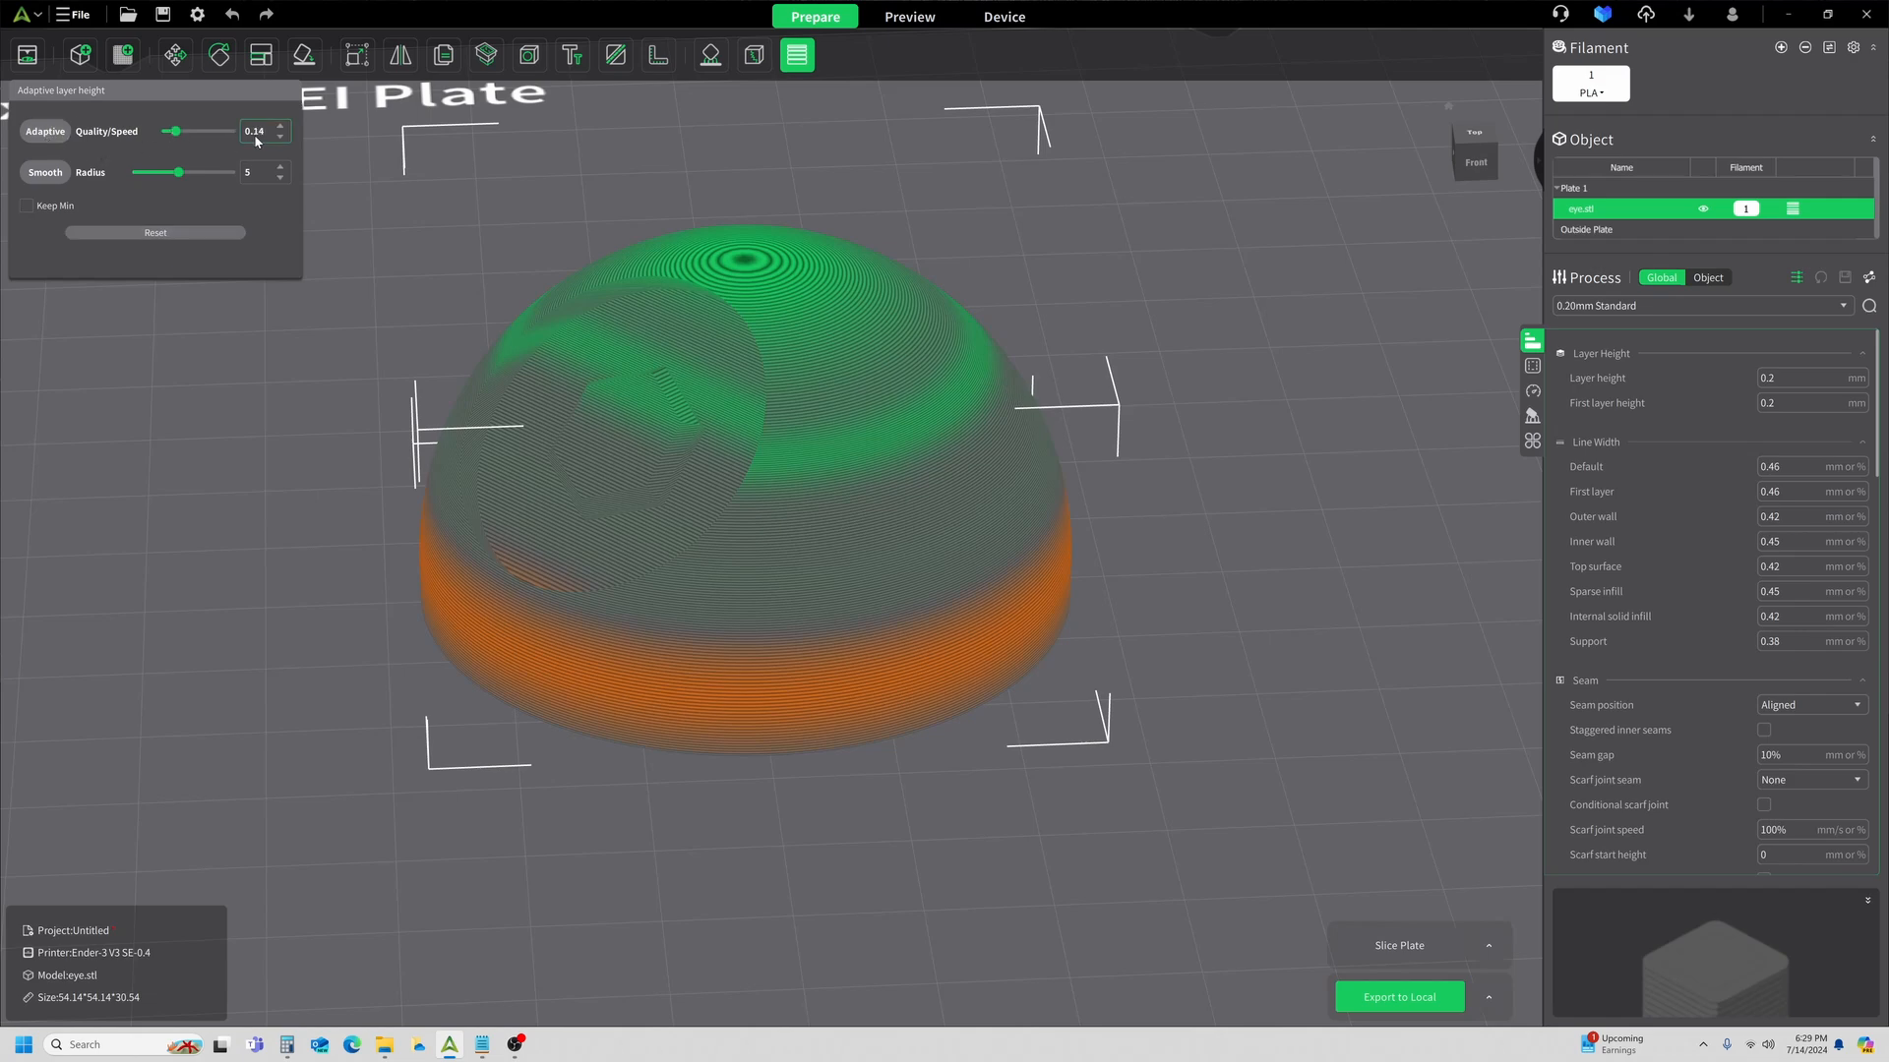
pyautogui.click(280, 126)
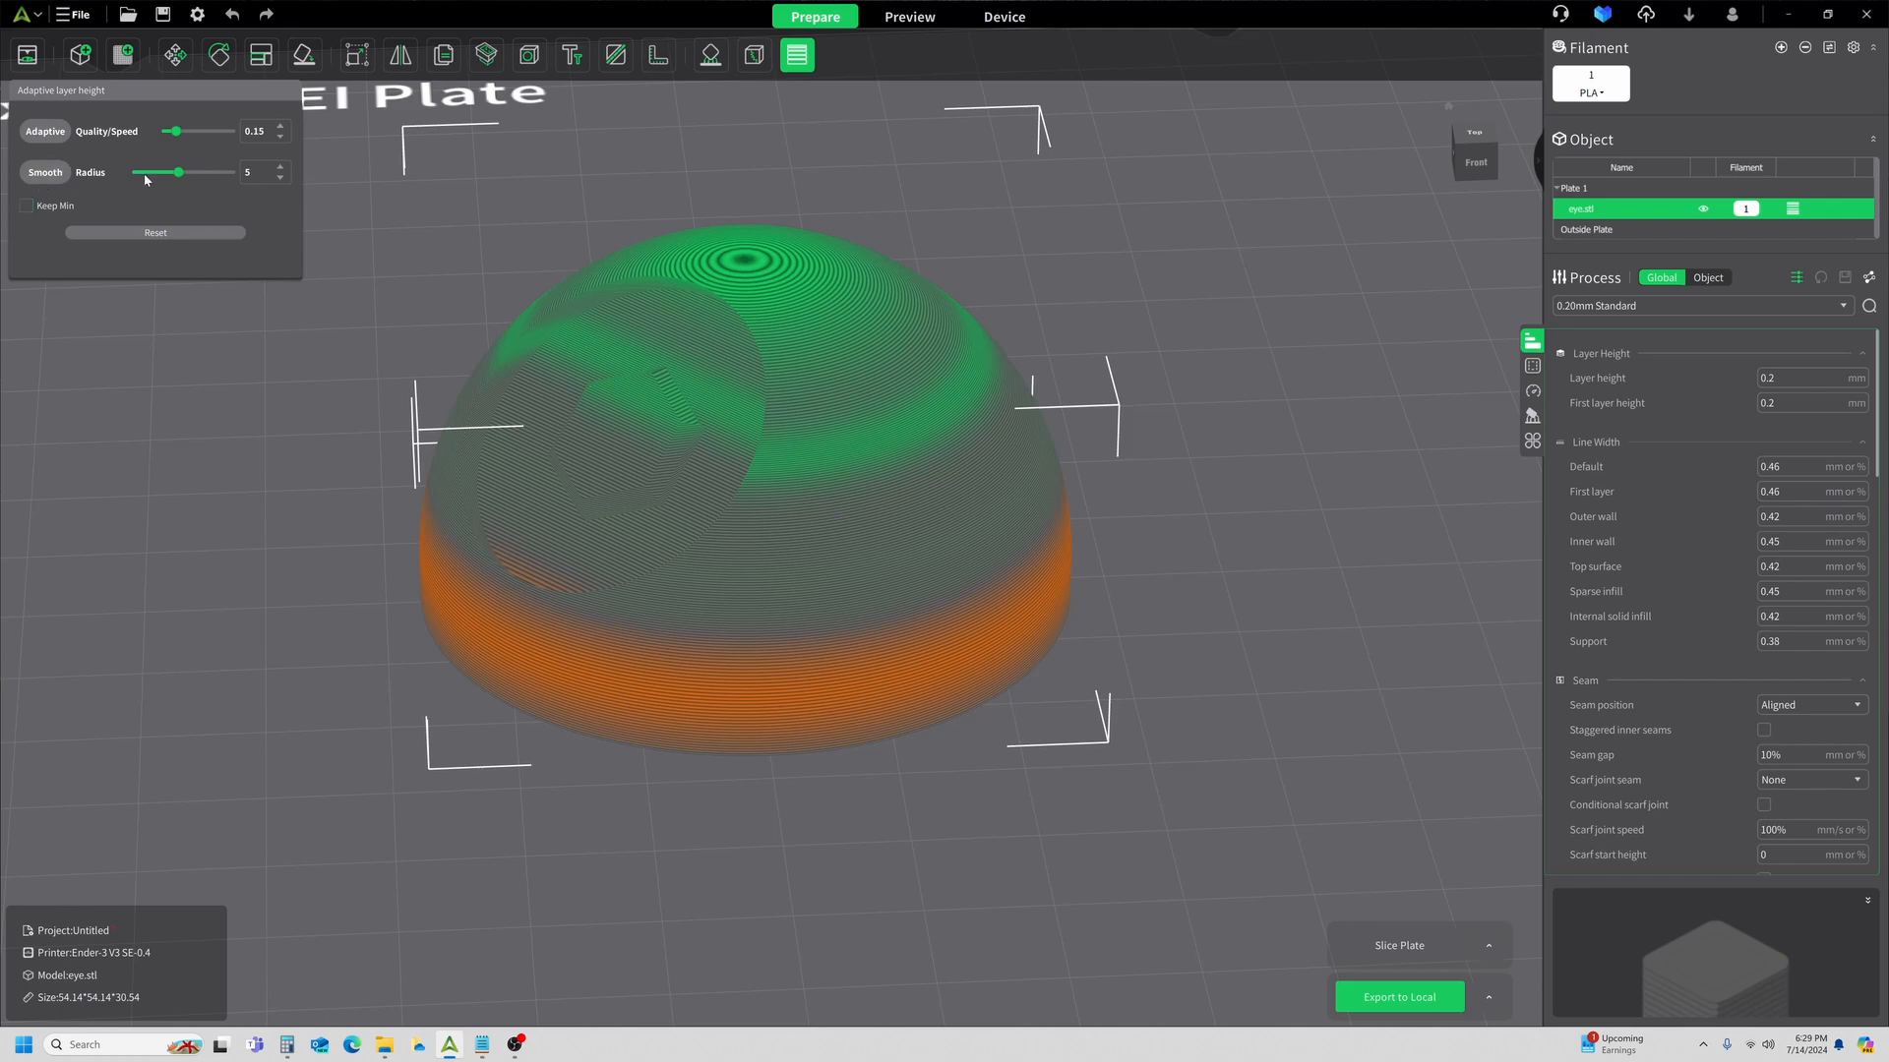
pyautogui.moveTo(294, 207)
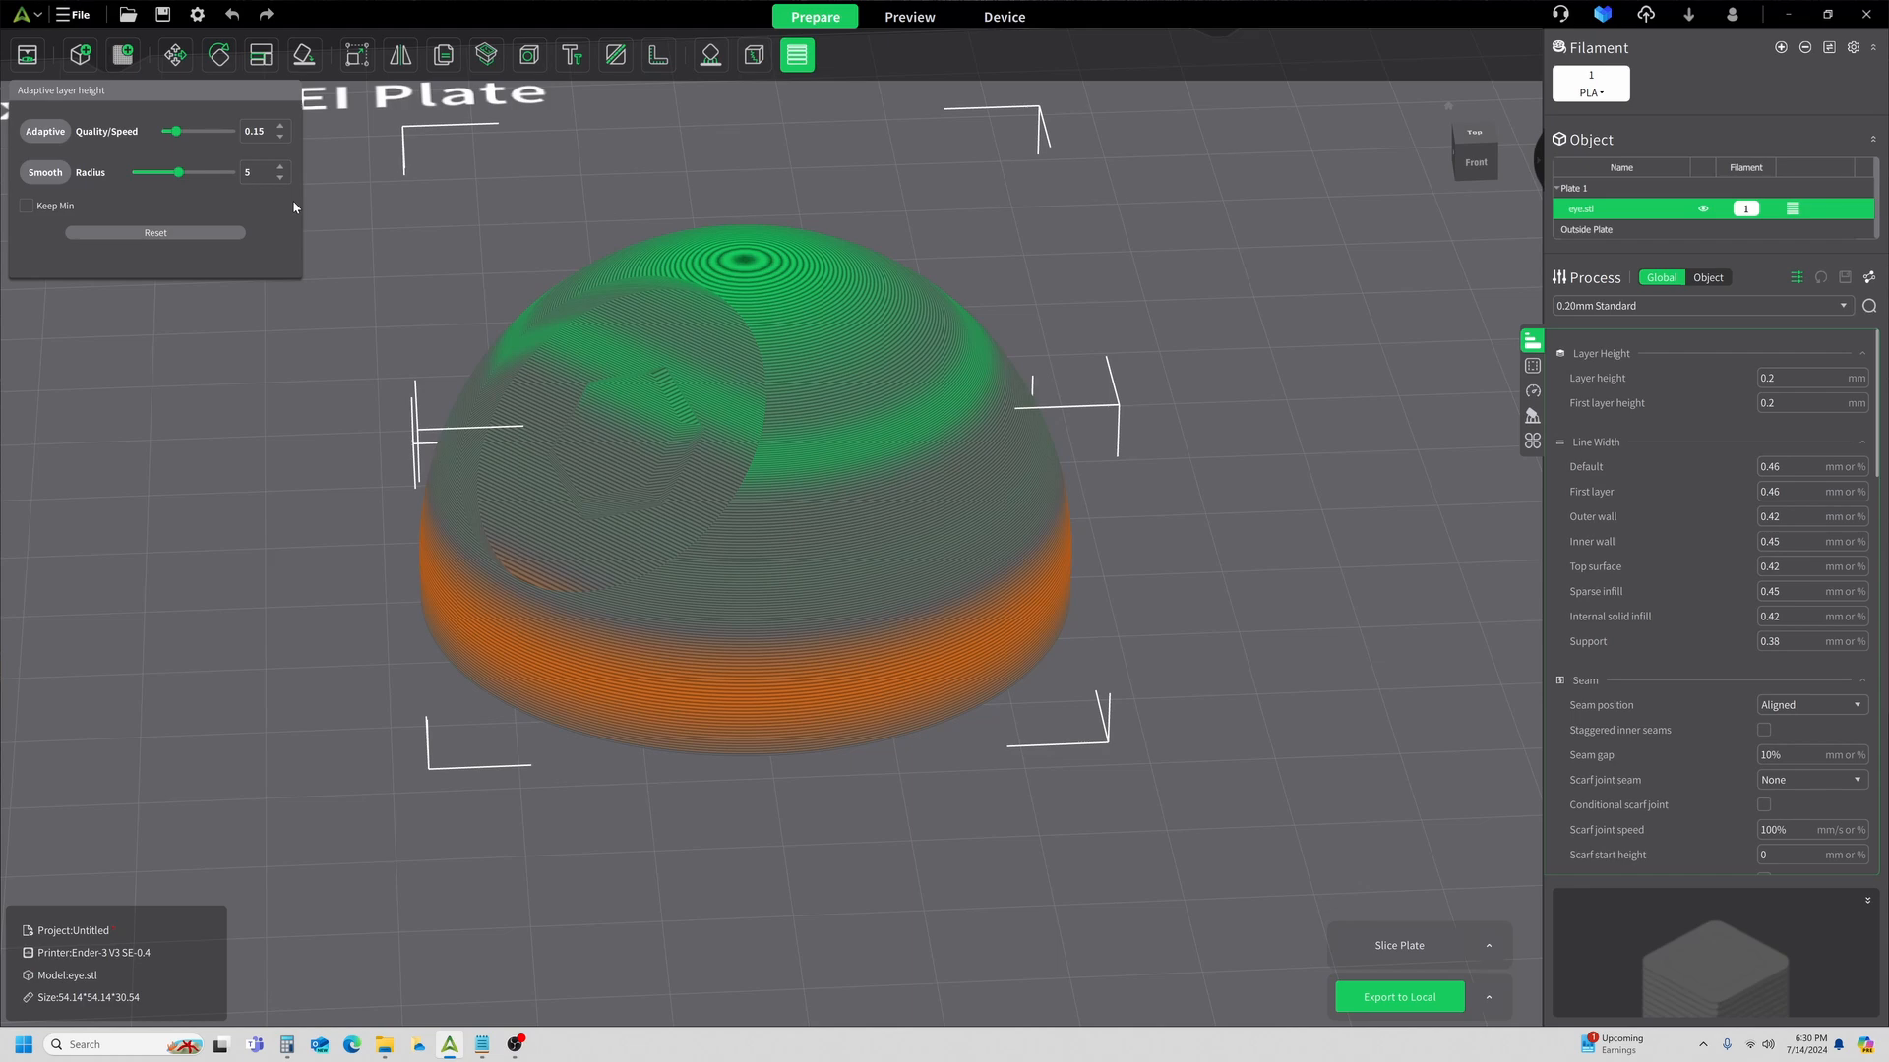
pyautogui.moveTo(850, 347)
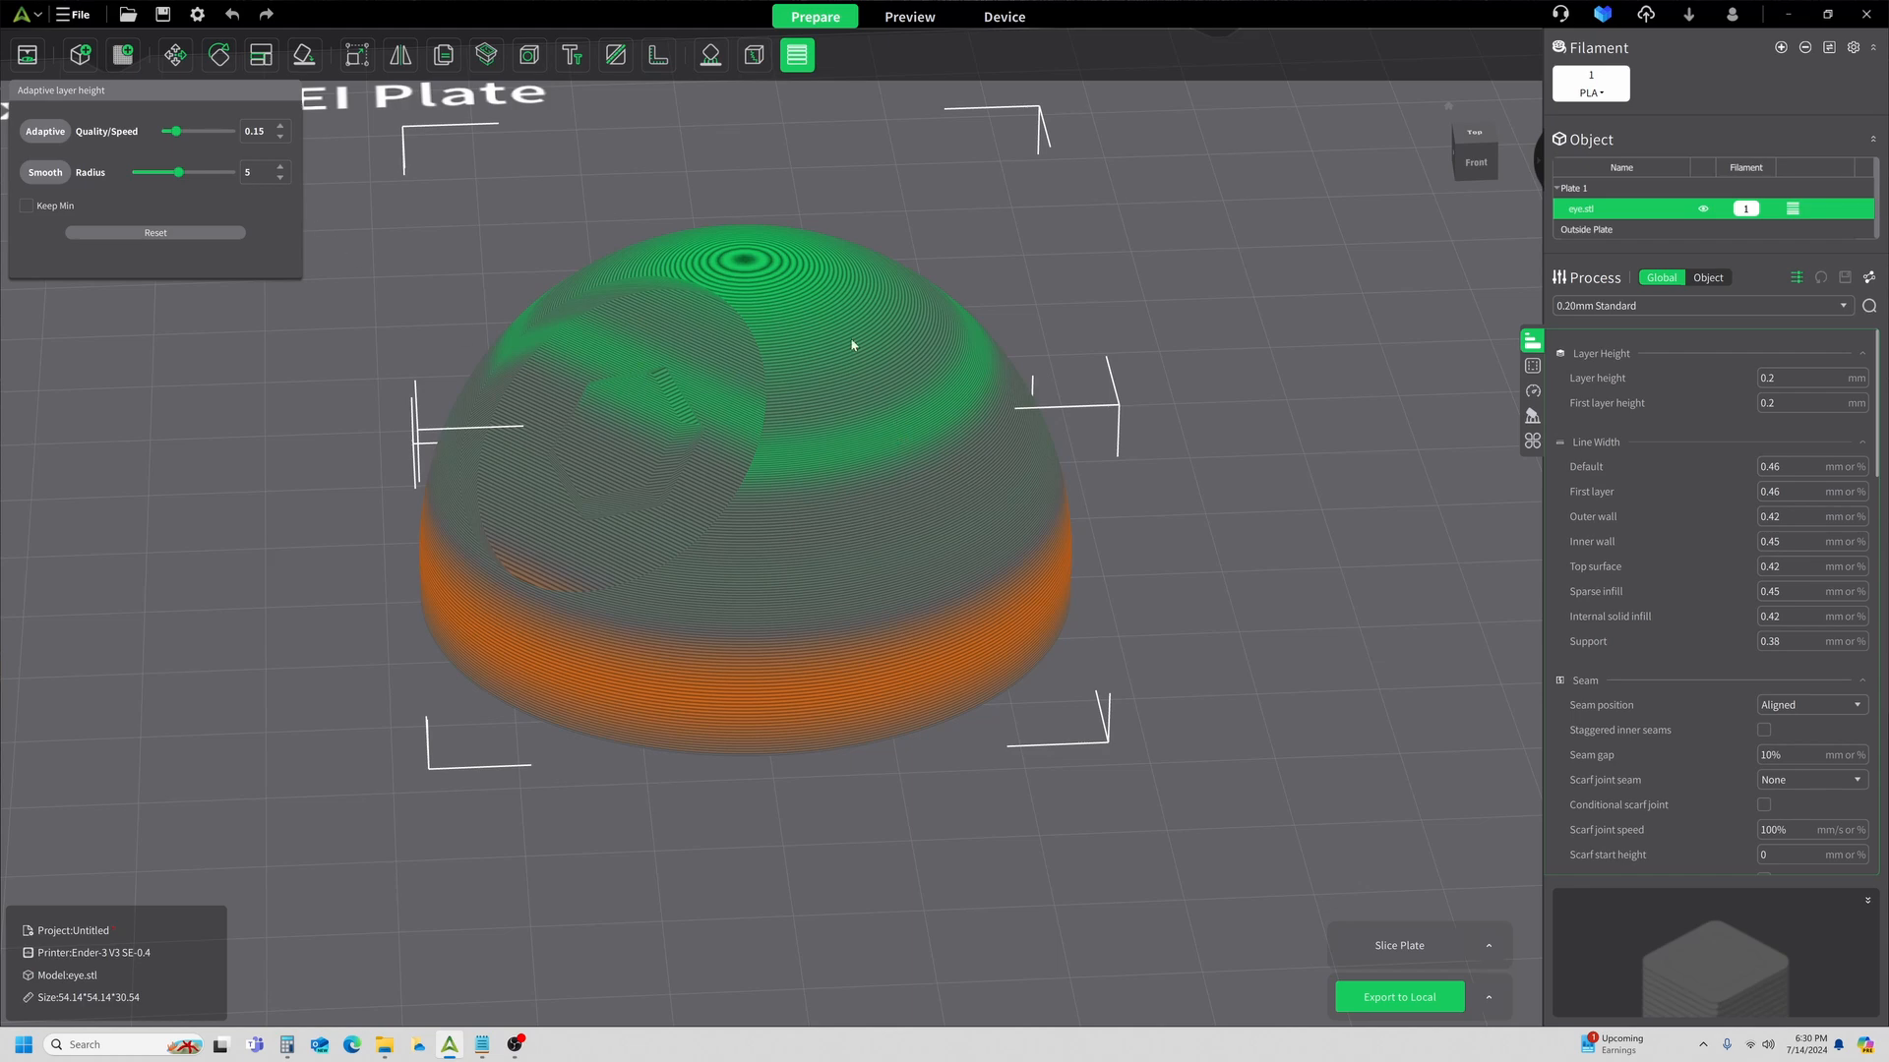
pyautogui.moveTo(841, 472)
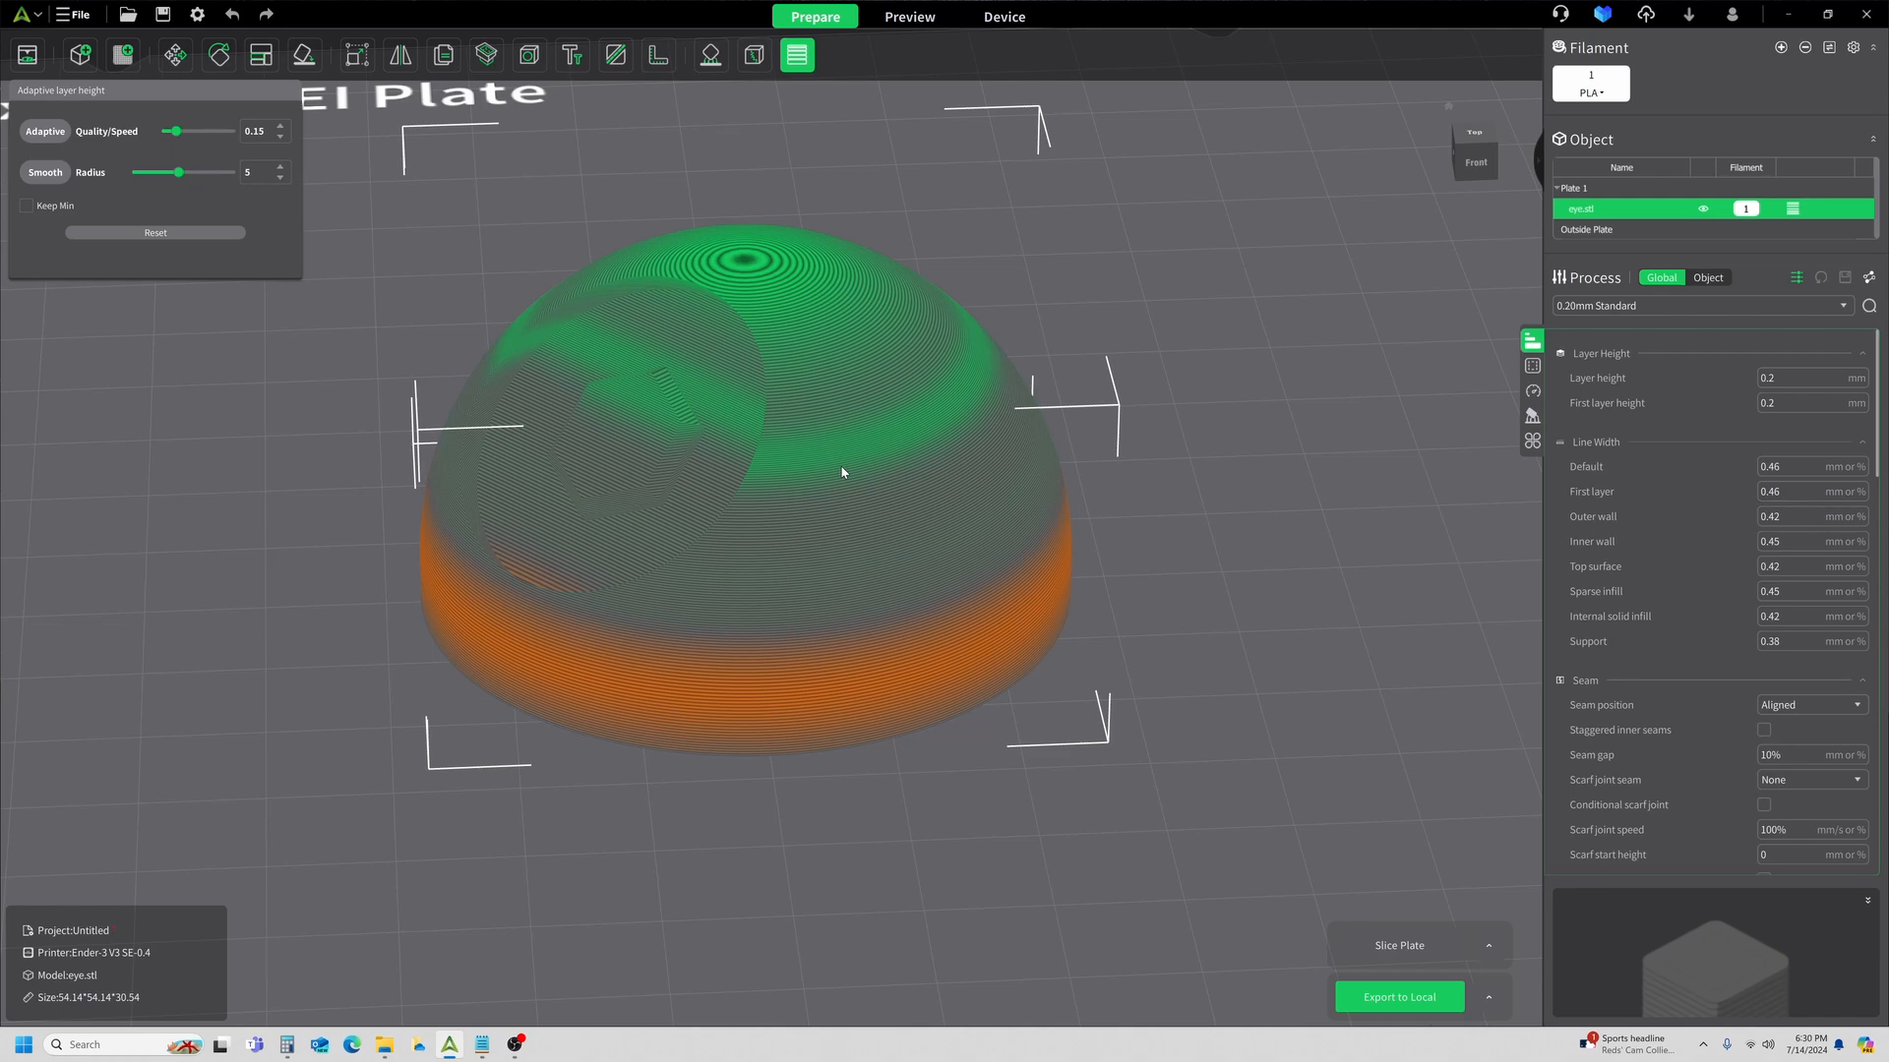
pyautogui.moveTo(921, 445)
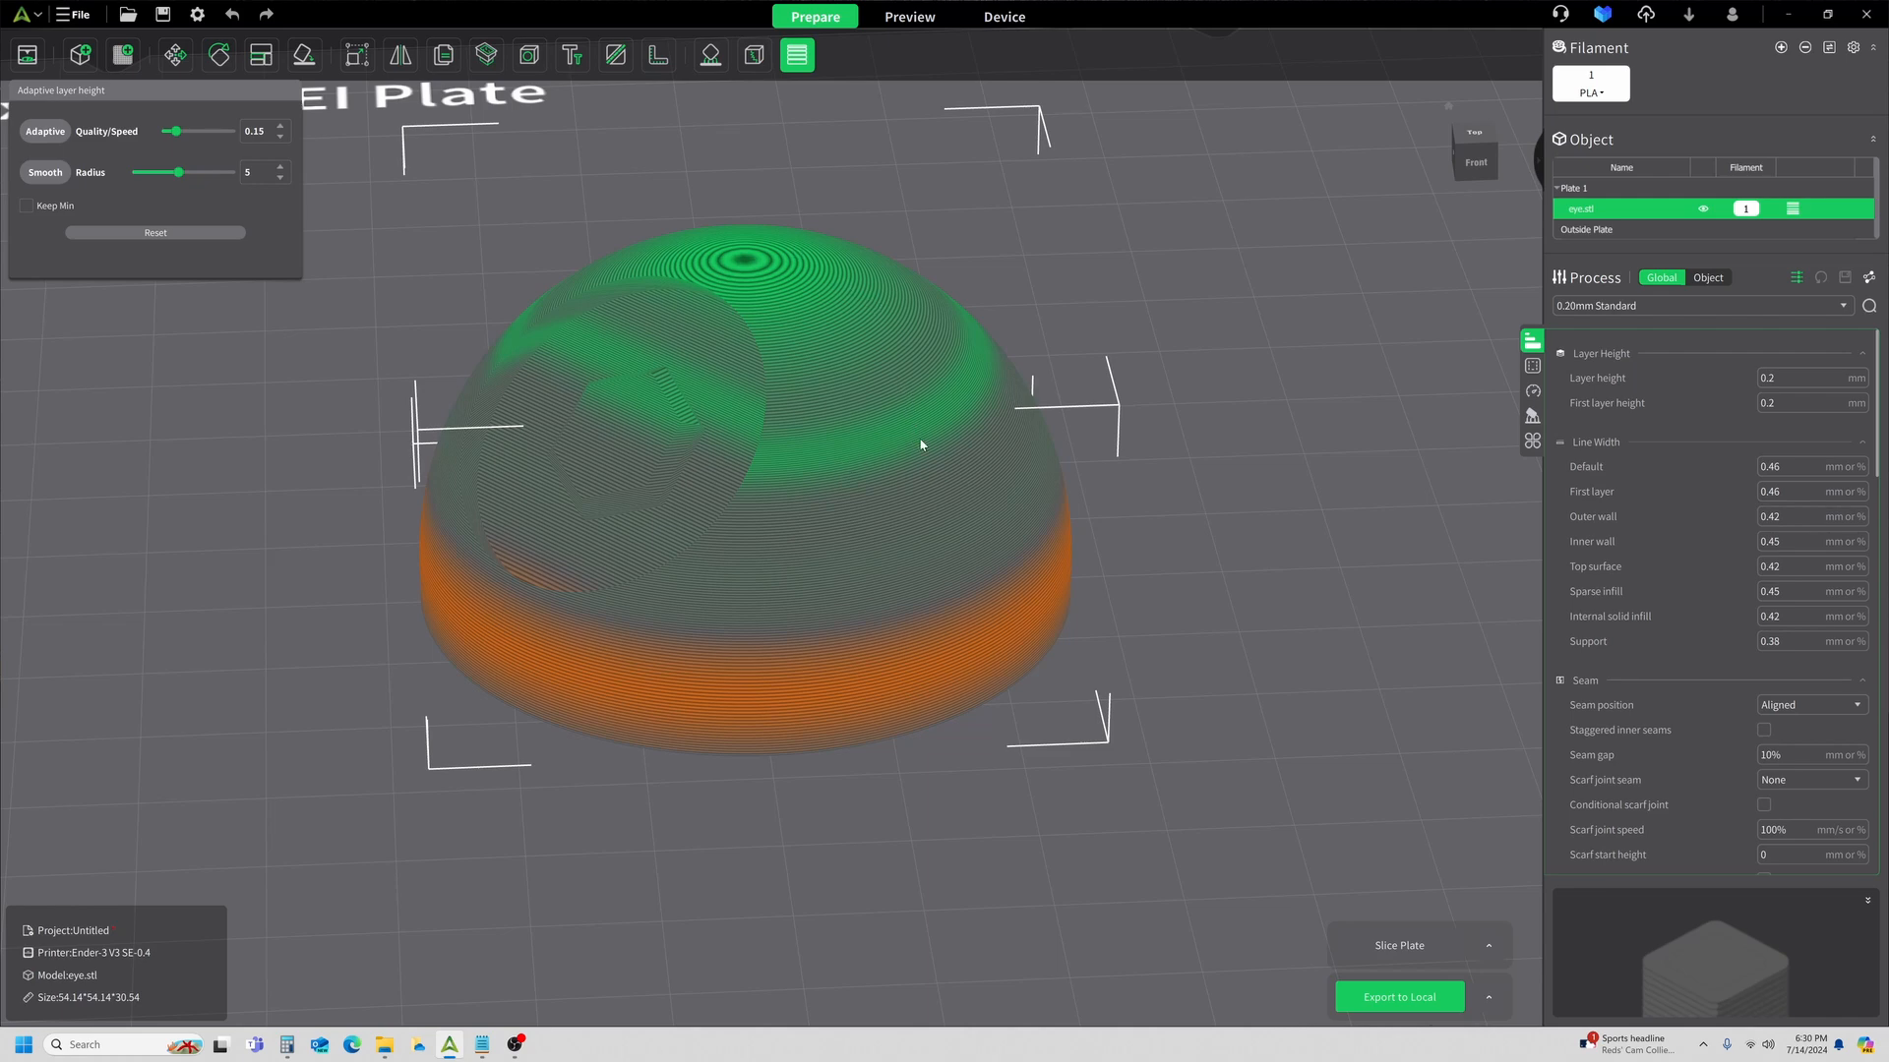
pyautogui.moveTo(883, 474)
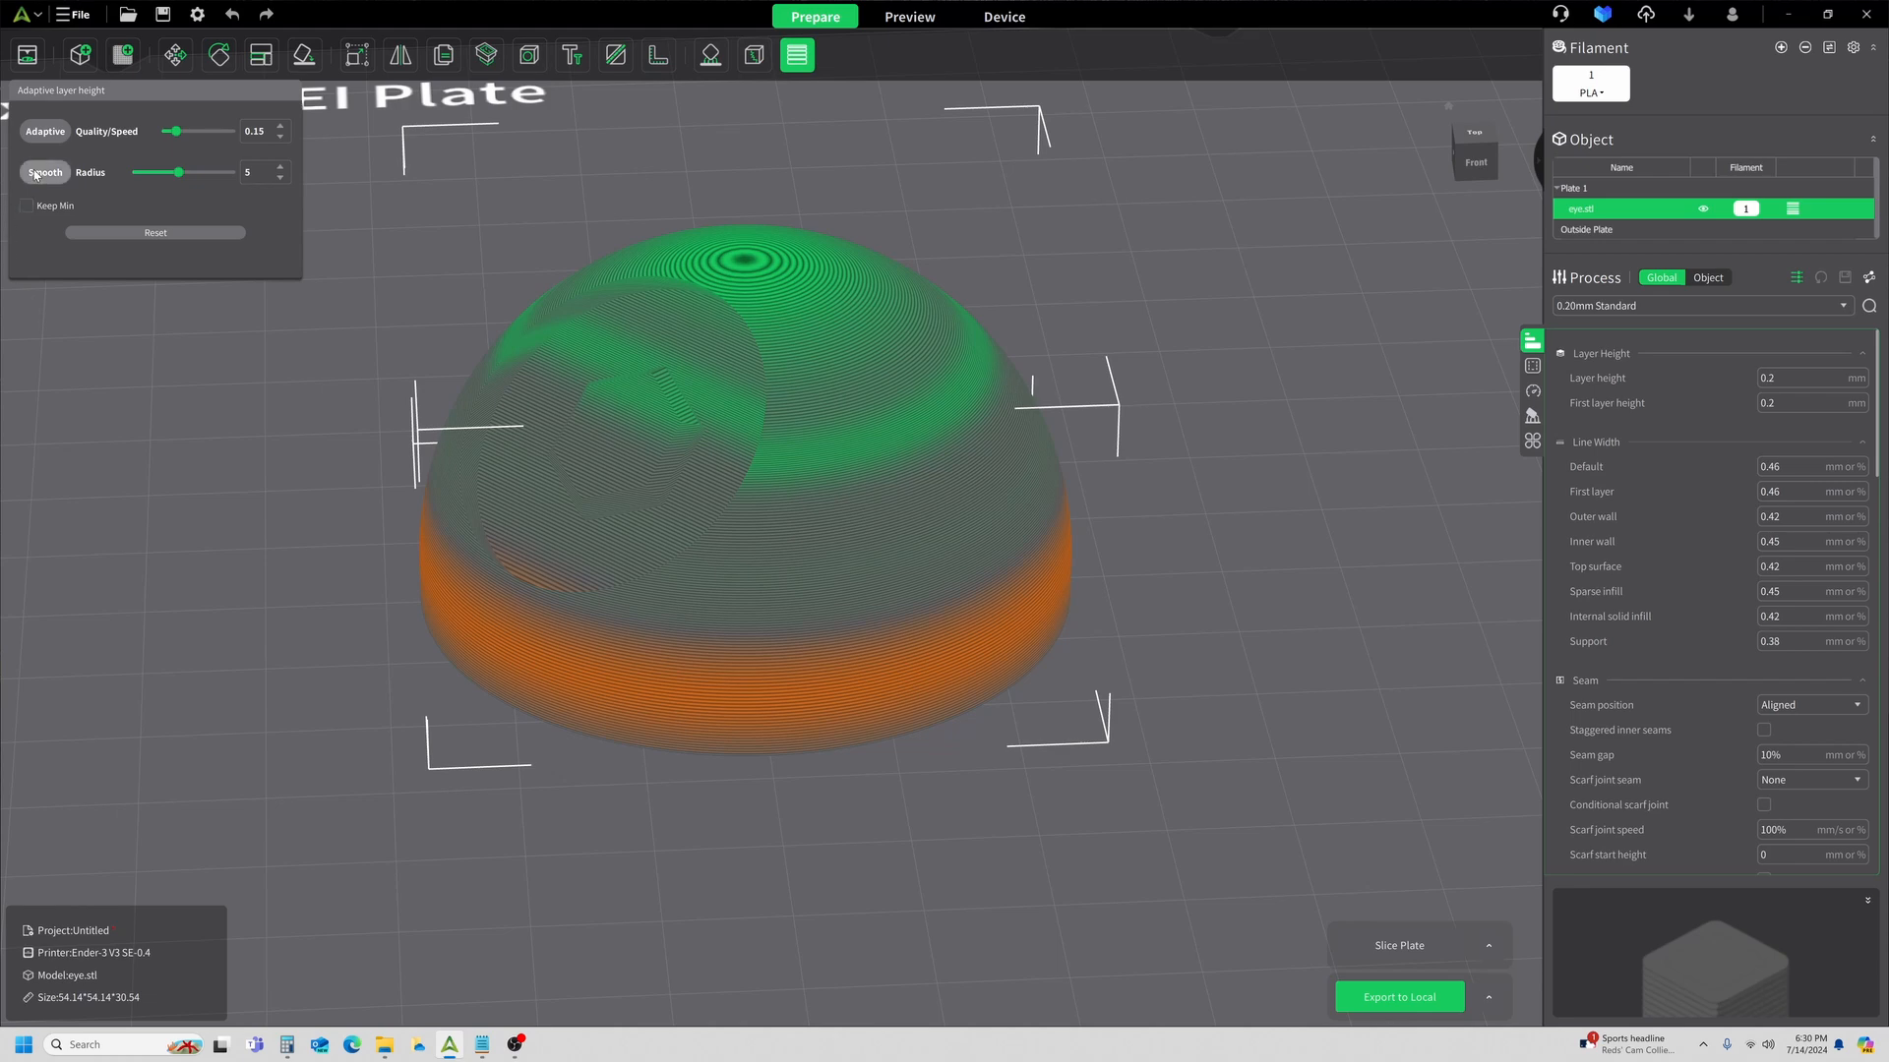
pyautogui.click(909, 16)
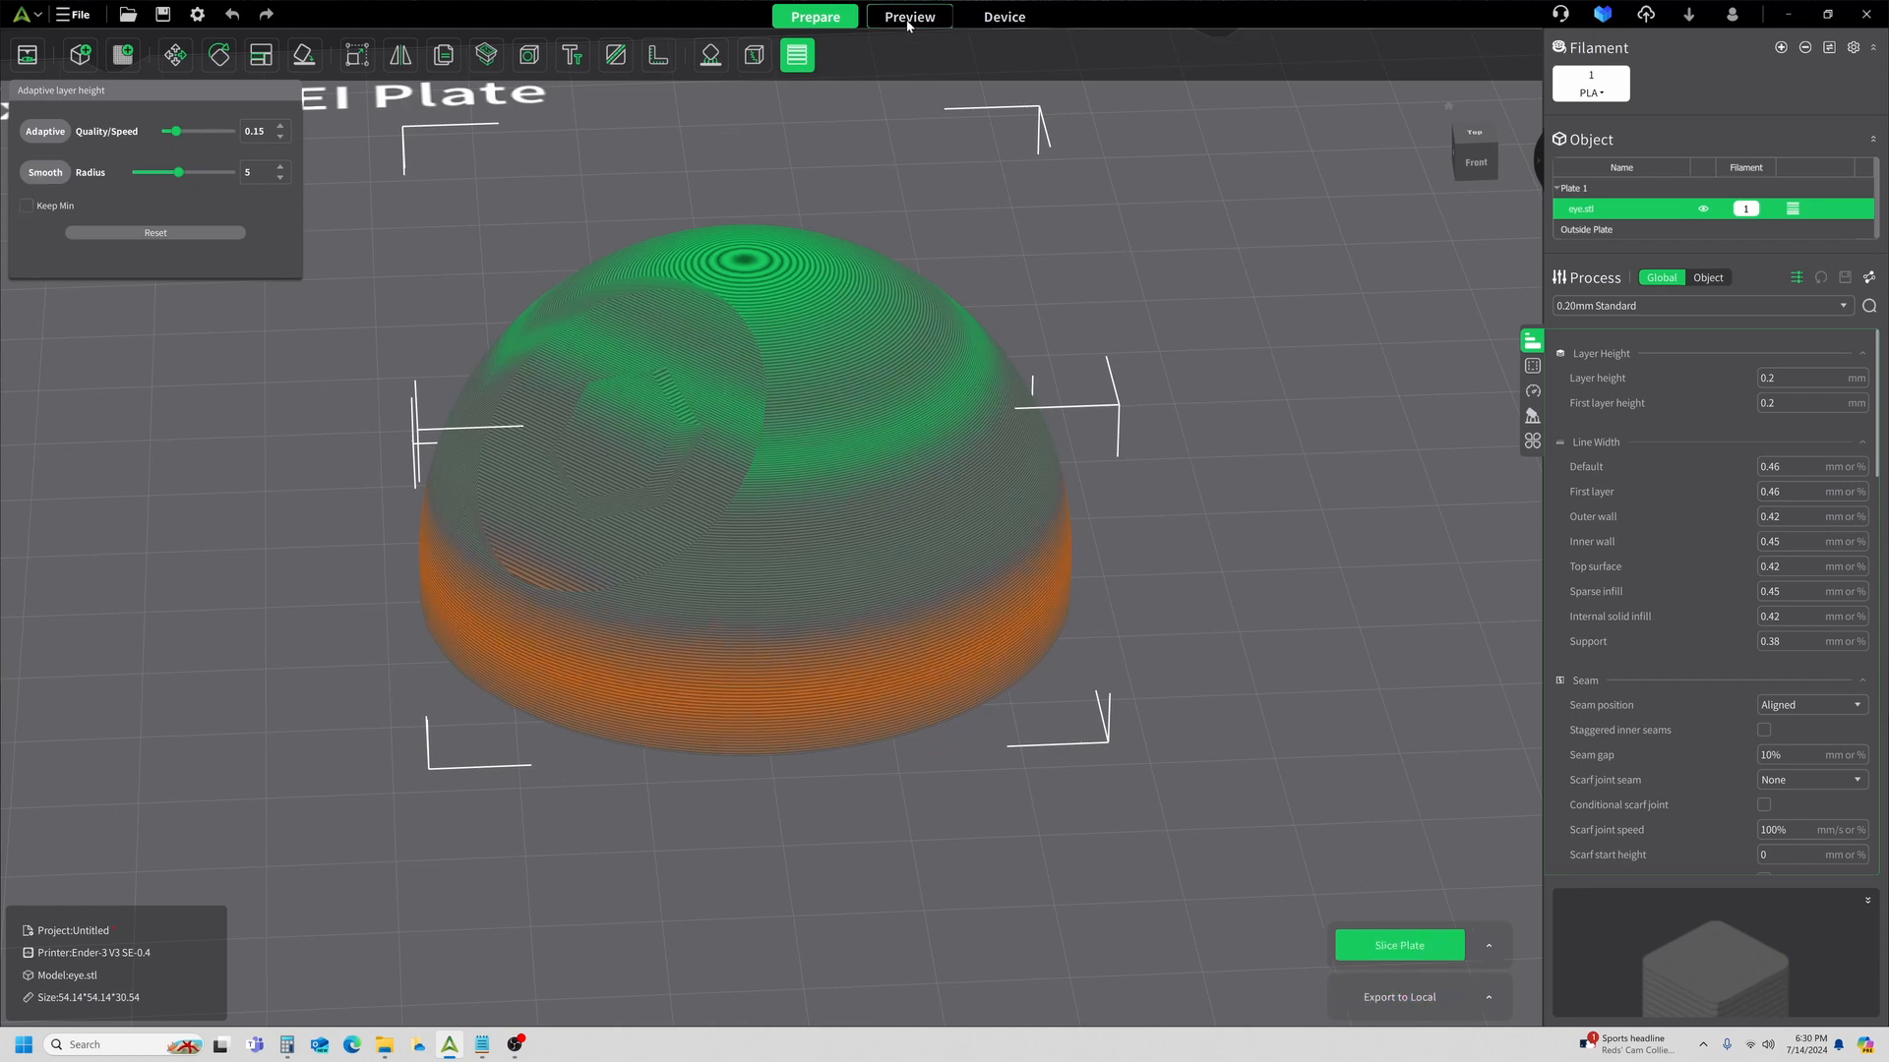
# Re-slice the dome at quality 0.15, view the preview, then return to Prepare.
pyautogui.click(1399, 946)
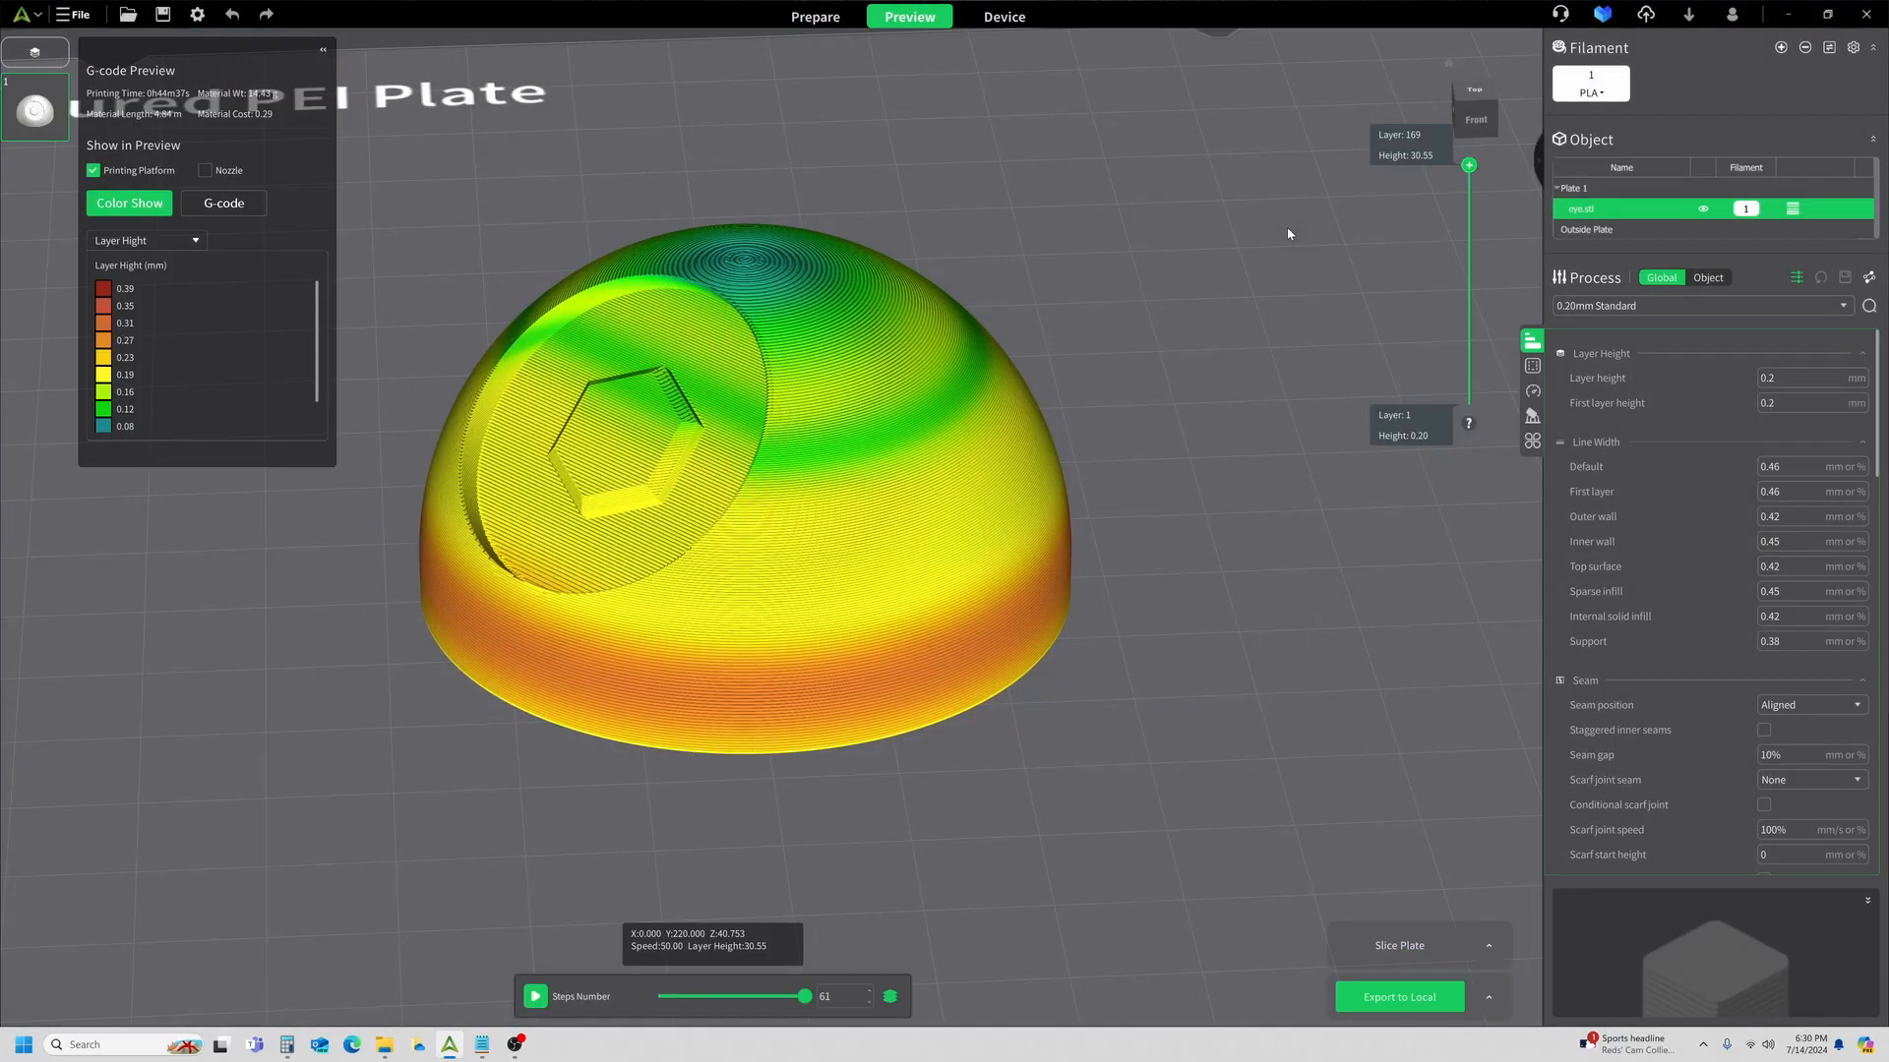
pyautogui.moveTo(1017, 642)
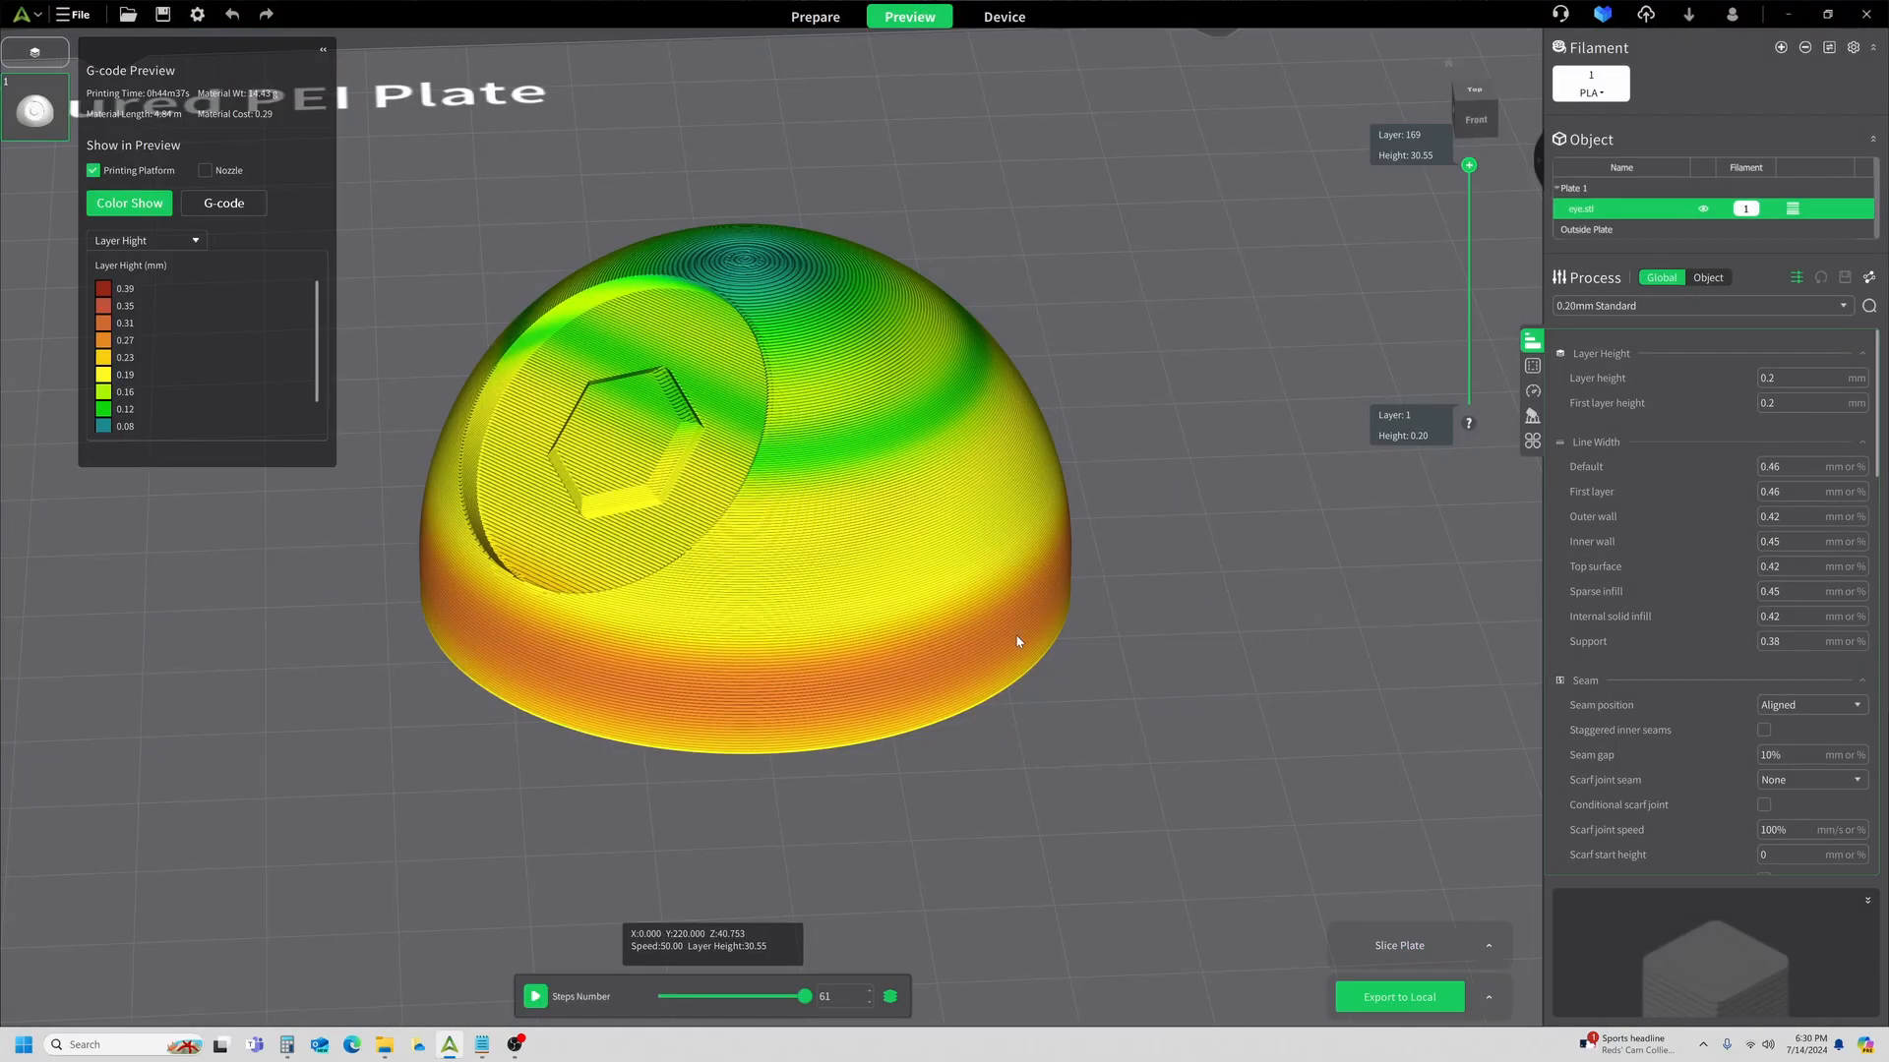
pyautogui.moveTo(868, 335)
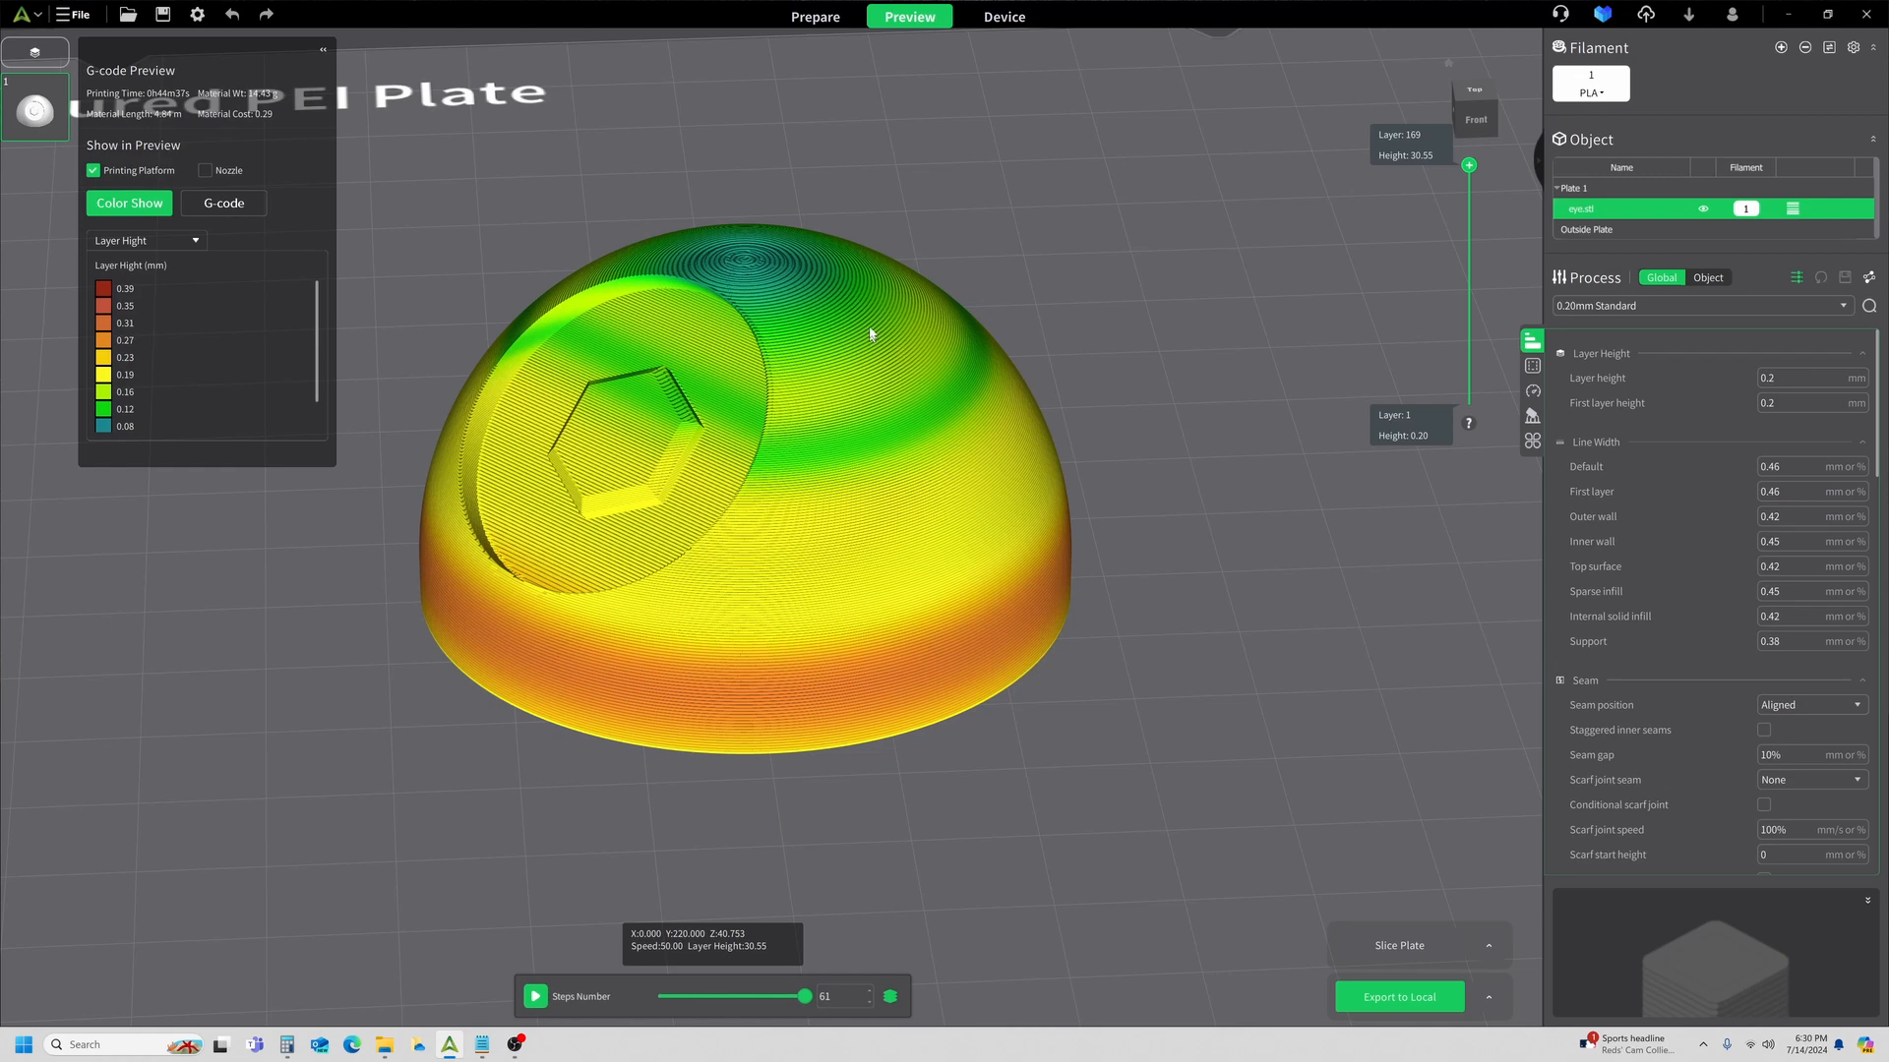
pyautogui.moveTo(925, 456)
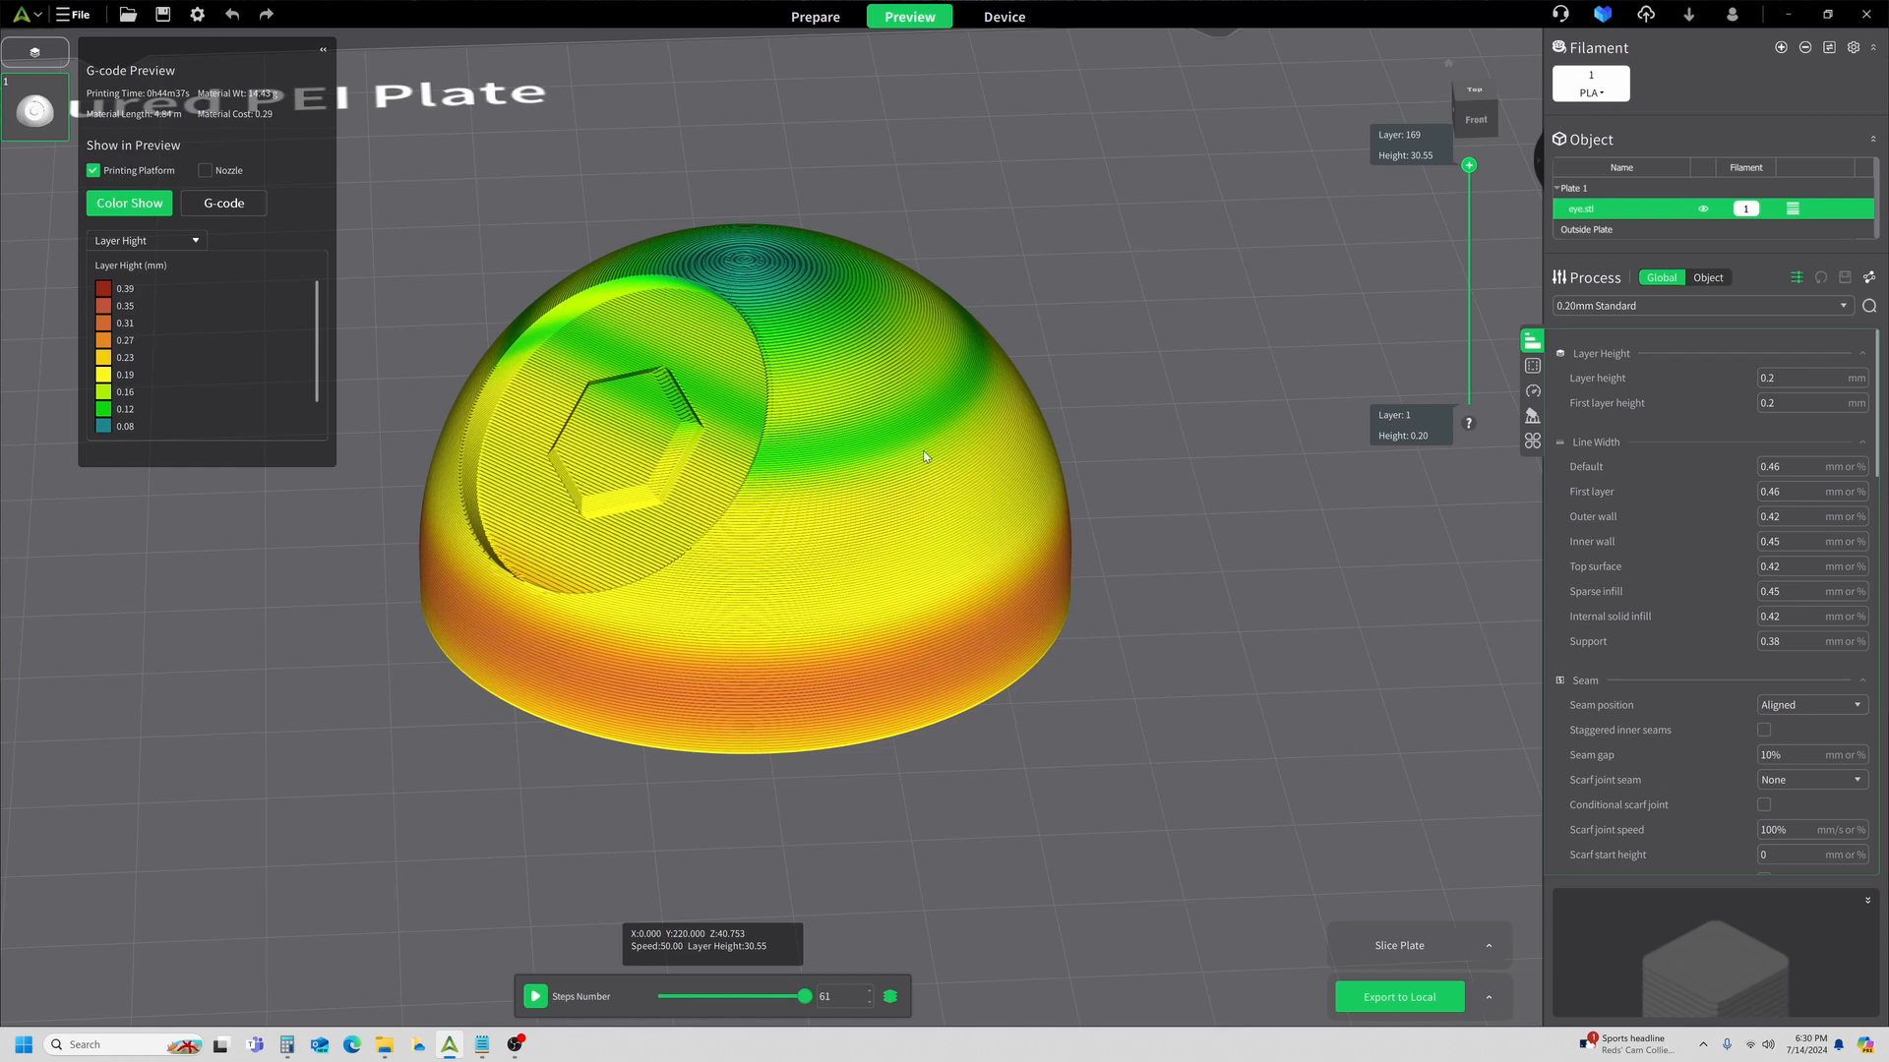
pyautogui.moveTo(779, 260)
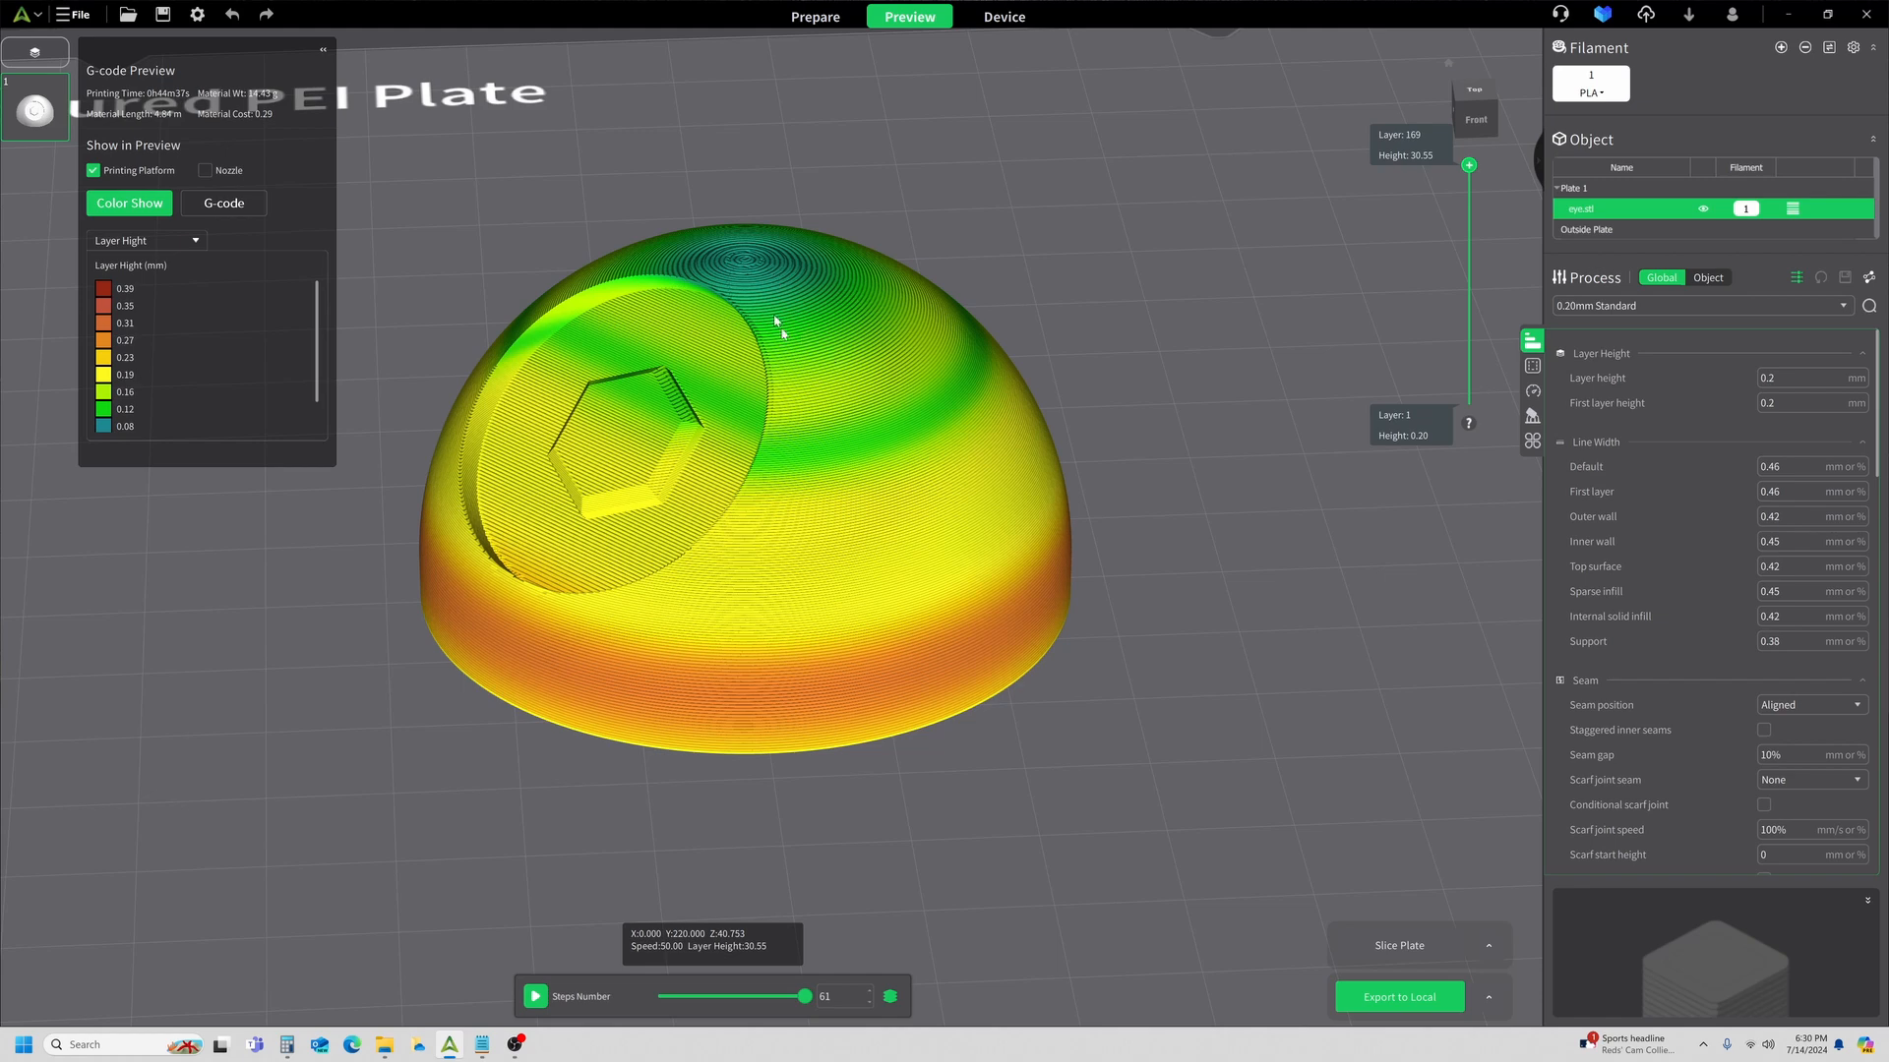
pyautogui.moveTo(766, 323)
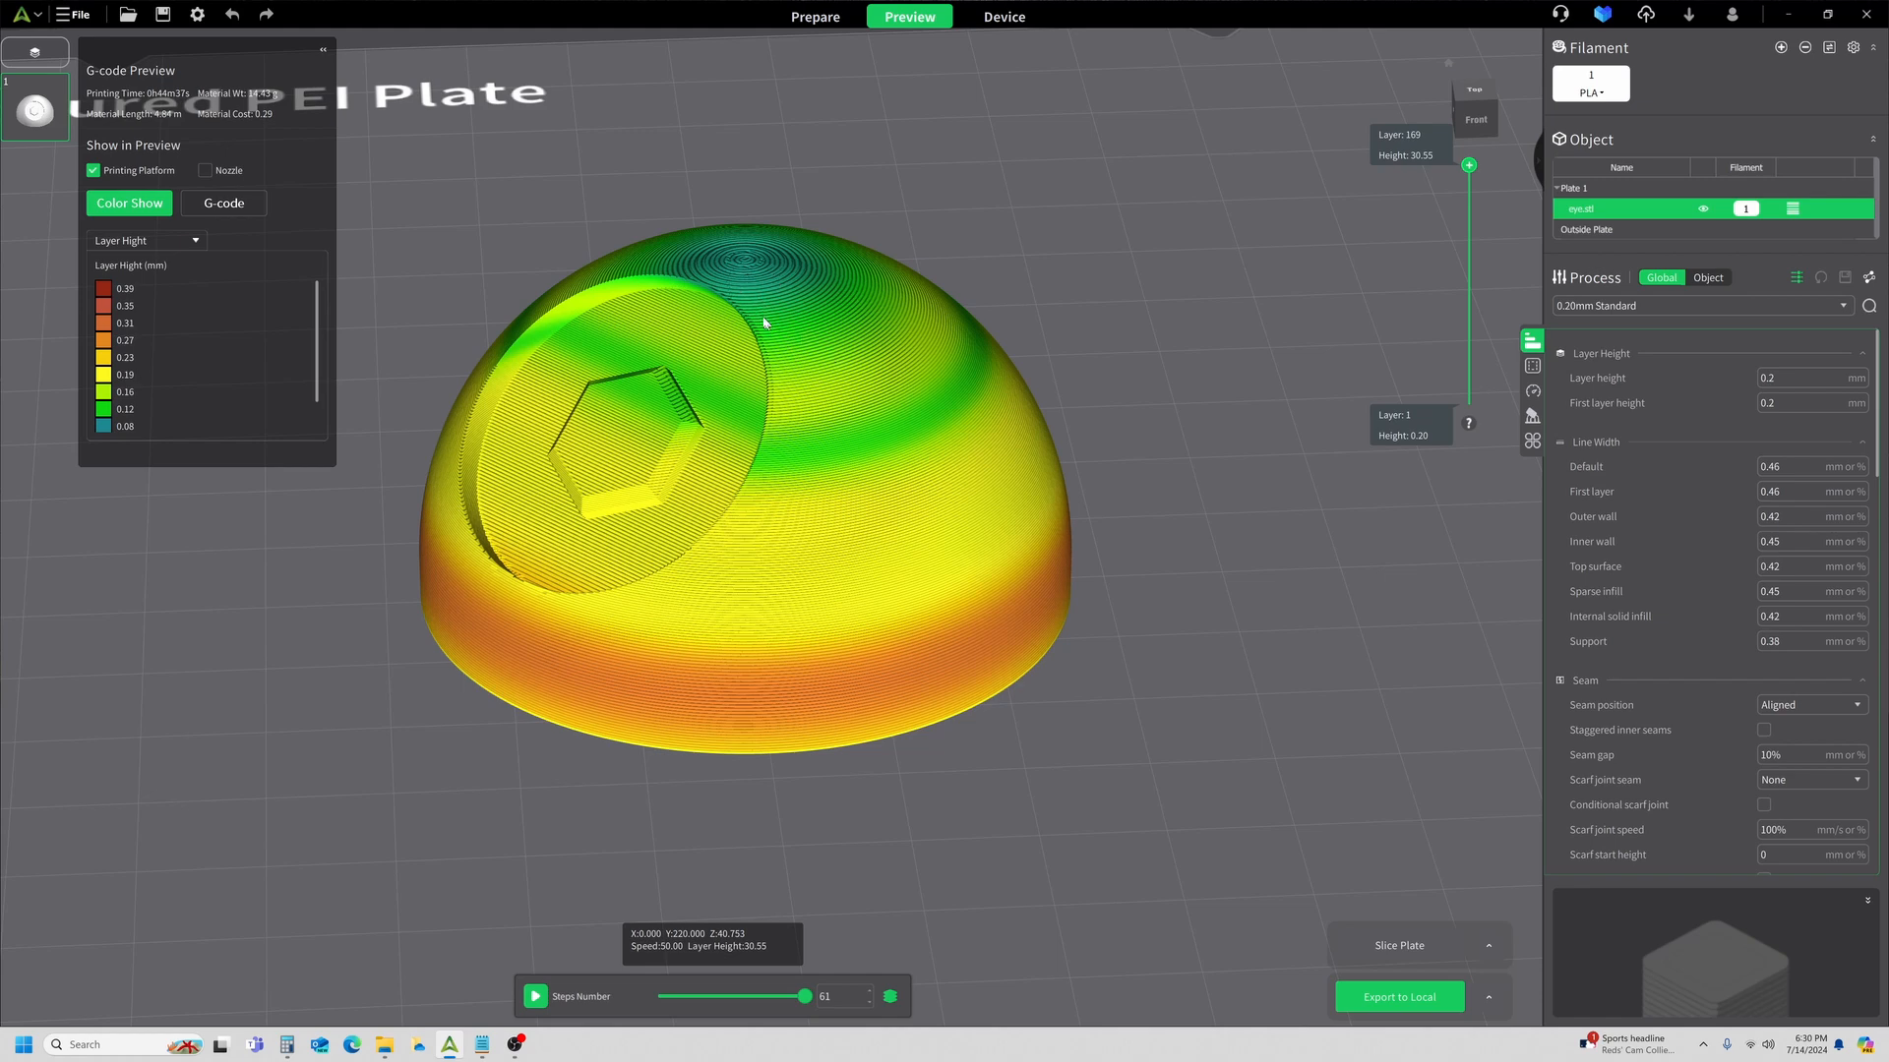
pyautogui.moveTo(781, 280)
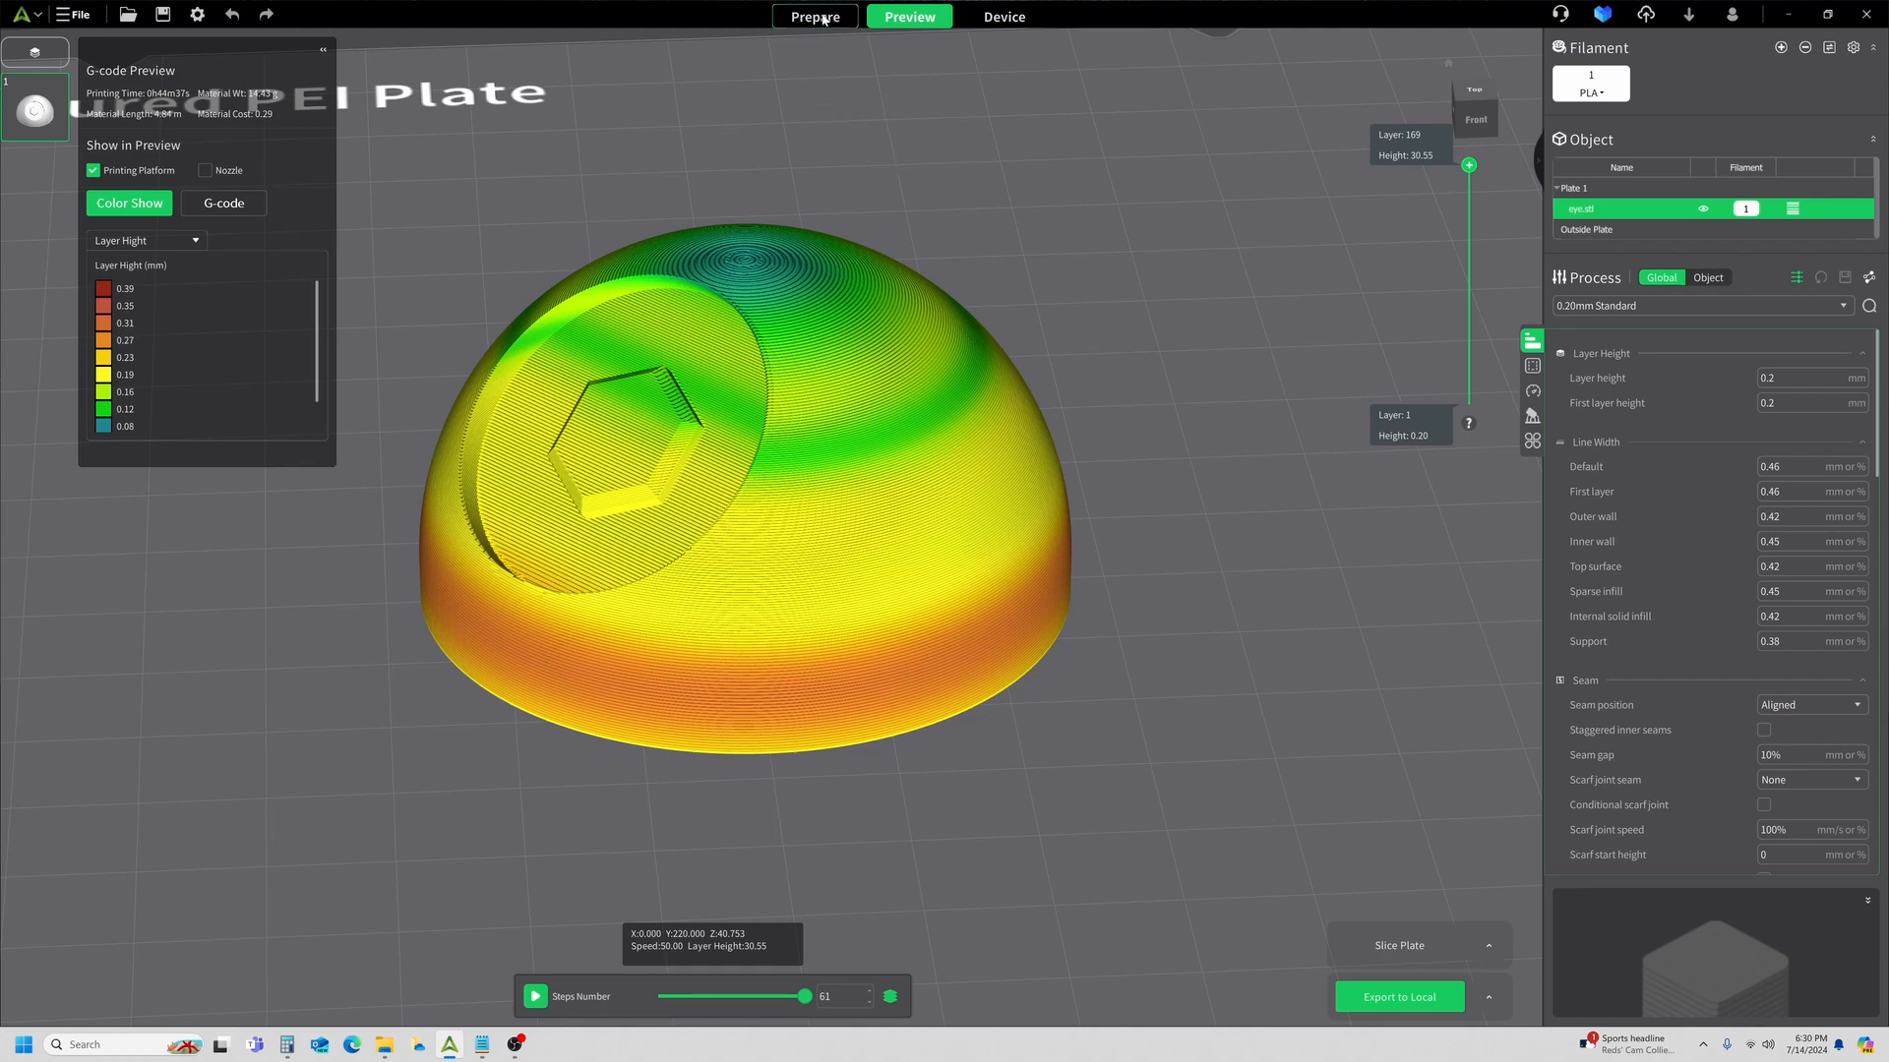
pyautogui.click(815, 16)
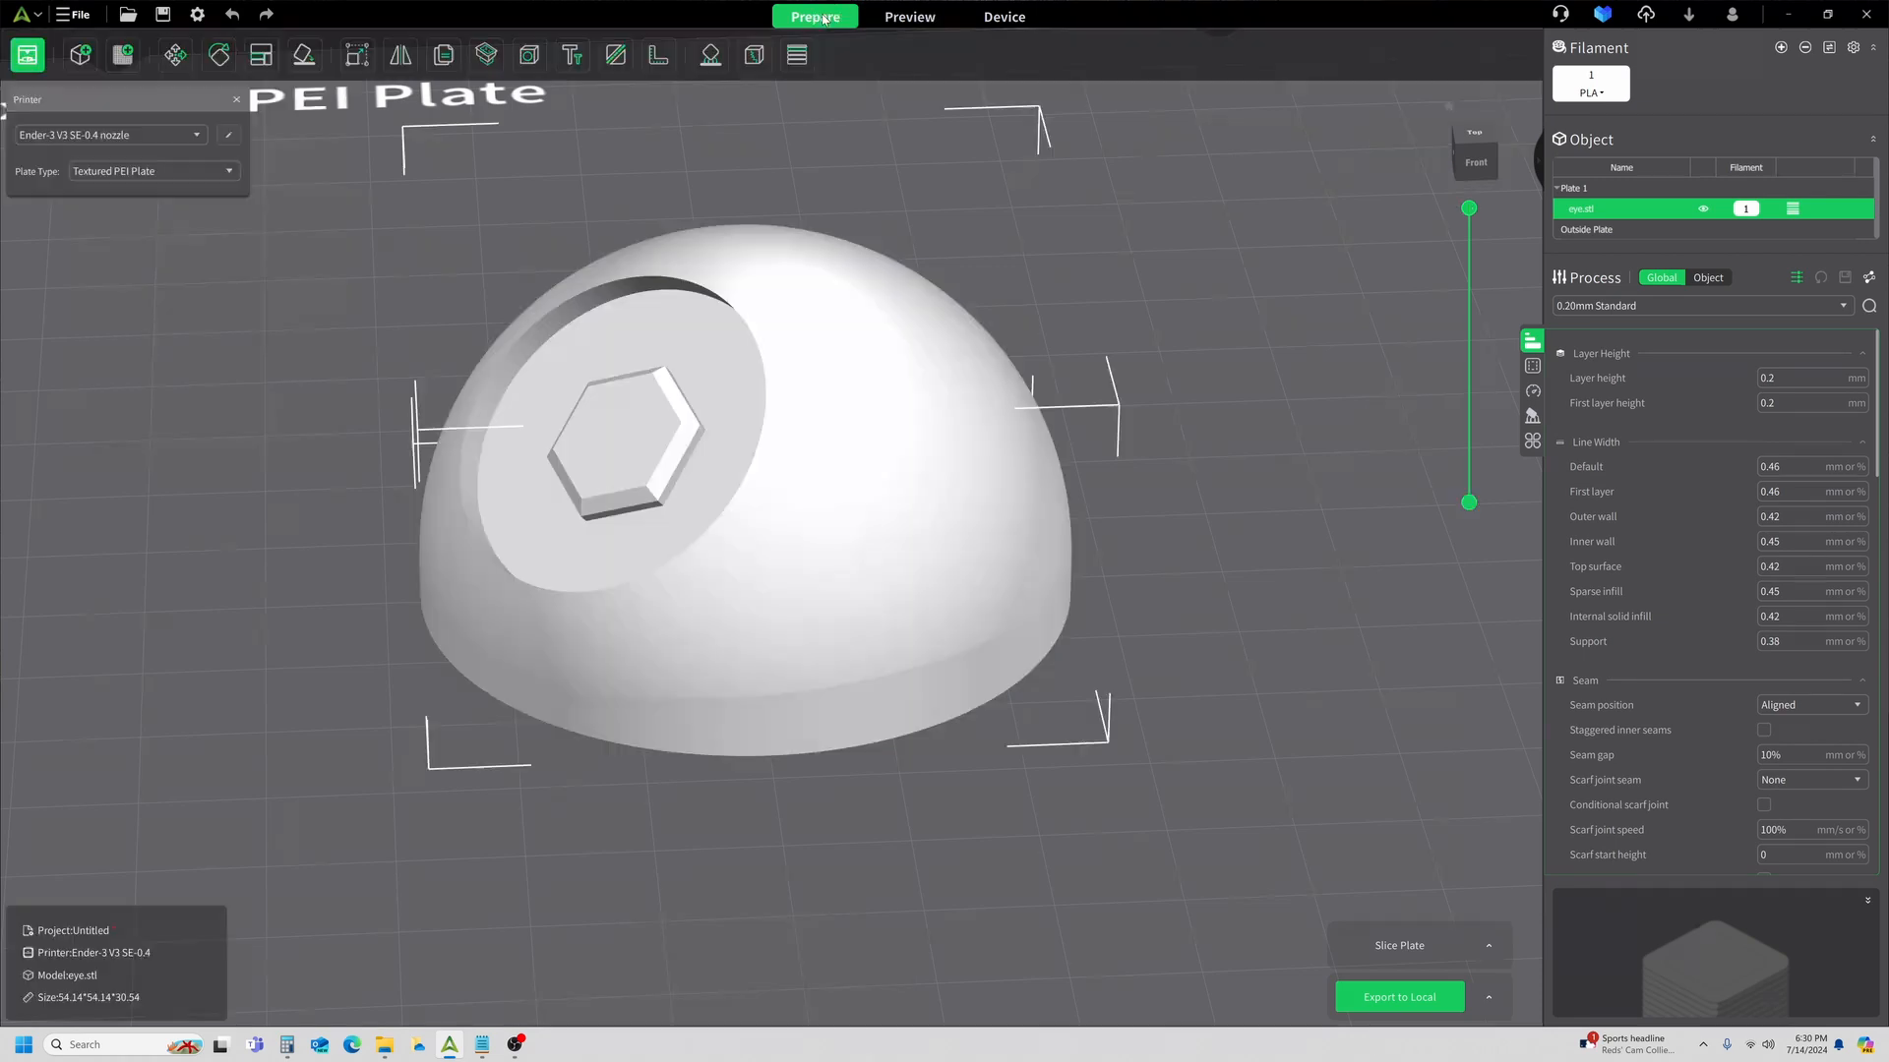
# Enable Keep Min in the adaptive layer settings so heights reach 0.04 mm.
pyautogui.click(794, 55)
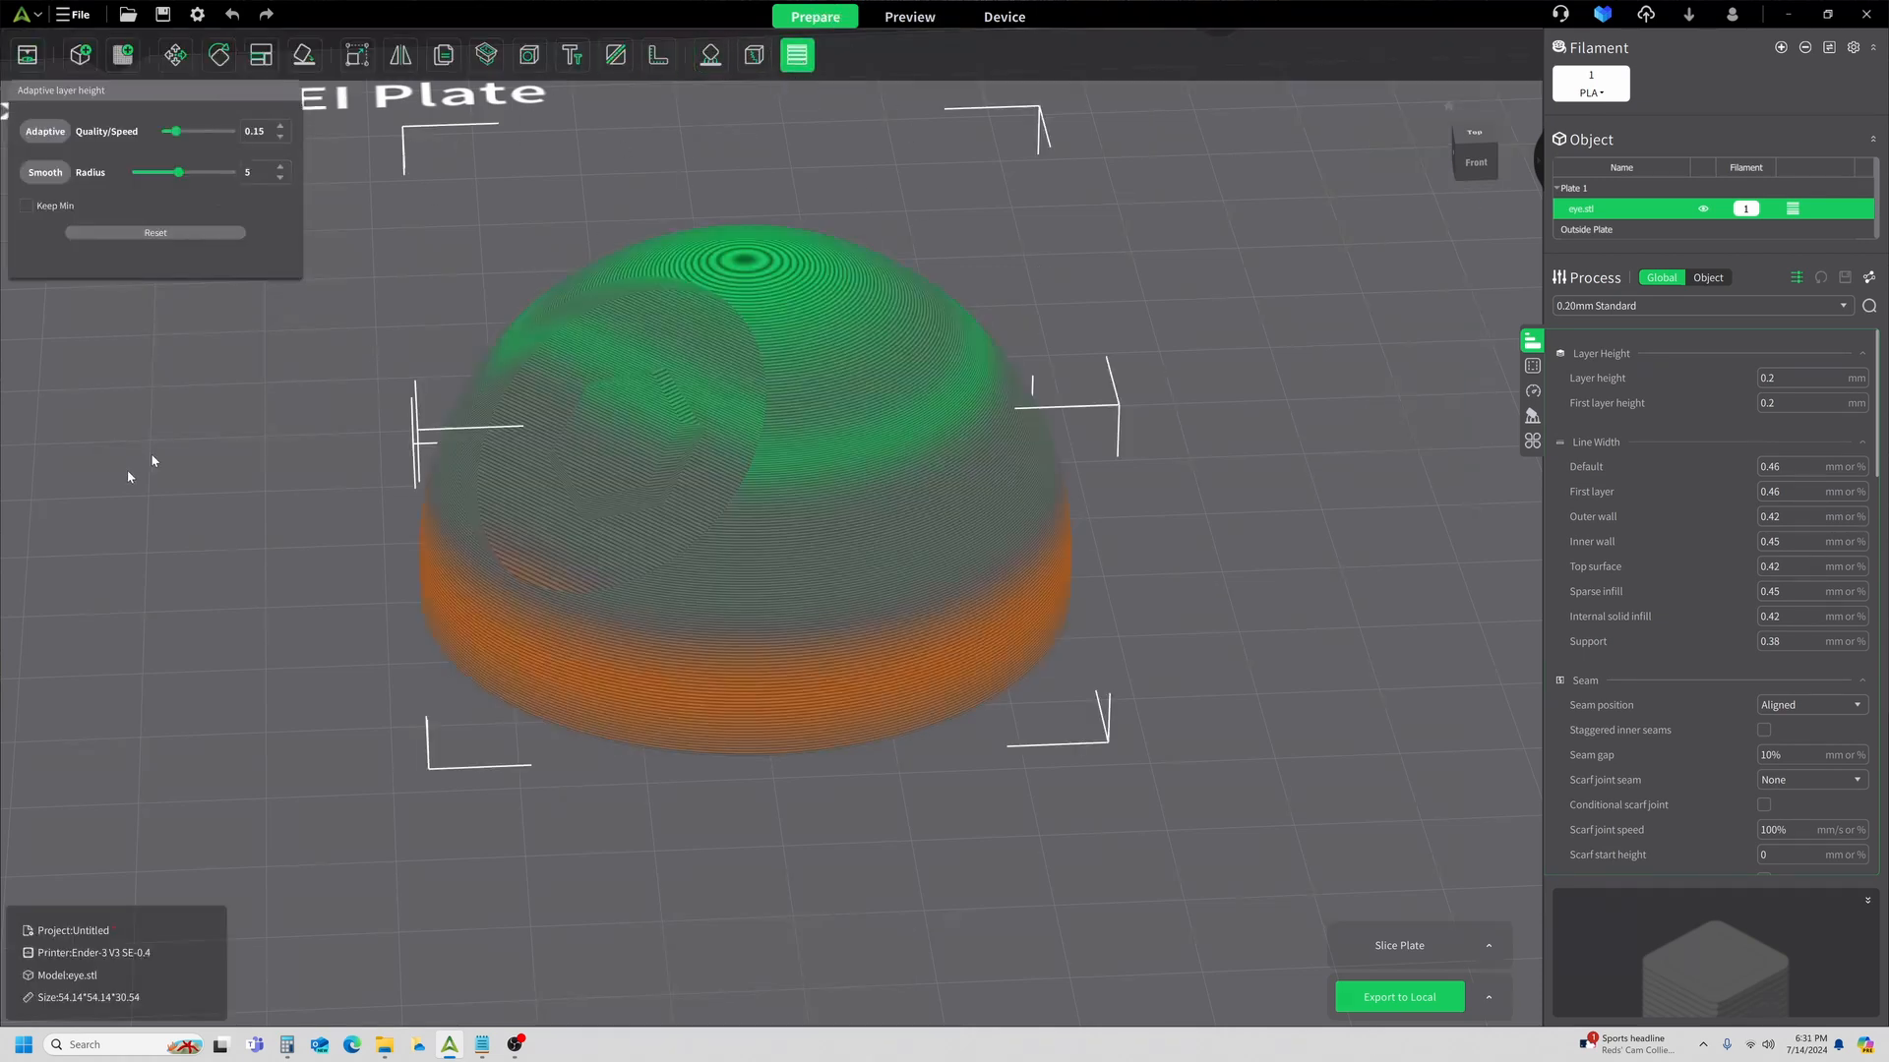
pyautogui.moveTo(24, 227)
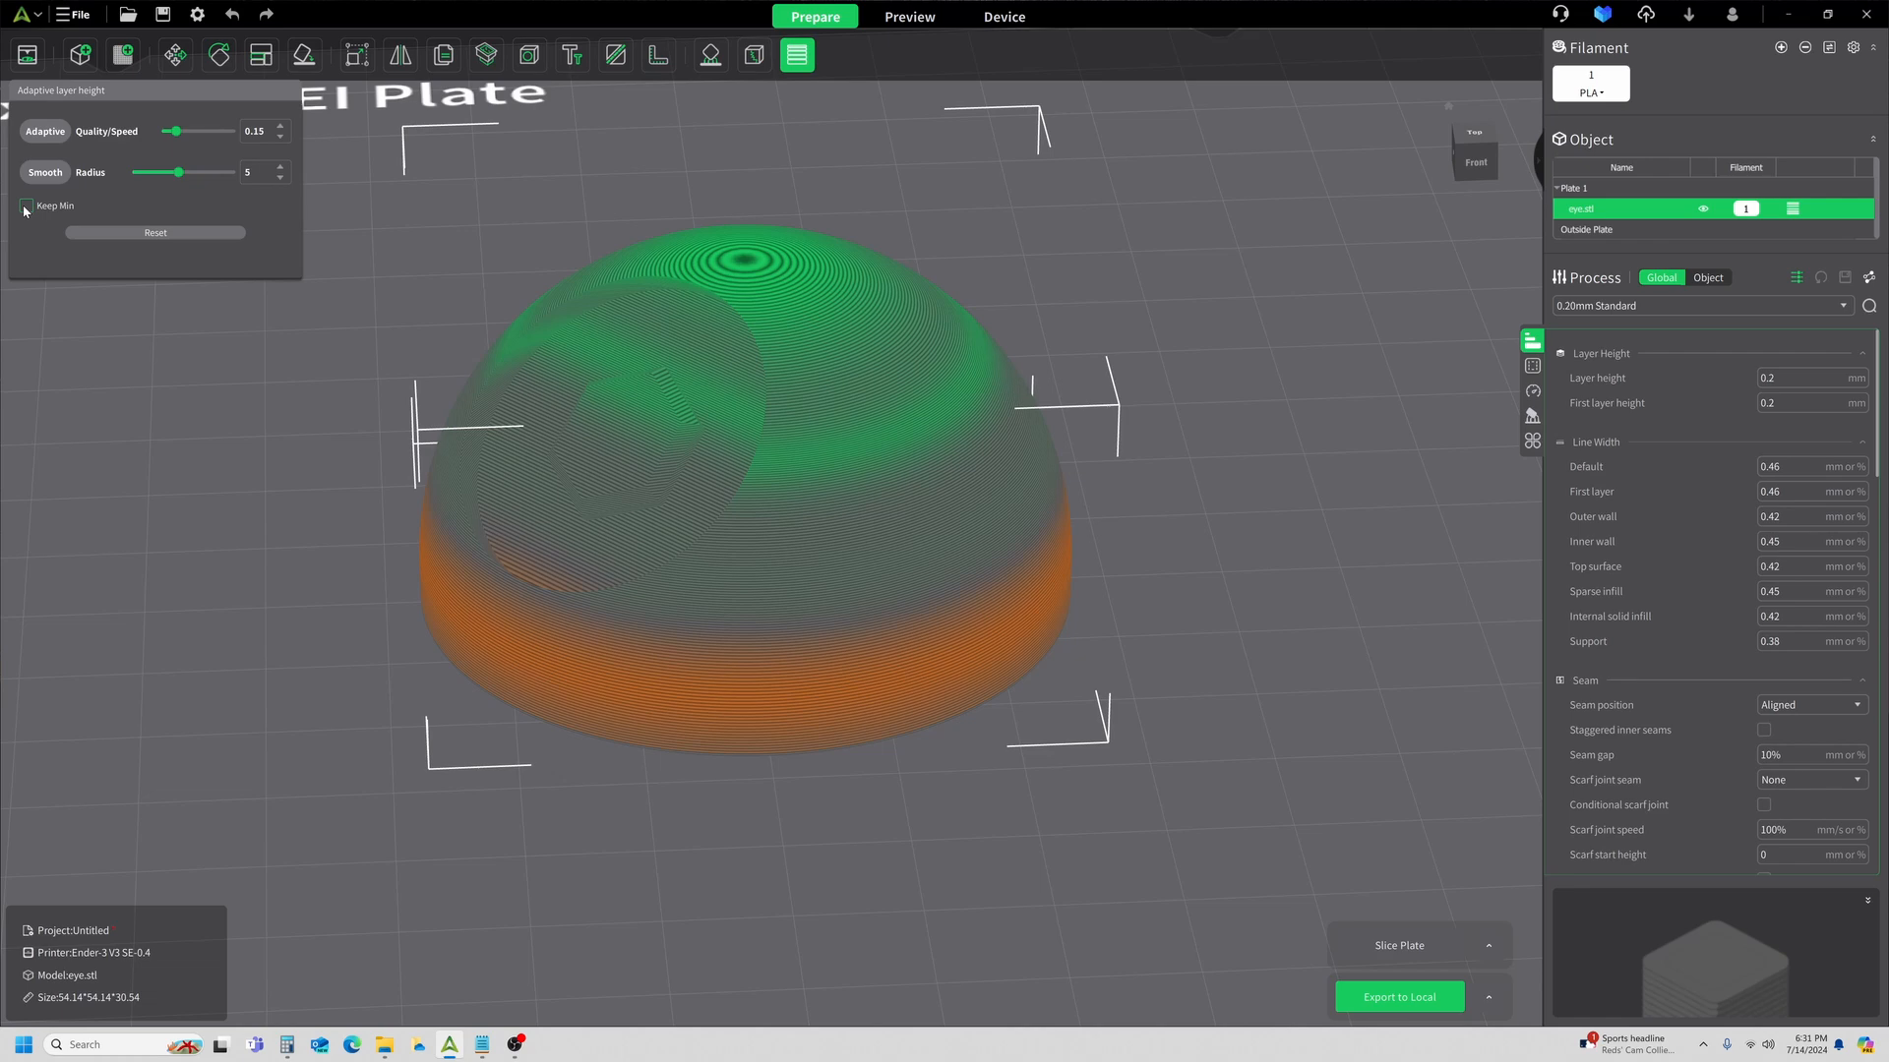
pyautogui.click(909, 16)
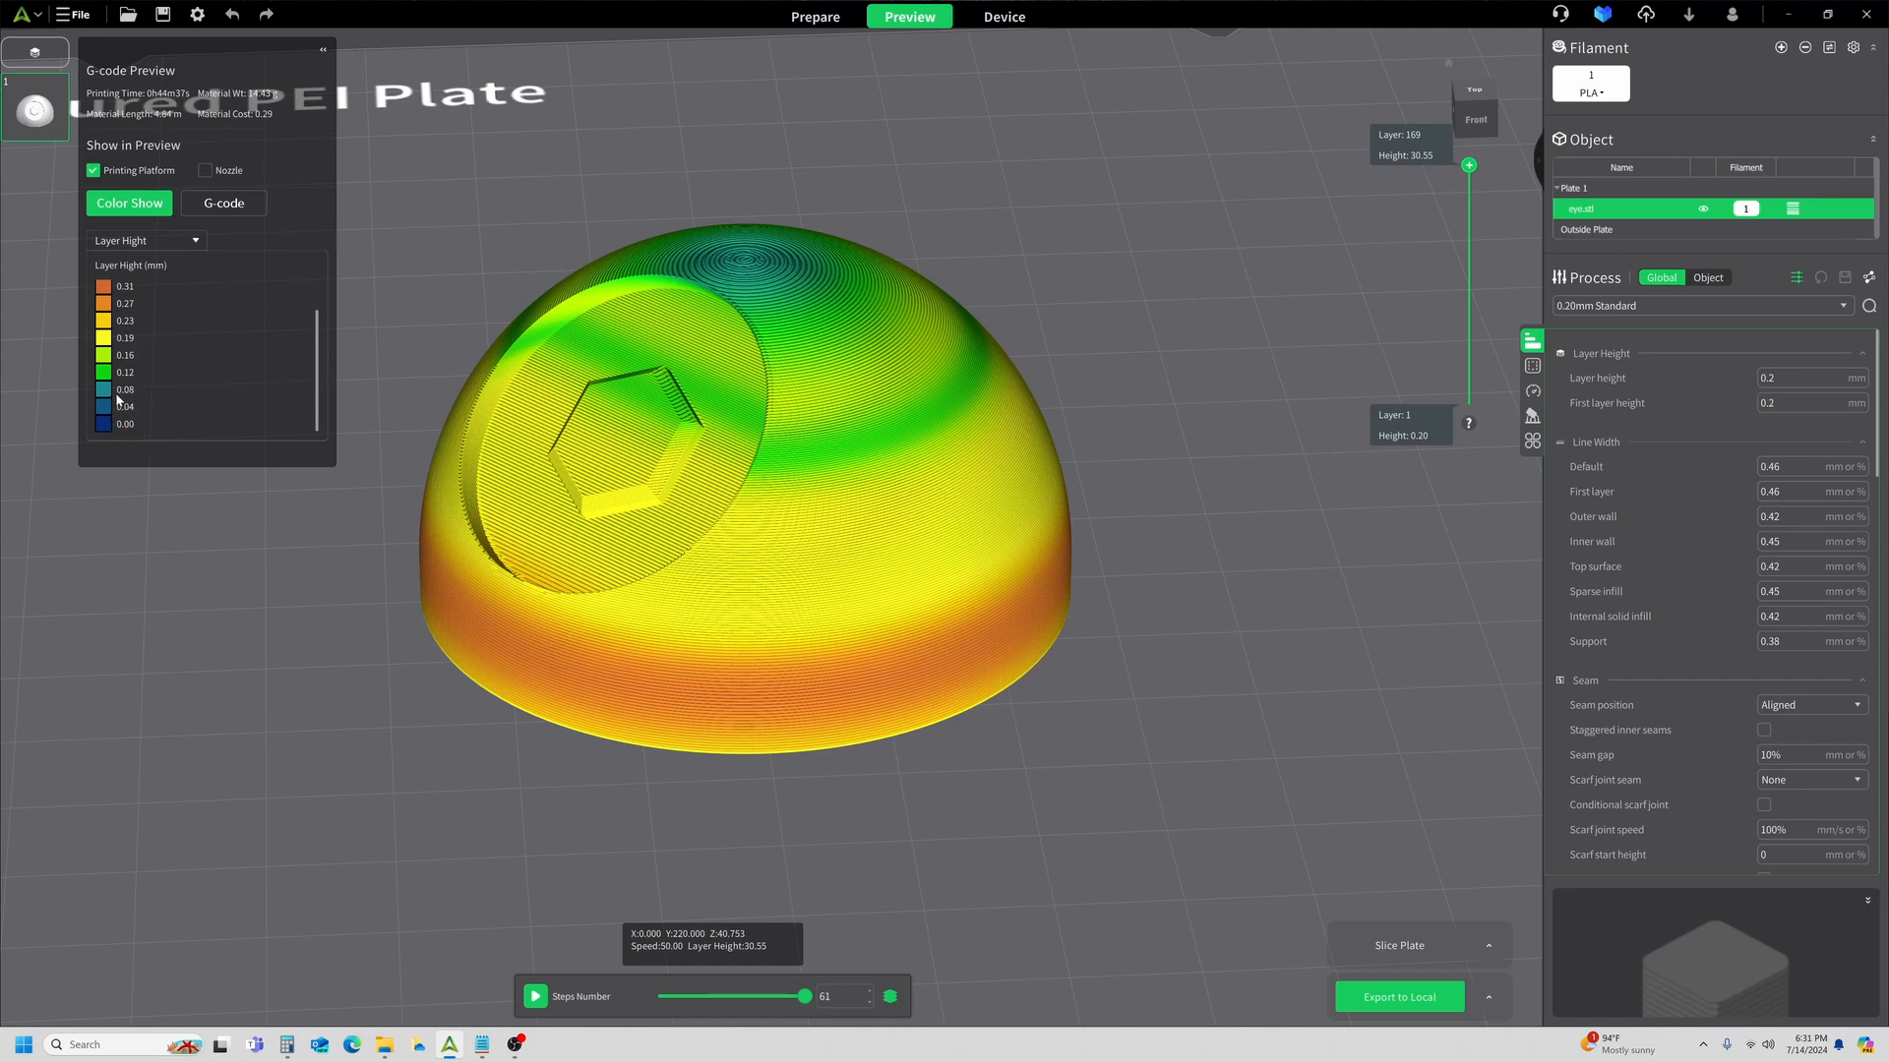
pyautogui.moveTo(791, 185)
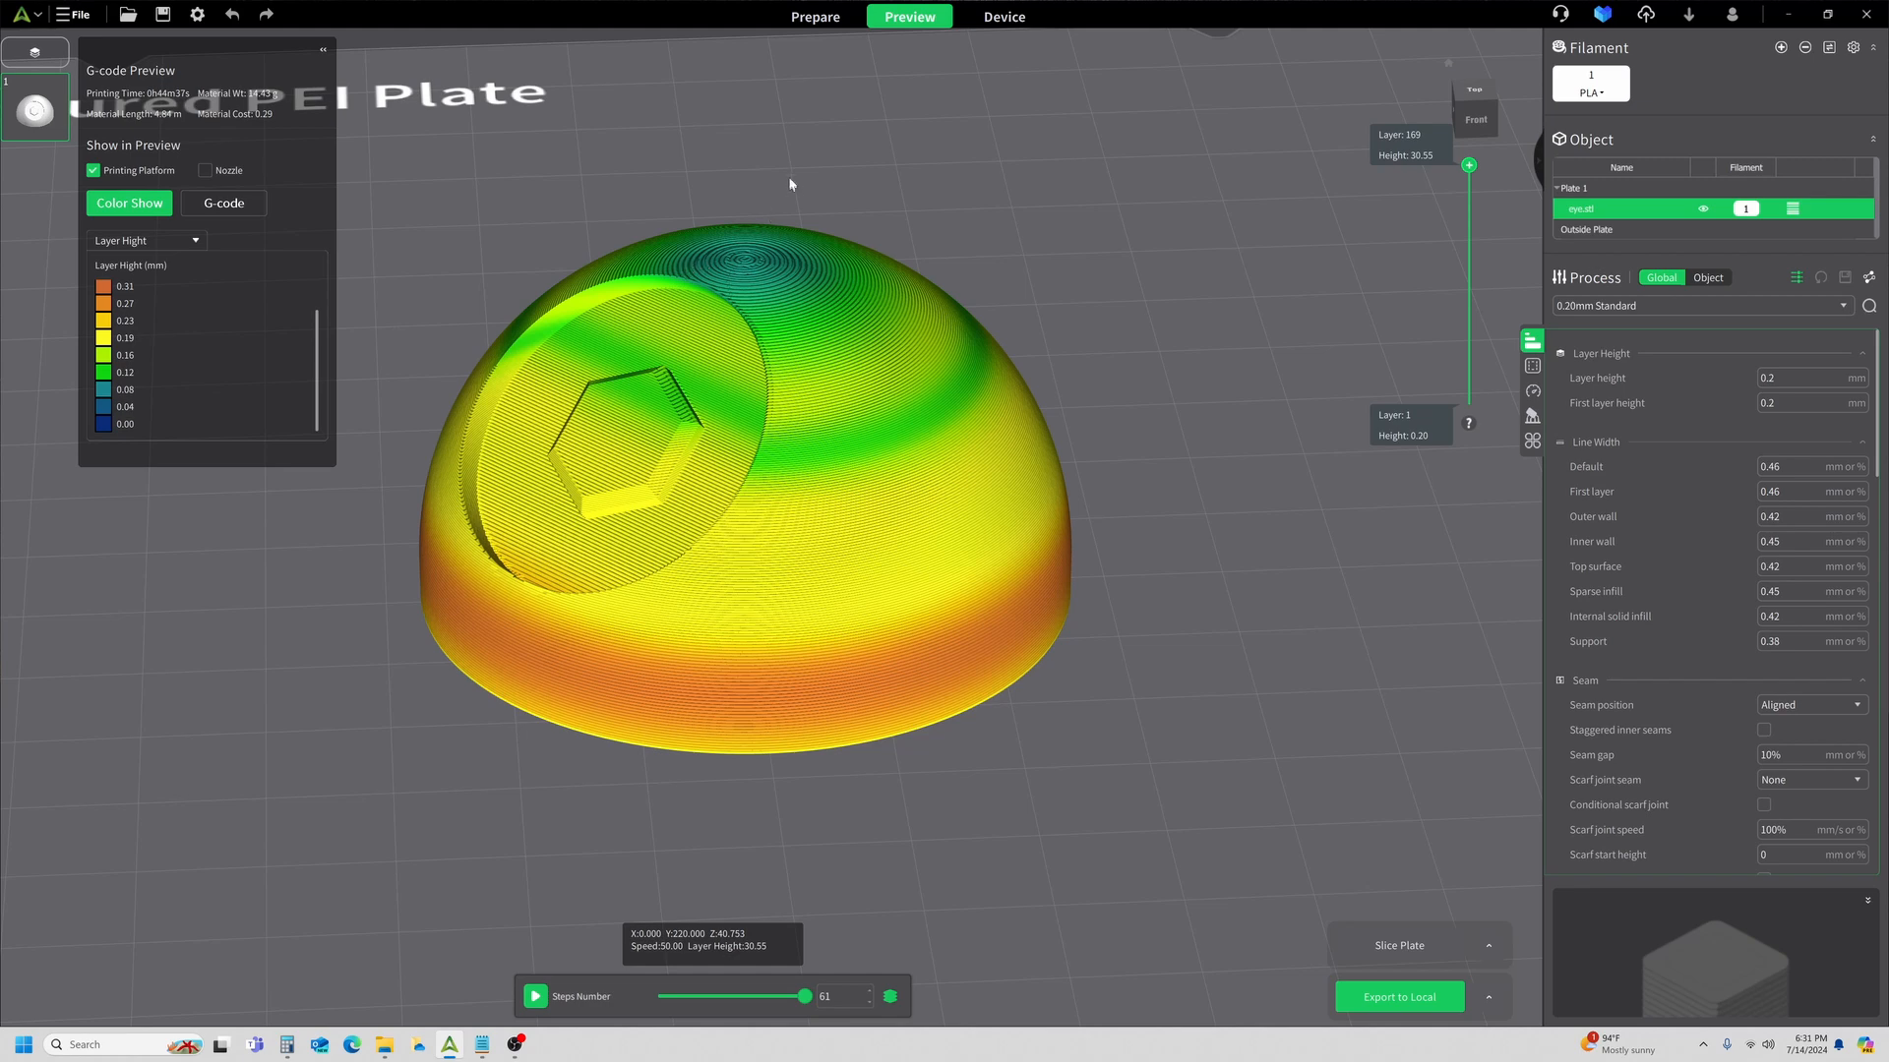
pyautogui.moveTo(747, 266)
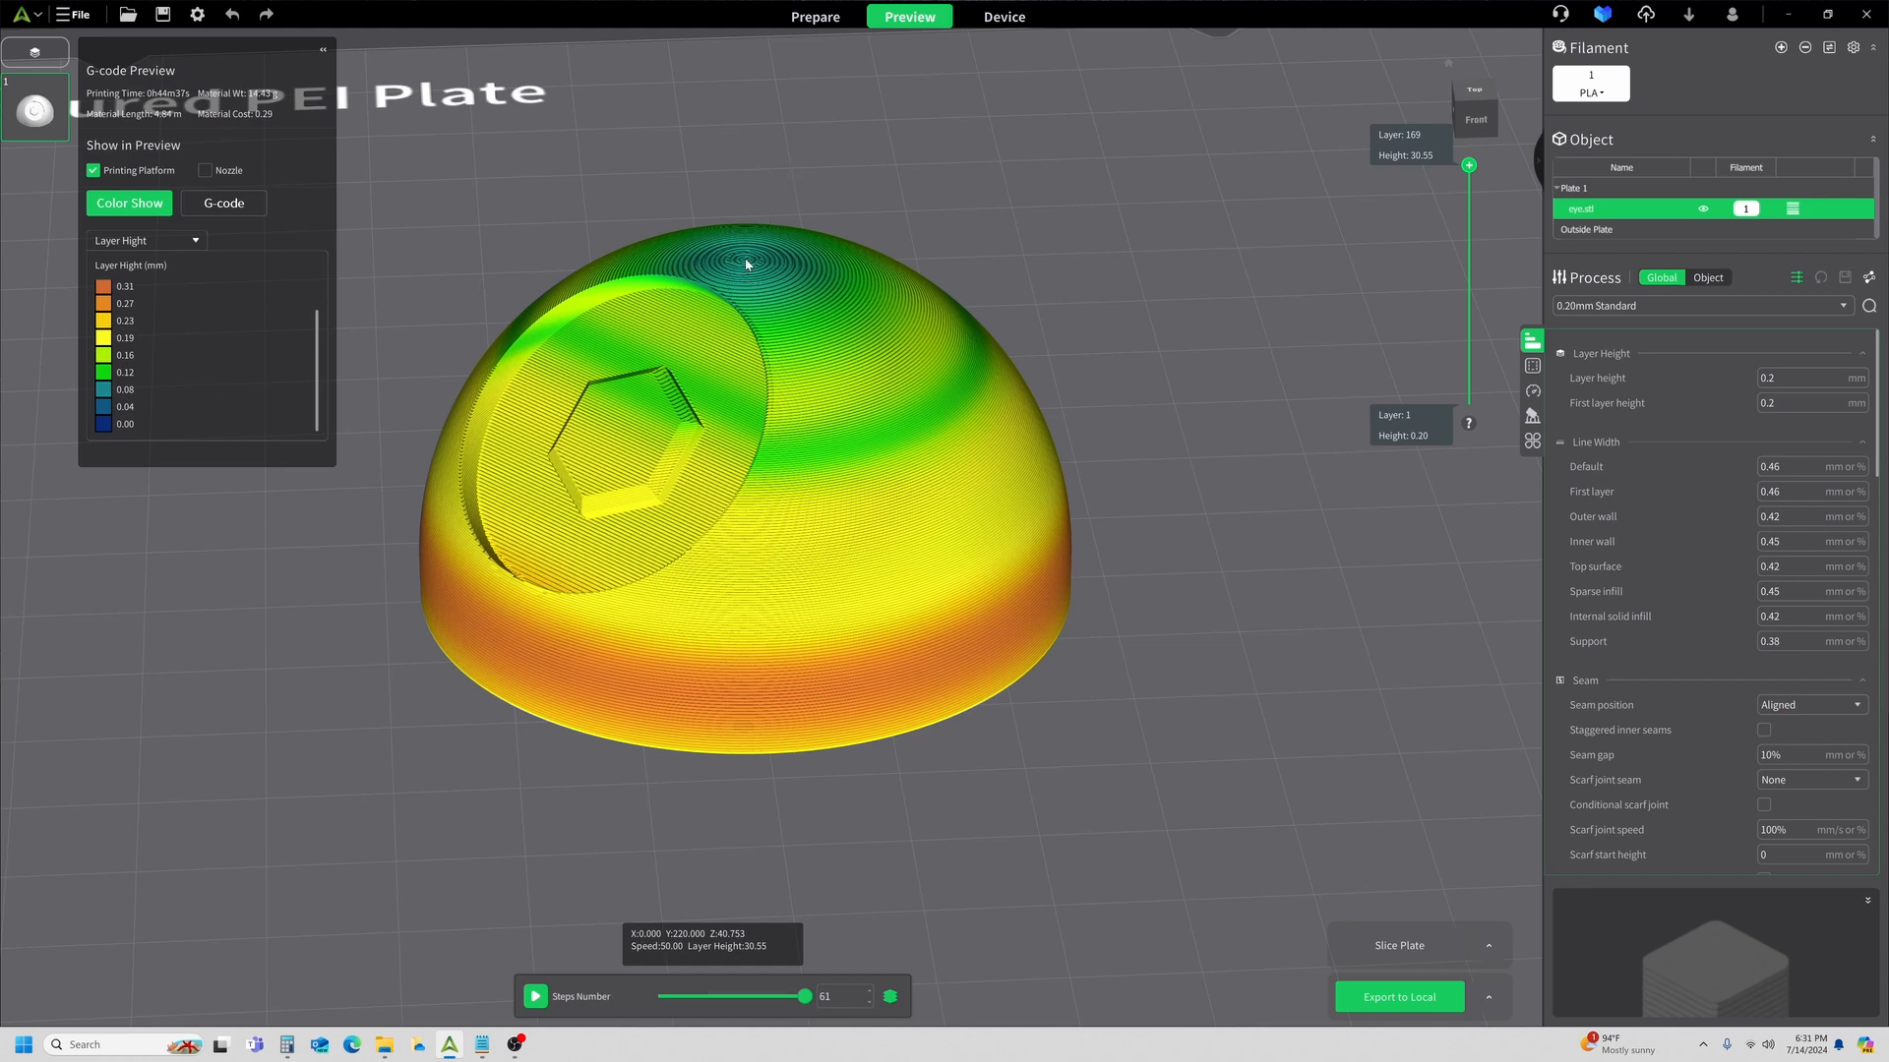
pyautogui.moveTo(813, 18)
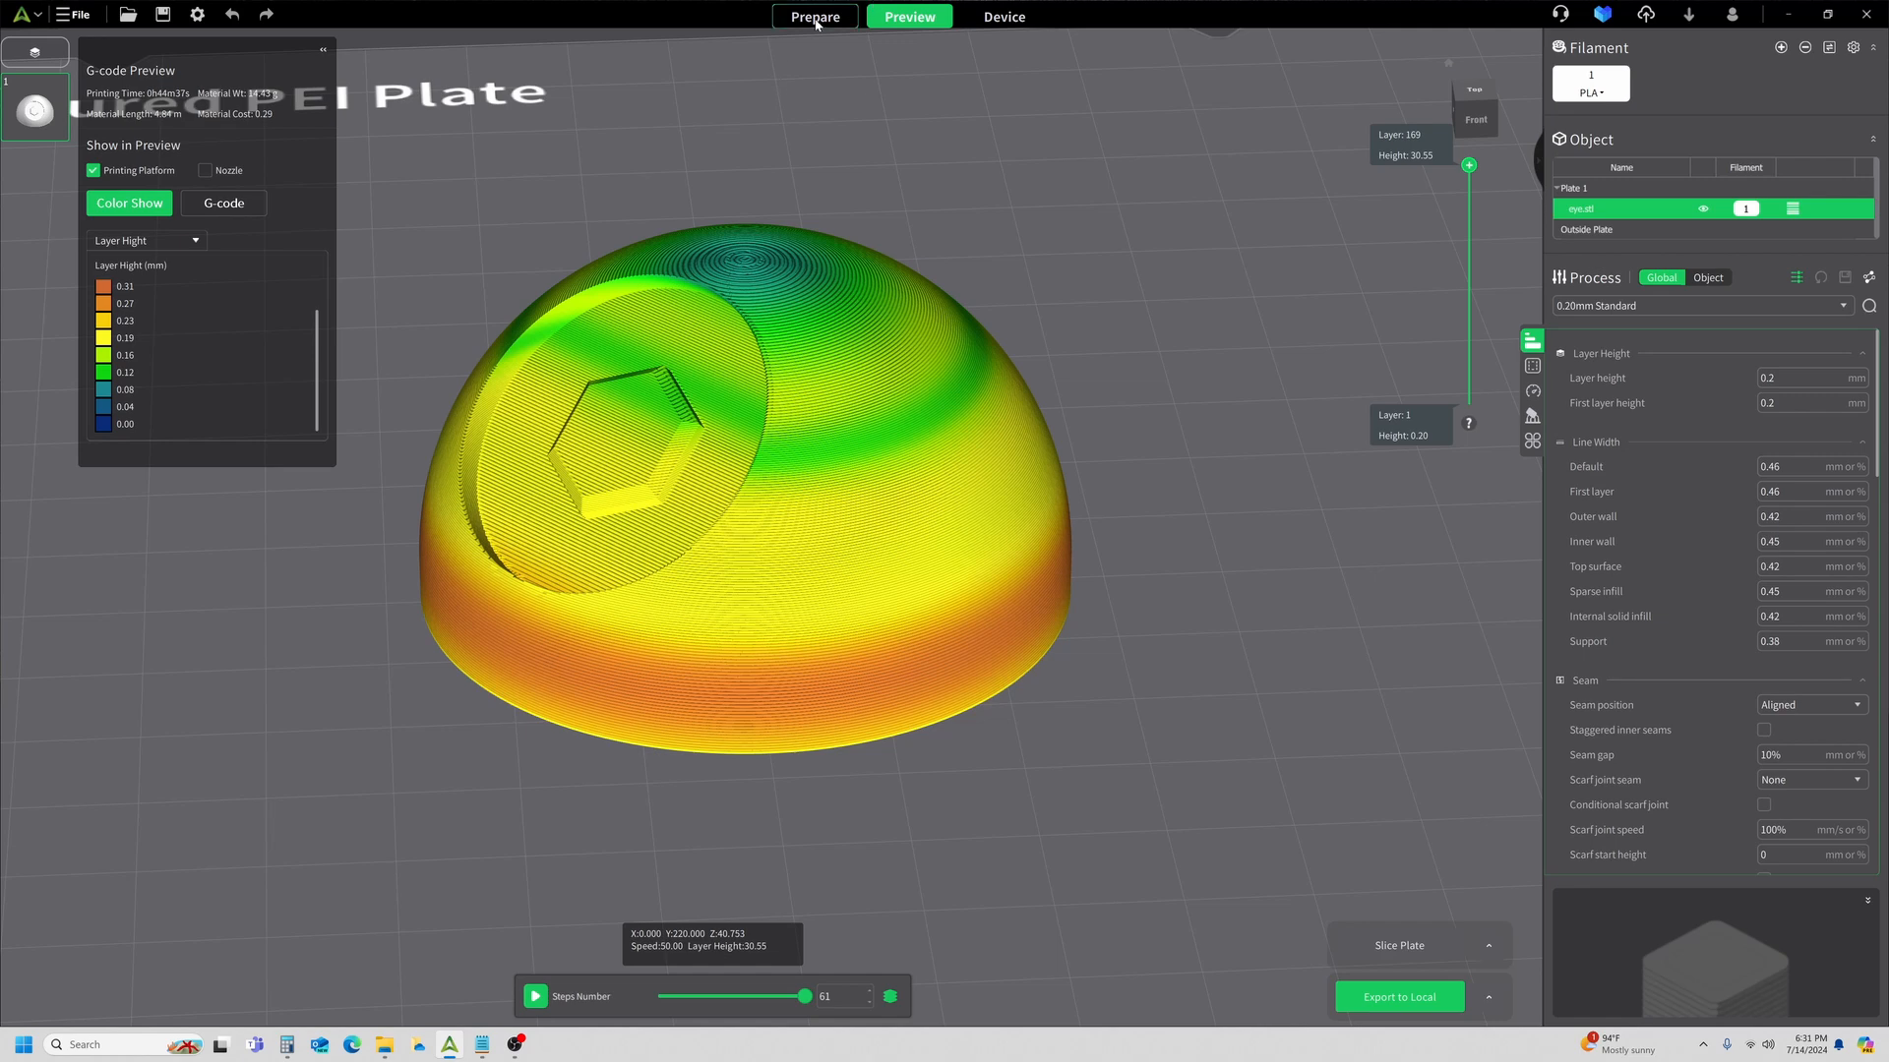
# Edit the Ender-3 V3 SE extruder's minimum layer height limit below 0.08 mm.
pyautogui.click(815, 16)
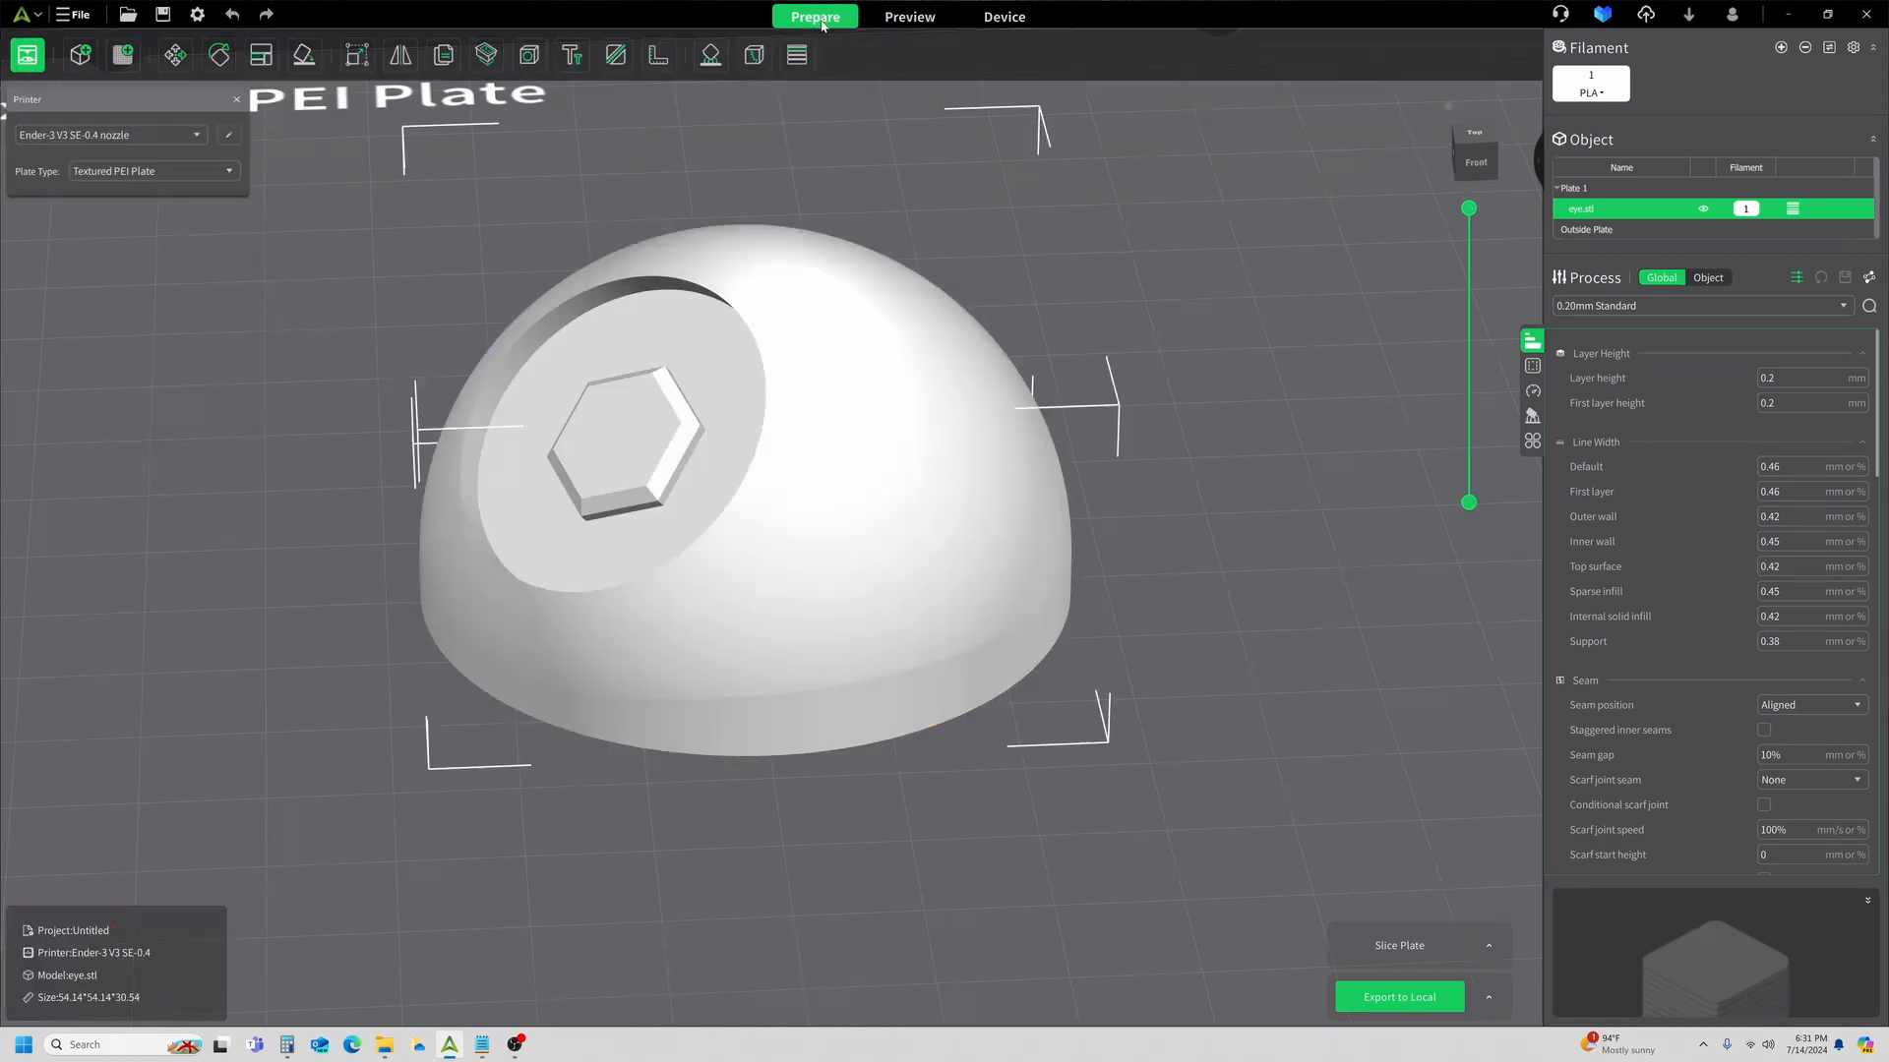
pyautogui.moveTo(1613, 354)
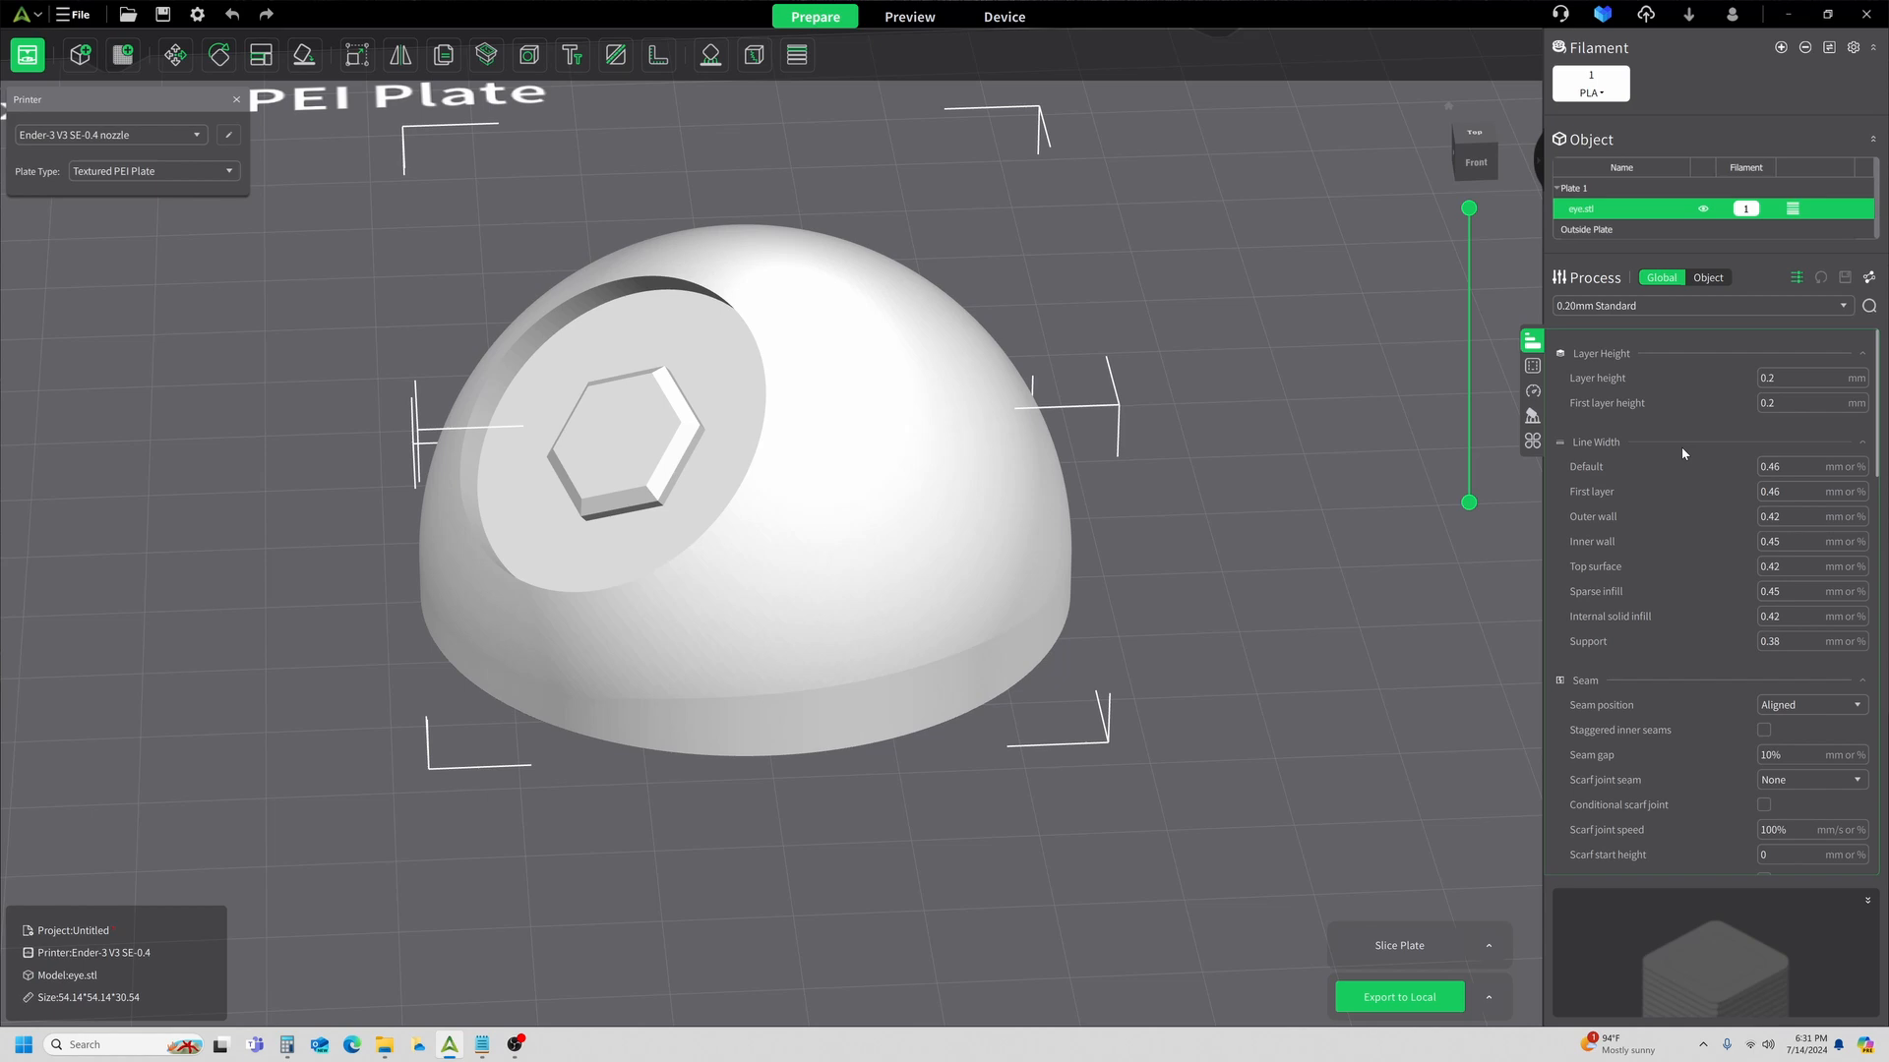
pyautogui.moveTo(469, 160)
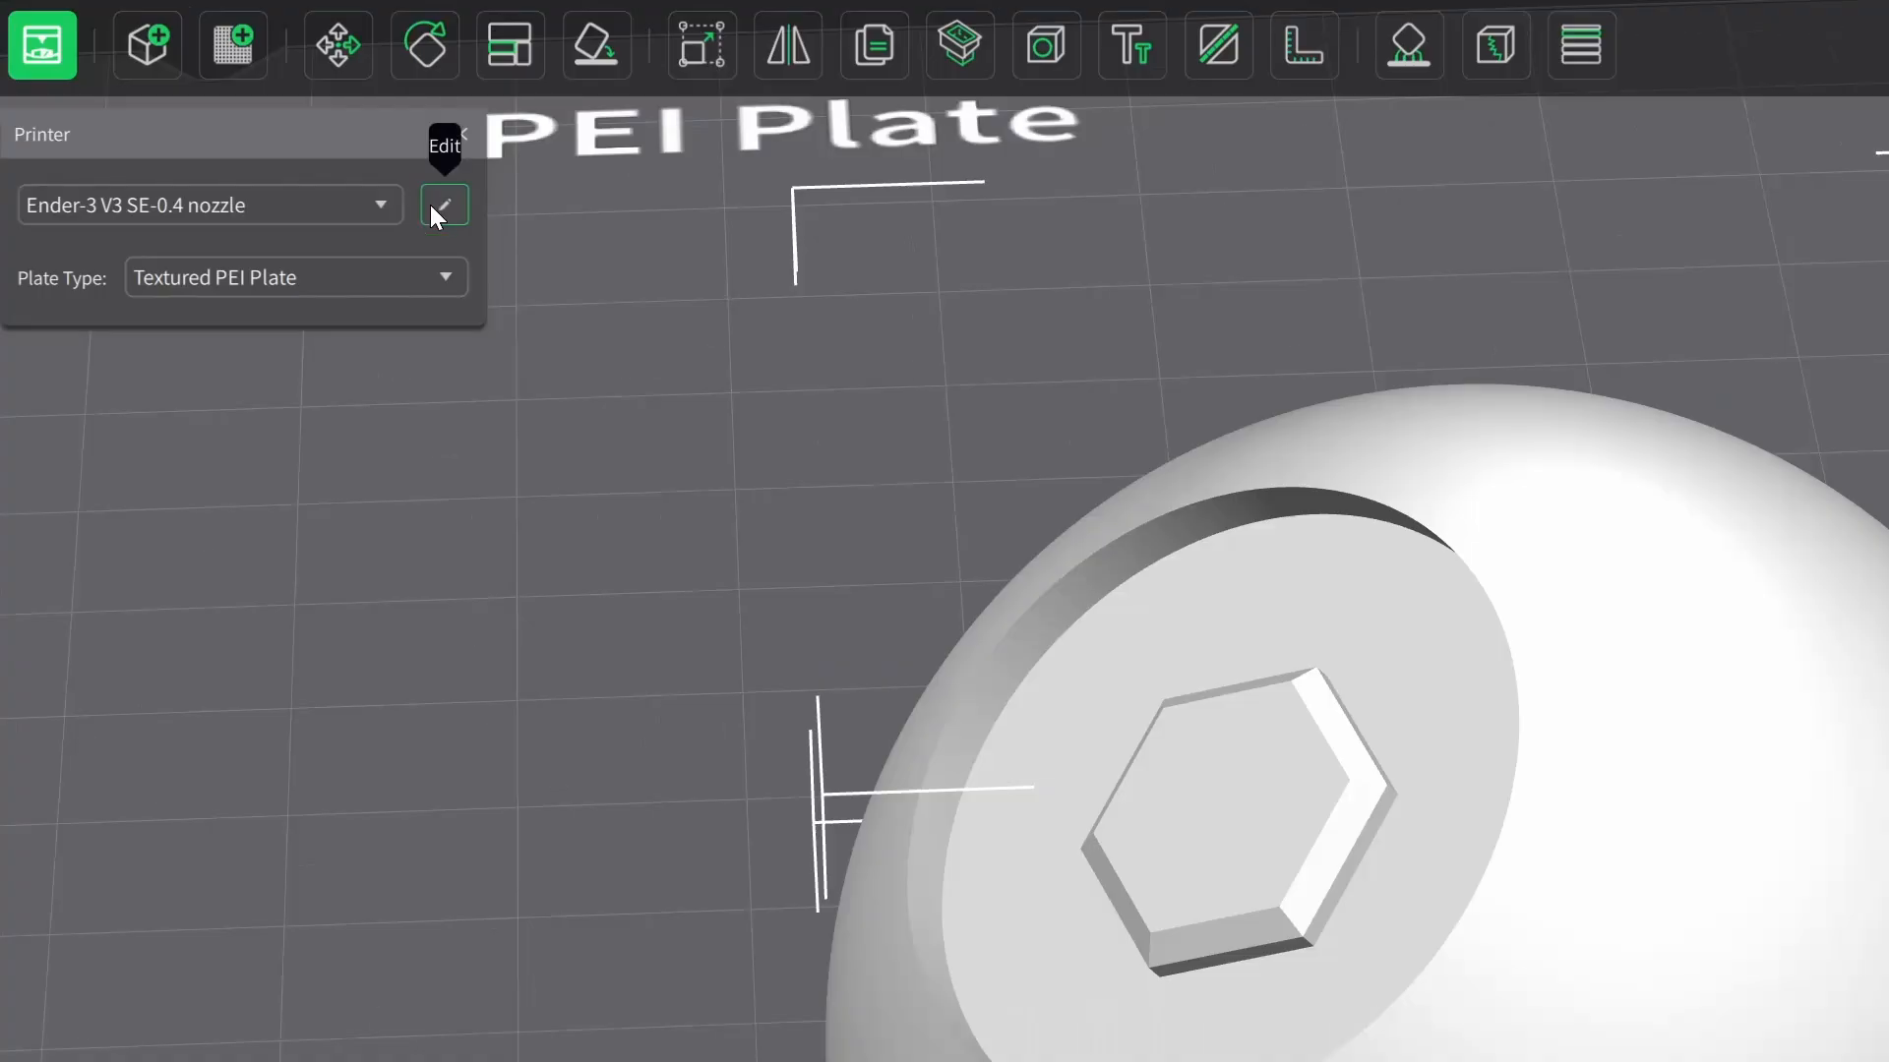
pyautogui.click(442, 203)
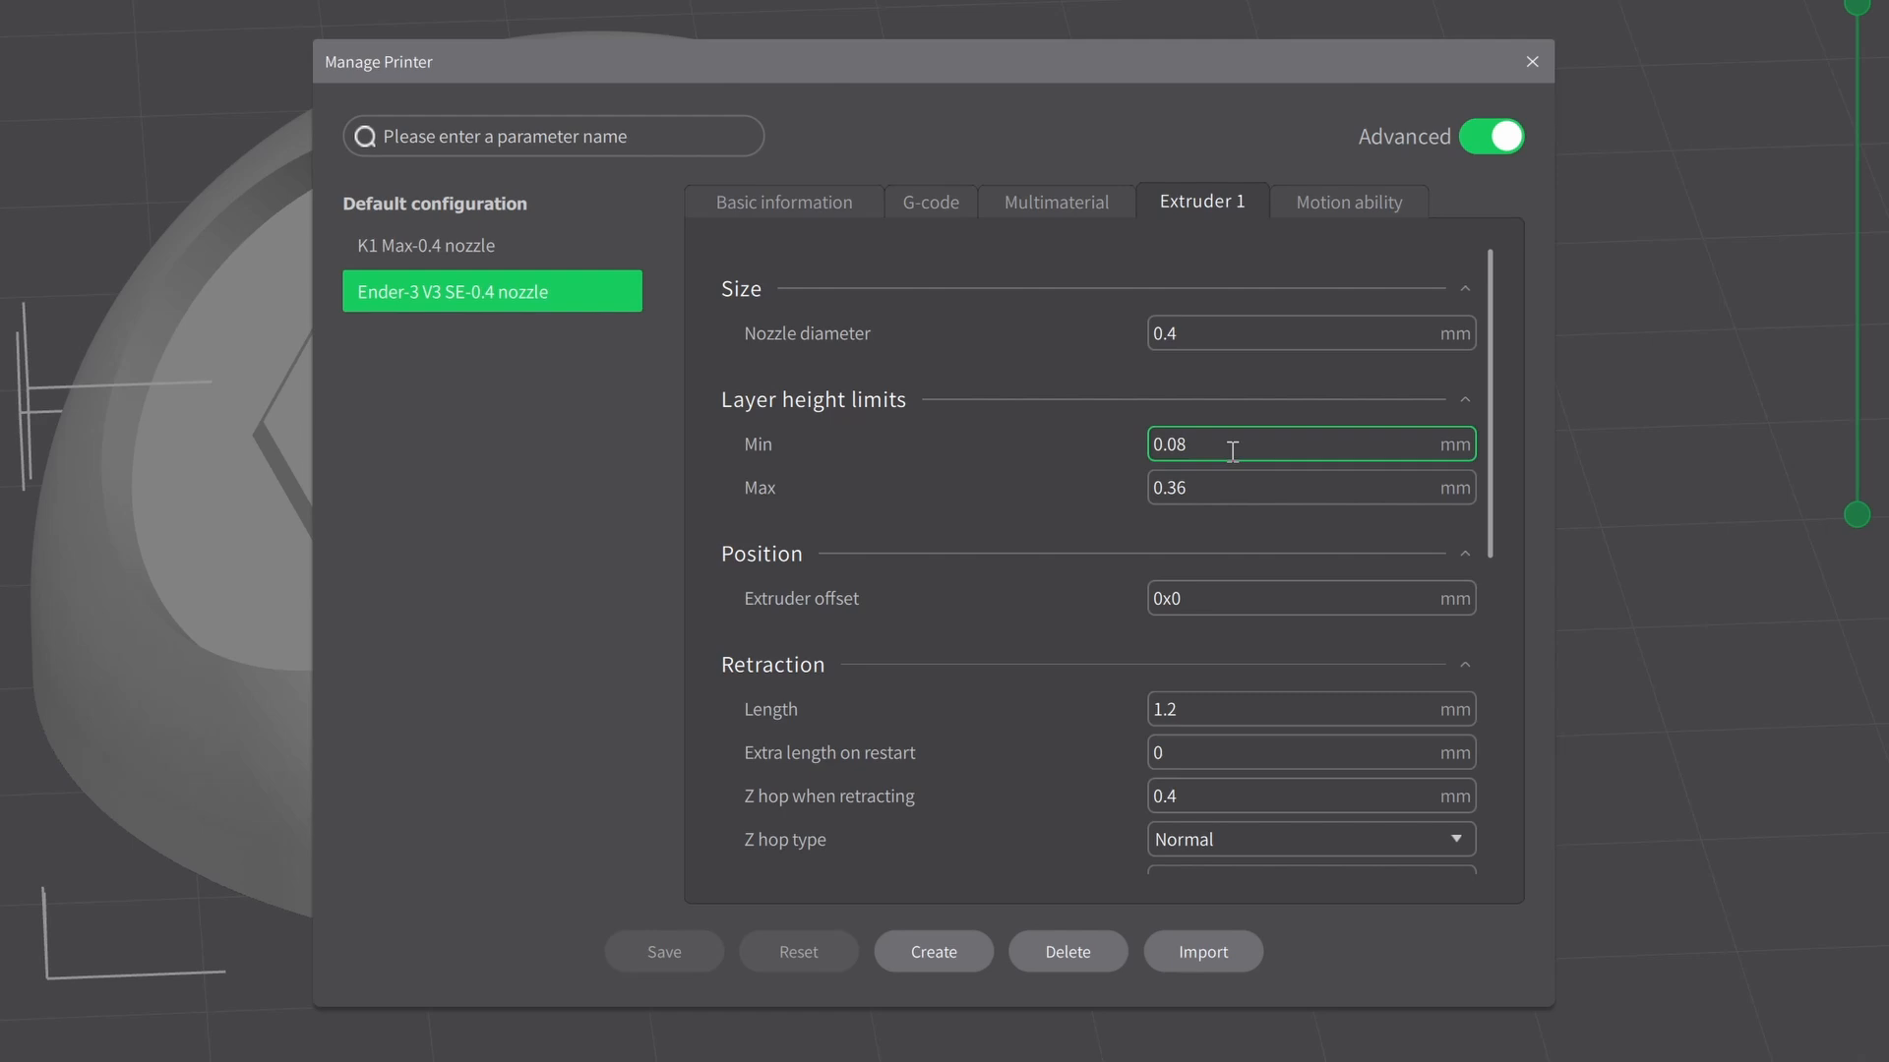
pyautogui.click(1253, 442)
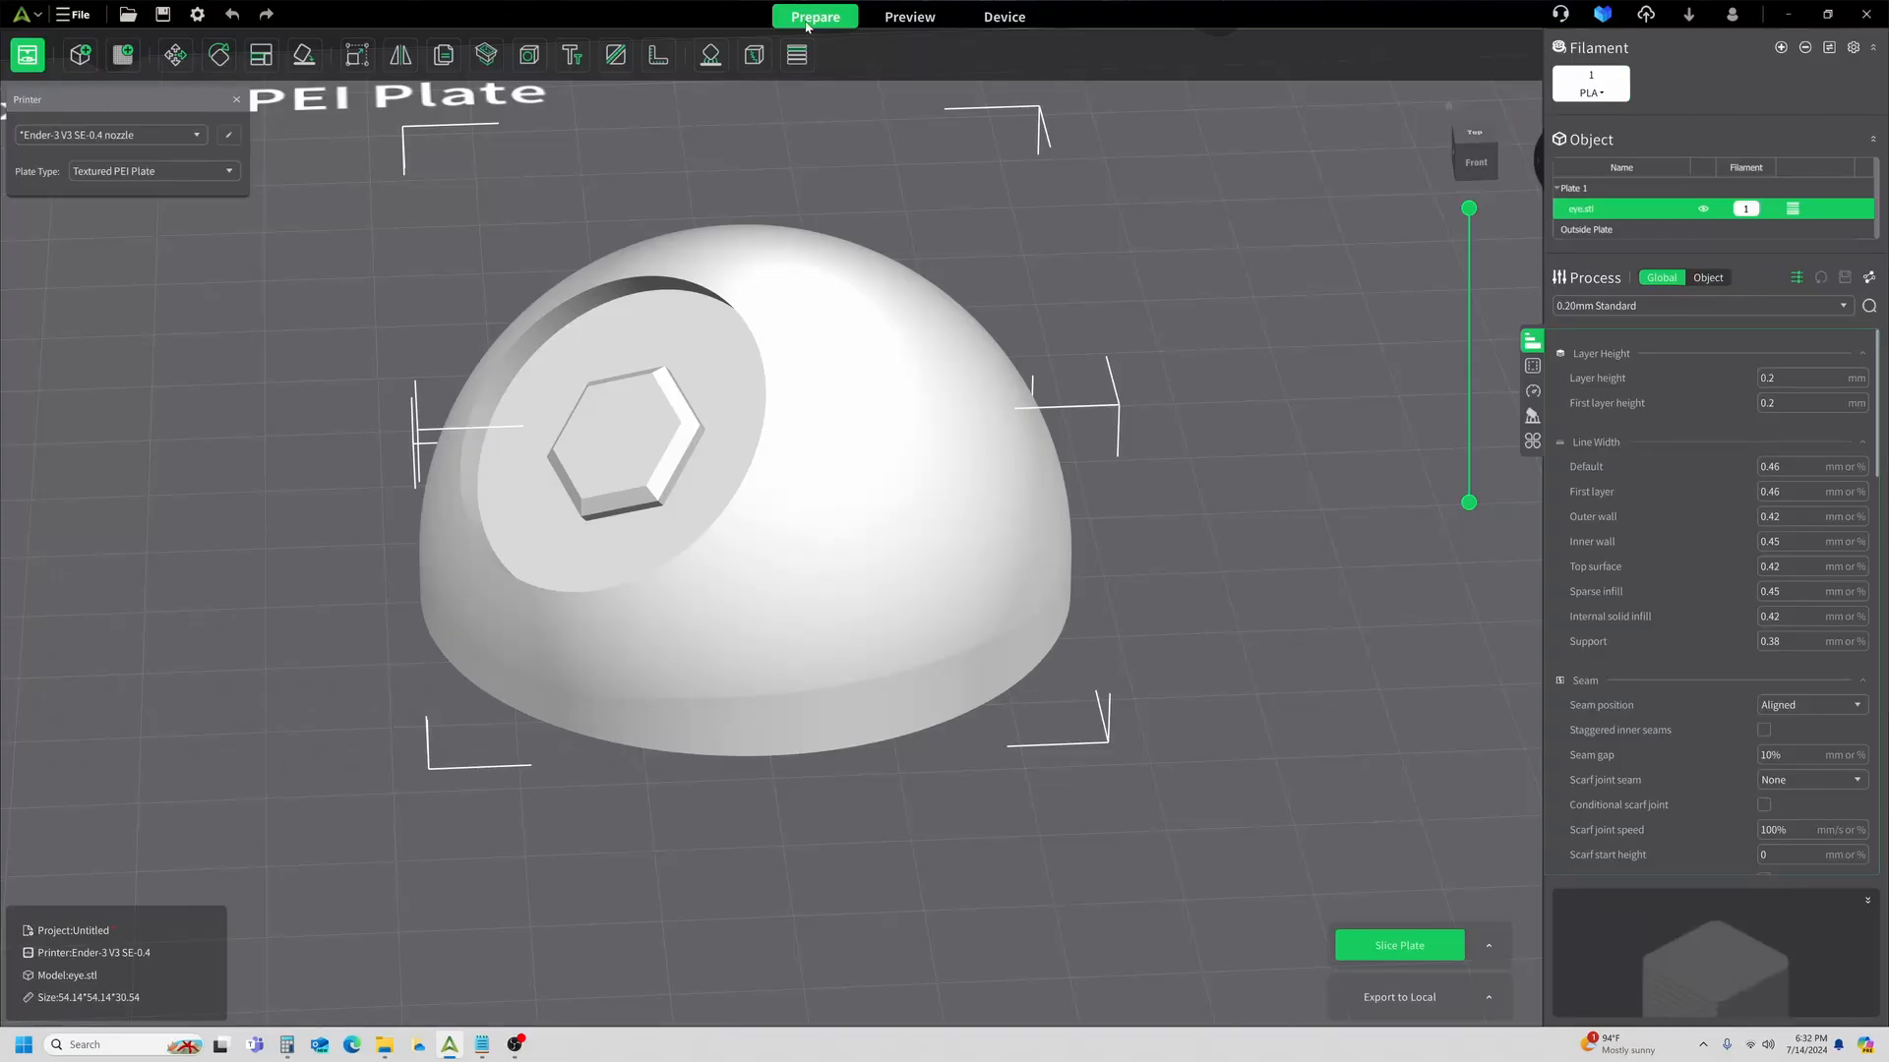
# Re-slice the dome so its layer-height legend spans 0.08 to 0.39 mm.
pyautogui.click(1397, 946)
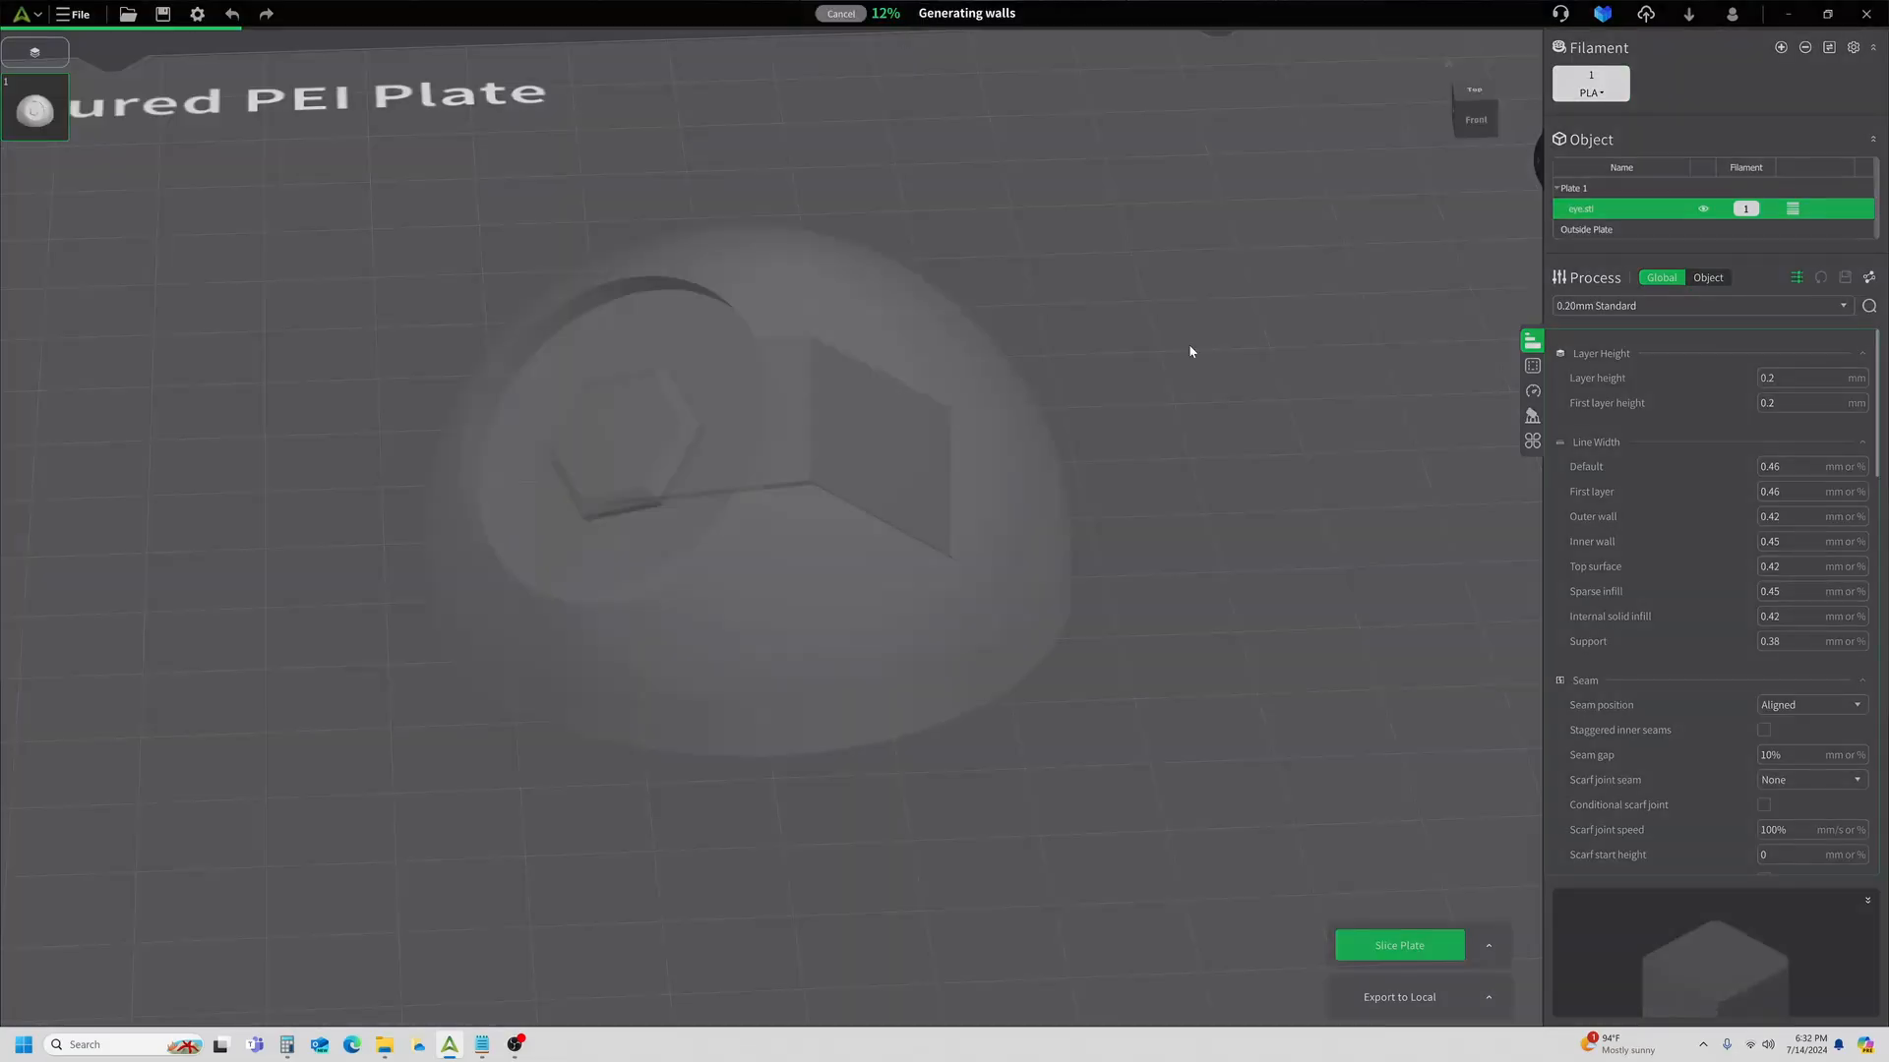
pyautogui.click(1397, 946)
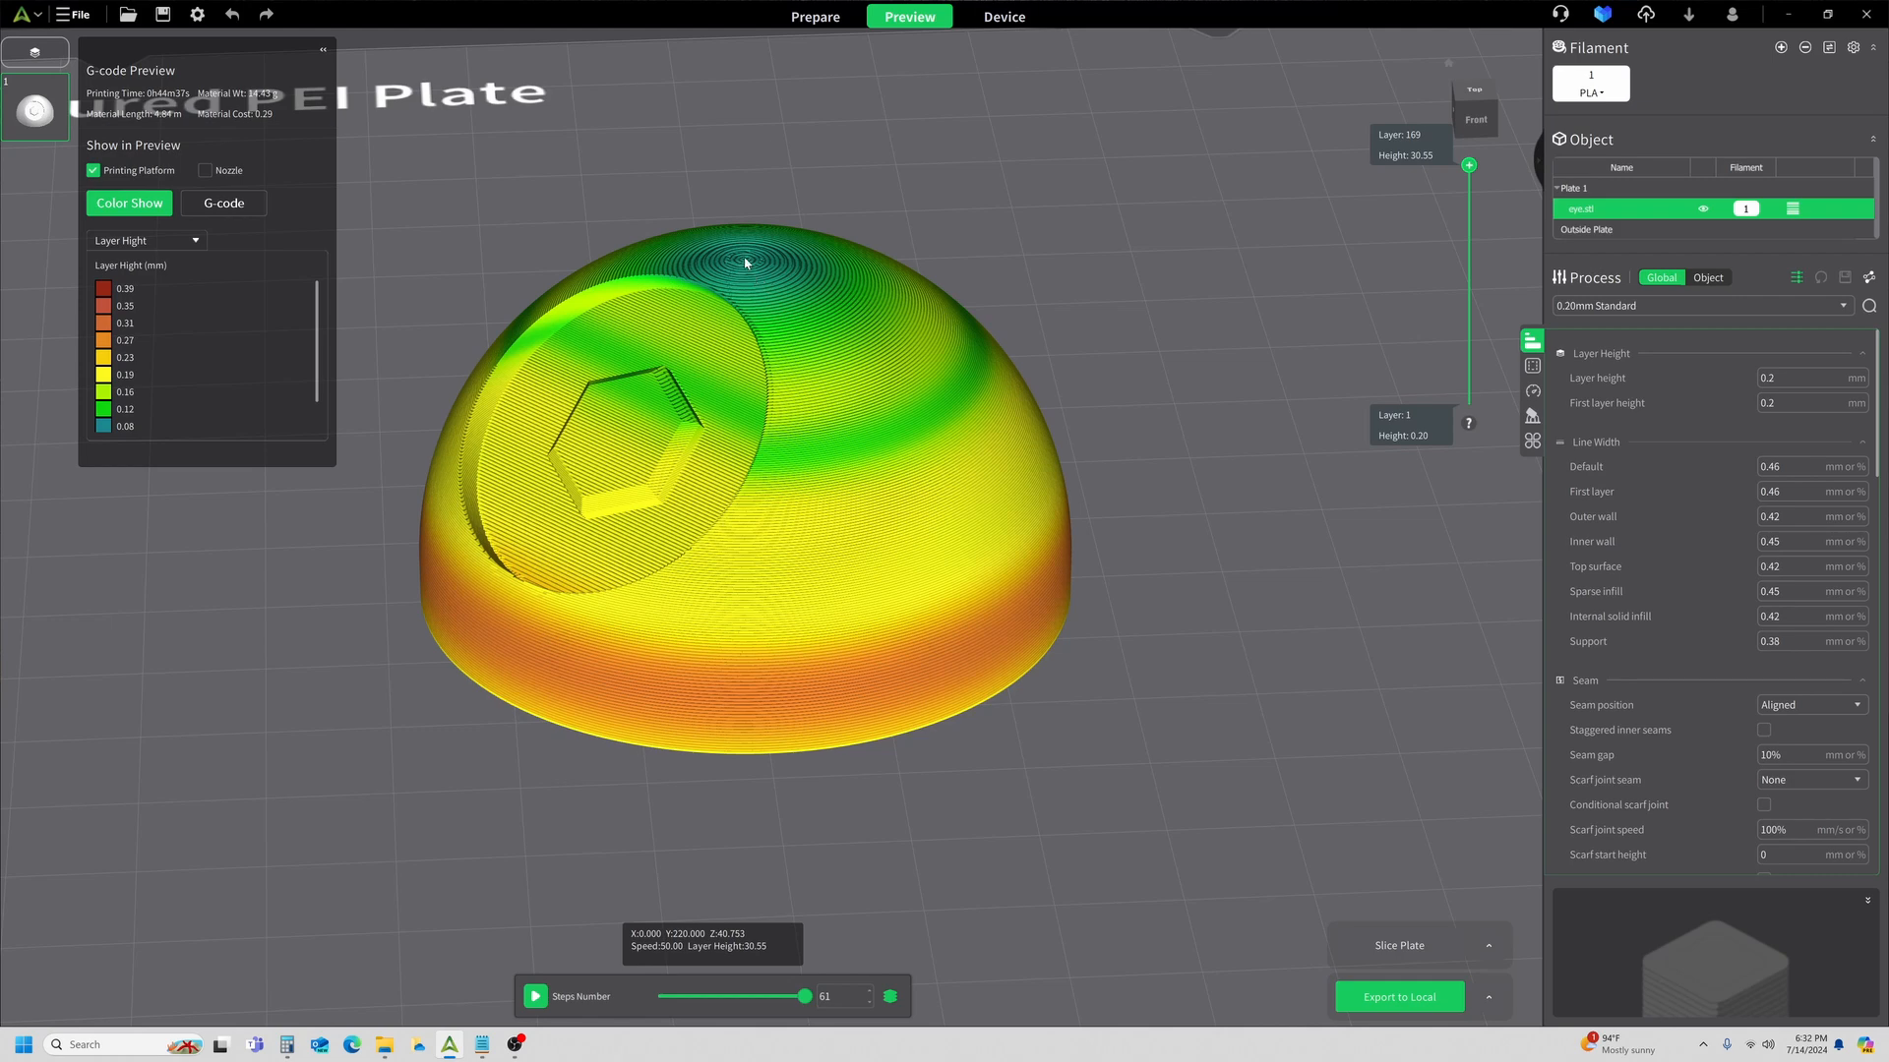
pyautogui.moveTo(378, 181)
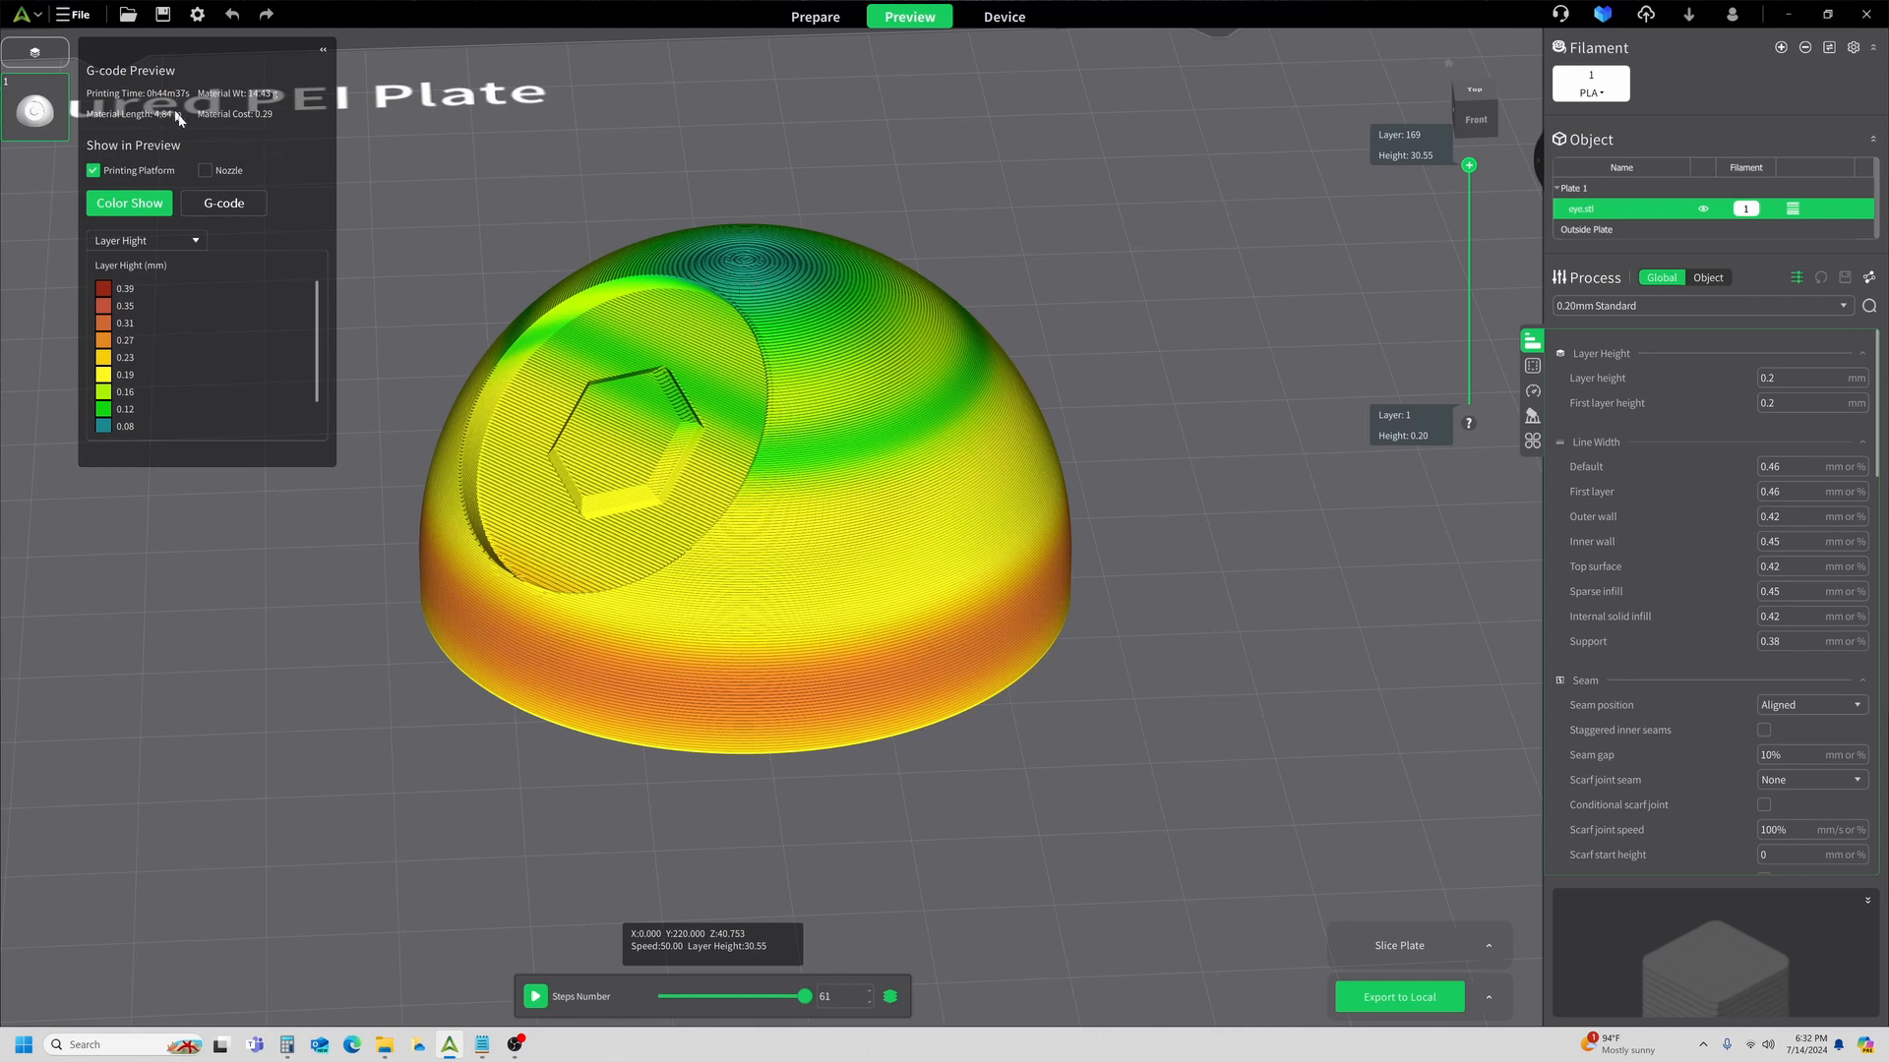
pyautogui.moveTo(1021, 247)
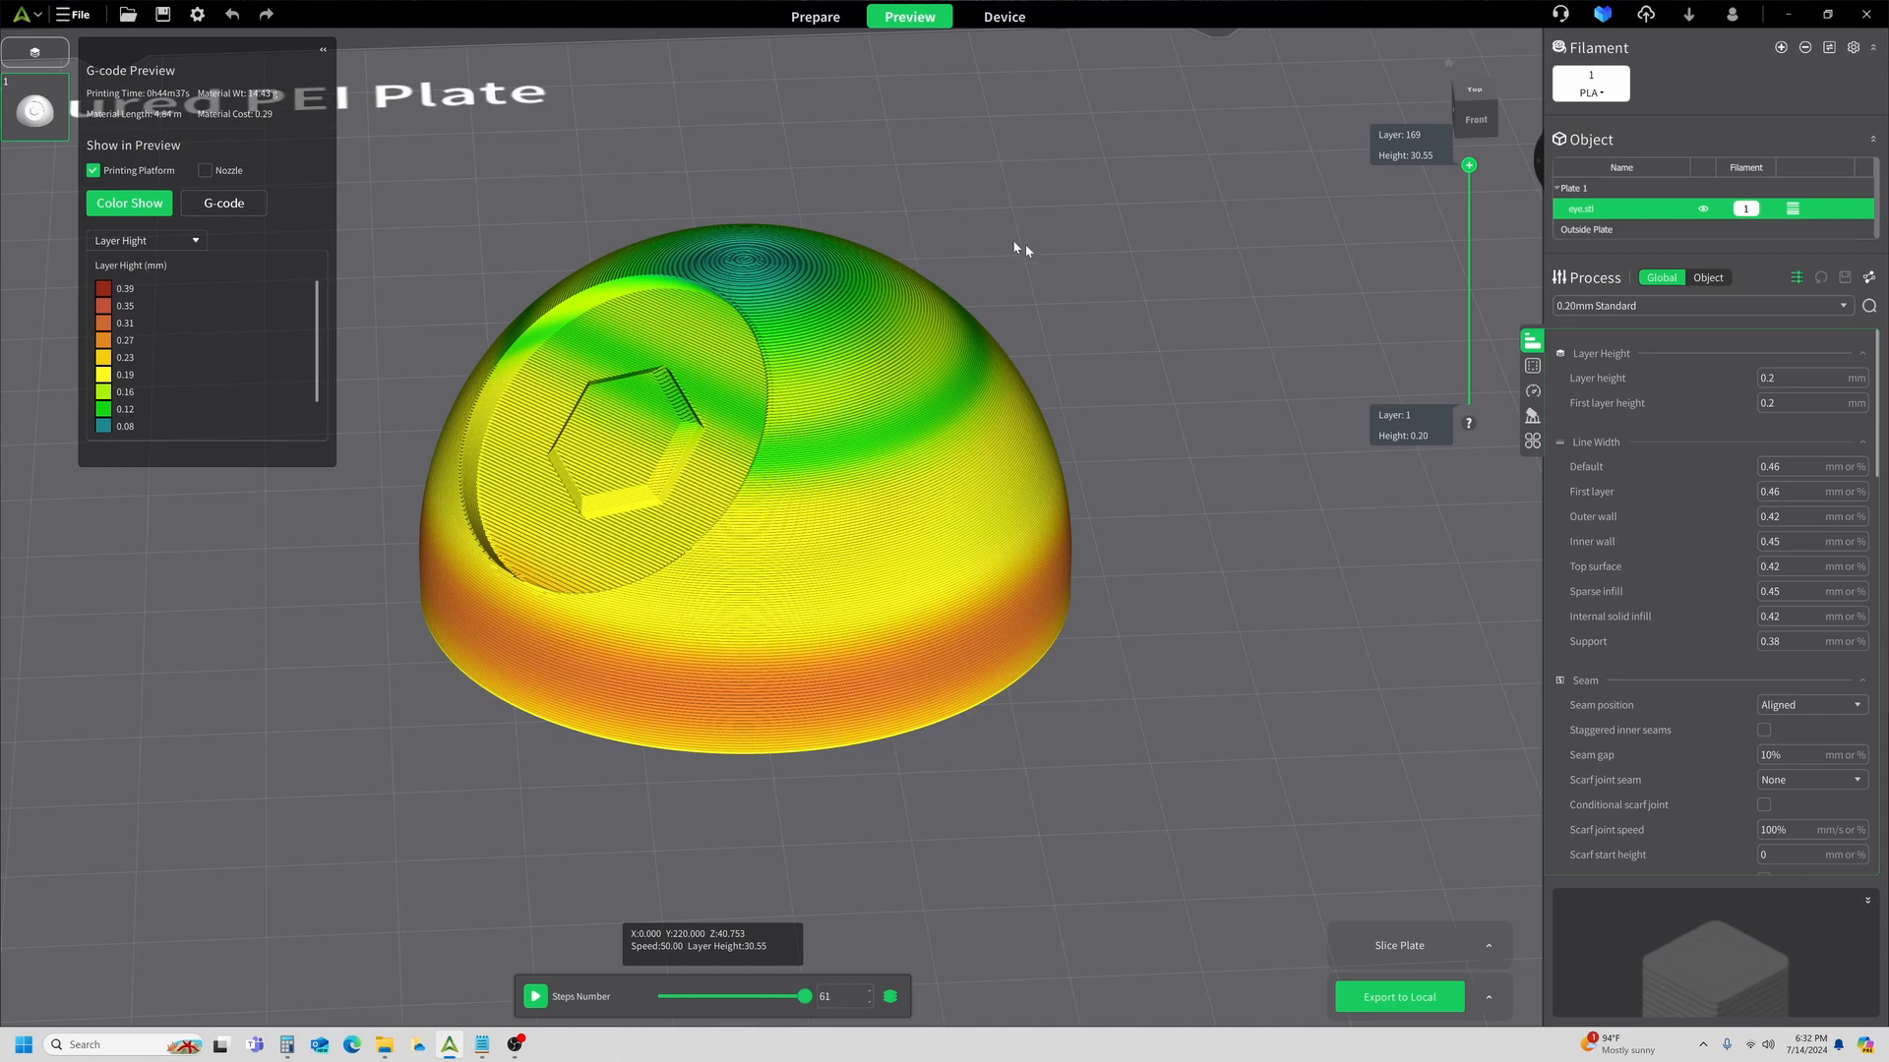
pyautogui.moveTo(1112, 297)
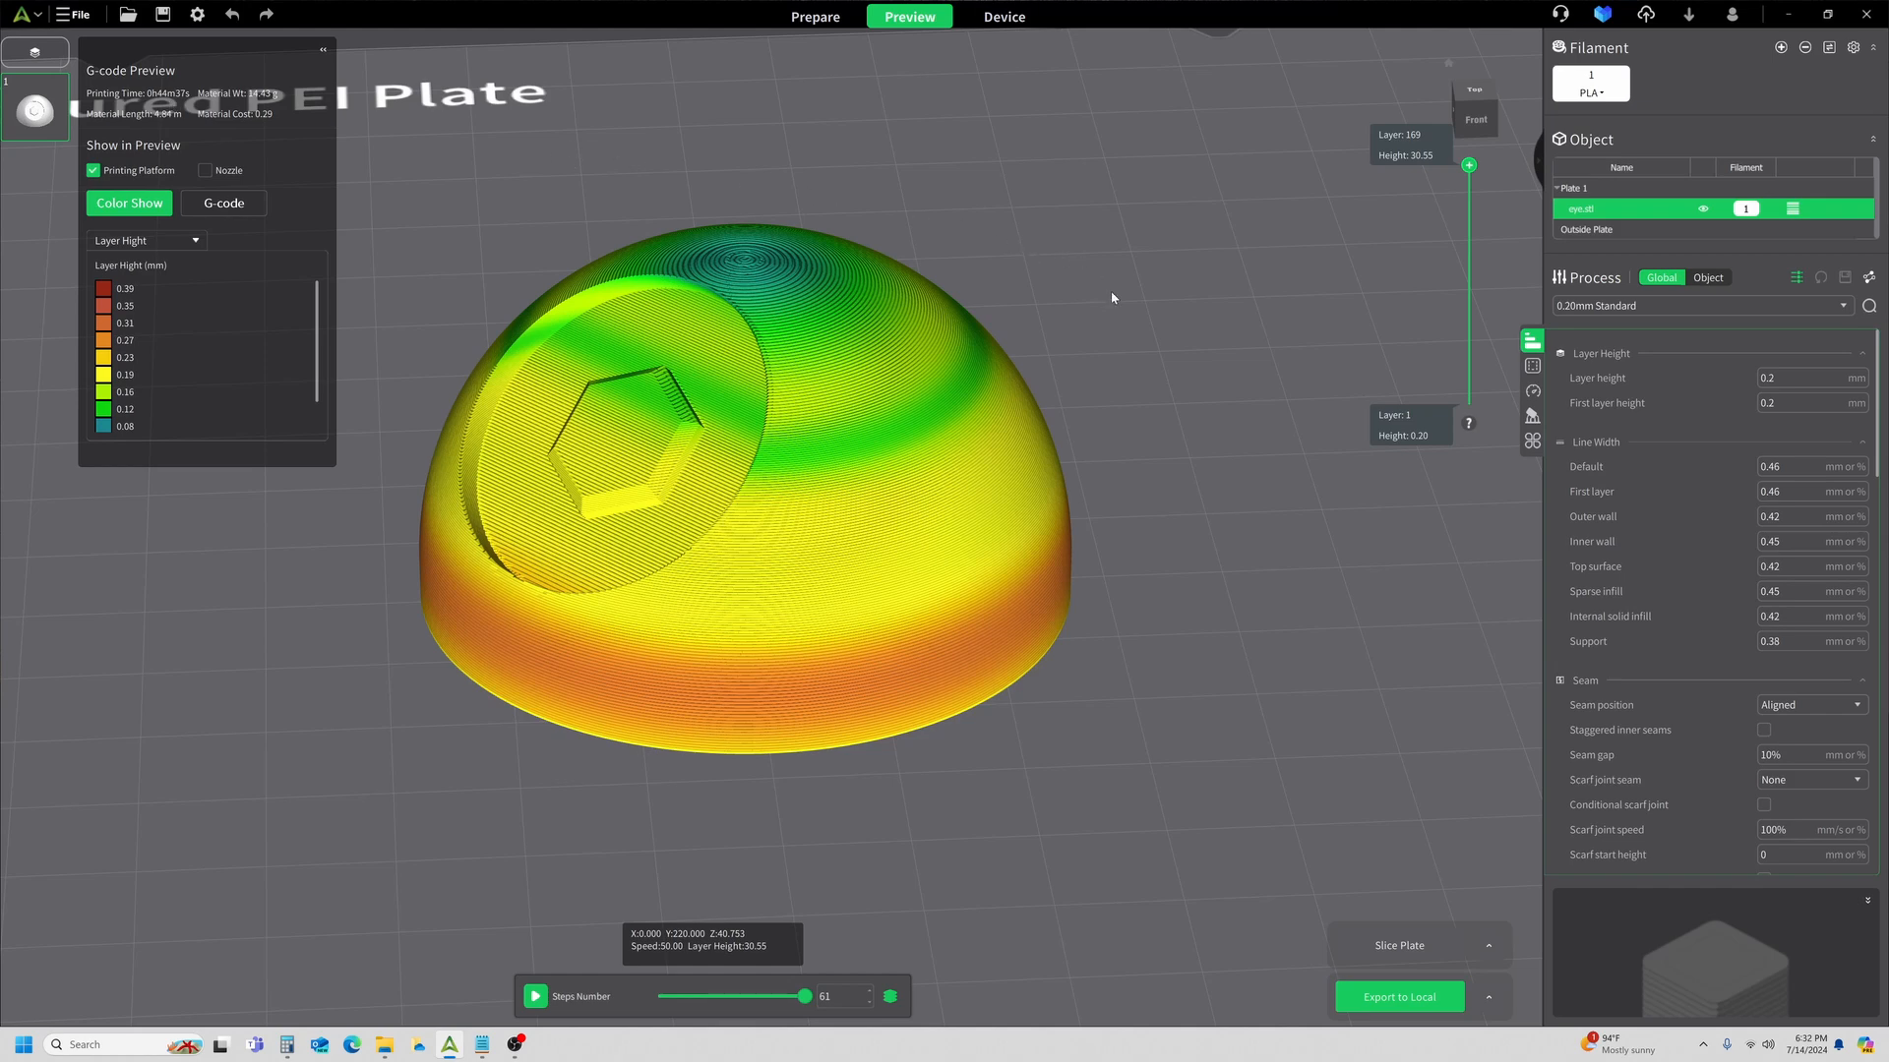
pyautogui.moveTo(1124, 297)
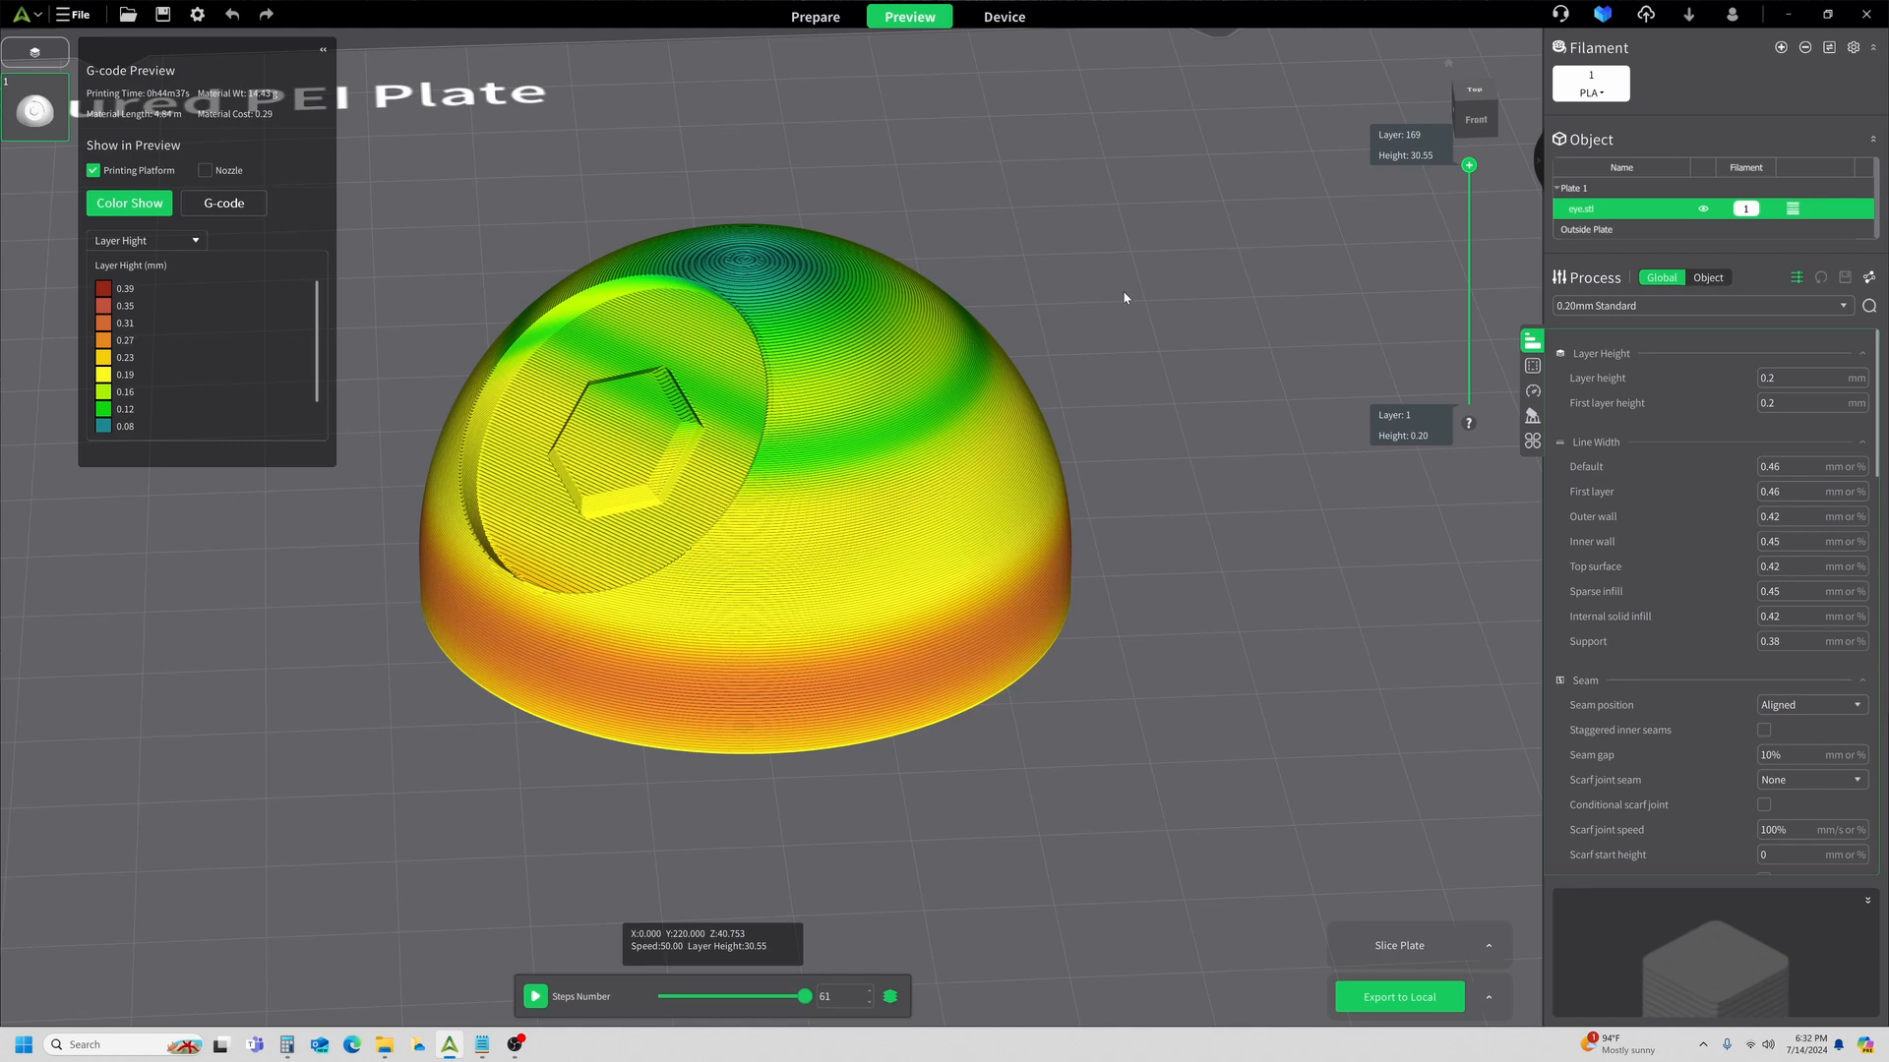
pyautogui.moveTo(1182, 470)
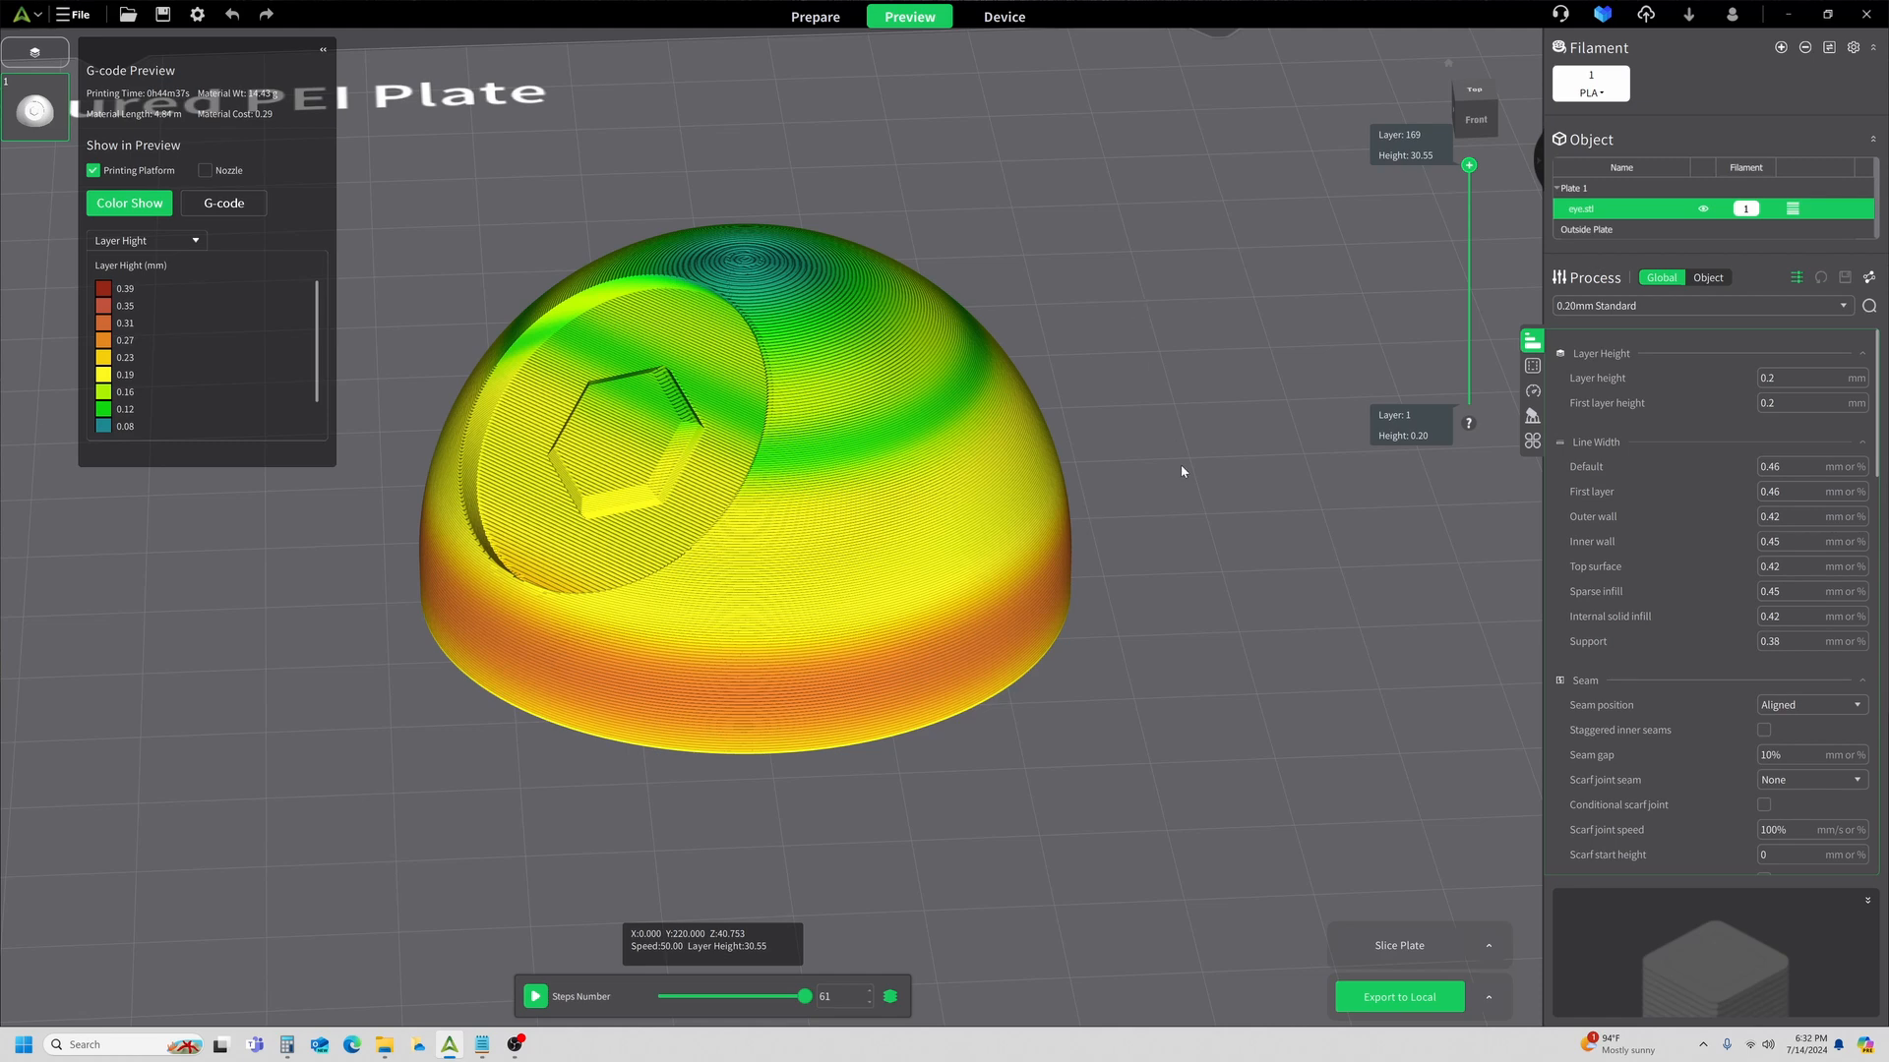
pyautogui.moveTo(1174, 490)
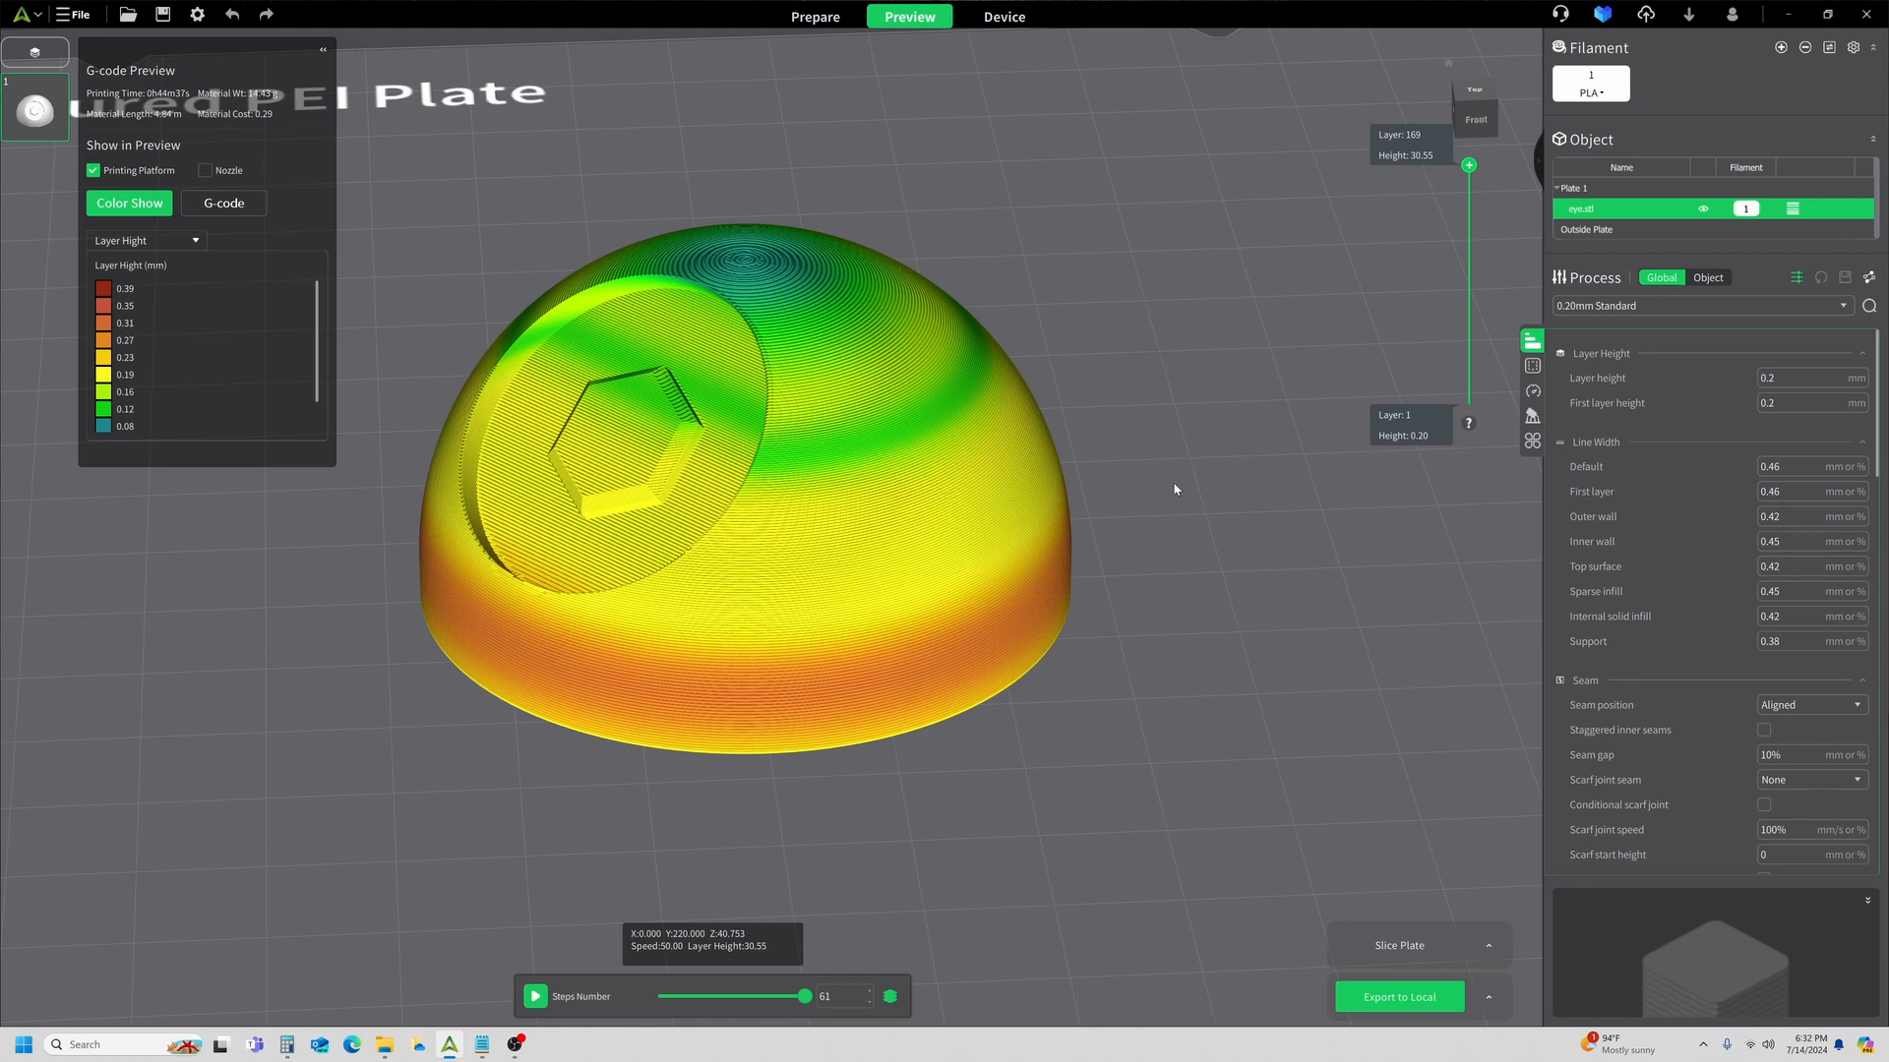
pyautogui.moveTo(935, 234)
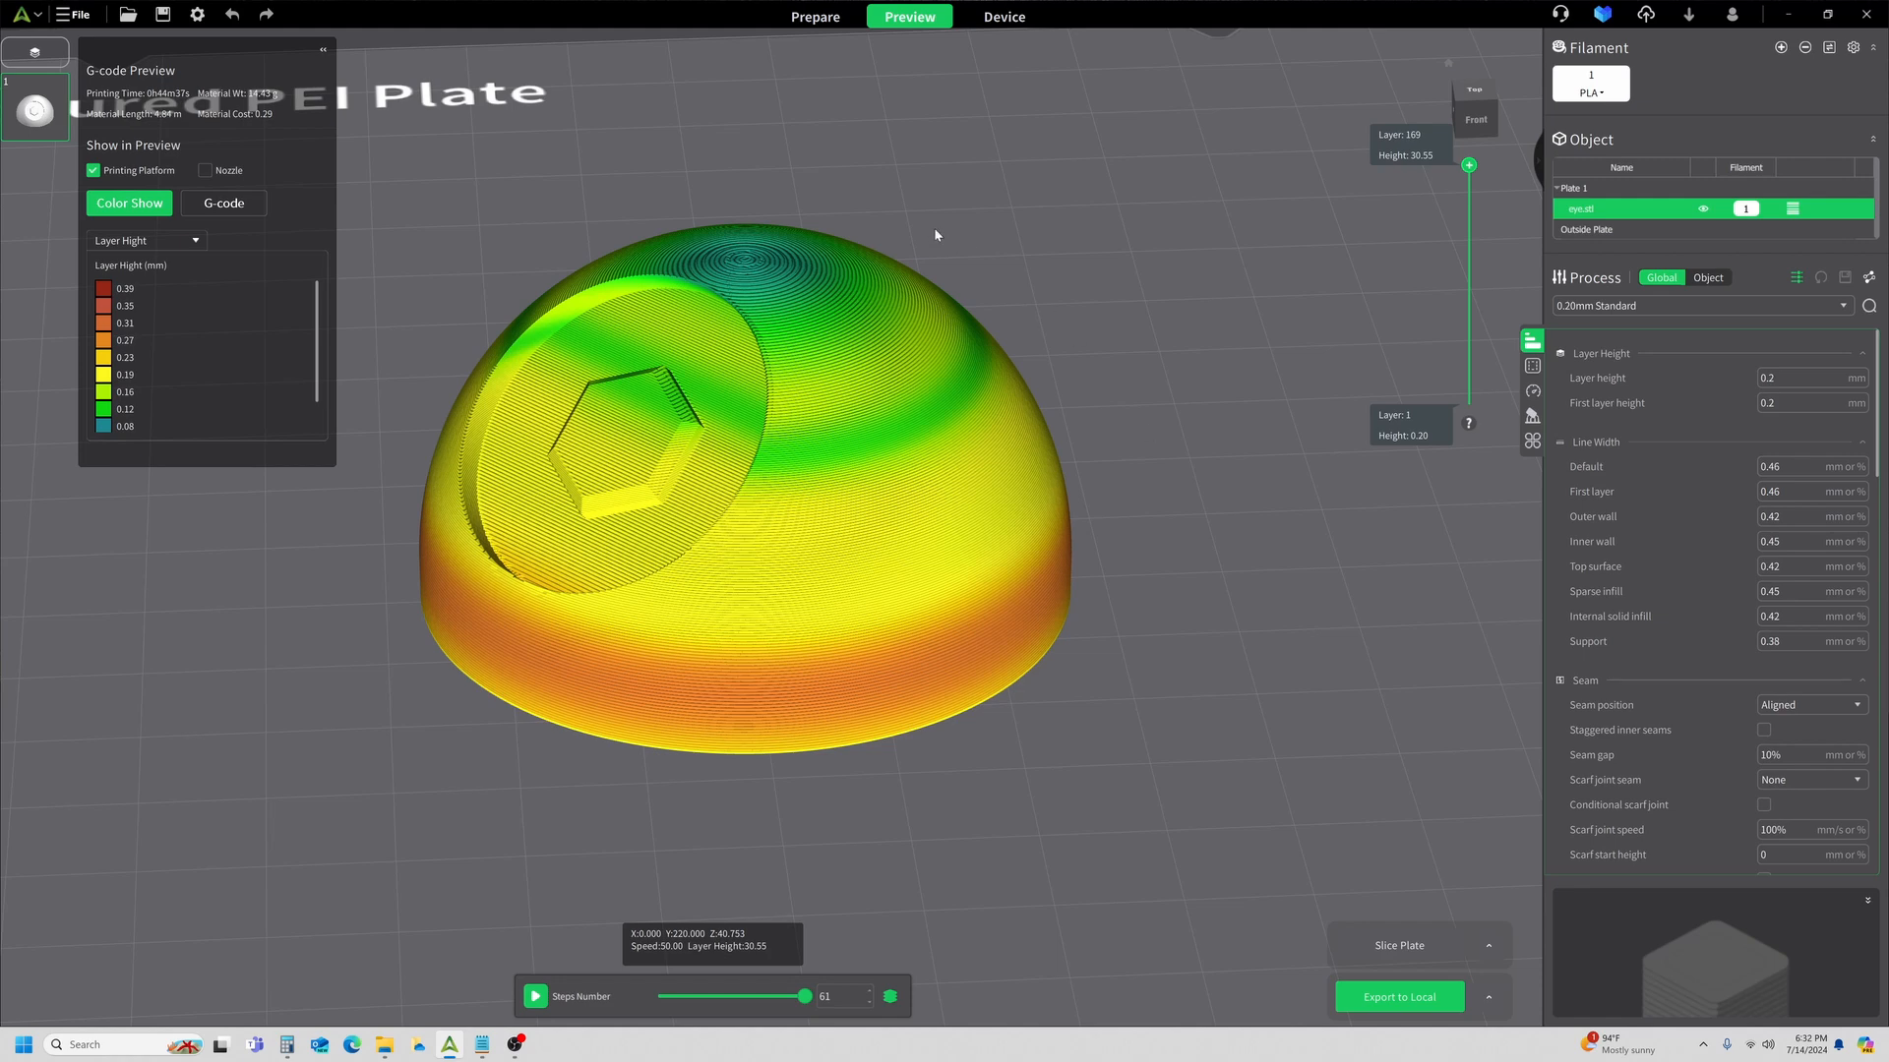
pyautogui.moveTo(1251, 653)
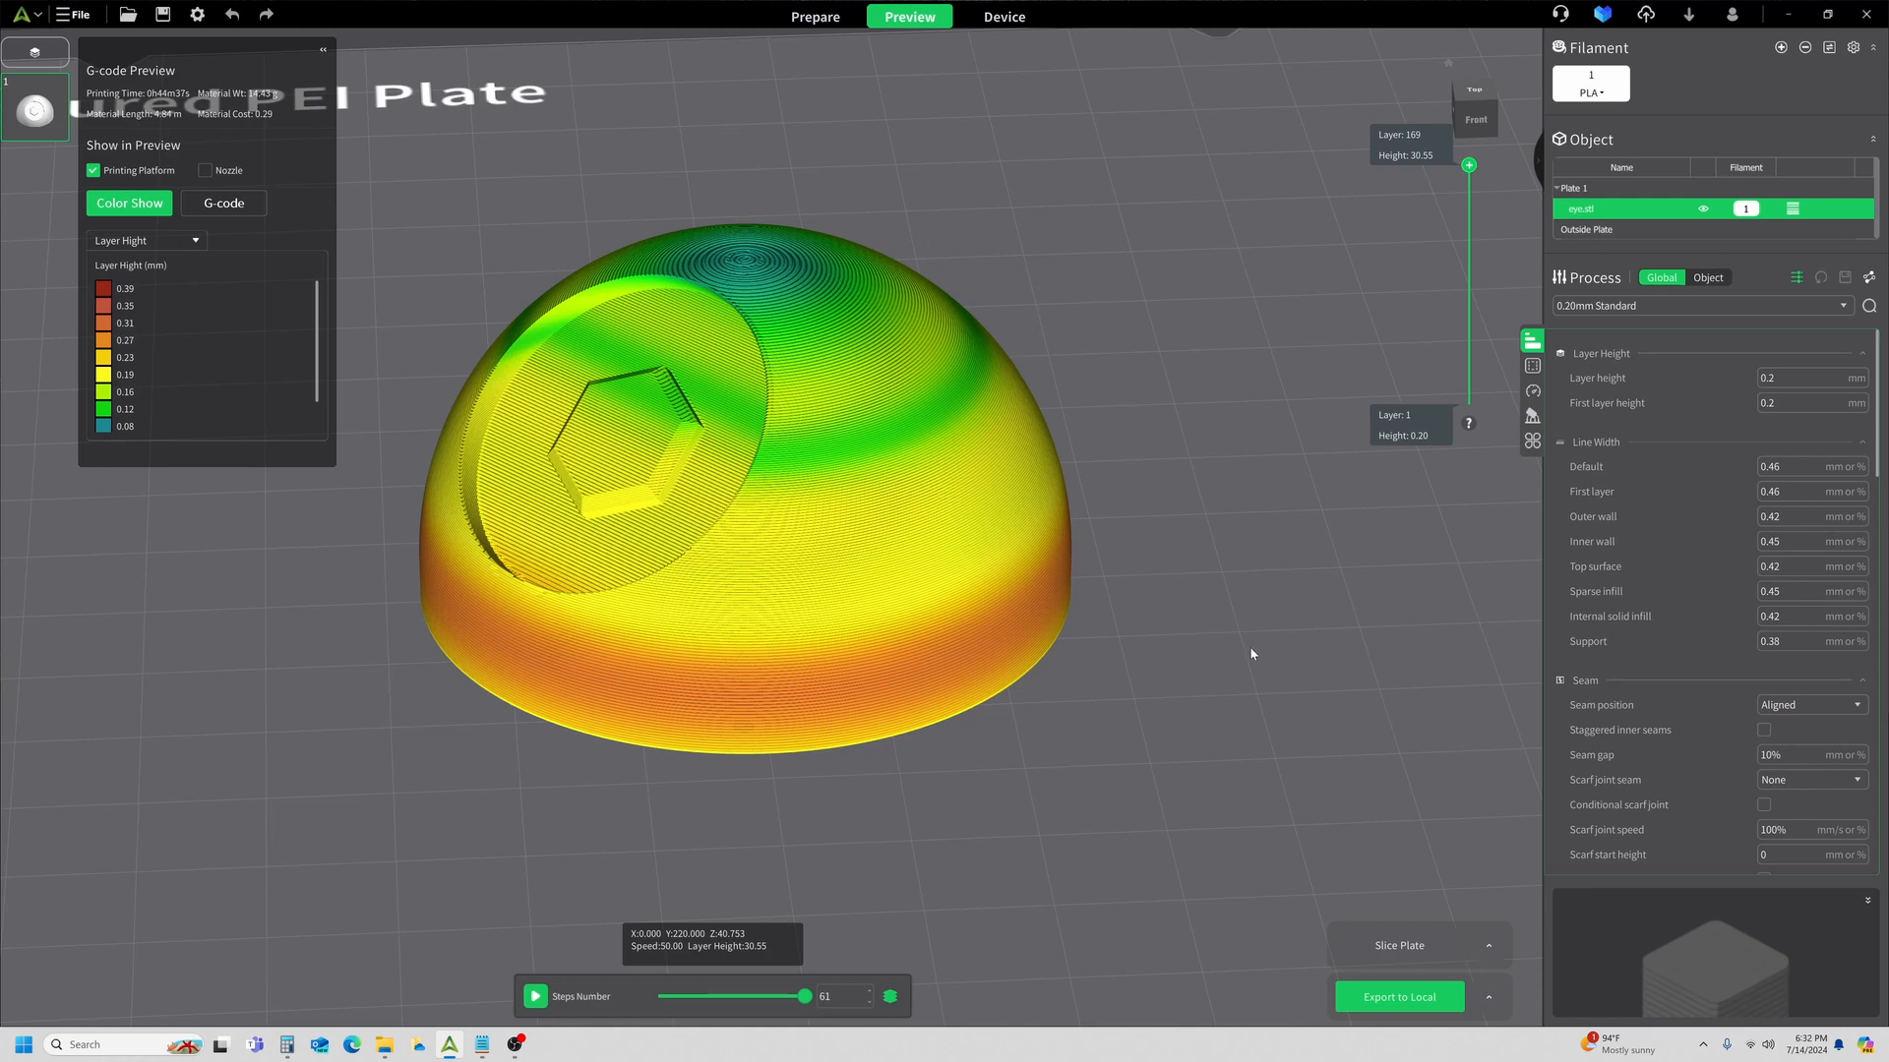